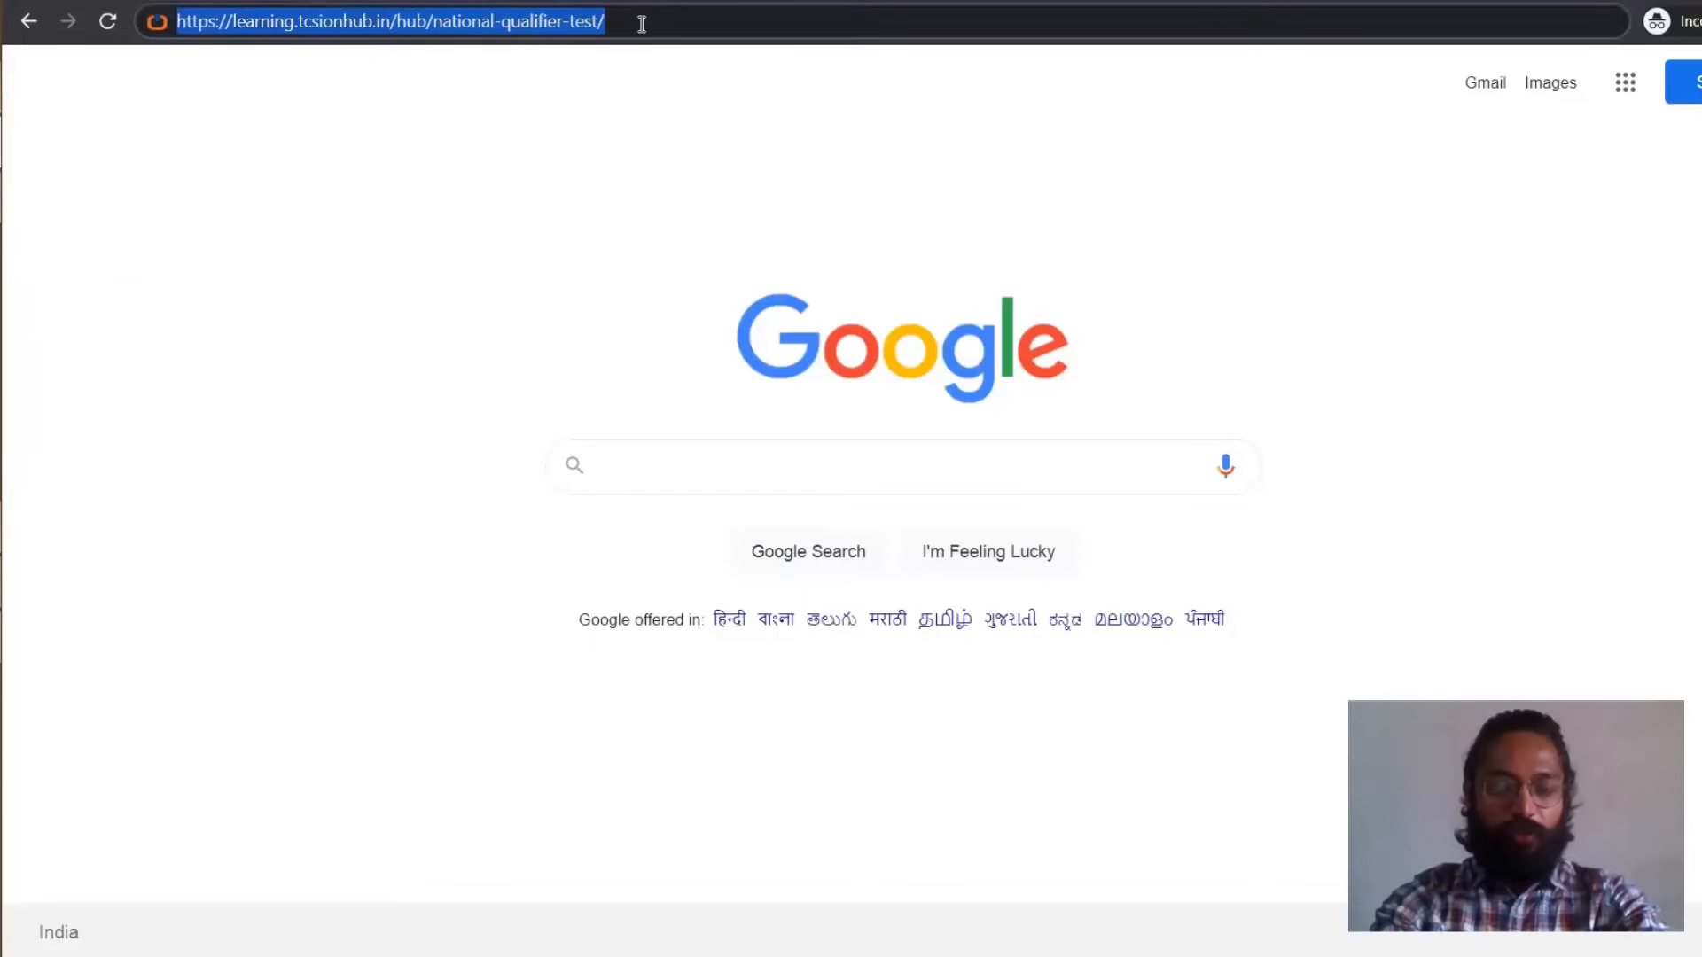
- Load the TCS iON National Qualifier Test page from the learning.tcsionhub.in URL
left_click(603, 168)
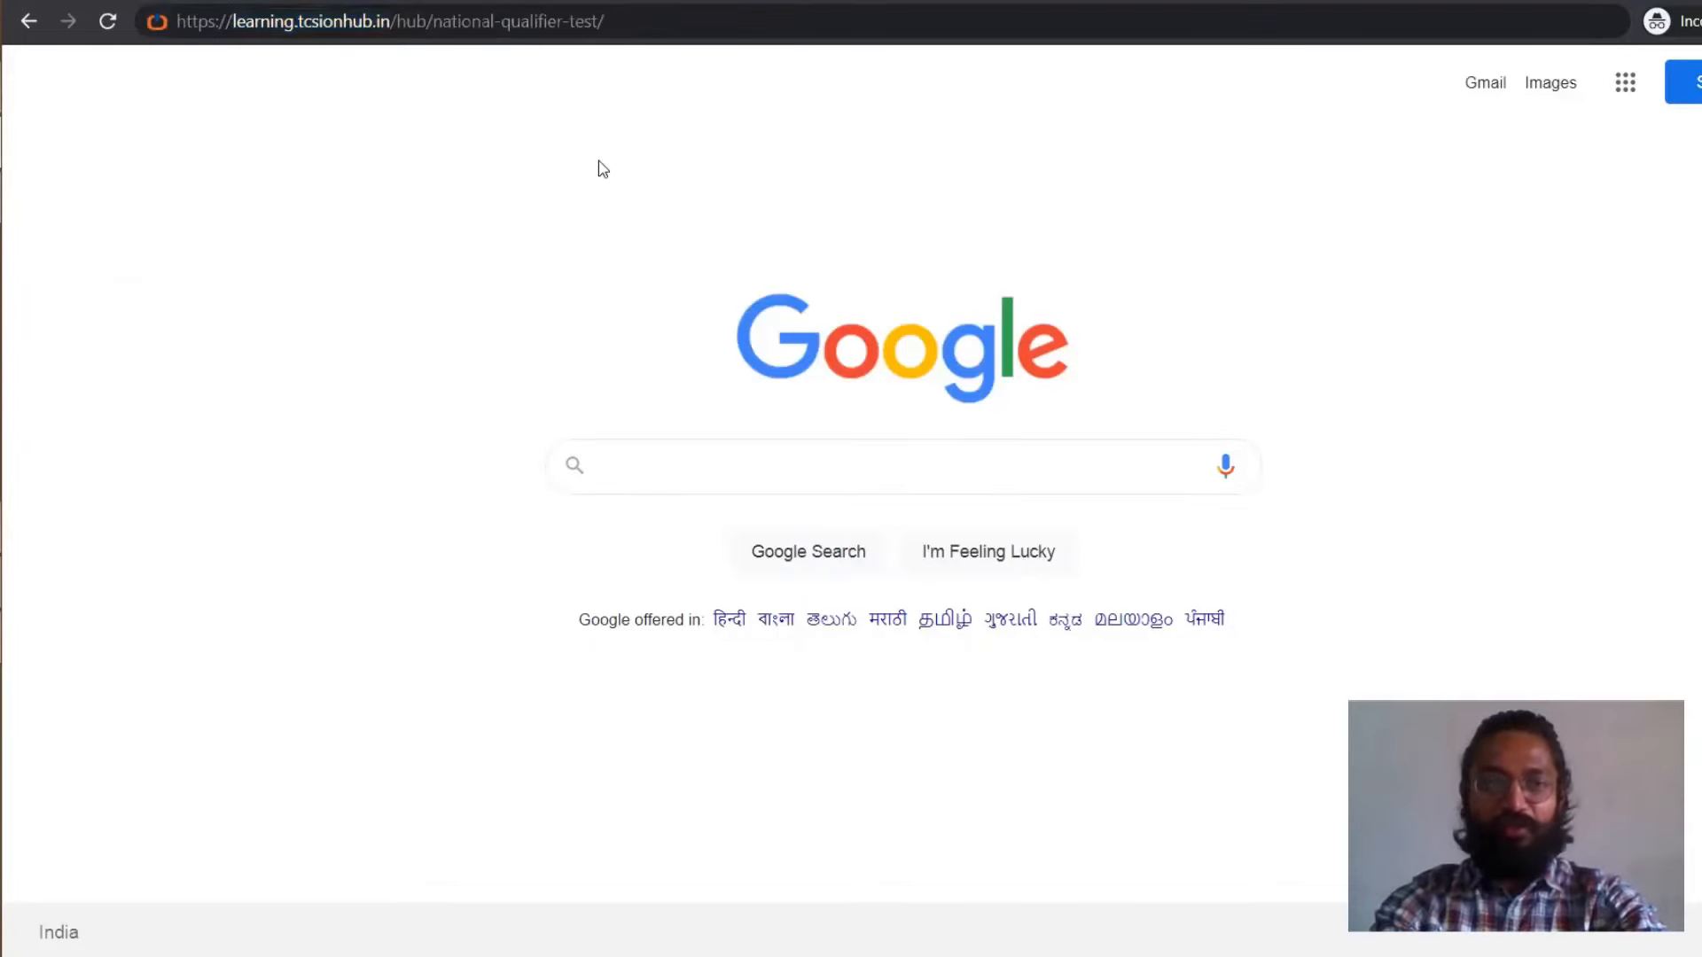
left_click(388, 20)
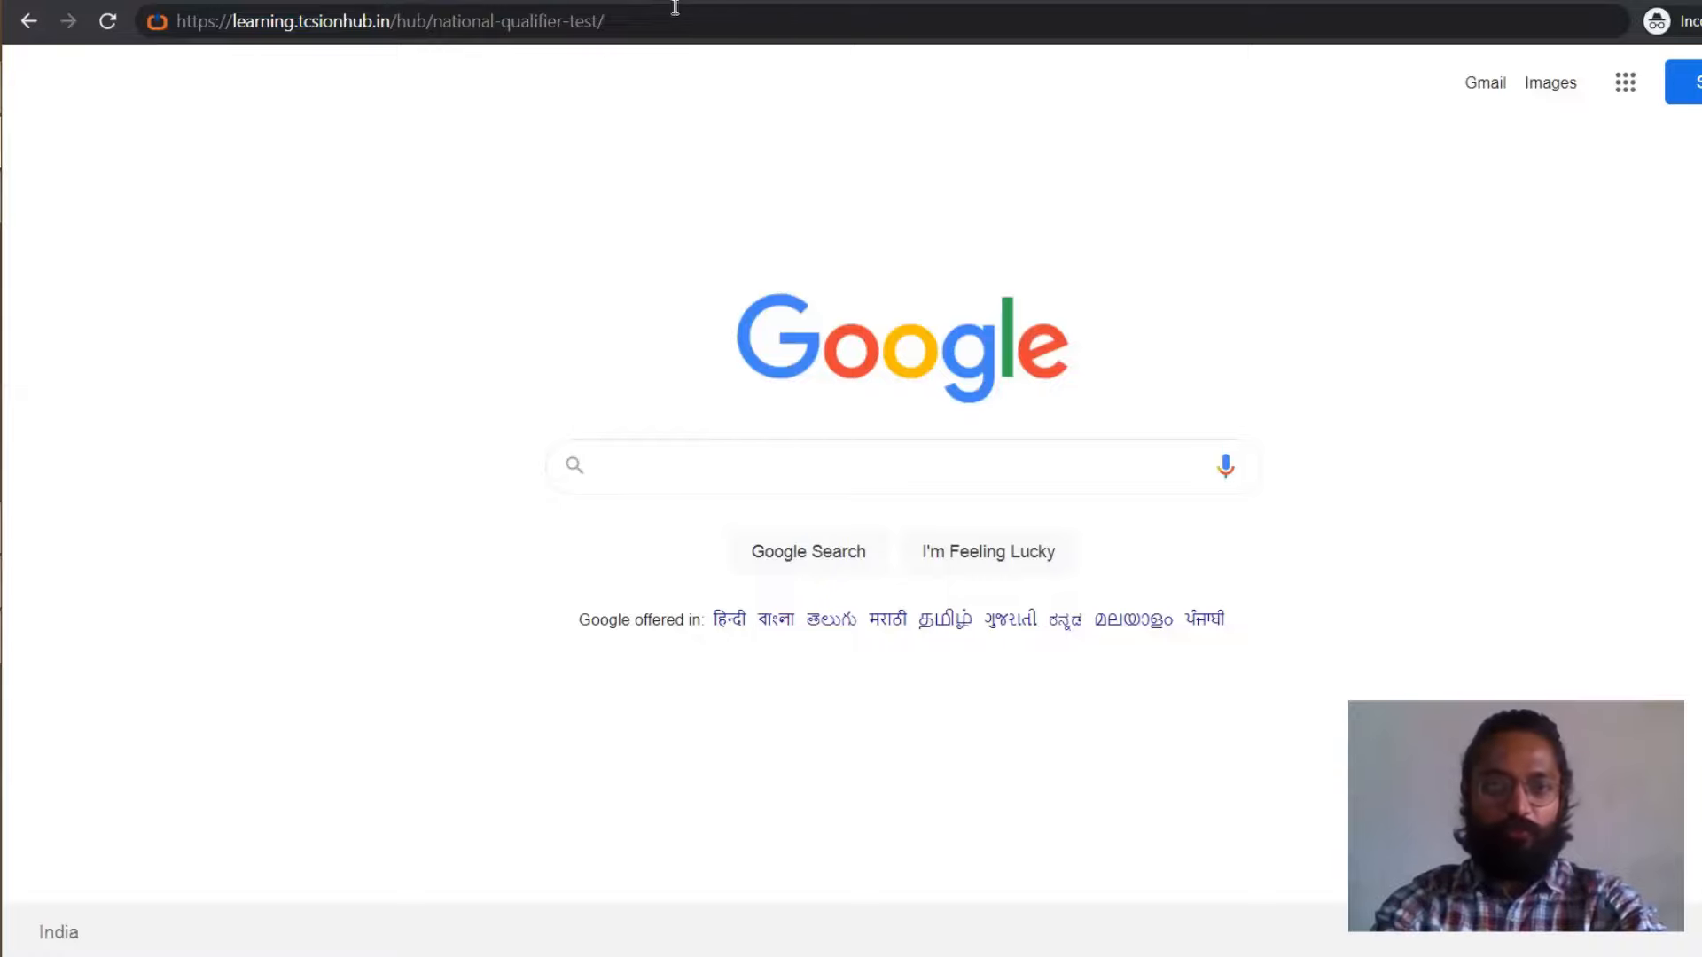
left_click(381, 21)
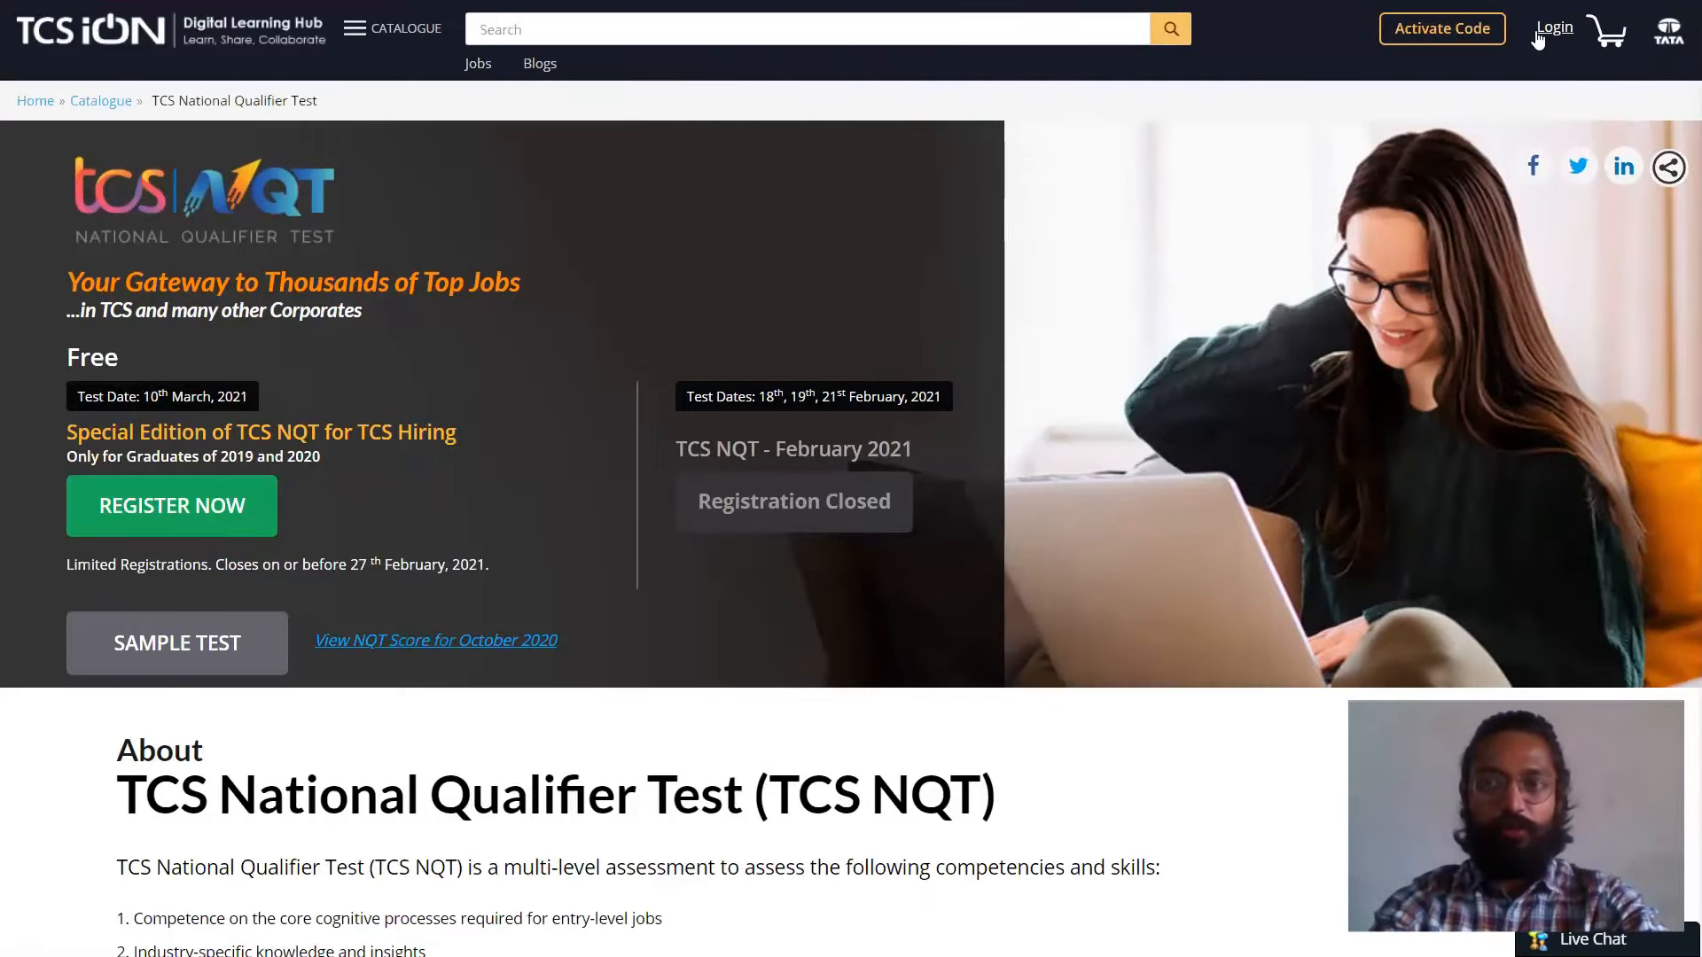
- Open the login panel and accept cookies with analytical and marketing categories enabled
left_click(1552, 28)
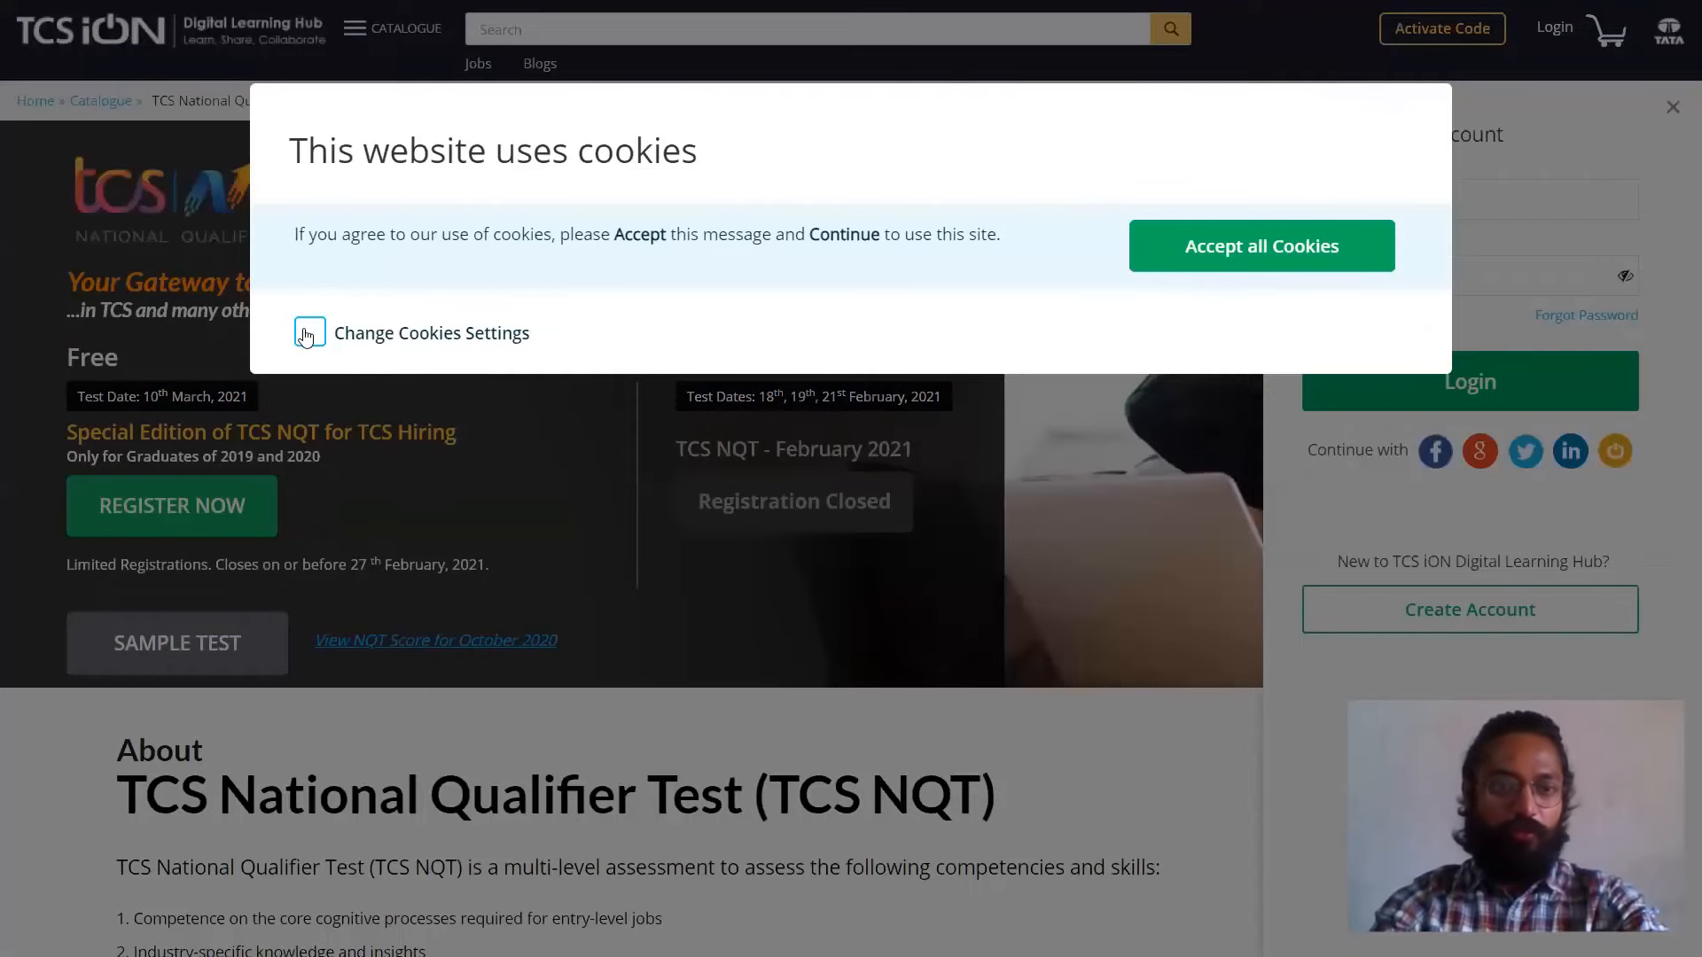
left_click(311, 332)
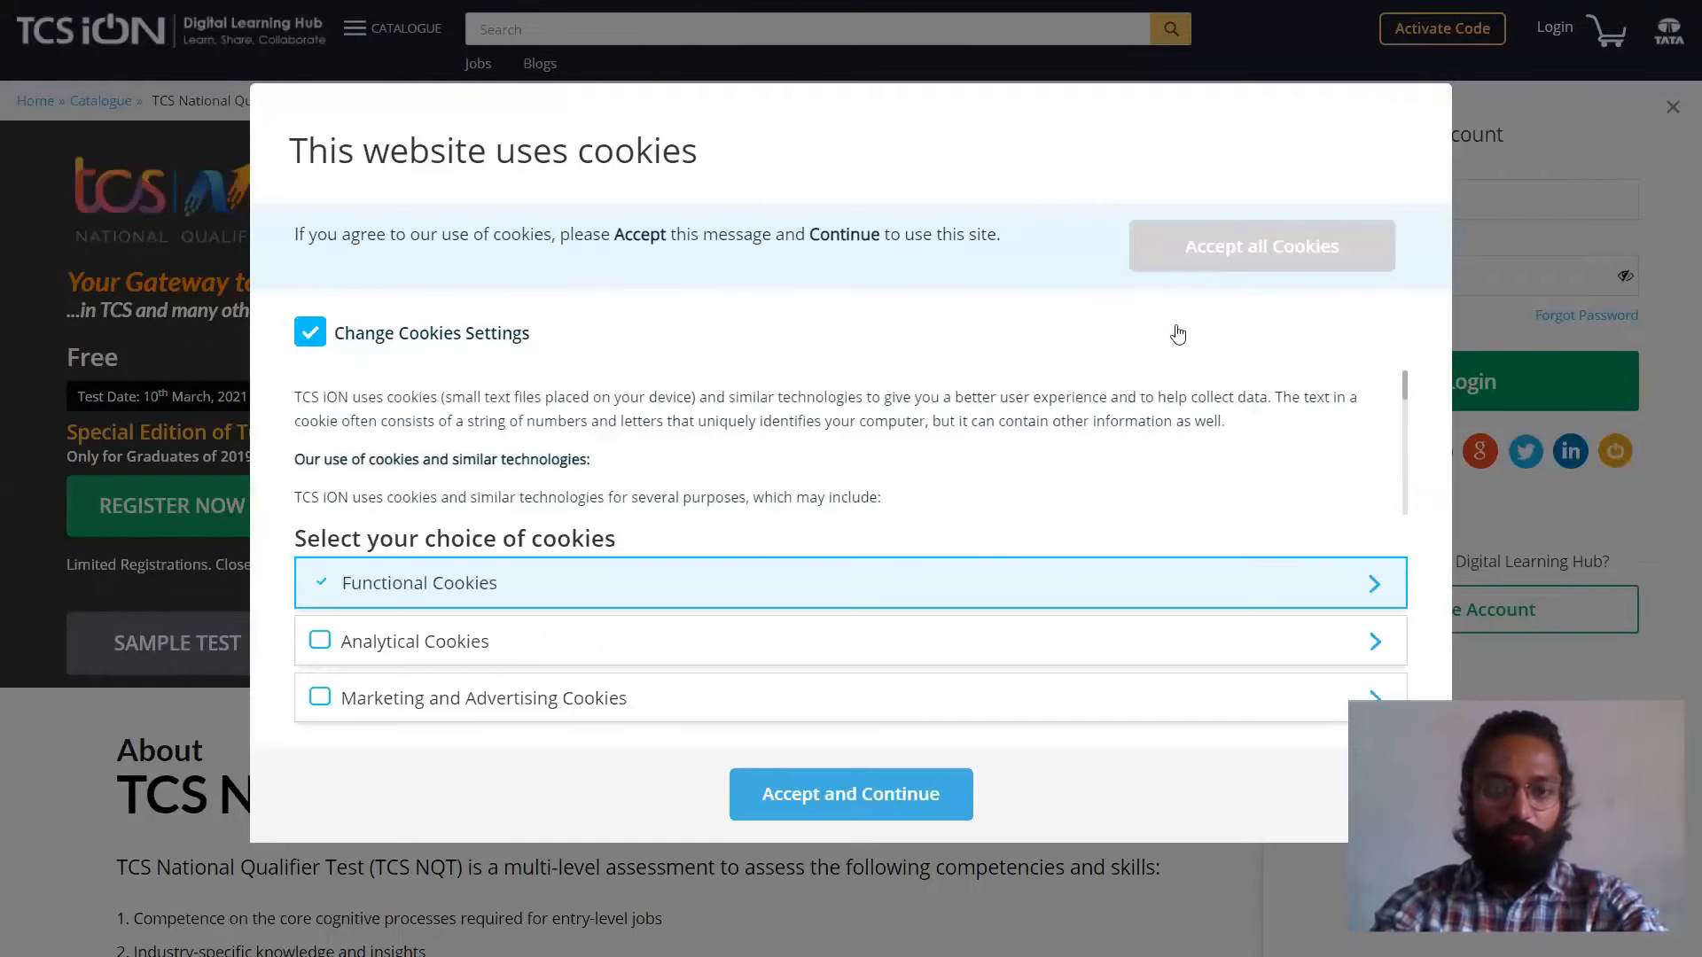
left_click(319, 640)
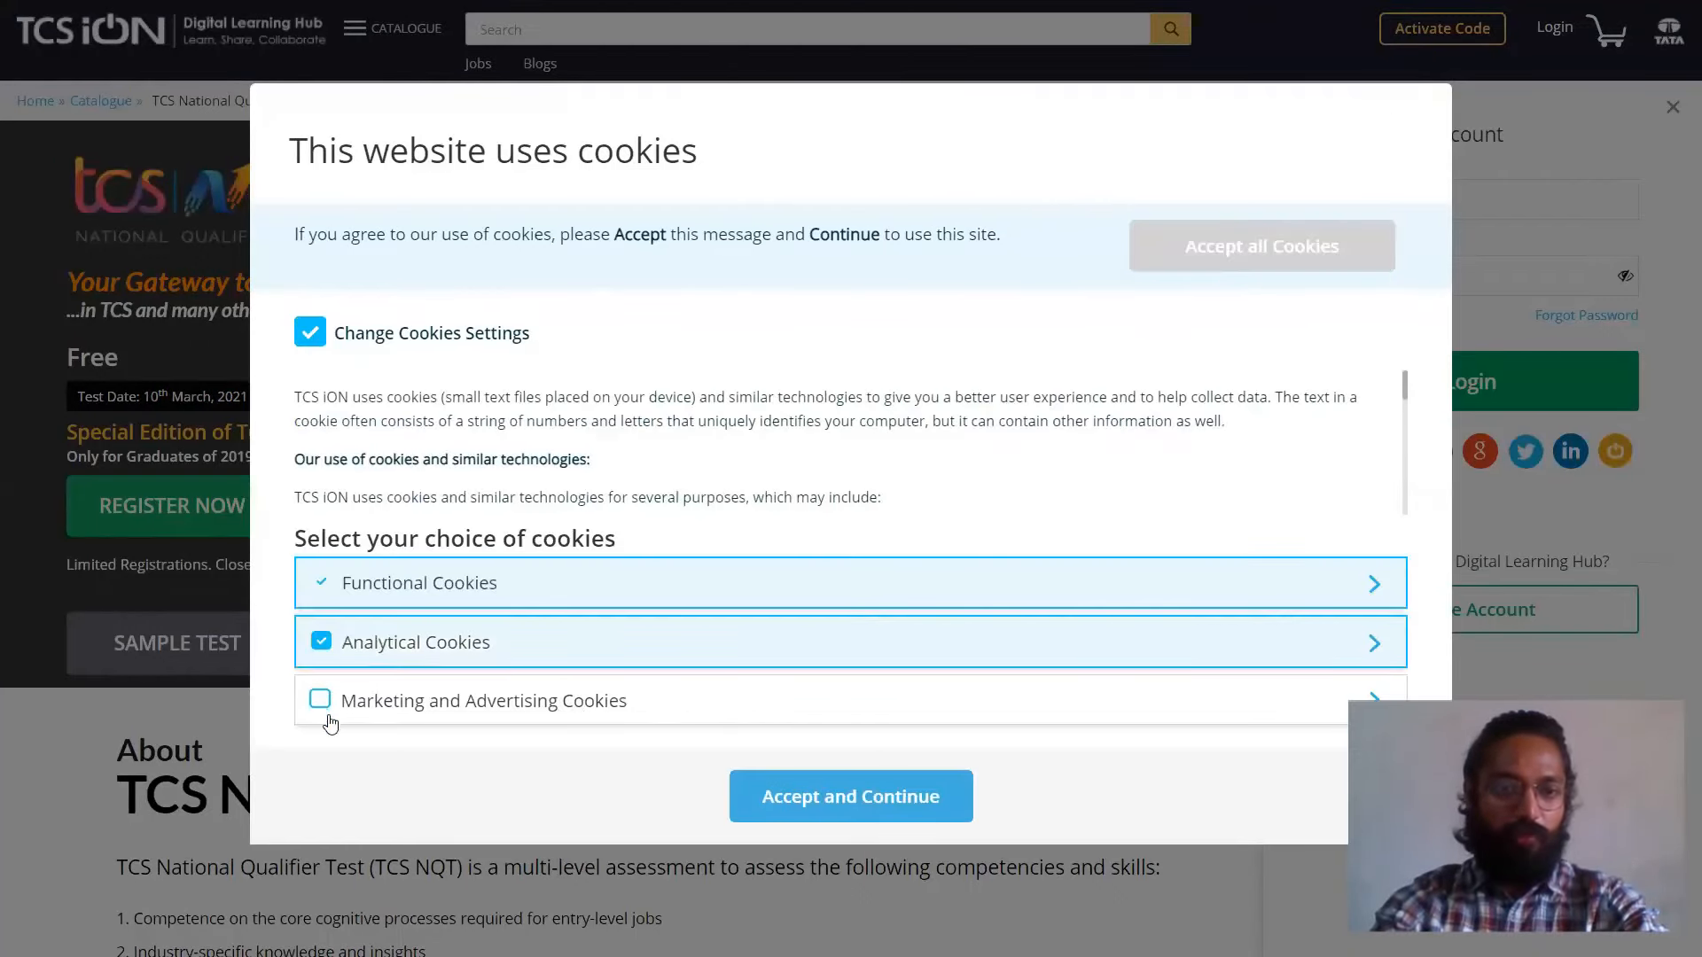
left_click(319, 701)
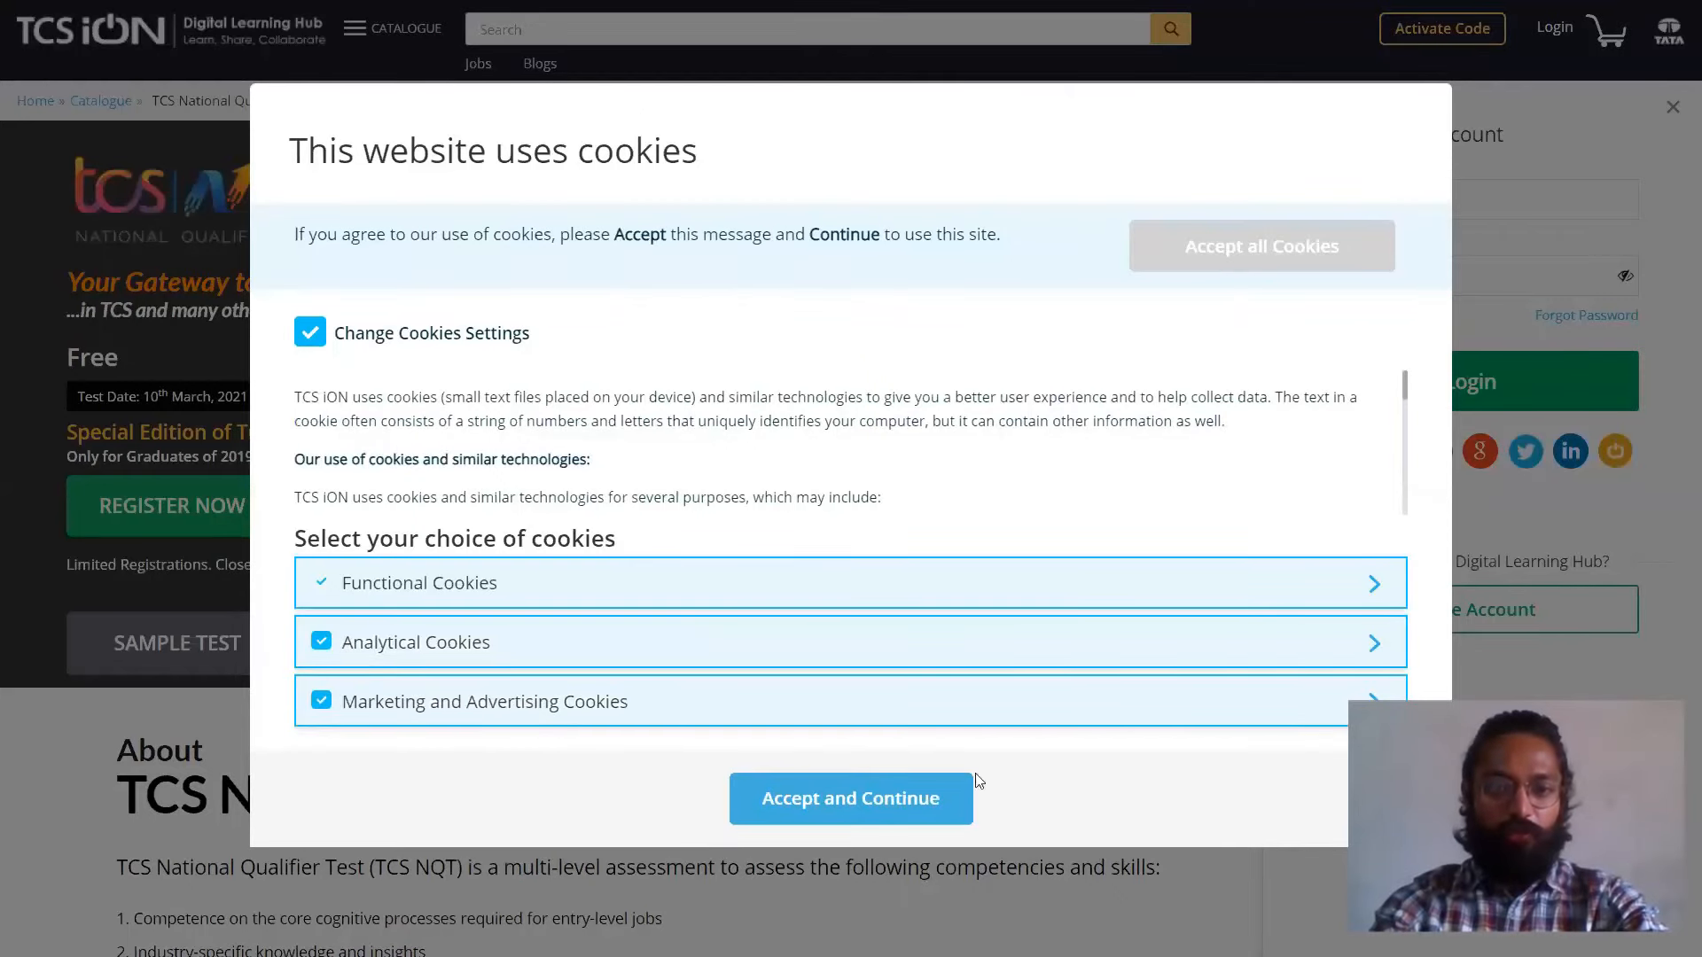
left_click(850, 798)
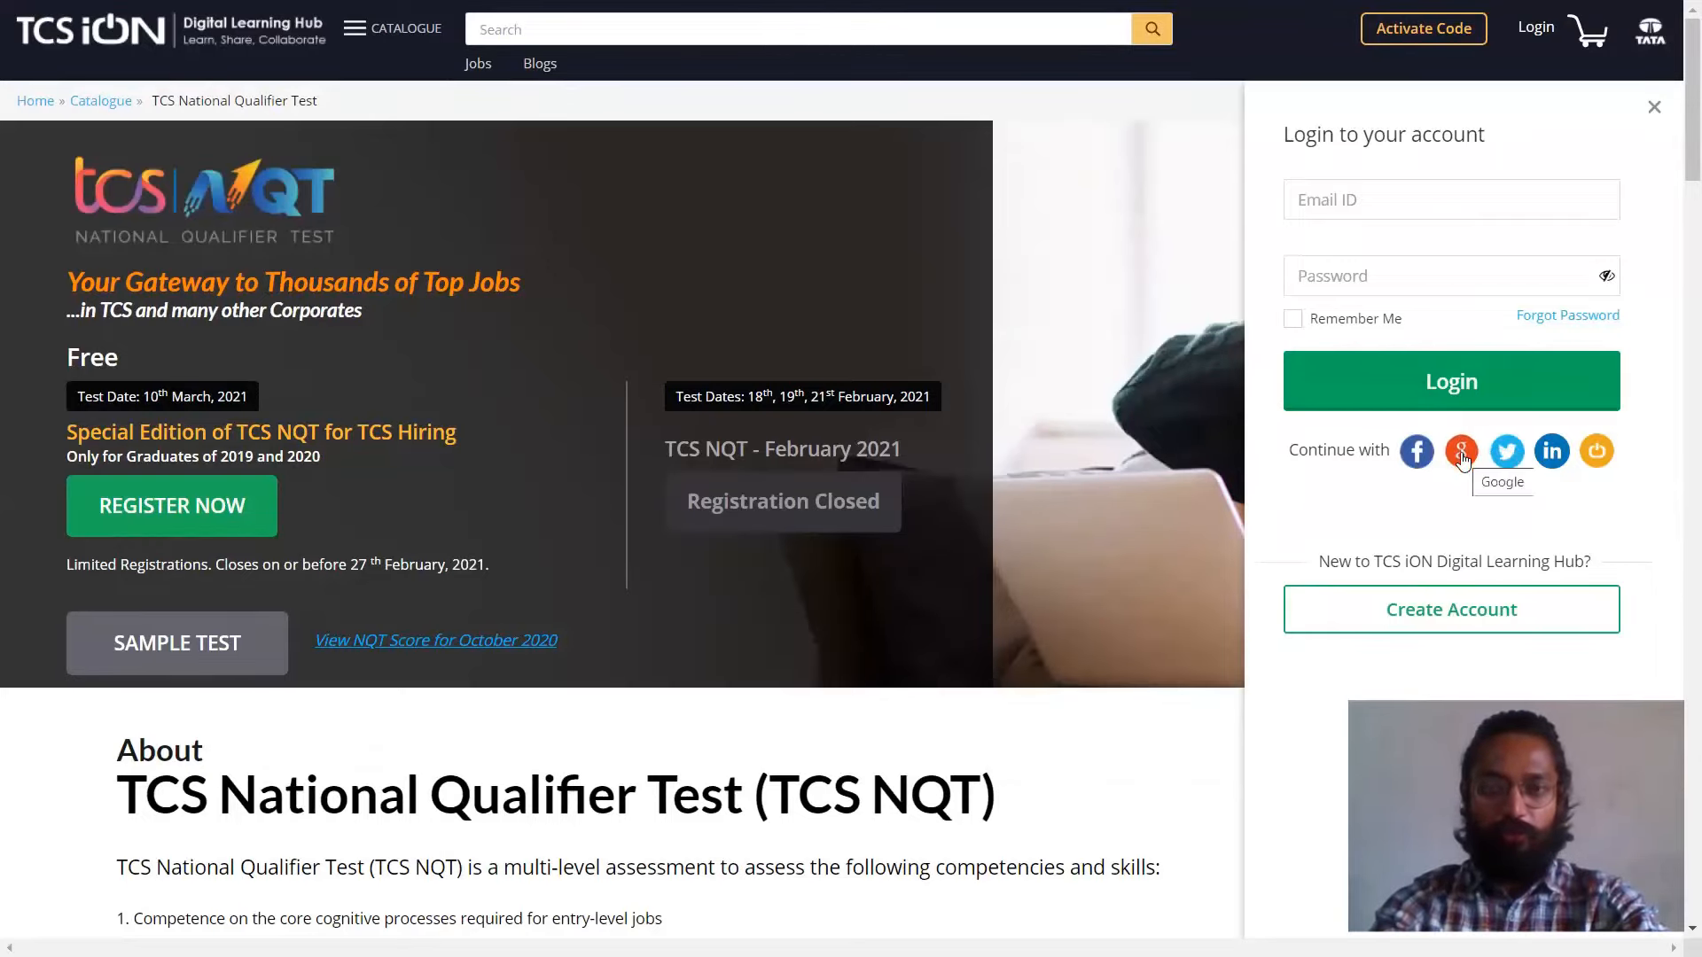
- Sign in with the Google account and briefly check the profile menu
left_click(1654, 106)
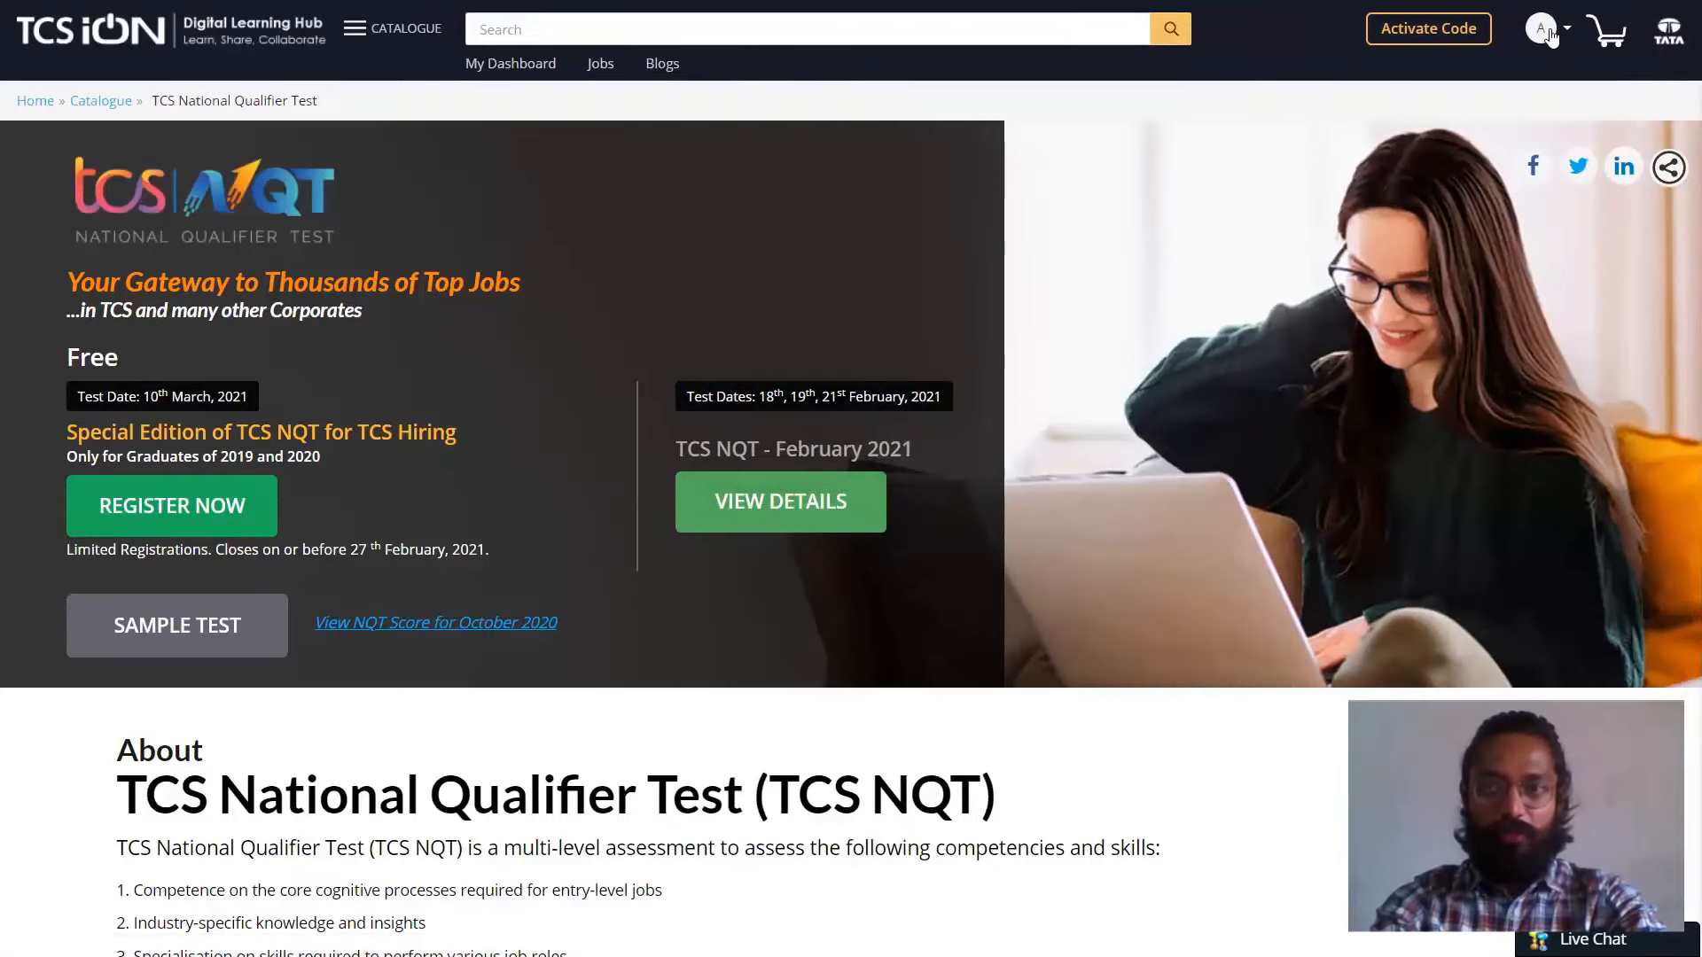
left_click(1541, 28)
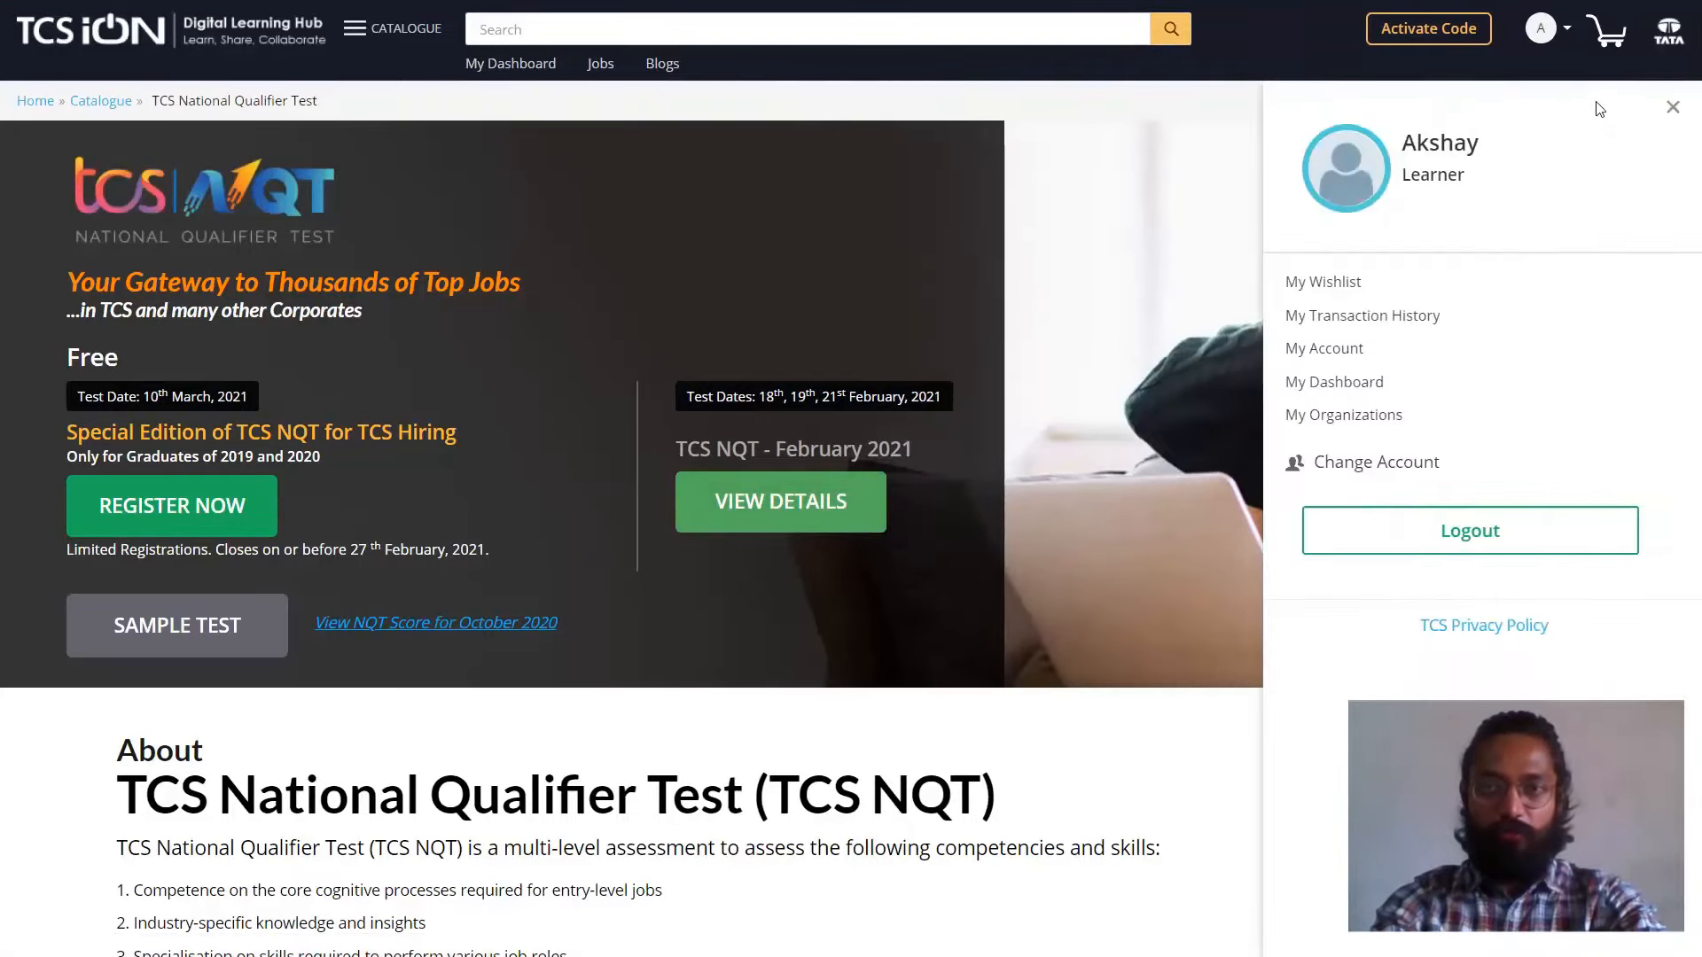
left_click(1672, 106)
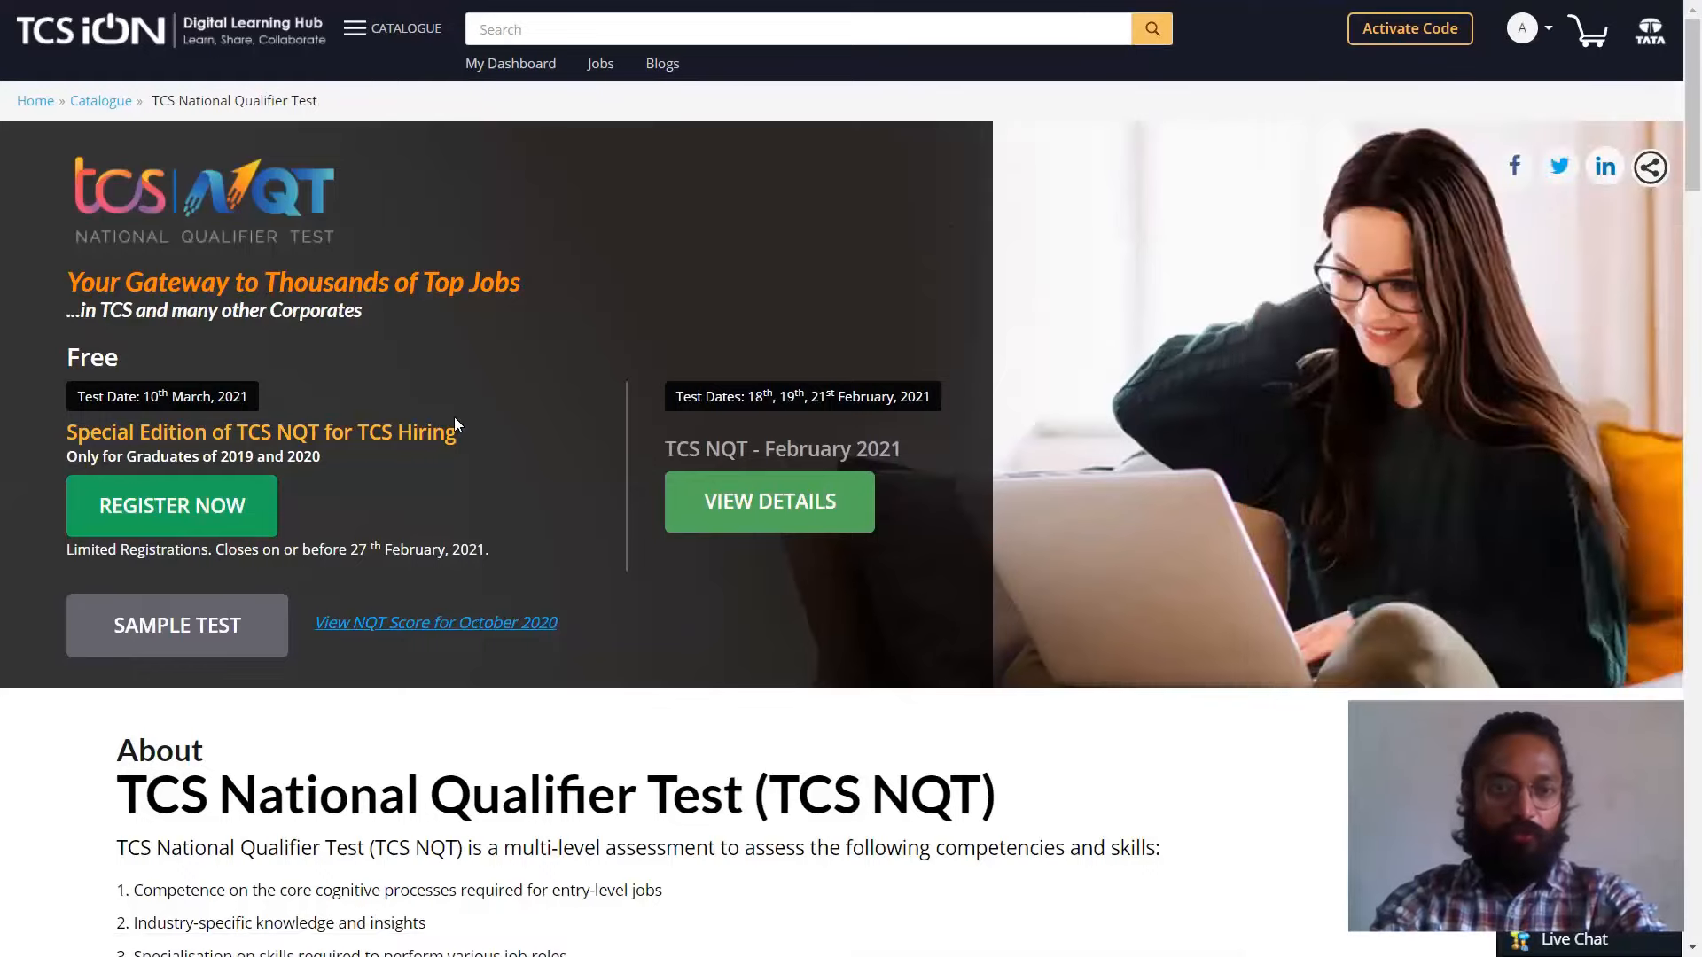
mouse_move(920, 517)
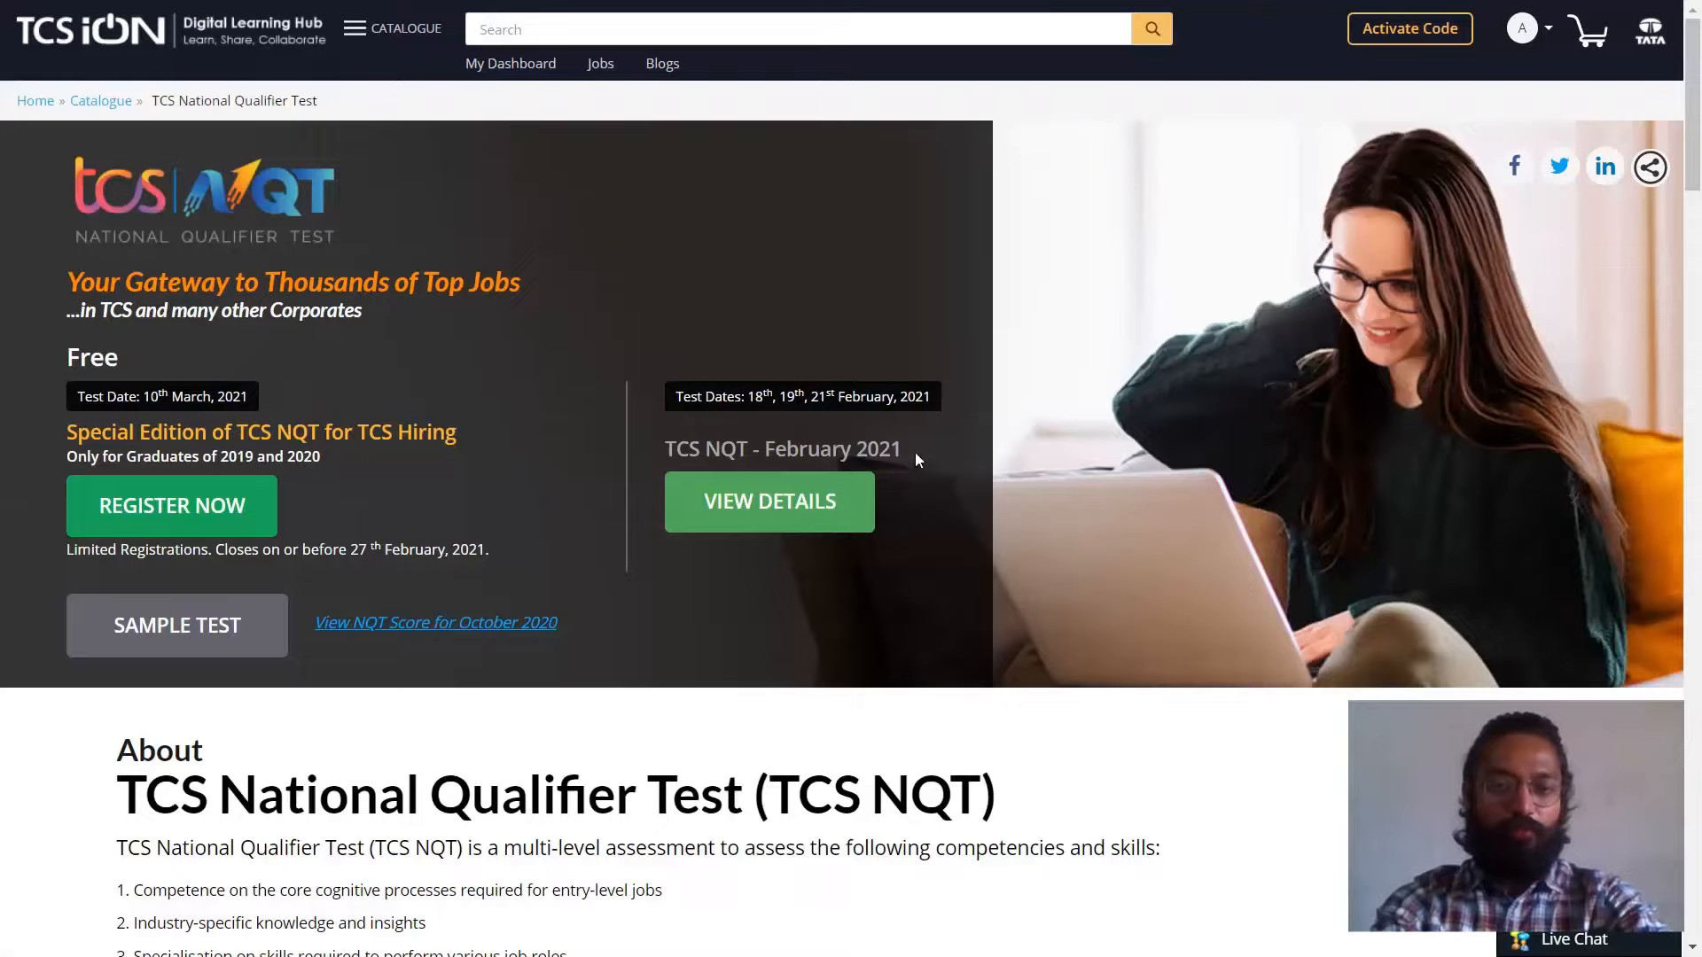
mouse_move(471, 439)
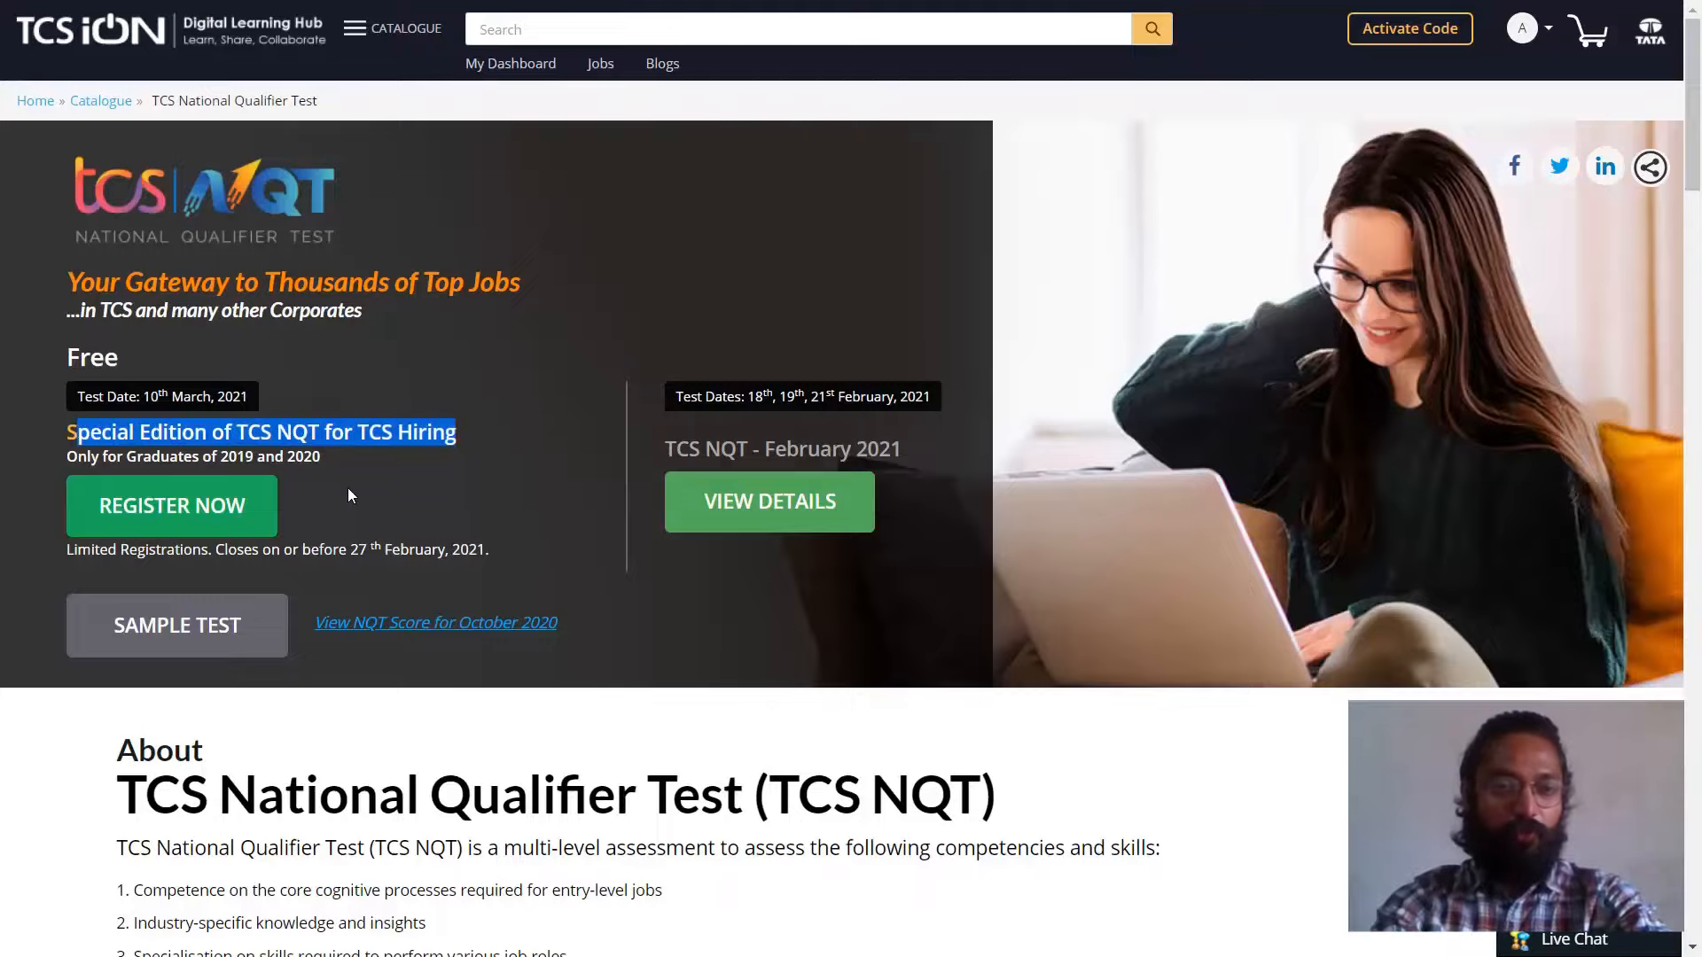
- Start the Special Edition NQT registration and review its eligibility criteria
left_click(170, 504)
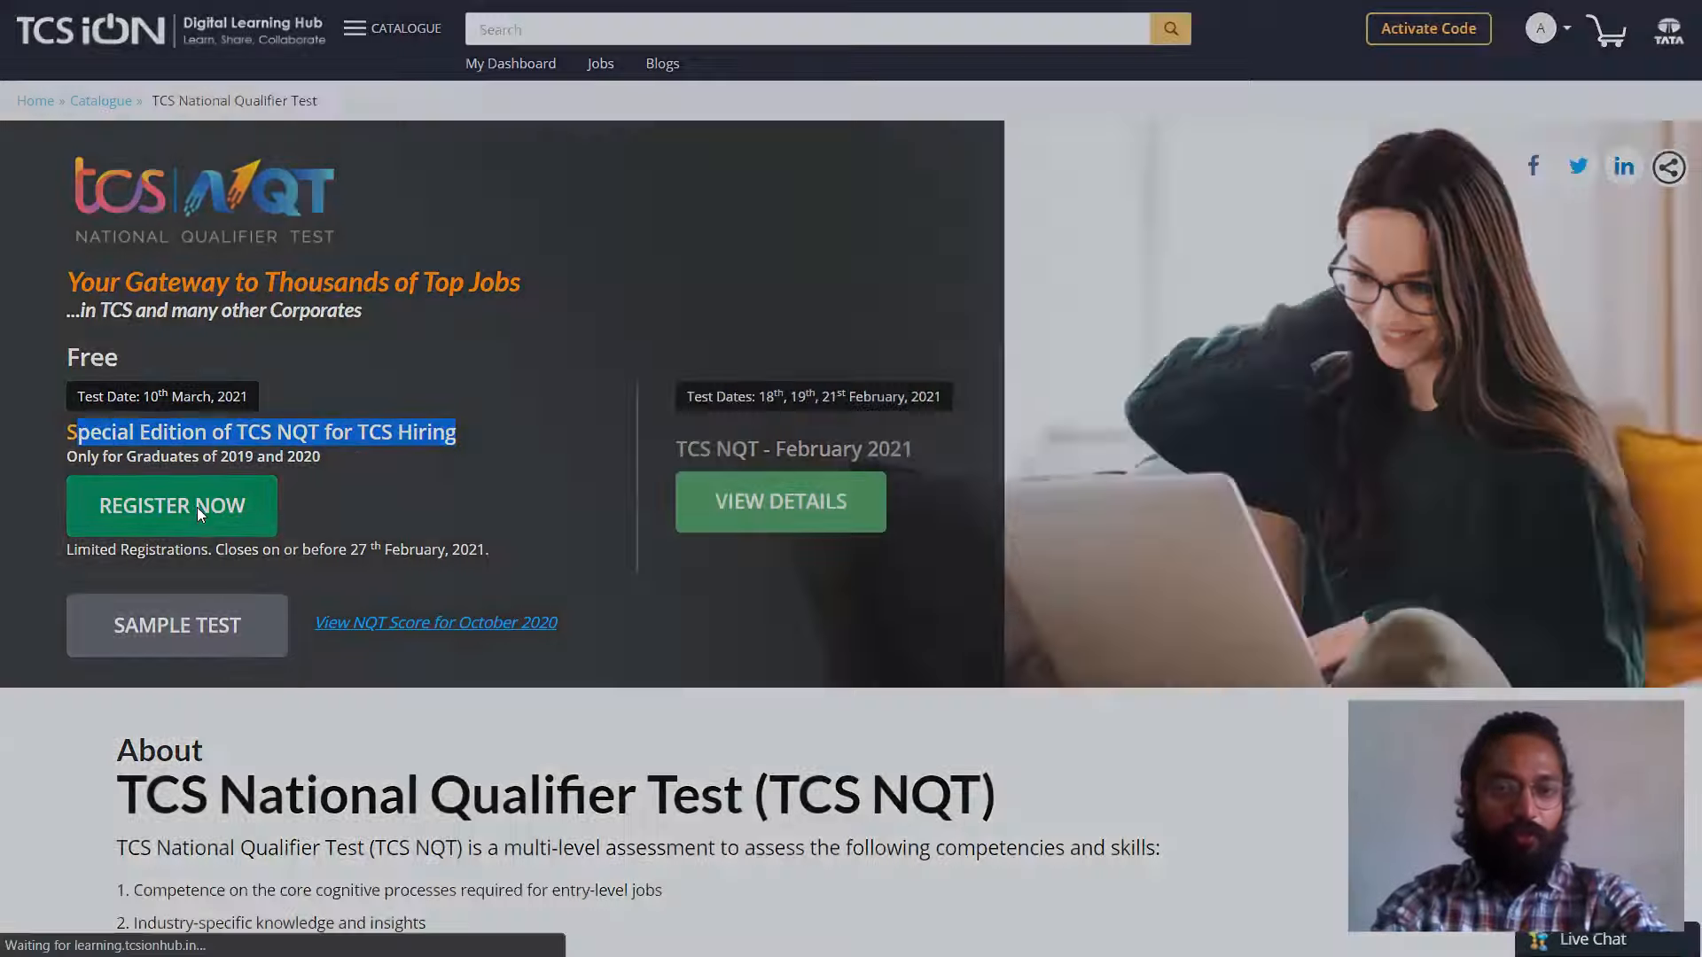
left_click(171, 505)
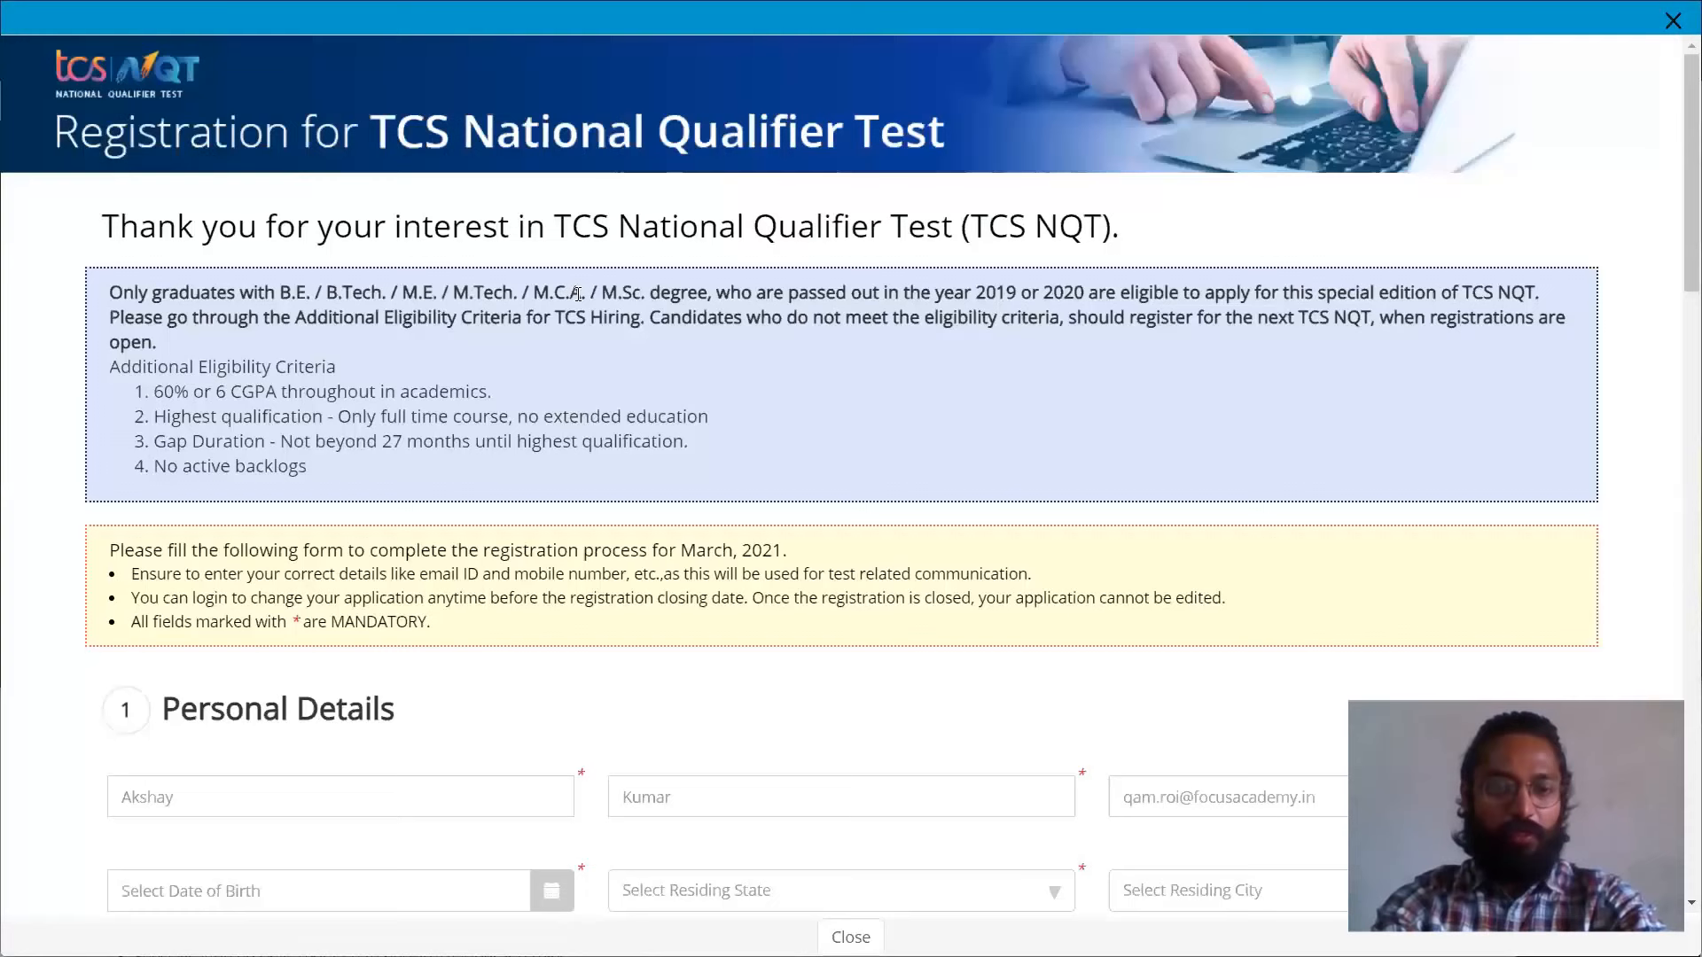
mouse_move(369, 351)
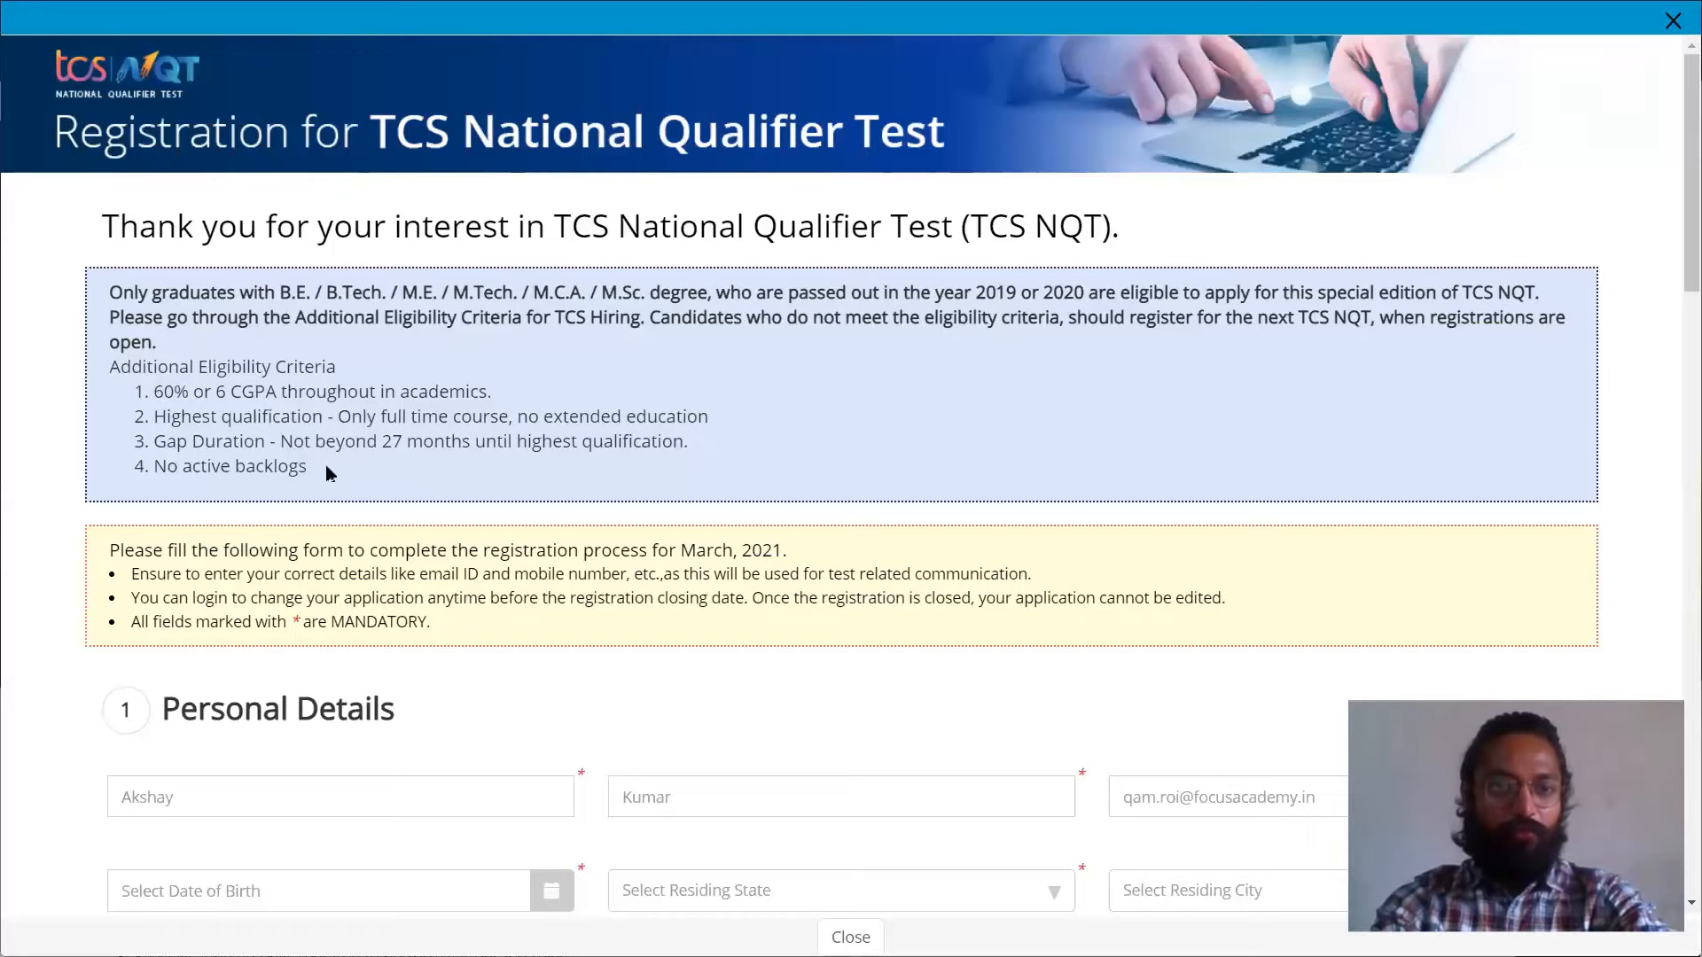
left_click_drag(108, 291, 306, 465)
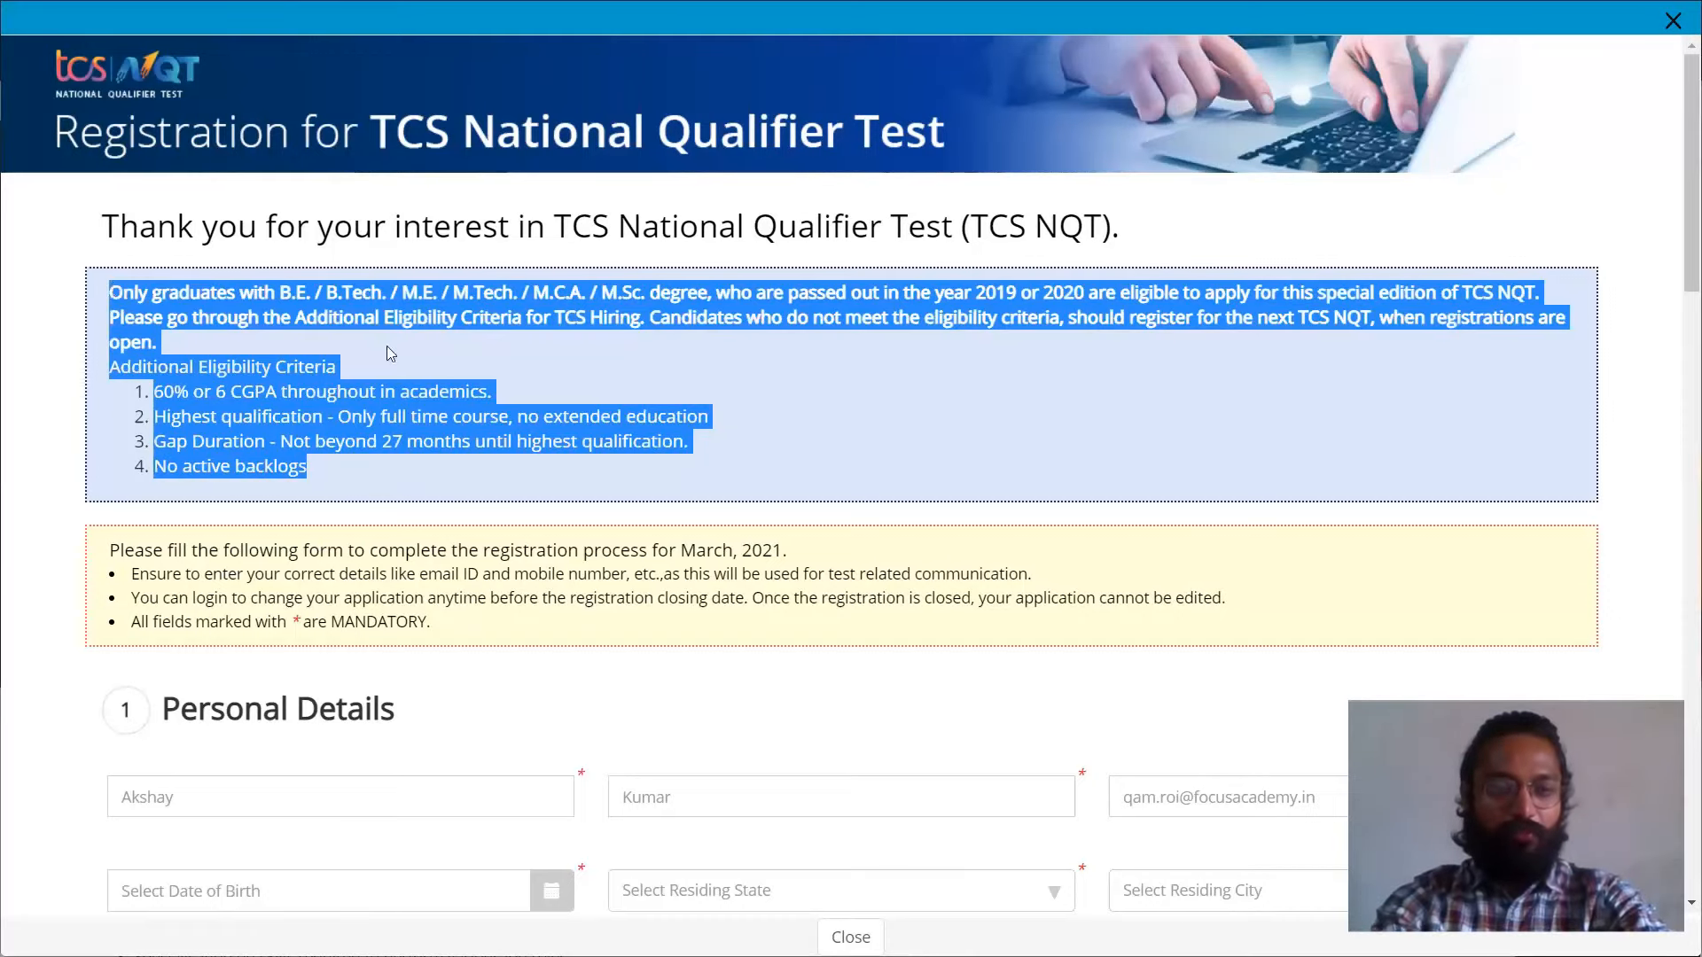
scroll("down", 3)
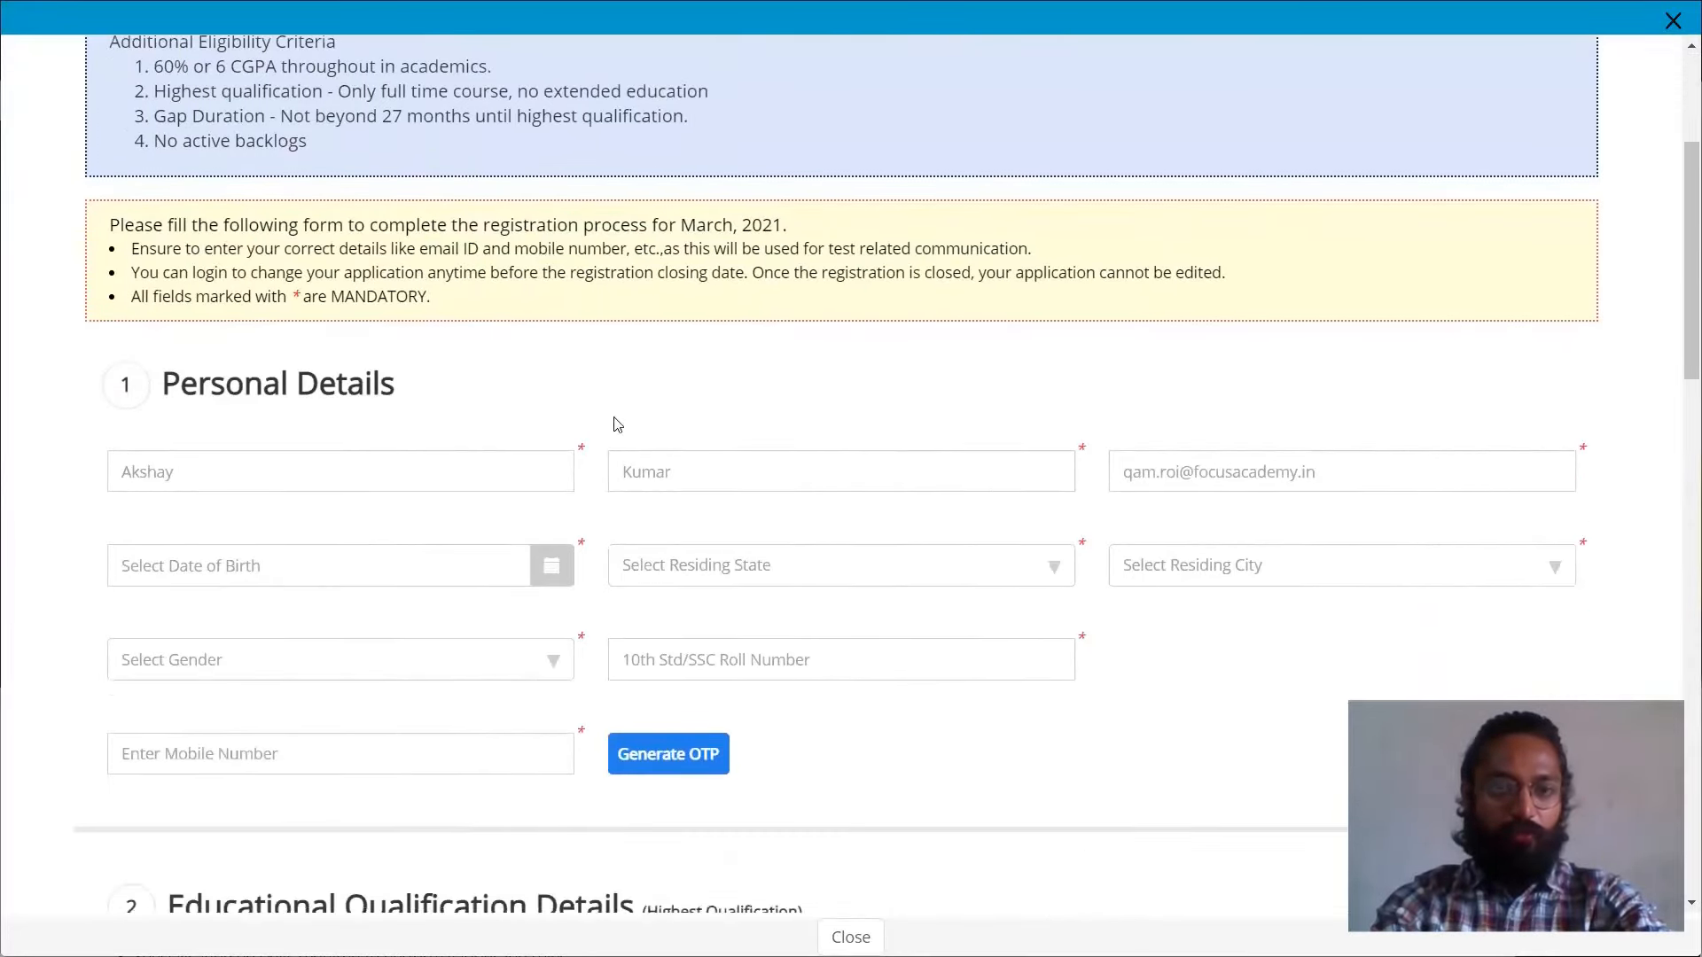
- Set the date of birth with 1999 as the birth year
scroll("down", 3)
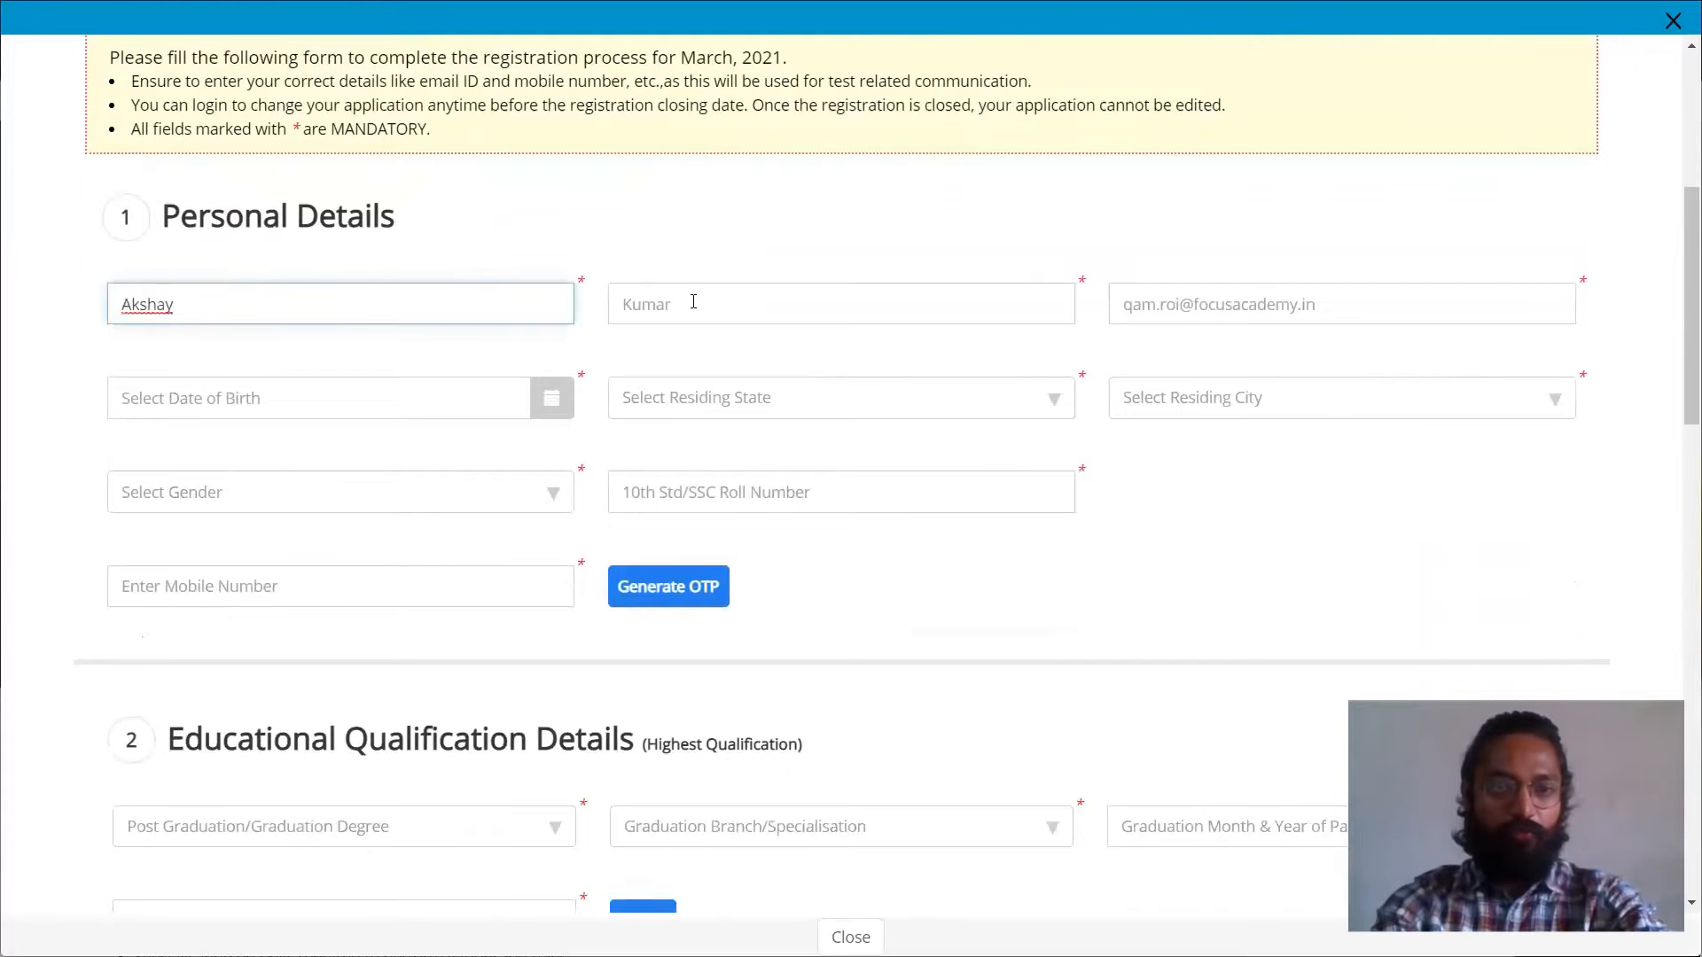
left_click(1340, 304)
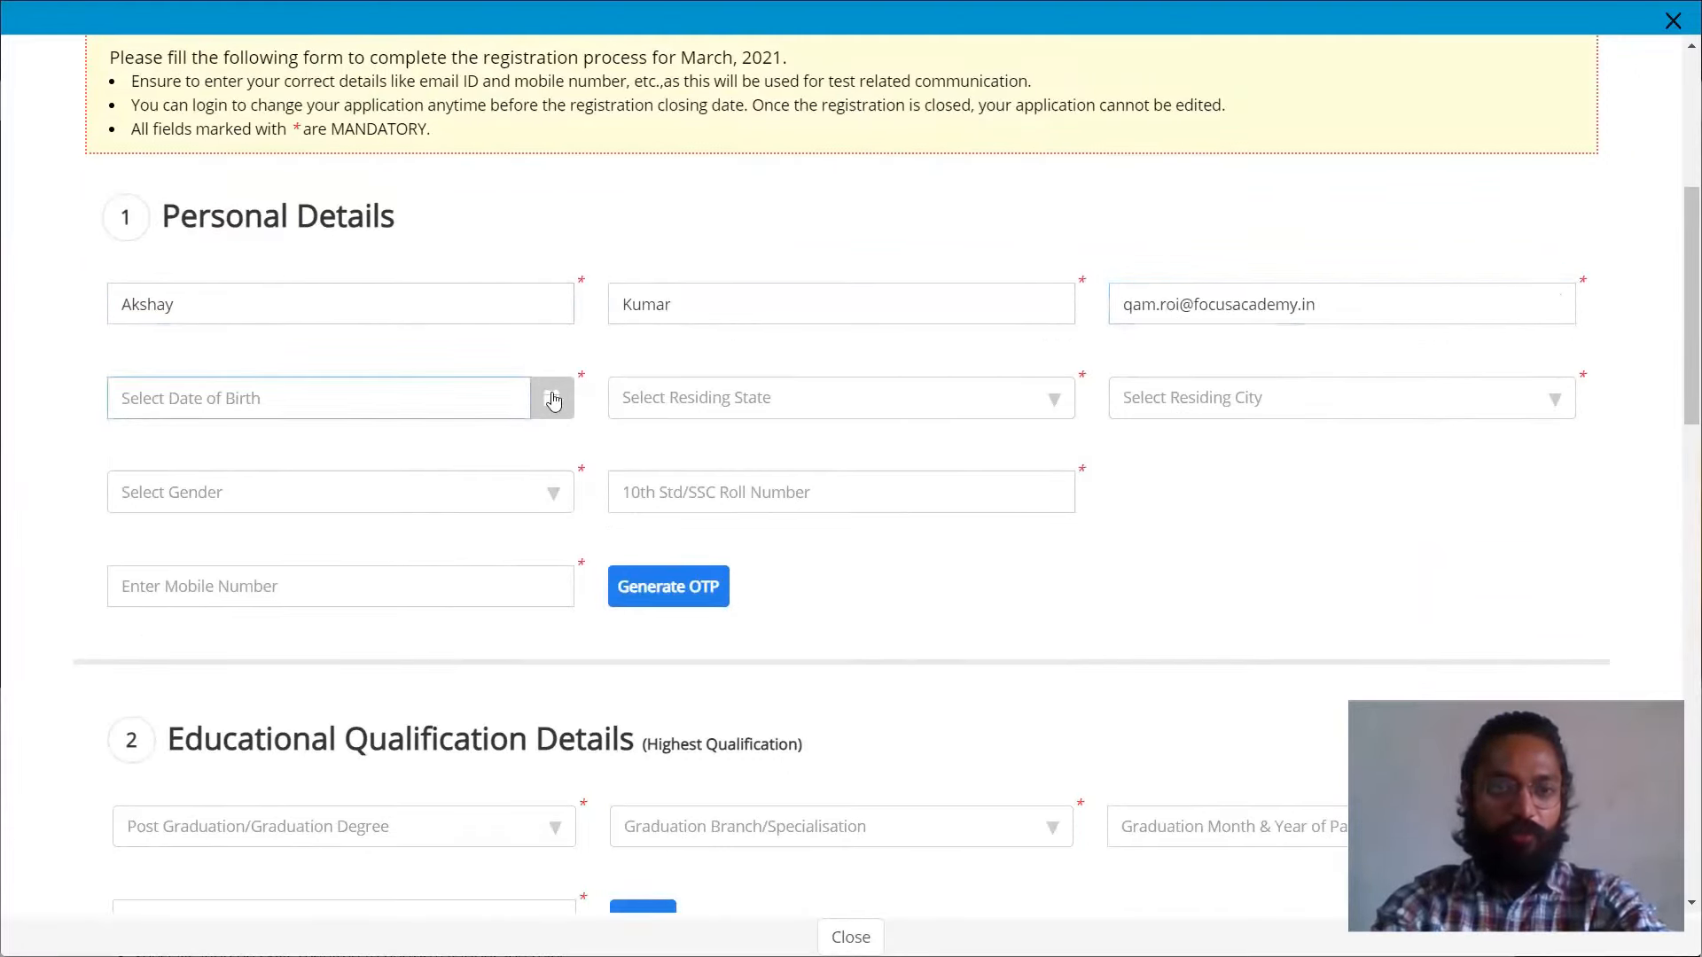
left_click(552, 397)
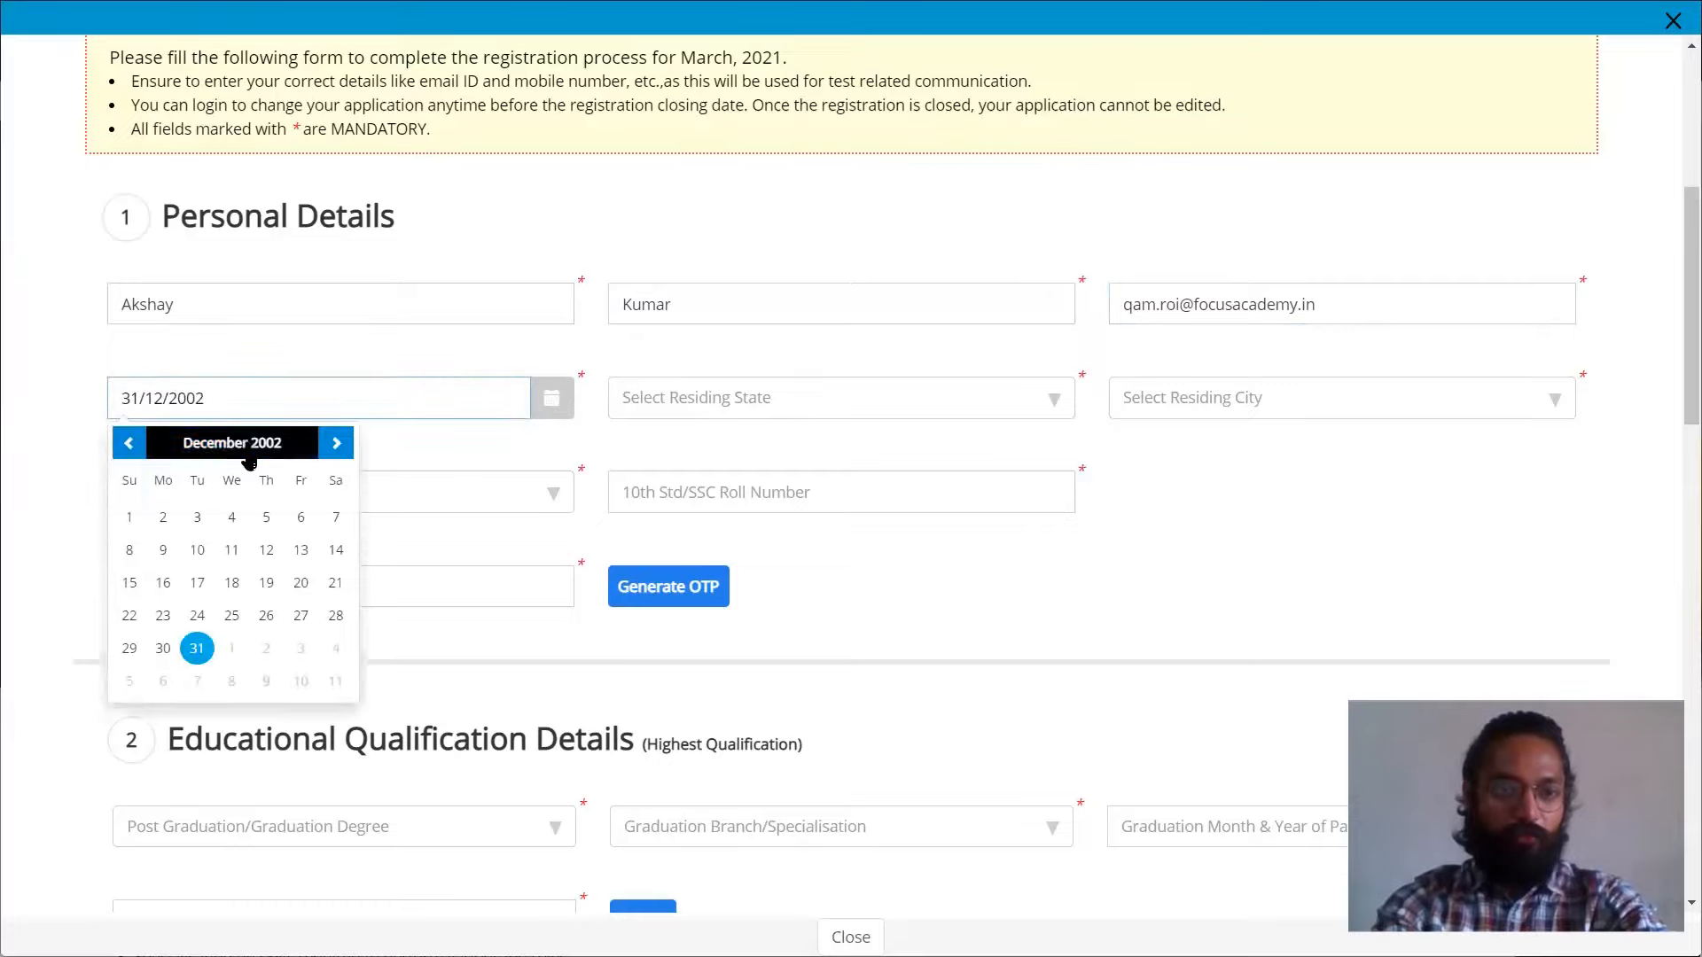
left_click(229, 441)
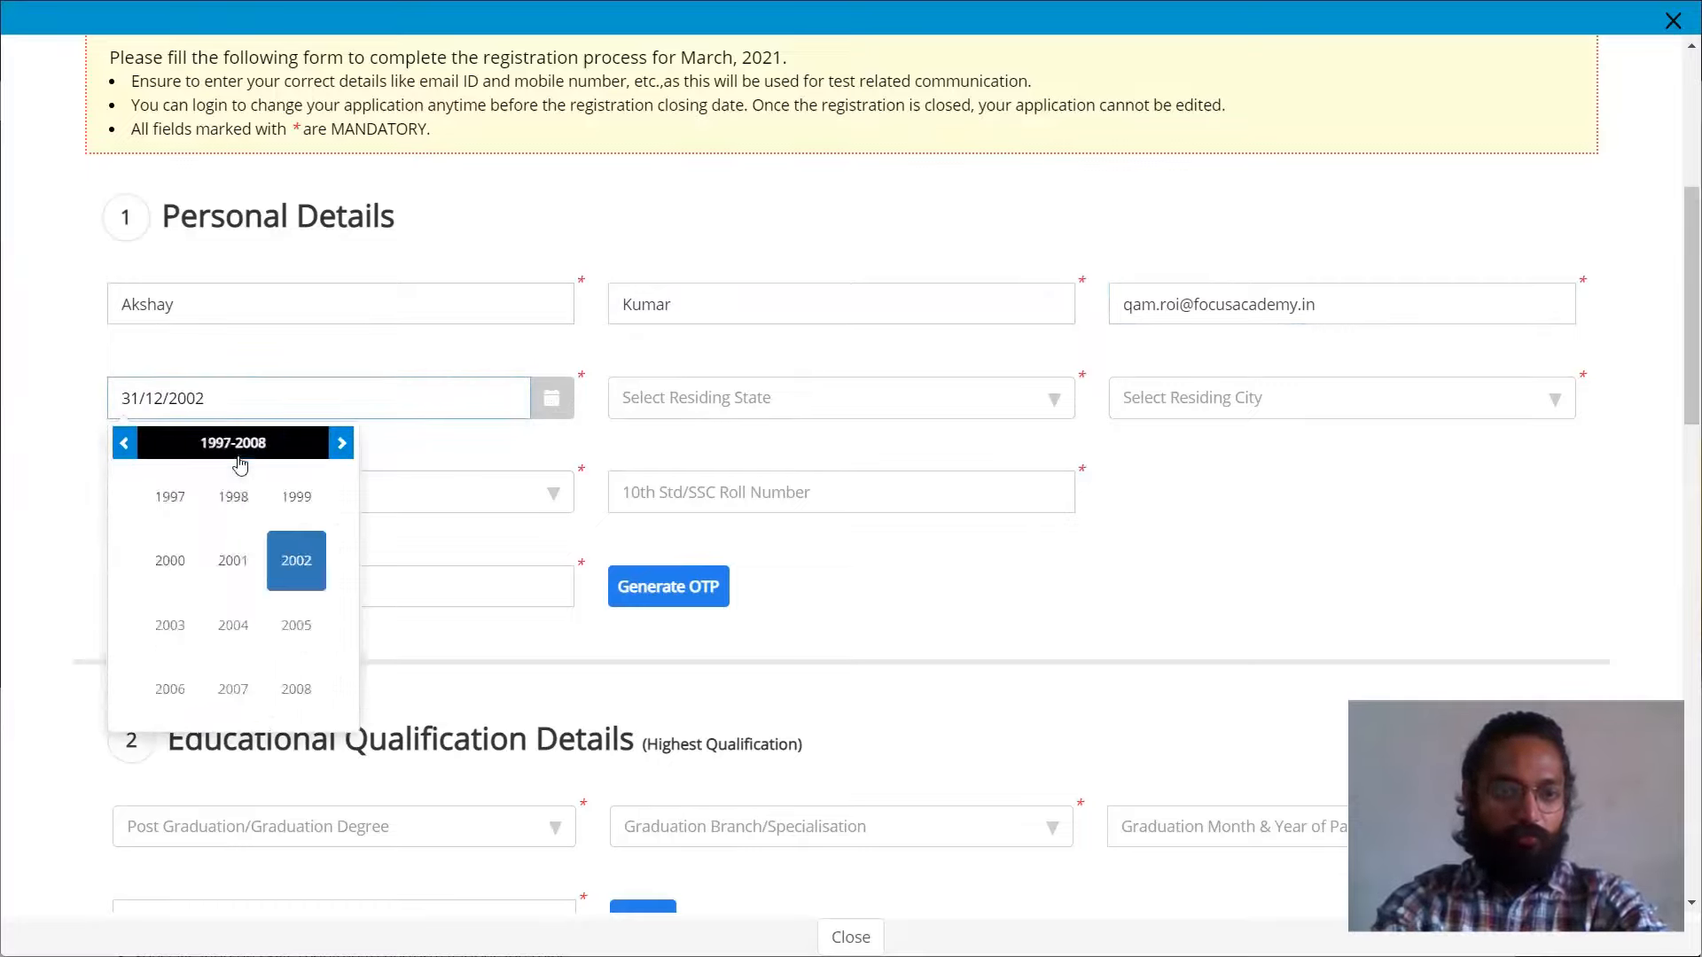
mouse_move(297, 497)
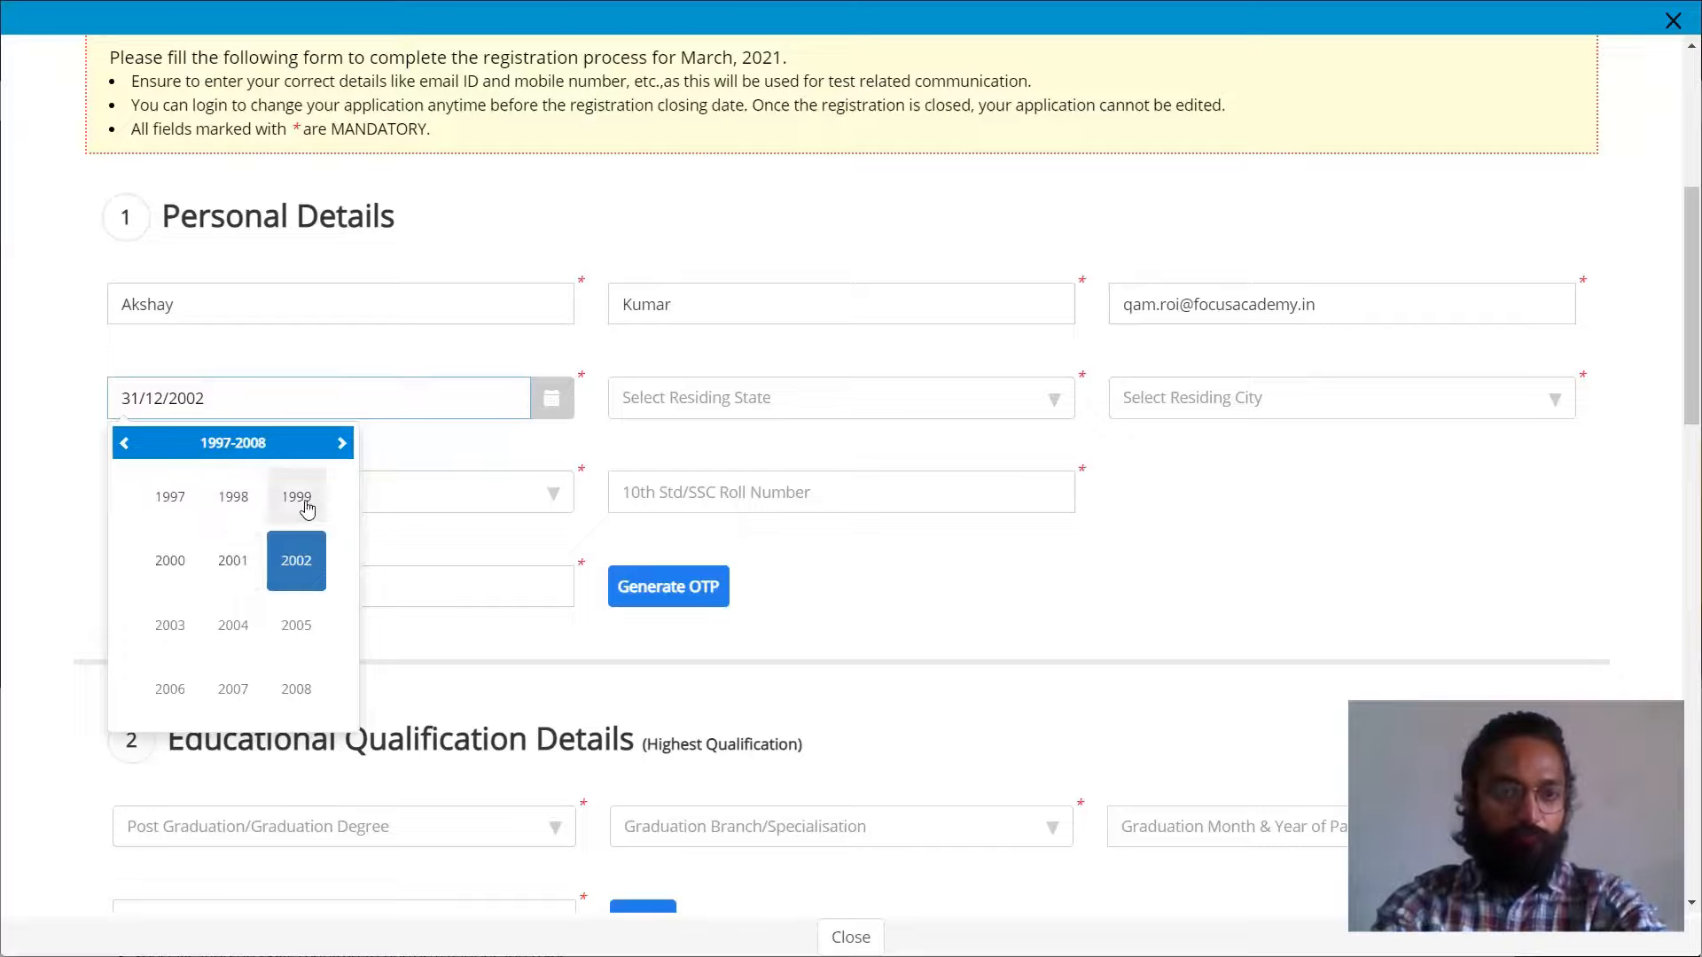
left_click(295, 496)
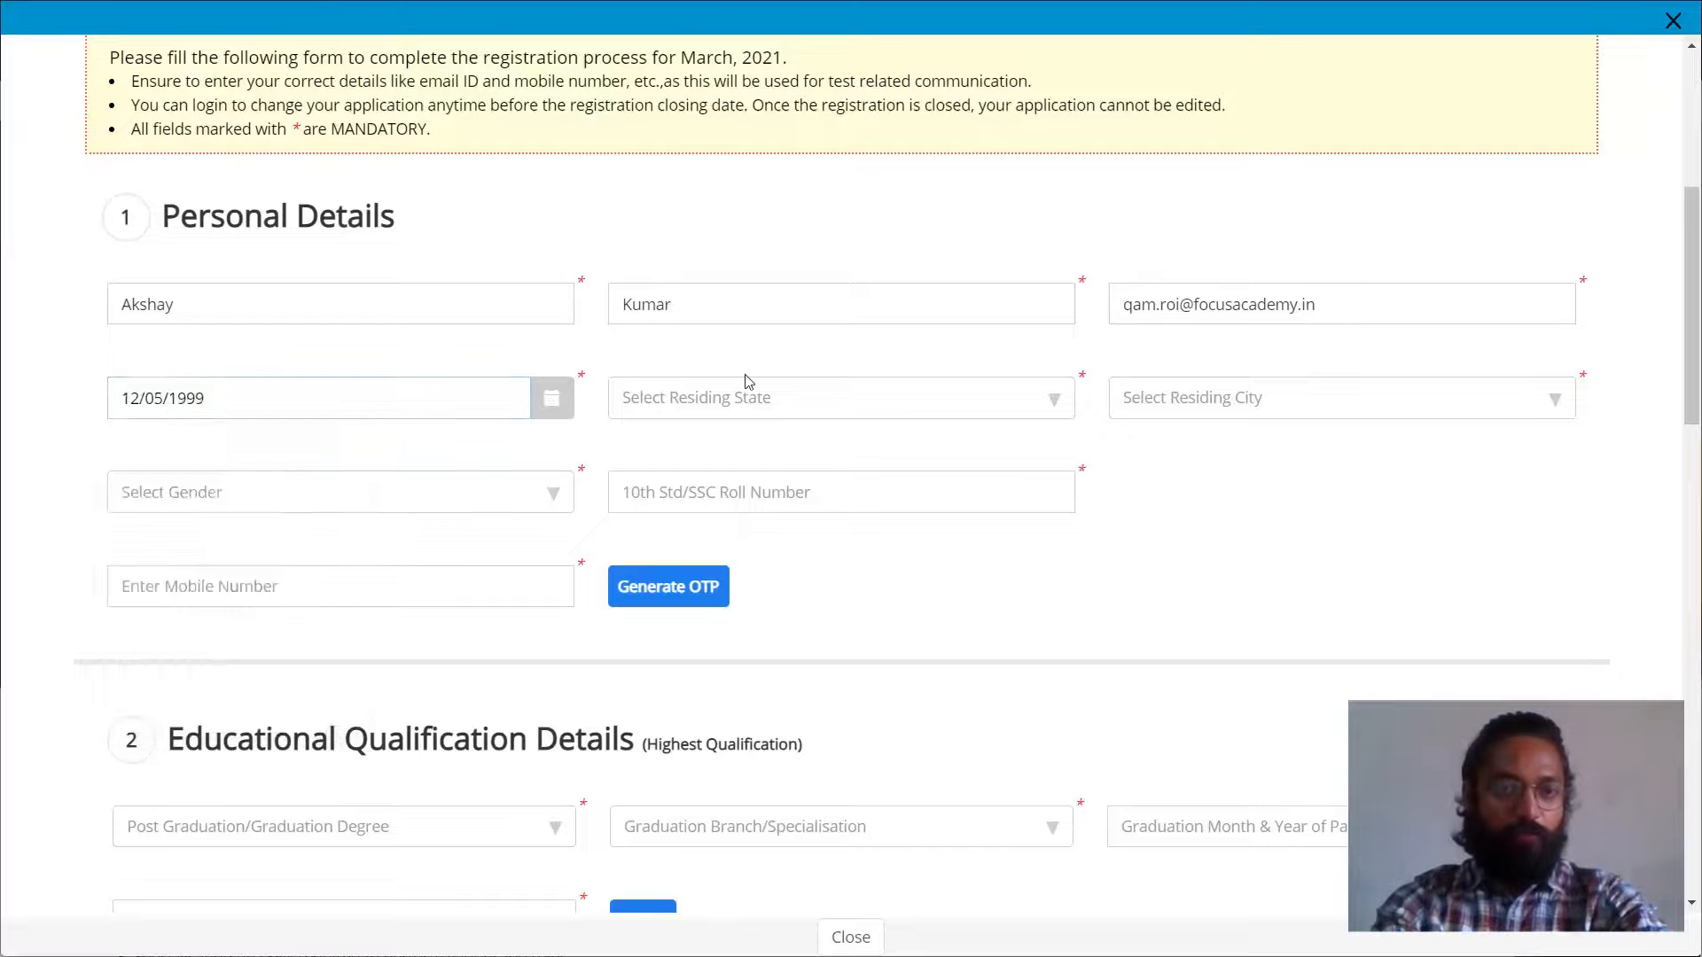
- Set the residing state to KARNATAKA and pick the residing city
left_click(836, 396)
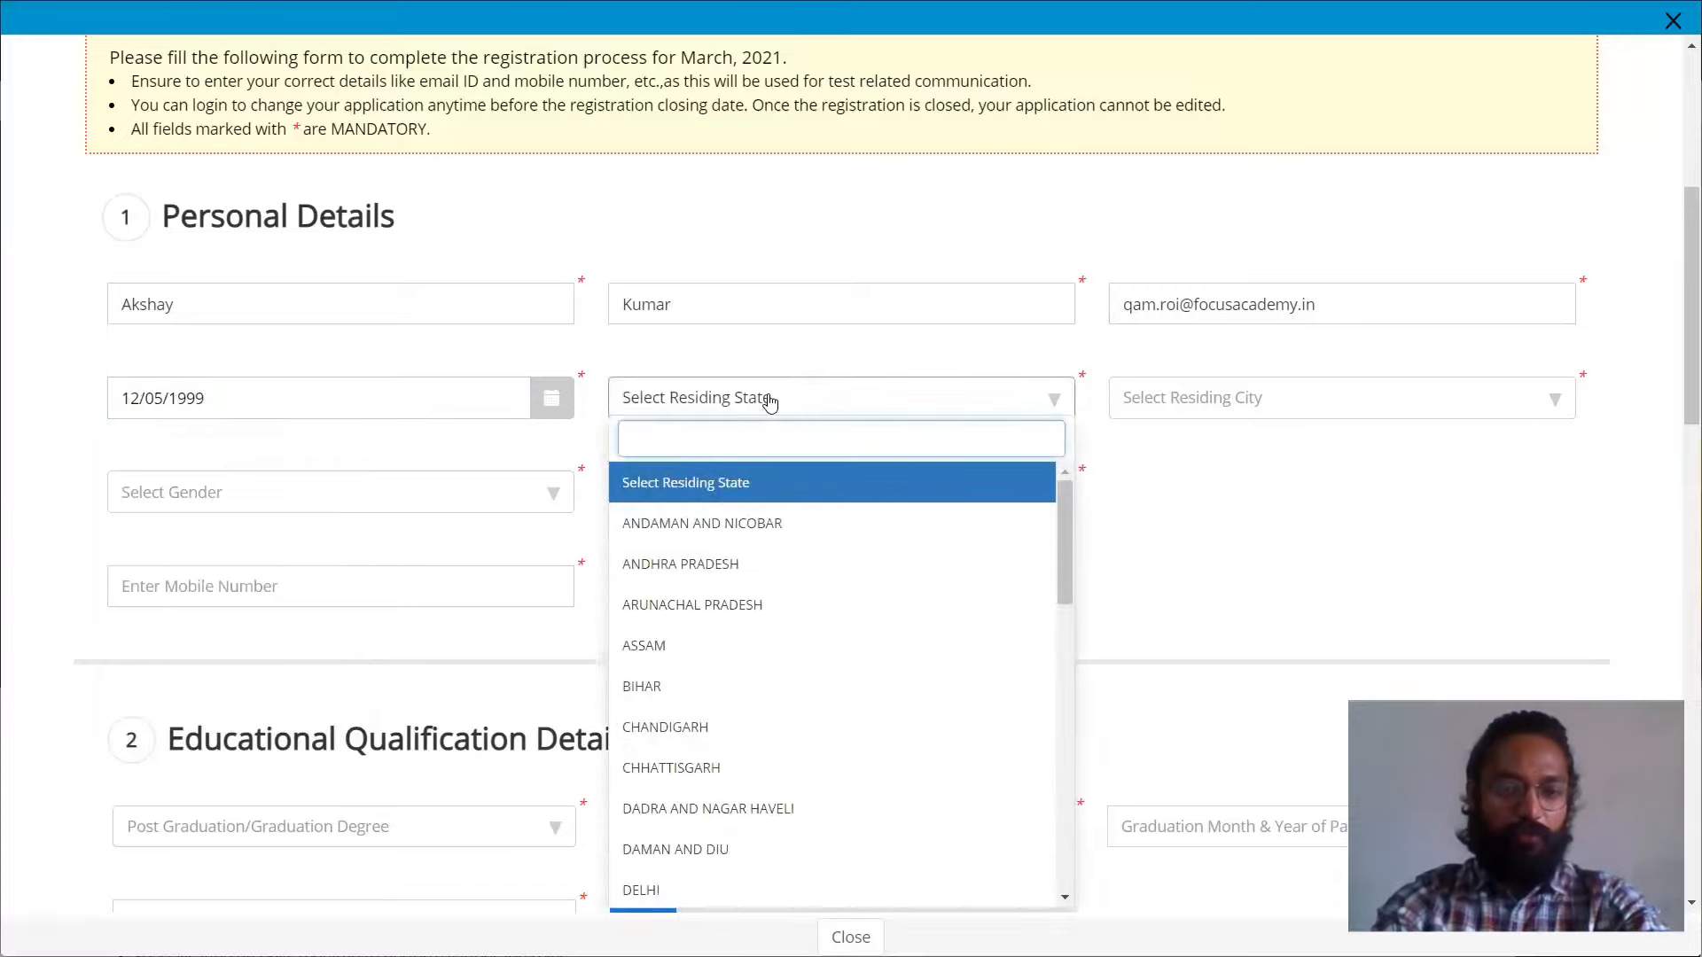
type("ka")
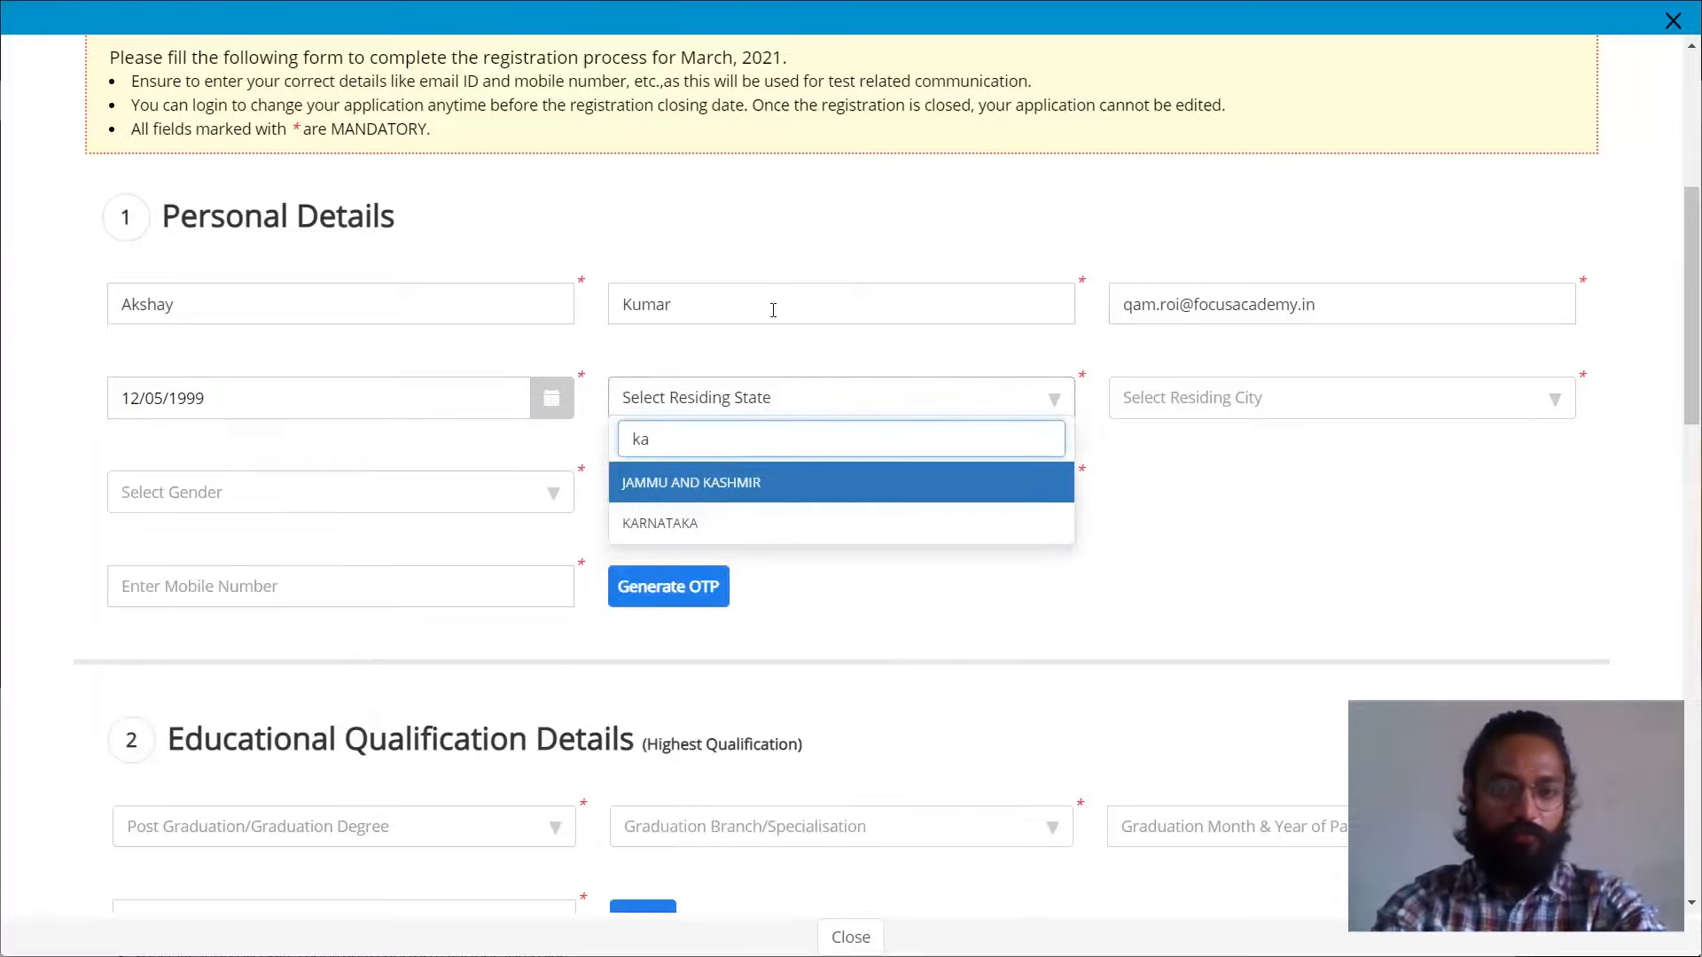
left_click(659, 522)
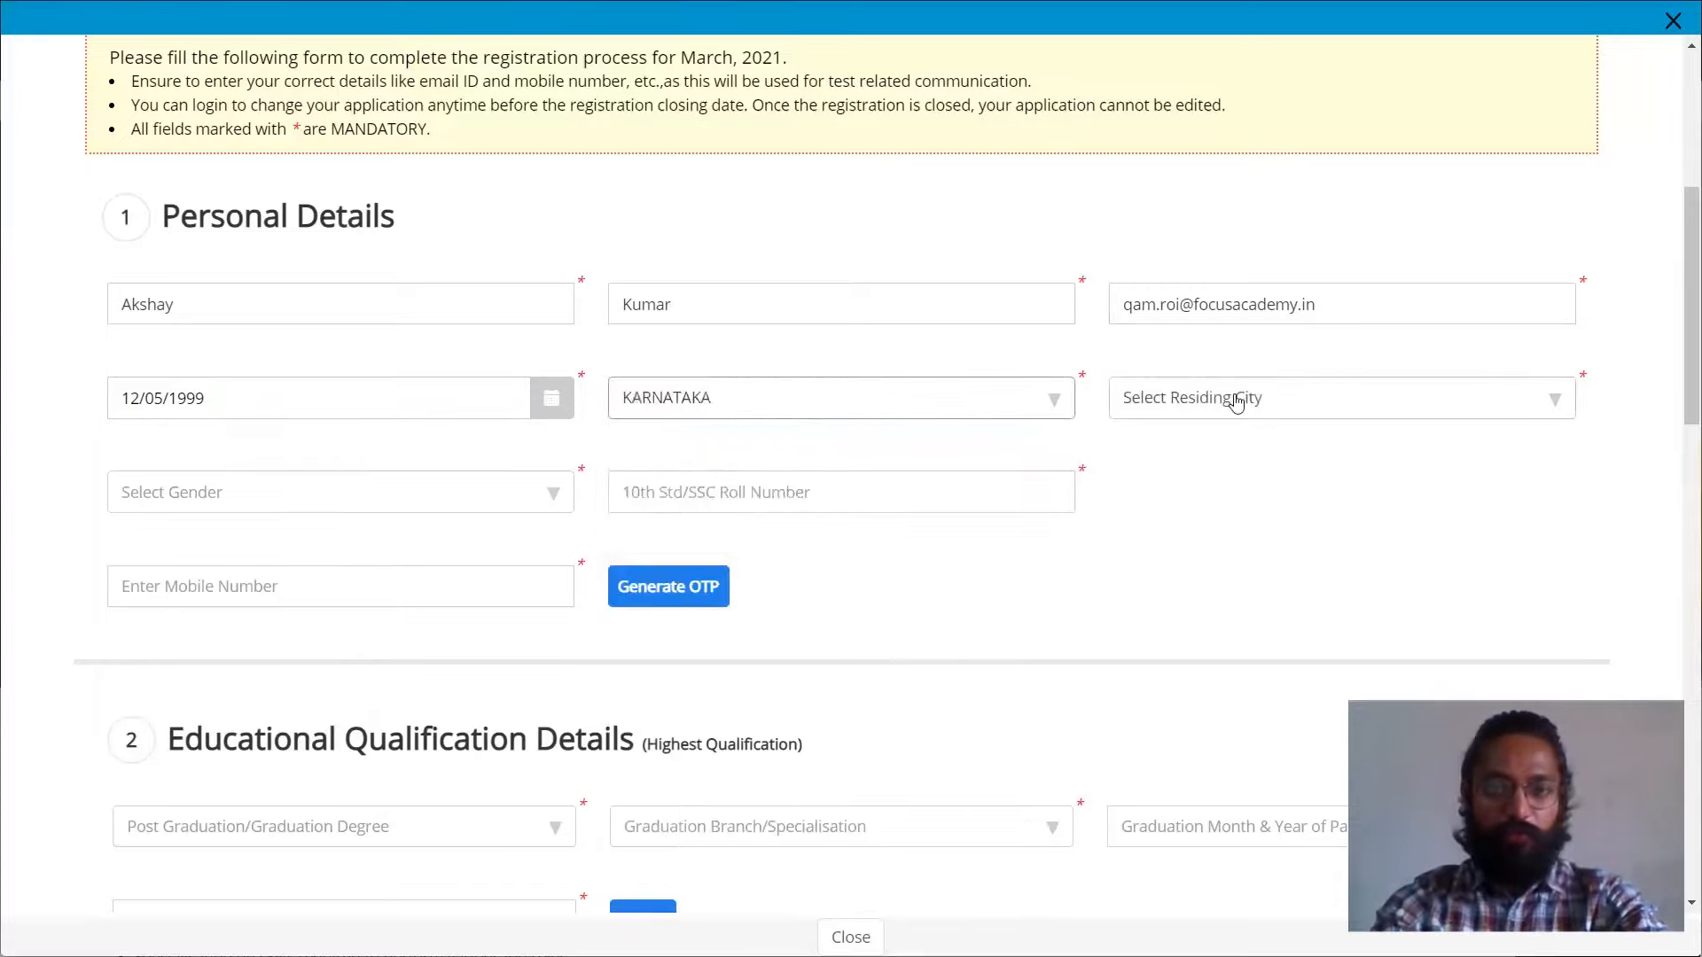
type("ma")
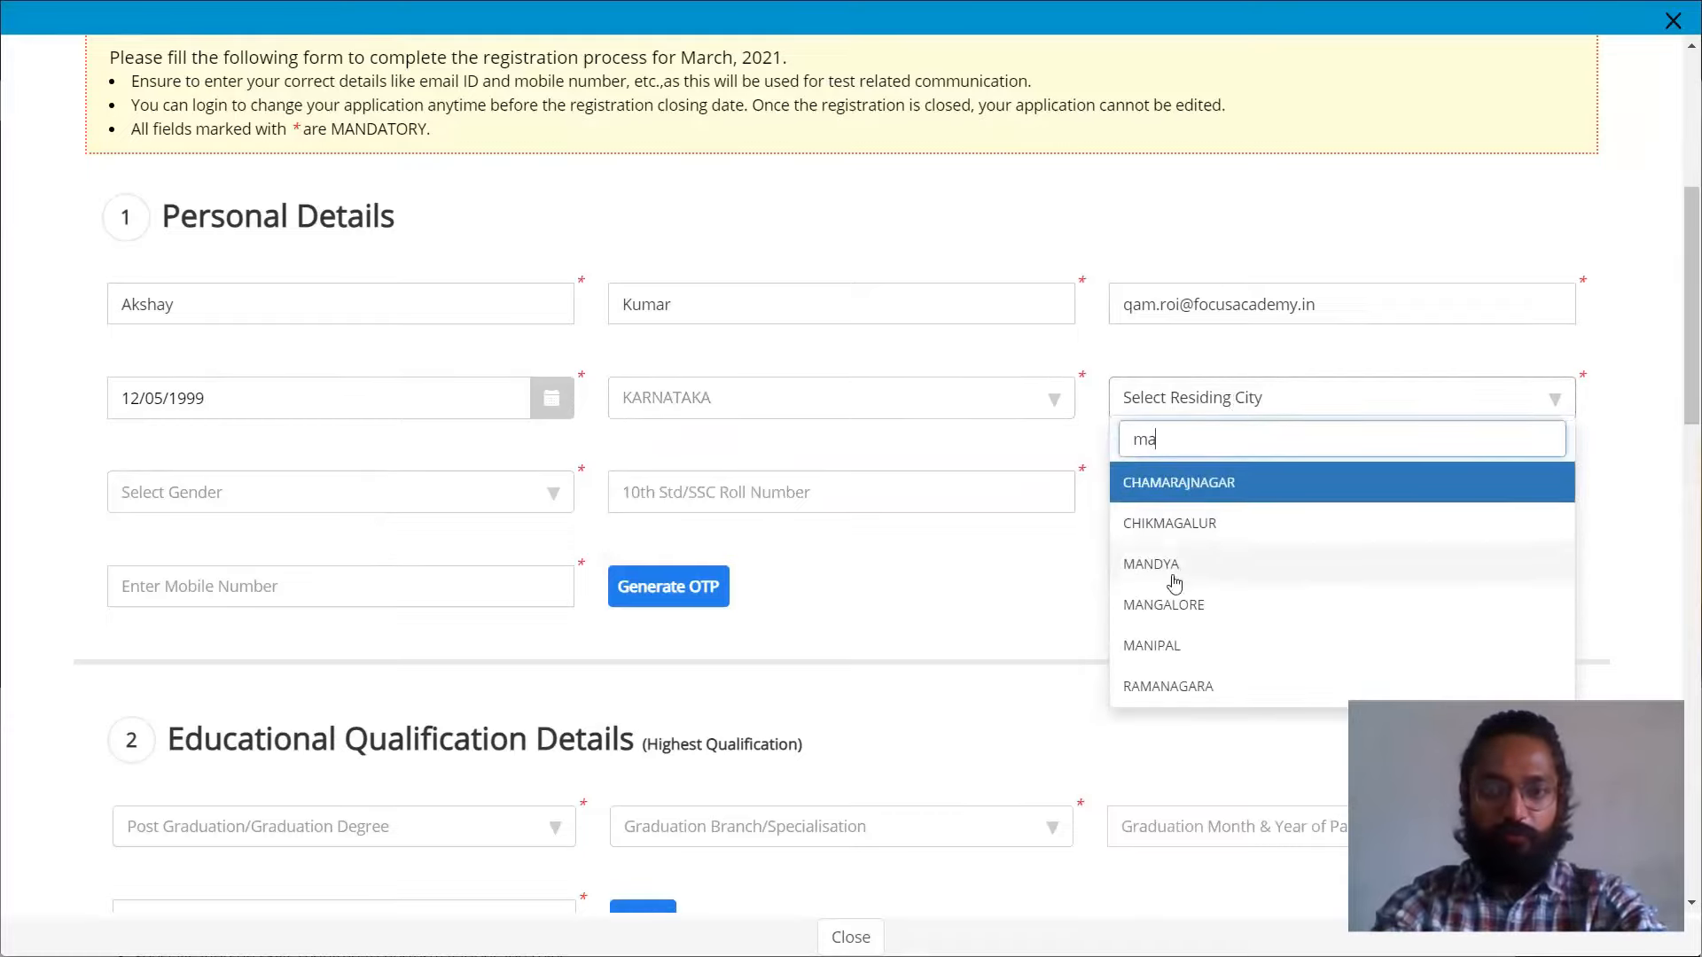
left_click(1162, 605)
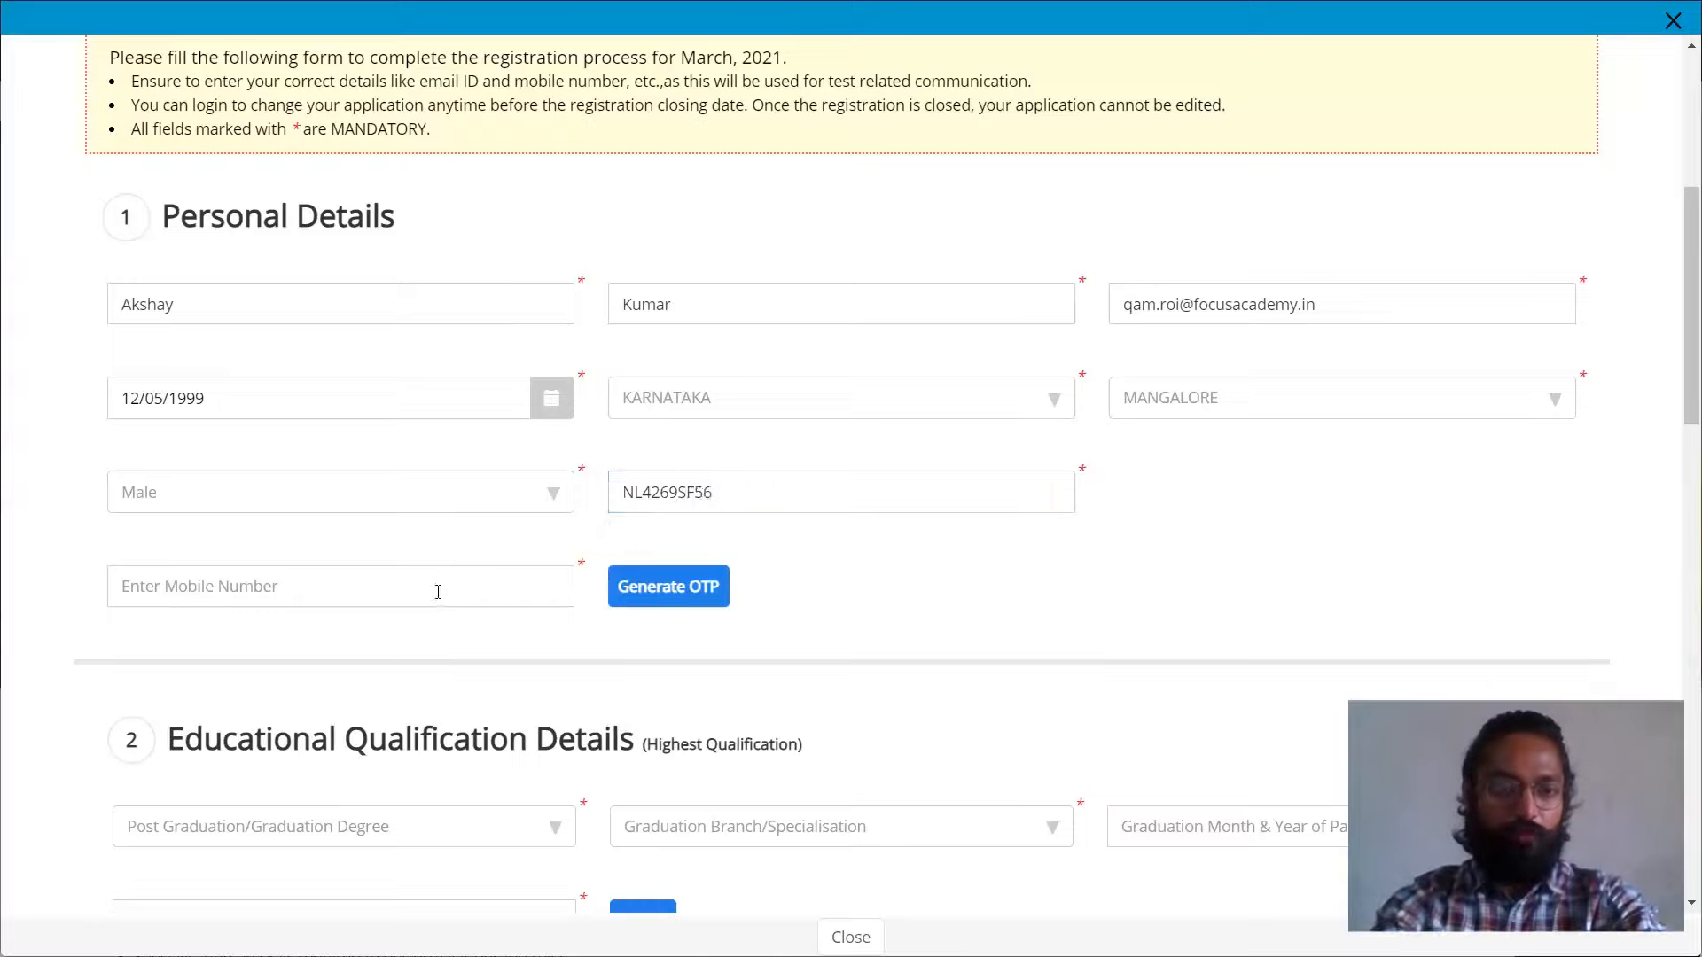
- Fill in the suggested mobile number starting with 98
left_click(339, 586)
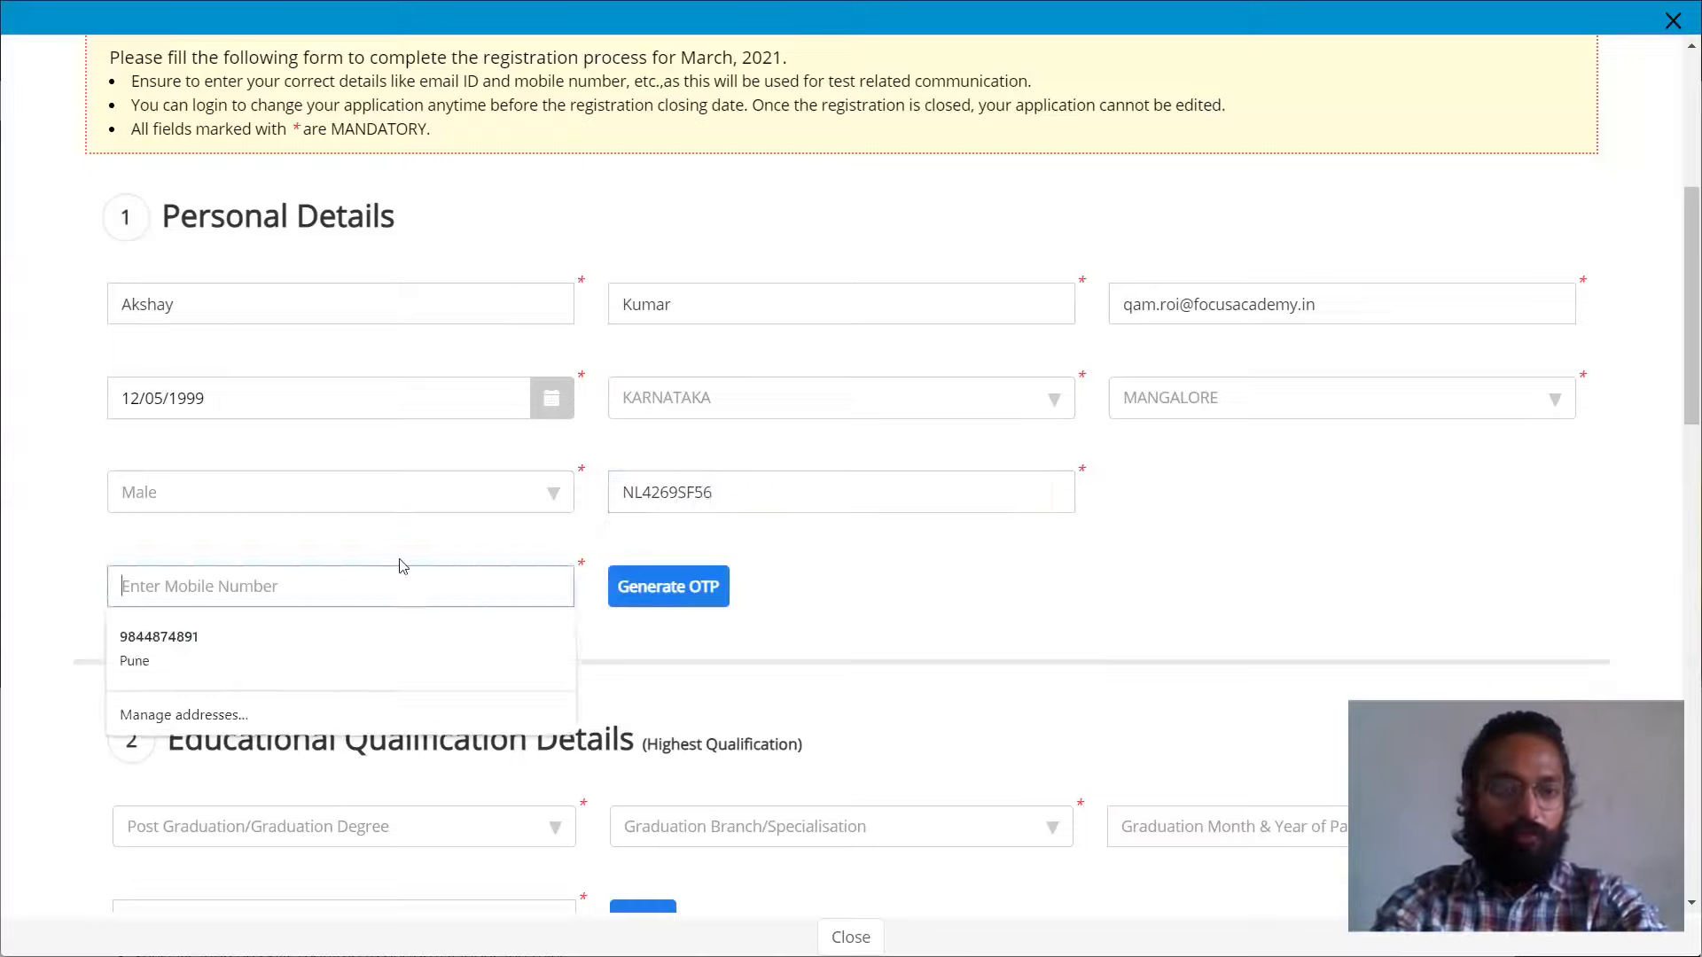
type("98")
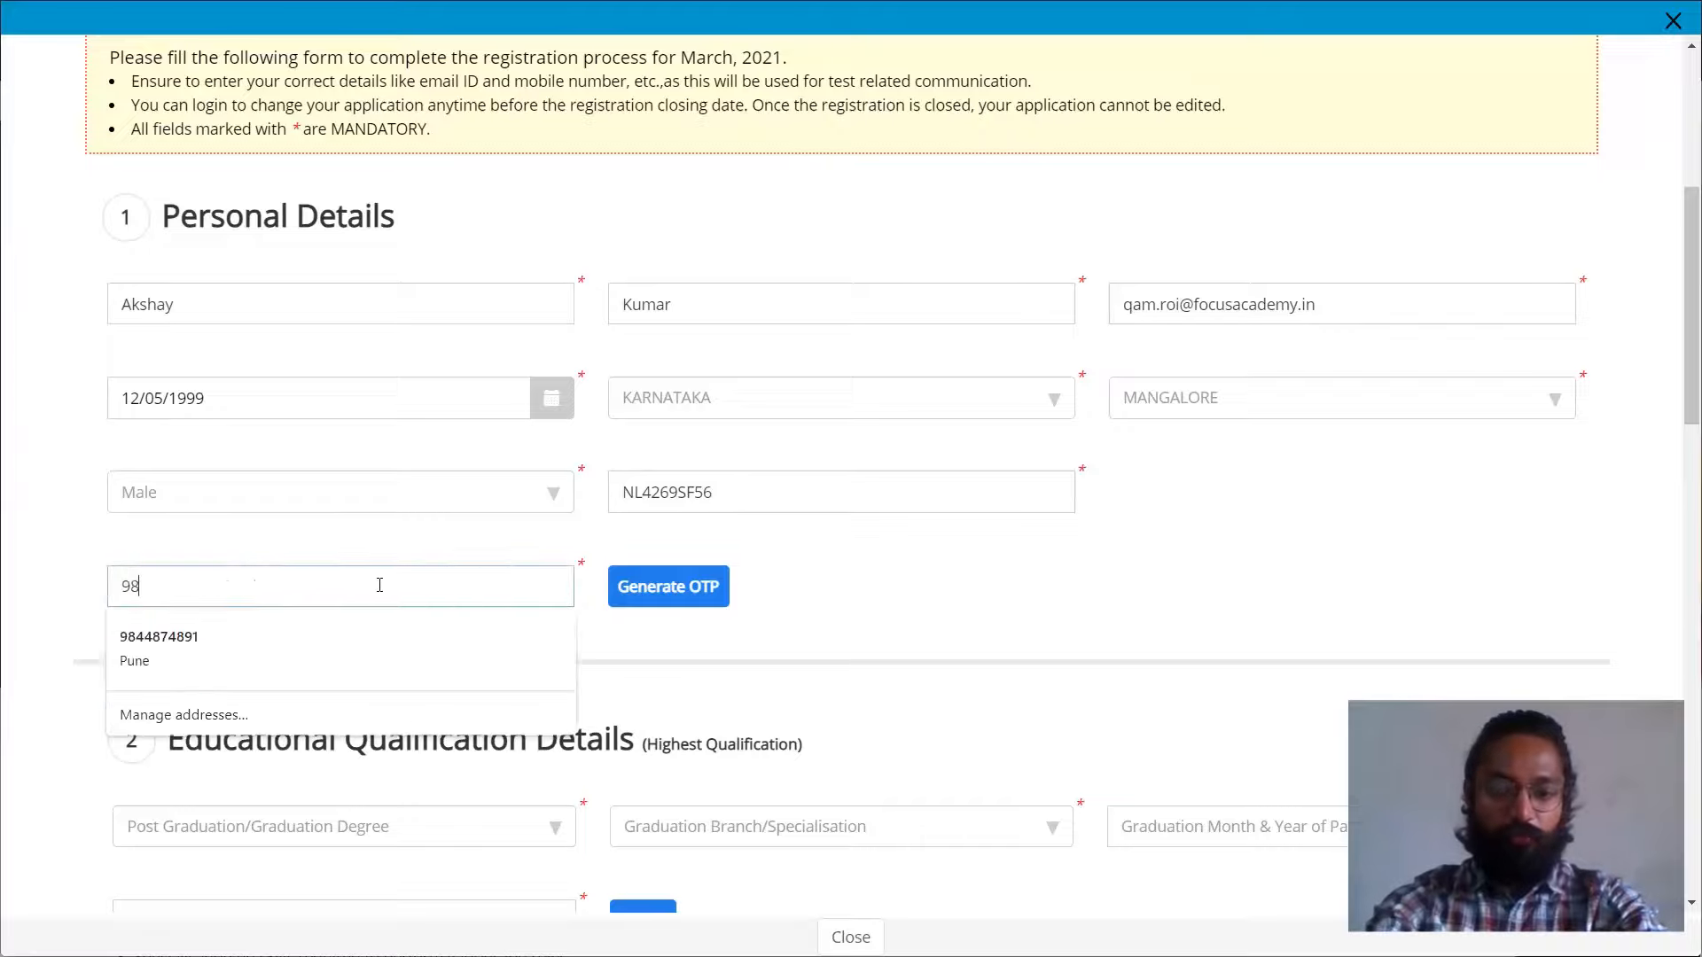
left_click(160, 637)
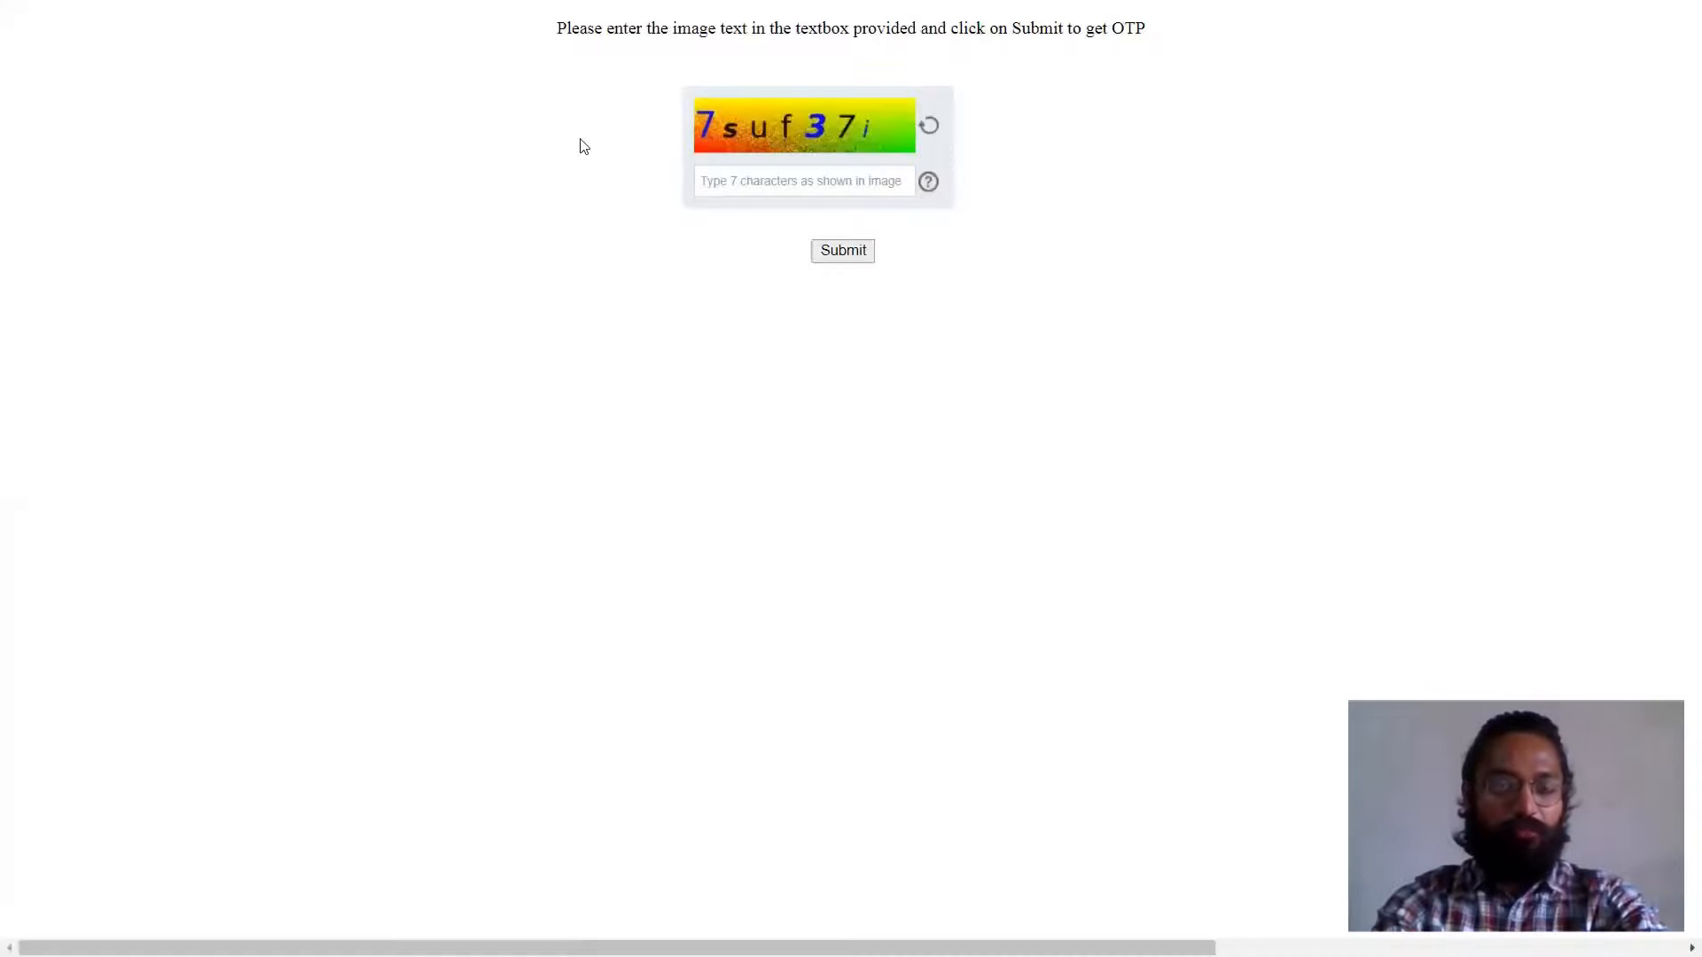
- Enter 'T7suf37' as the image verification text
left_click(801, 180)
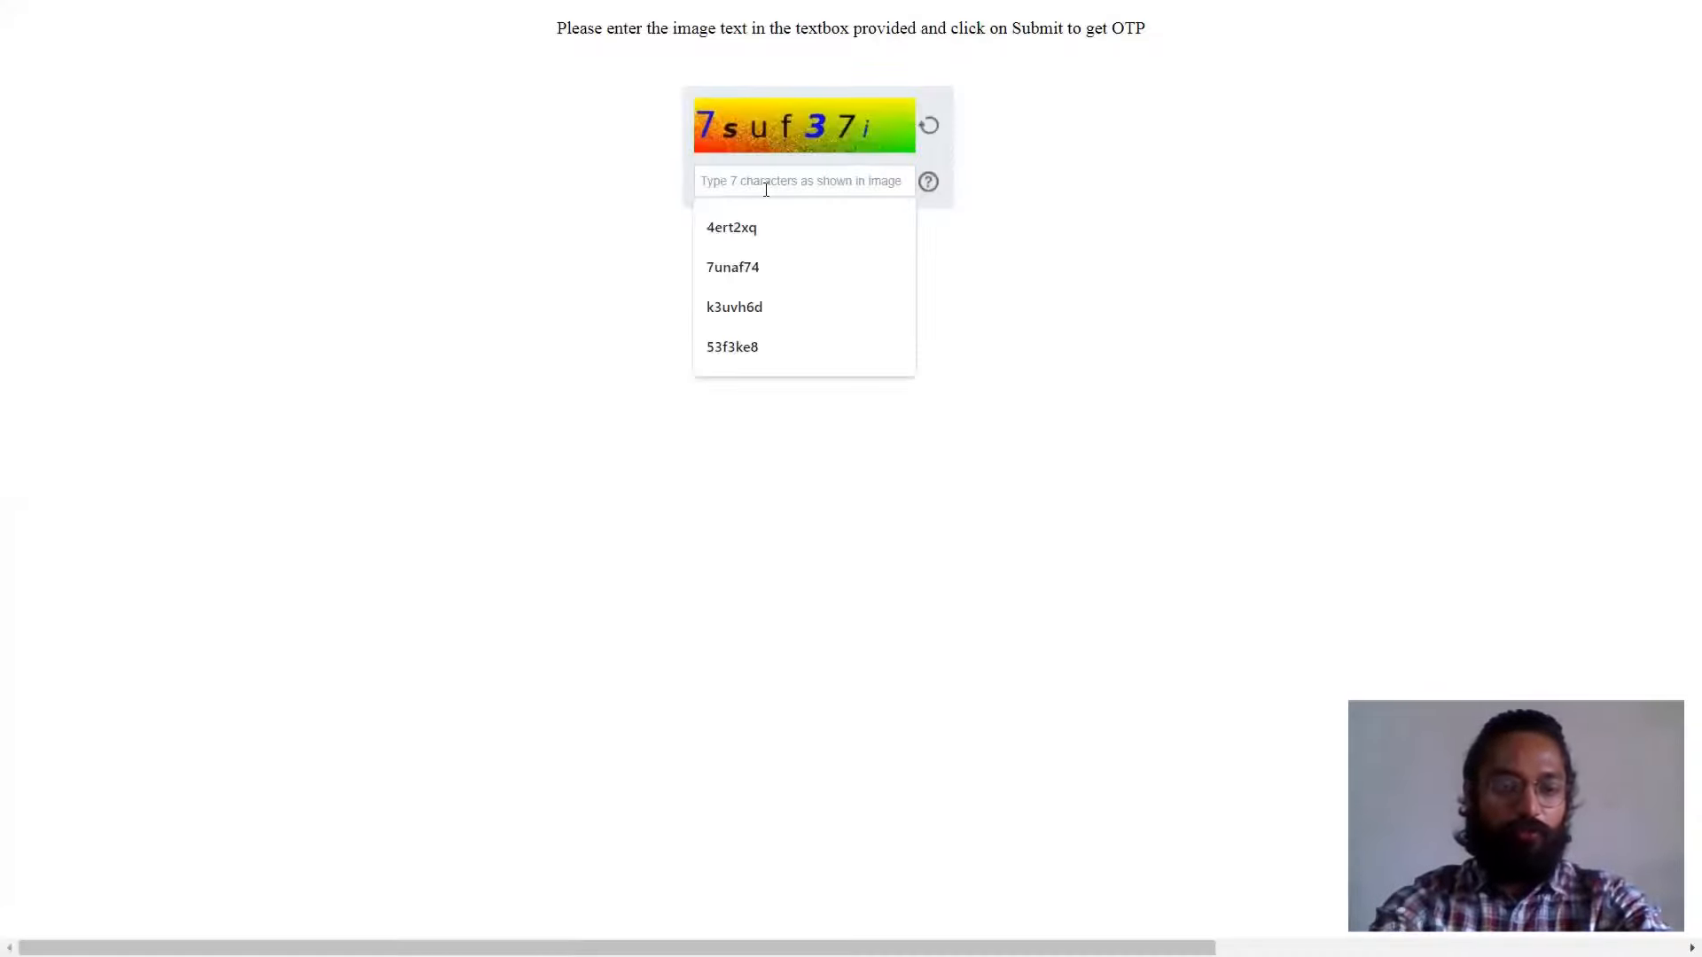
type("T")
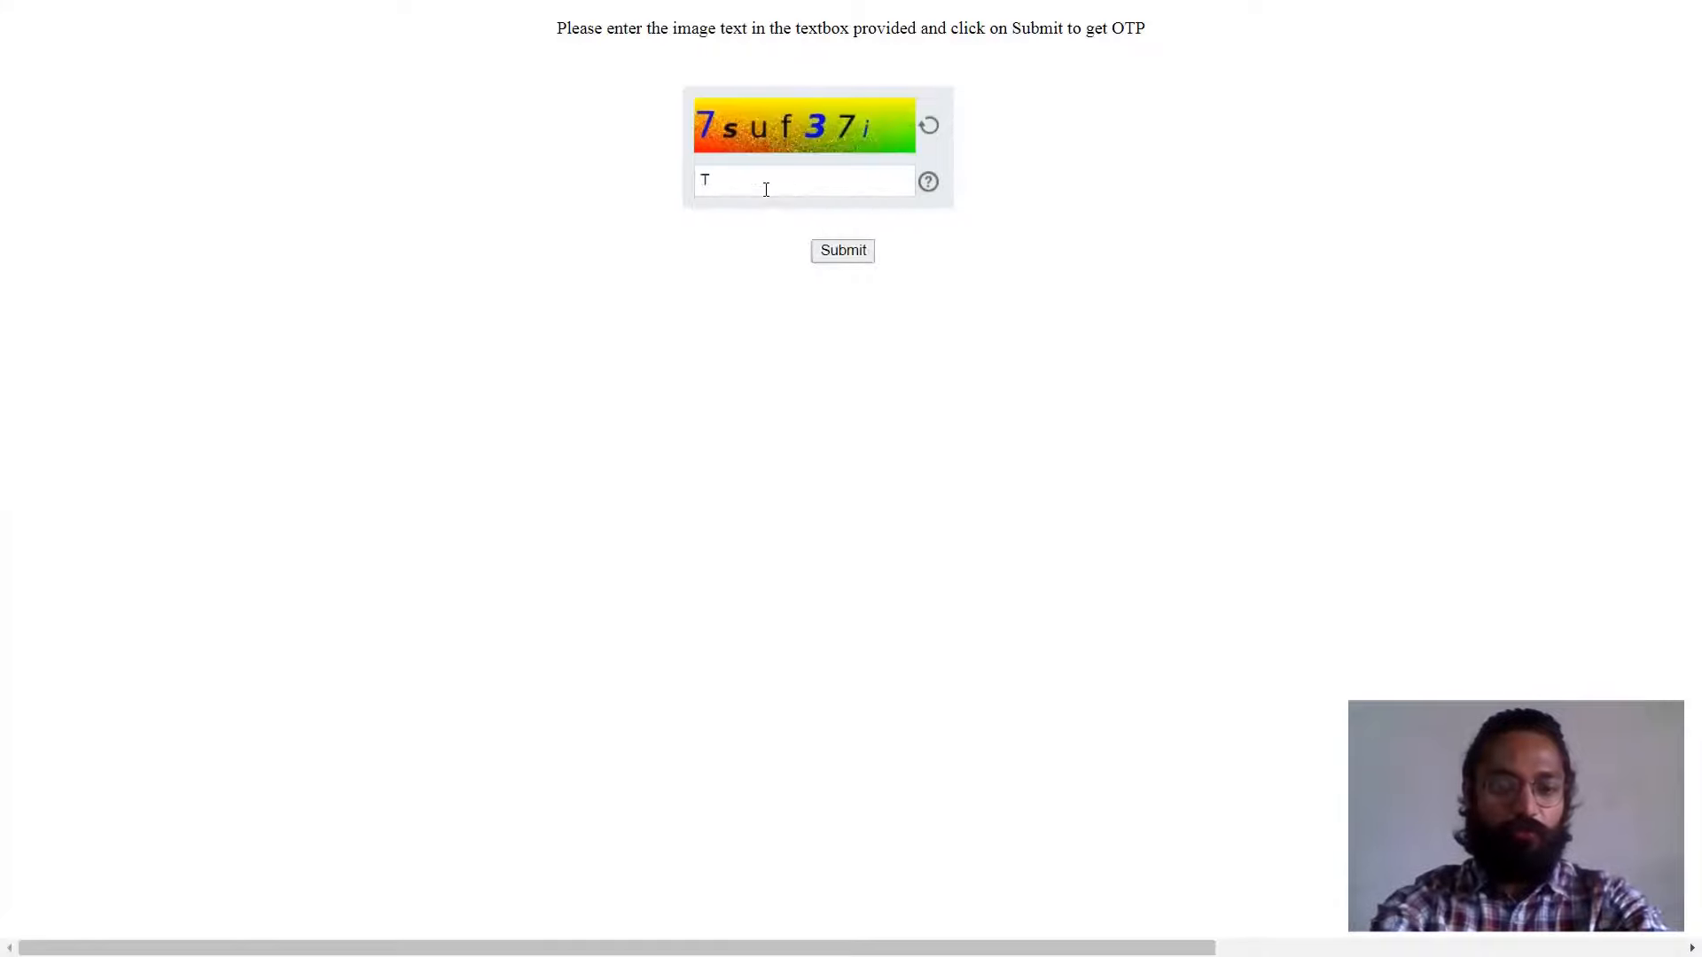
type("7")
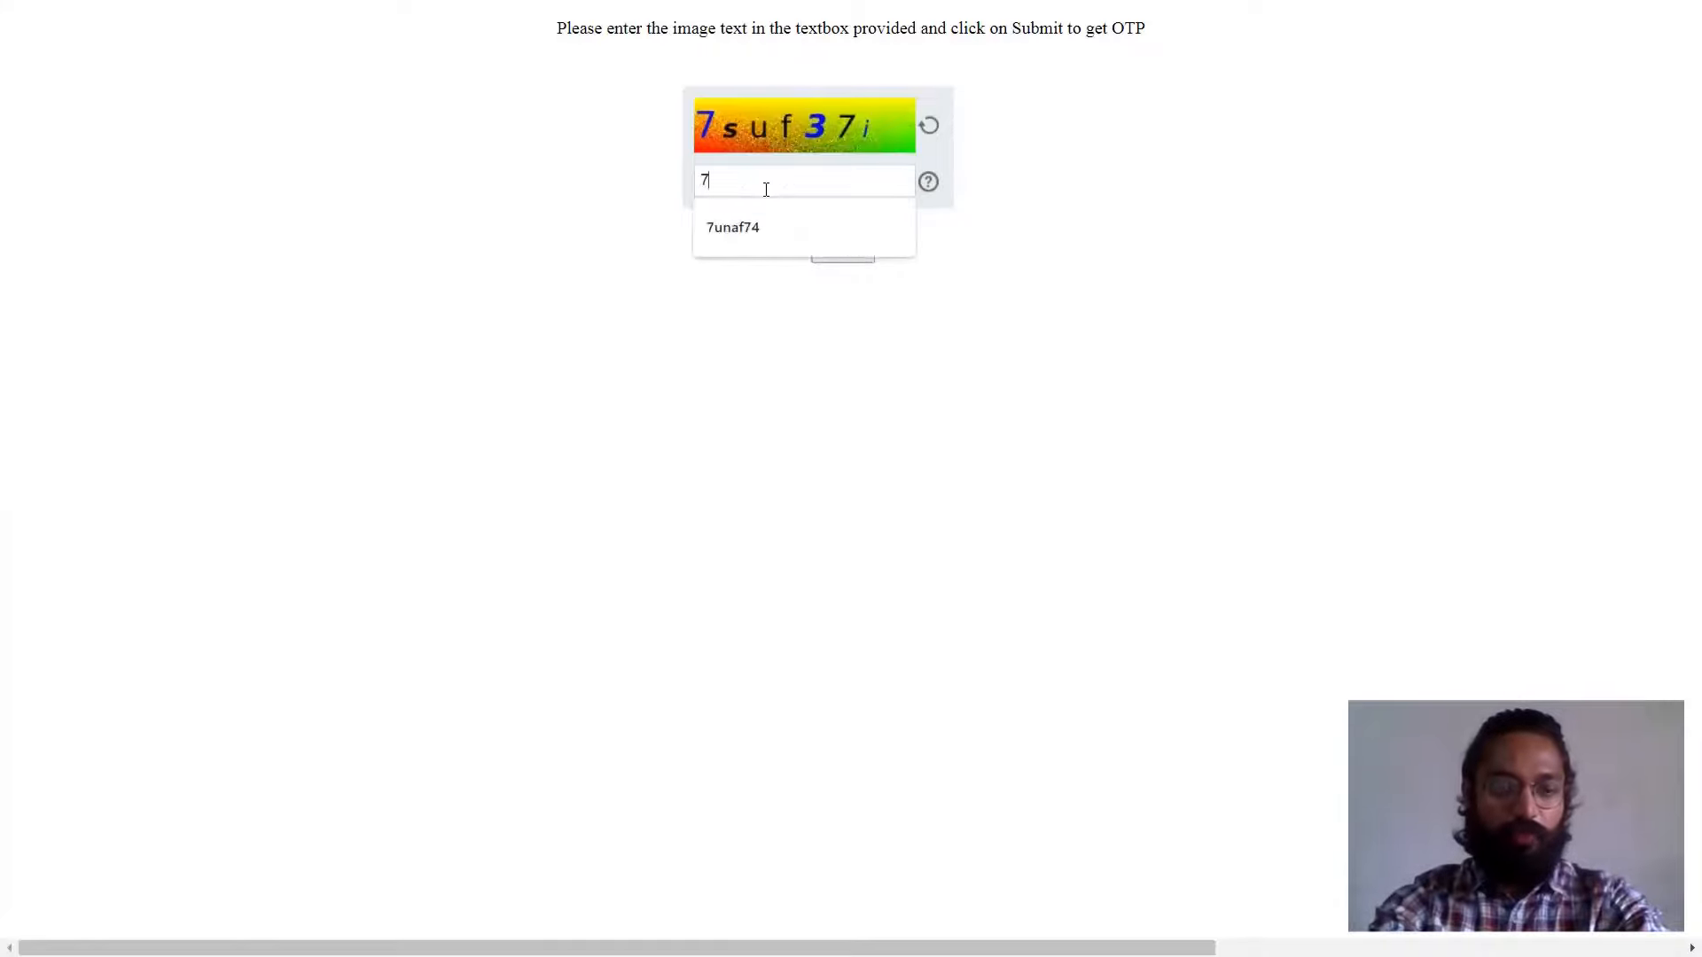
type("suf")
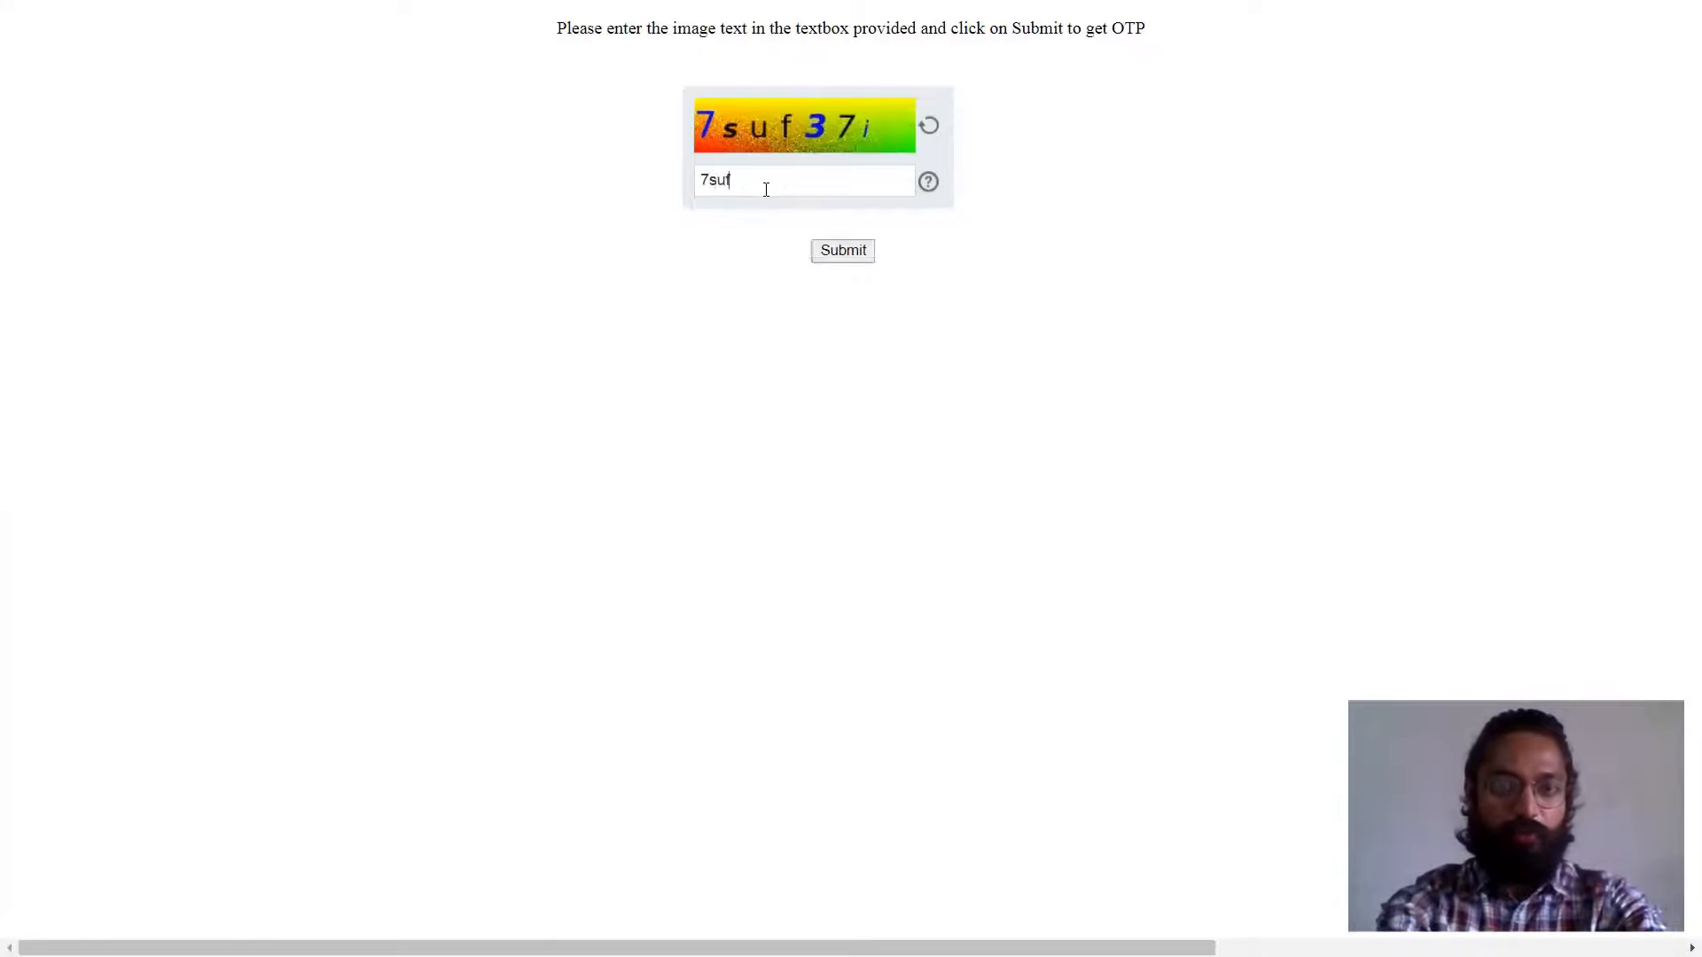
type("37")
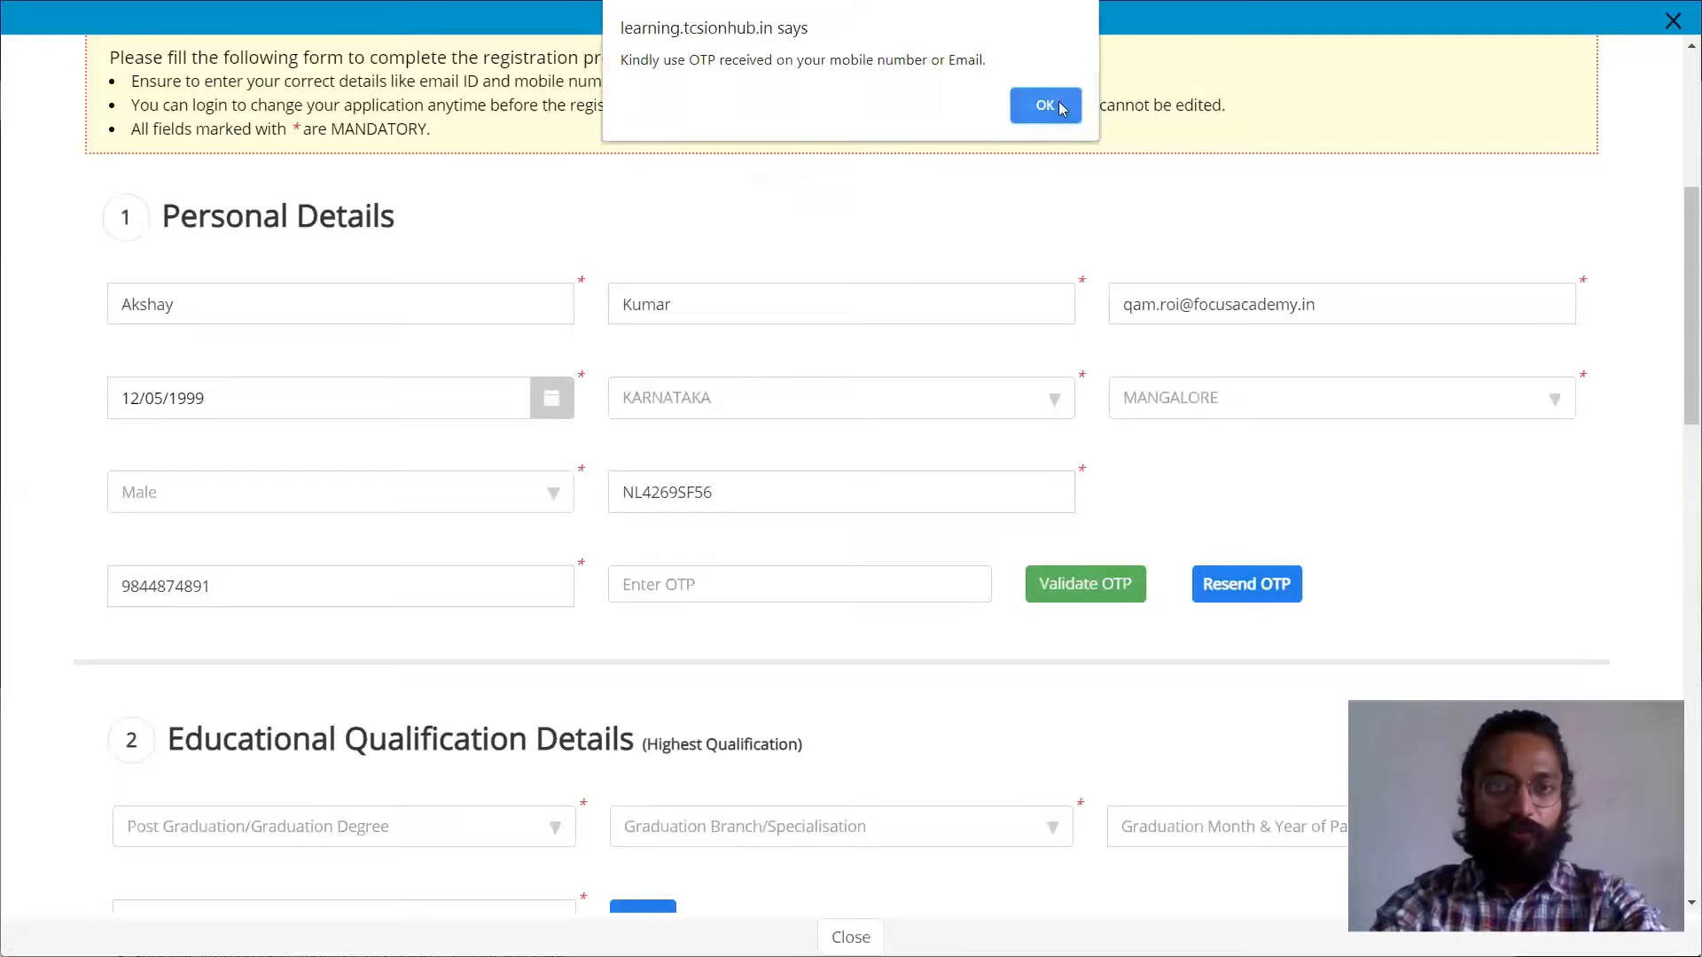
- Enter the received OTP and validate it
left_click(1044, 104)
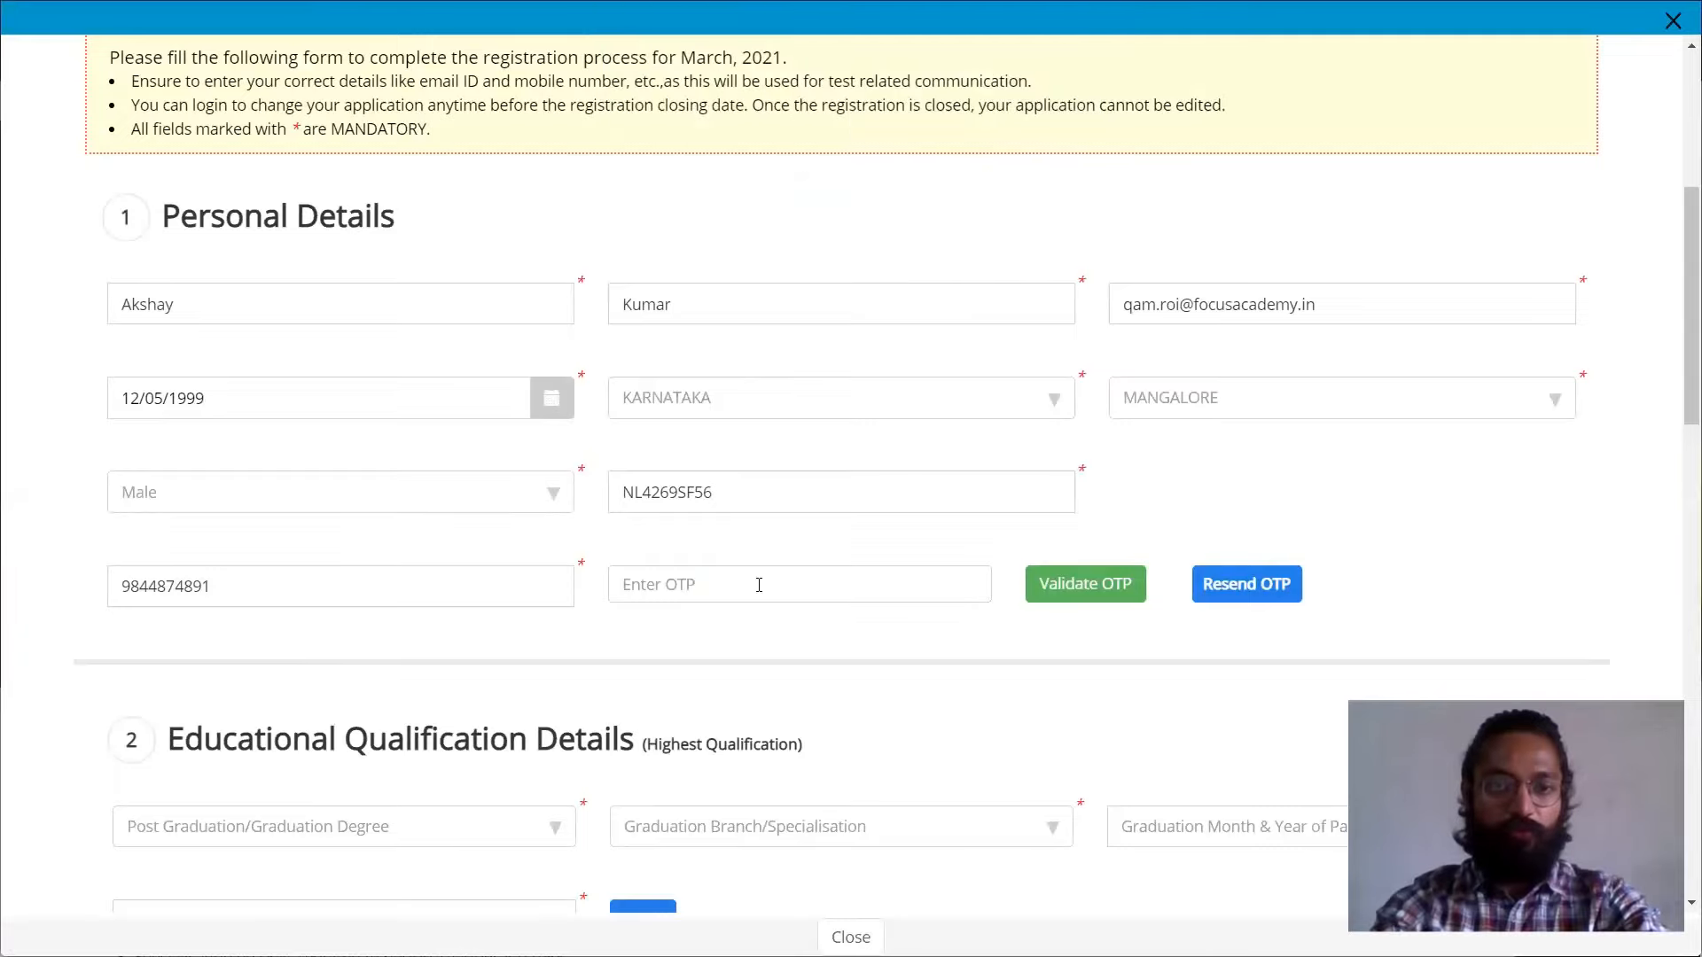
left_click(798, 585)
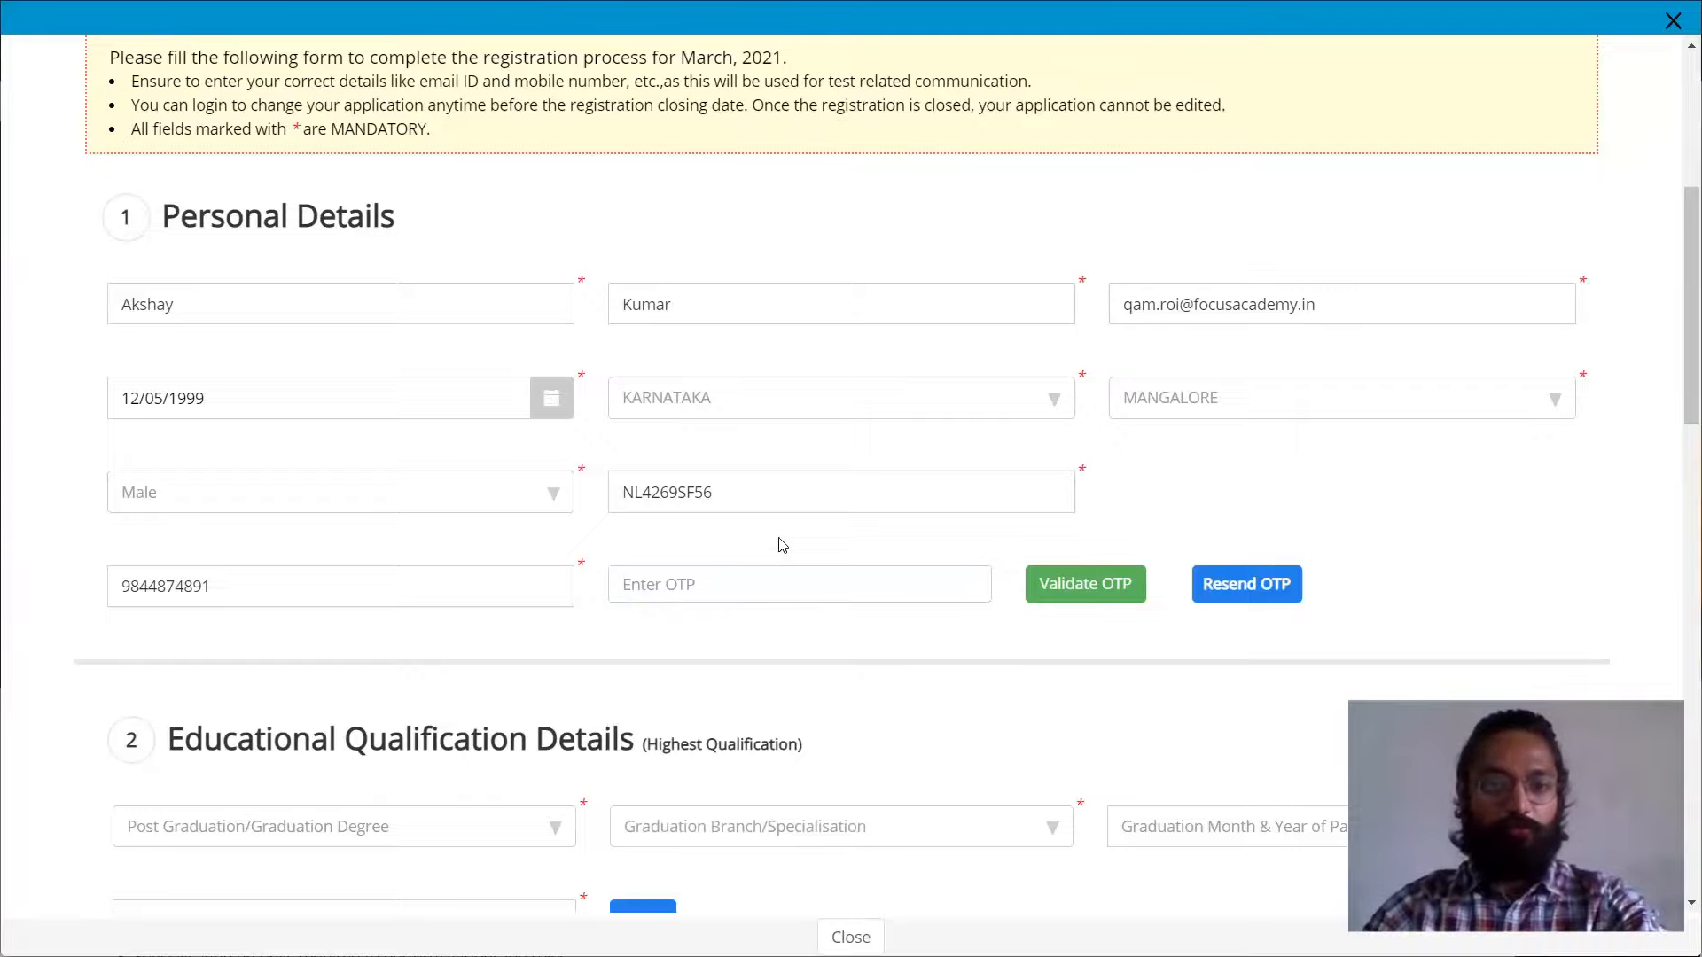
left_click(1083, 584)
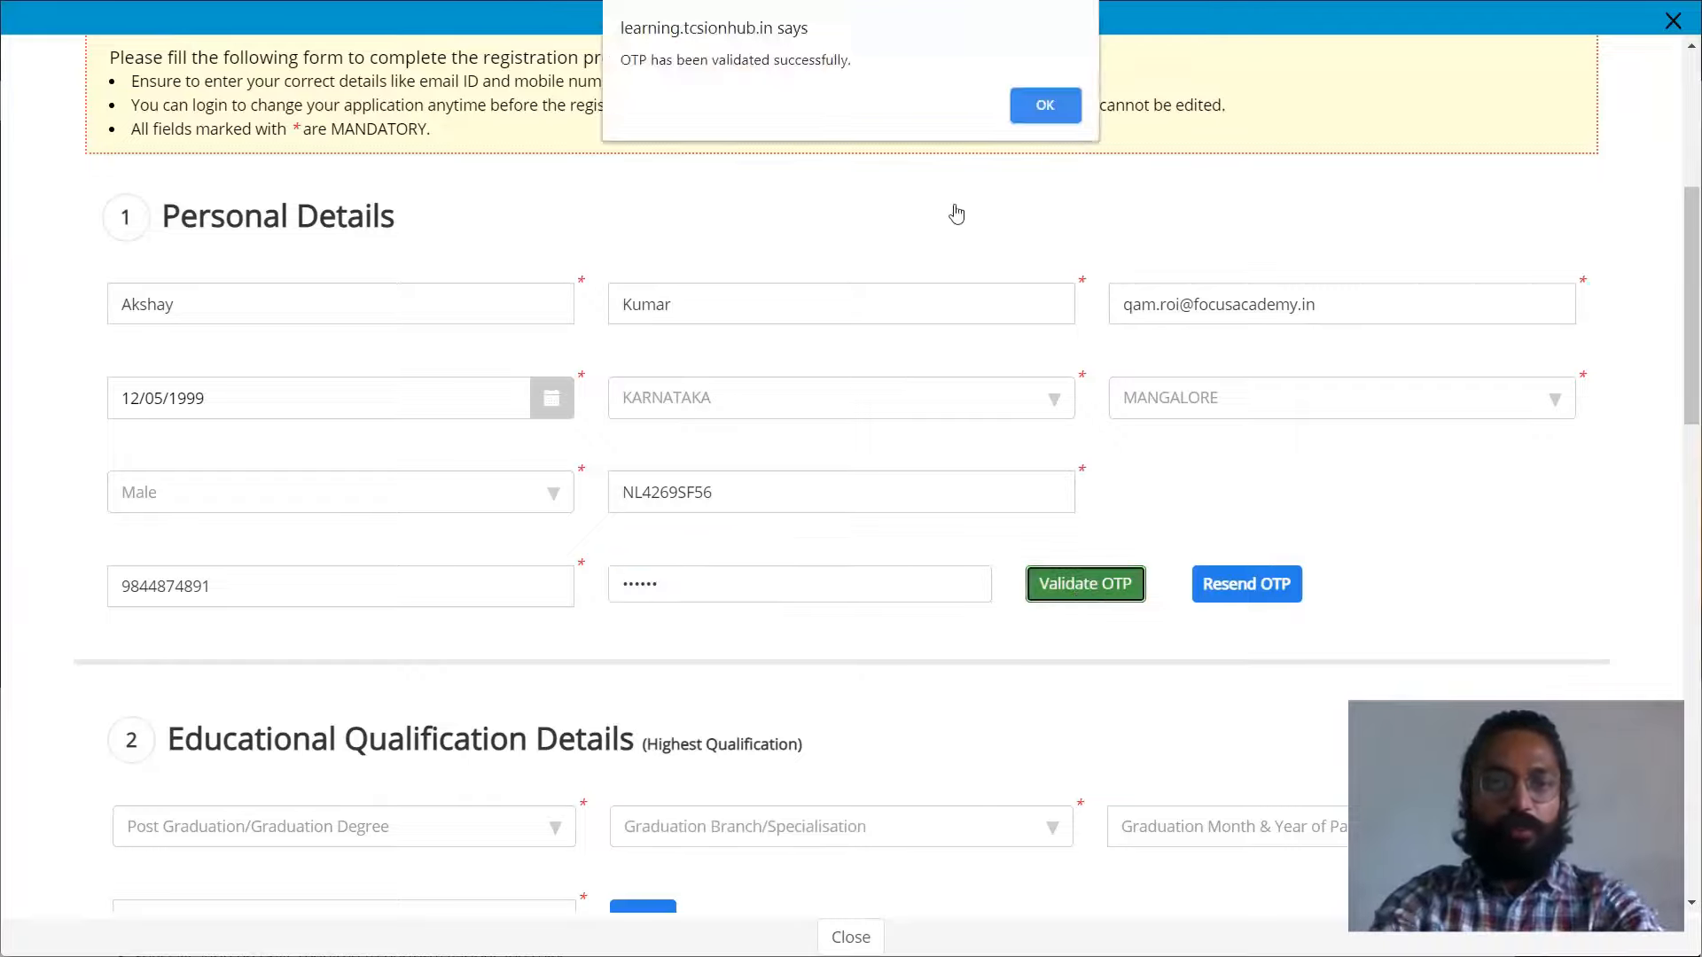
left_click(1043, 105)
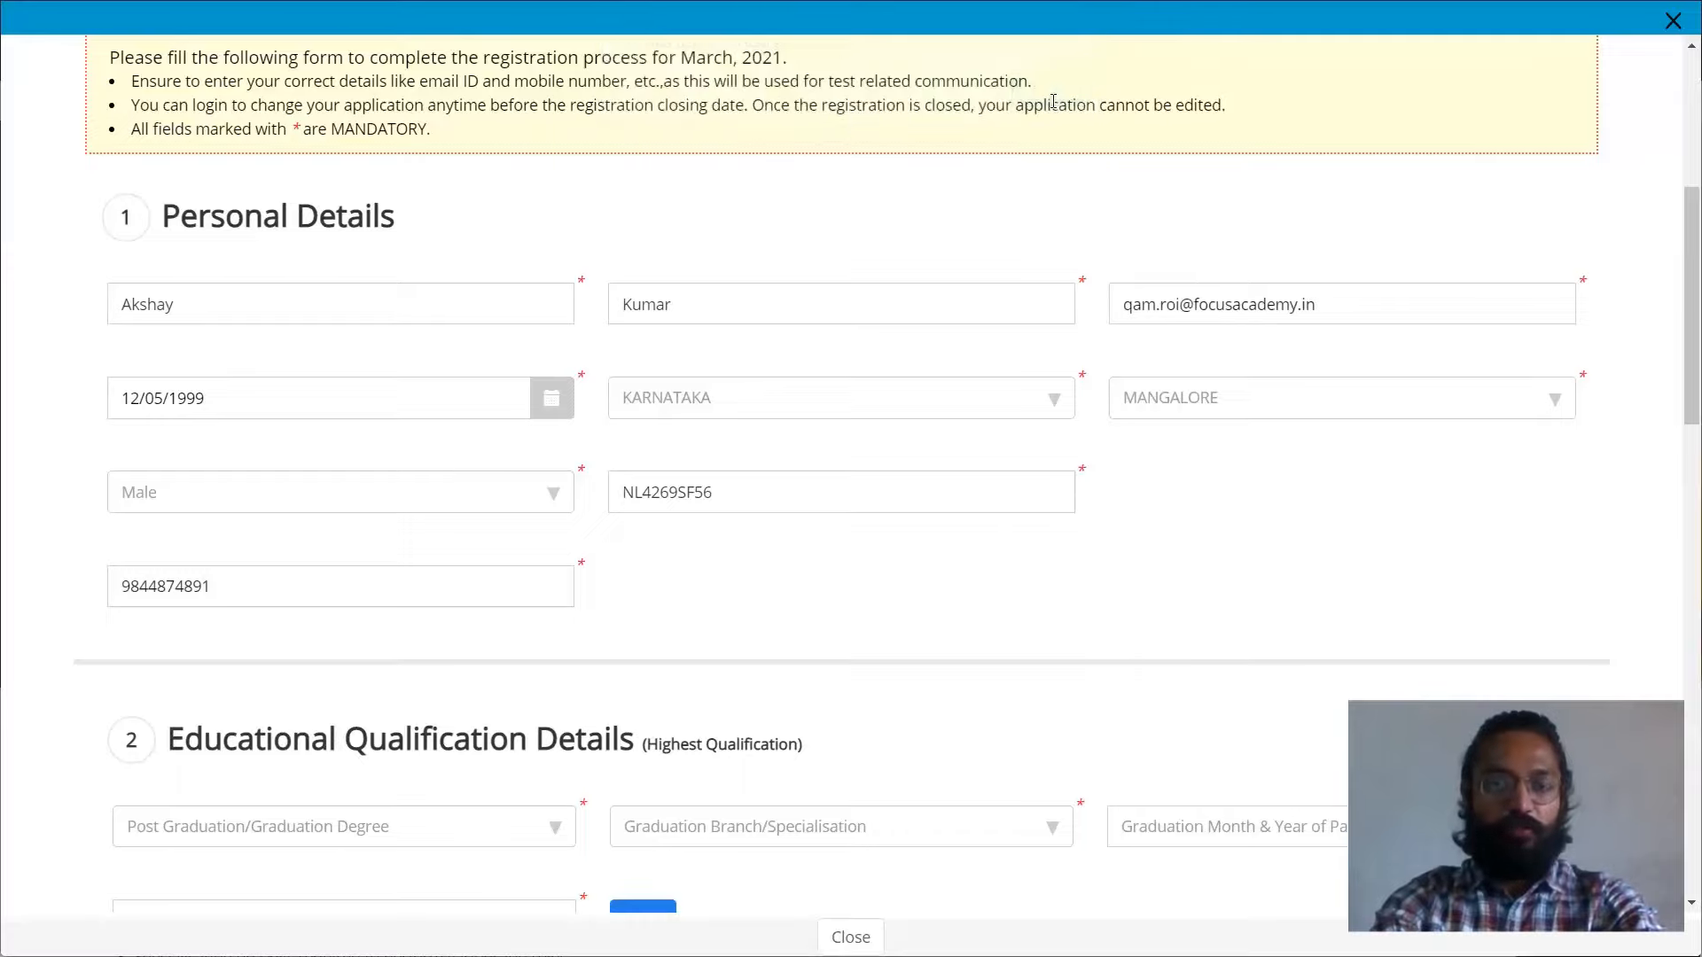
- Set qualification to Bachelor of Engineering - B.E, Mechanical, passing April 2020
scroll("down", 3)
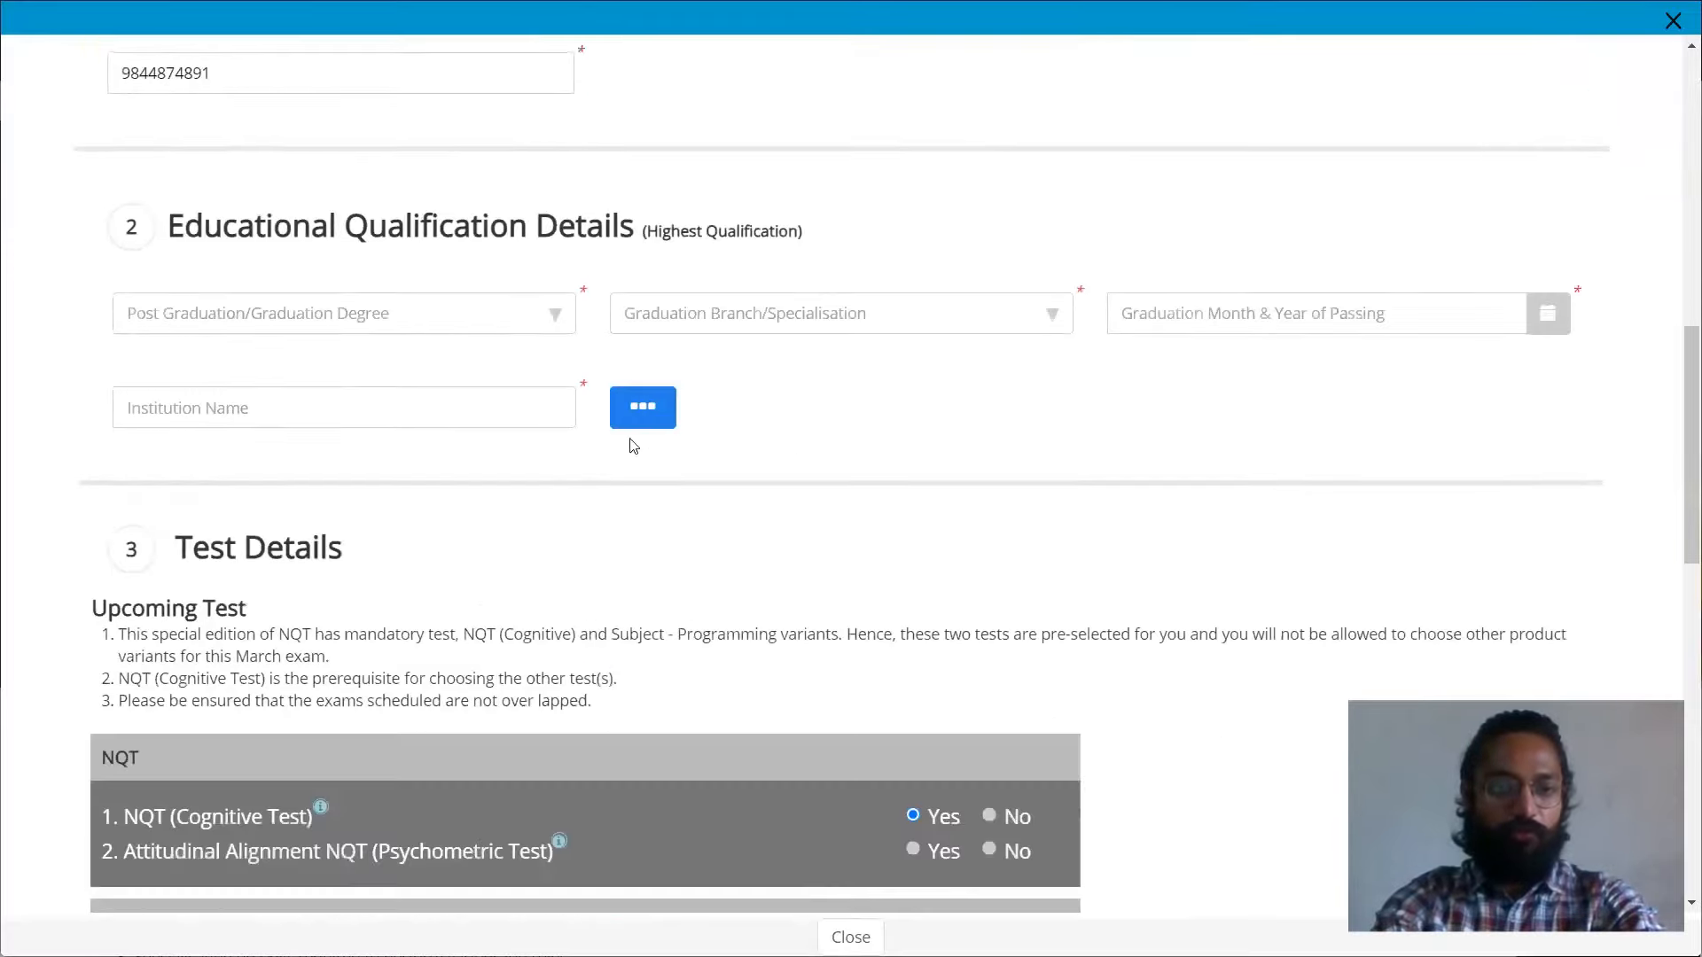
left_click(342, 313)
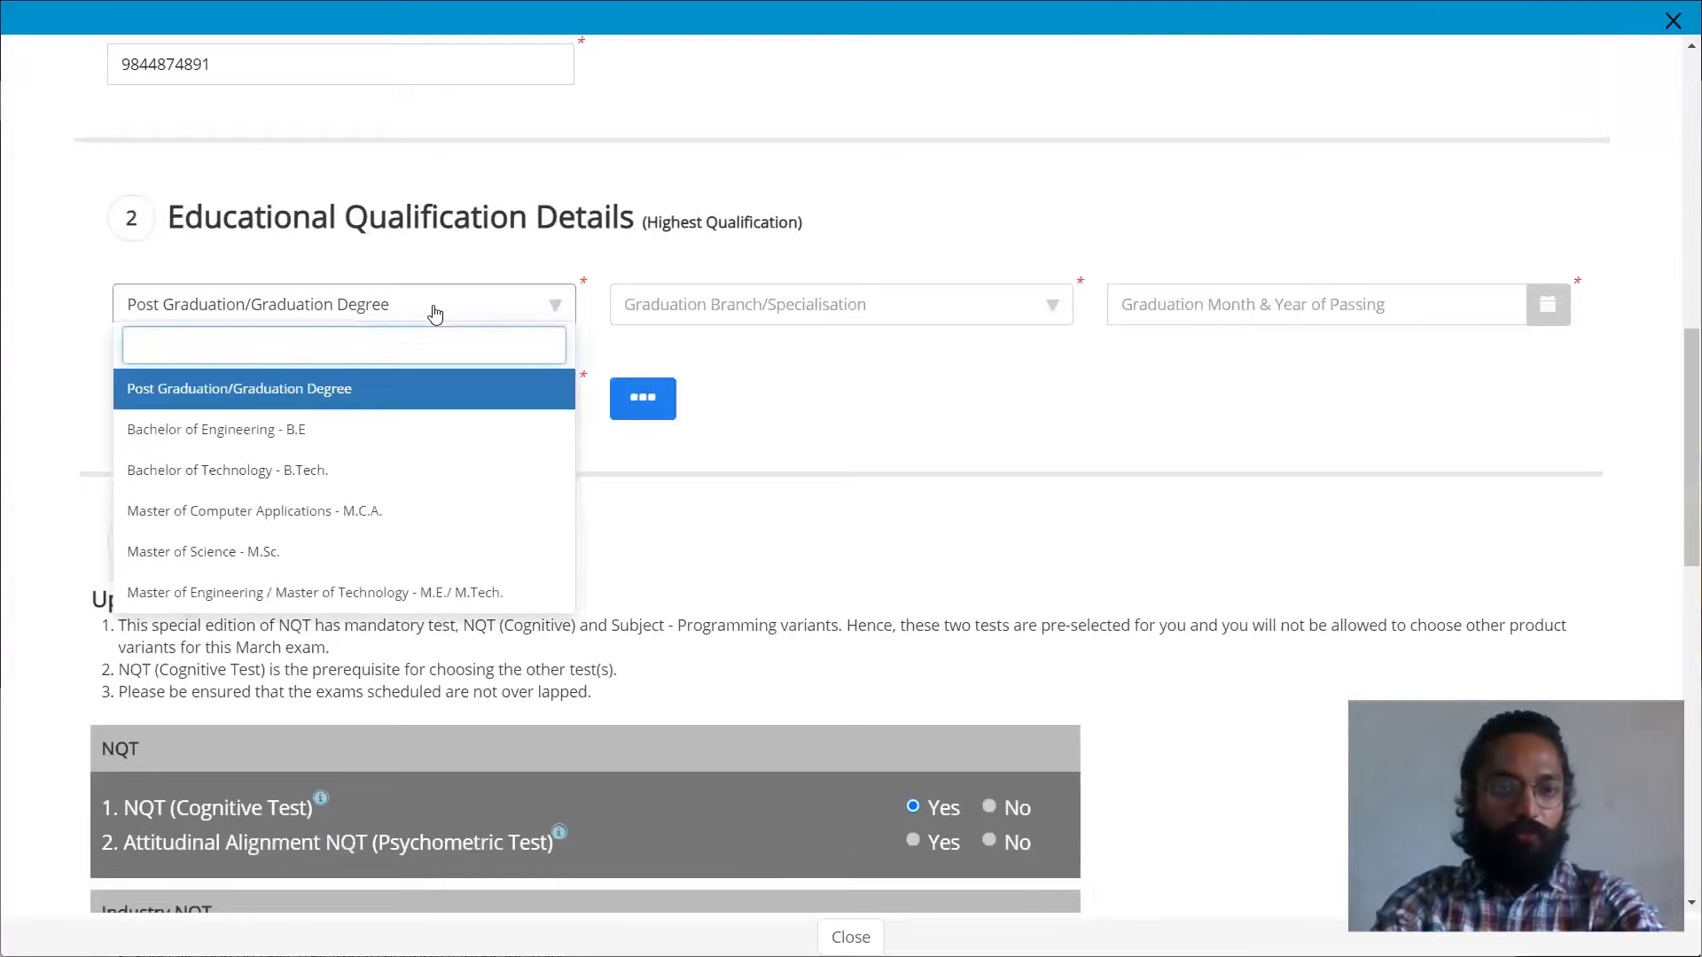
left_click(214, 429)
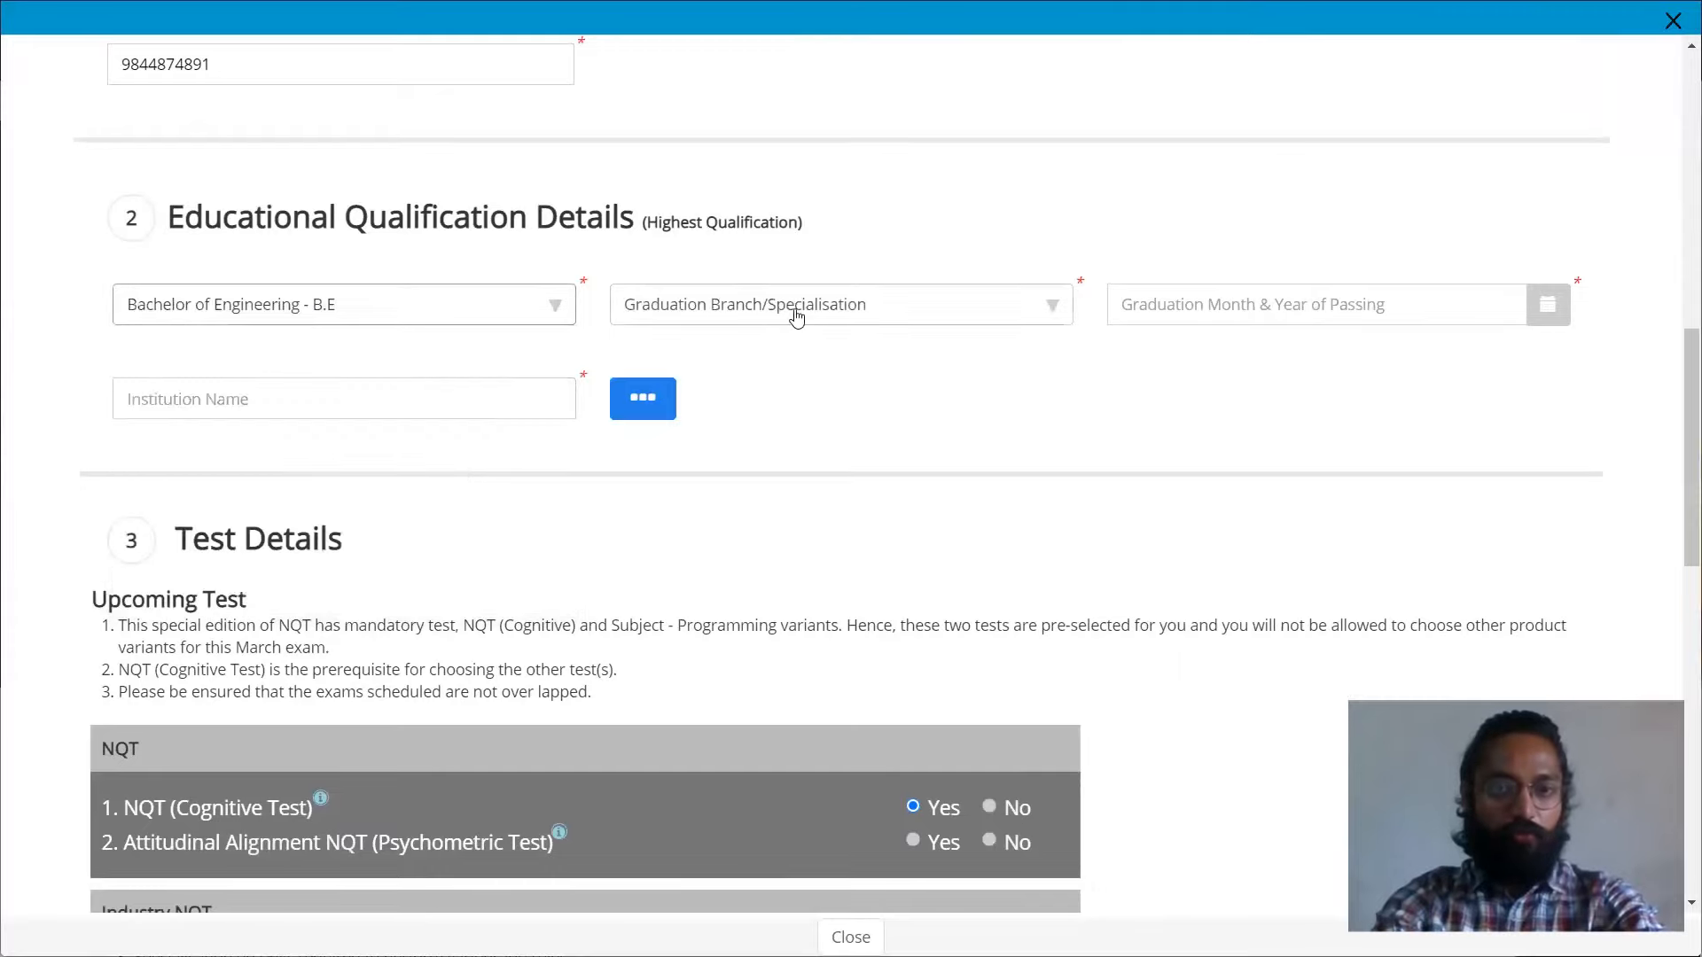
left_click(842, 304)
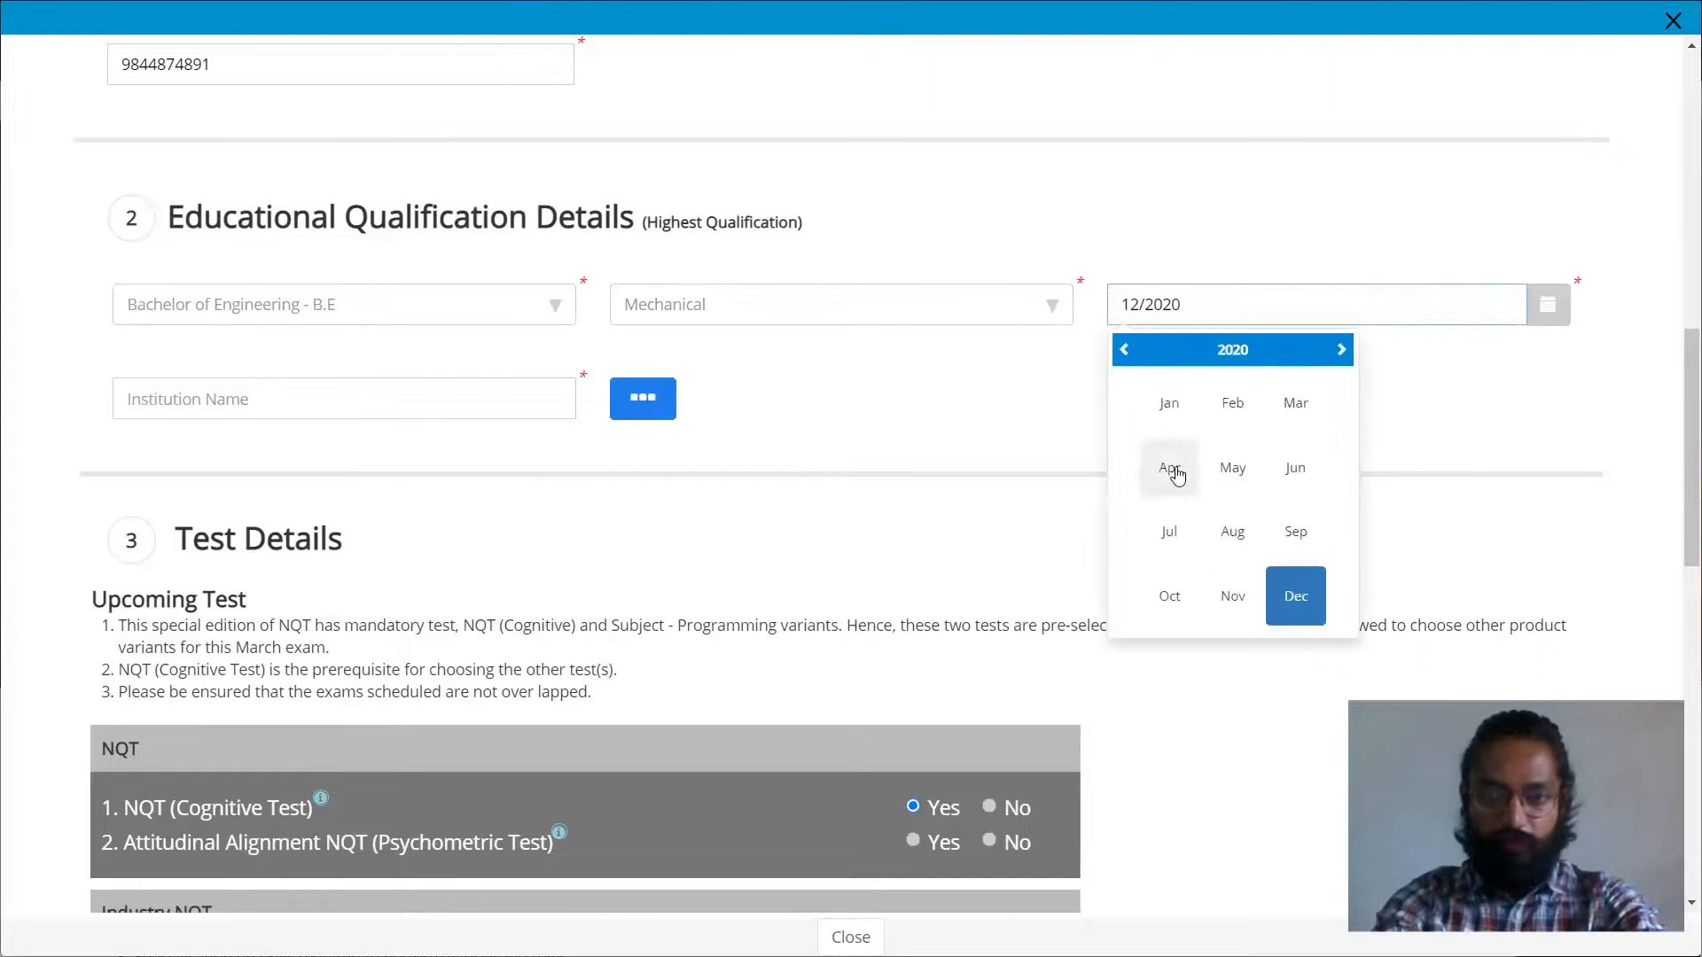
left_click(1169, 467)
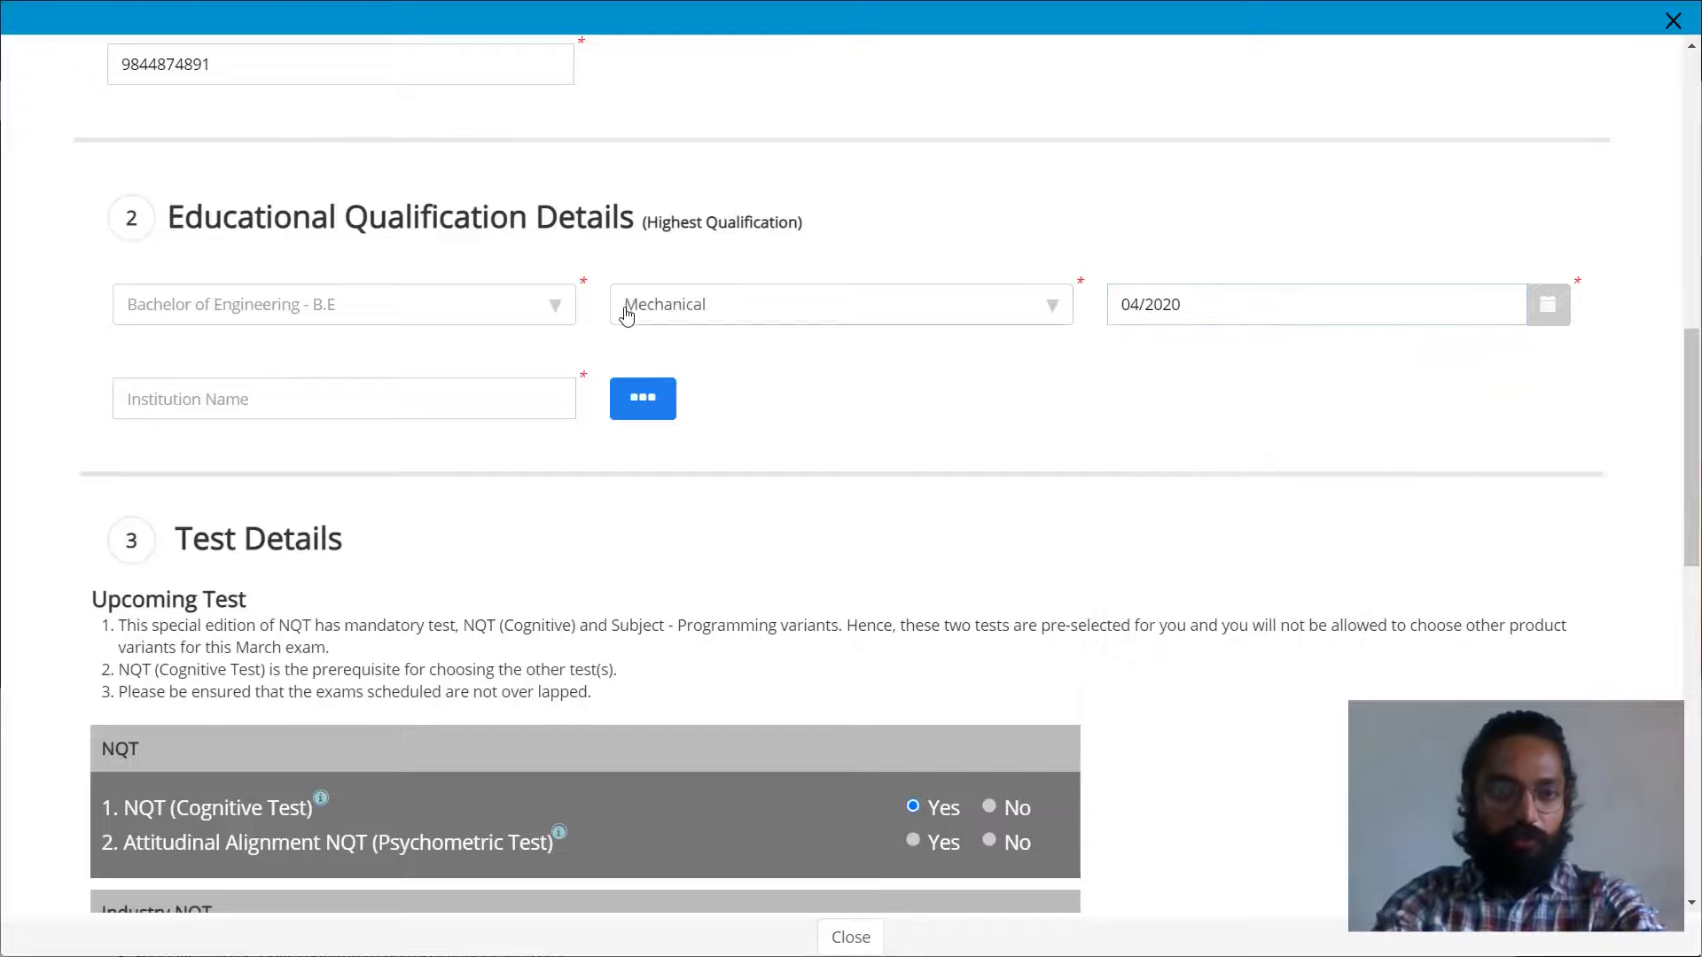
mouse_move(641, 397)
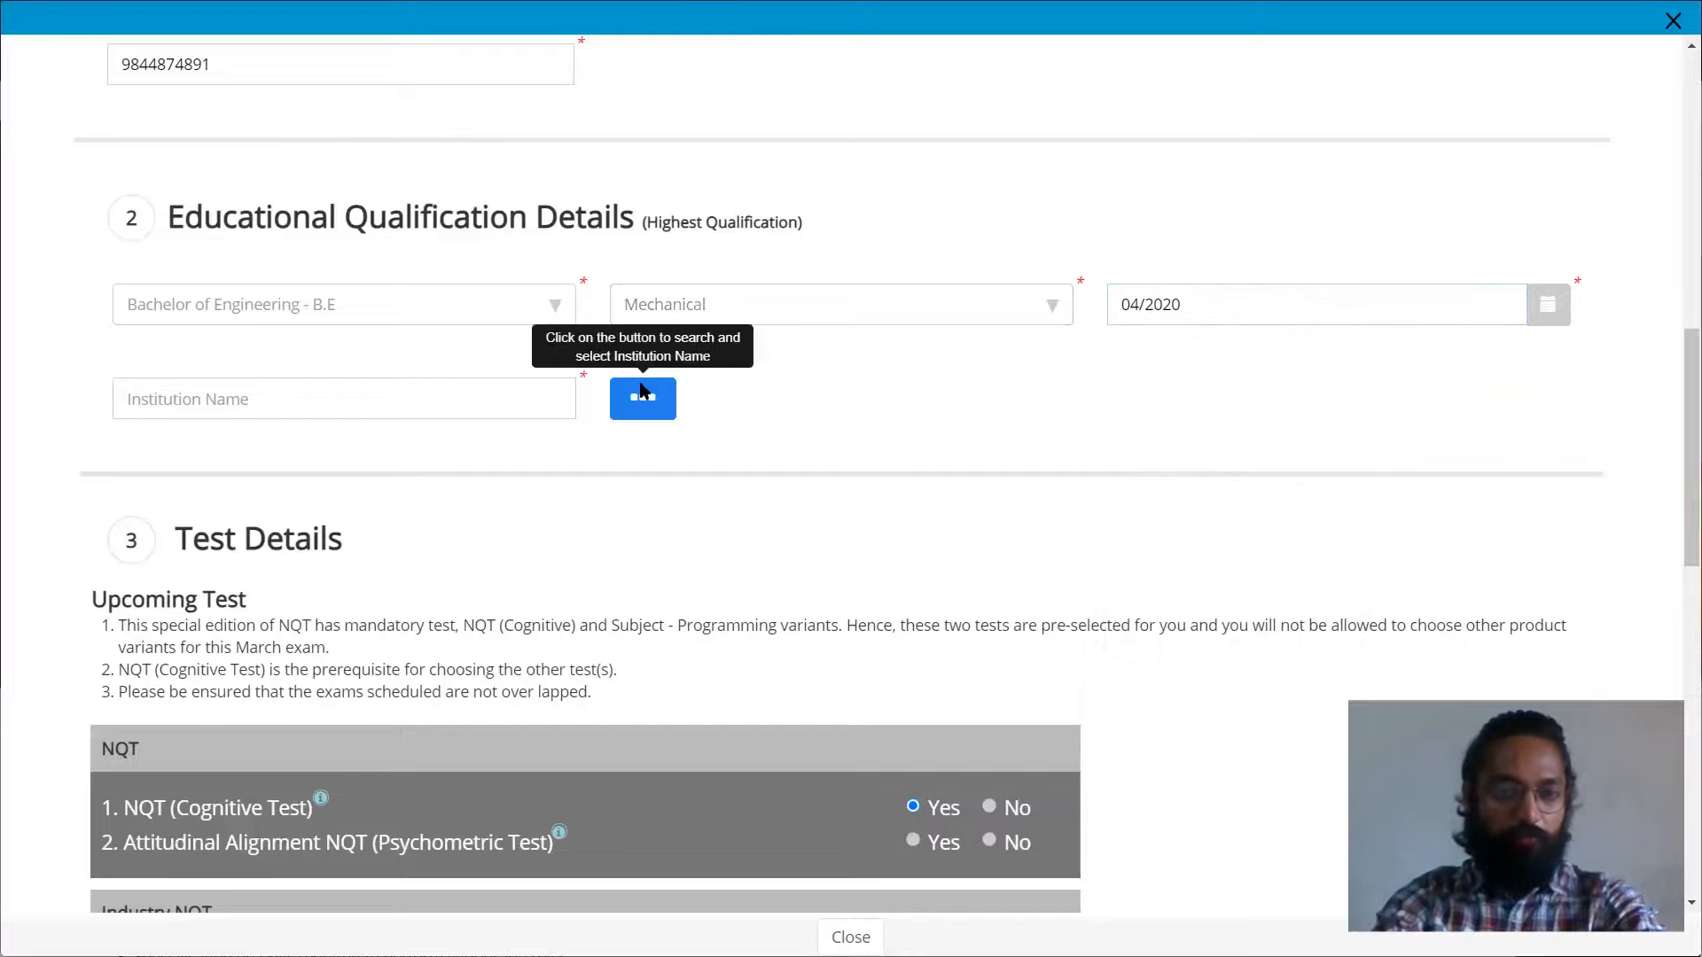
- Search Tamil Nadu institutions for VIT and select VIT CHENNAI
left_click(642, 398)
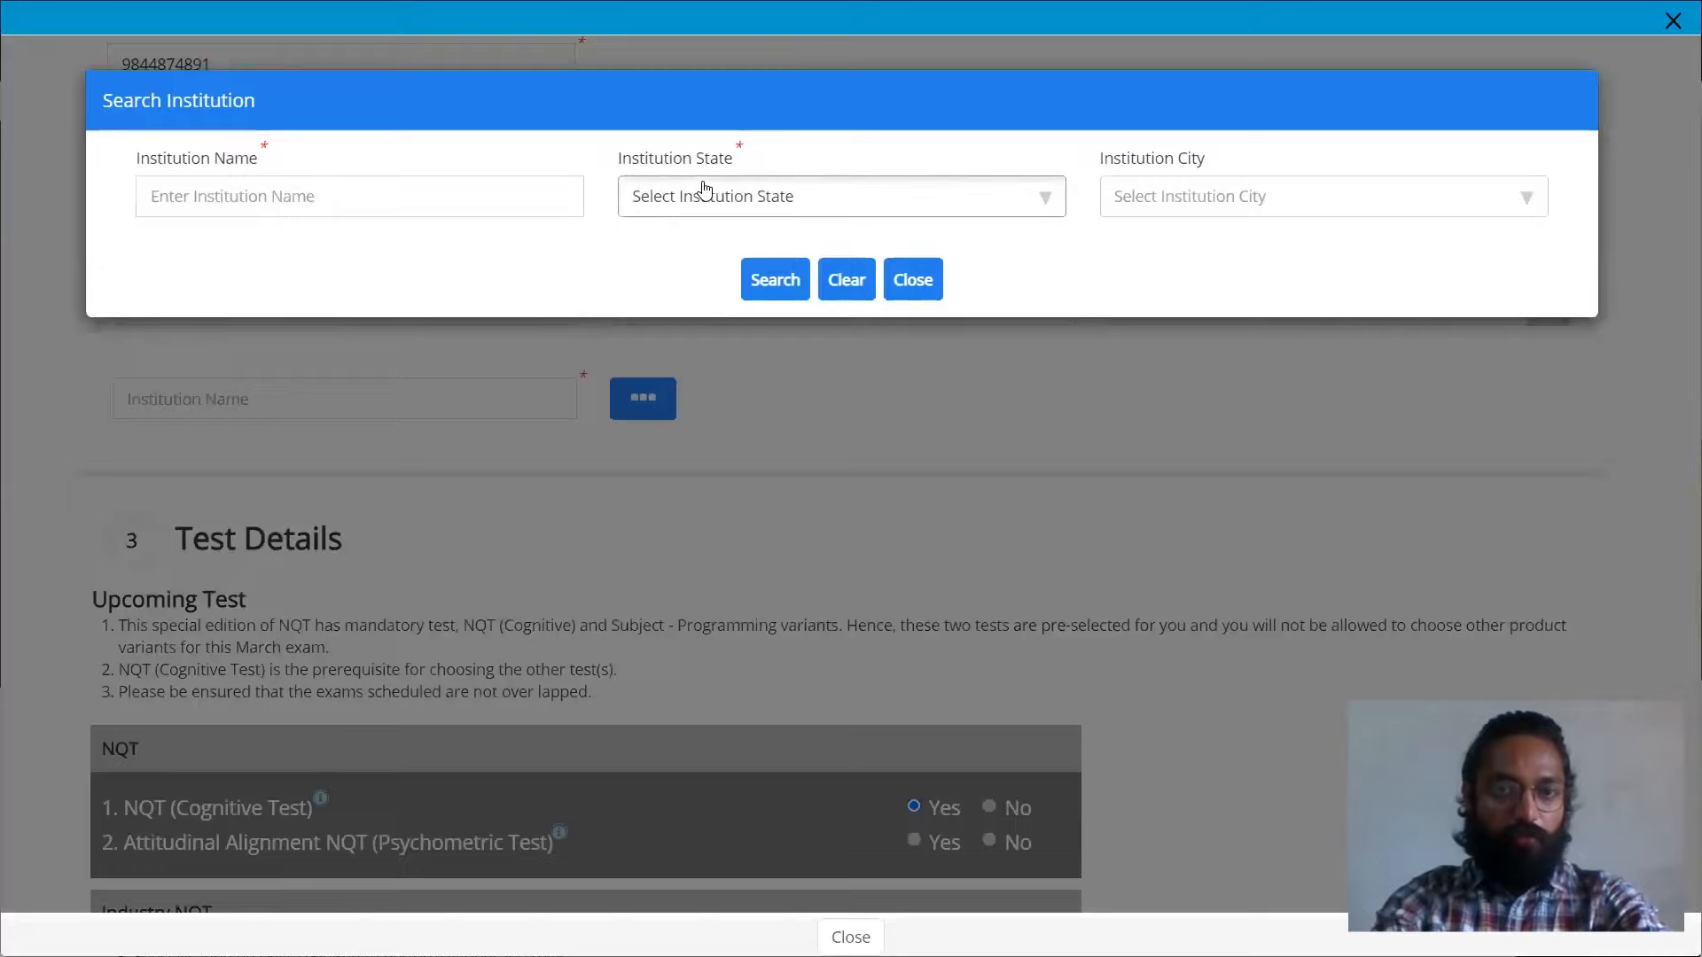
type("ta")
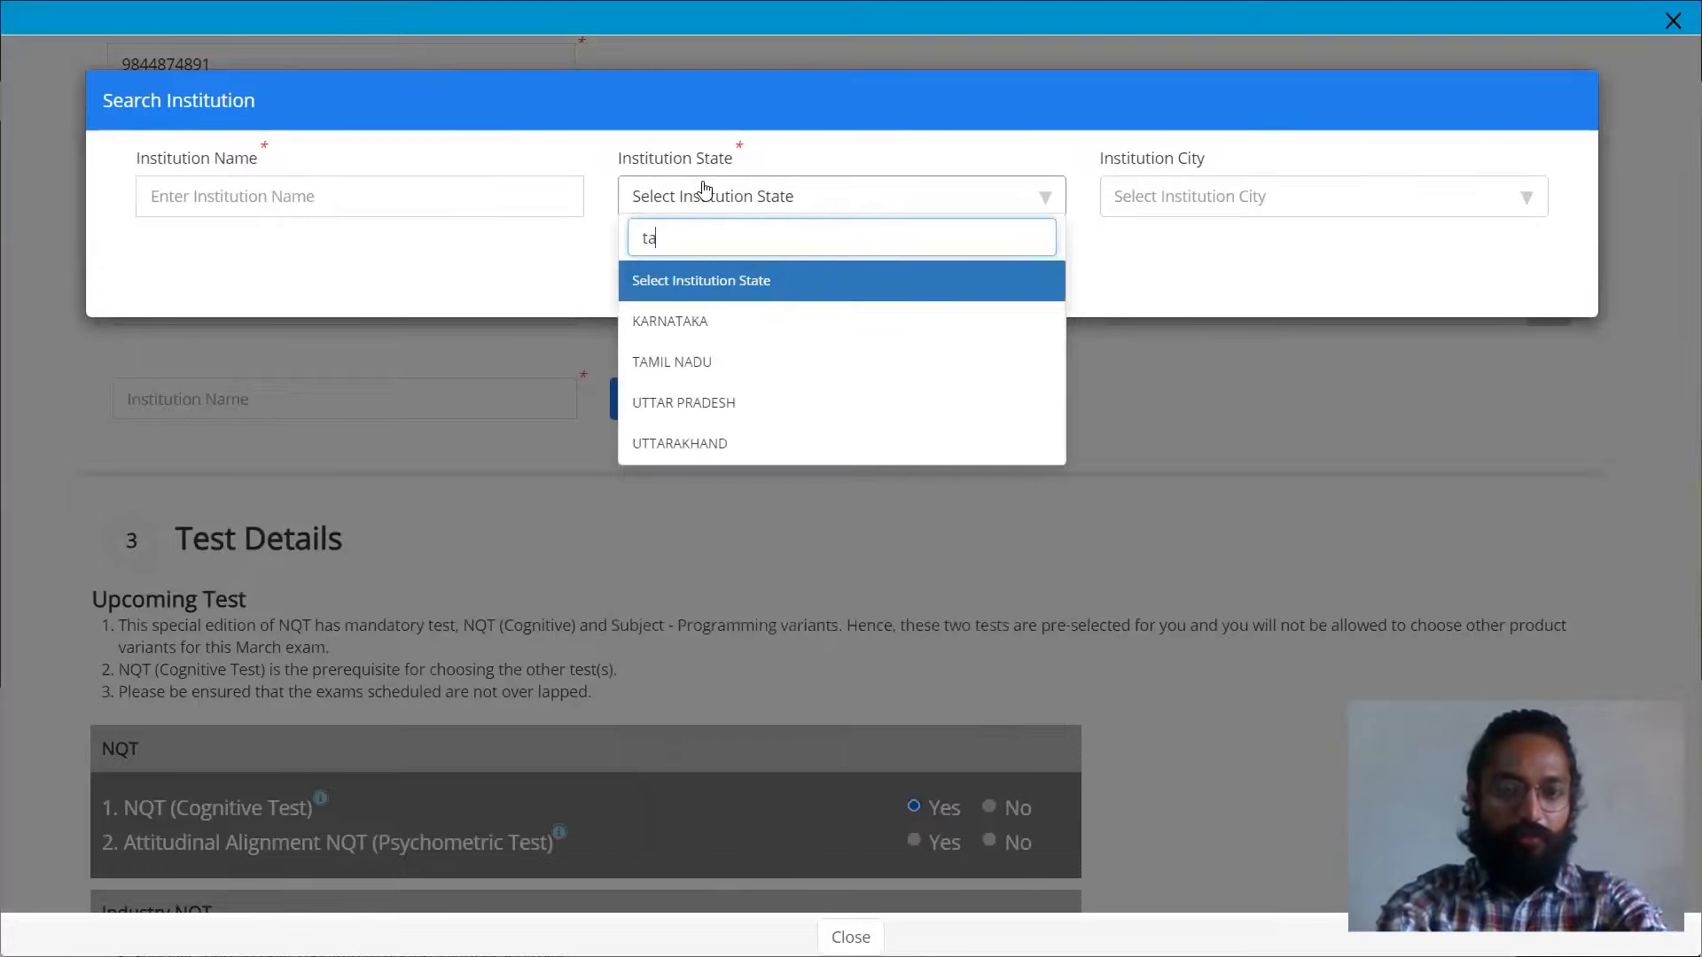
left_click(671, 362)
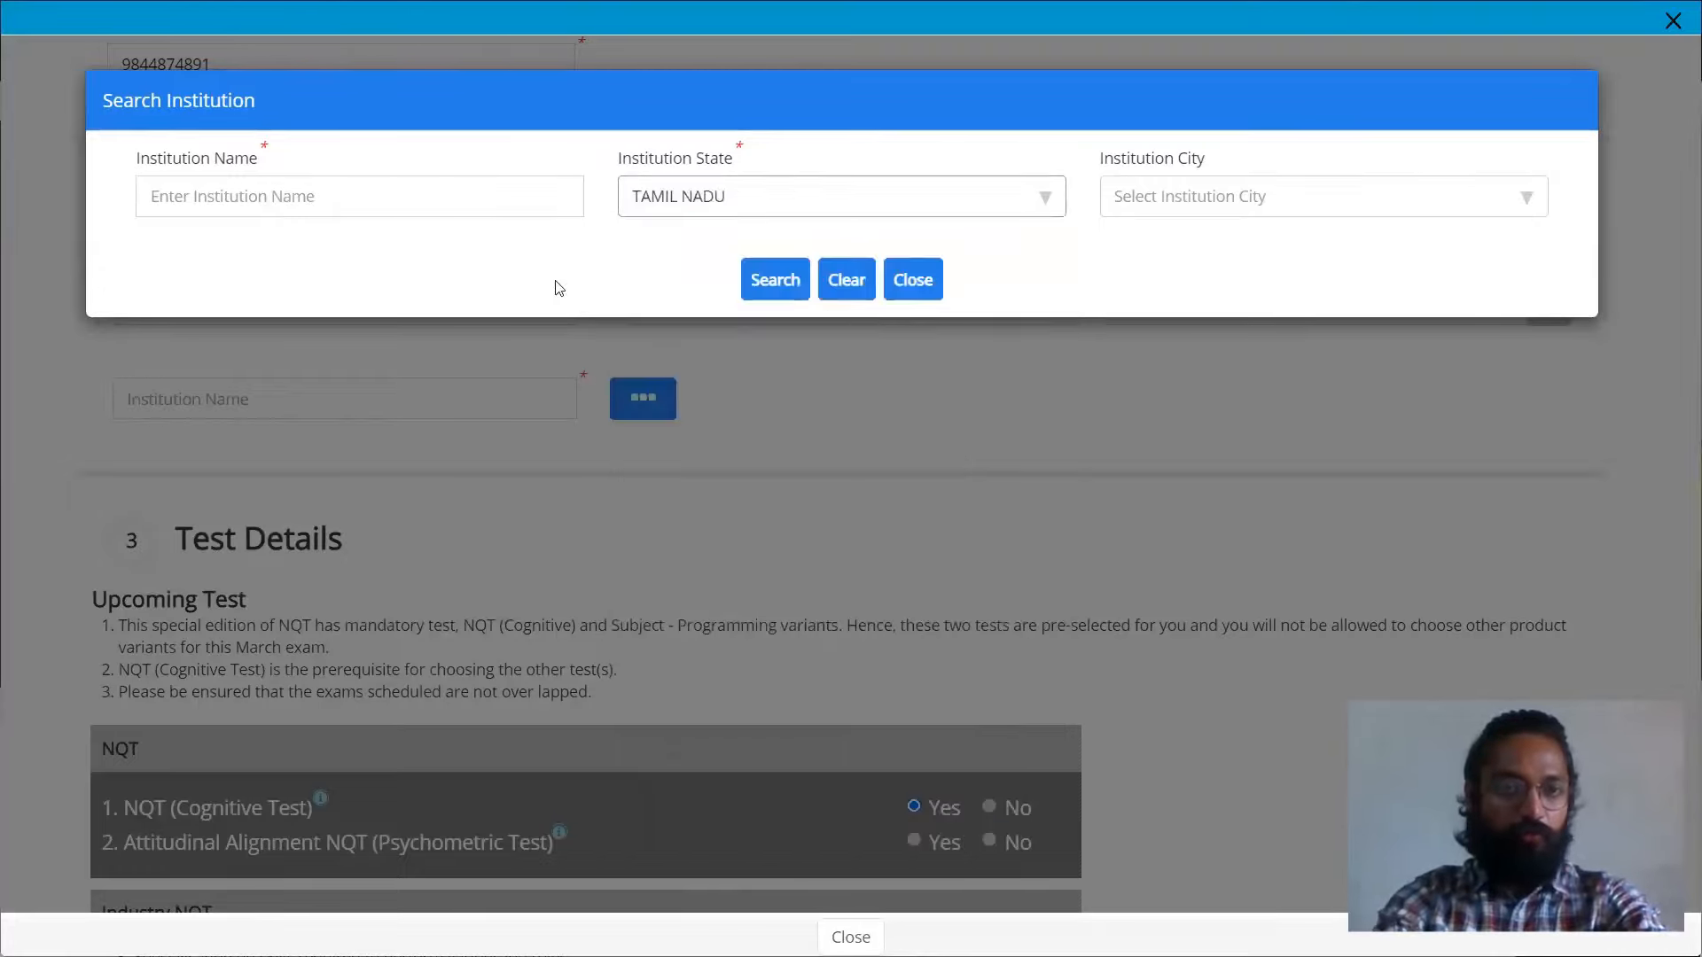
left_click(358, 197)
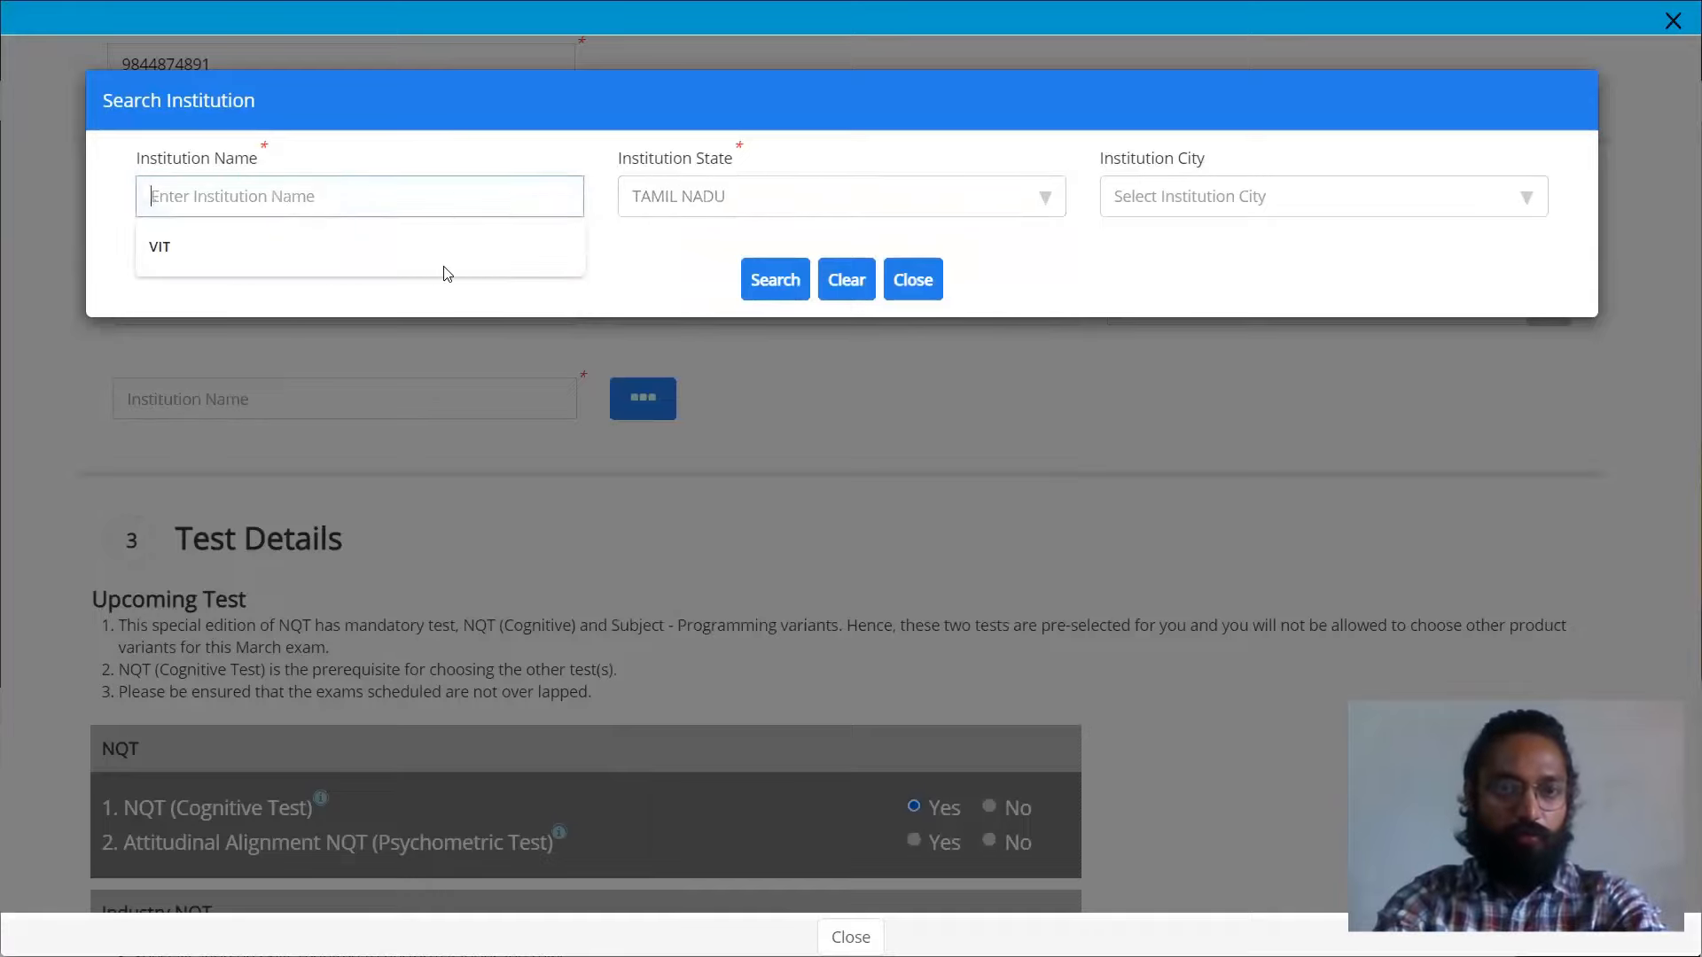
left_click(160, 245)
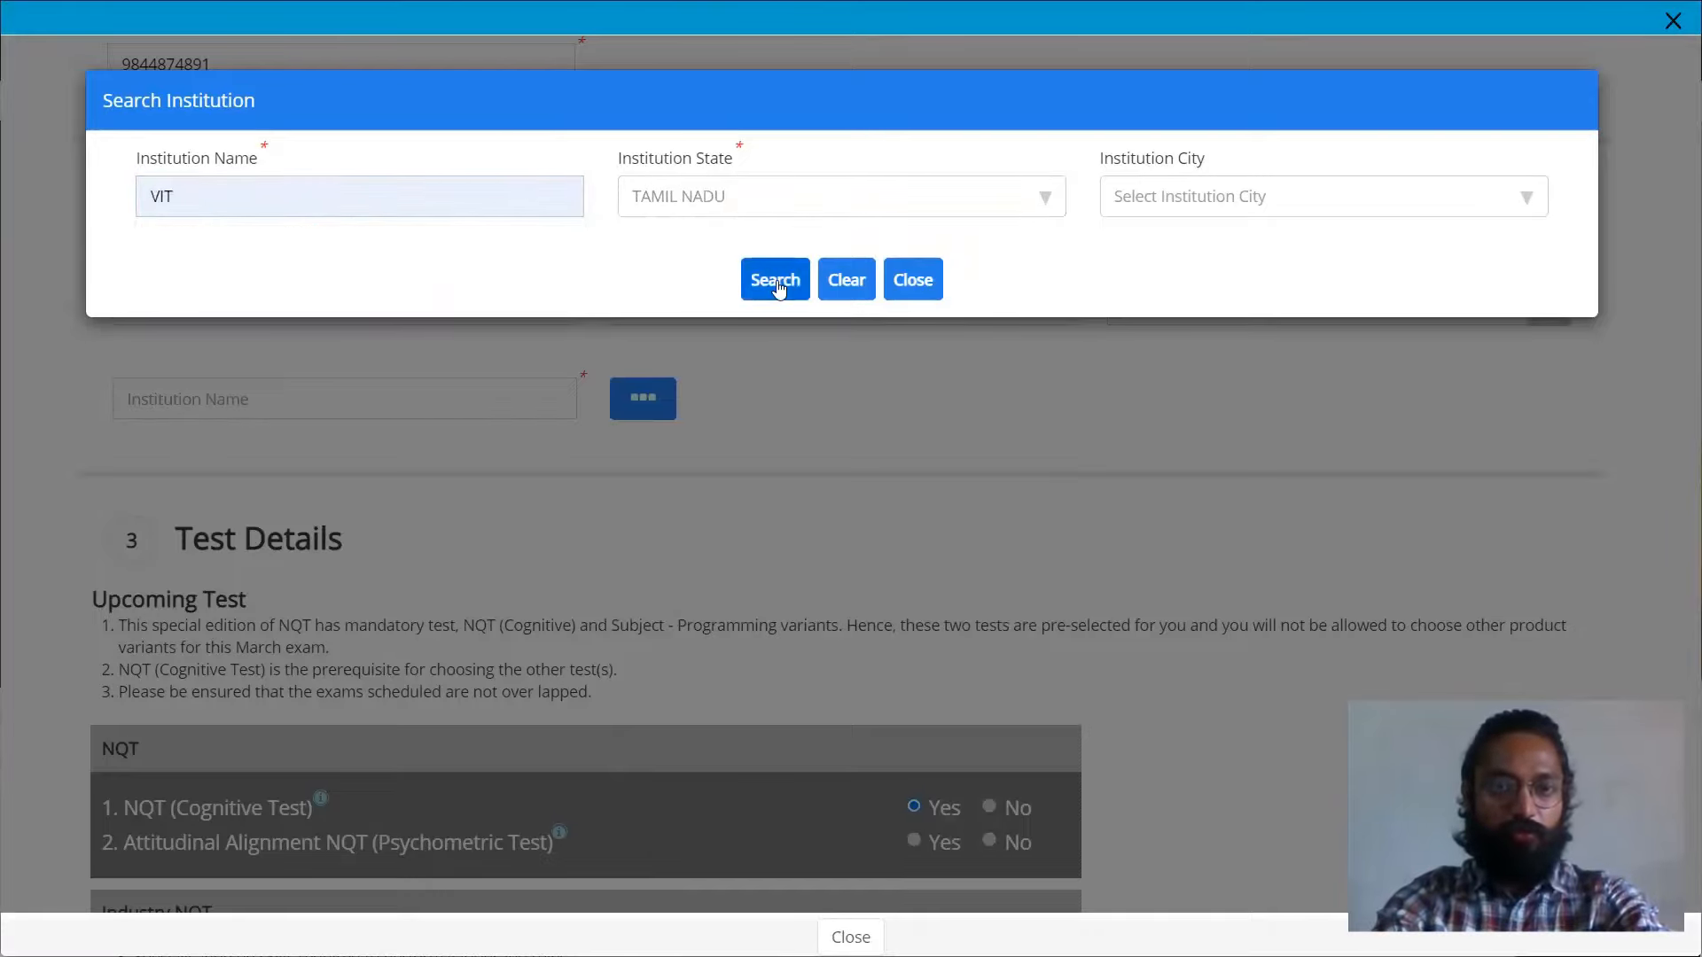
left_click(773, 280)
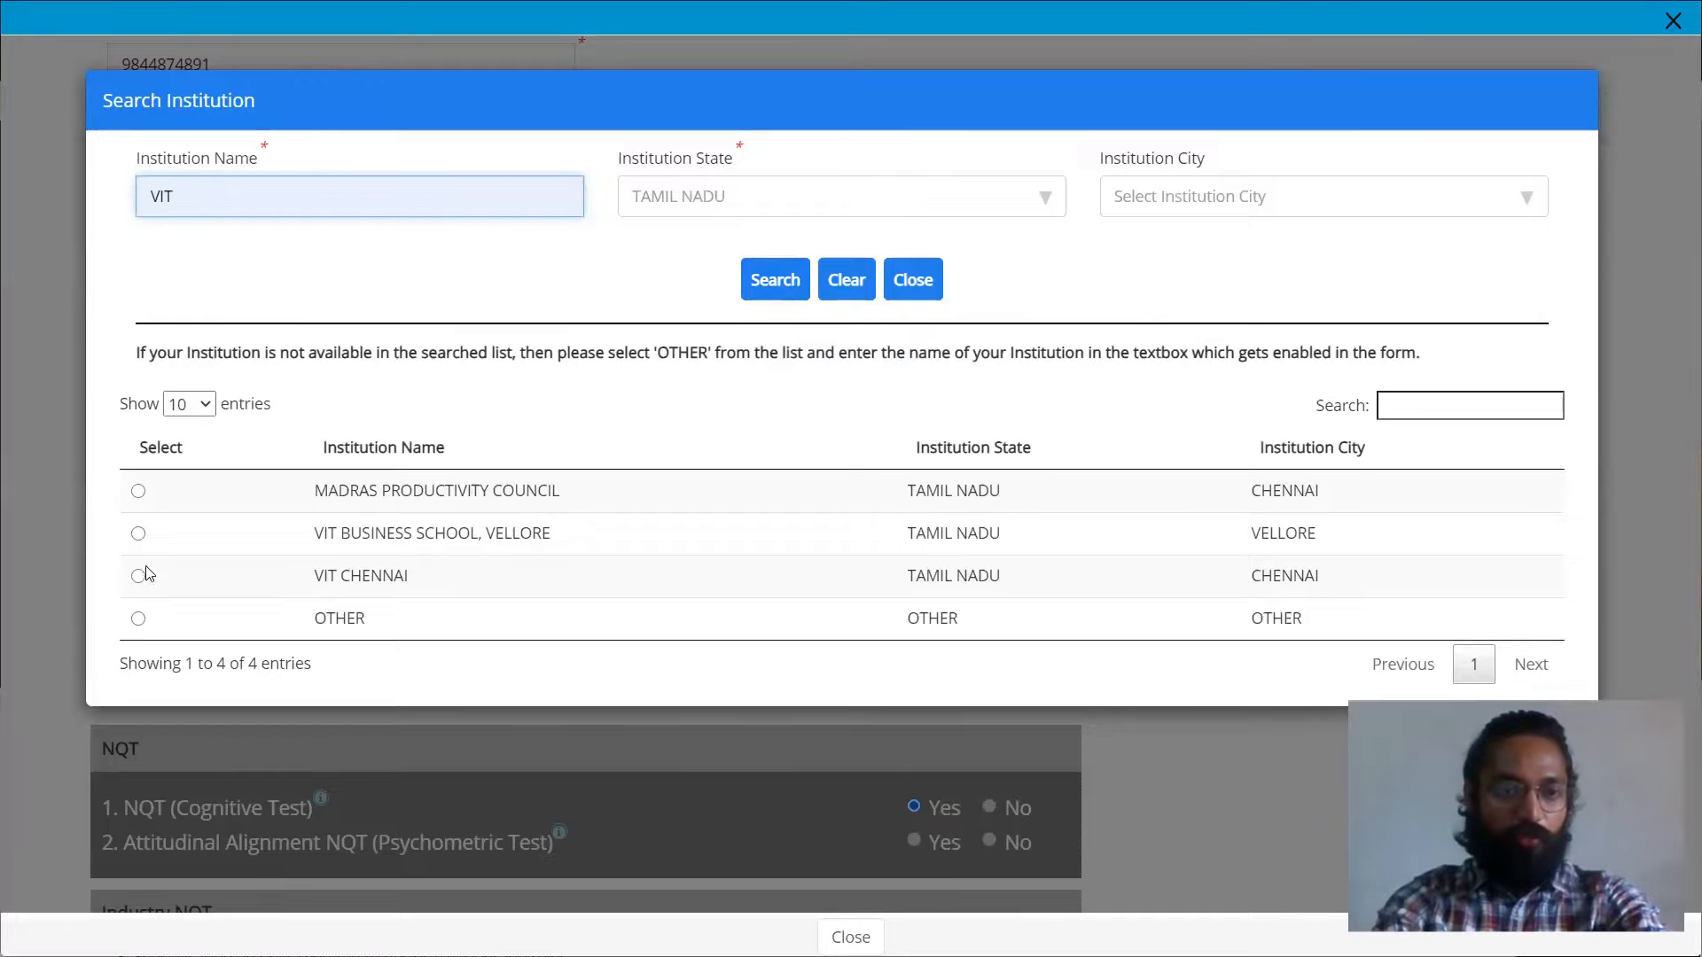
left_click(138, 574)
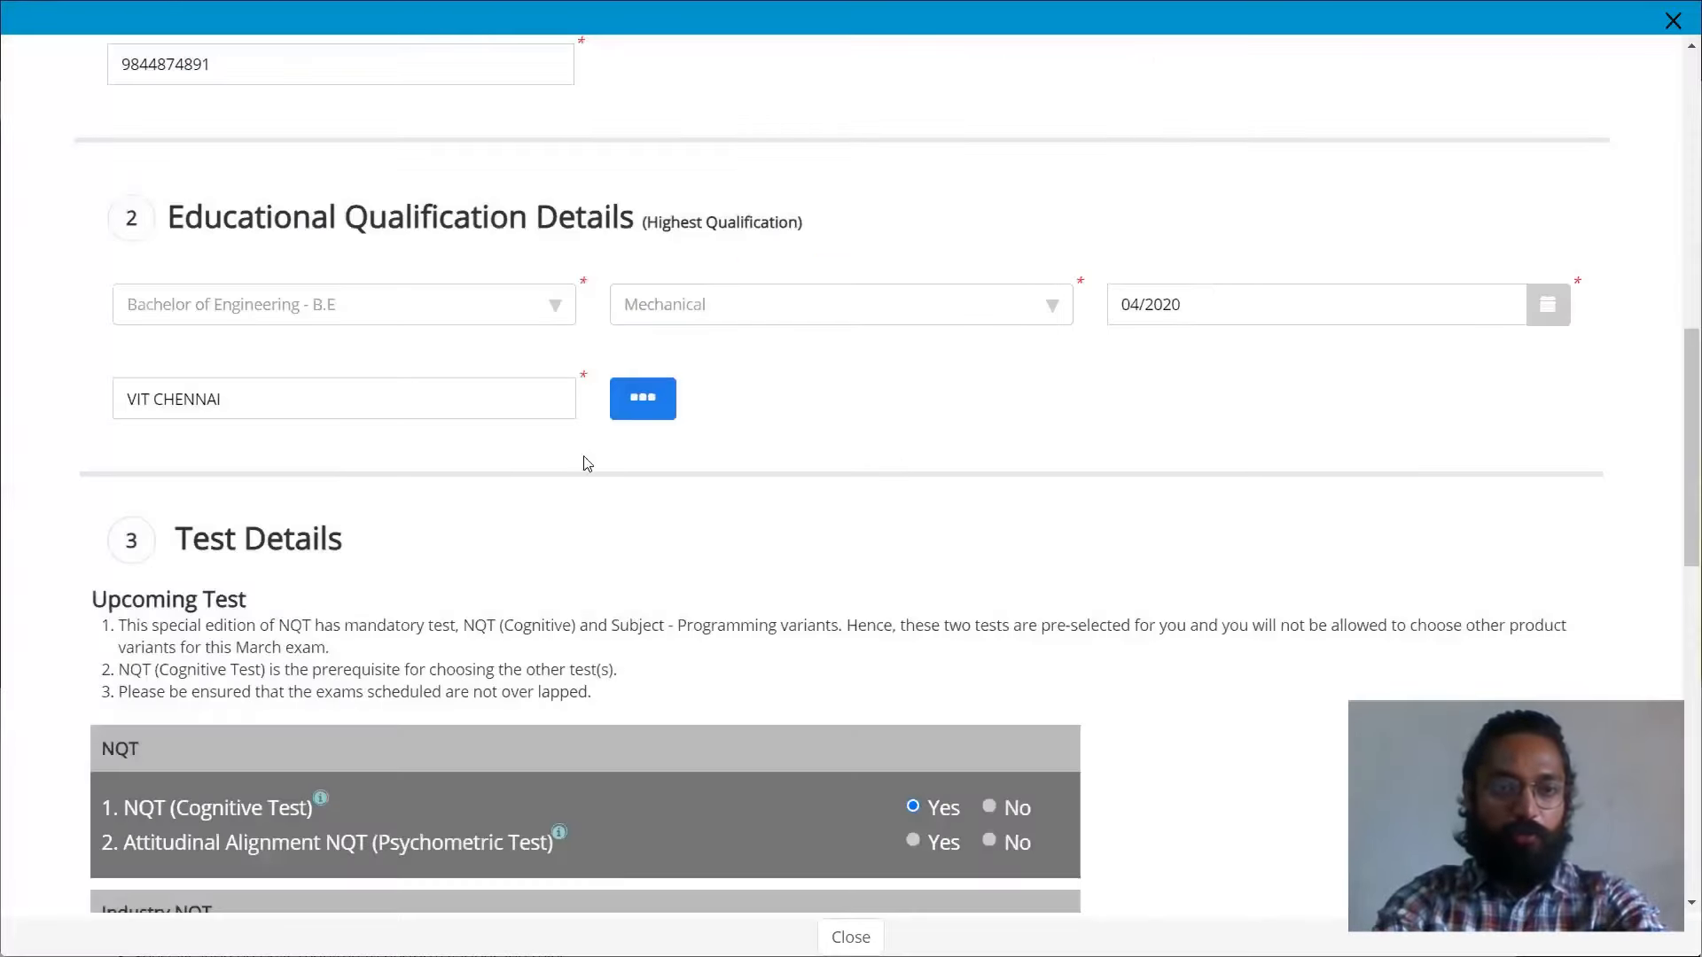
scroll("down", 3)
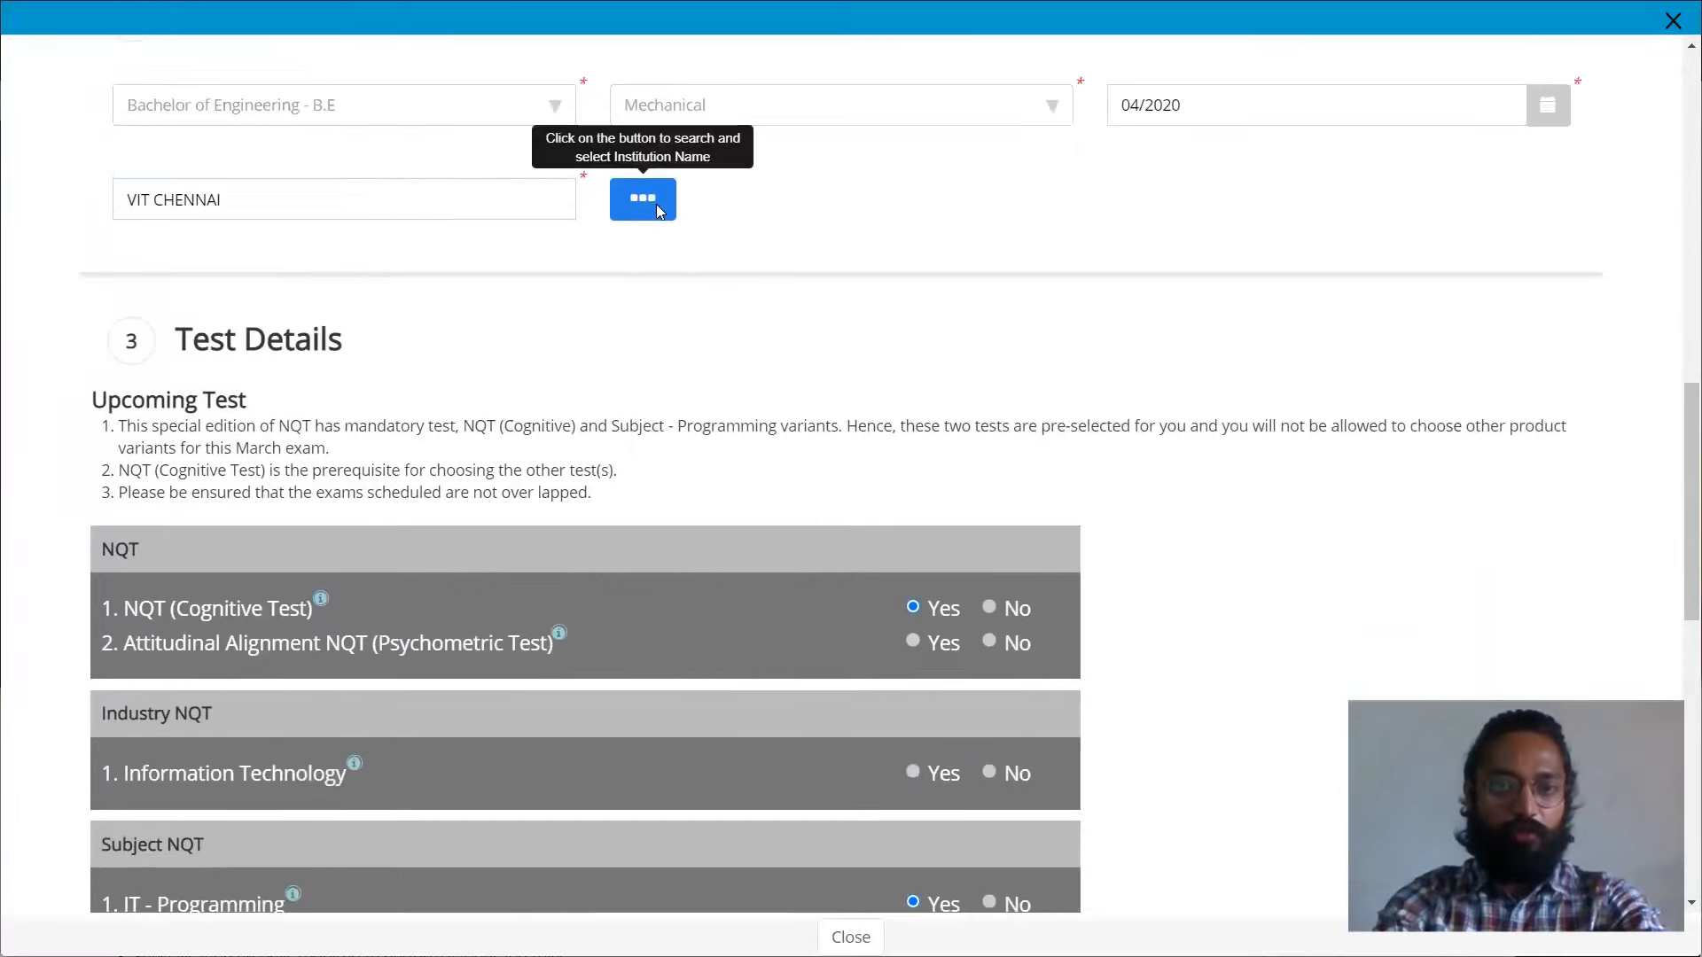
left_click(642, 199)
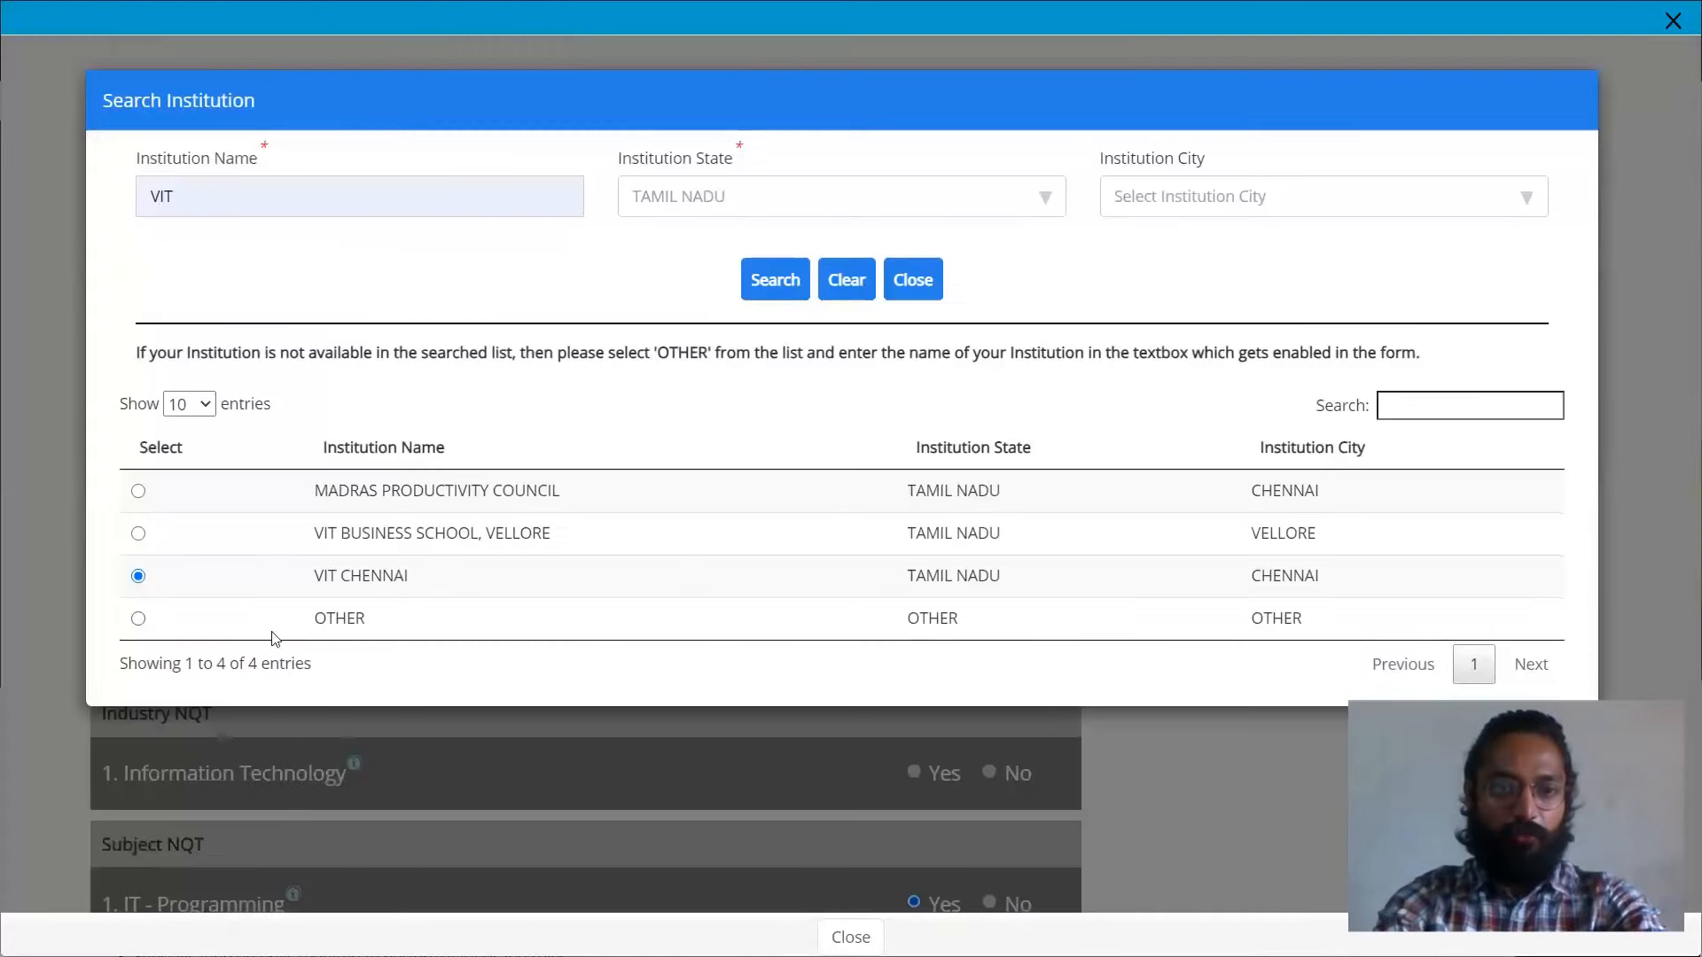
mouse_move(1118, 812)
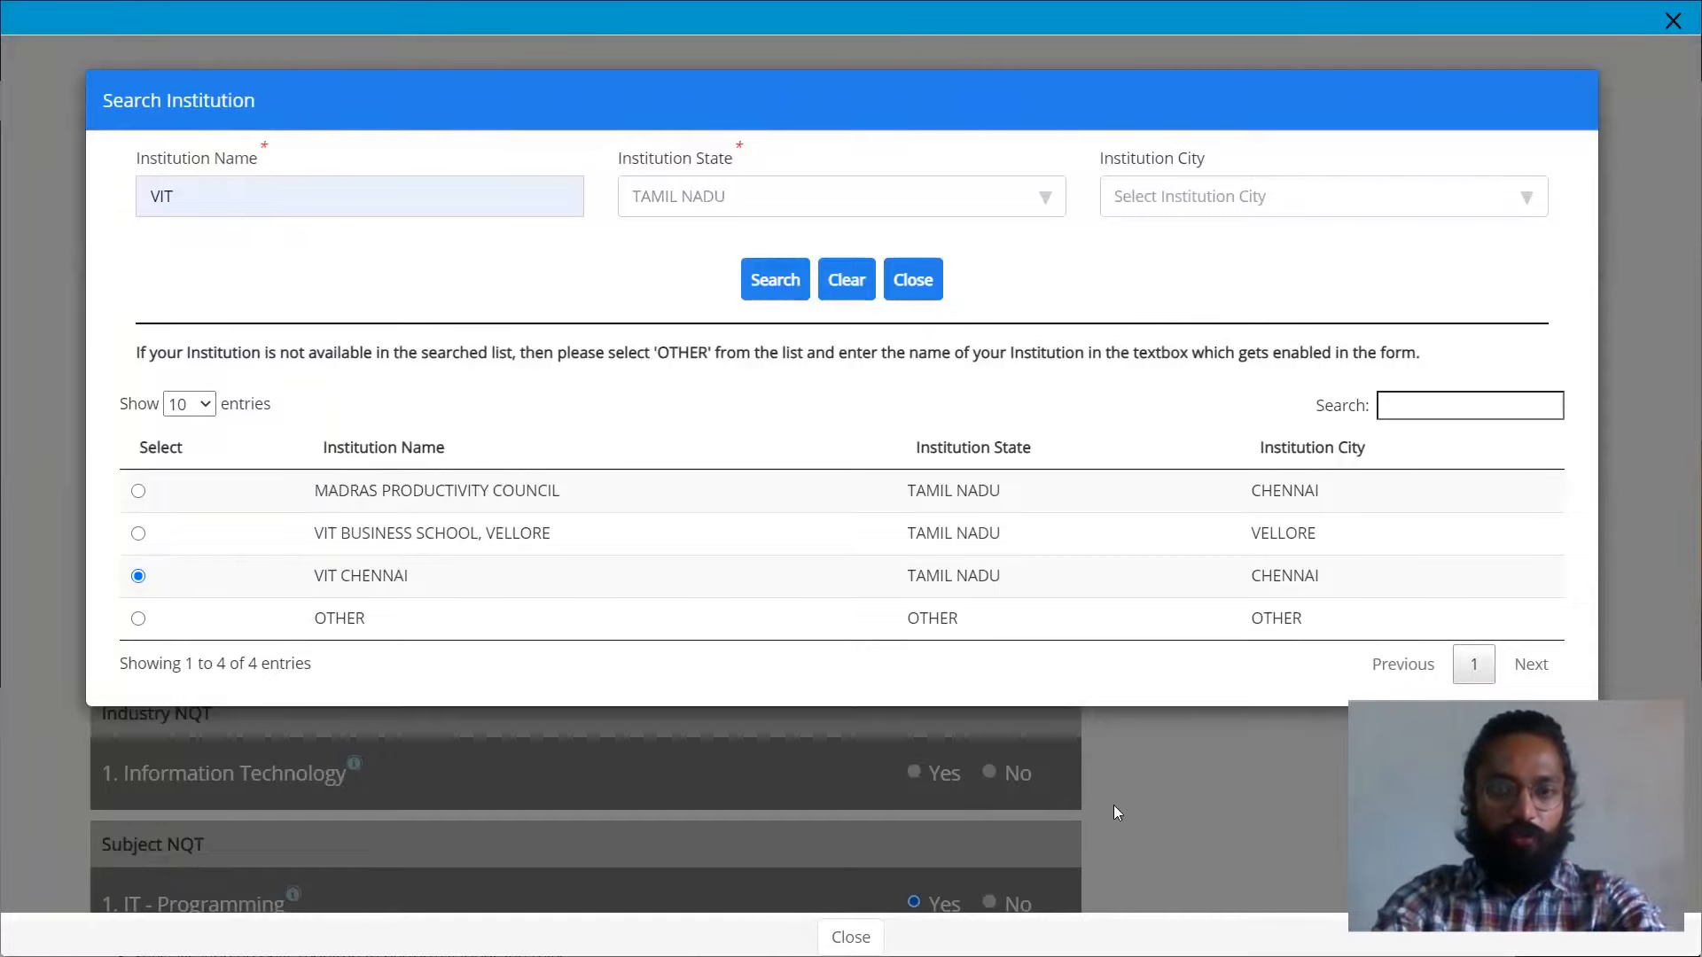
left_click(912, 279)
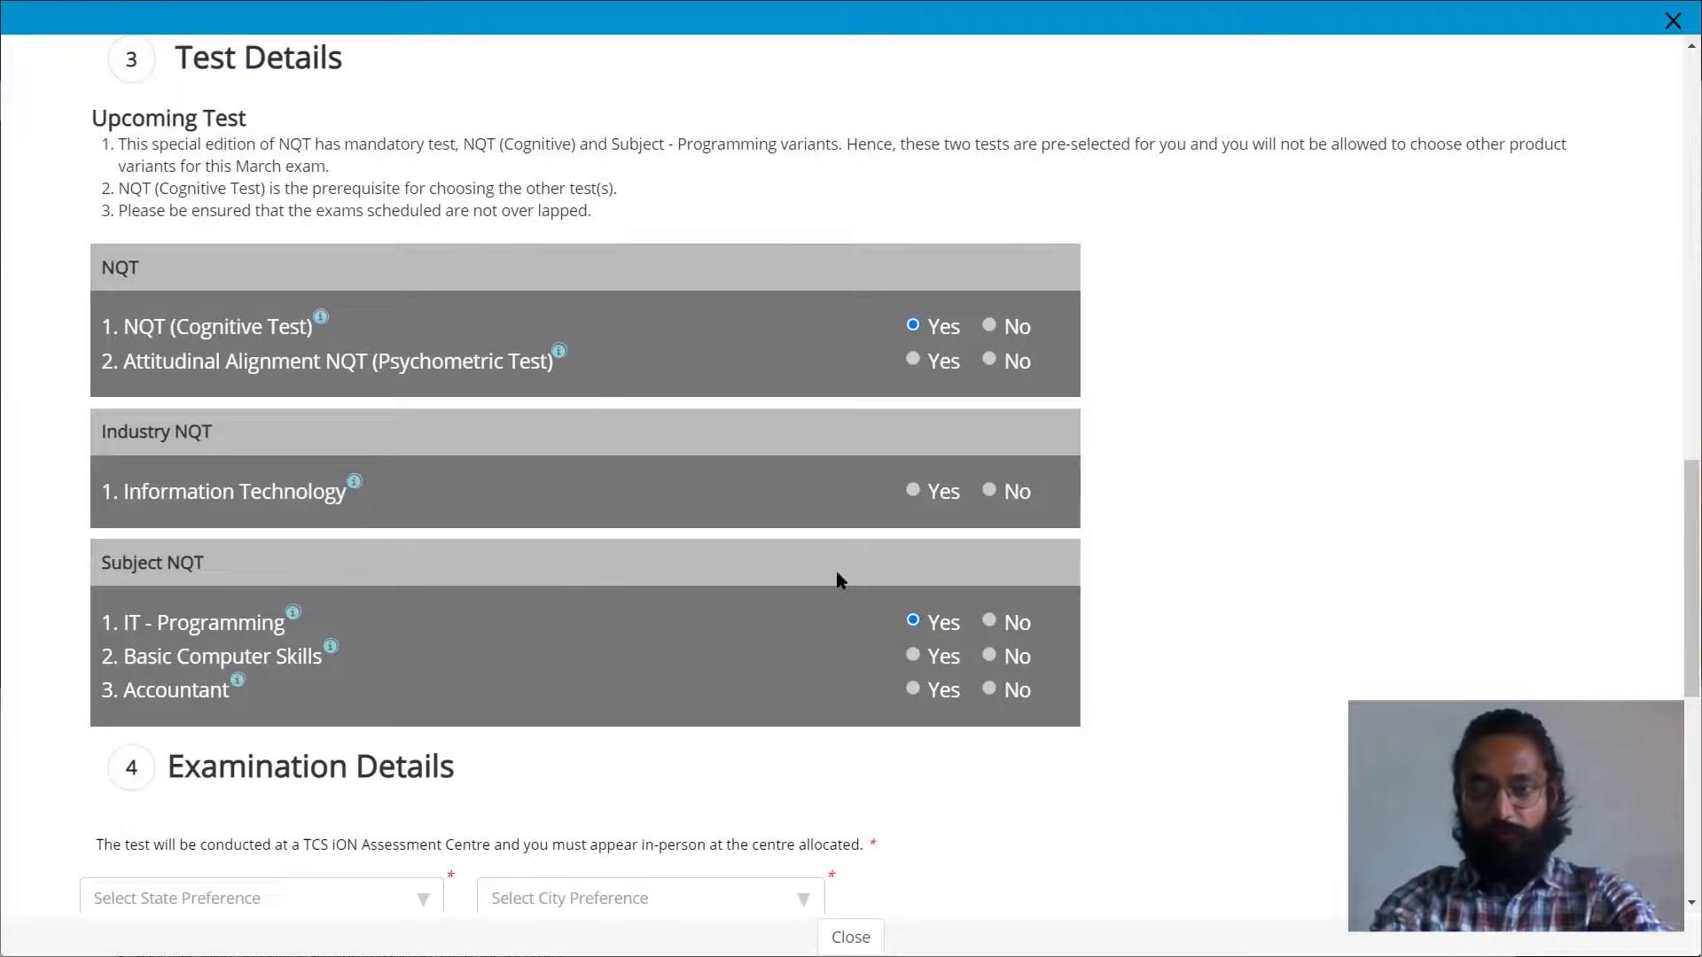
- Set the exam centre preference to Maharashtra, Pune and answer No to disability
scroll("down", 3)
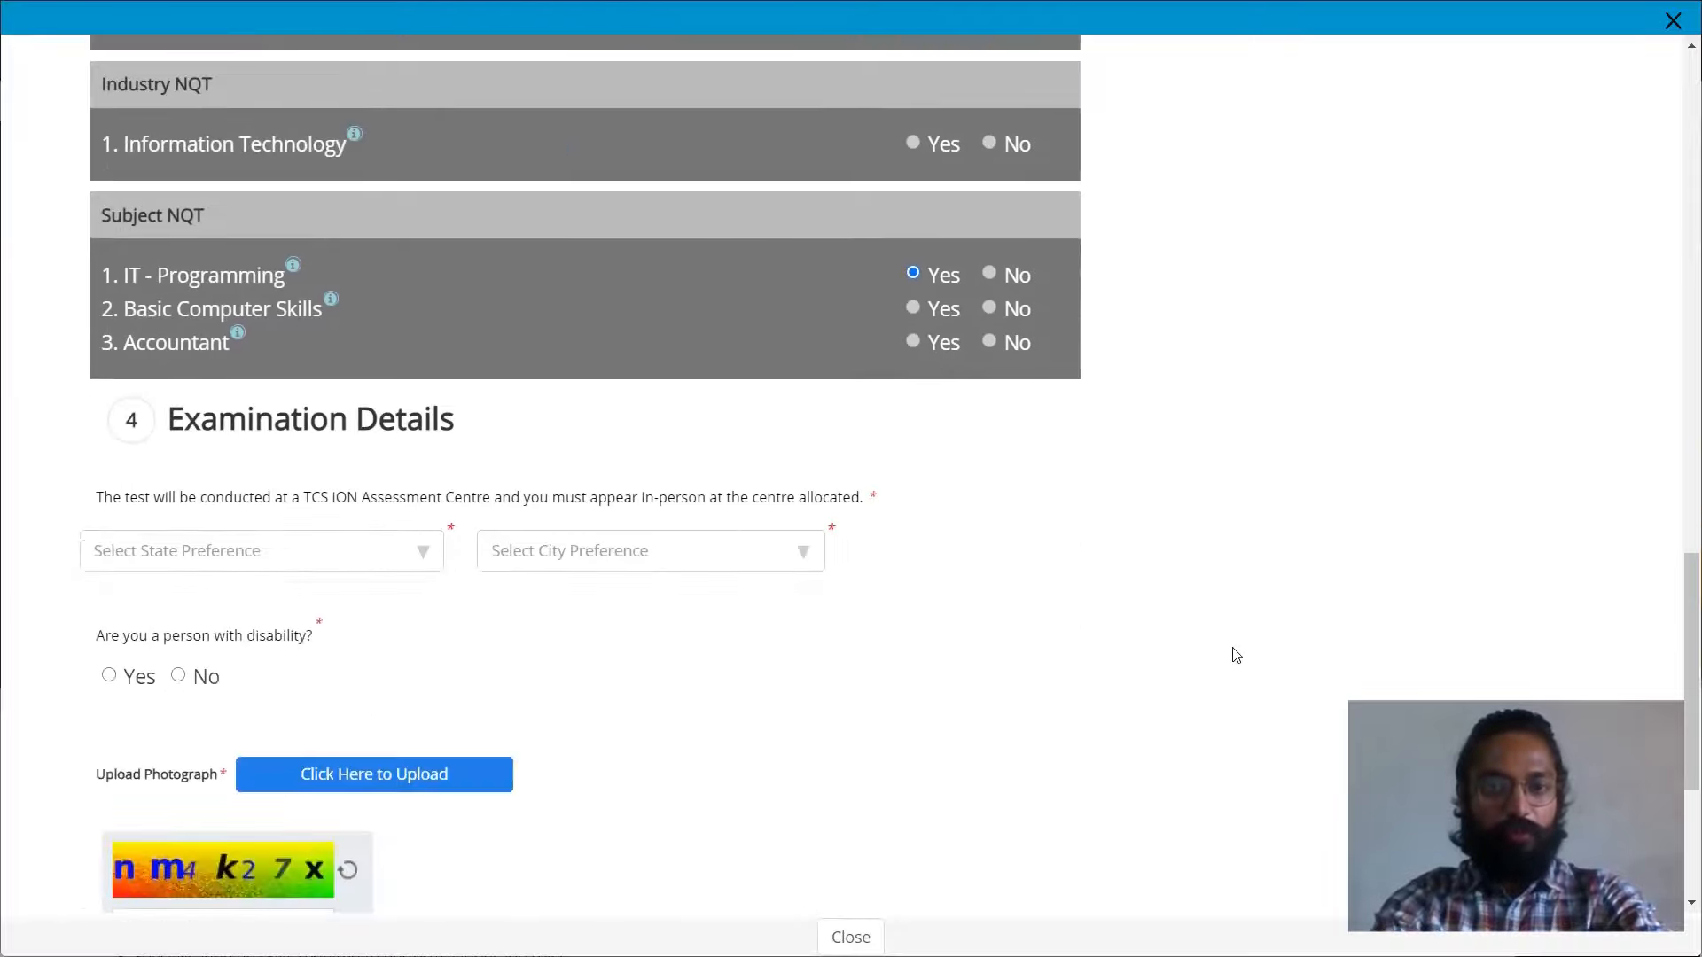
scroll("down", 3)
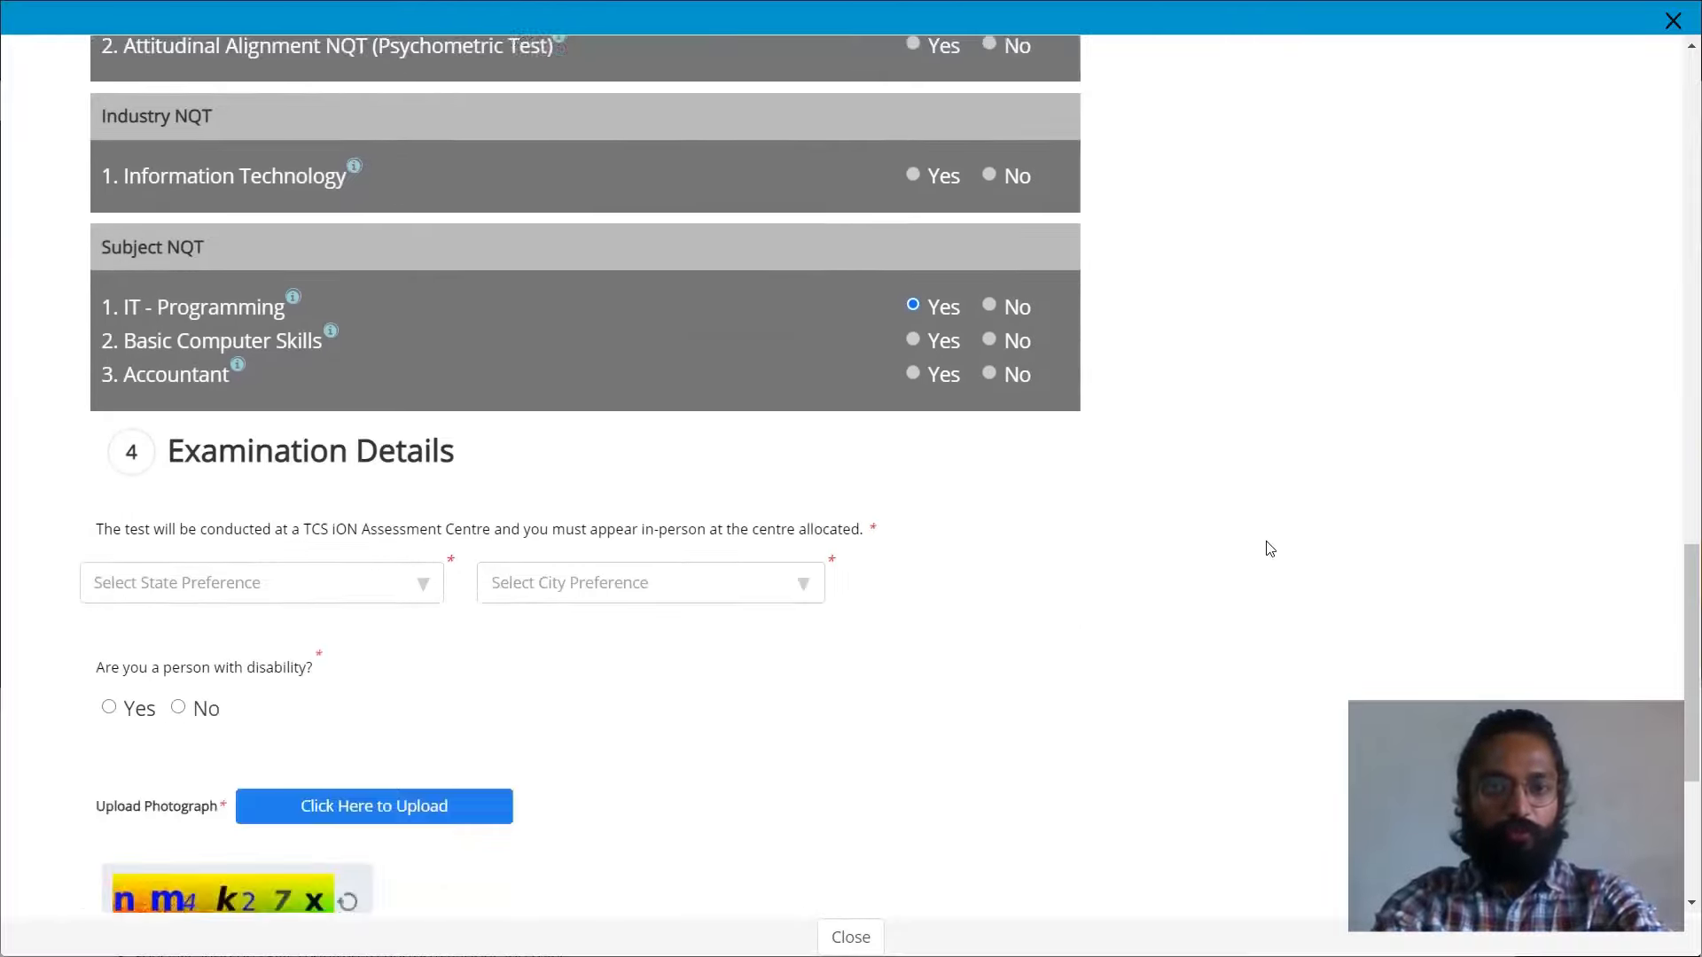
scroll("down", 3)
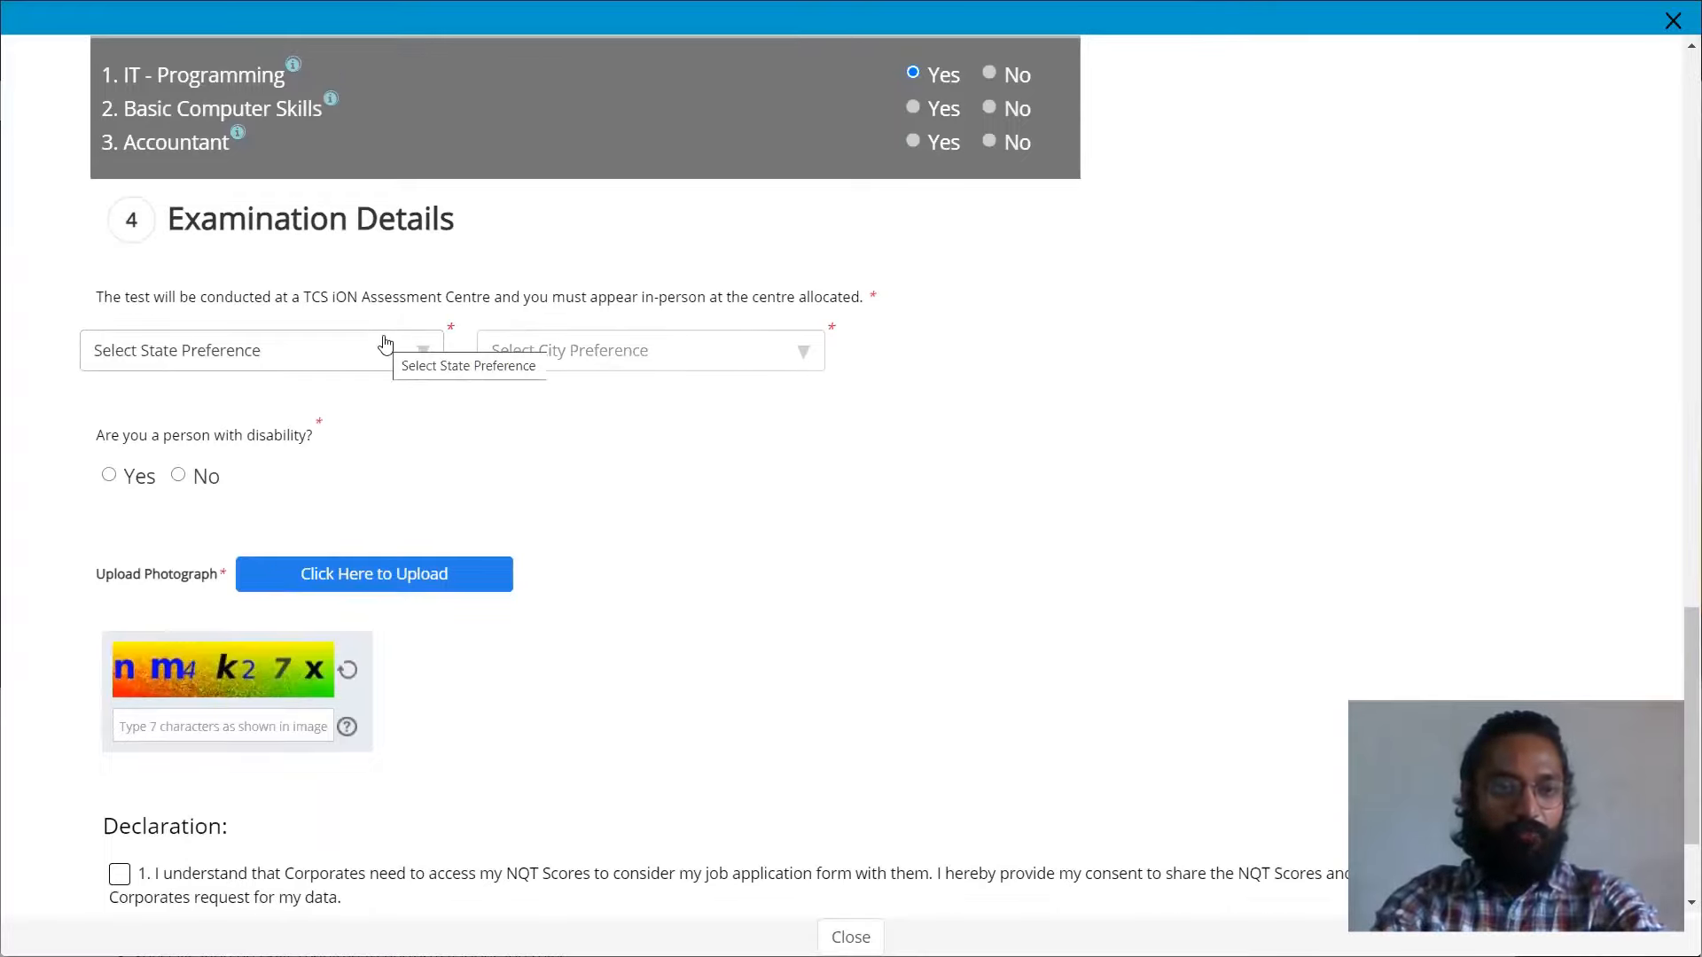
left_click(261, 350)
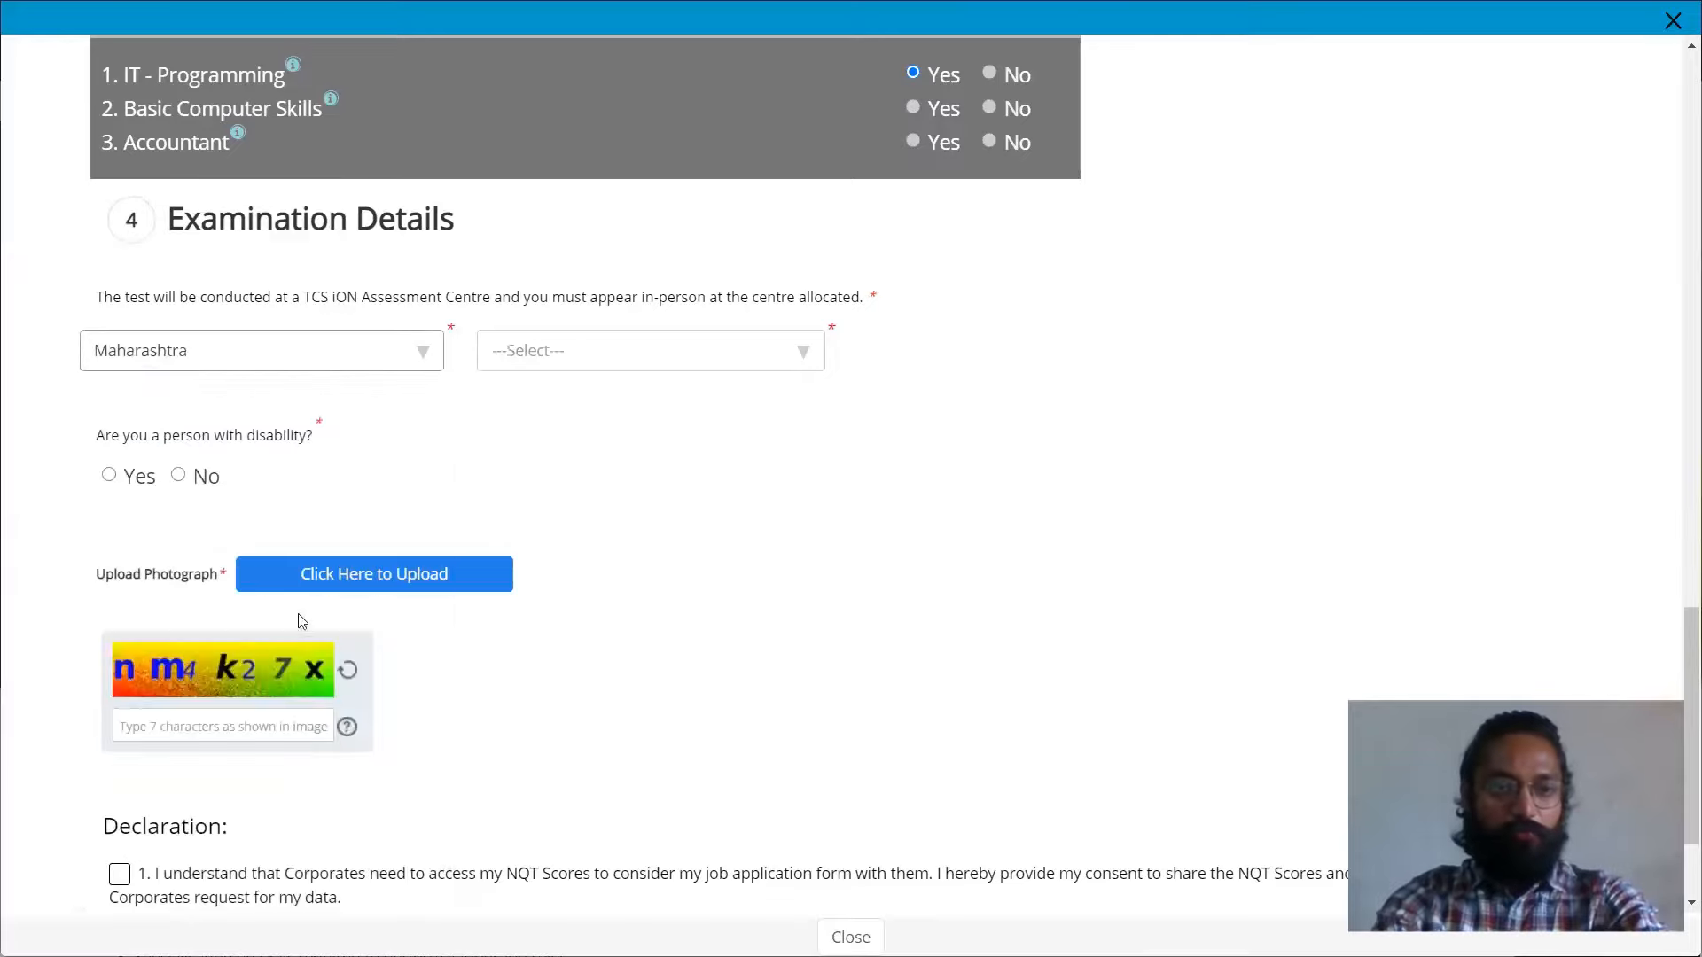
left_click(649, 350)
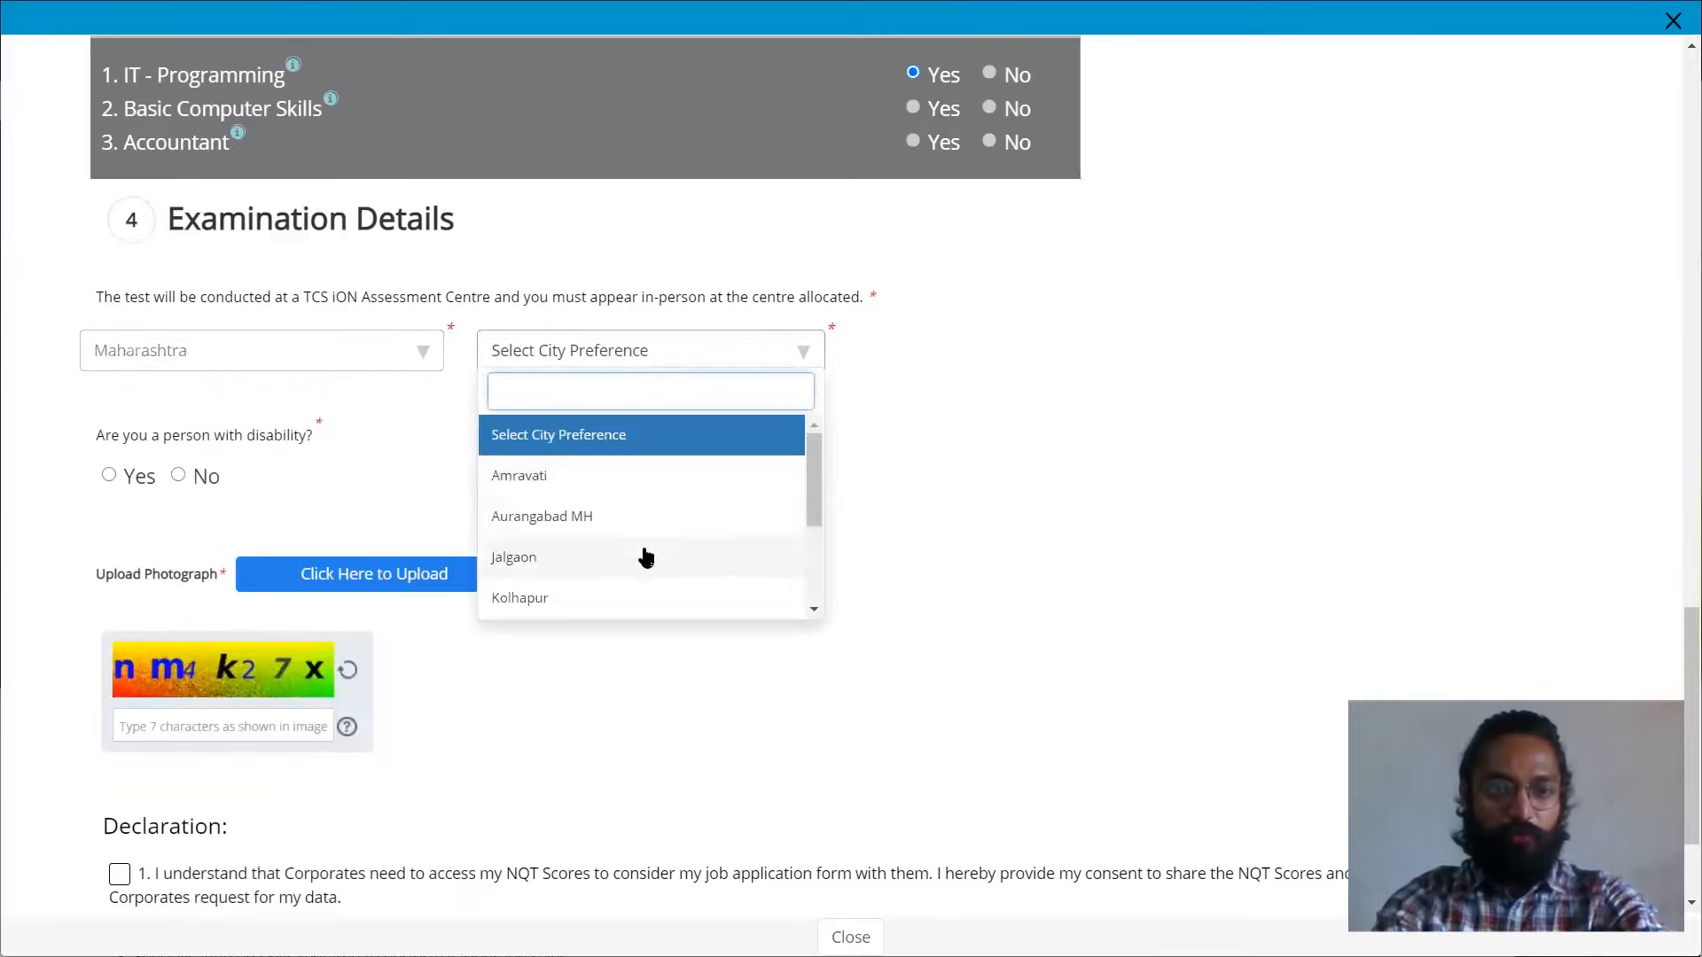
scroll("down", 3)
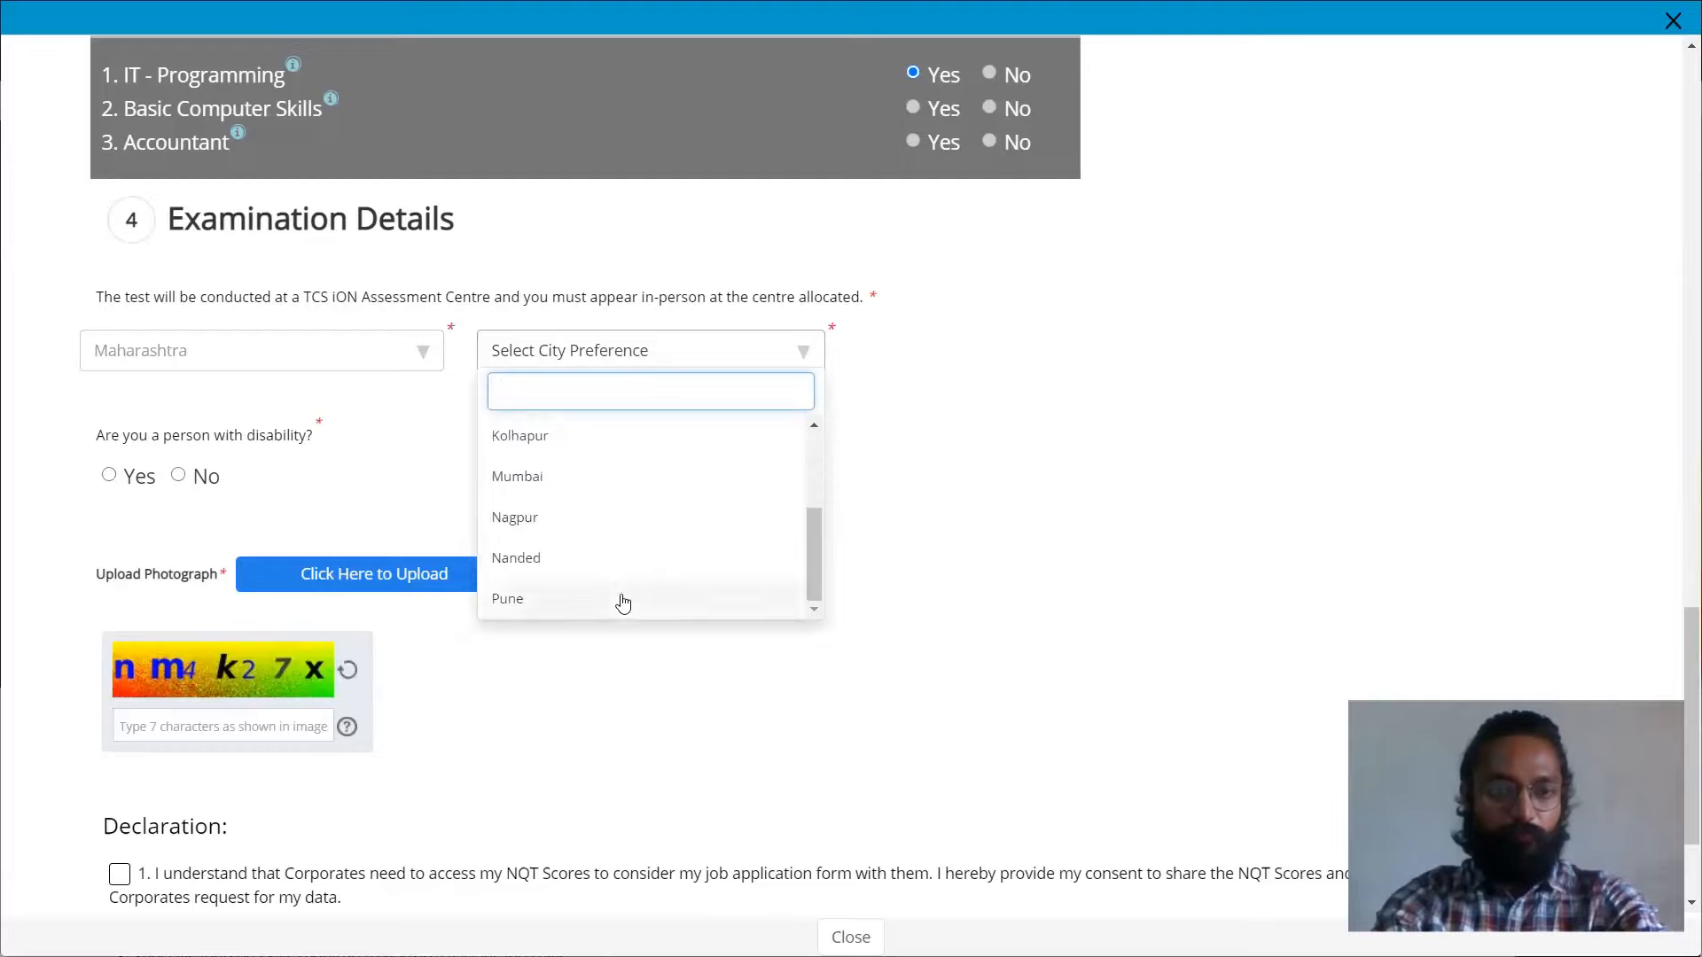
left_click(507, 598)
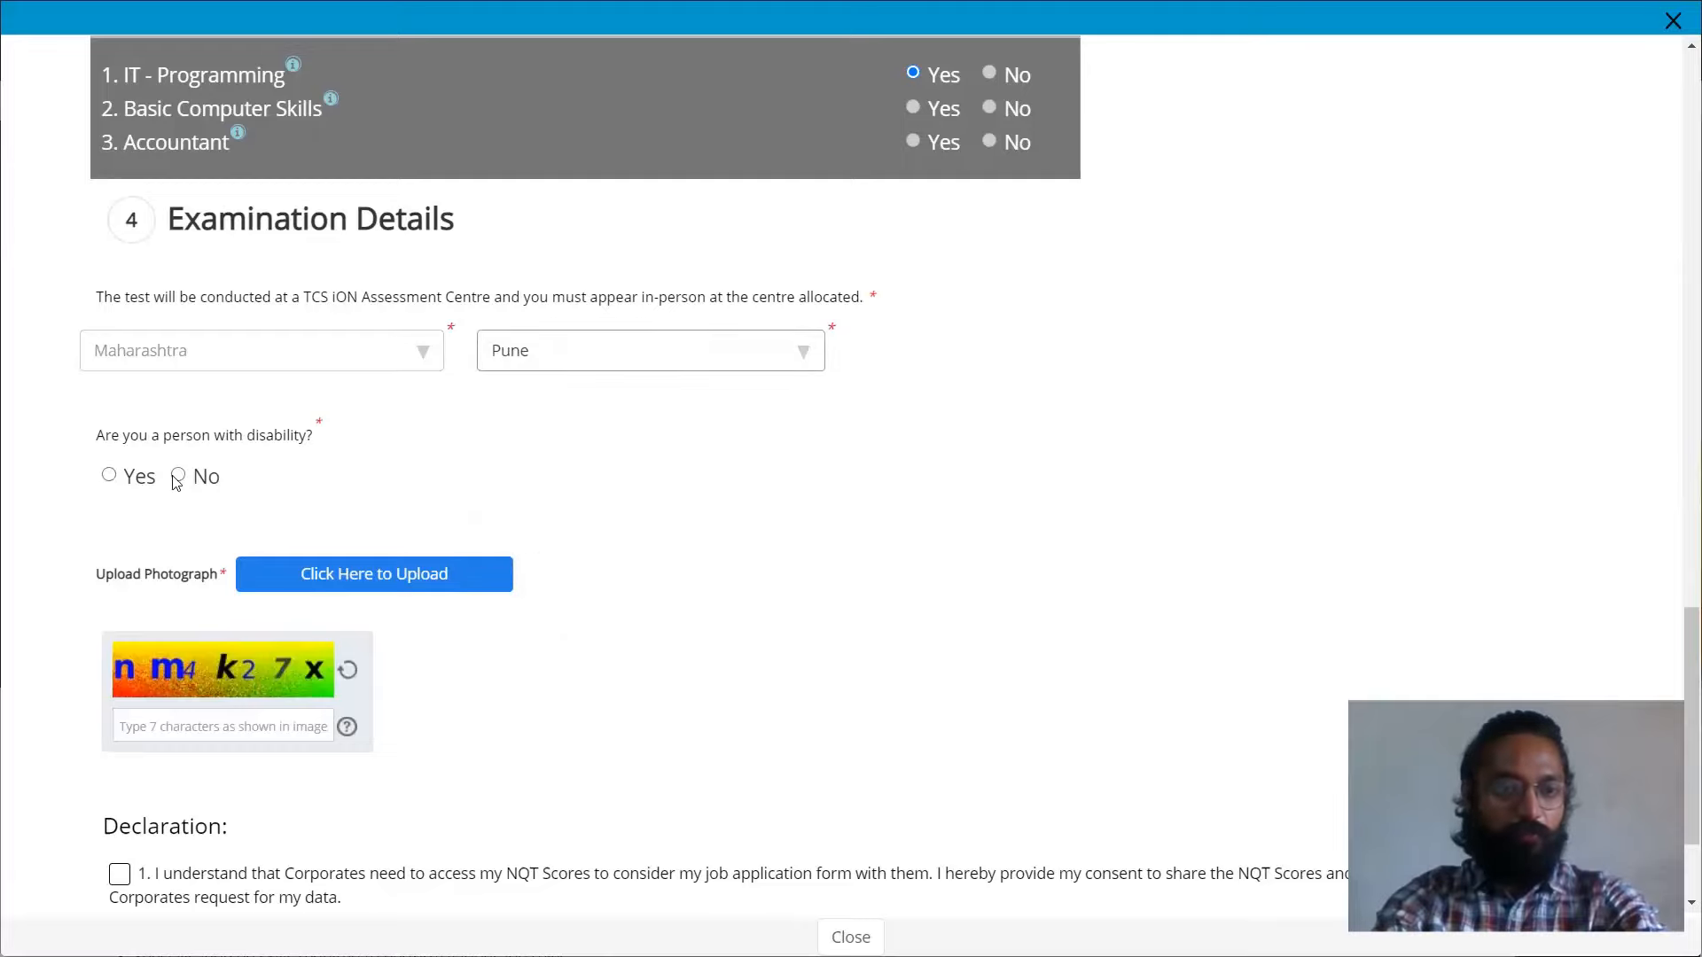
left_click(178, 475)
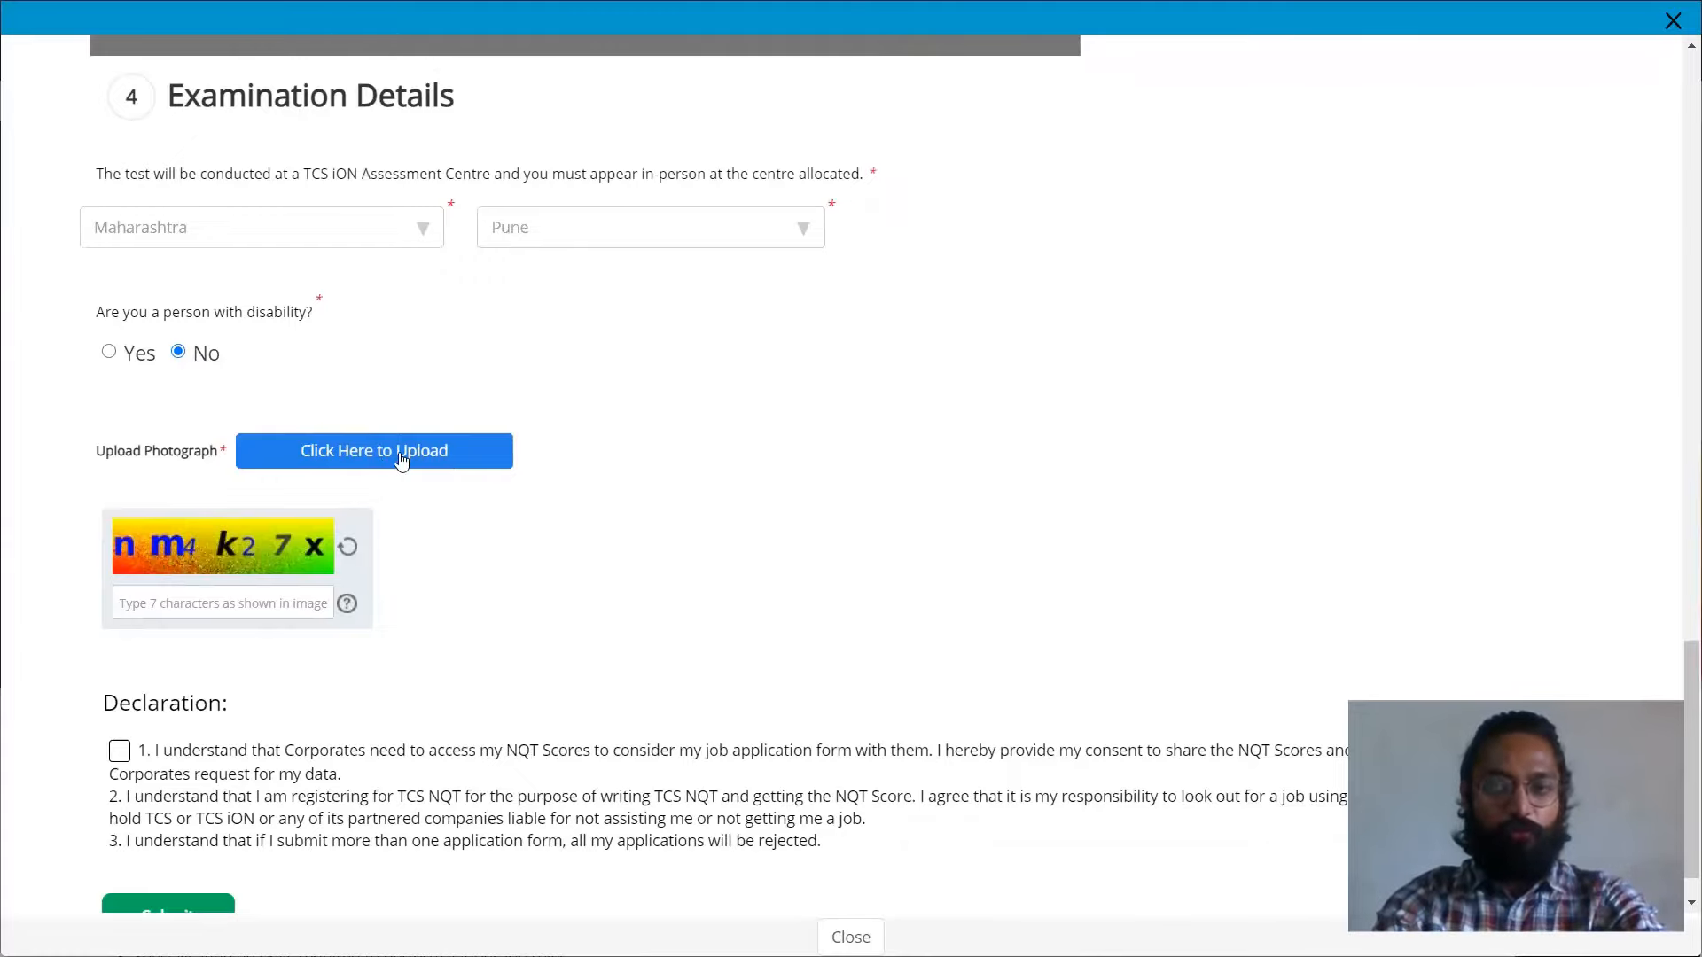
left_click(373, 450)
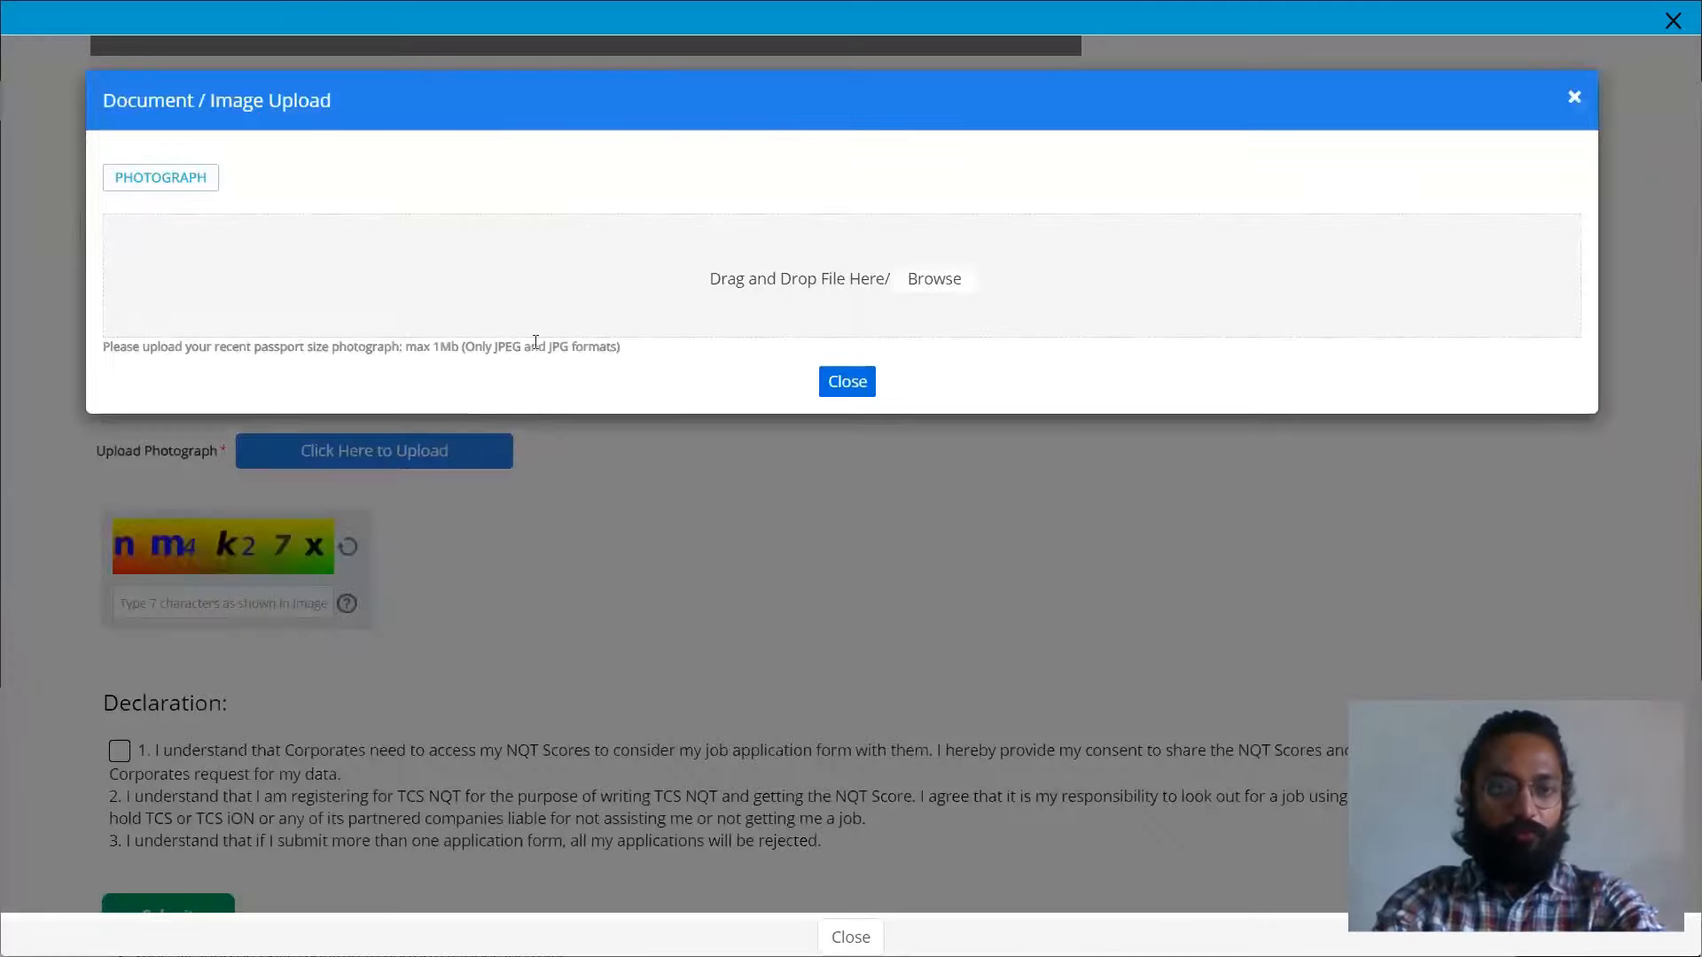
left_click_drag(440, 346, 619, 346)
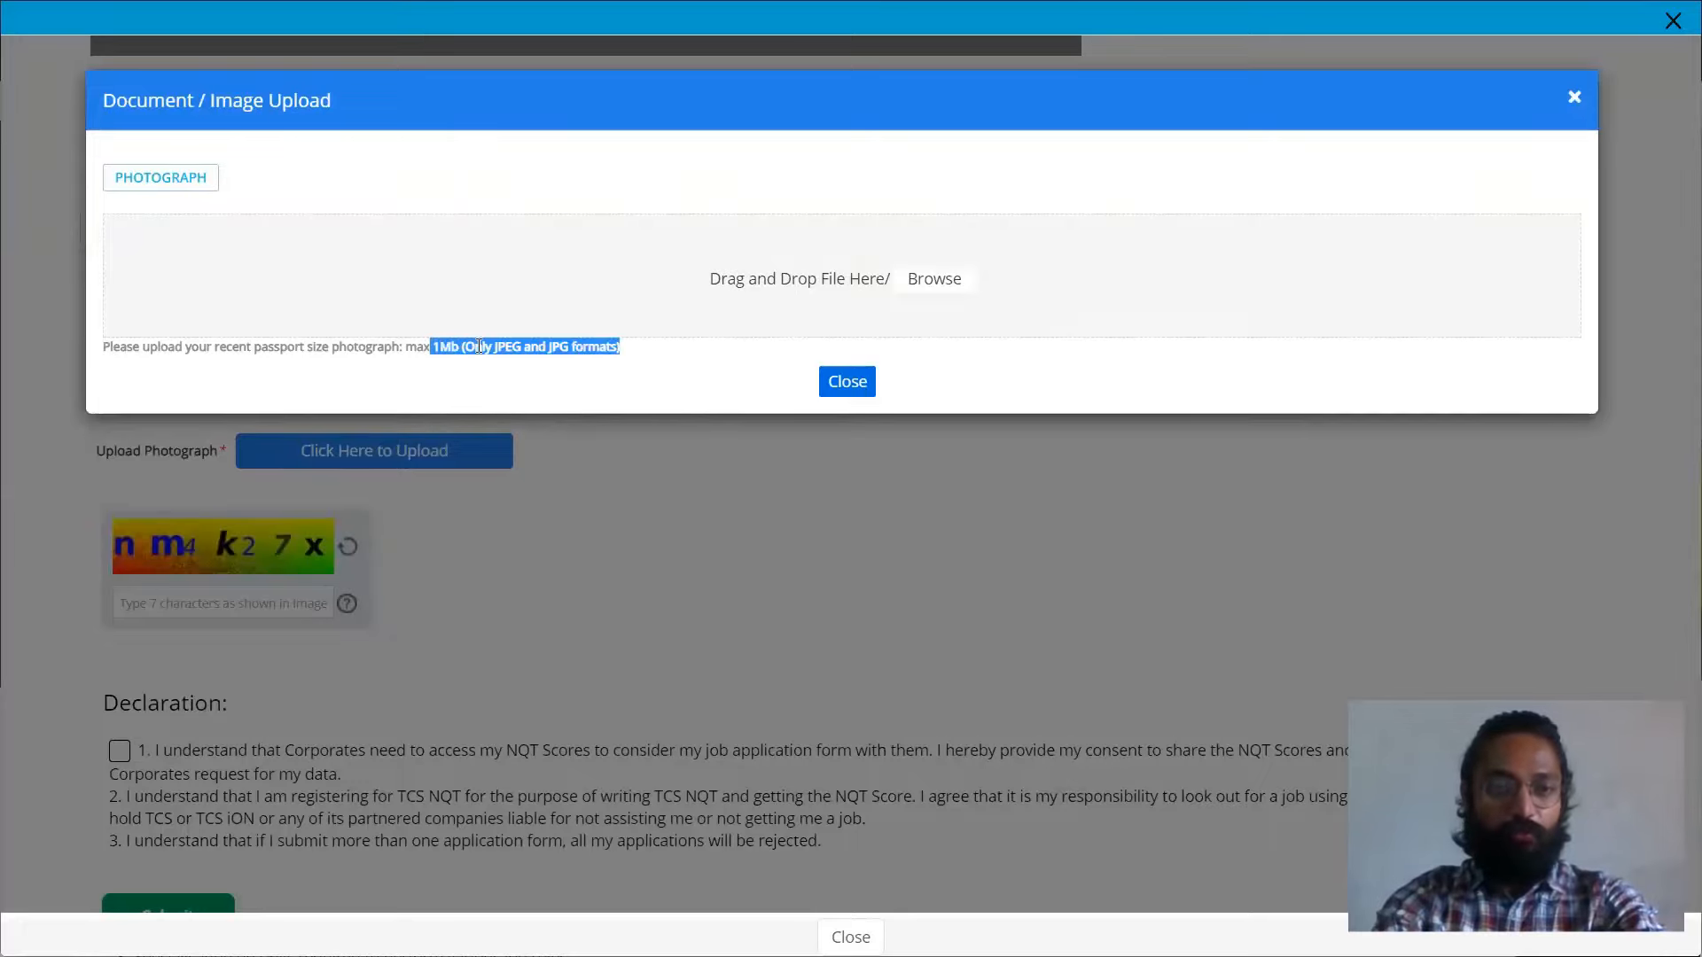
mouse_move(540, 377)
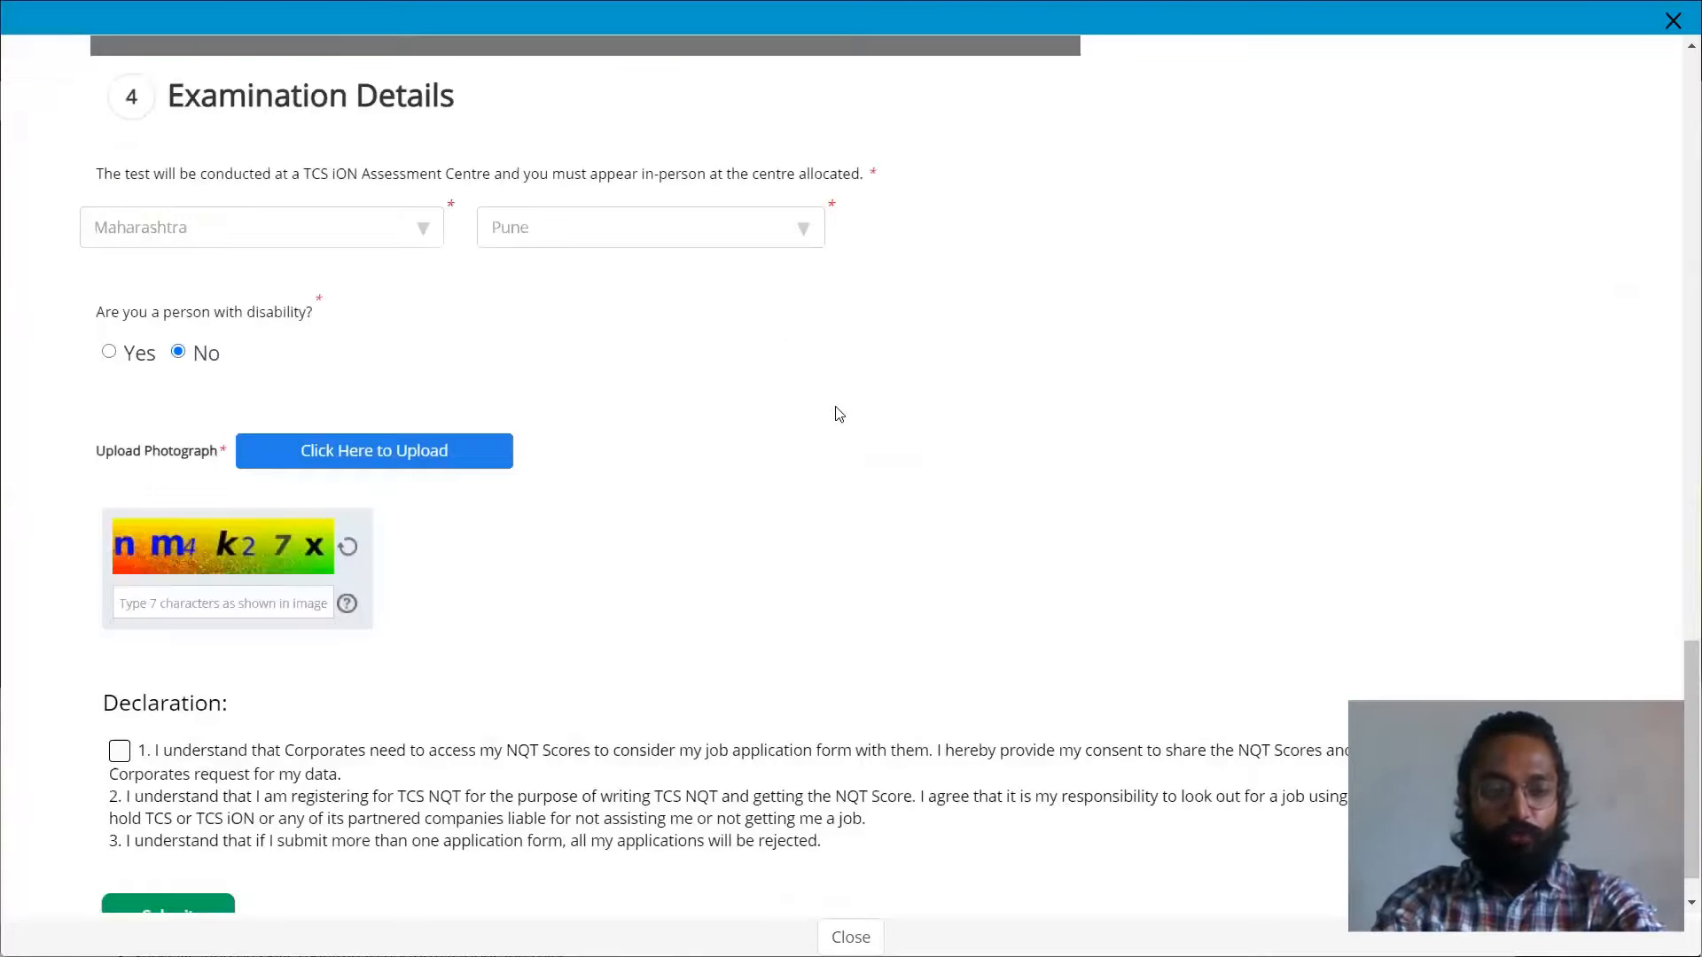
- Enter captcha 'nm4k27x' and submit the registration form
left_click(223, 604)
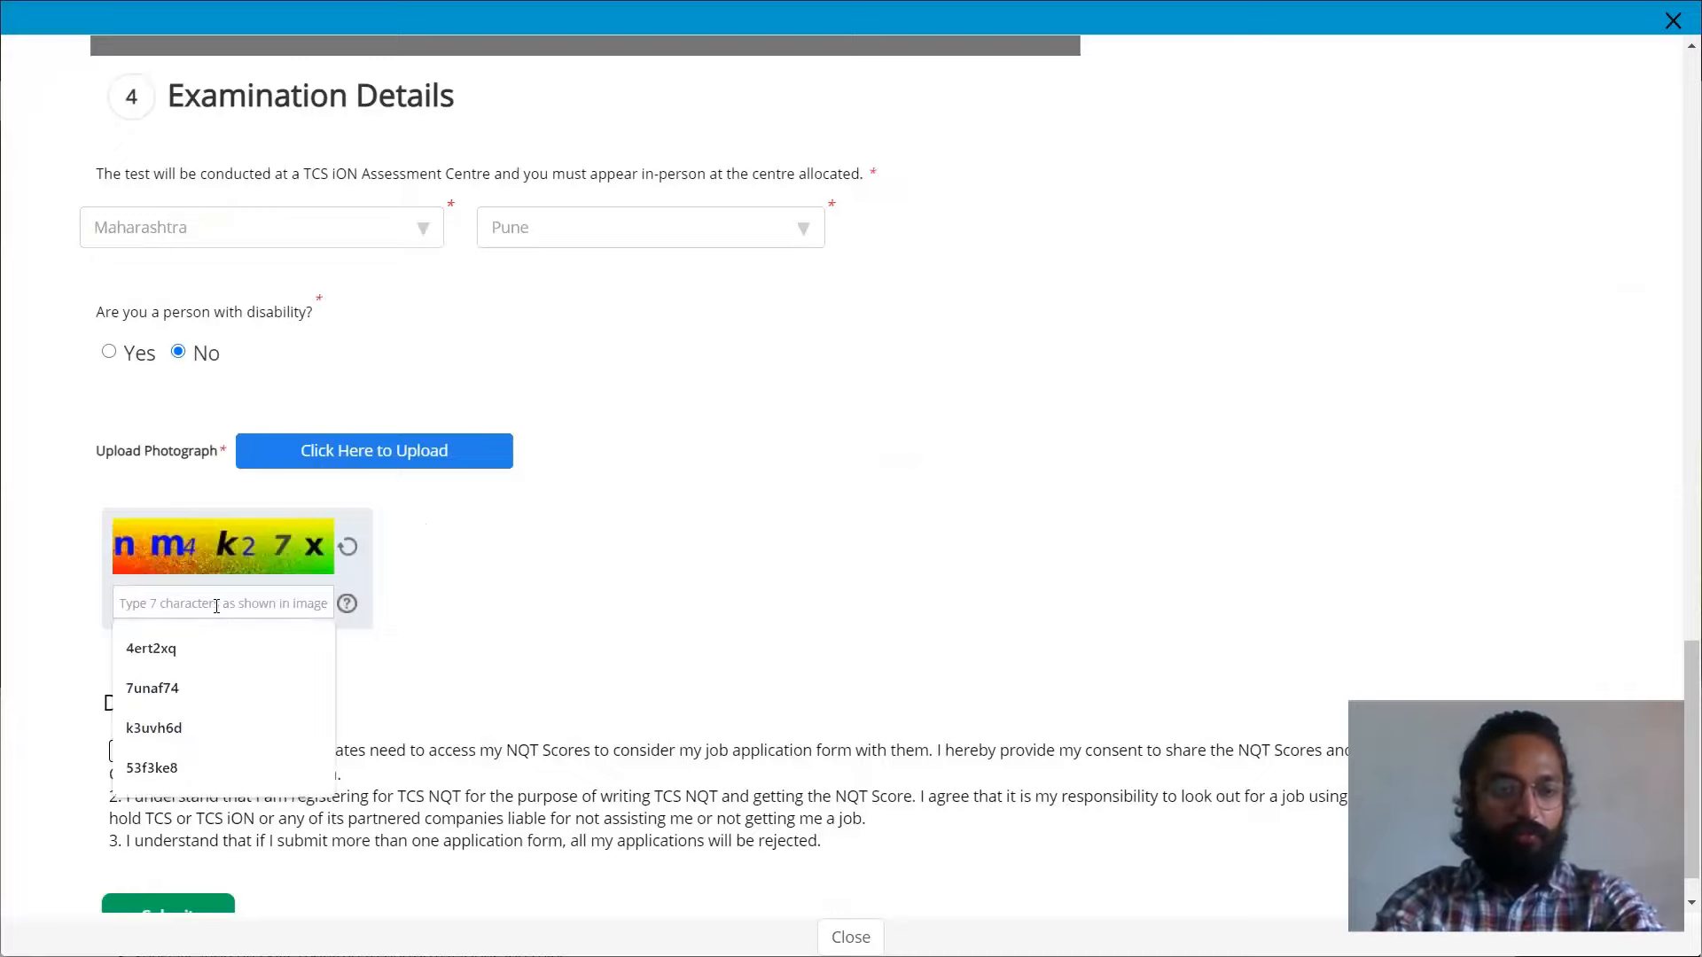
type("nm4")
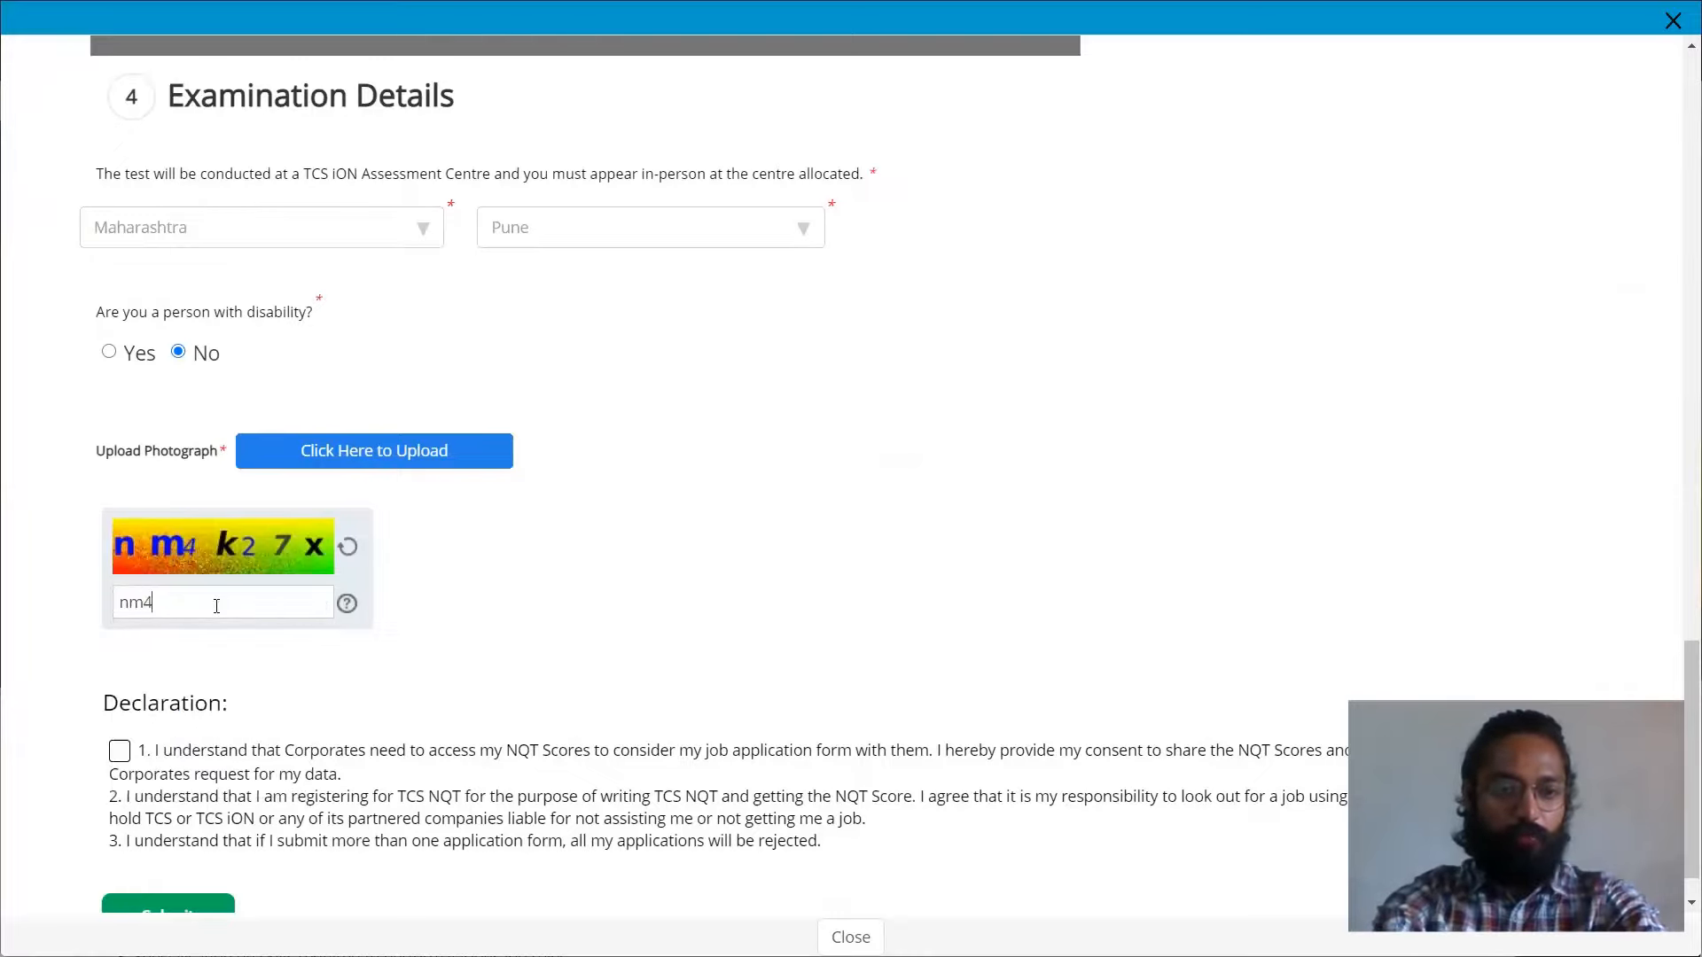
type("k")
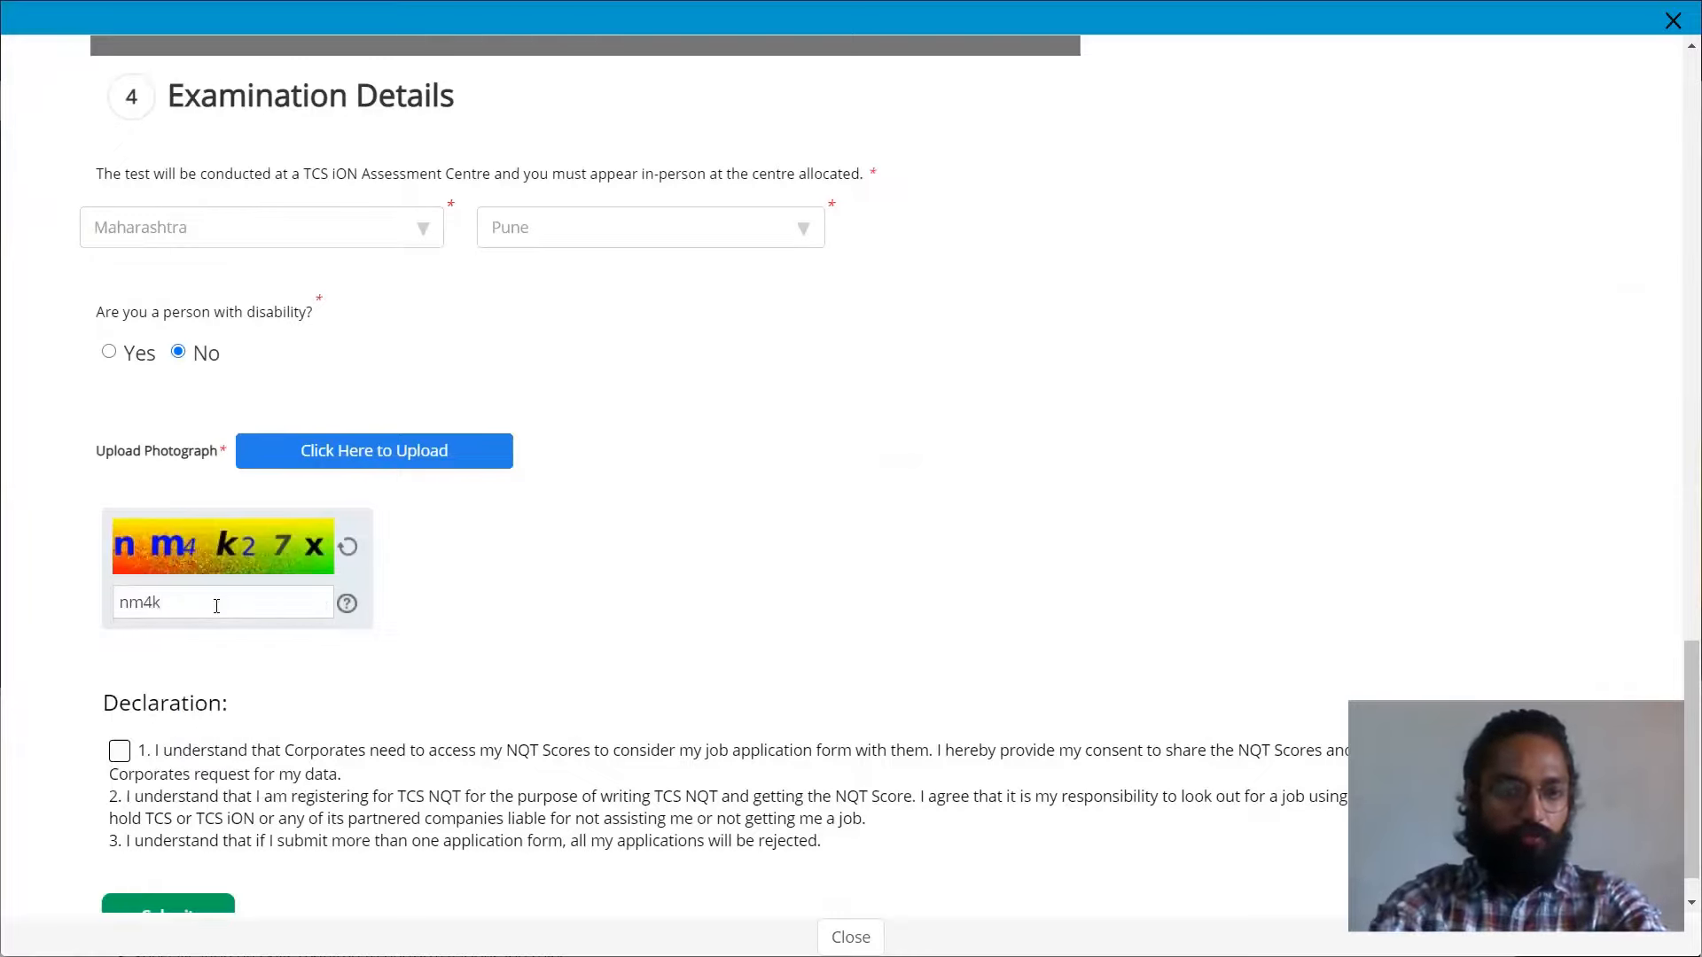
type("27x")
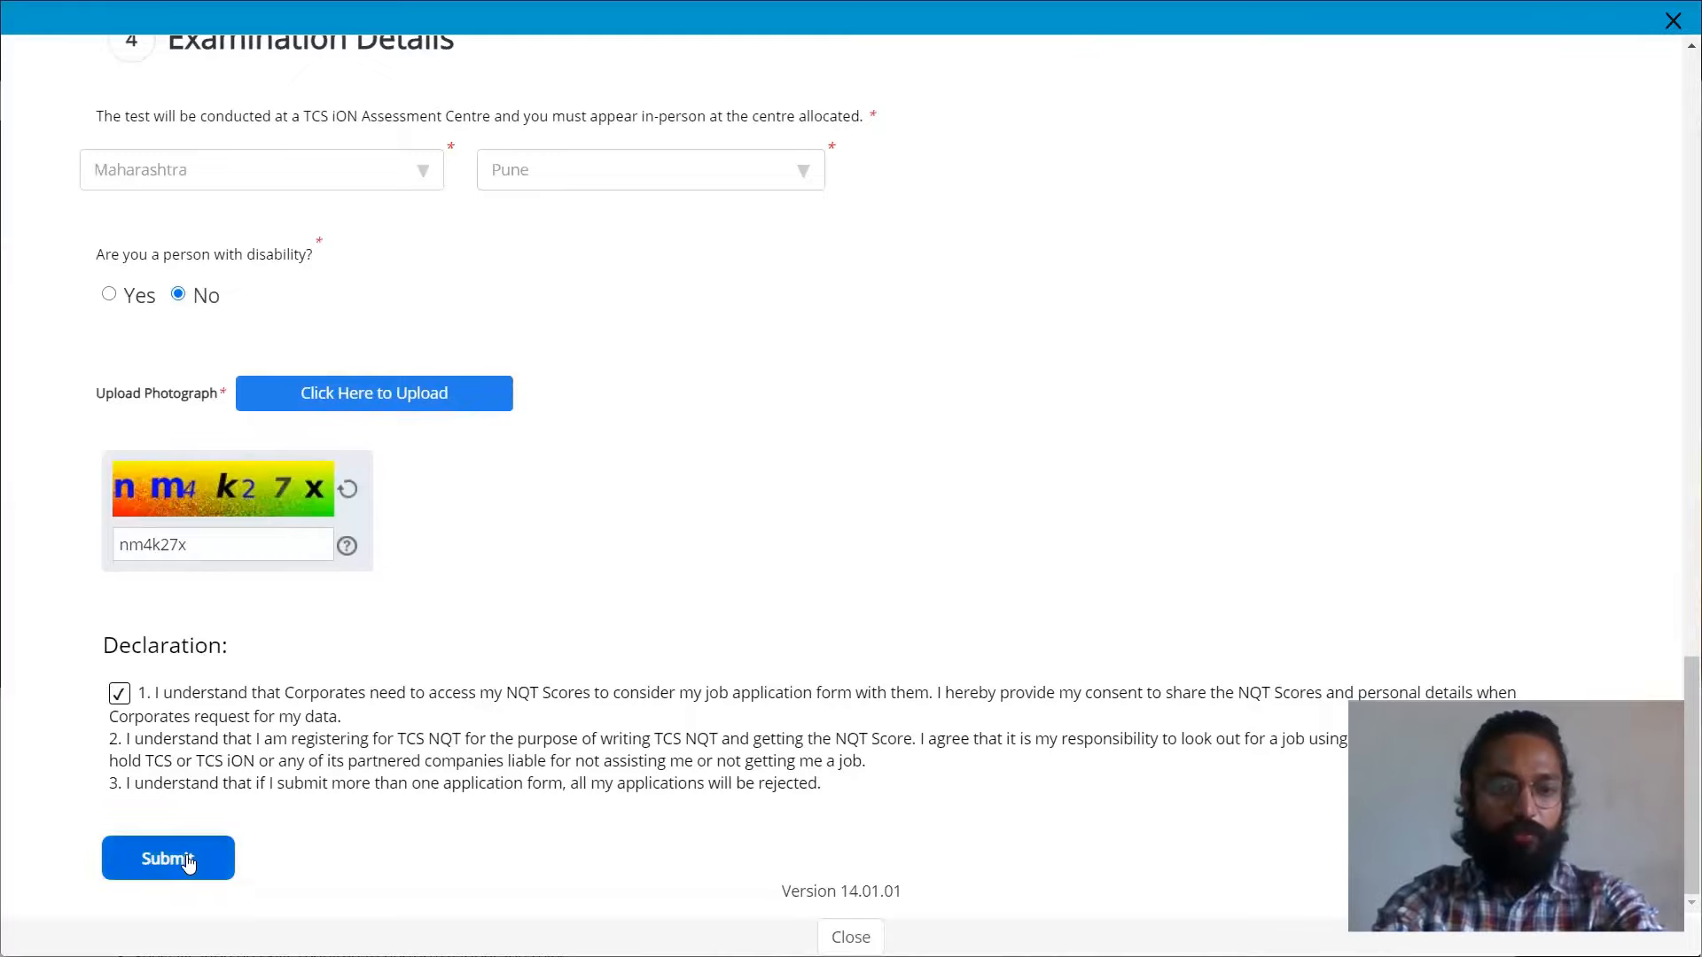
left_click(167, 857)
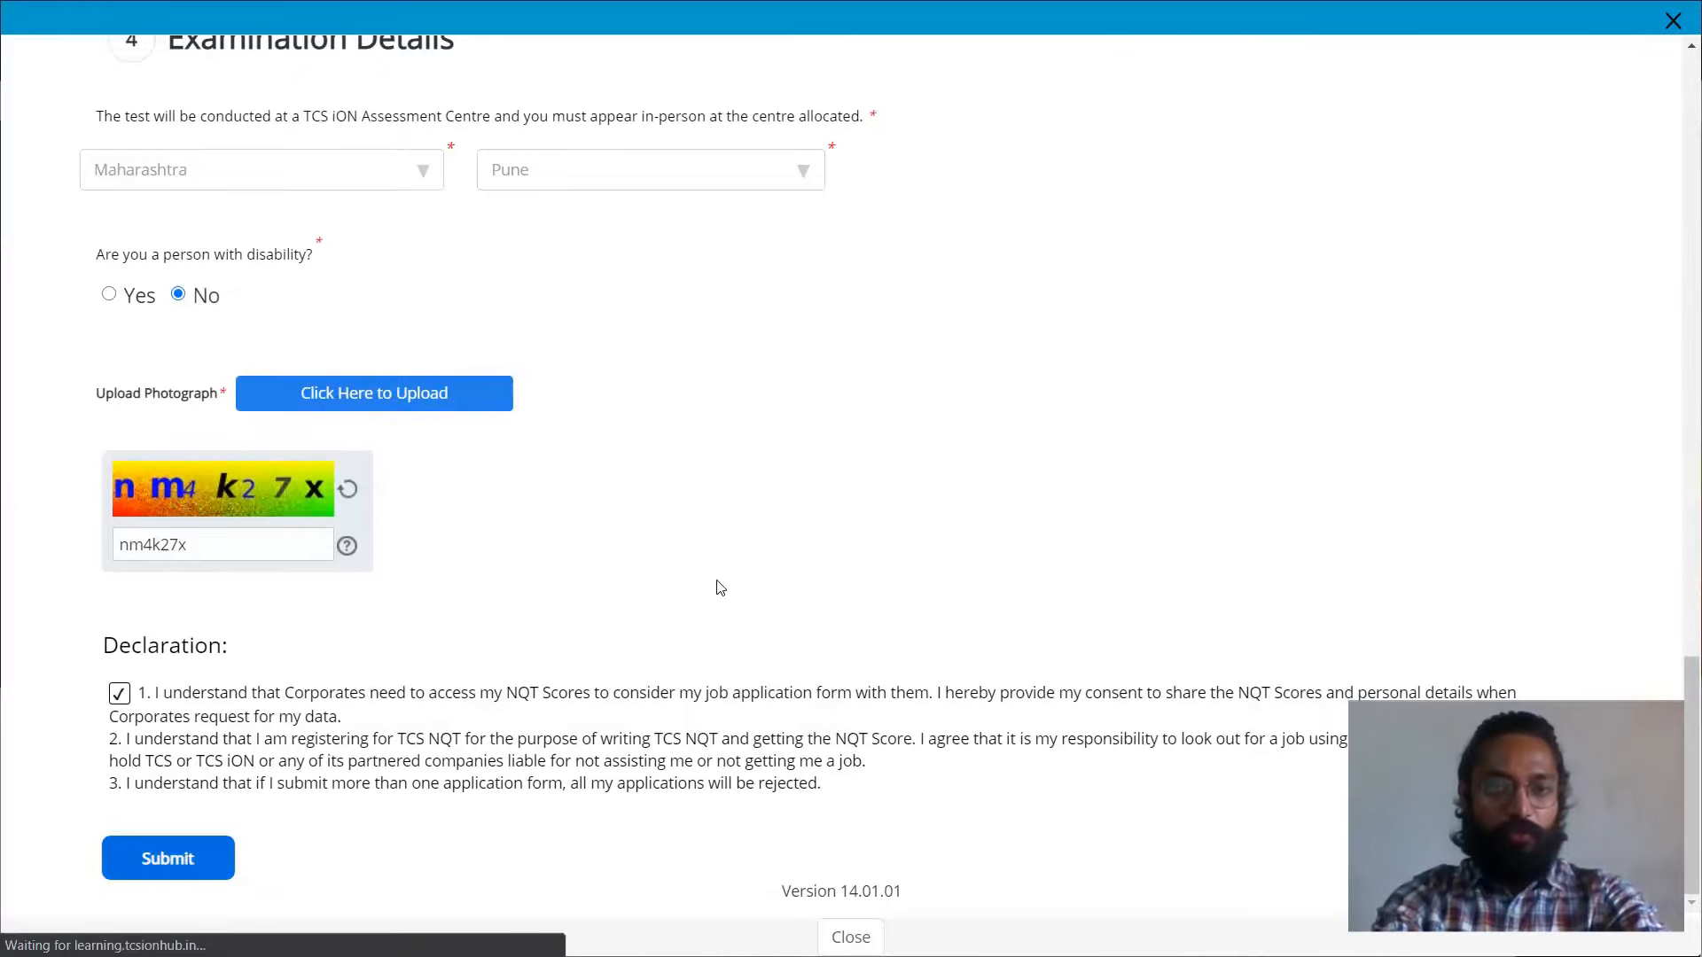
left_click(167, 857)
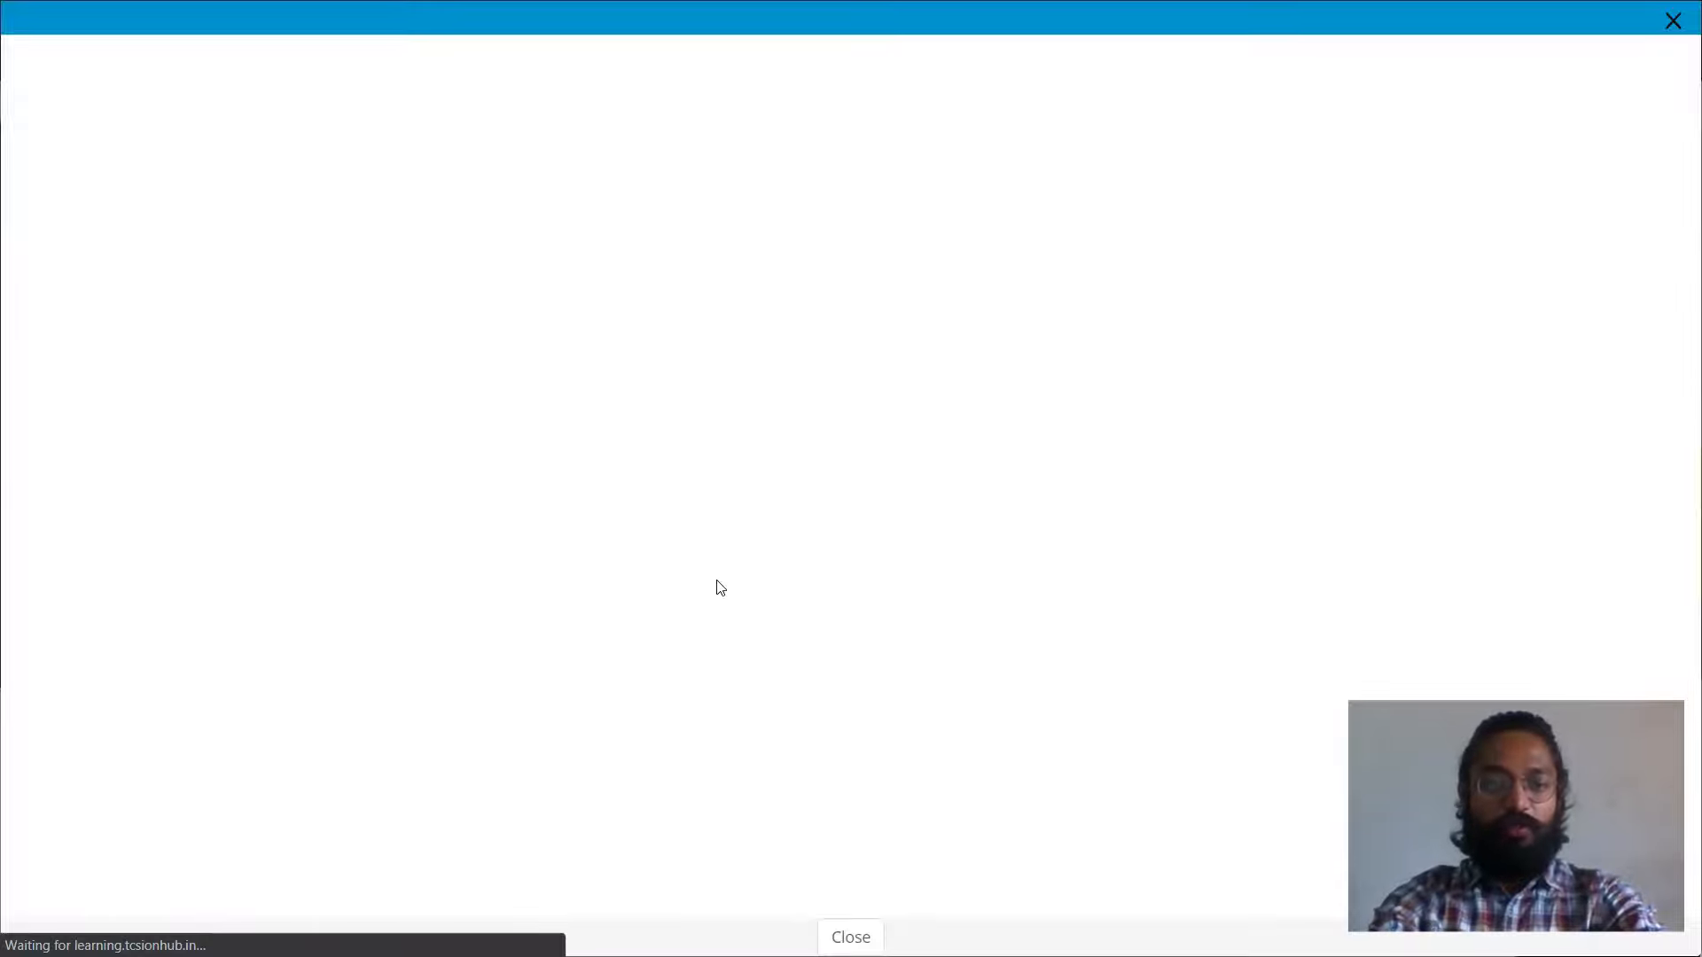
mouse_move(942, 531)
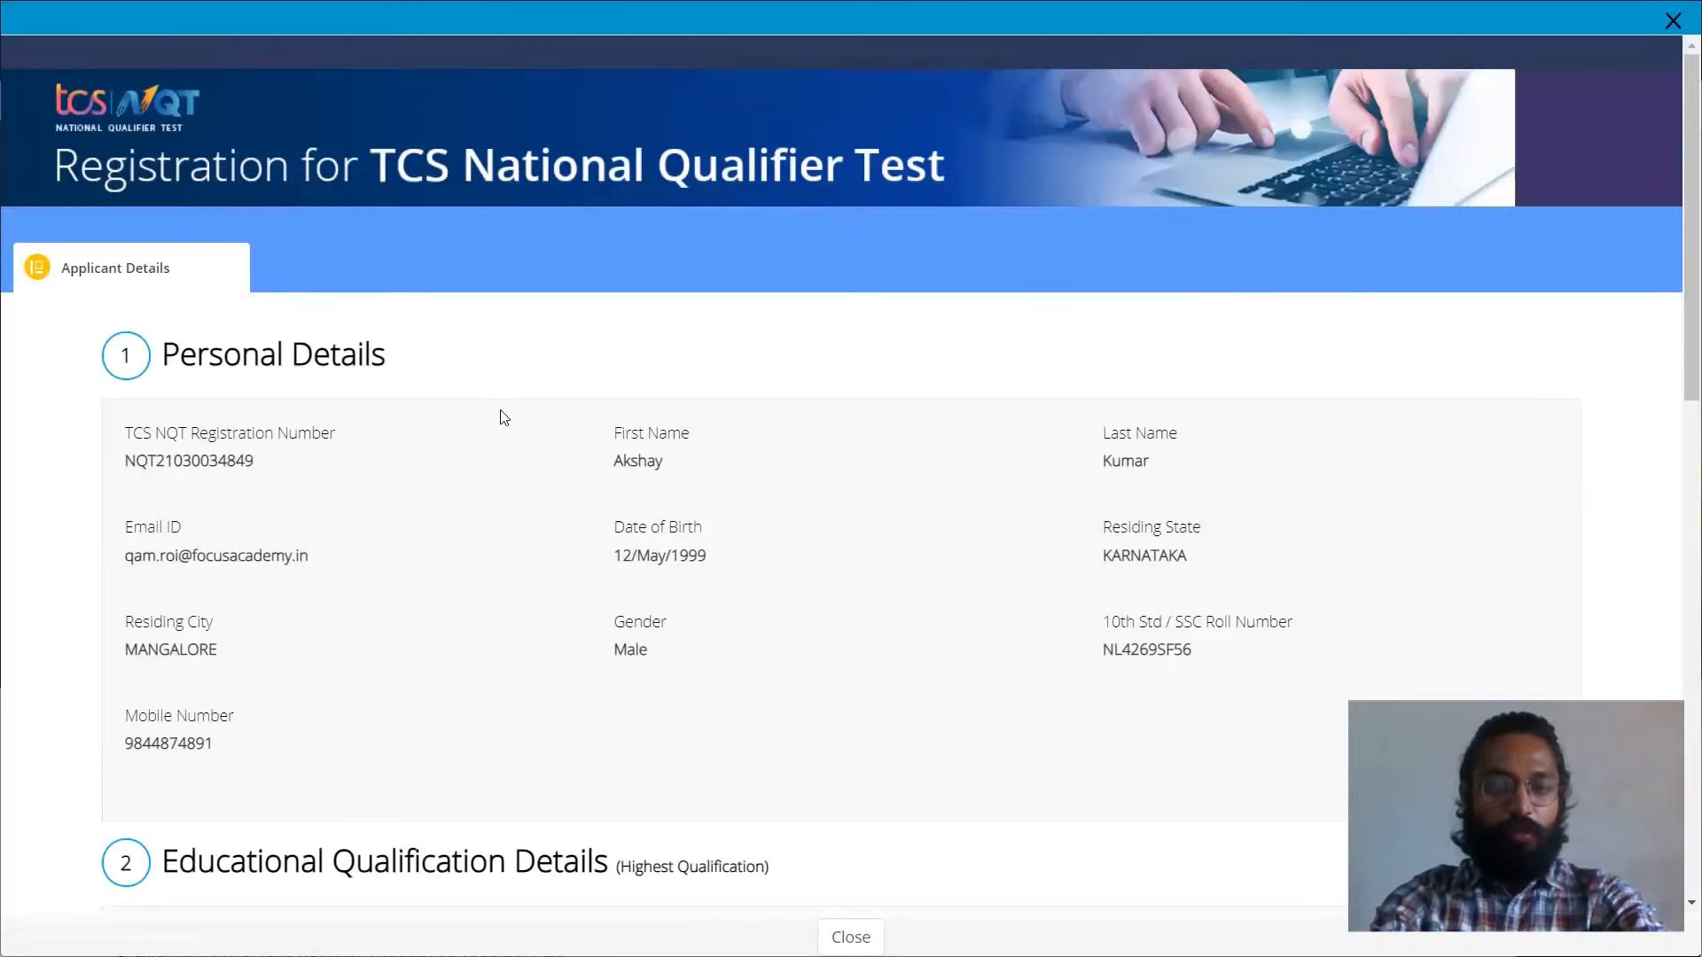
mouse_move(391, 467)
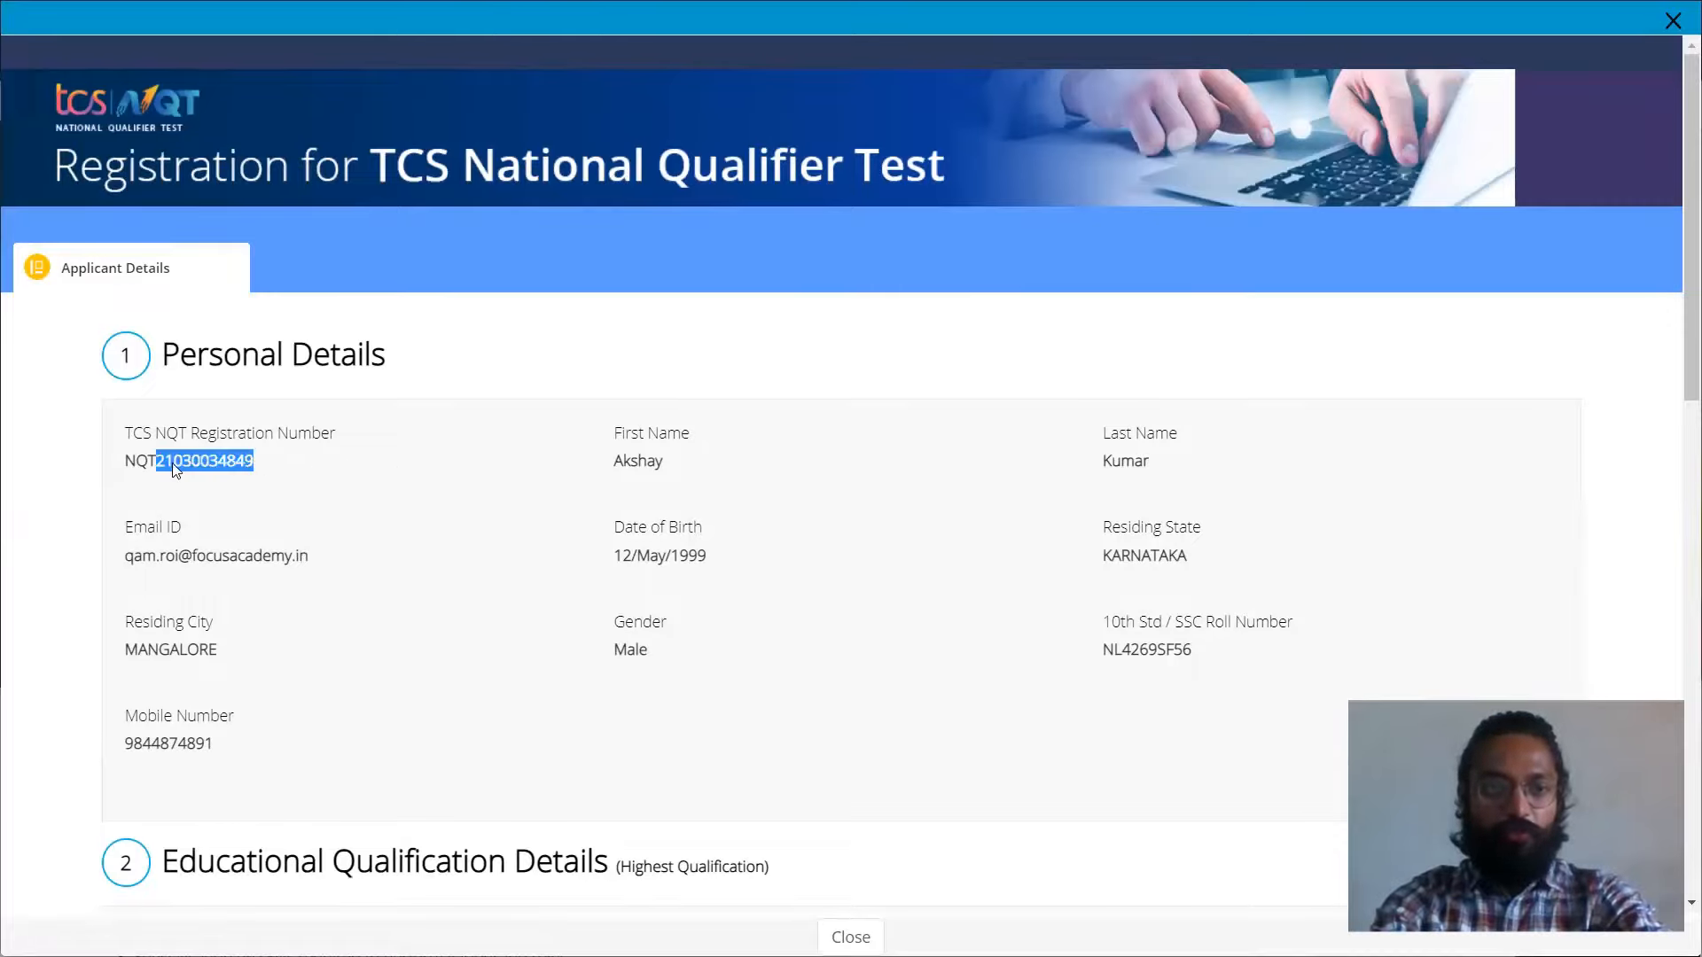
- Select the NQT registration number on the TCS iON summary, then deselect it
double_click(190, 460)
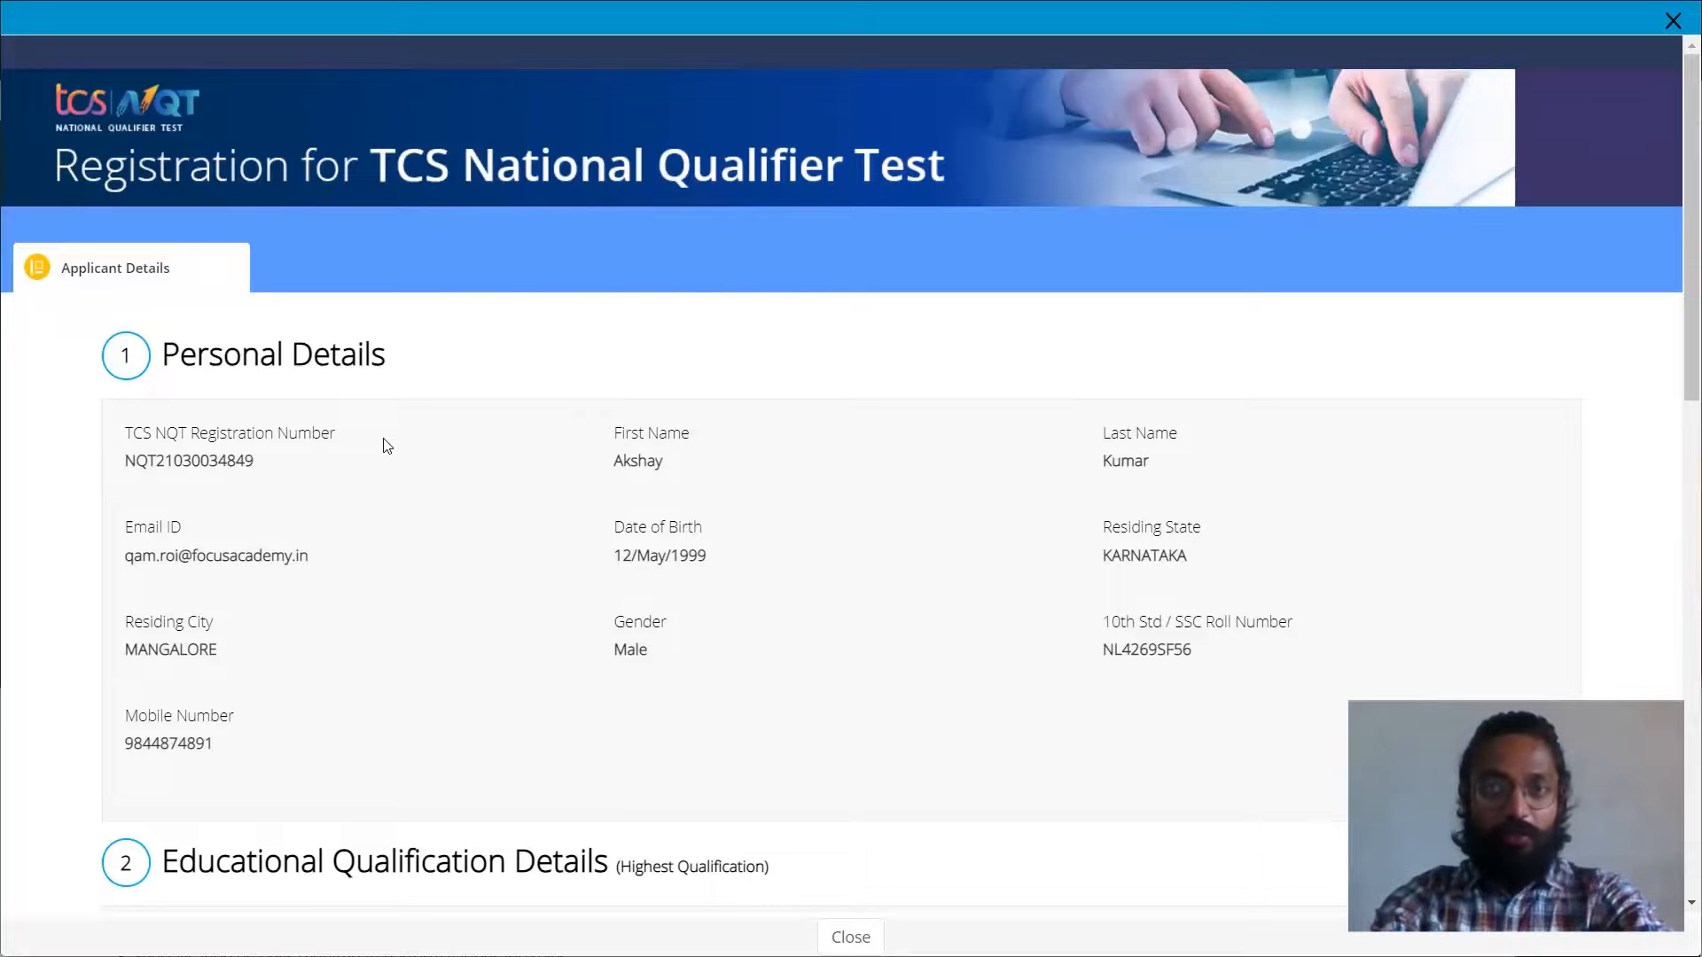
left_click(850, 937)
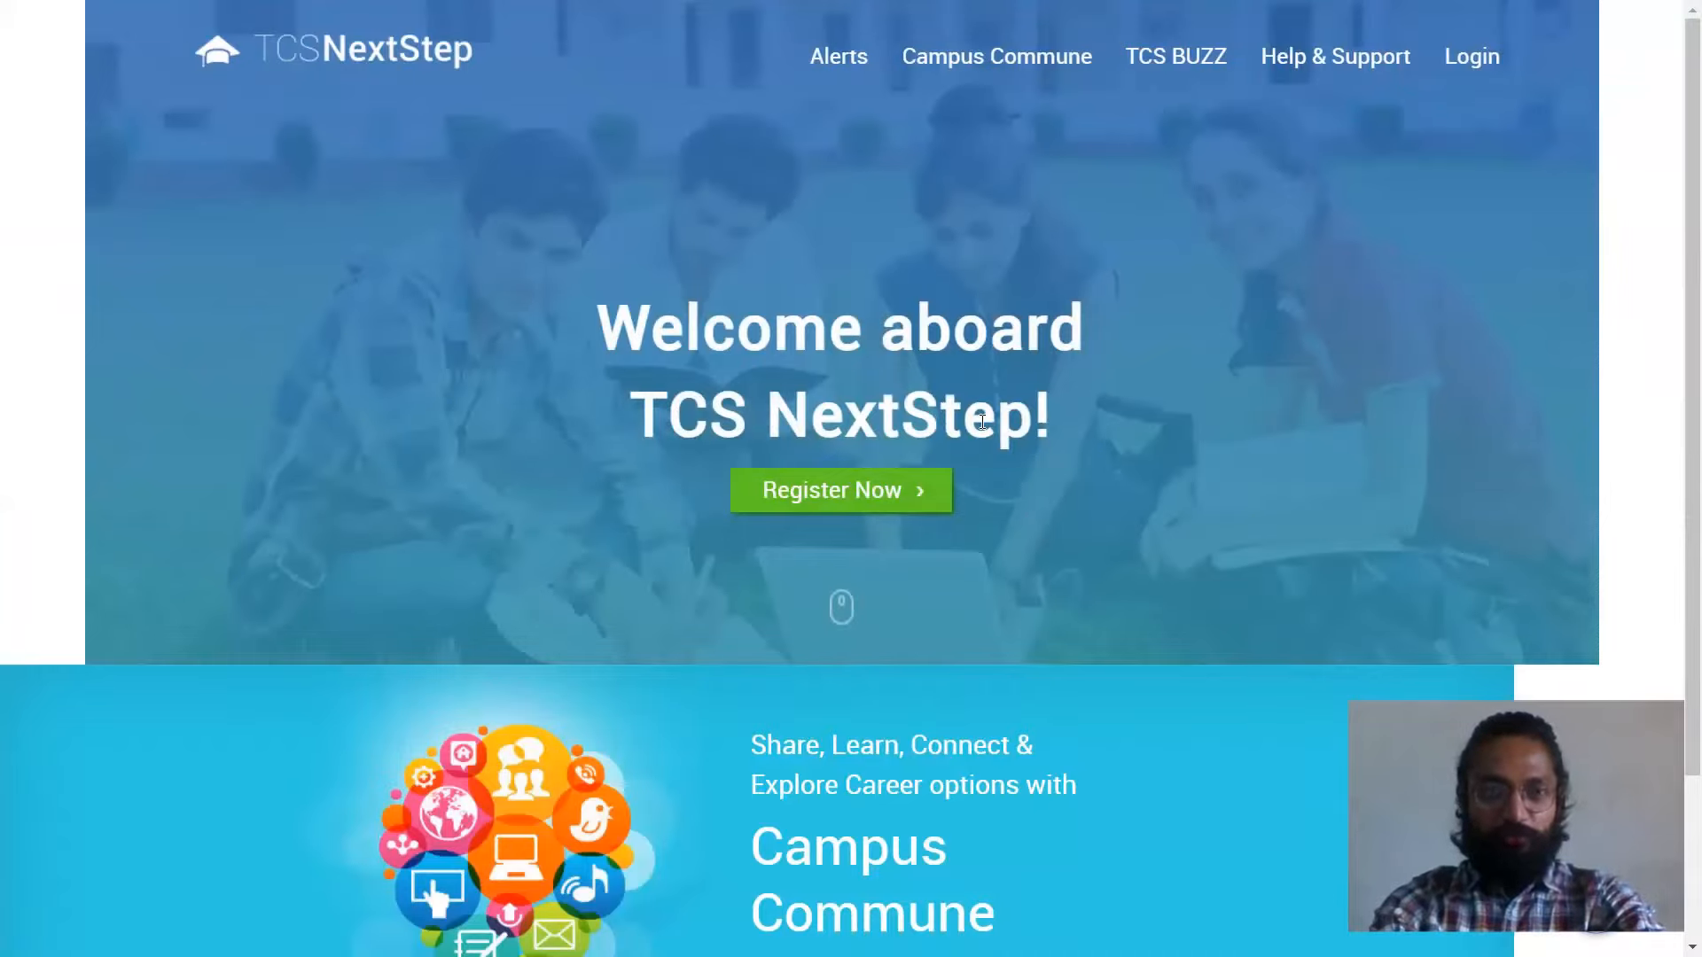
mouse_move(967, 358)
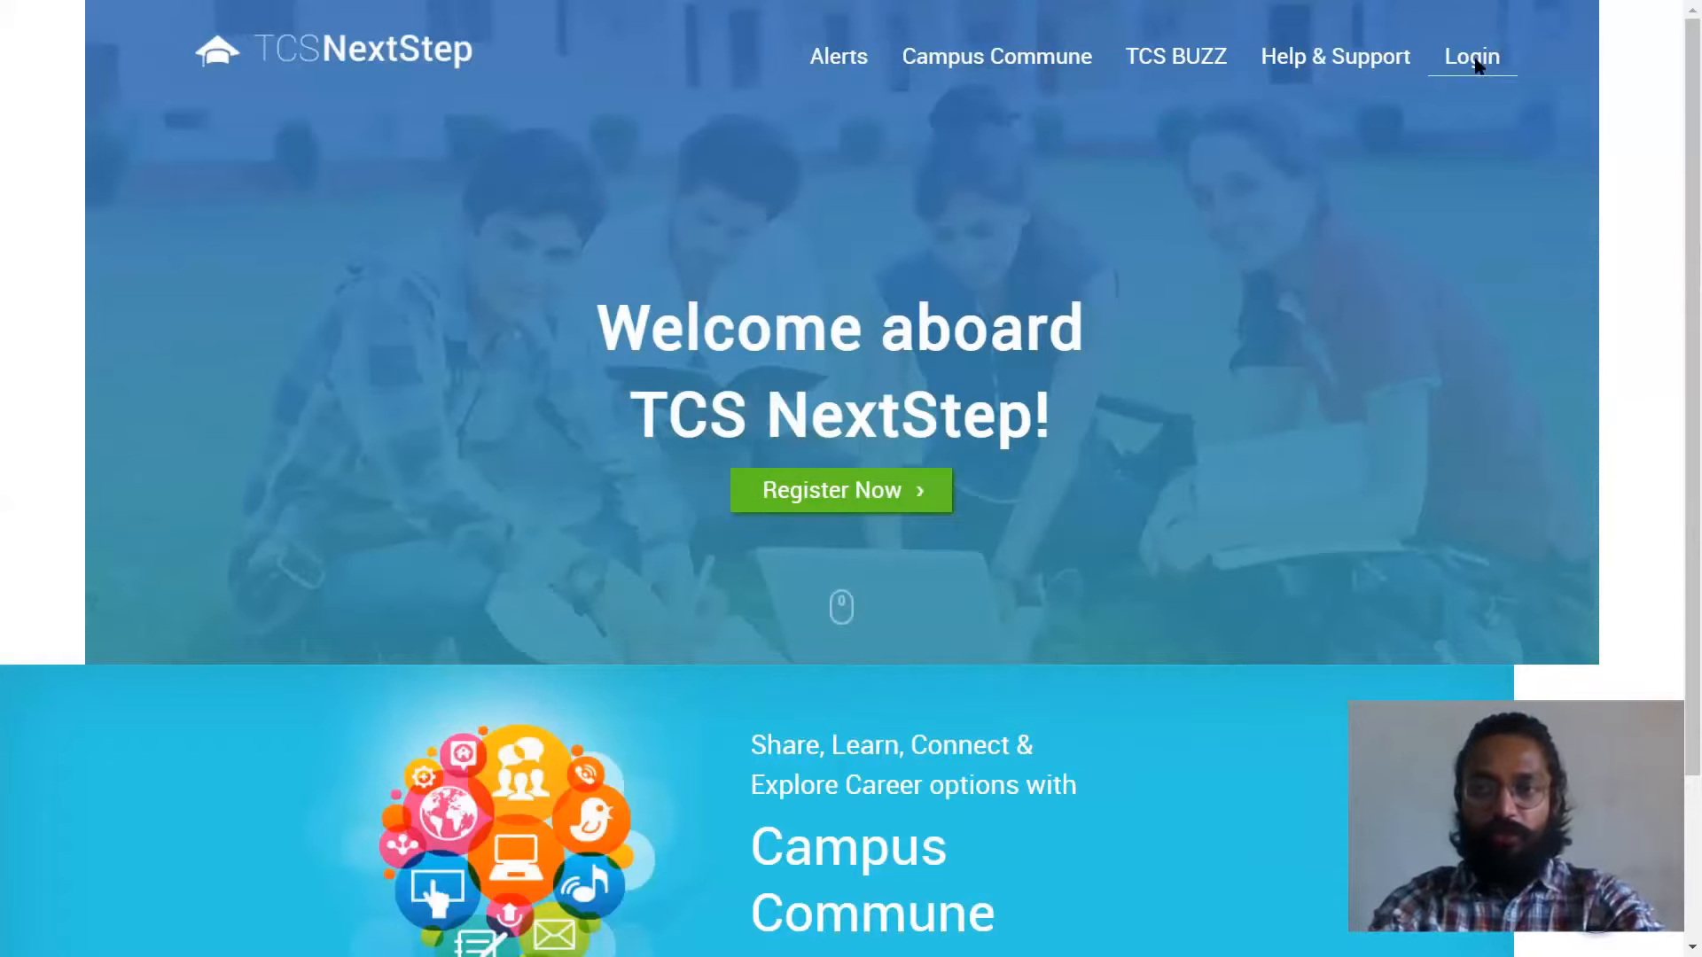
- Open the NextStep candidate login panel and choose Register Here
left_click(1471, 55)
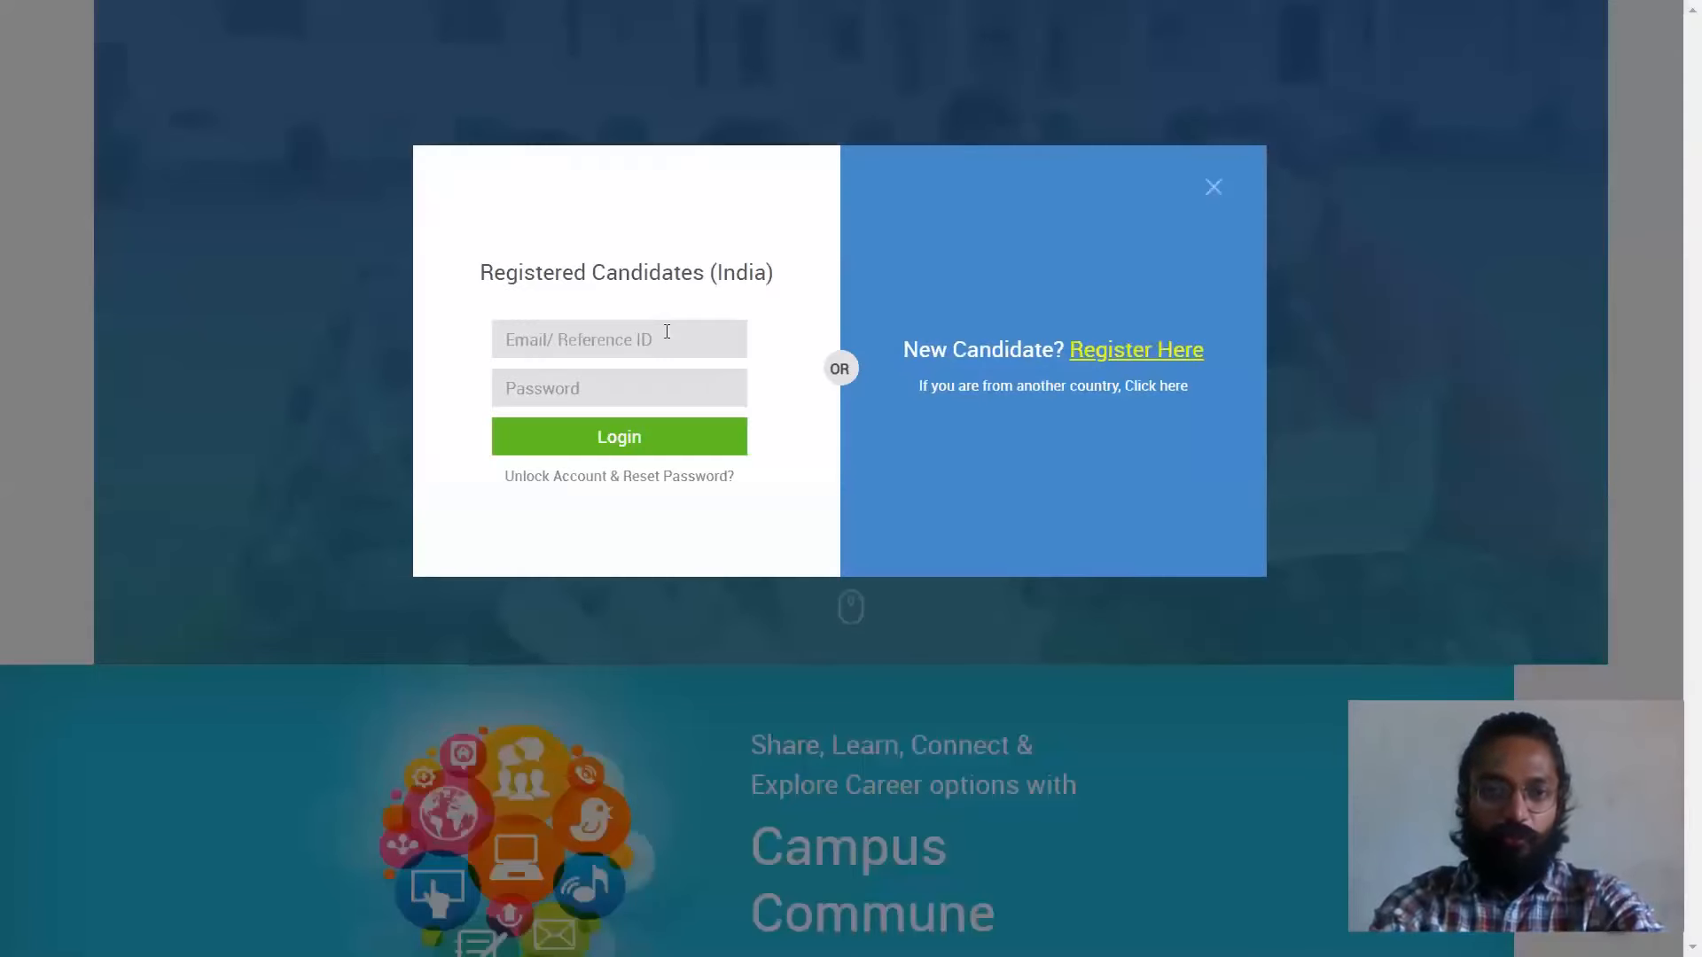
mouse_move(1100, 330)
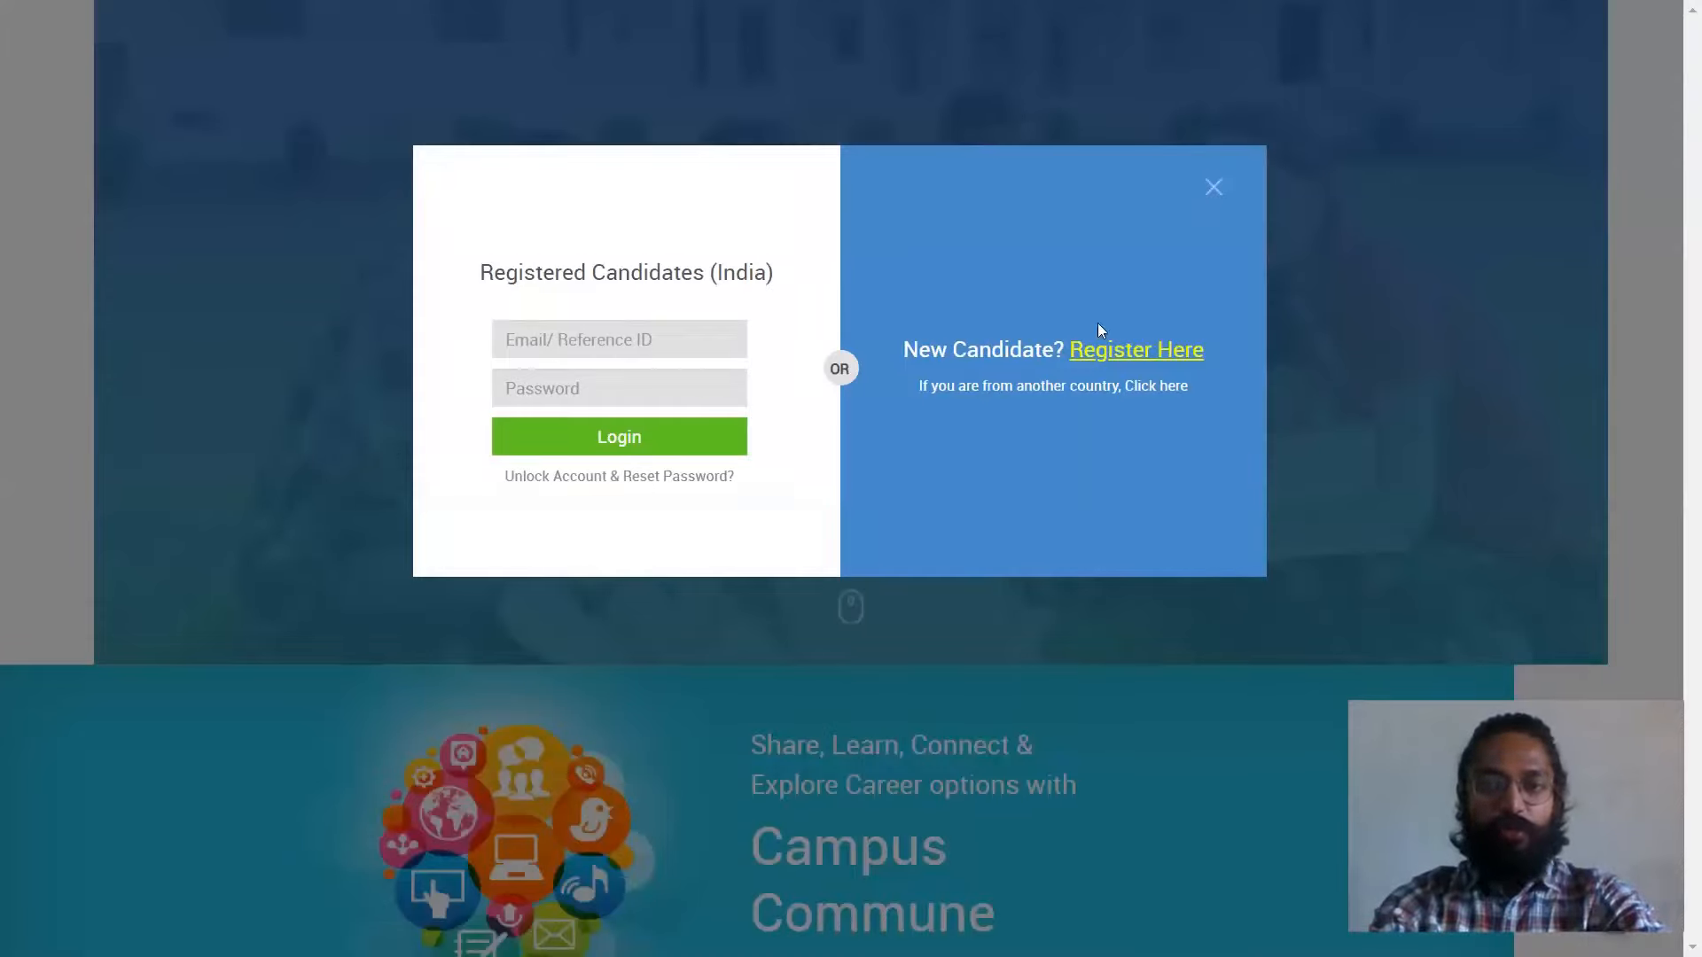
mouse_move(769, 329)
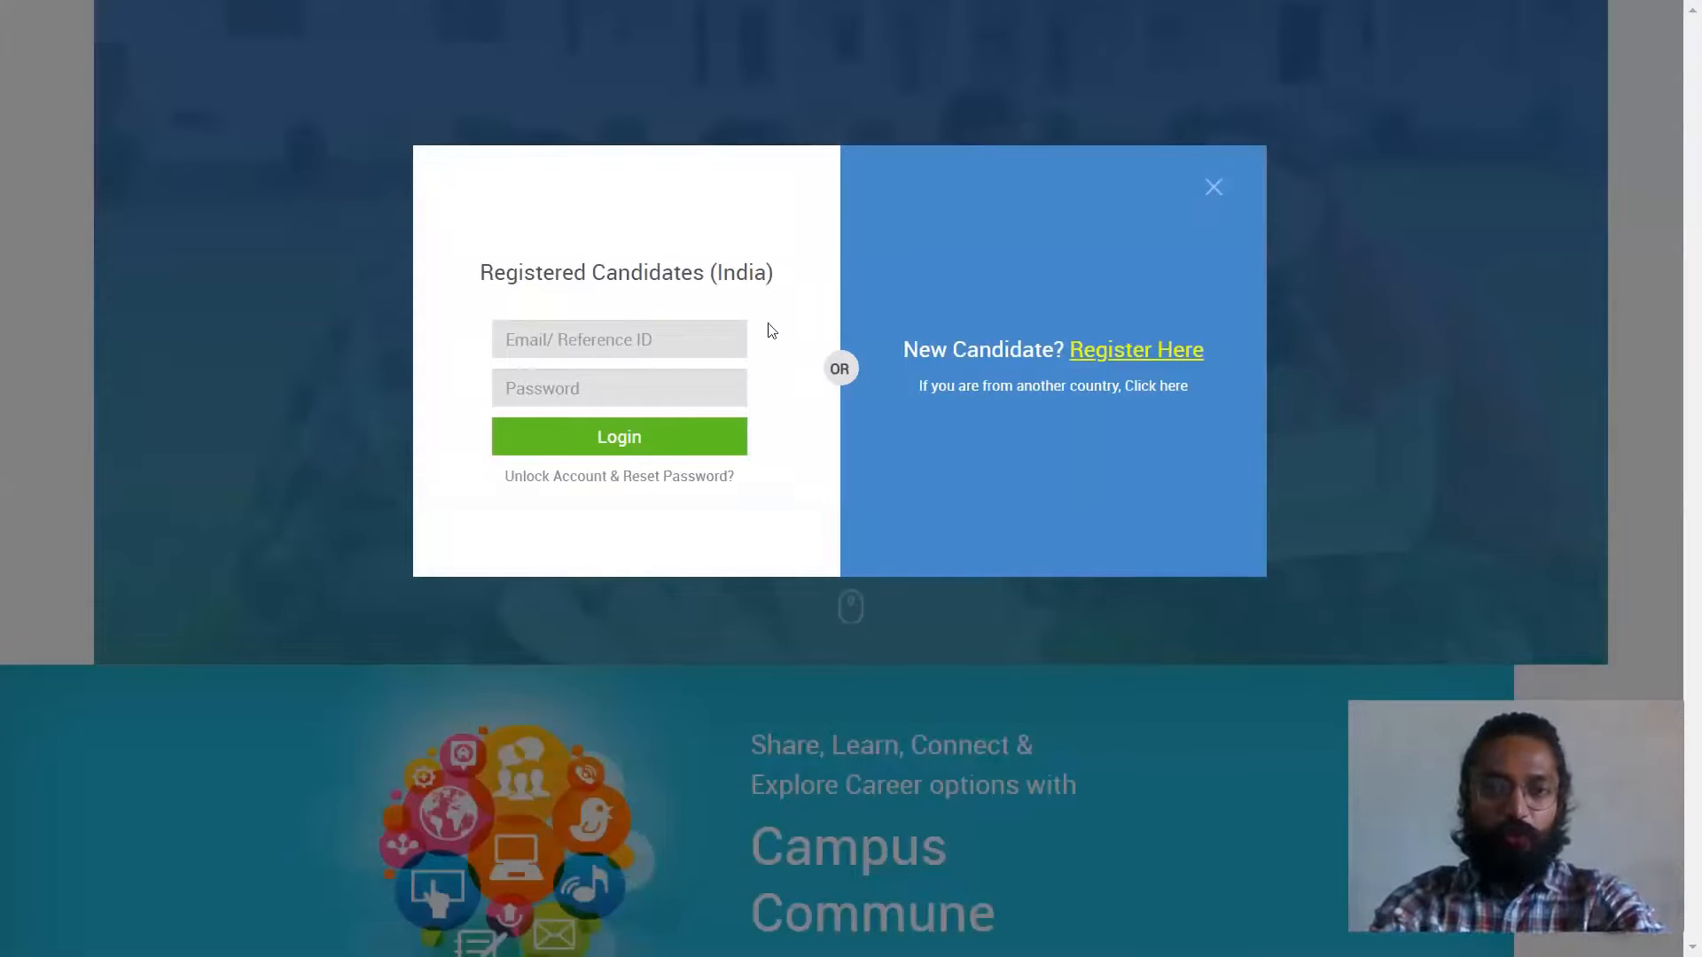
left_click(618, 436)
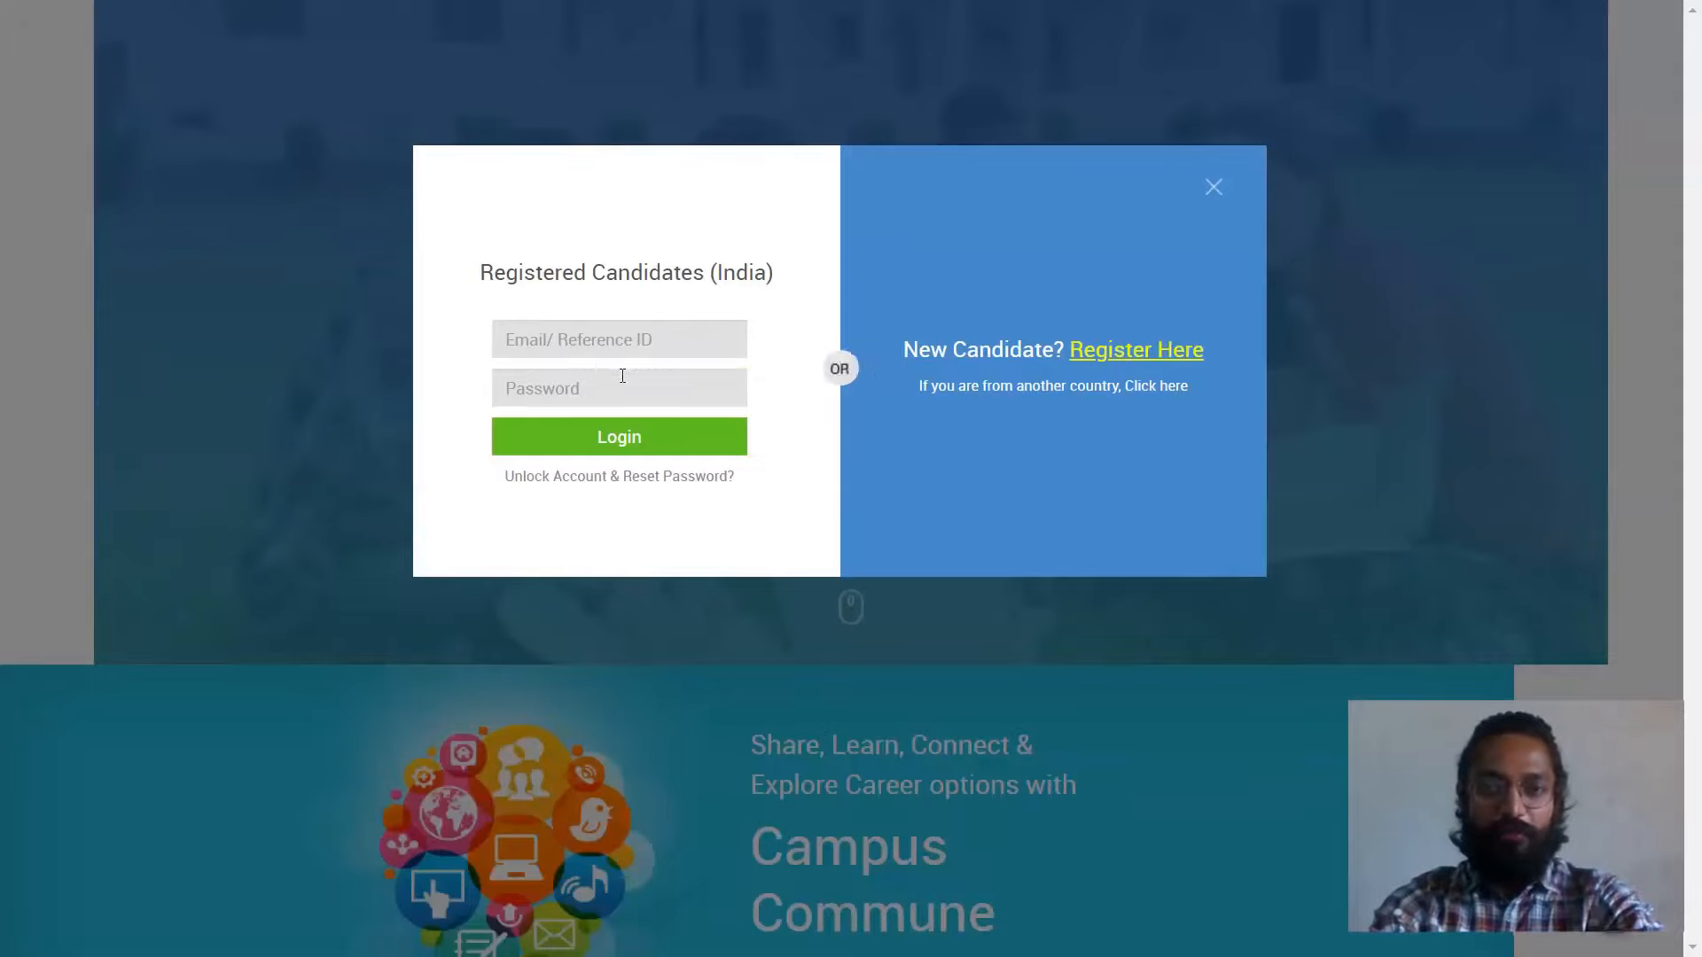
left_click(618, 437)
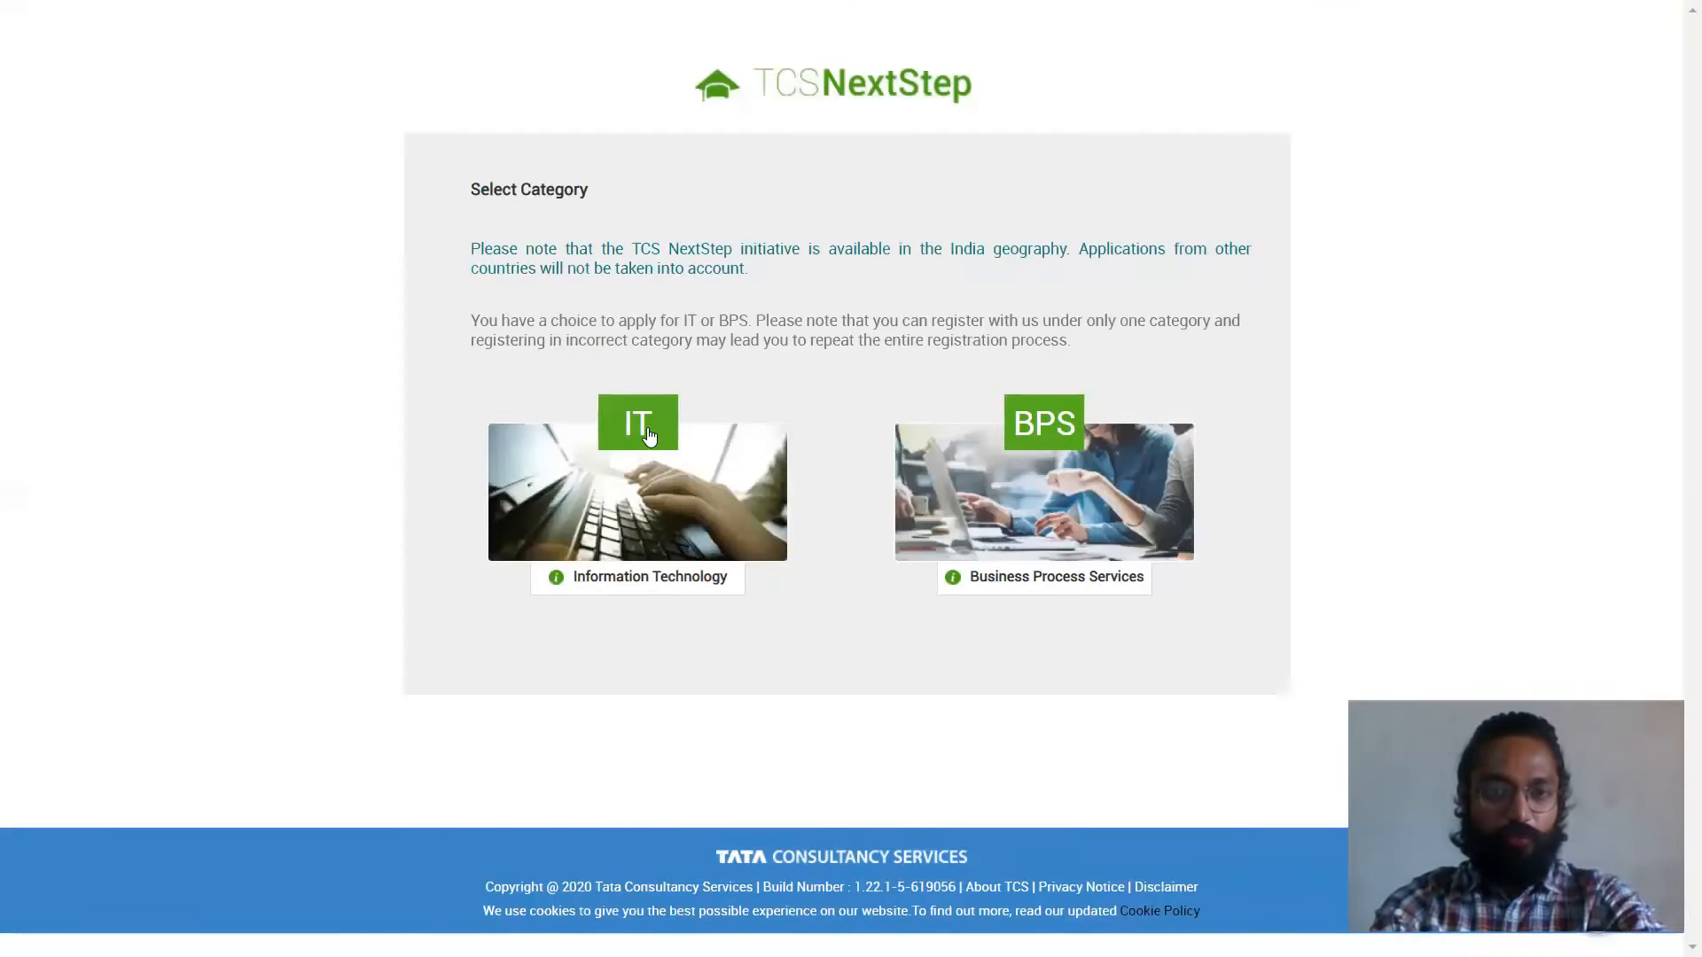
left_click(638, 492)
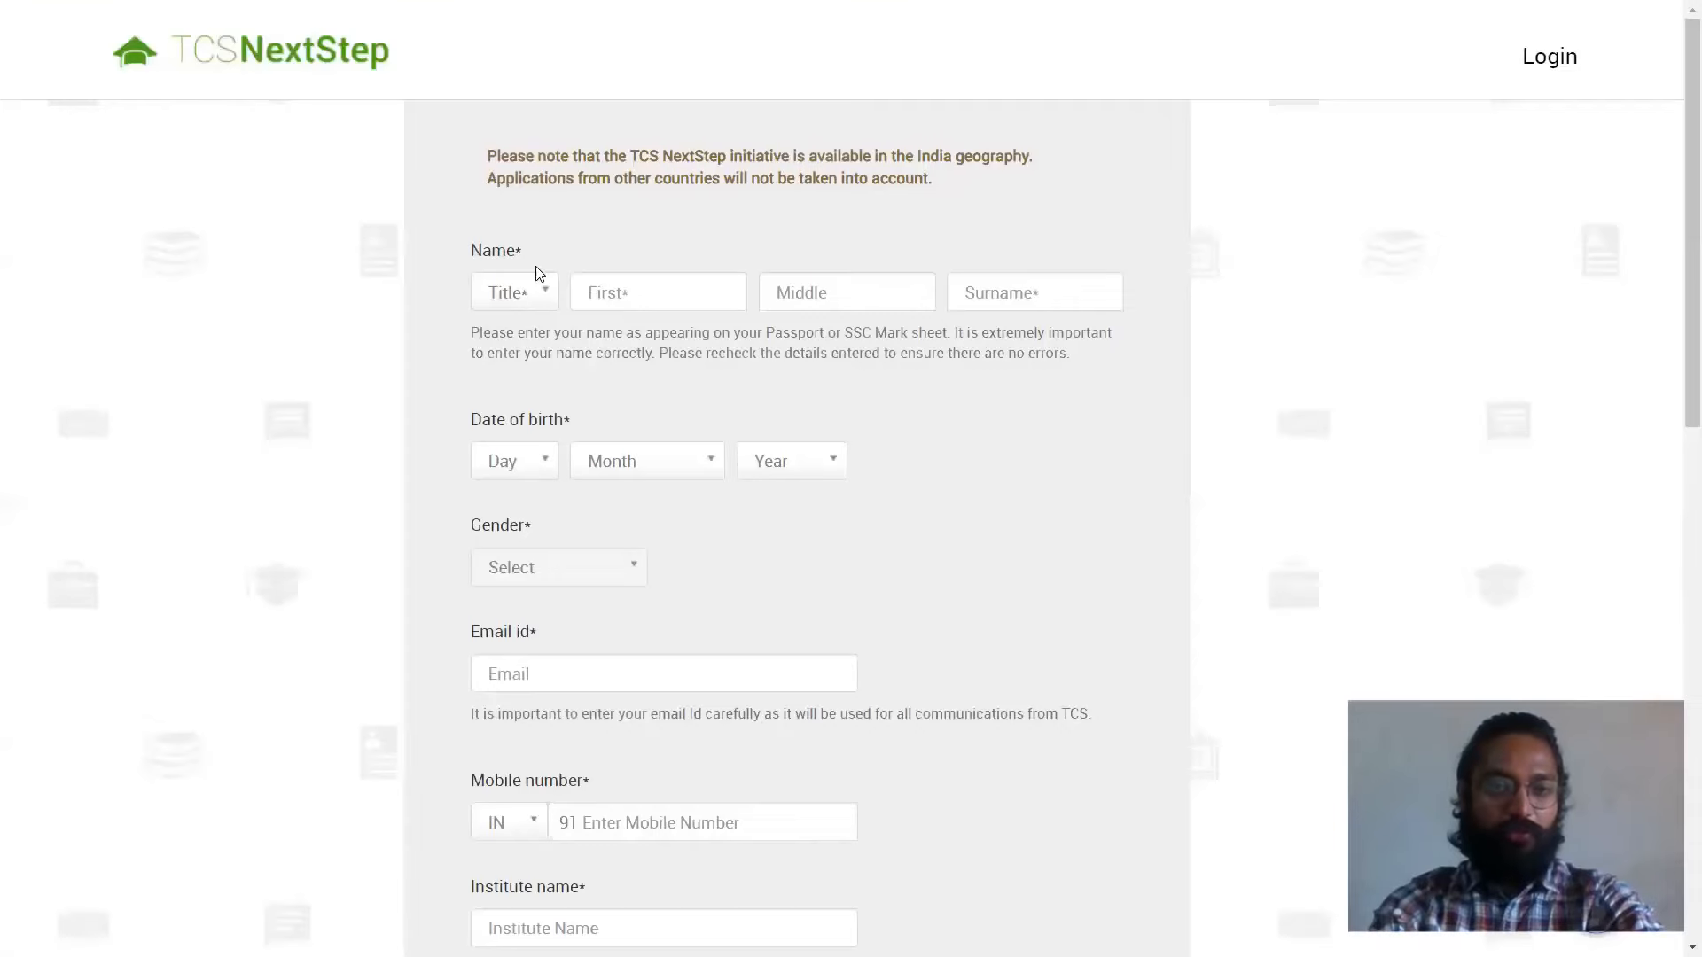
left_click(513, 292)
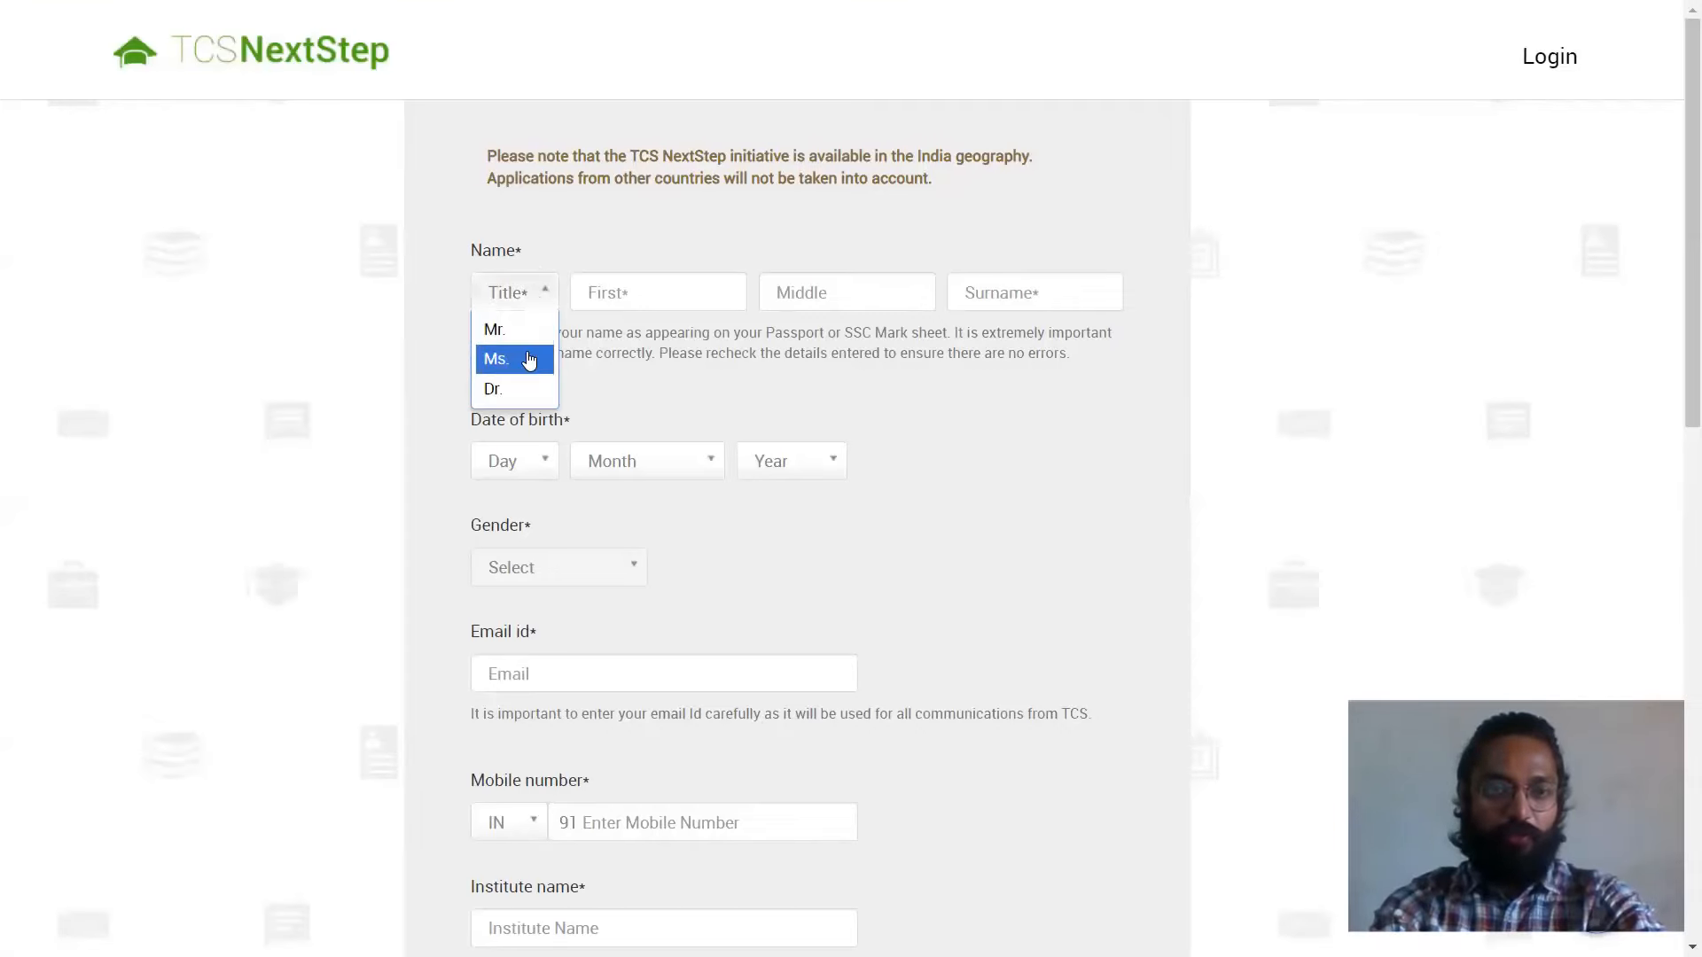
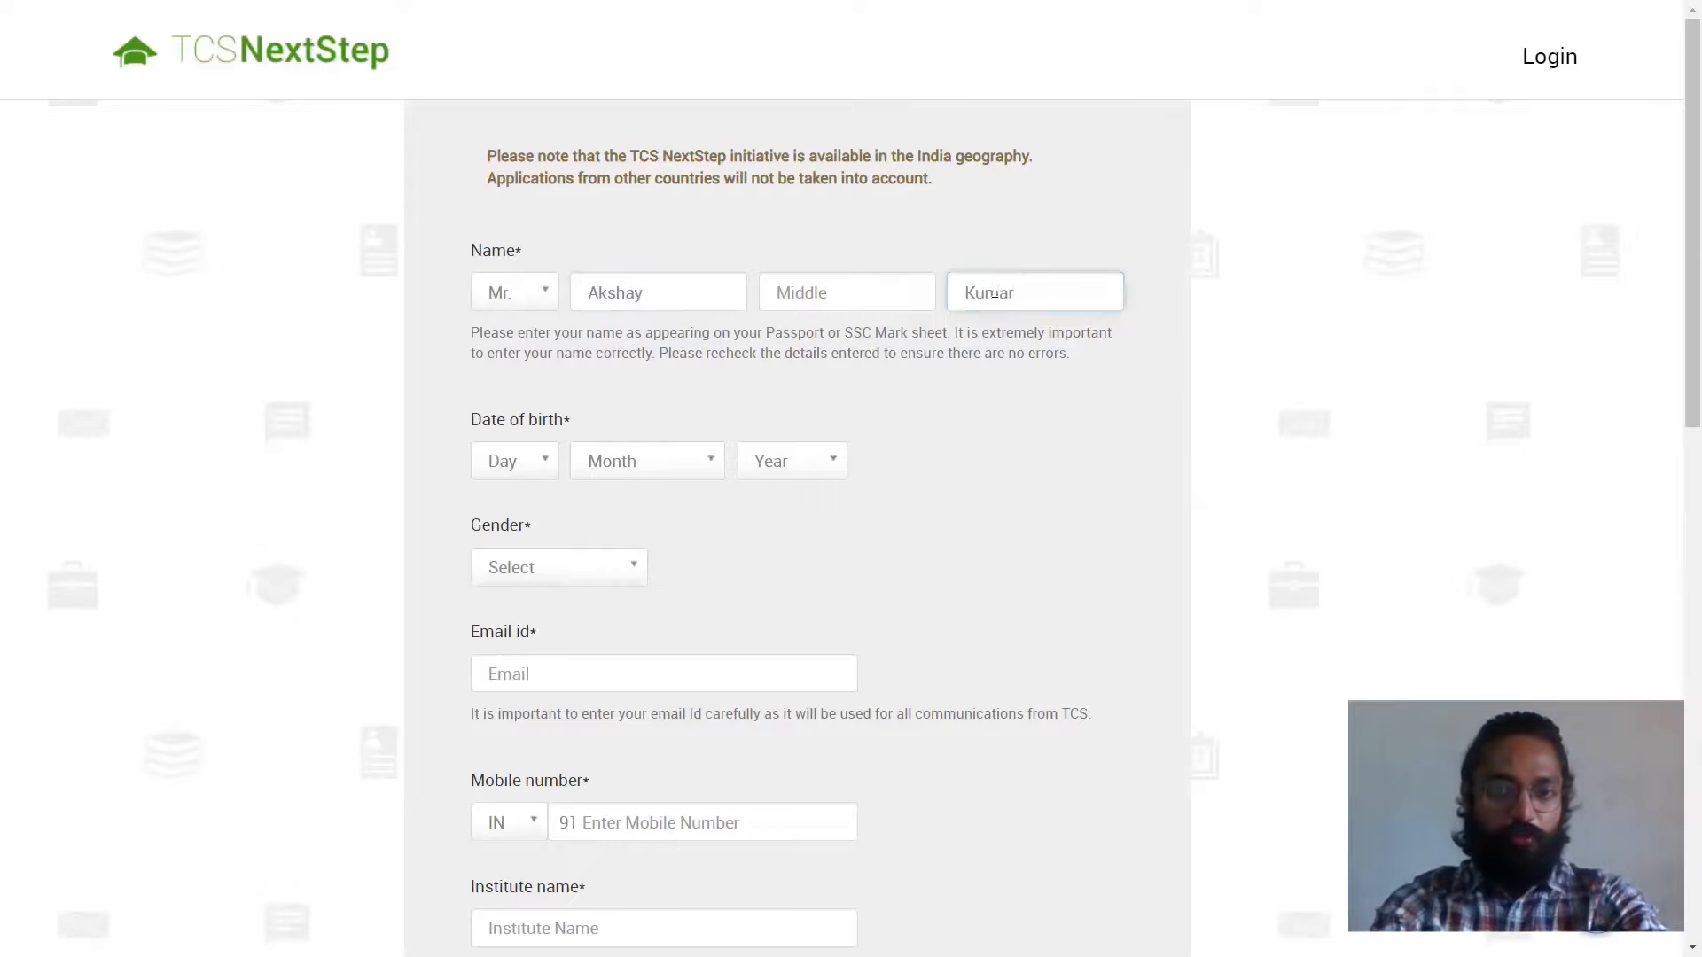
left_click(515, 459)
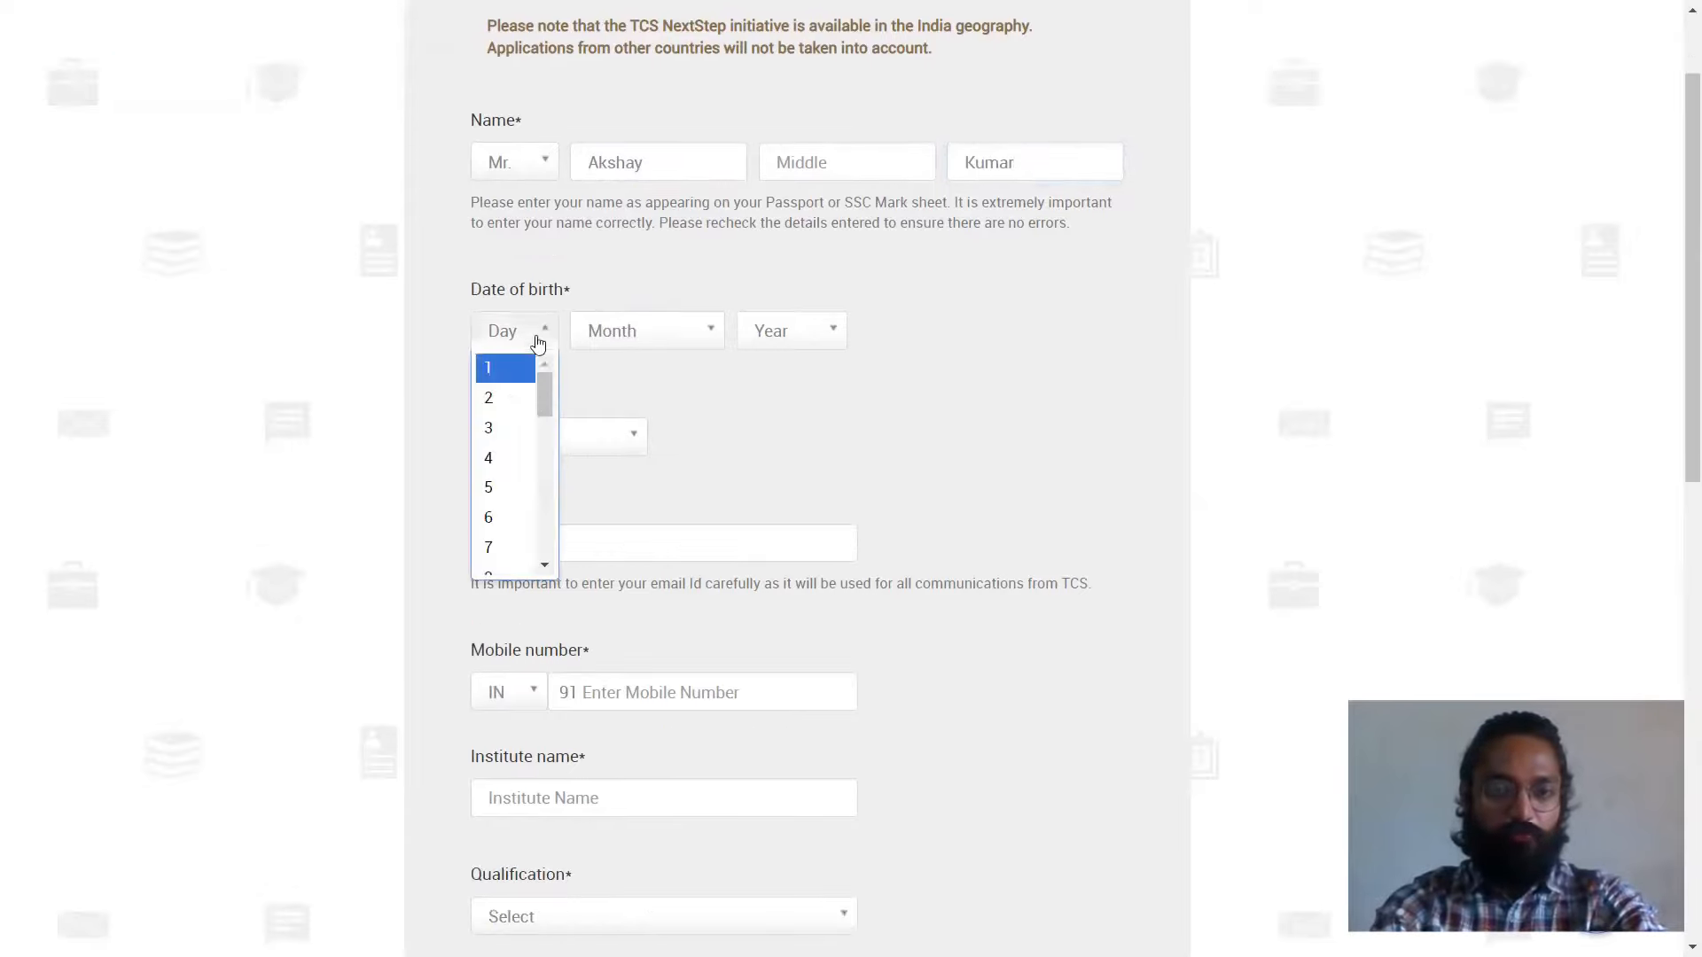
scroll("down", 3)
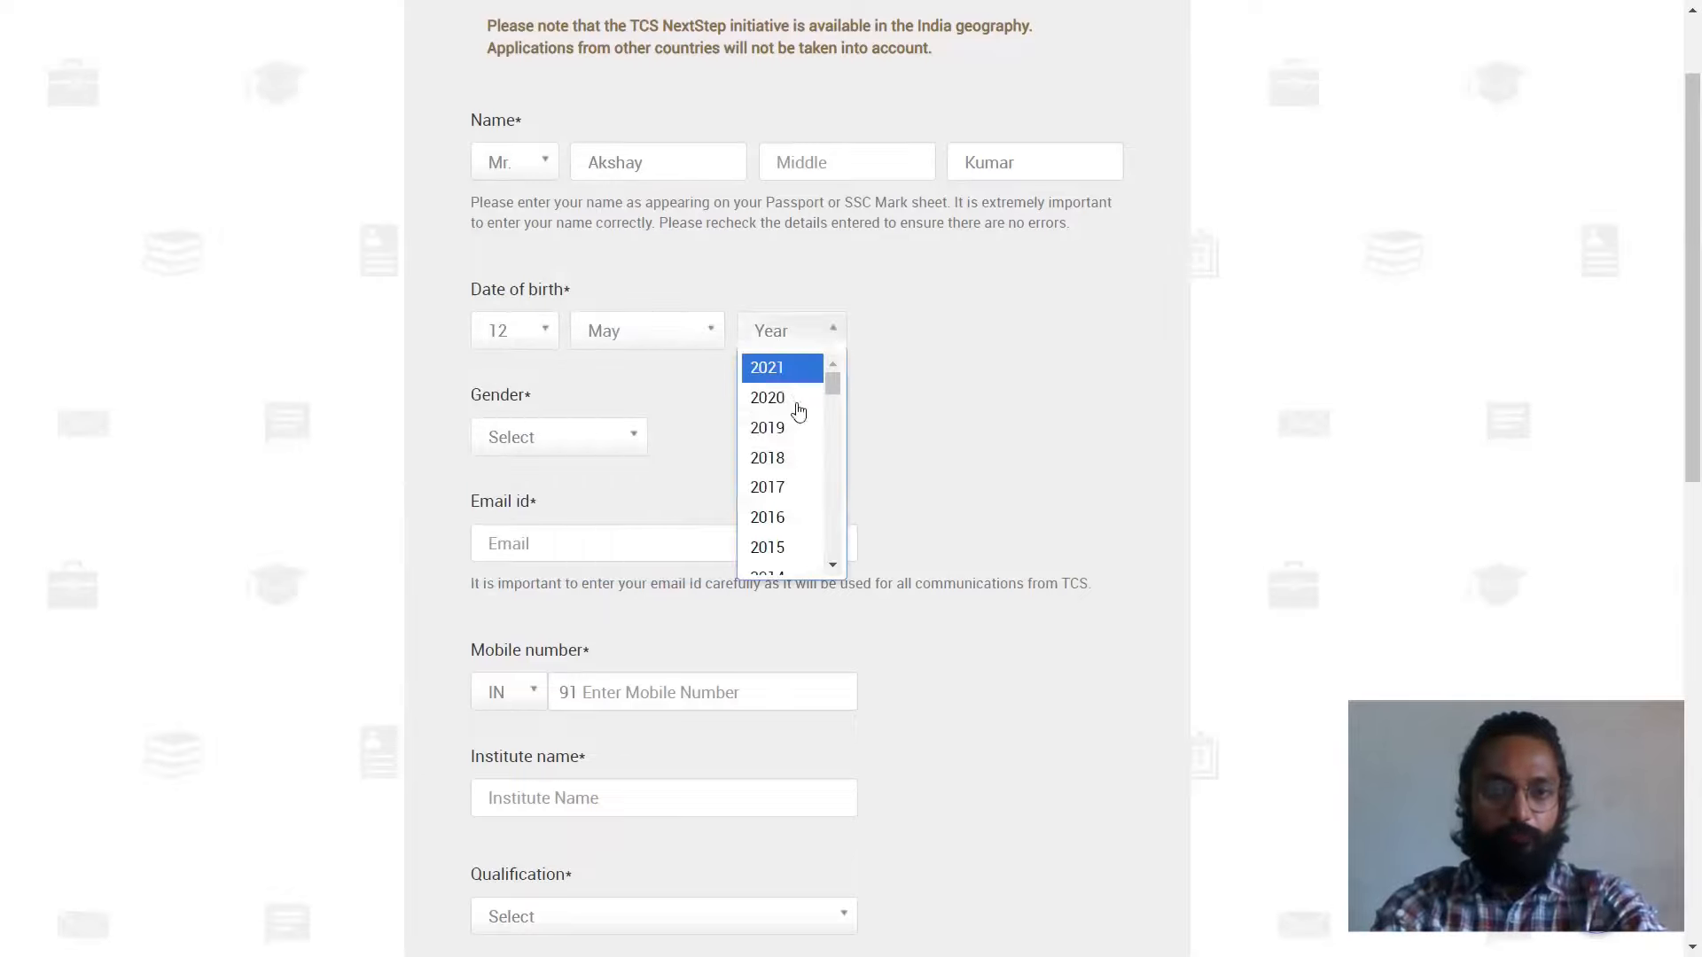
scroll("down", 3)
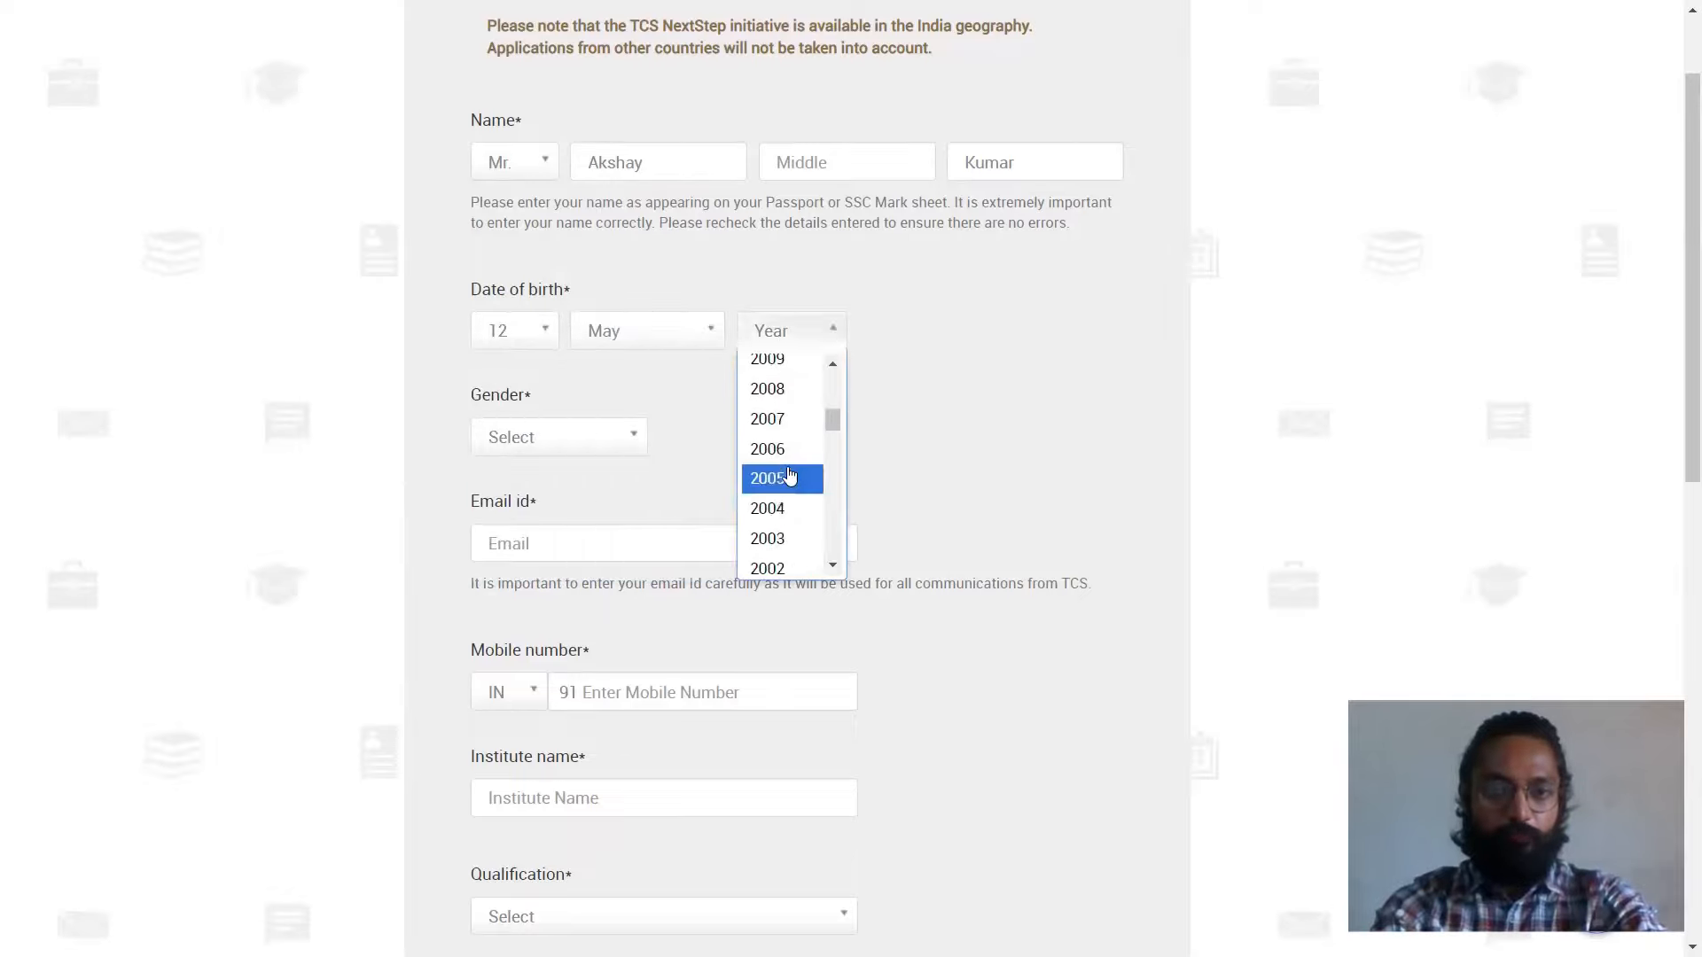
scroll("down", 3)
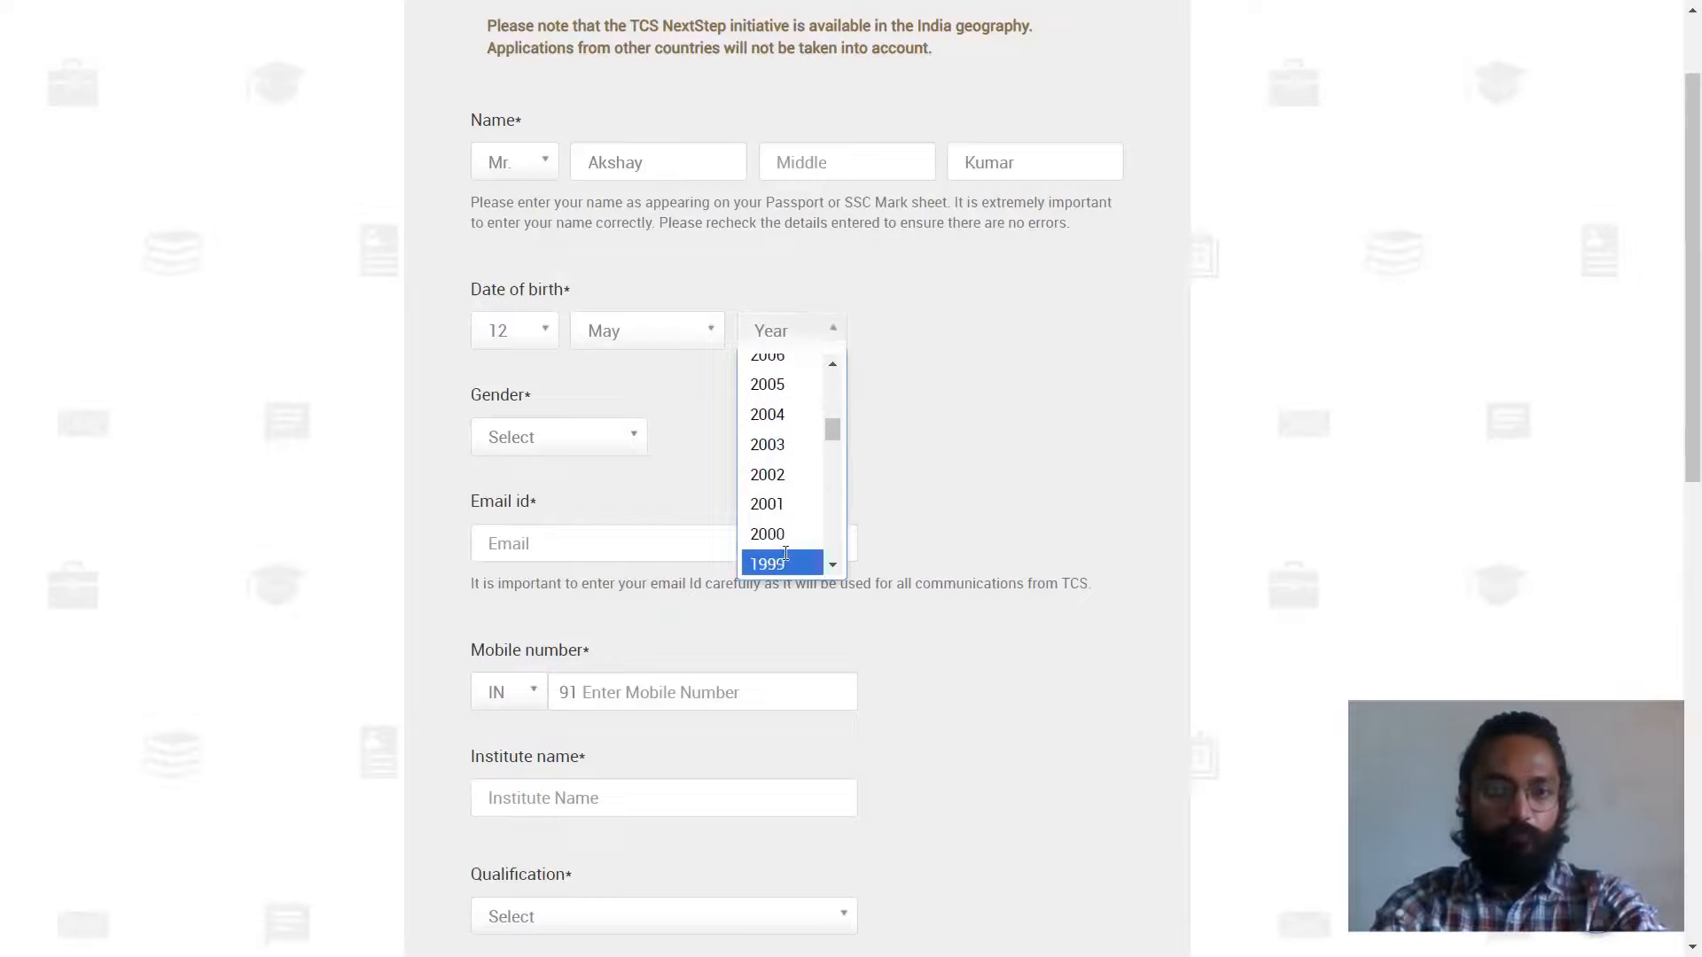
left_click(768, 562)
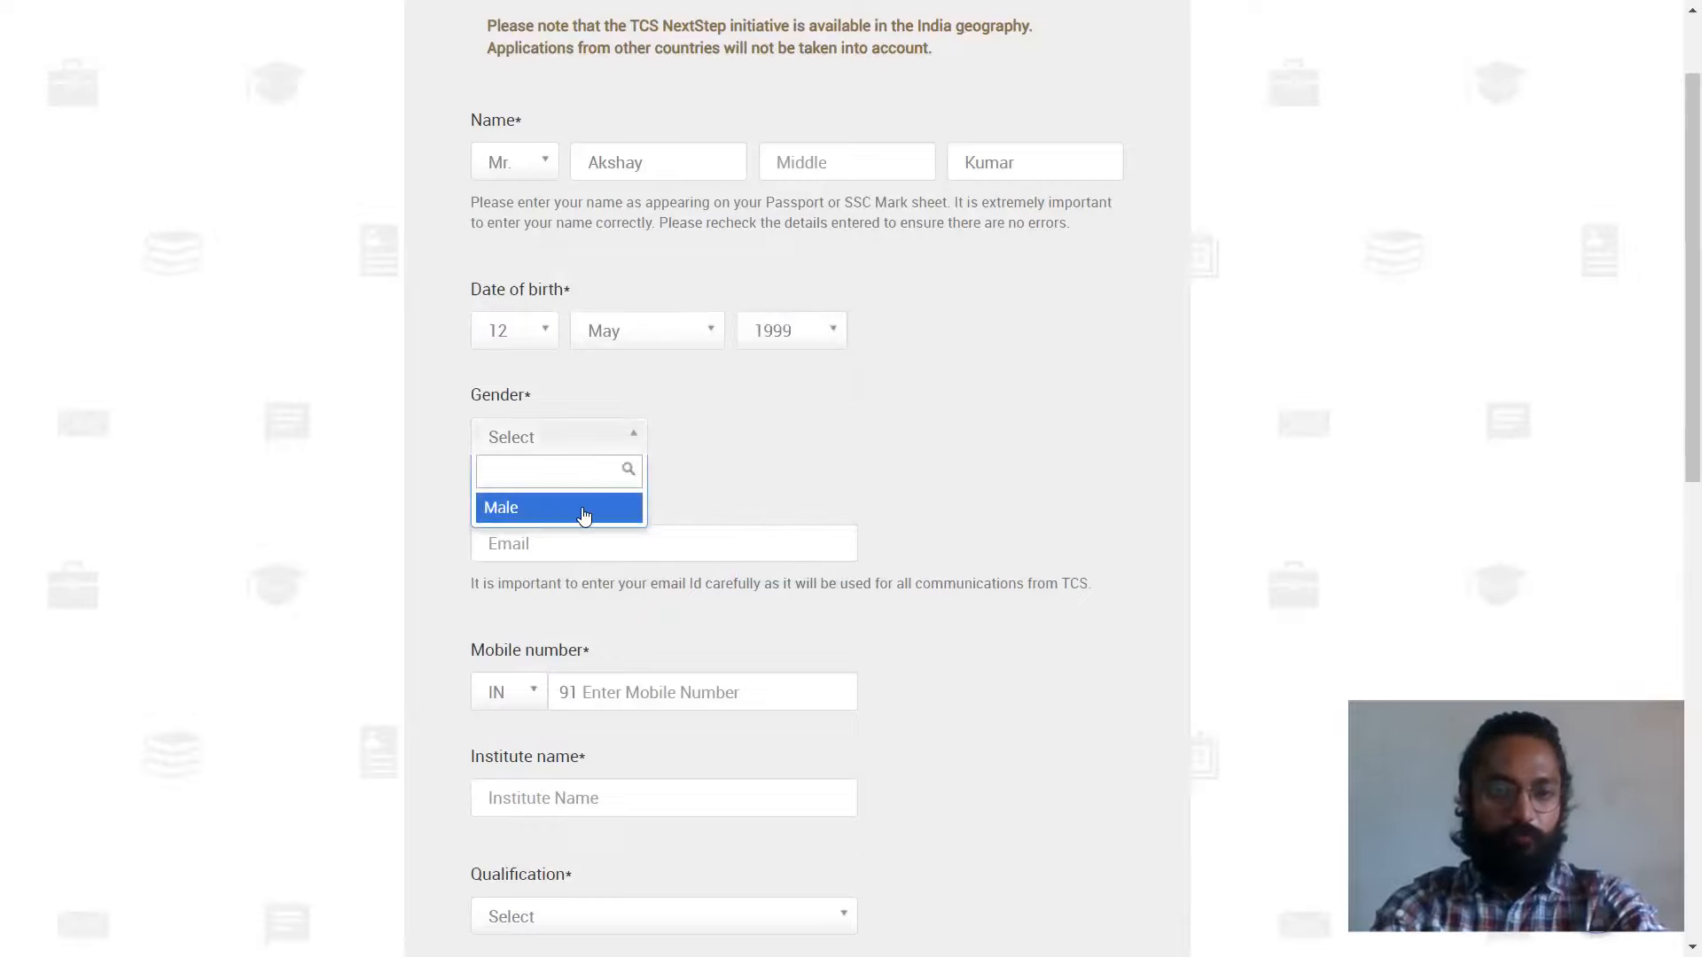
- Set gender to Male and enter the email address
left_click(500, 507)
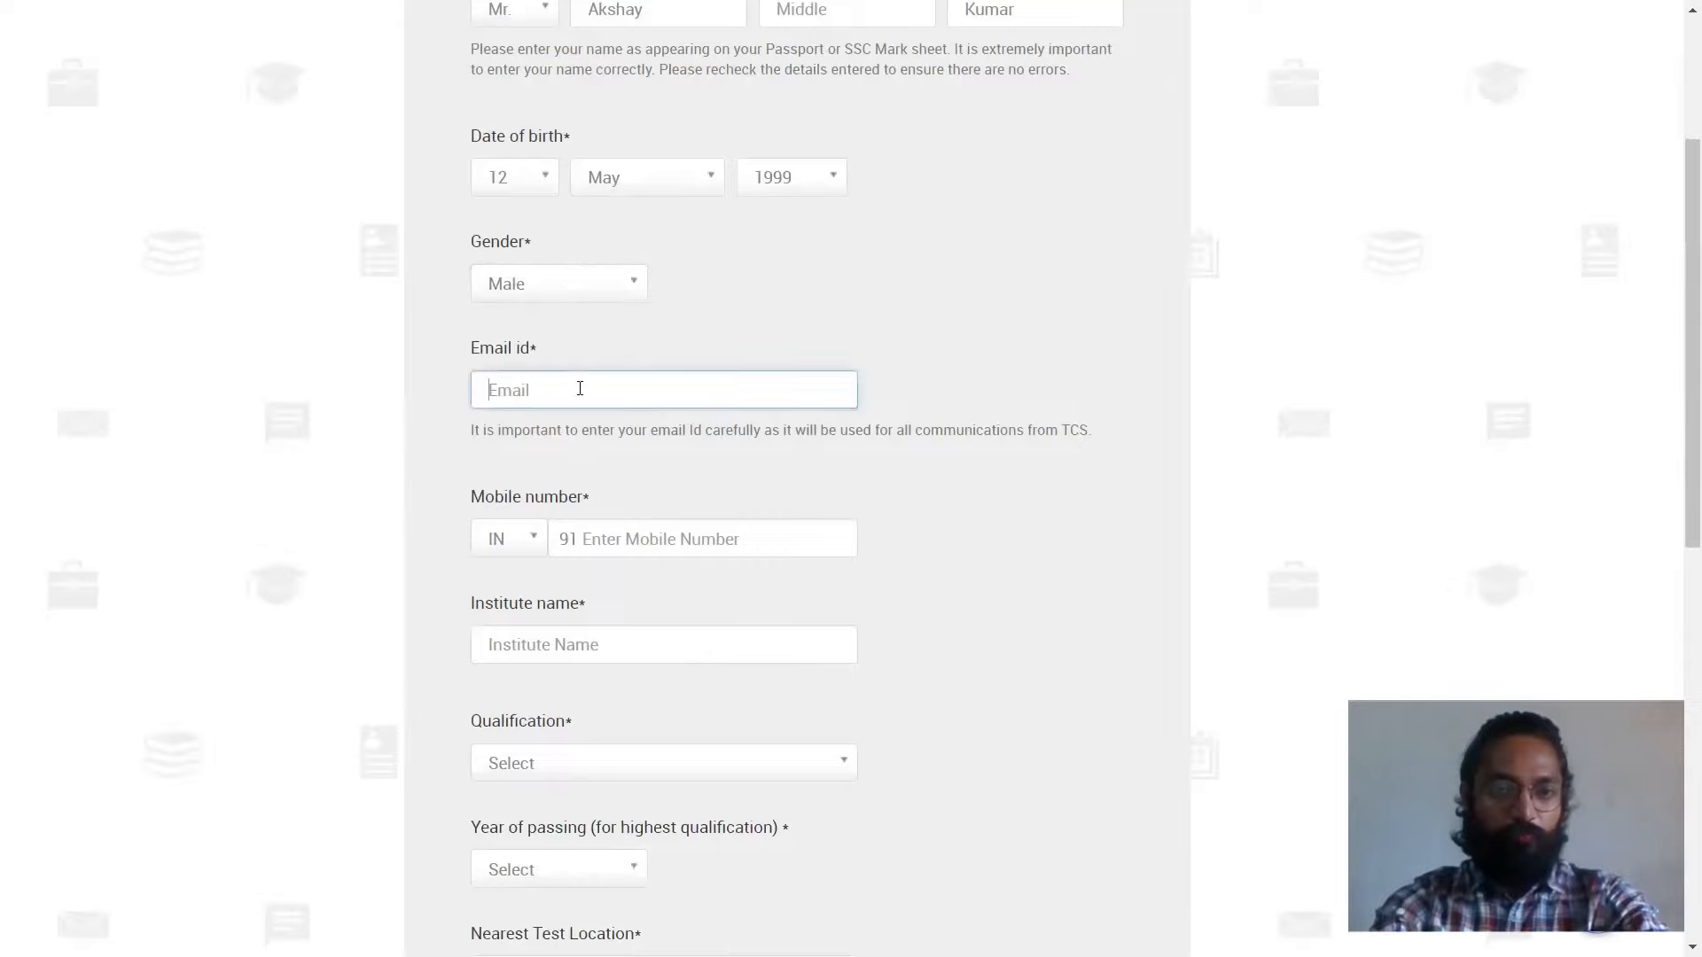
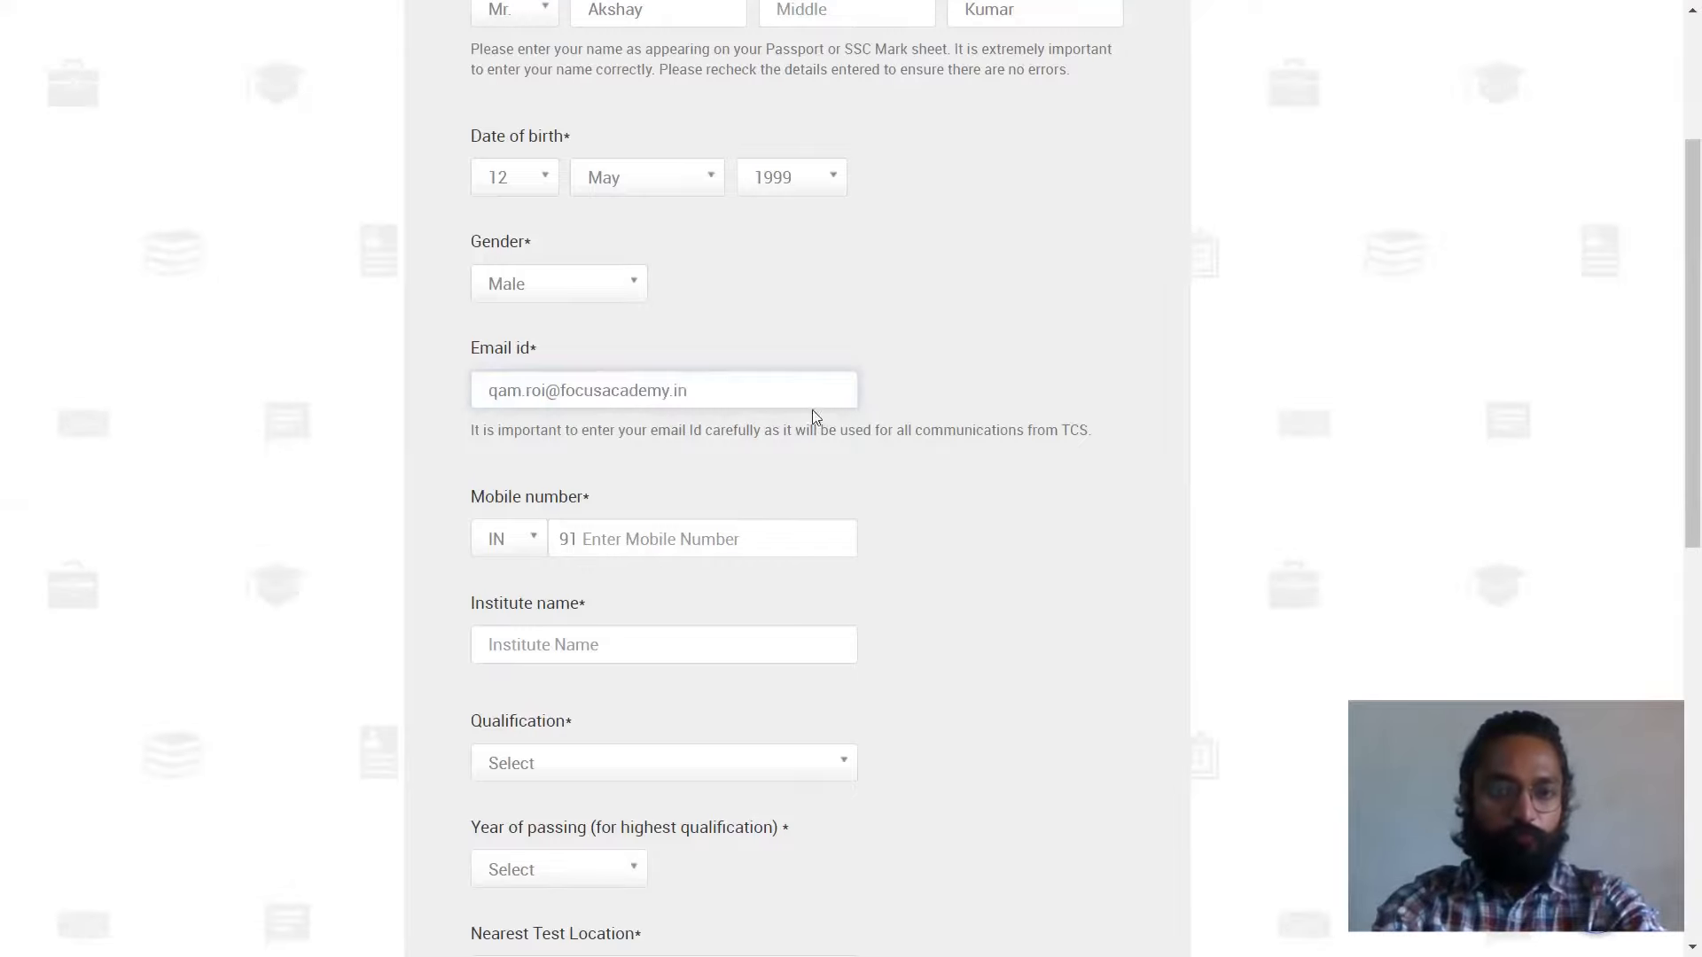
- Fill in the mobile number from the saved autofill suggestion
scroll("down", 3)
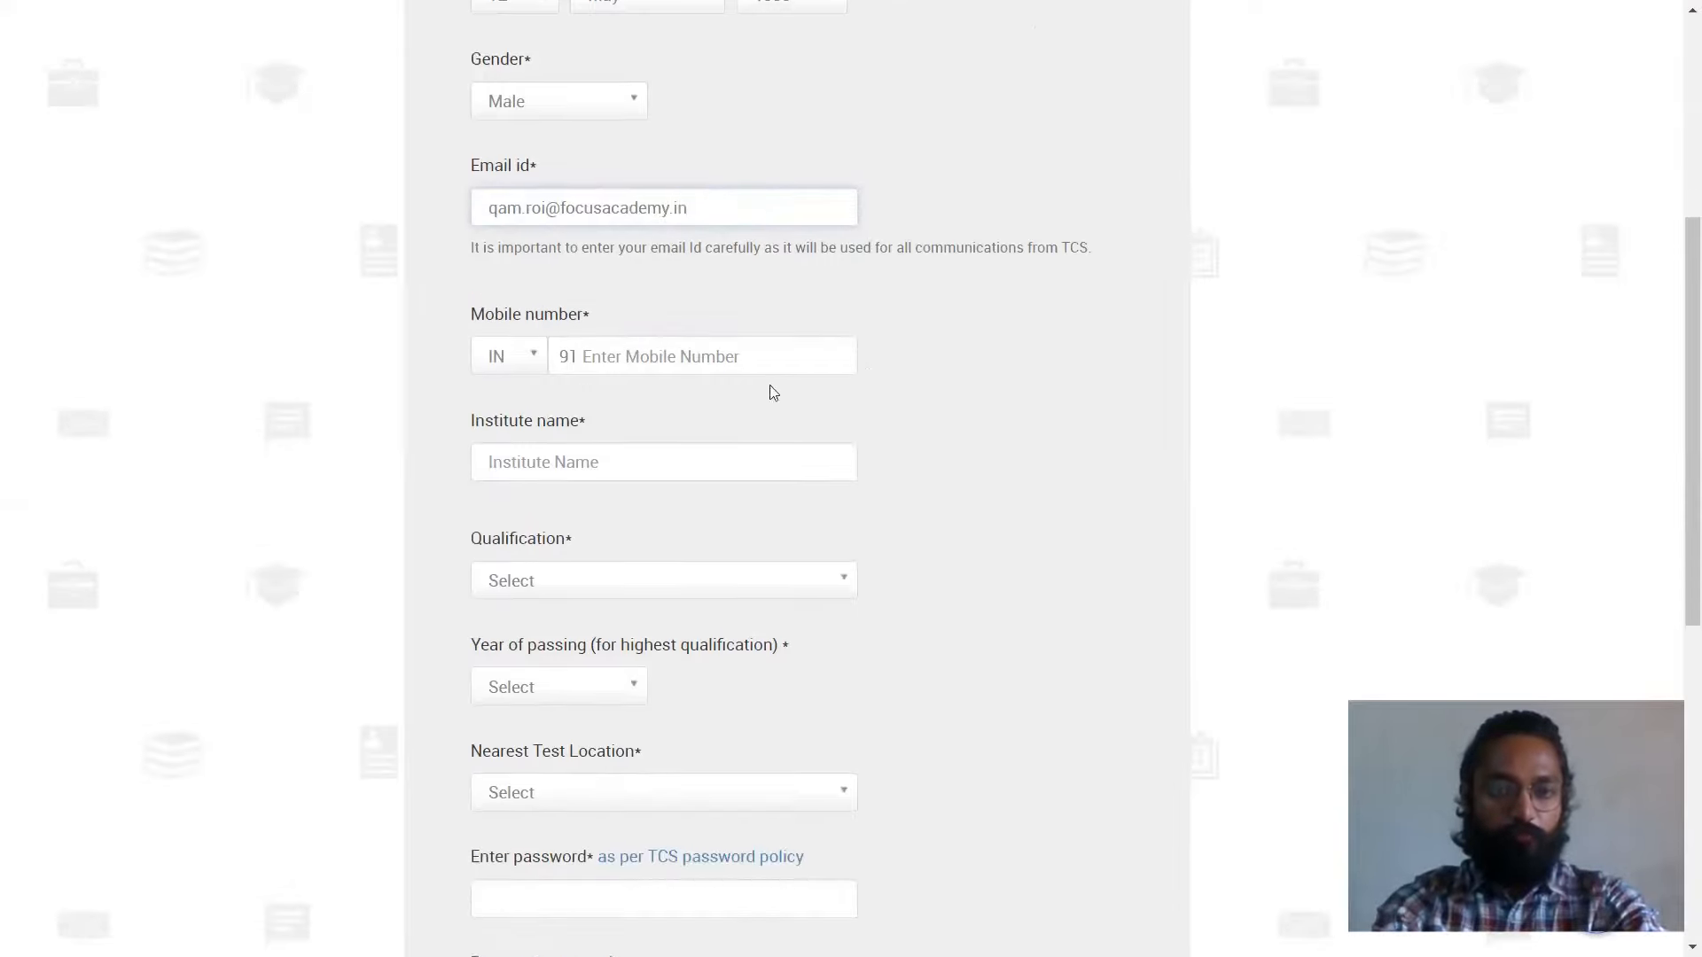
type("98")
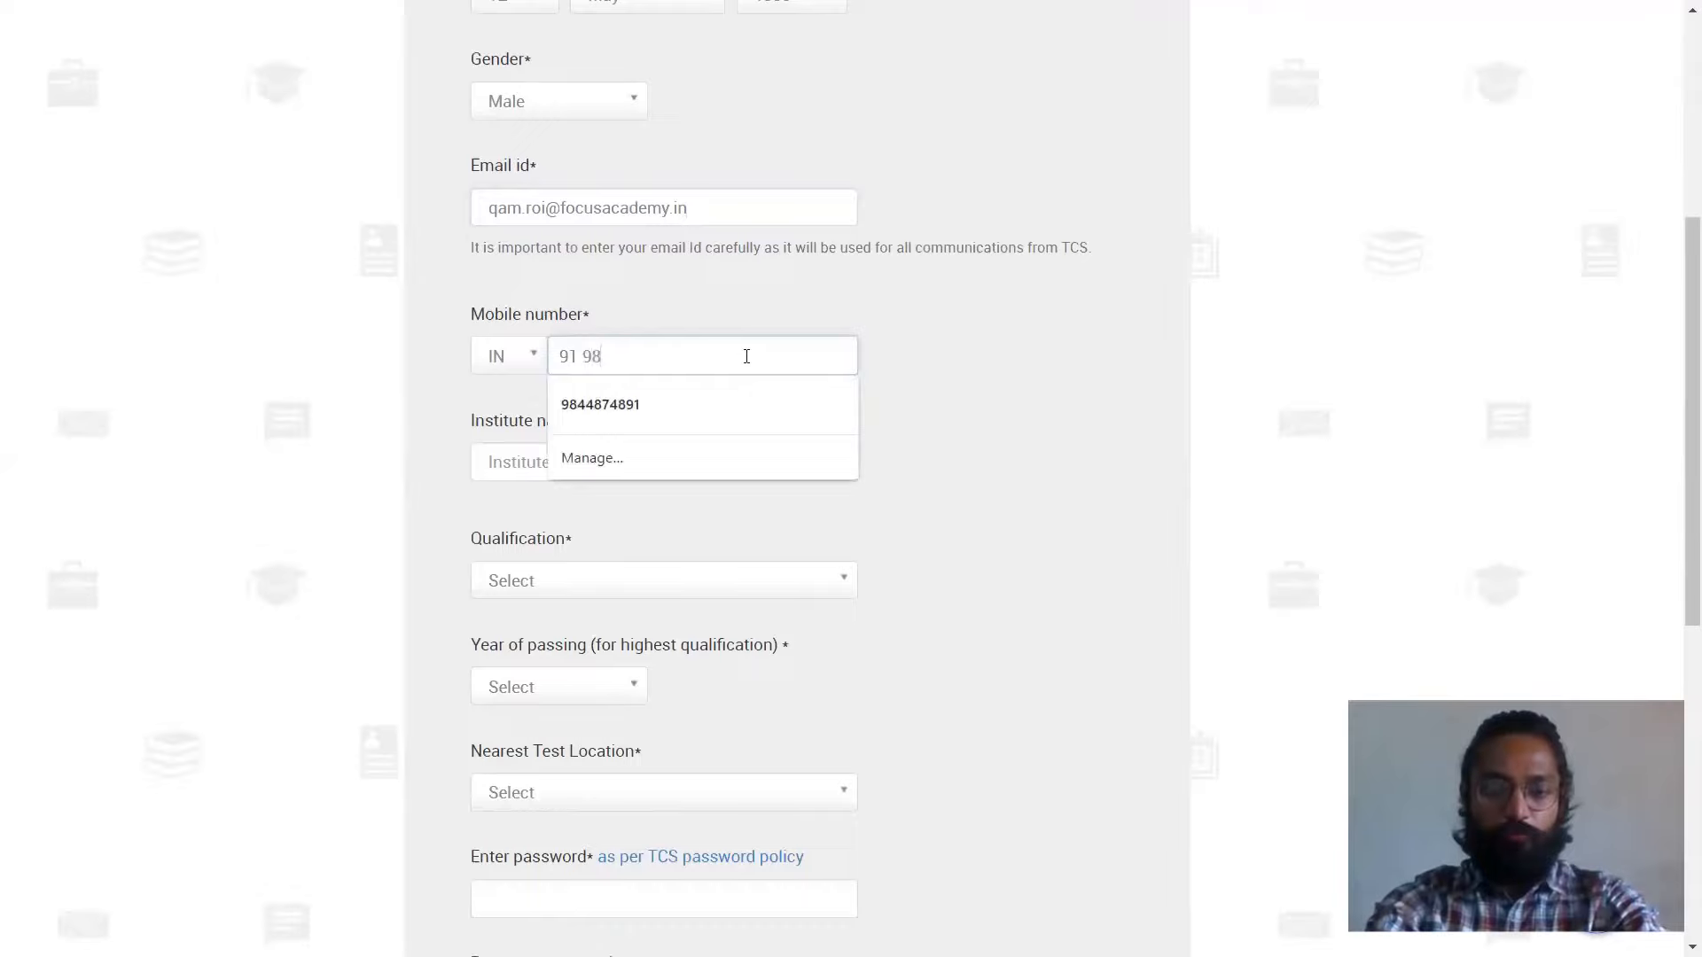
left_click(600, 404)
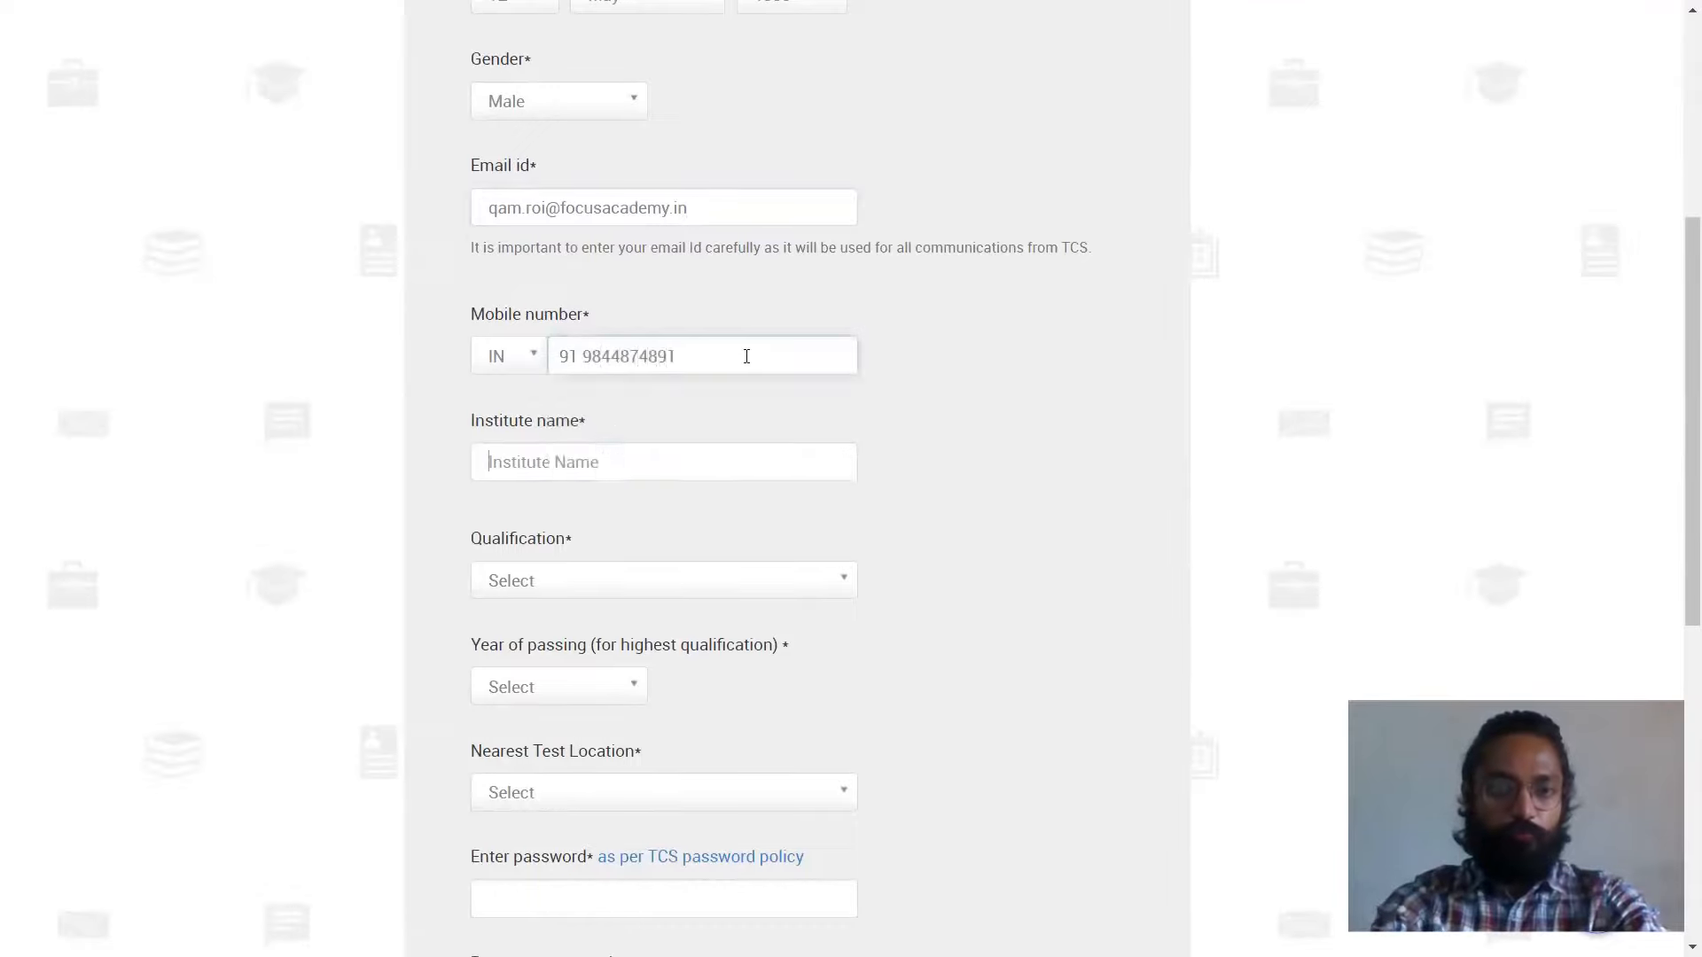
left_click(663, 461)
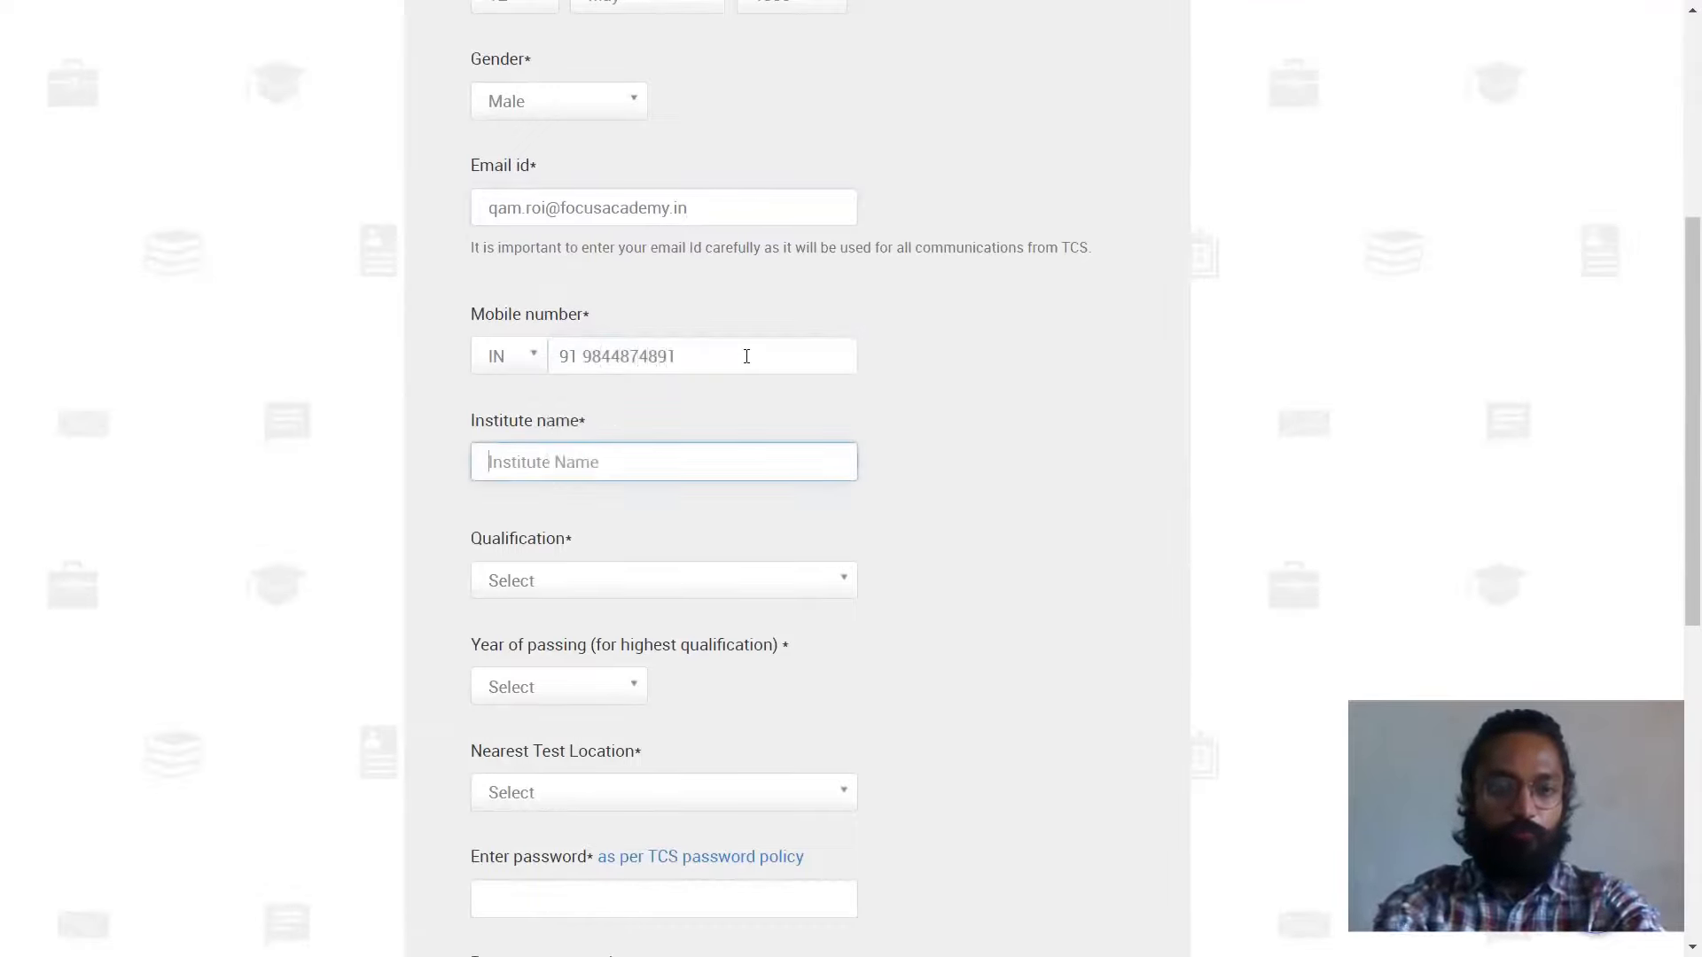
- Search VIT and pick Vit Chennai as the institute name
left_click(663, 461)
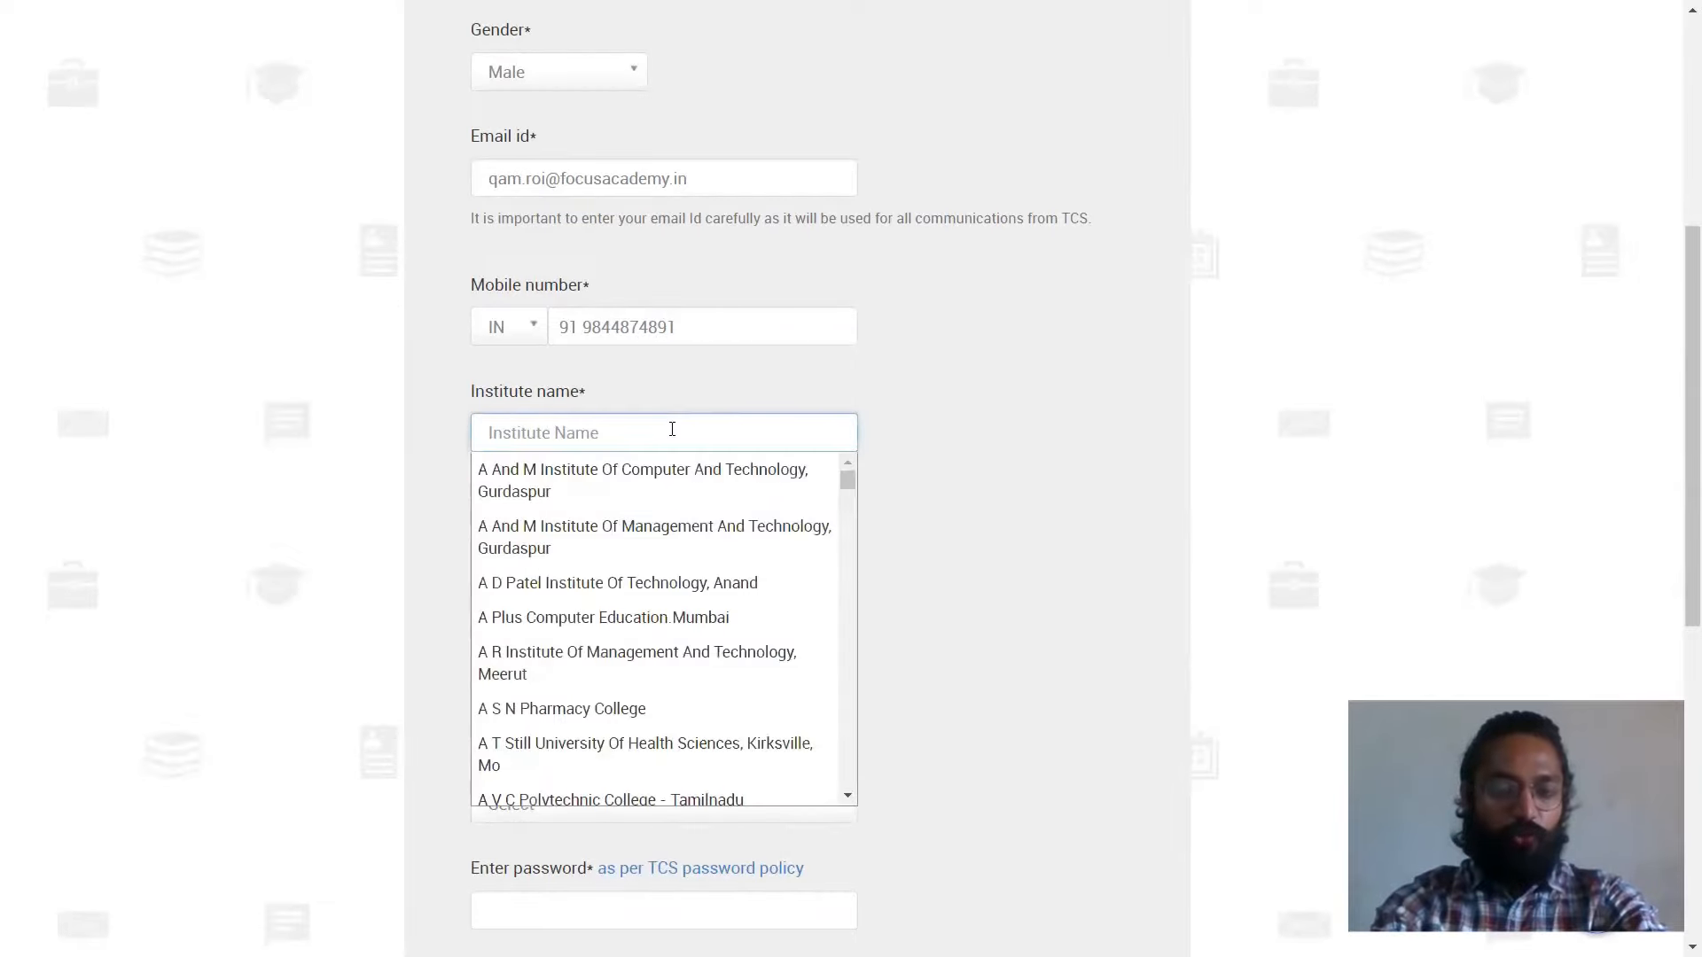
type("V")
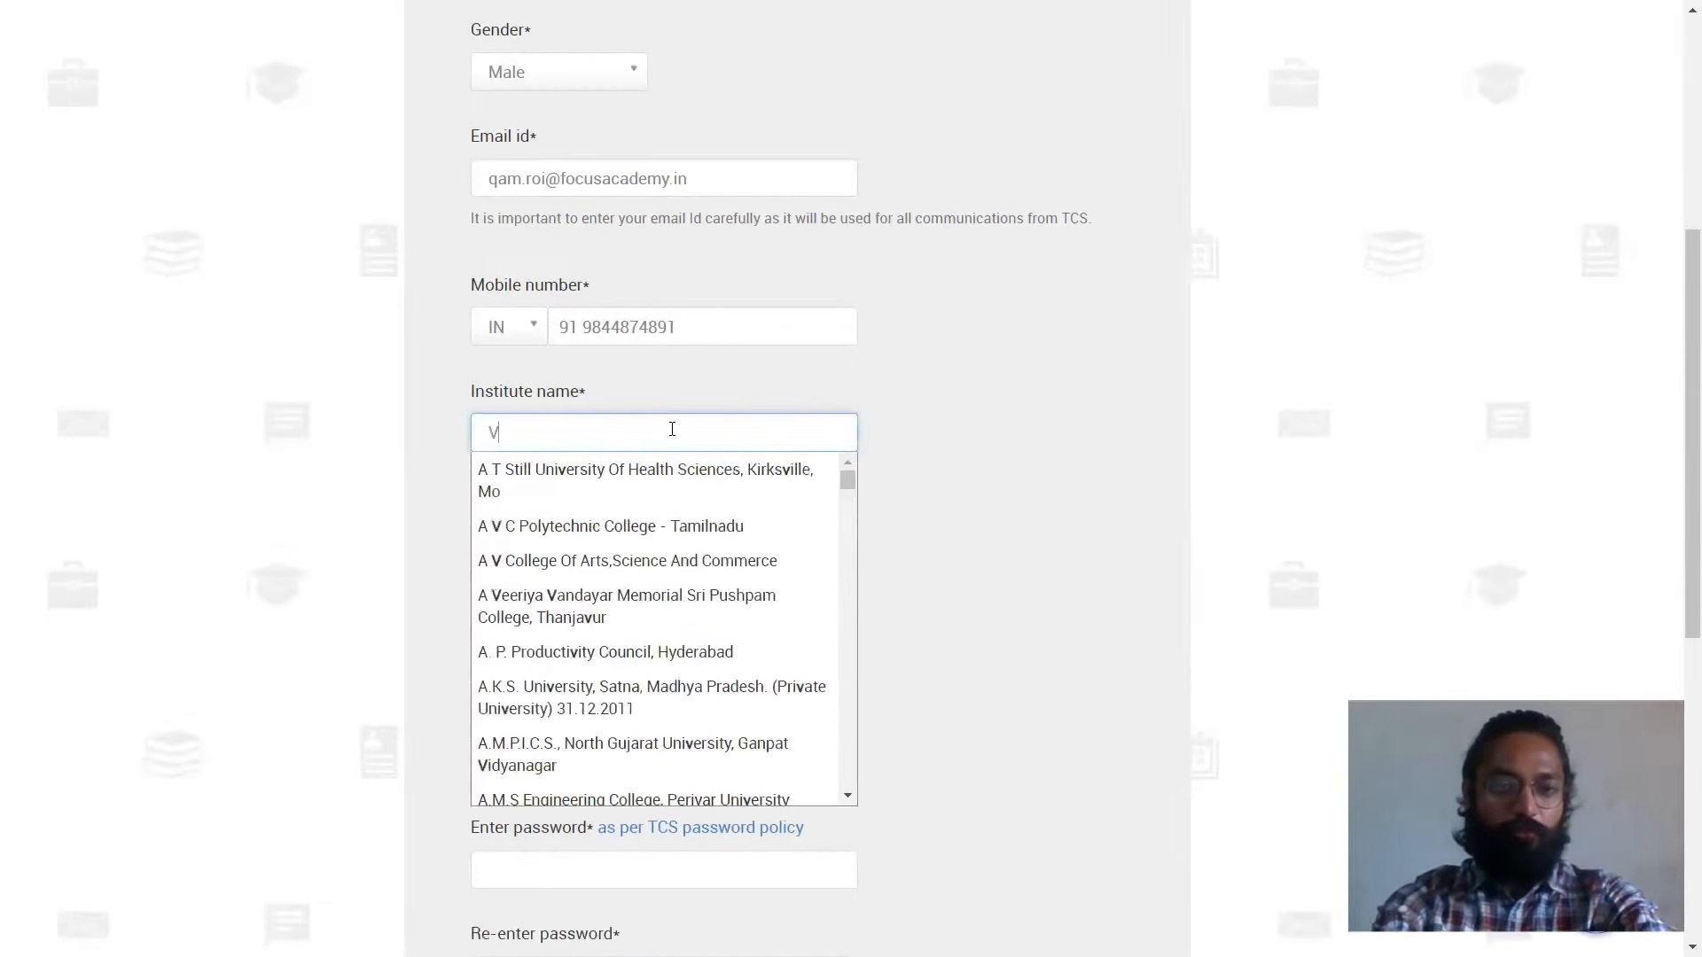
type("IT")
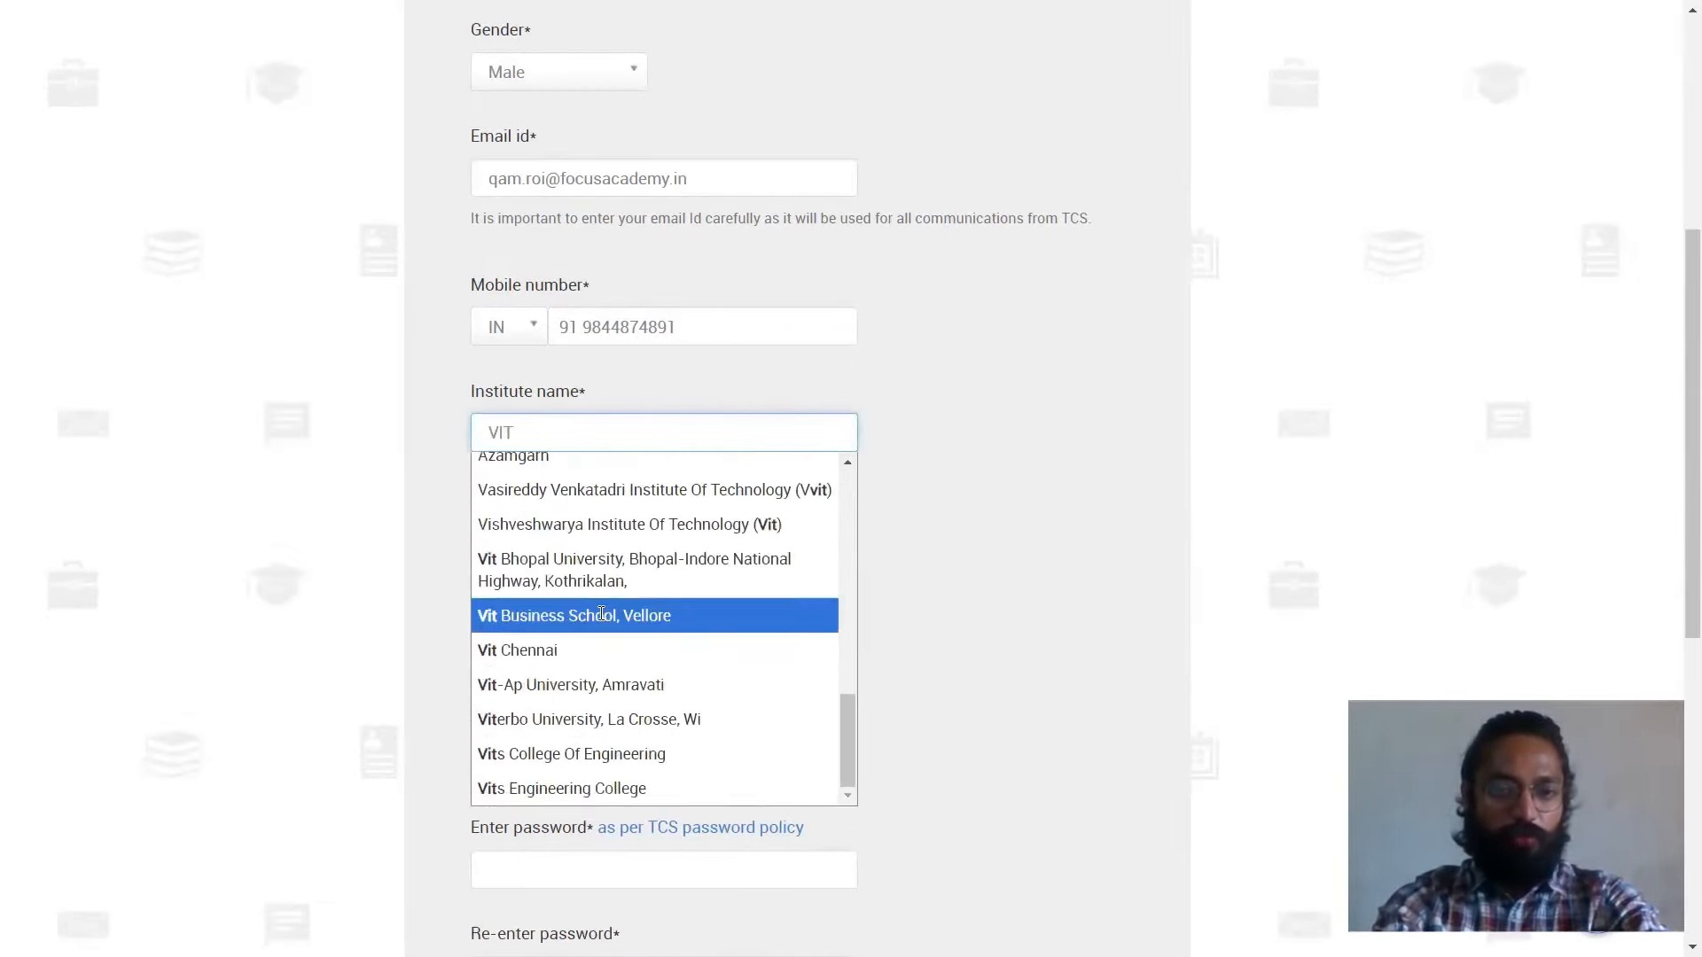
left_click(517, 650)
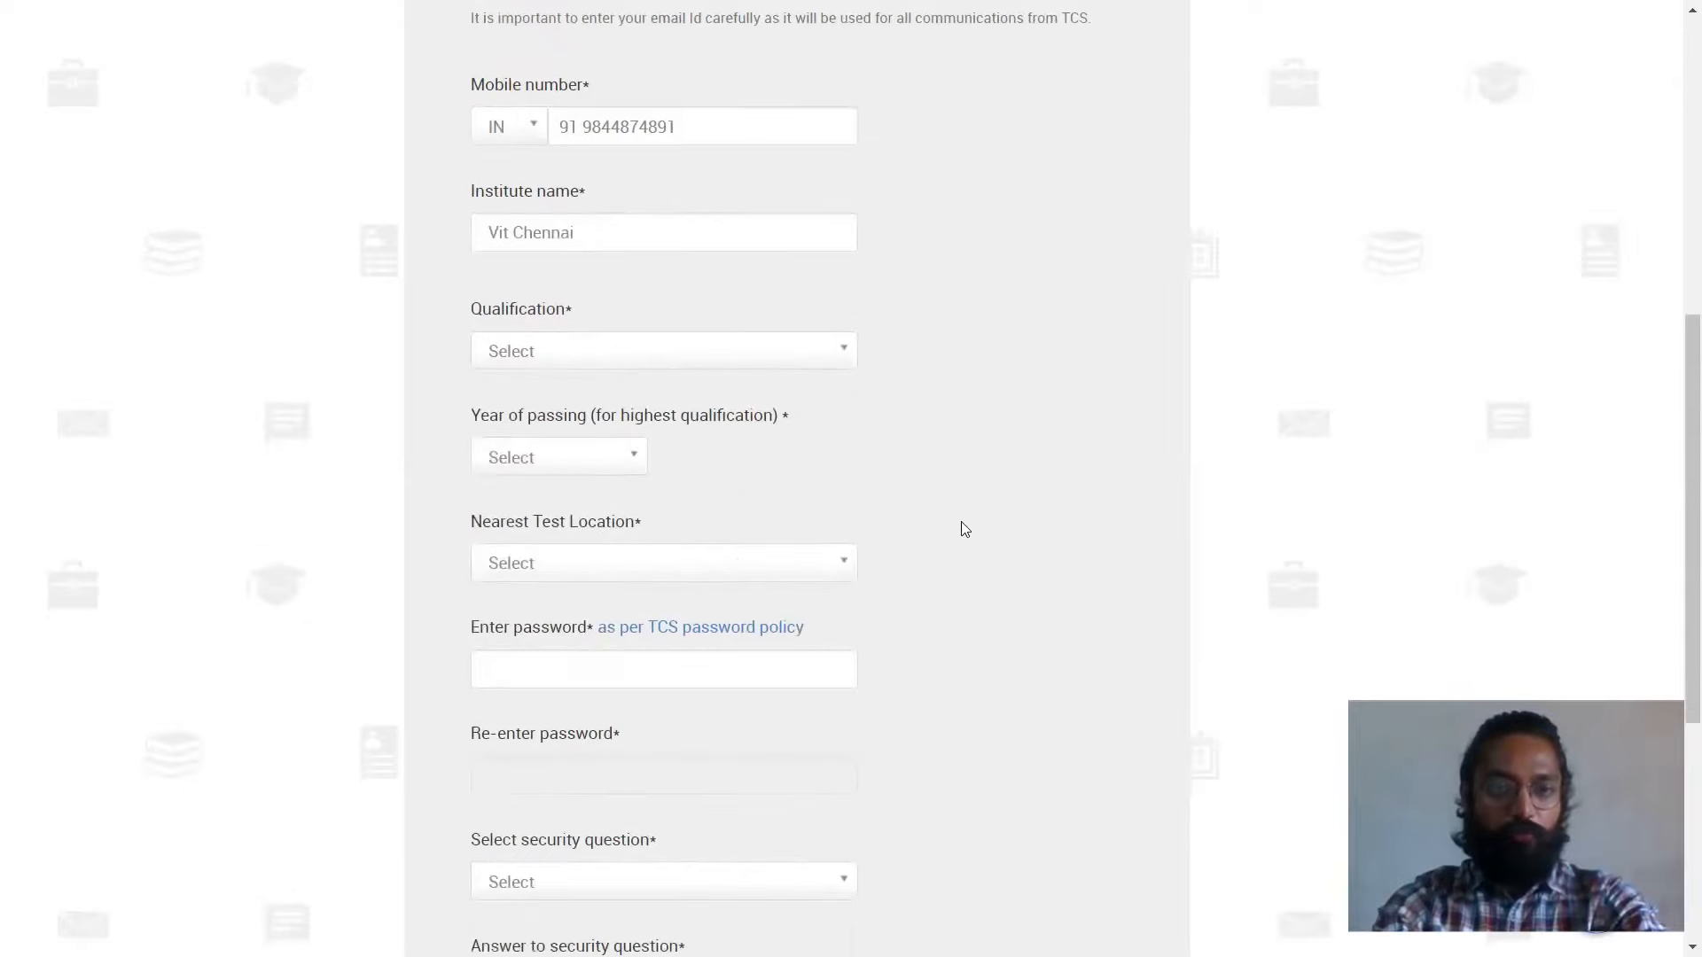
- Search 'bac engi' and set qualification to BACHELOR OF ENGINEERING
left_click(663, 349)
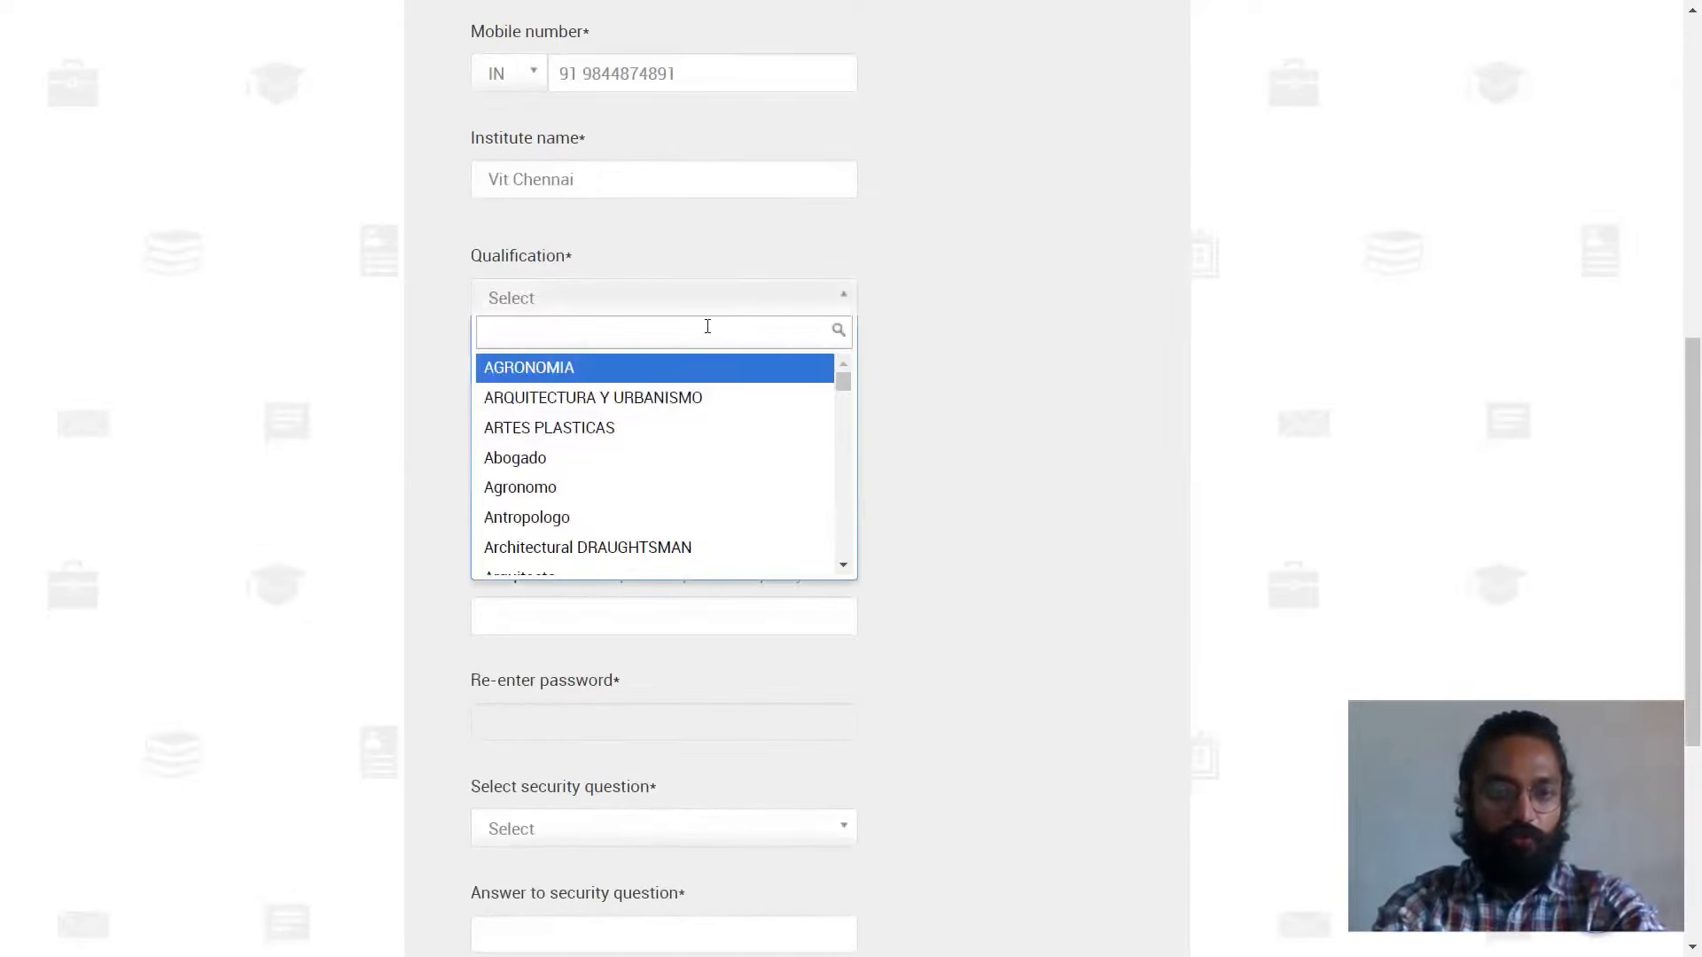
type("bac")
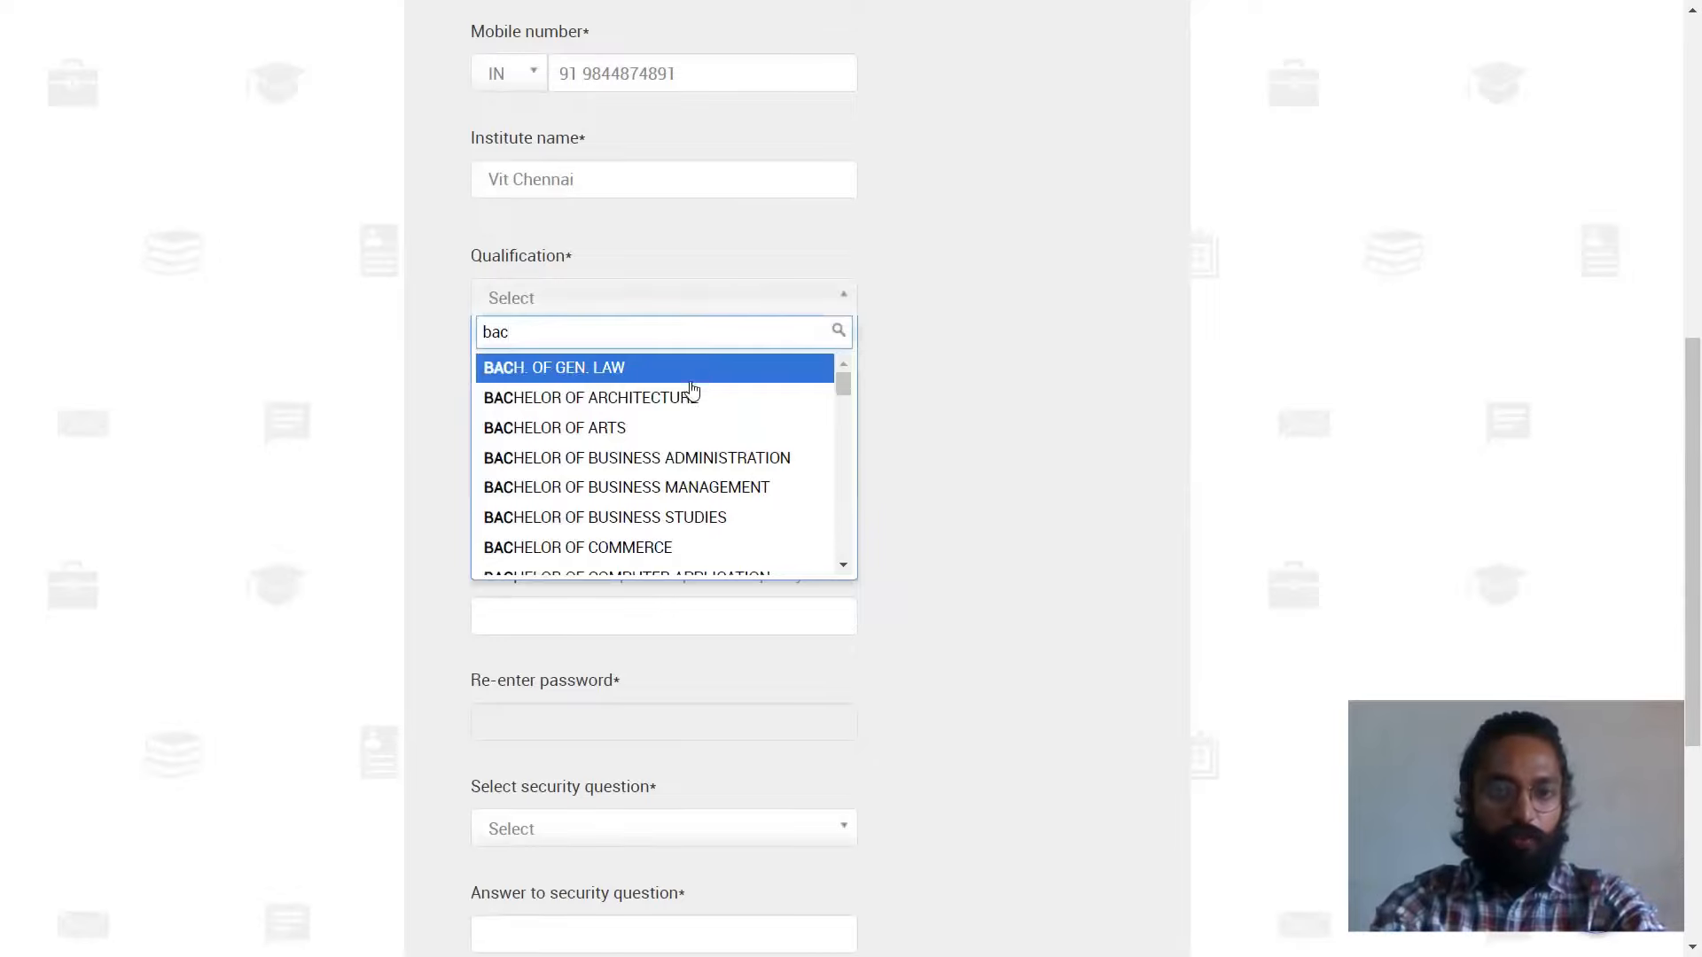
scroll("down", 3)
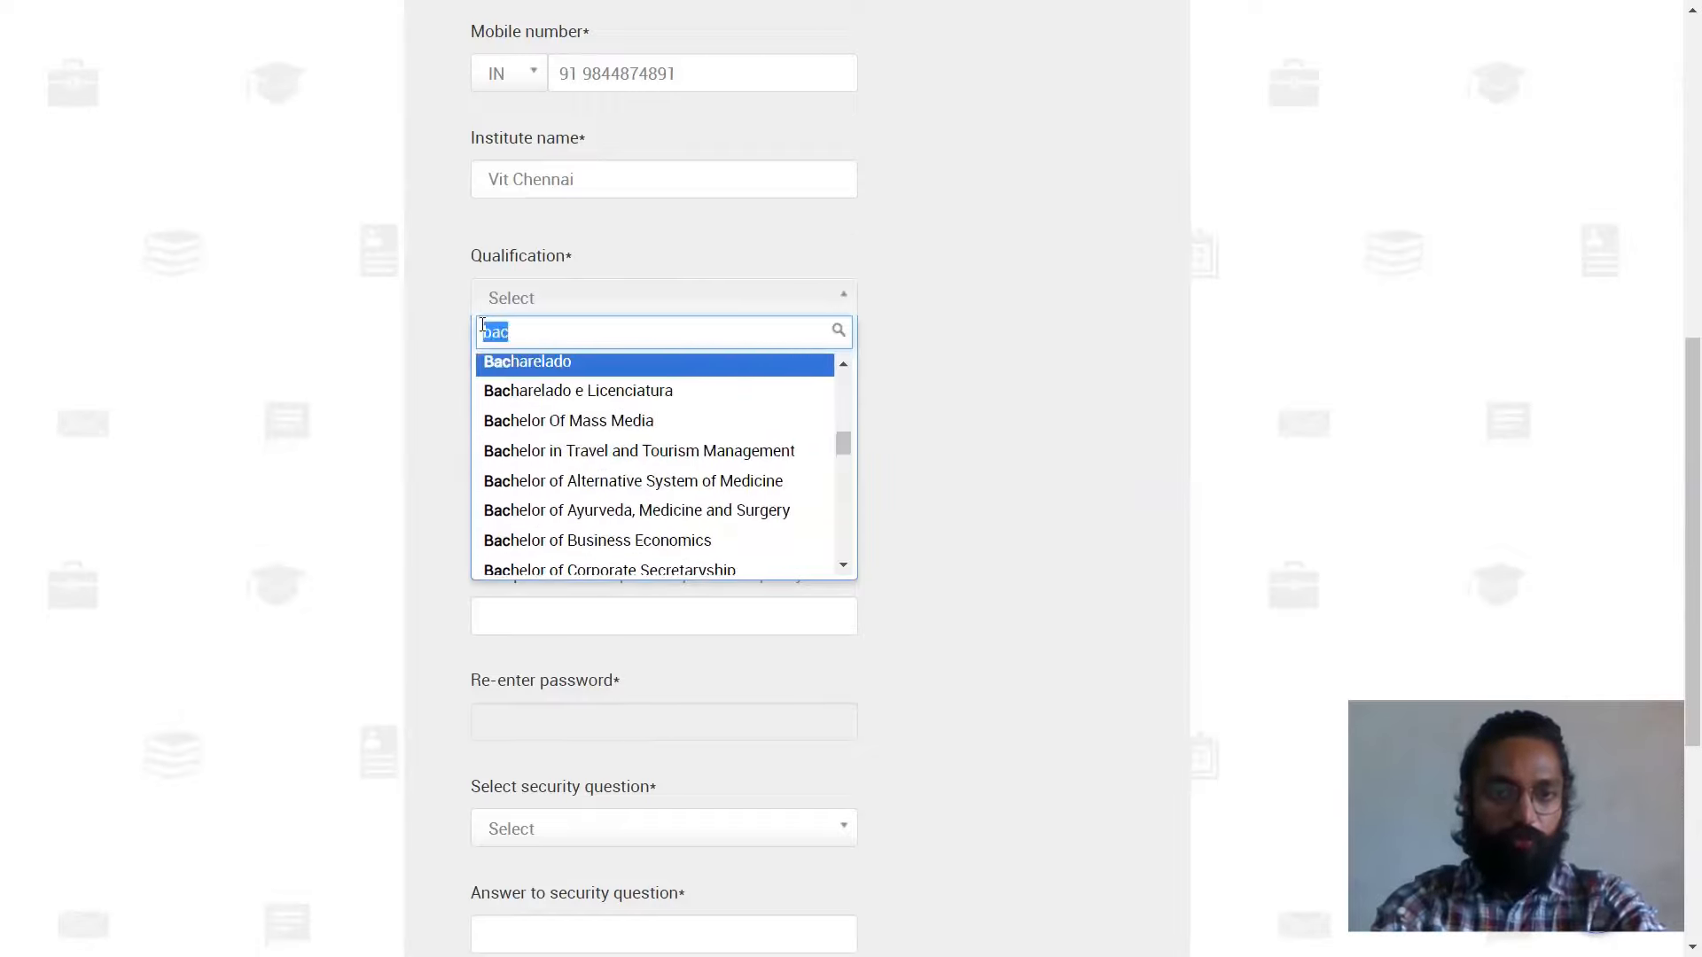
type("engi")
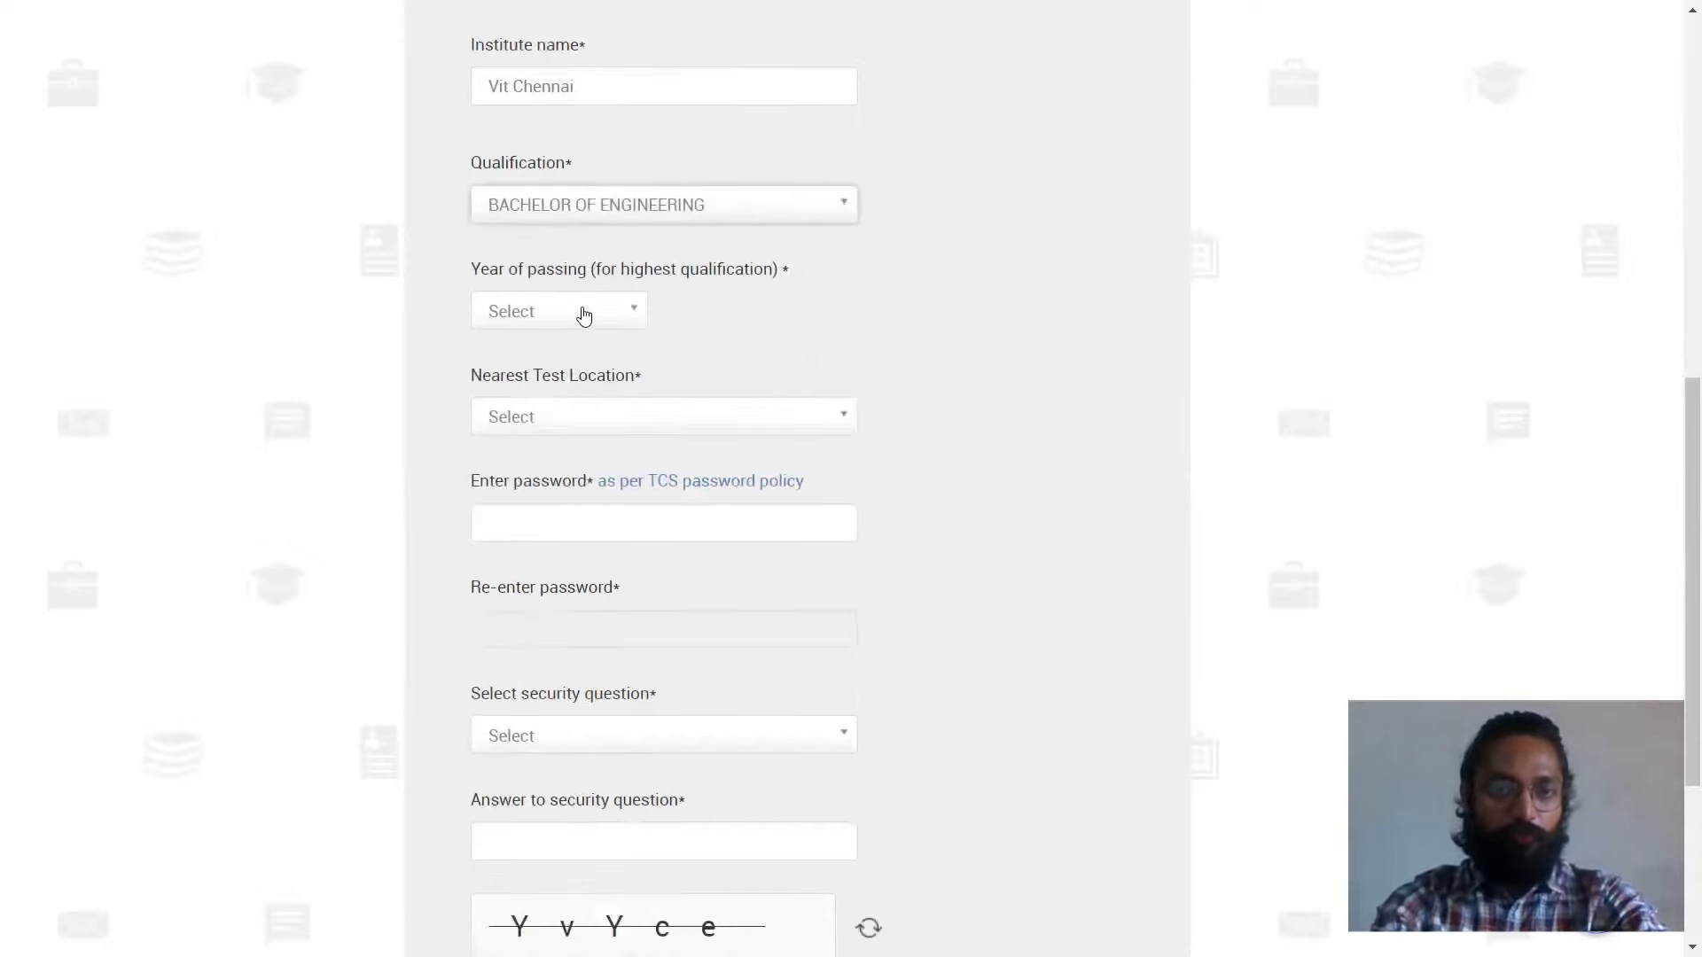
- Set year of passing to 2020 and nearest test location to Bangalore
left_click(558, 310)
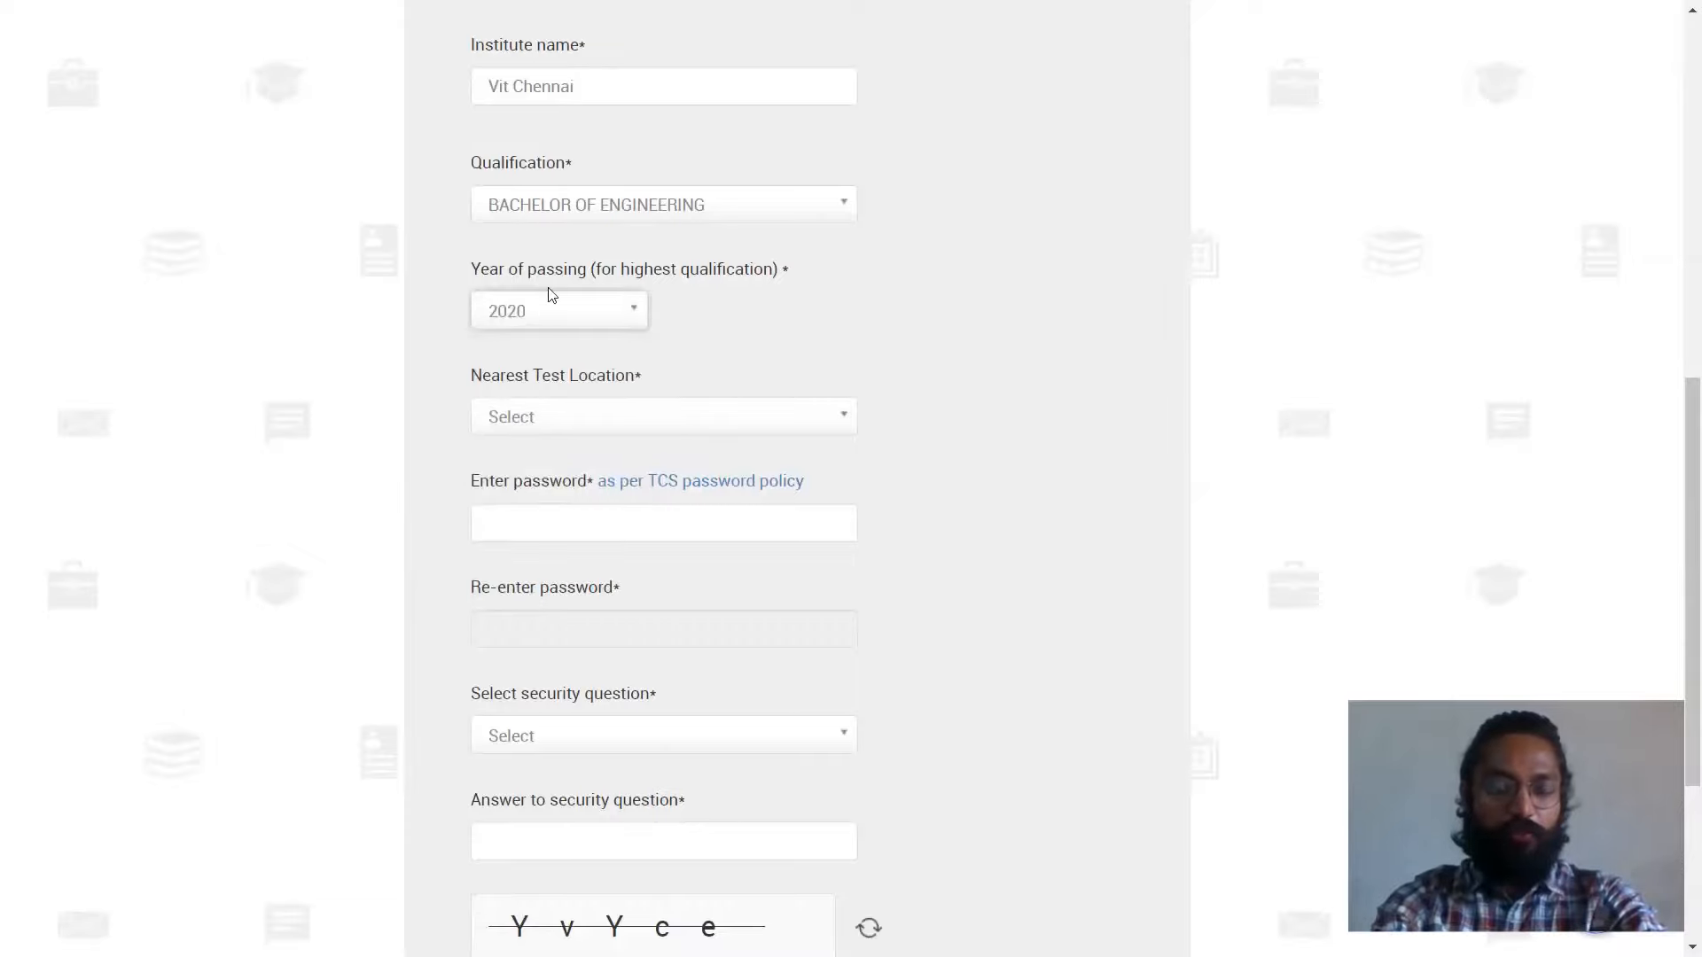
scroll("down", 3)
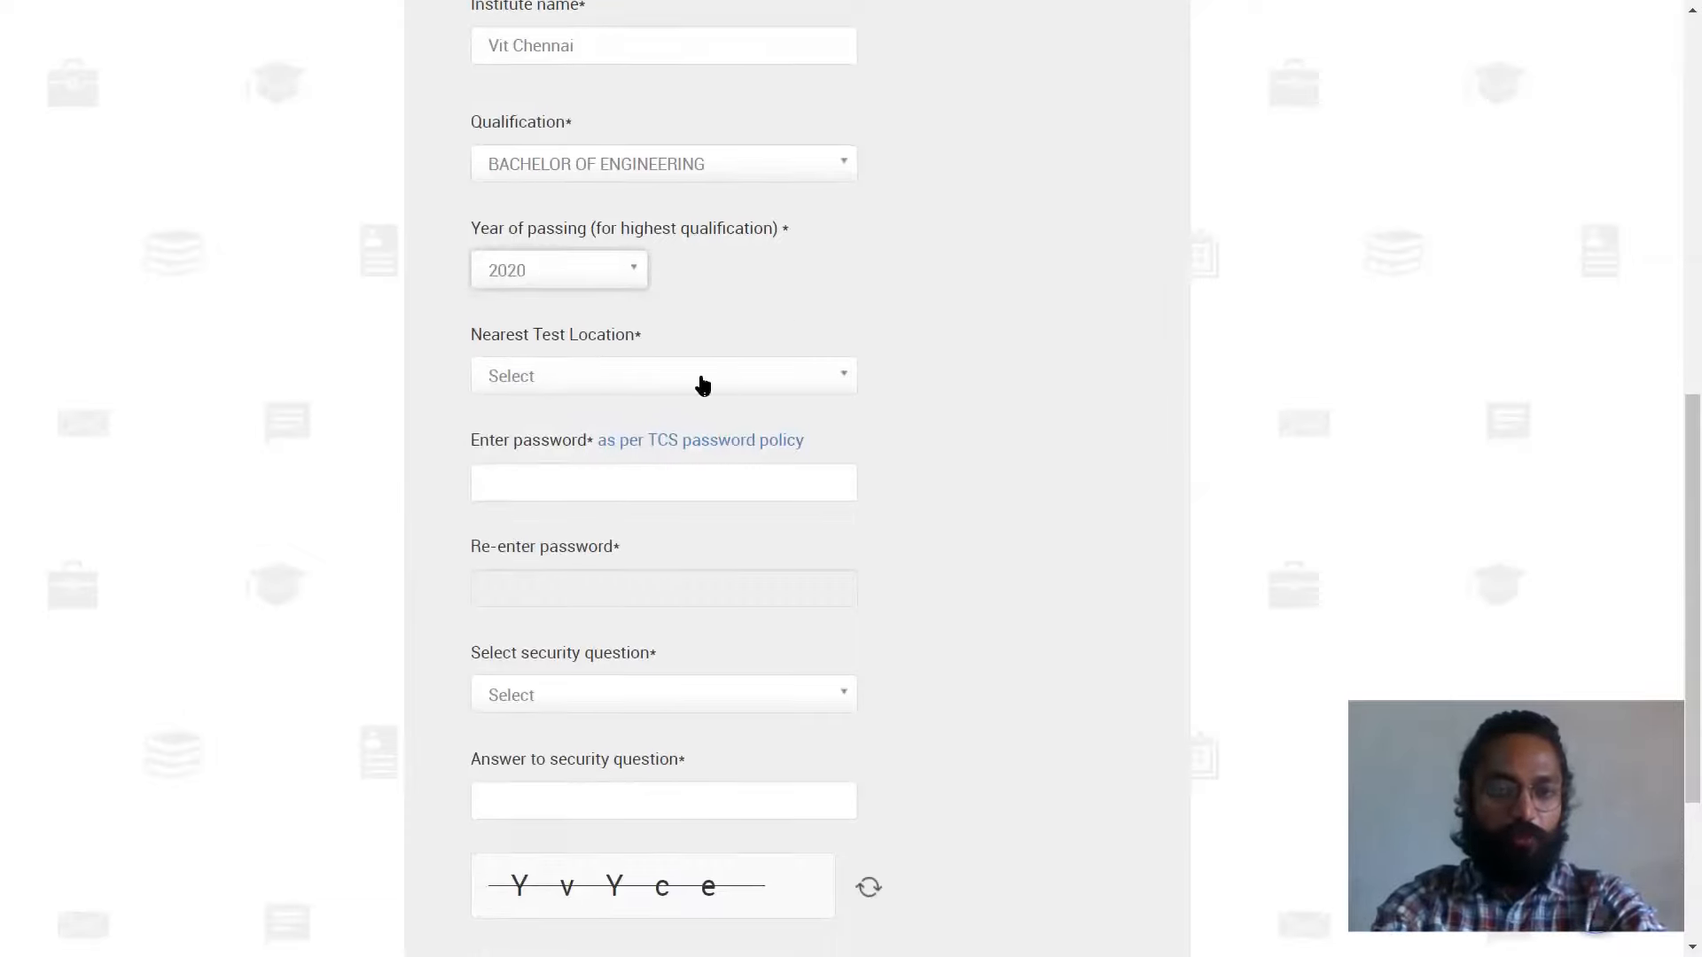
left_click(662, 376)
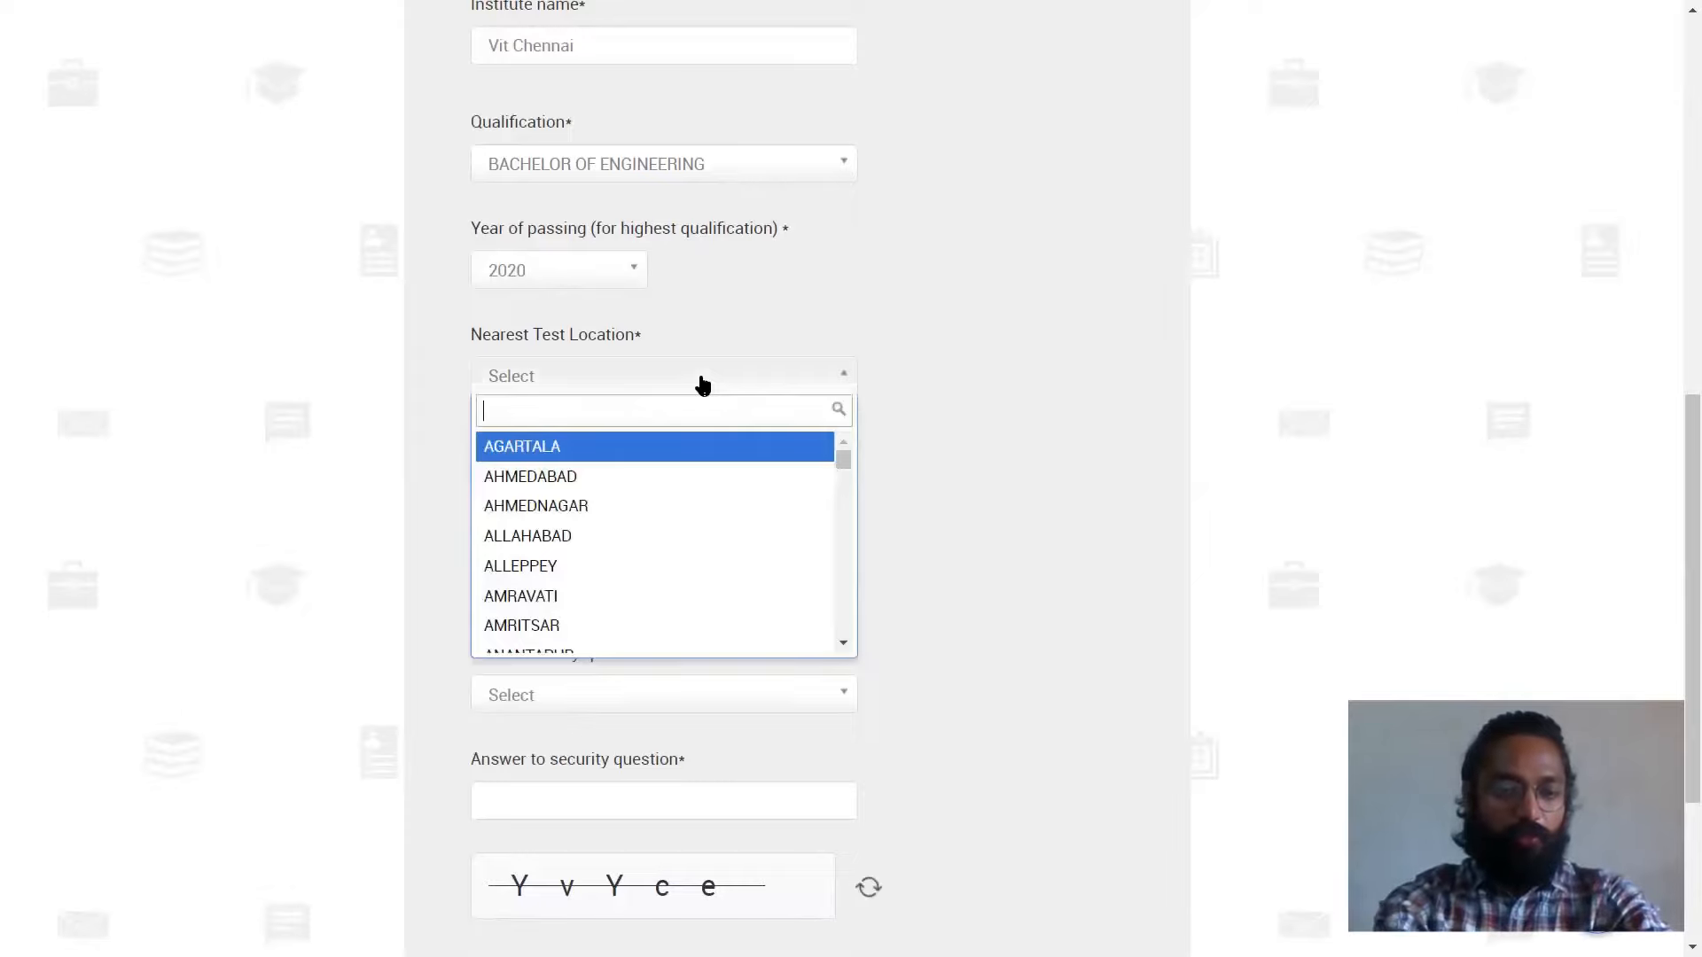
type("manglo")
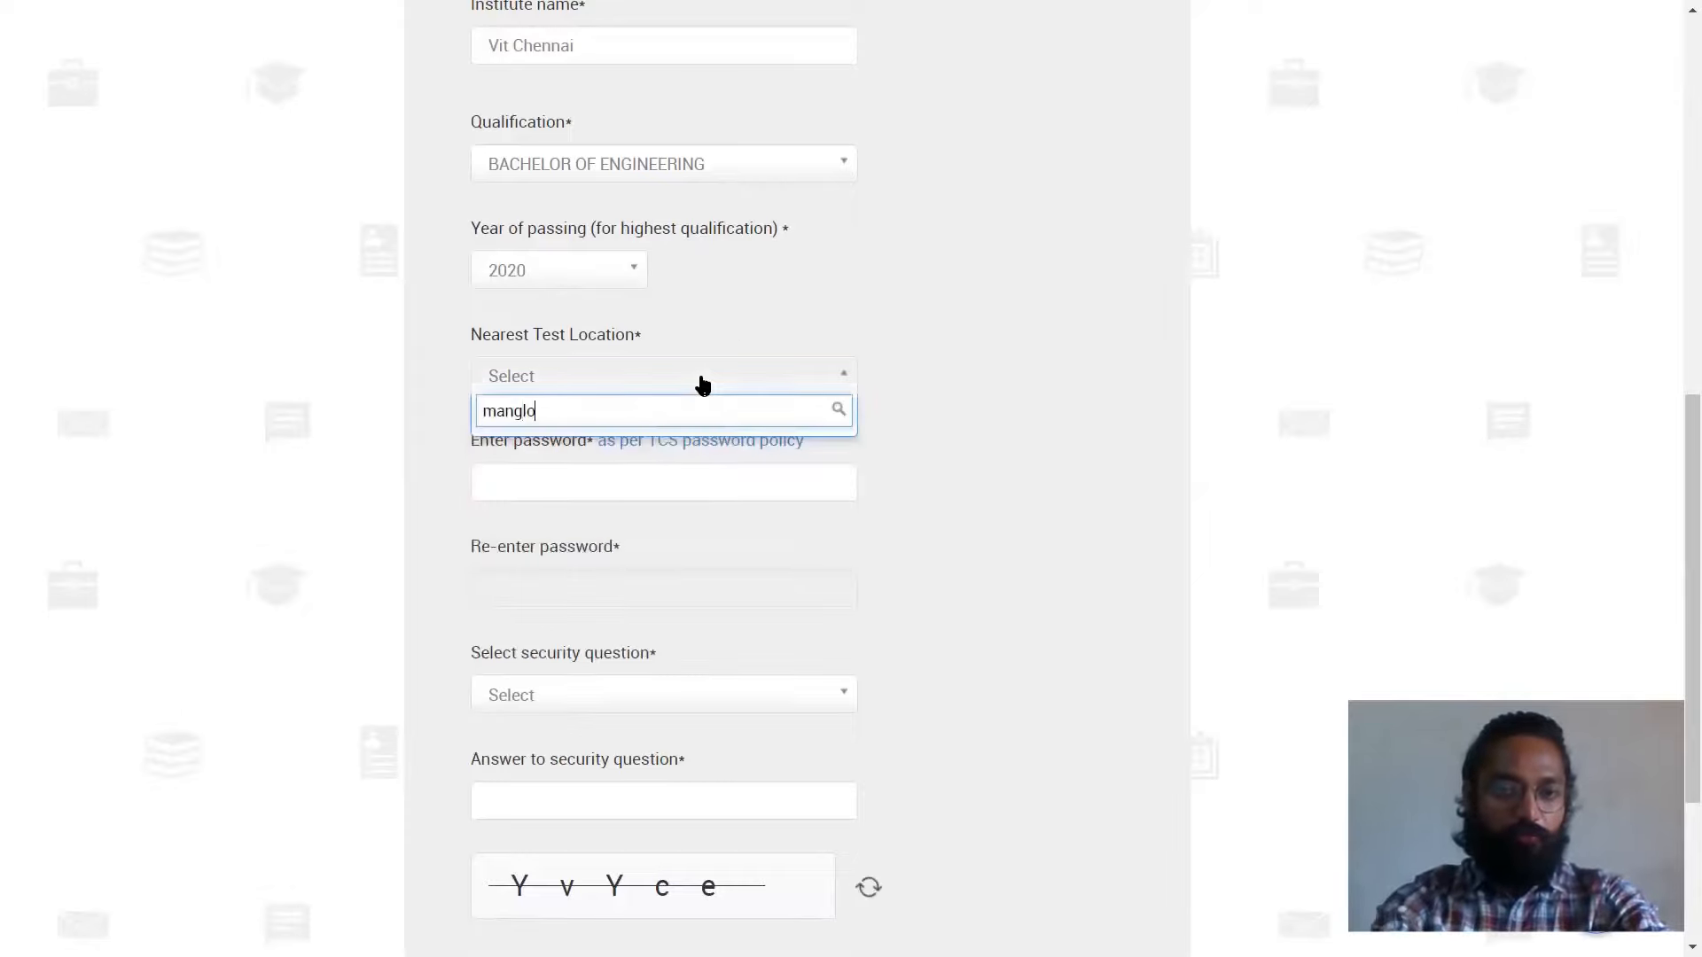
type("ma")
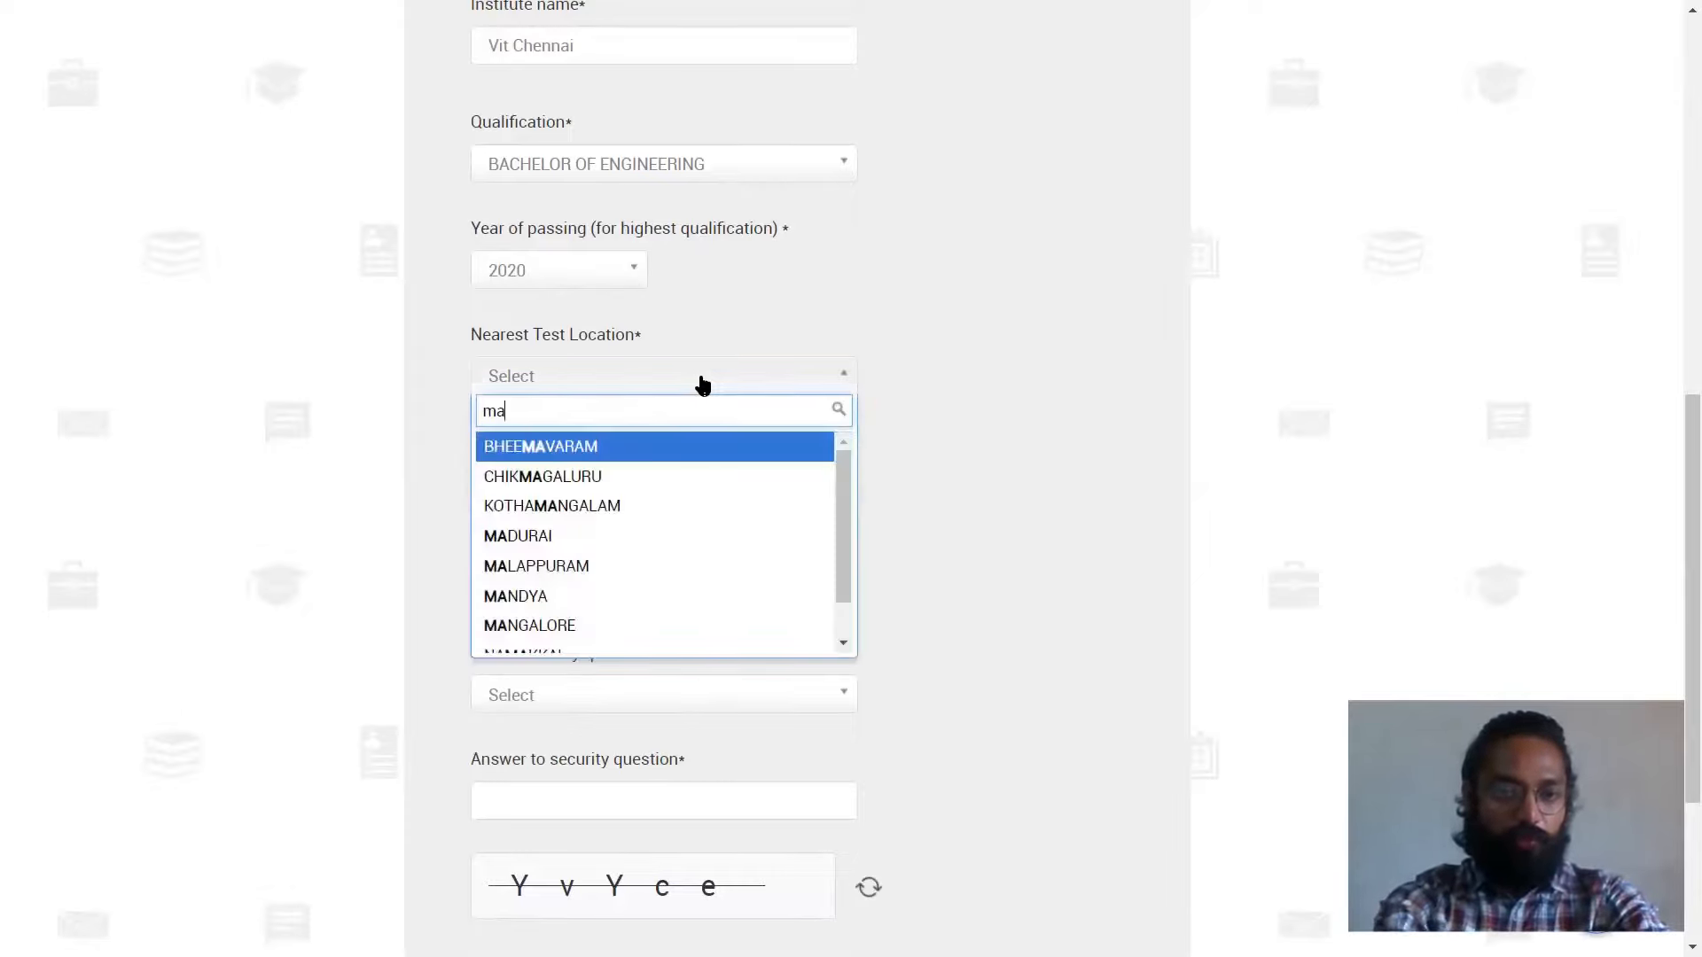
key("Backspace")
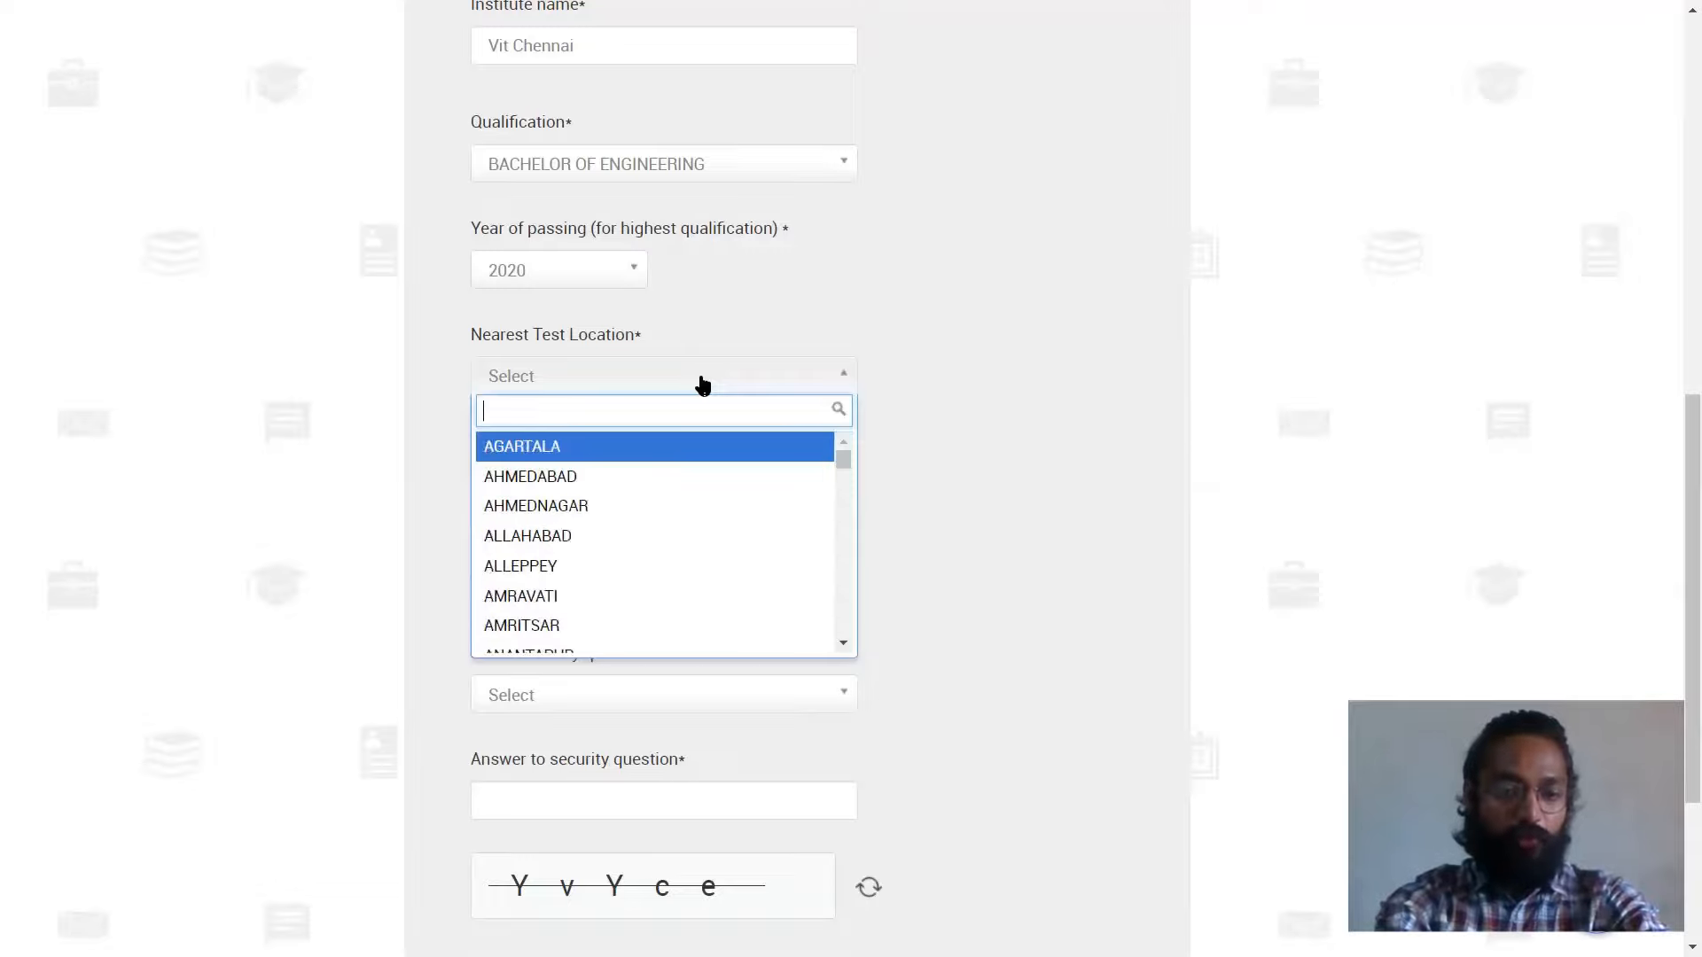
type("ban")
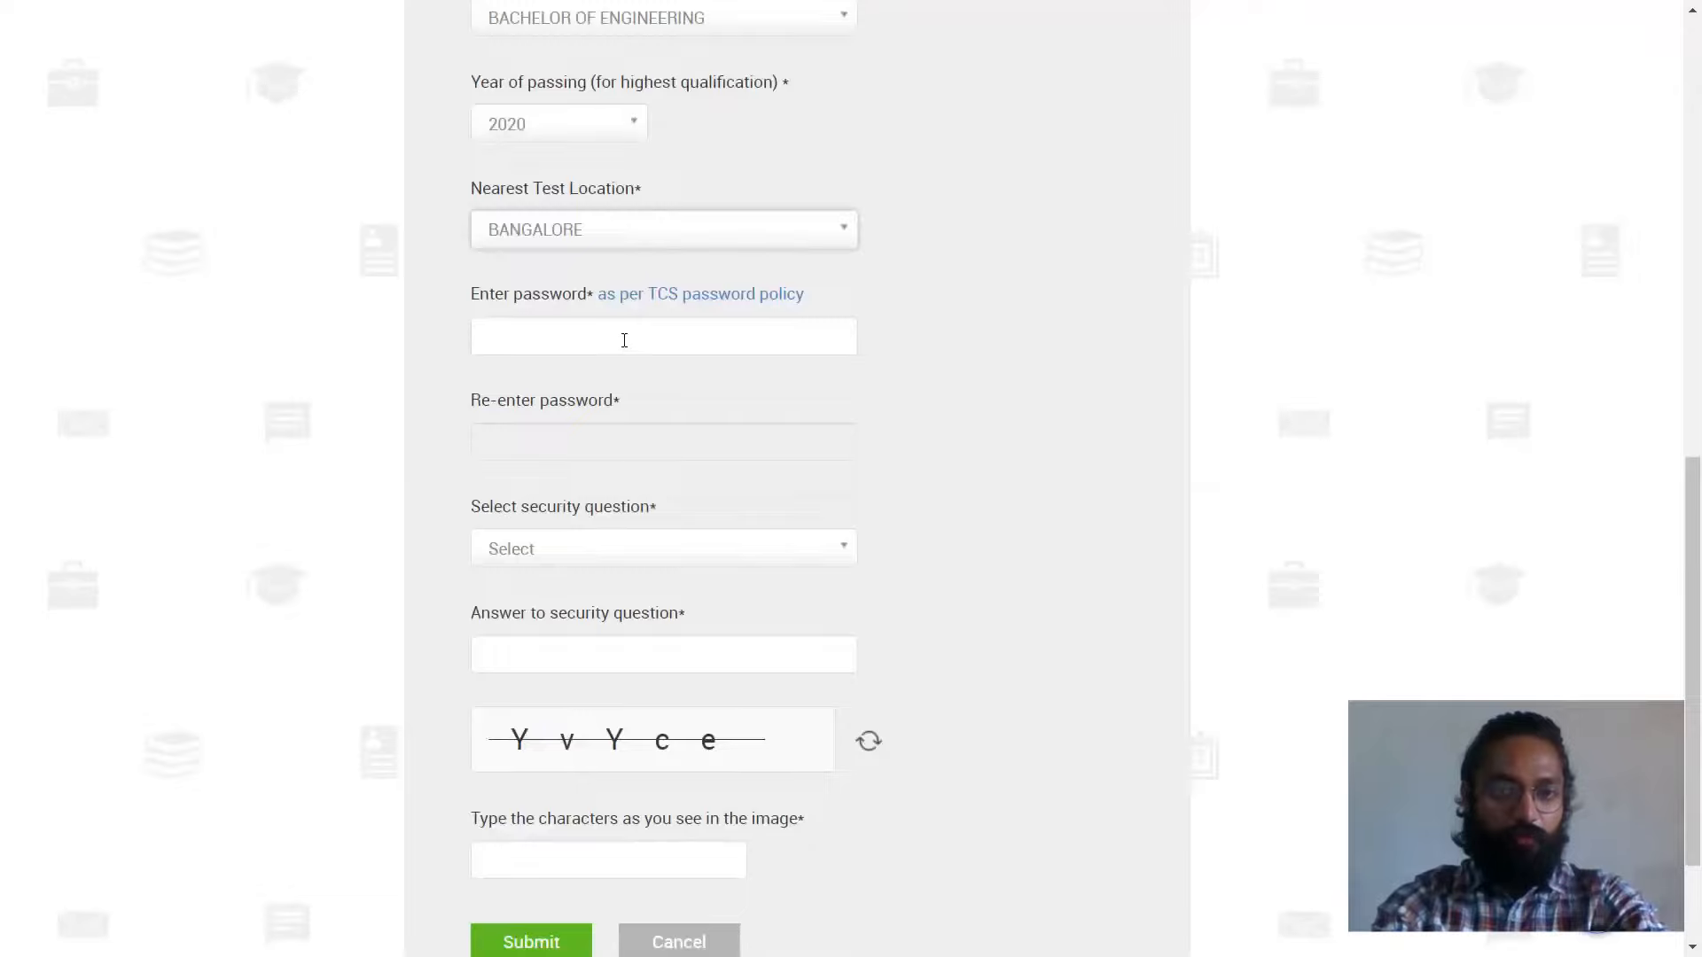
- Review the password policy and enter the password in both password fields
left_click(531, 941)
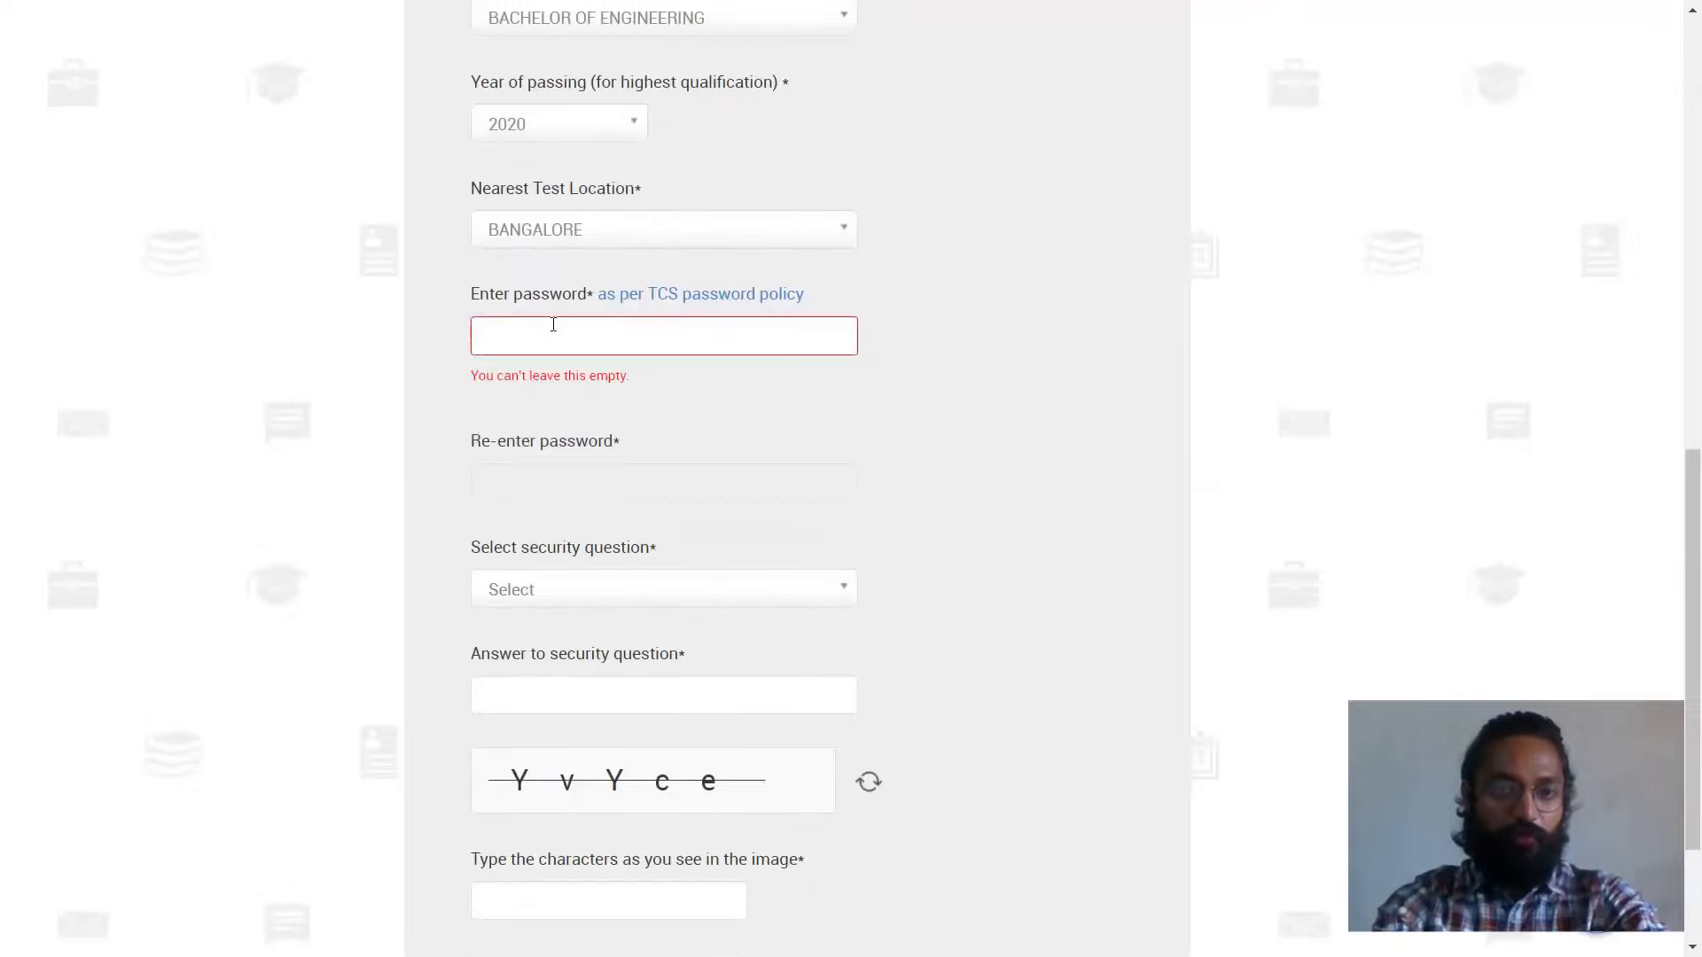
mouse_move(744, 294)
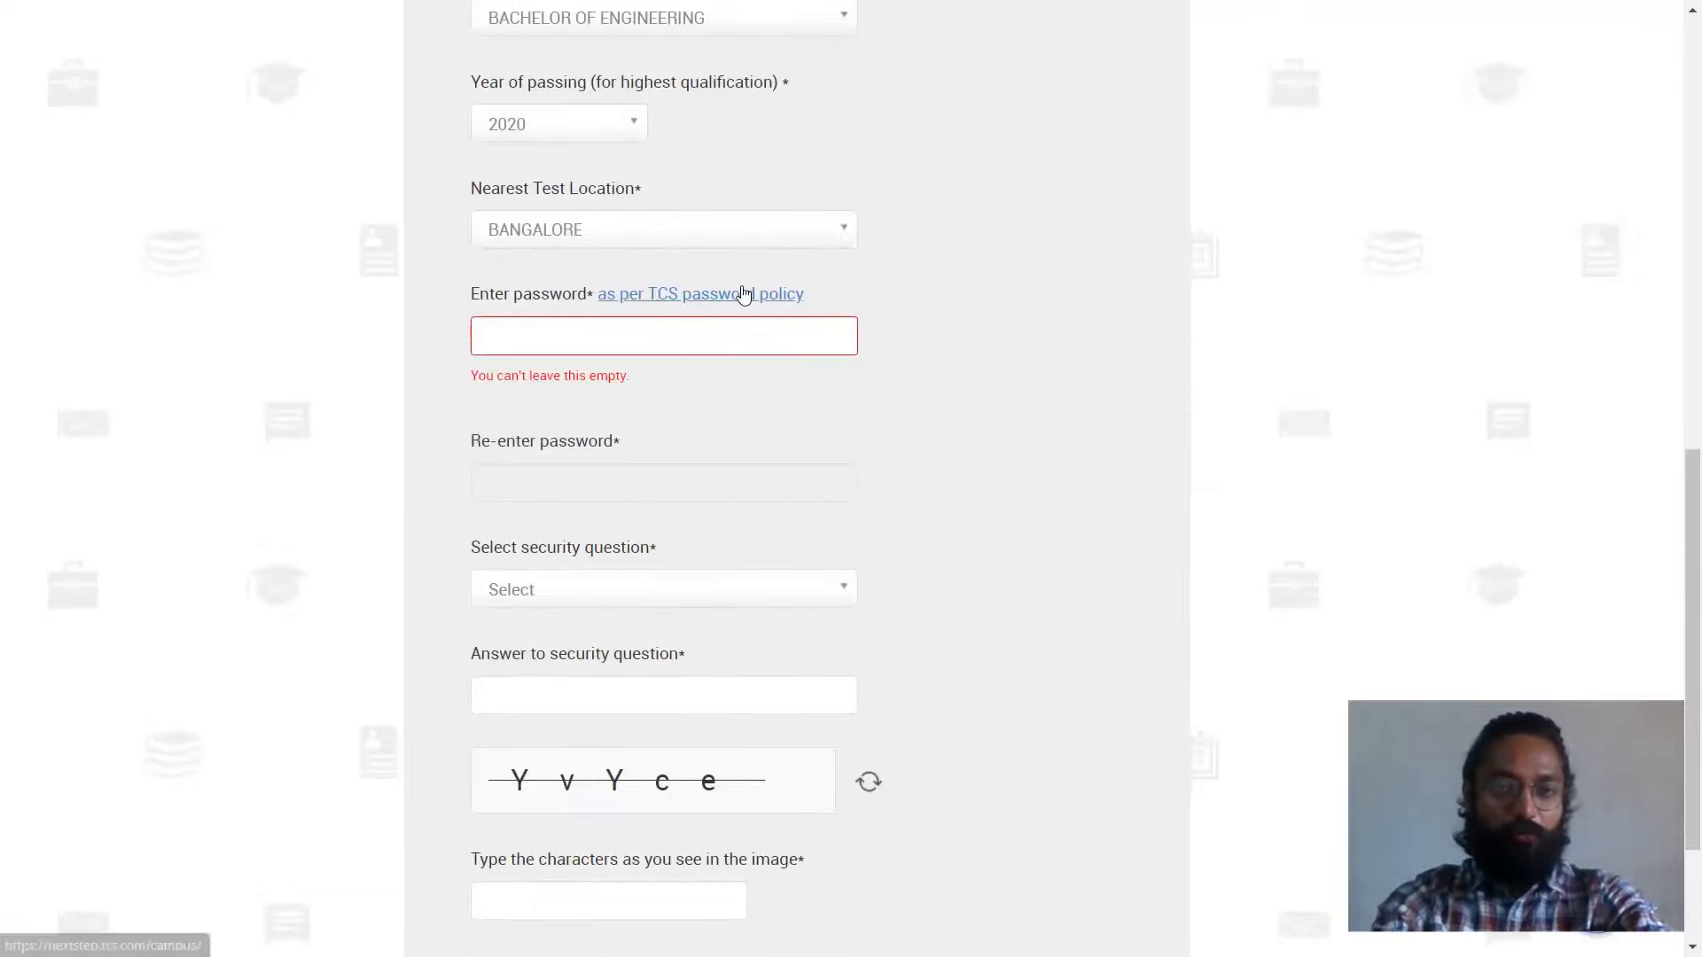
left_click(701, 294)
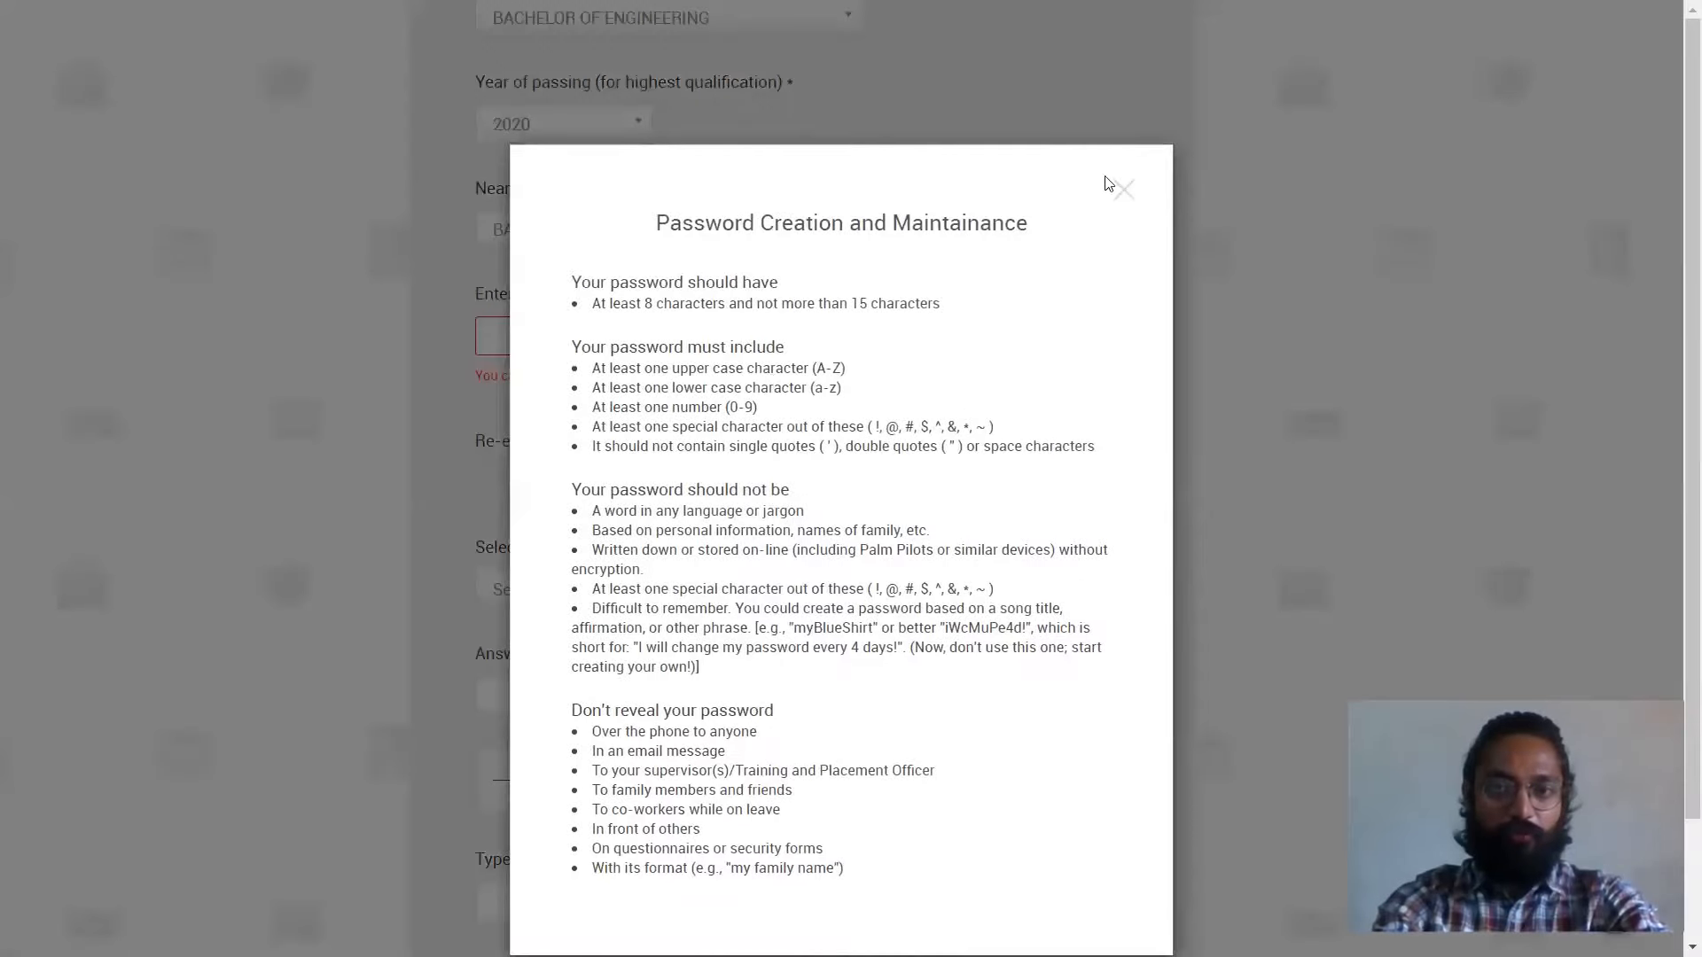
left_click(1123, 188)
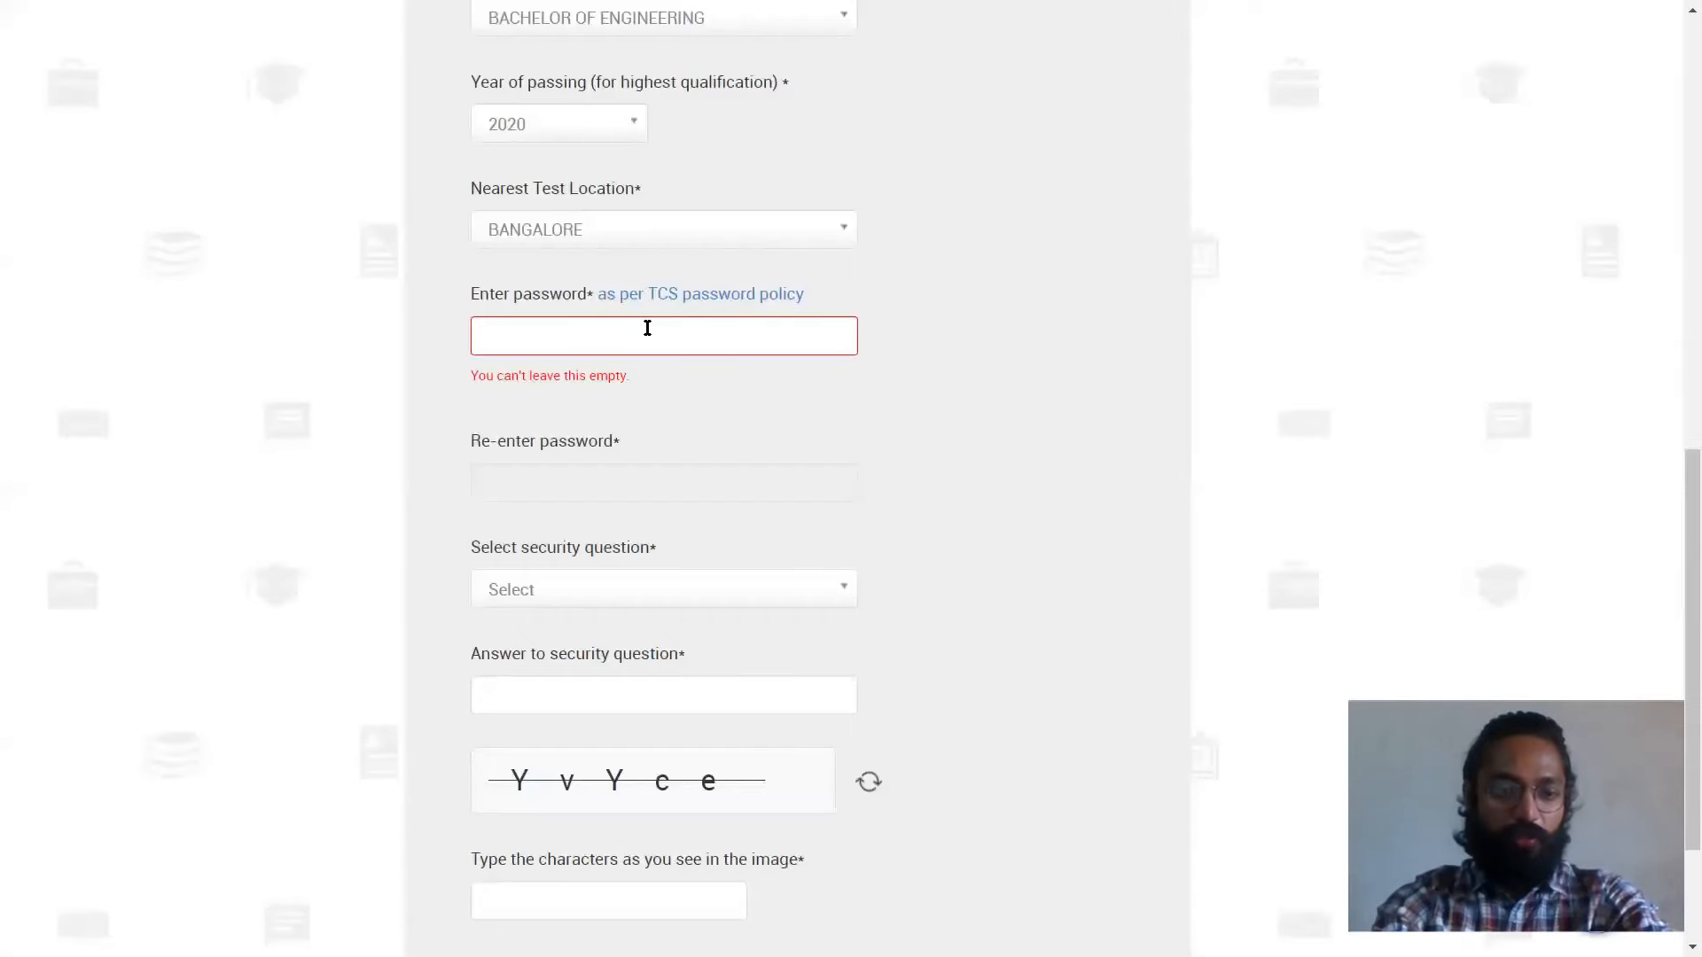
type("••")
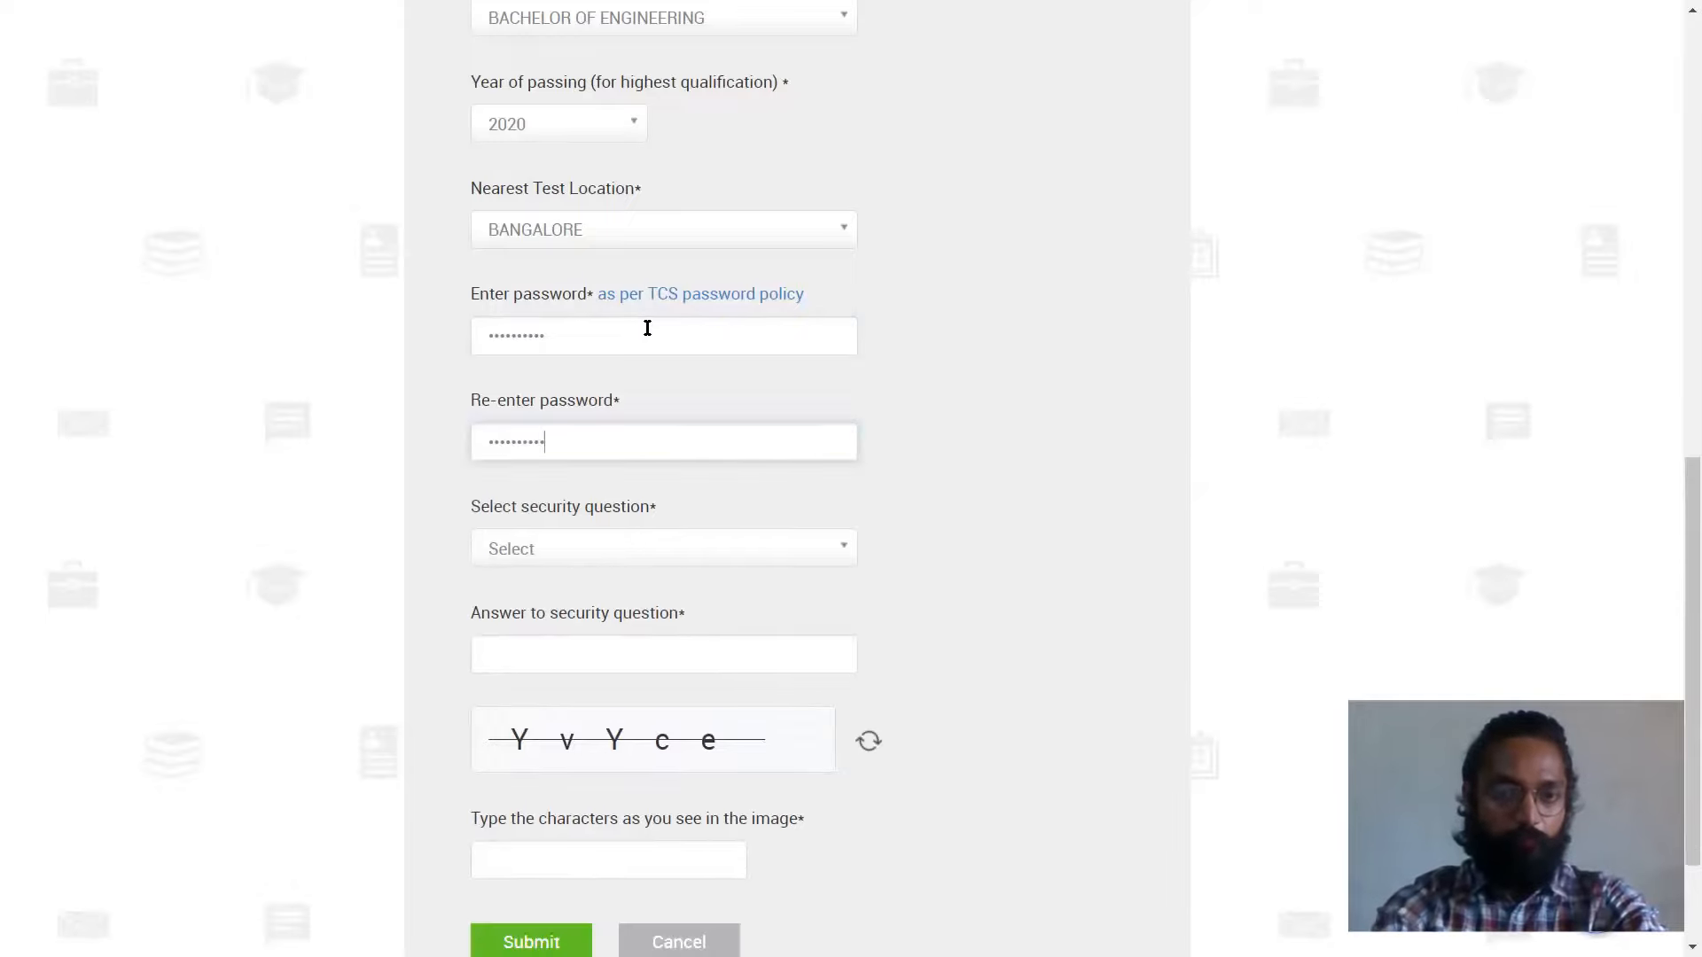
left_click(663, 547)
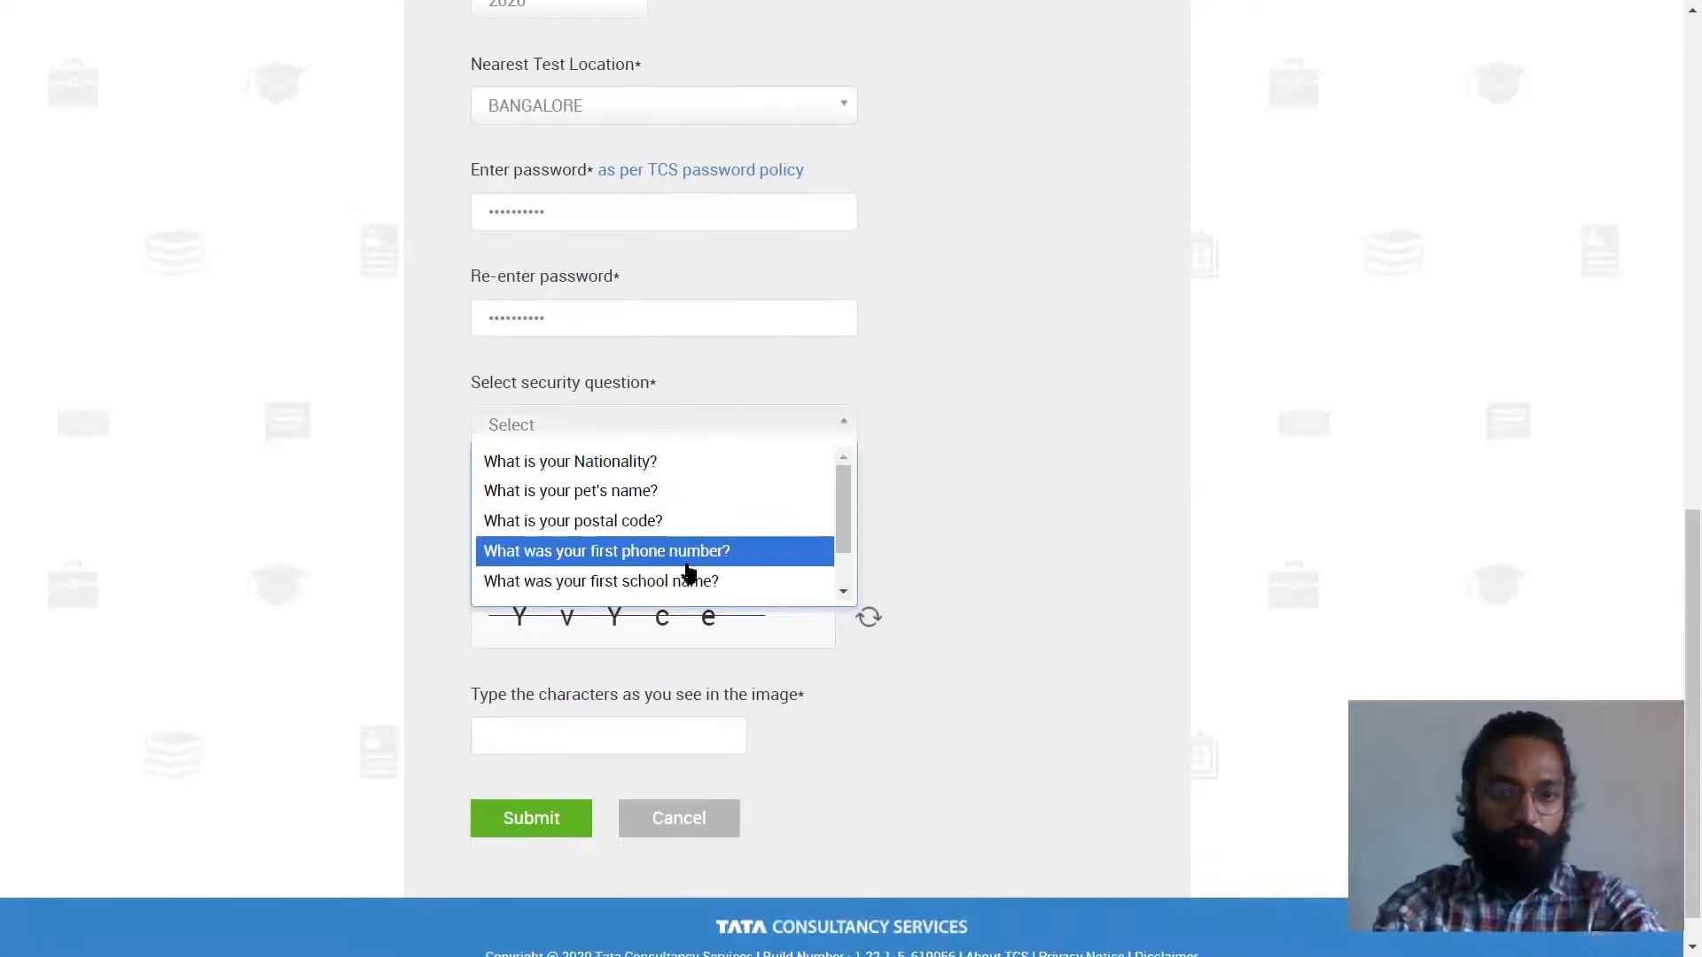
left_click(570, 460)
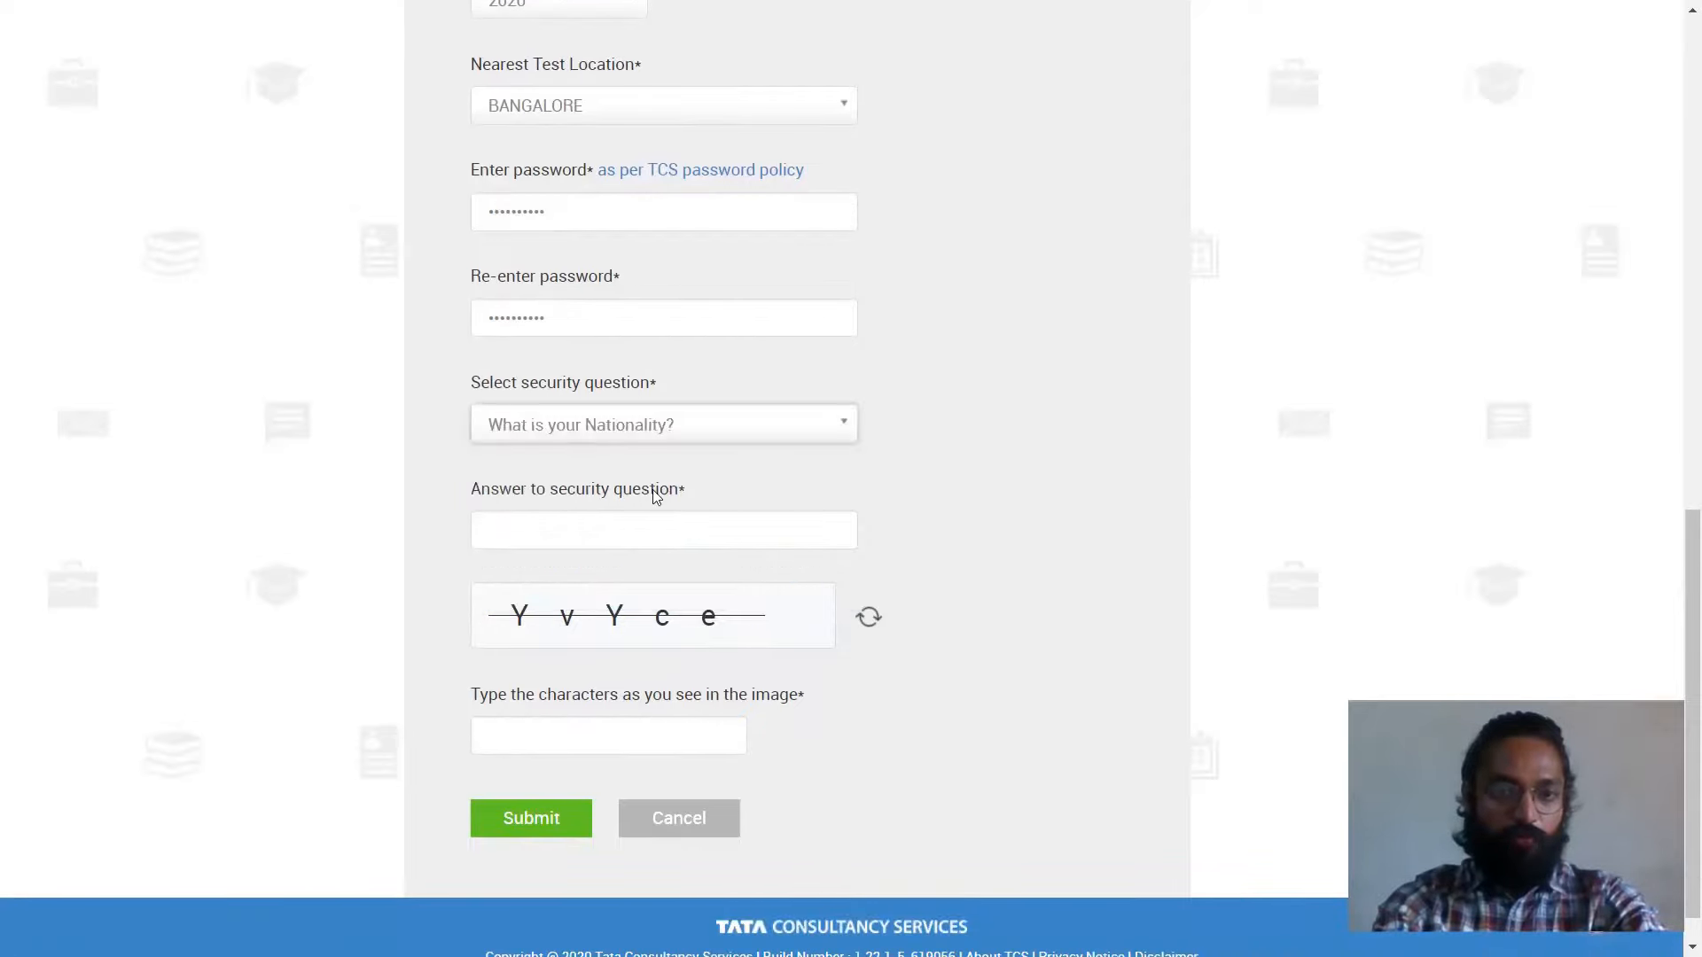
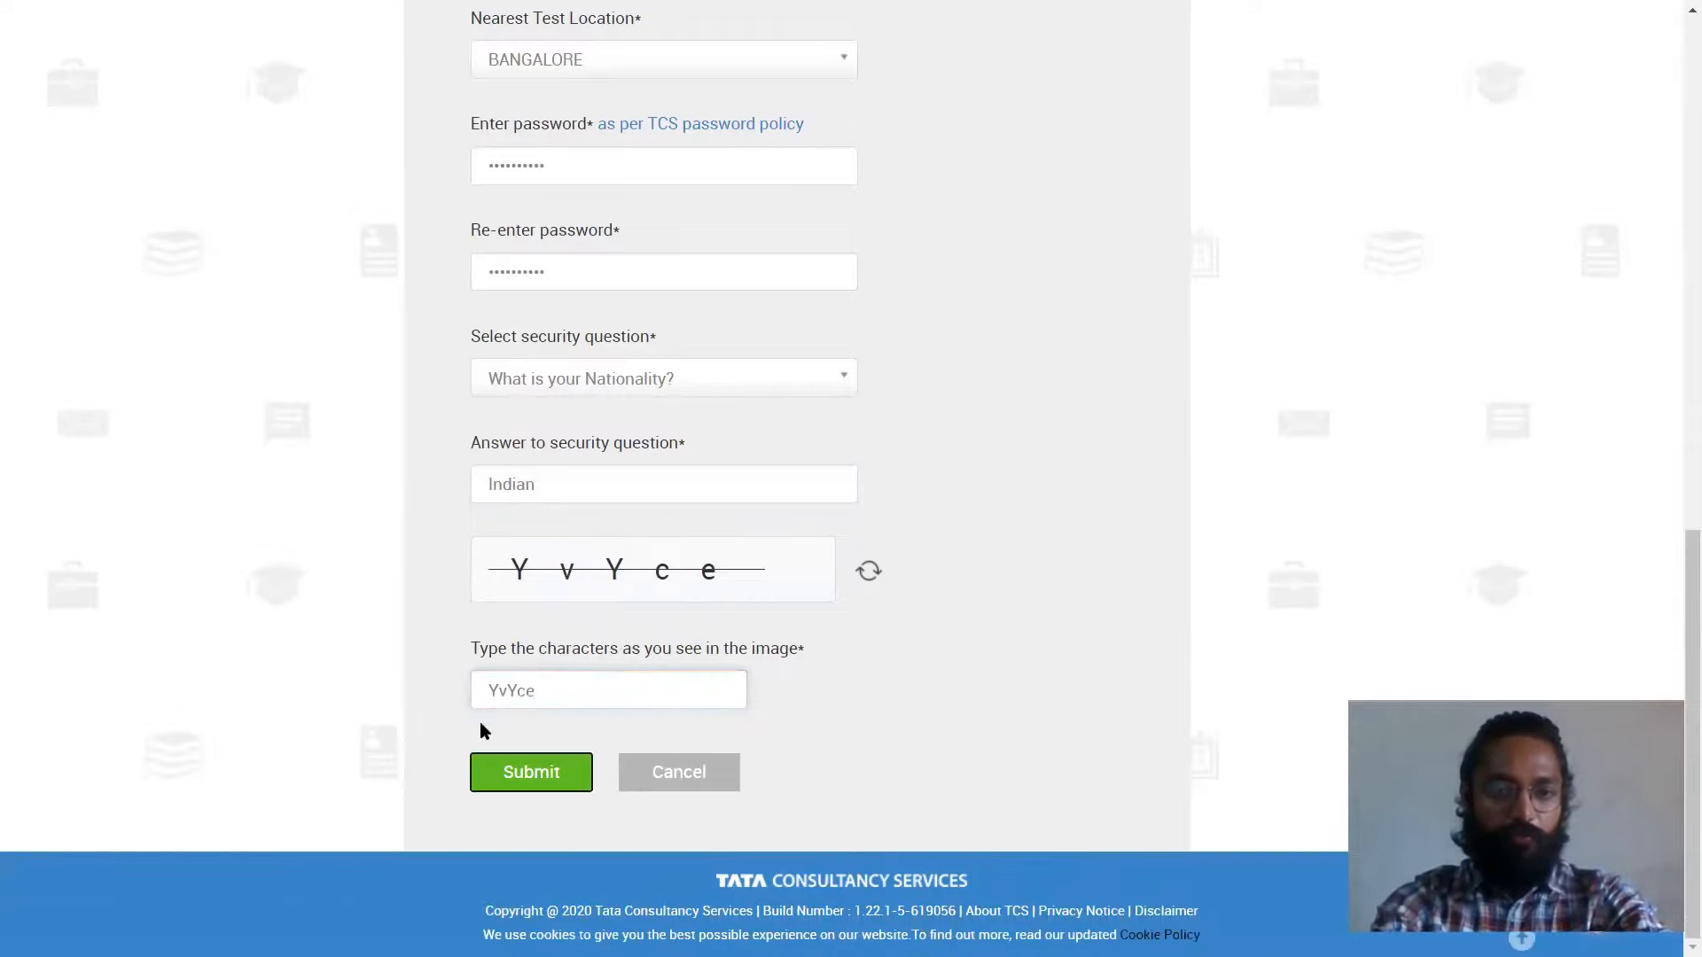
- Submit the form, confirm email and mobile, and note the Reference ID
left_click(531, 772)
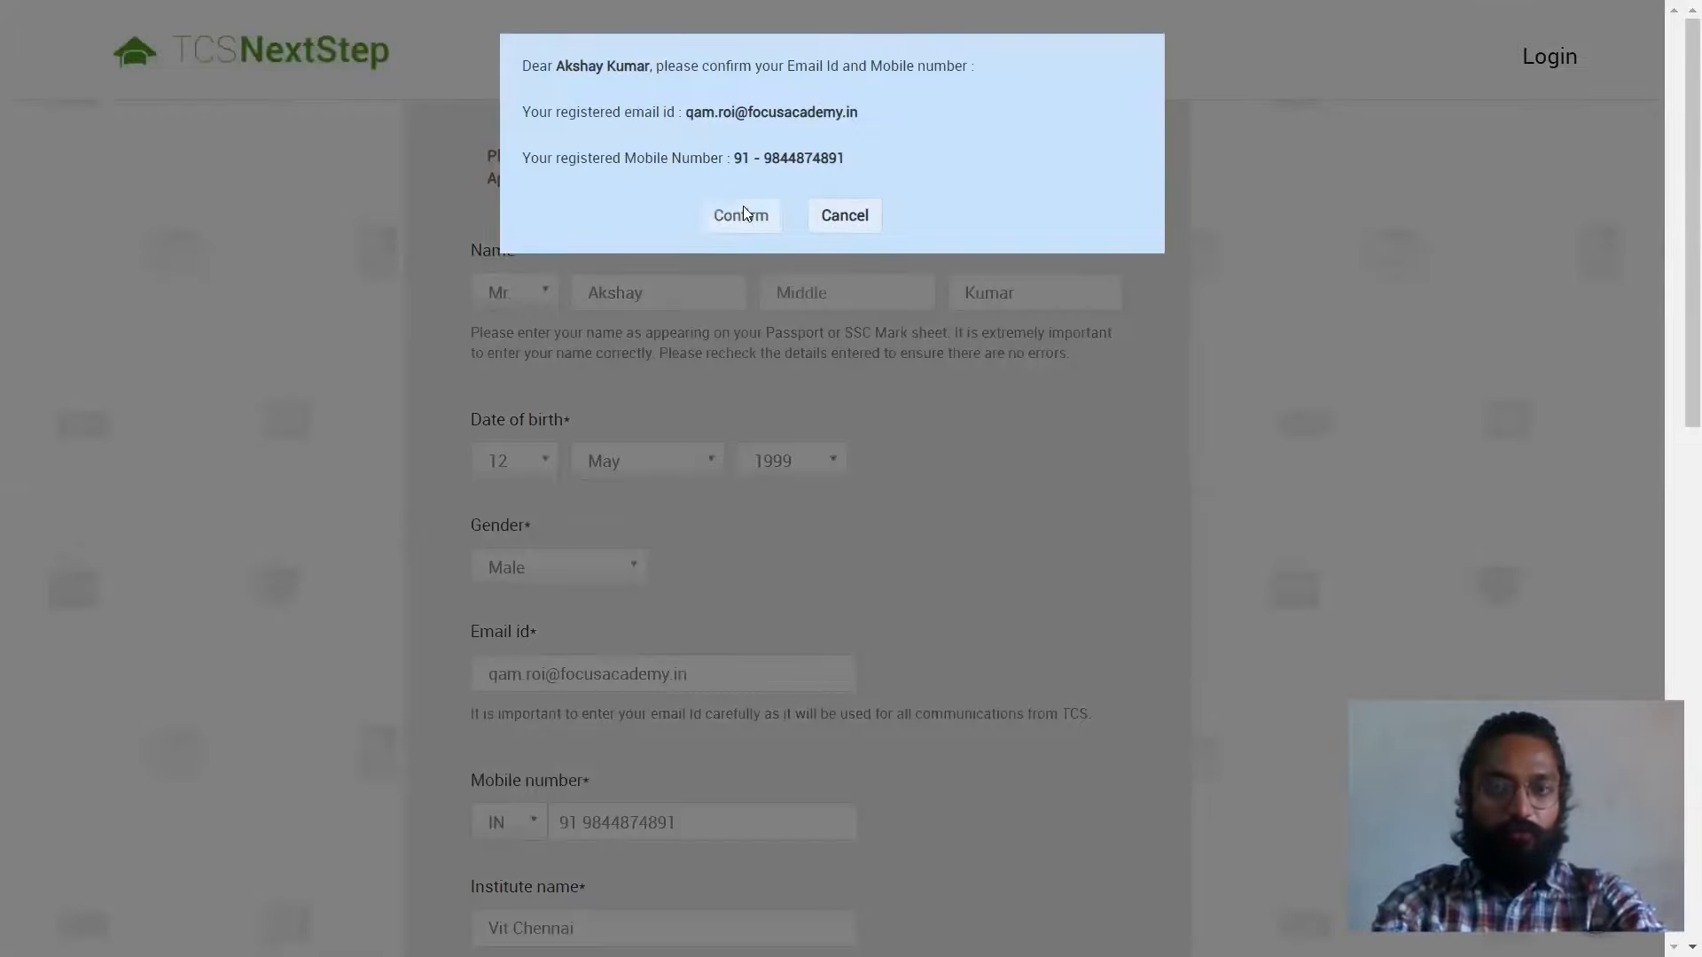
left_click(739, 215)
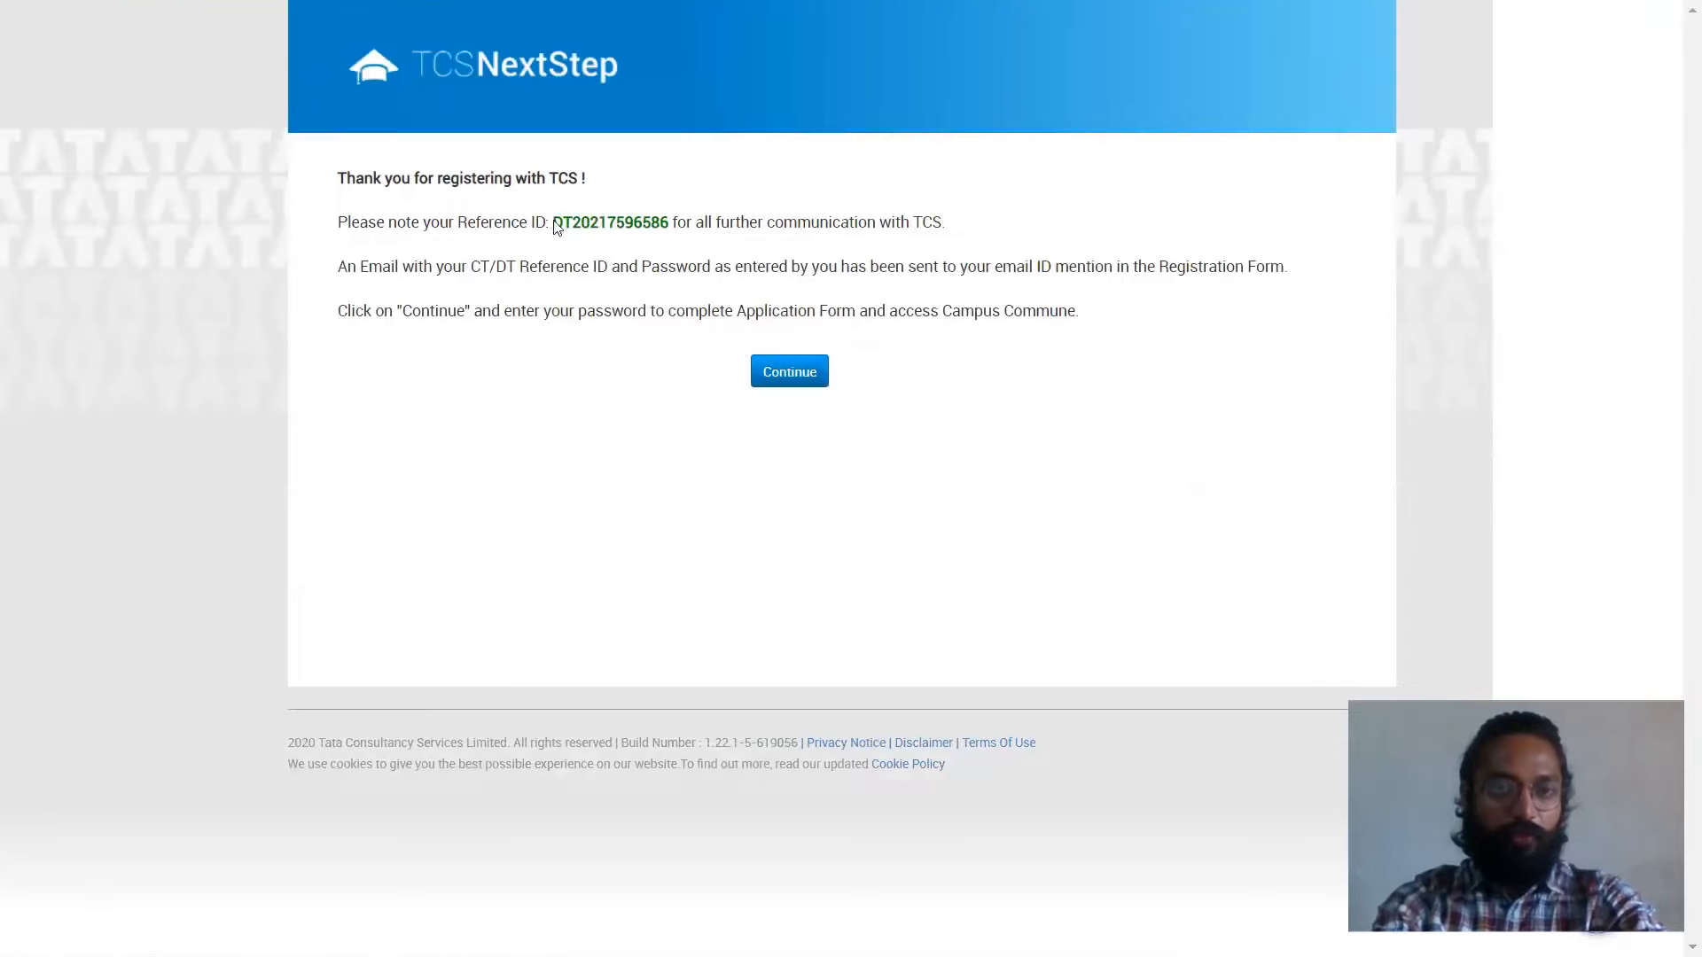
left_click_drag(554, 222, 635, 223)
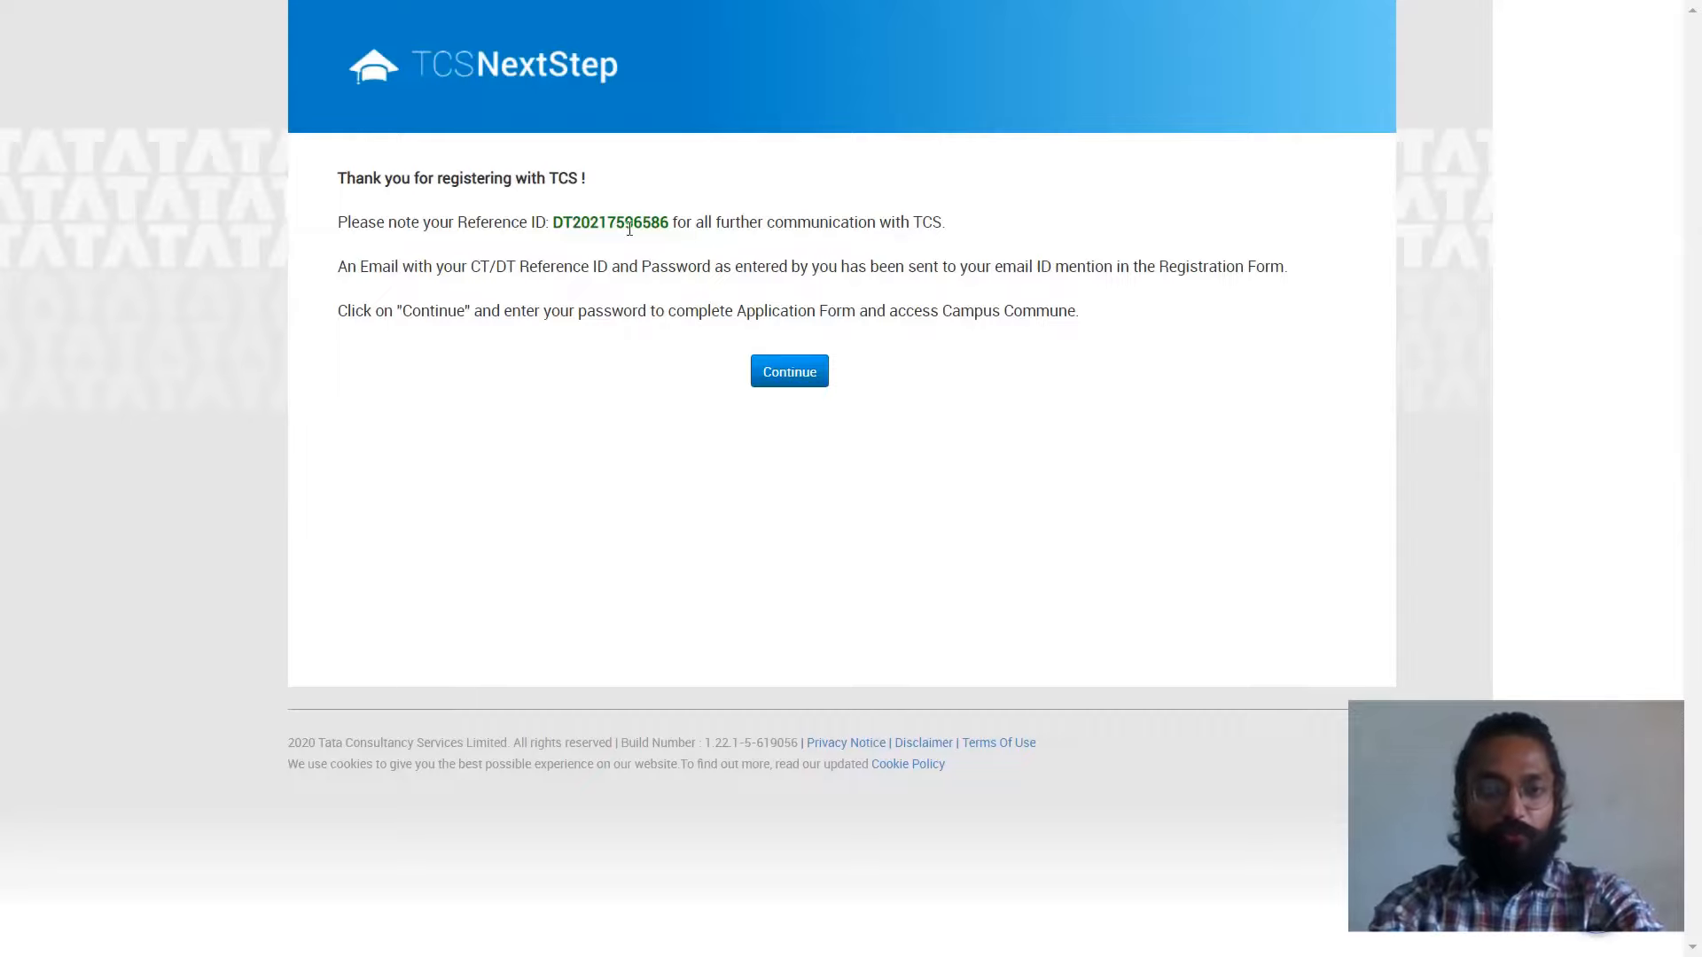
left_click(789, 371)
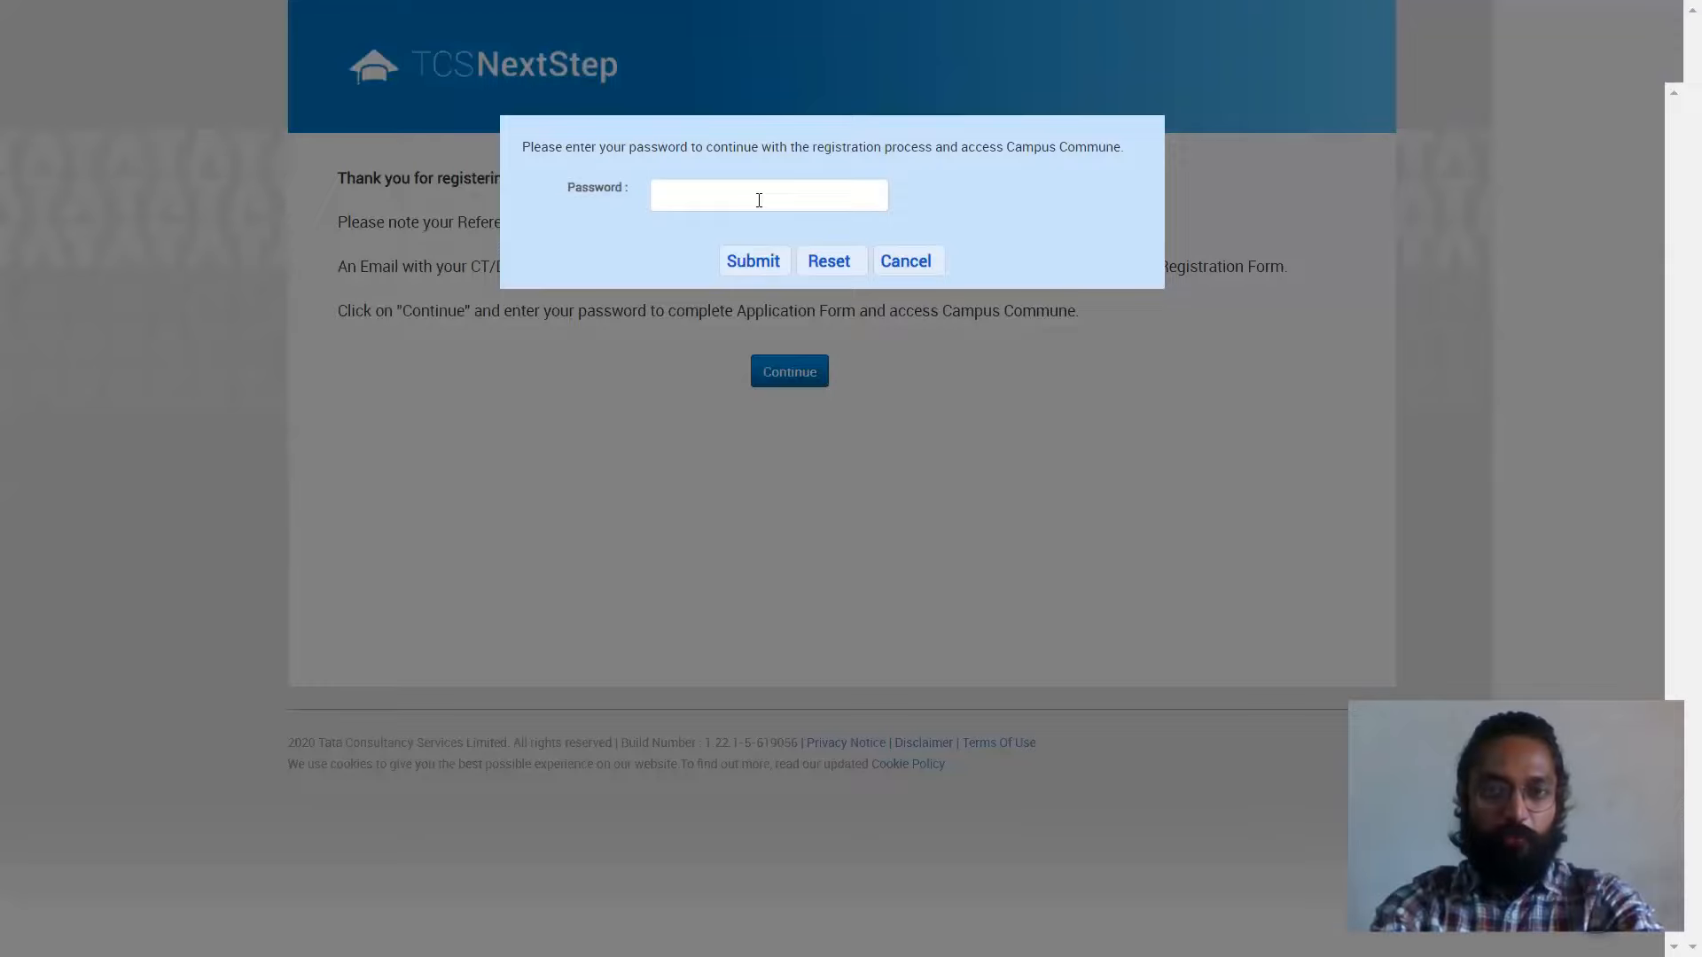
- Enter the account password in the popup and submit it
left_click(767, 195)
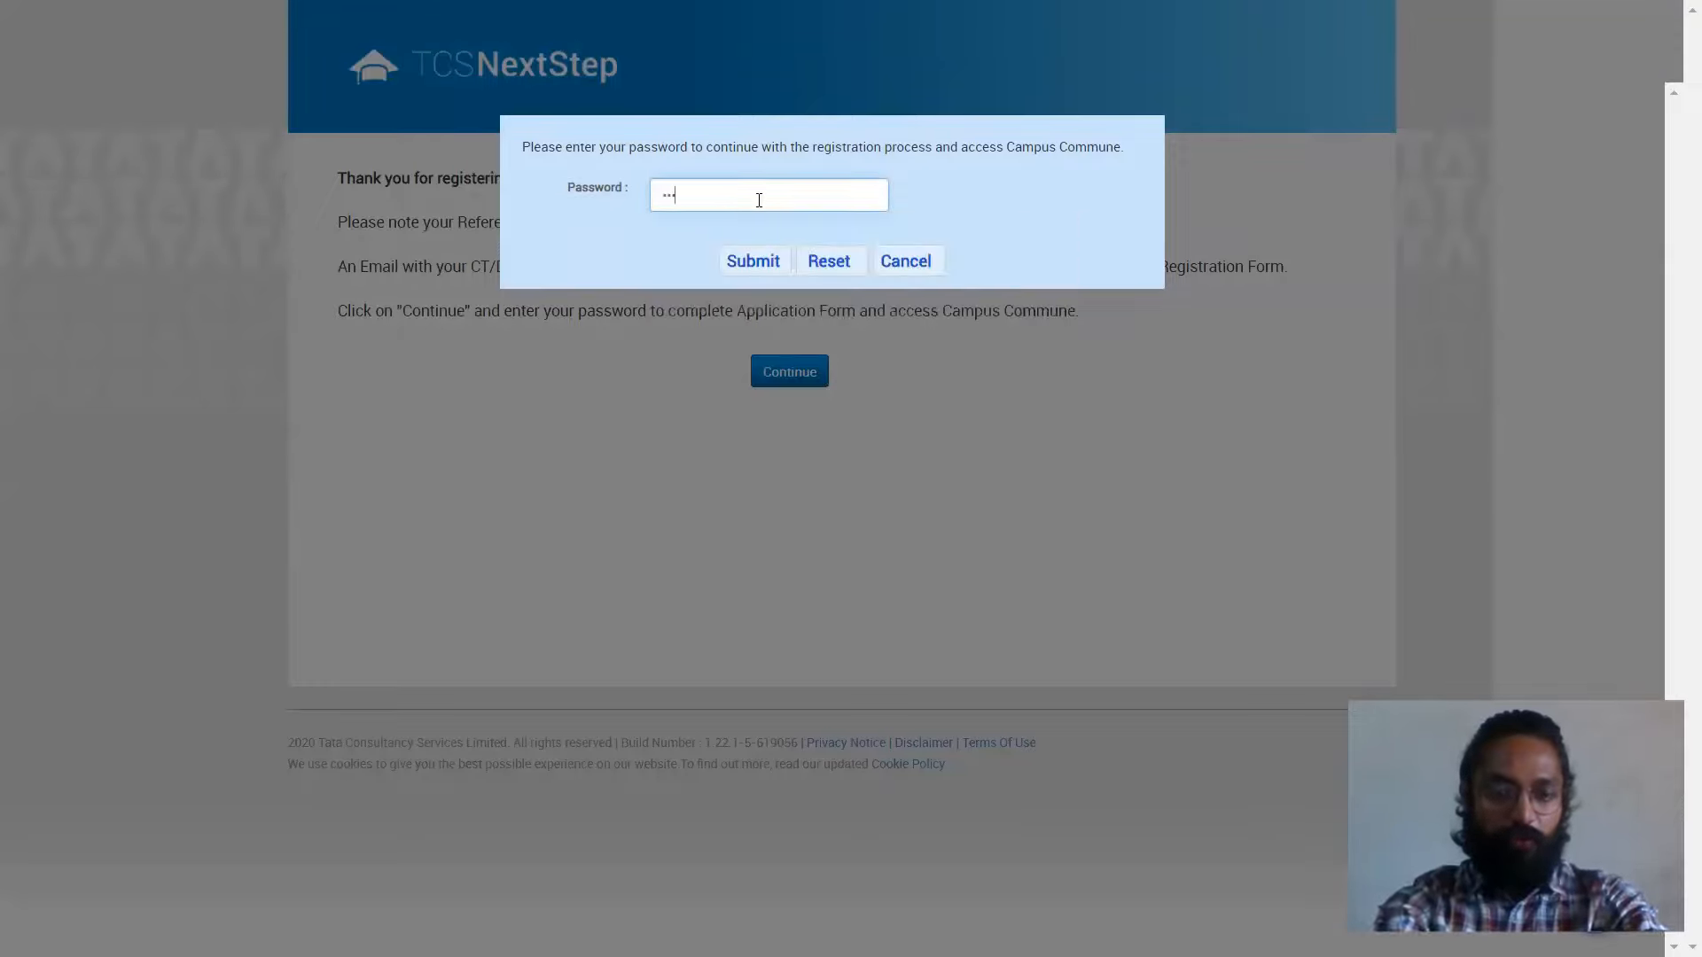
type("password")
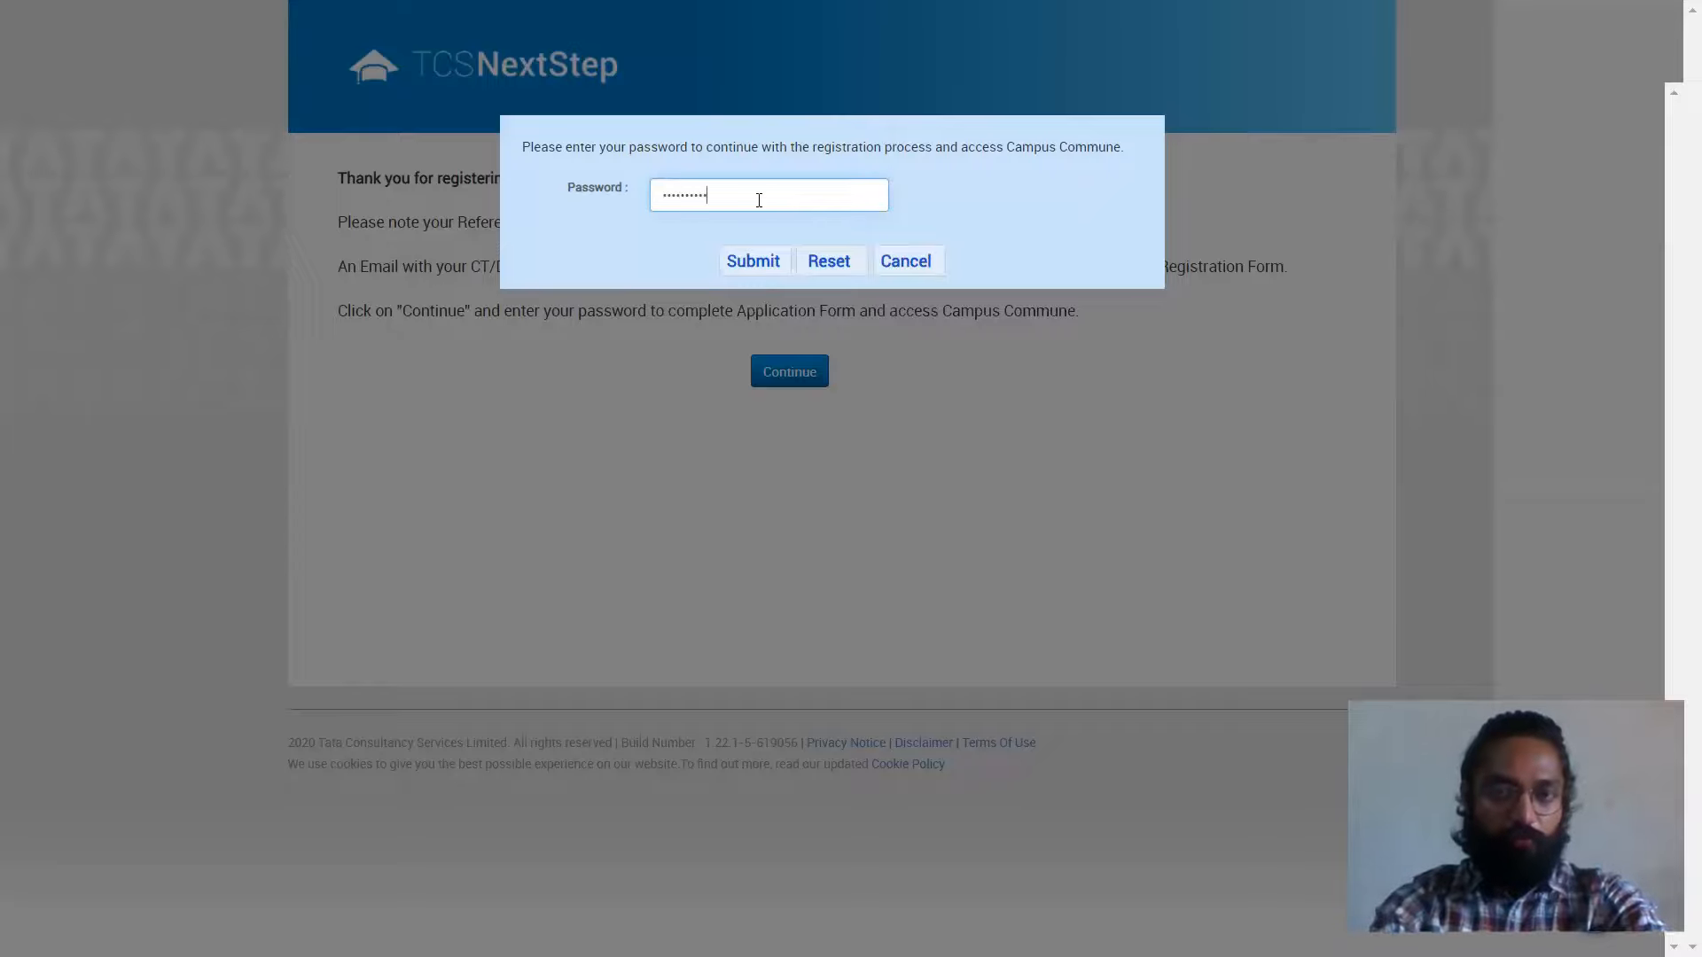
left_click(753, 261)
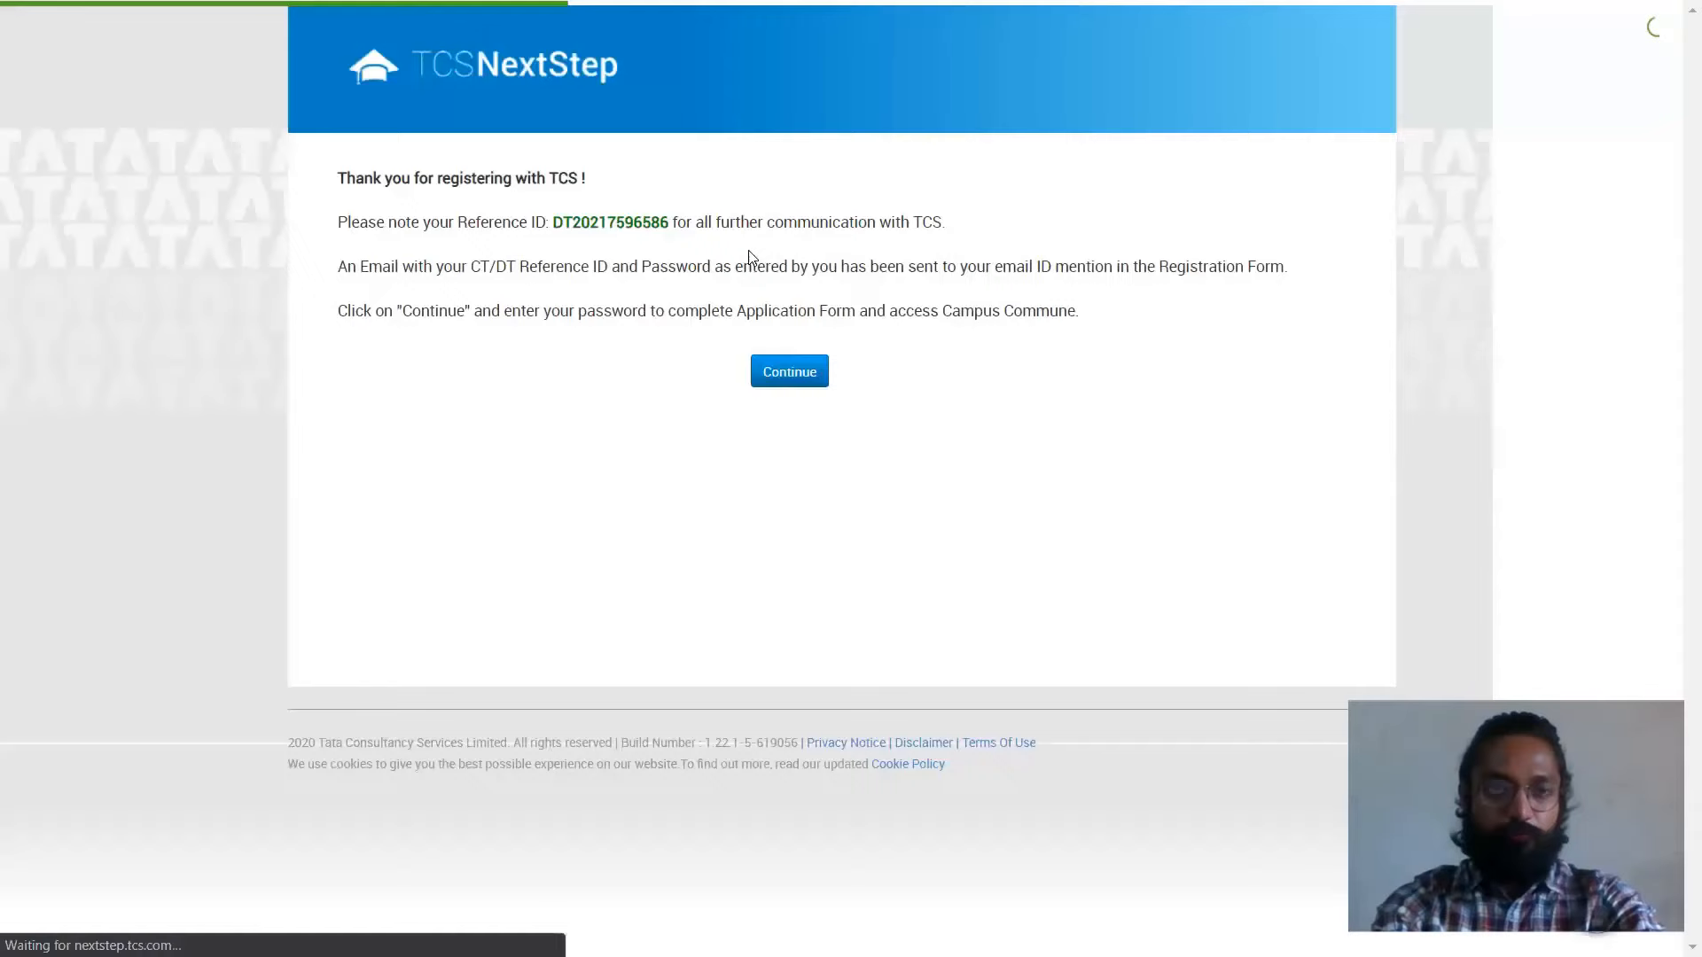
left_click(788, 370)
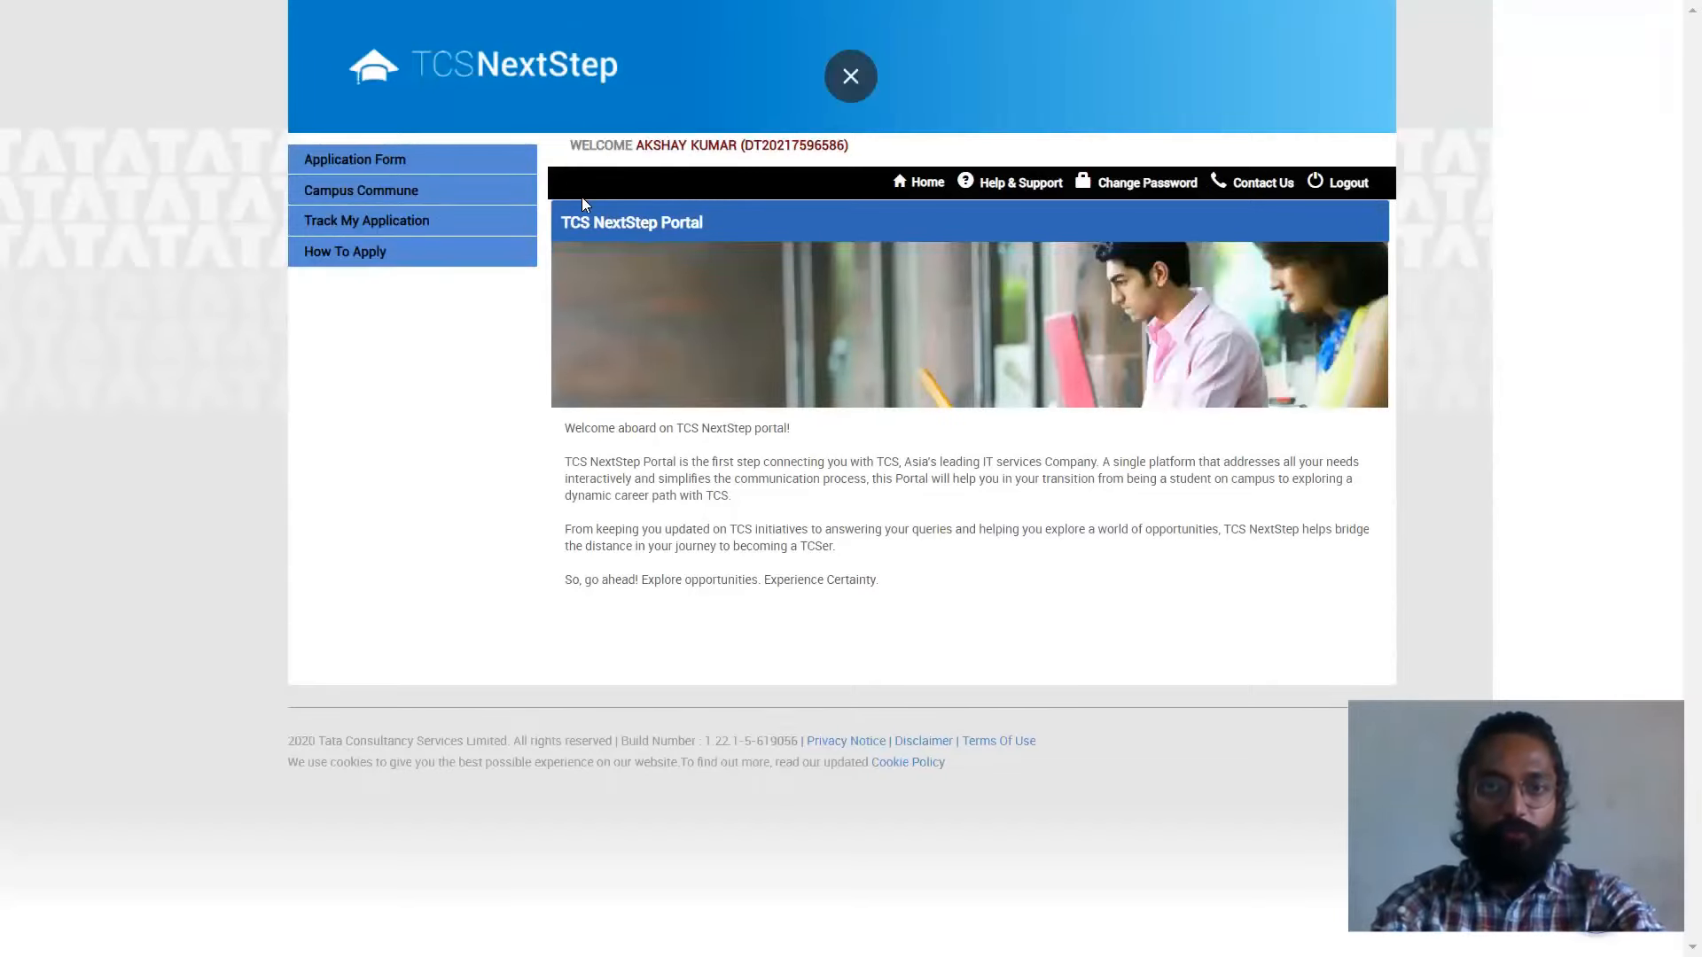
- Open the Application Form from the sidebar and start filling it in
left_click(850, 77)
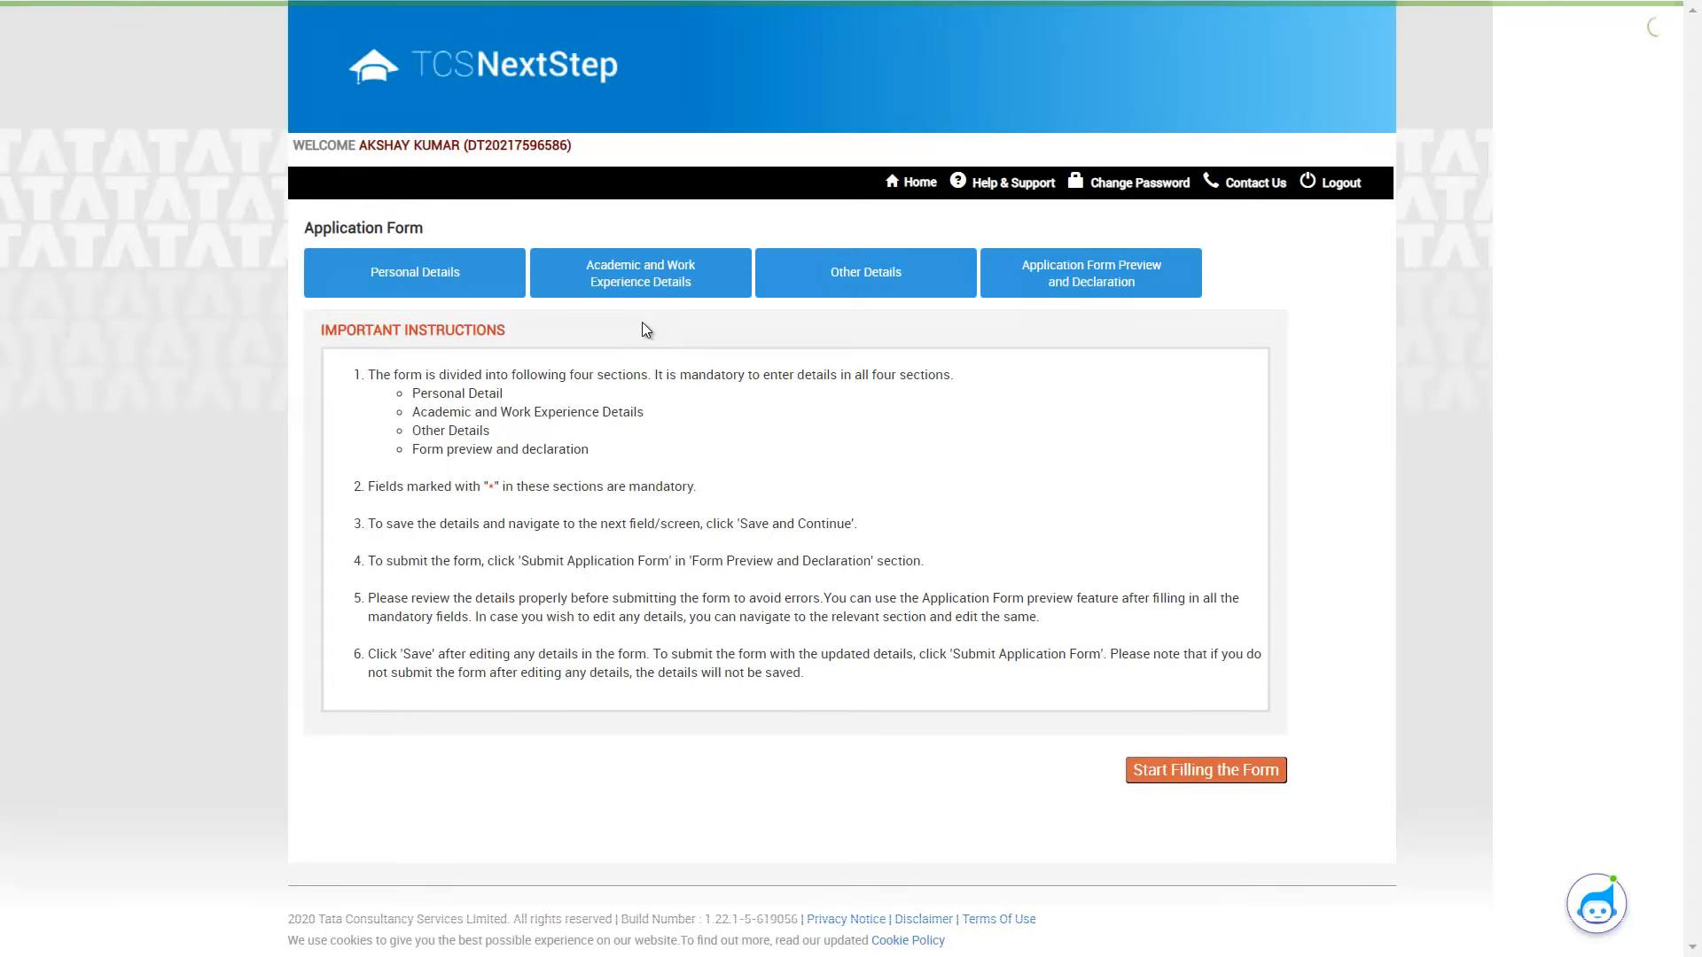
left_click(1205, 770)
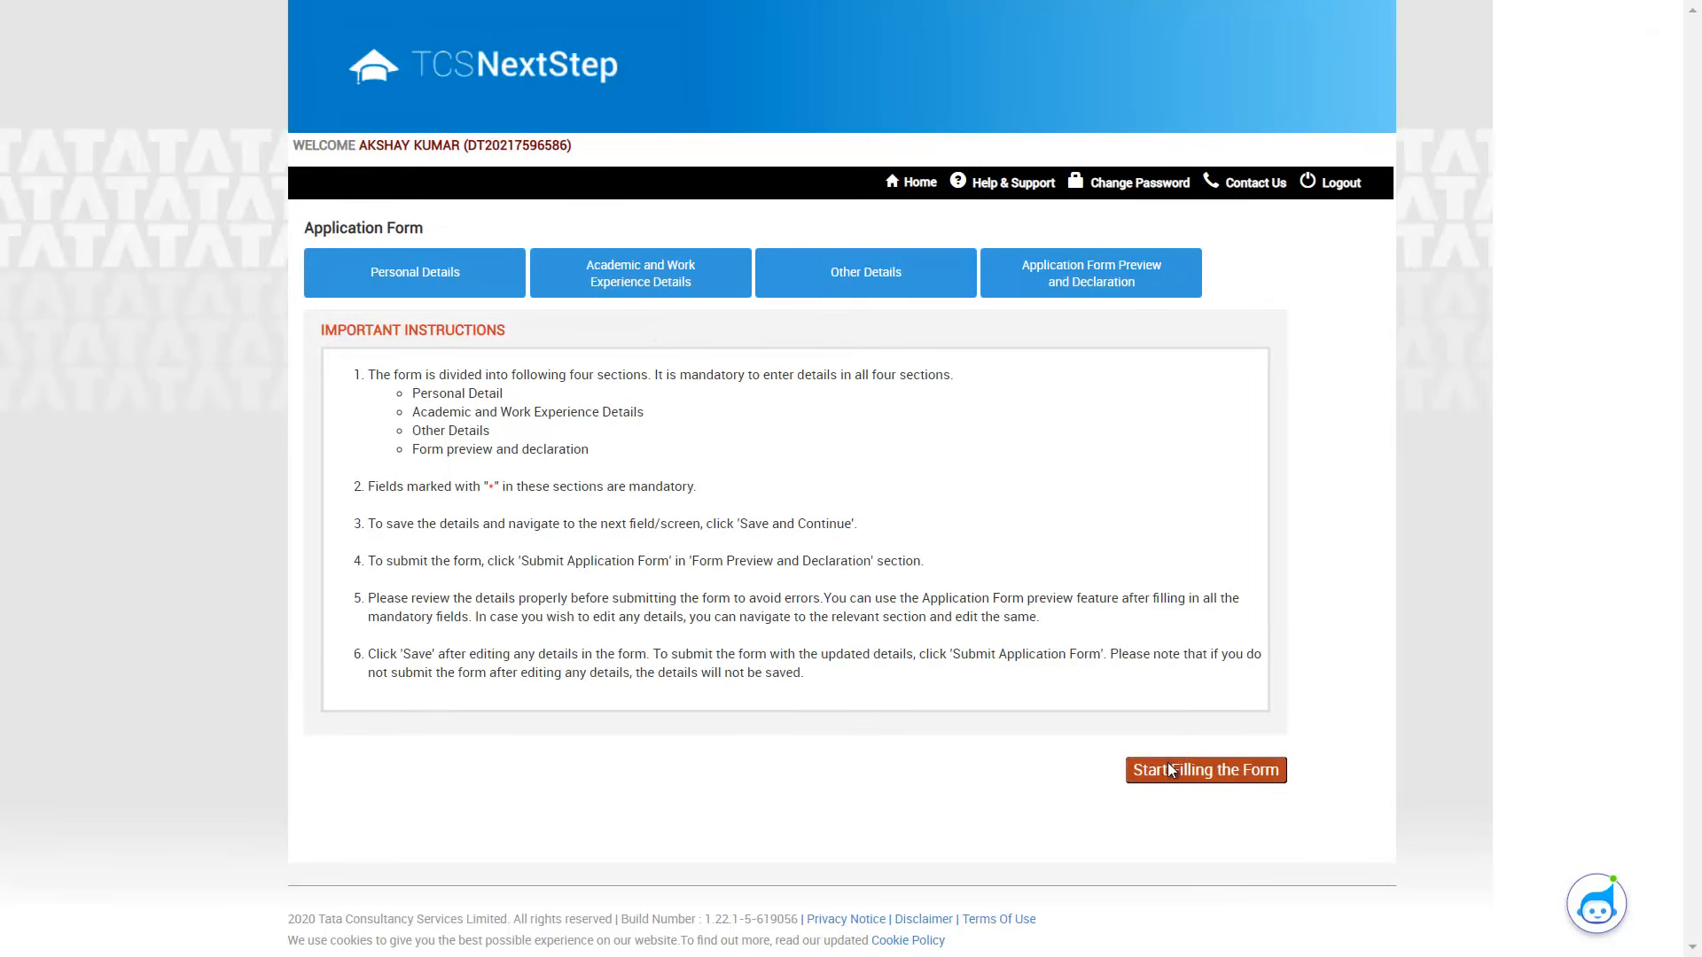
- Open Personal Details, review the filled fields, and try saving them
left_click(1205, 770)
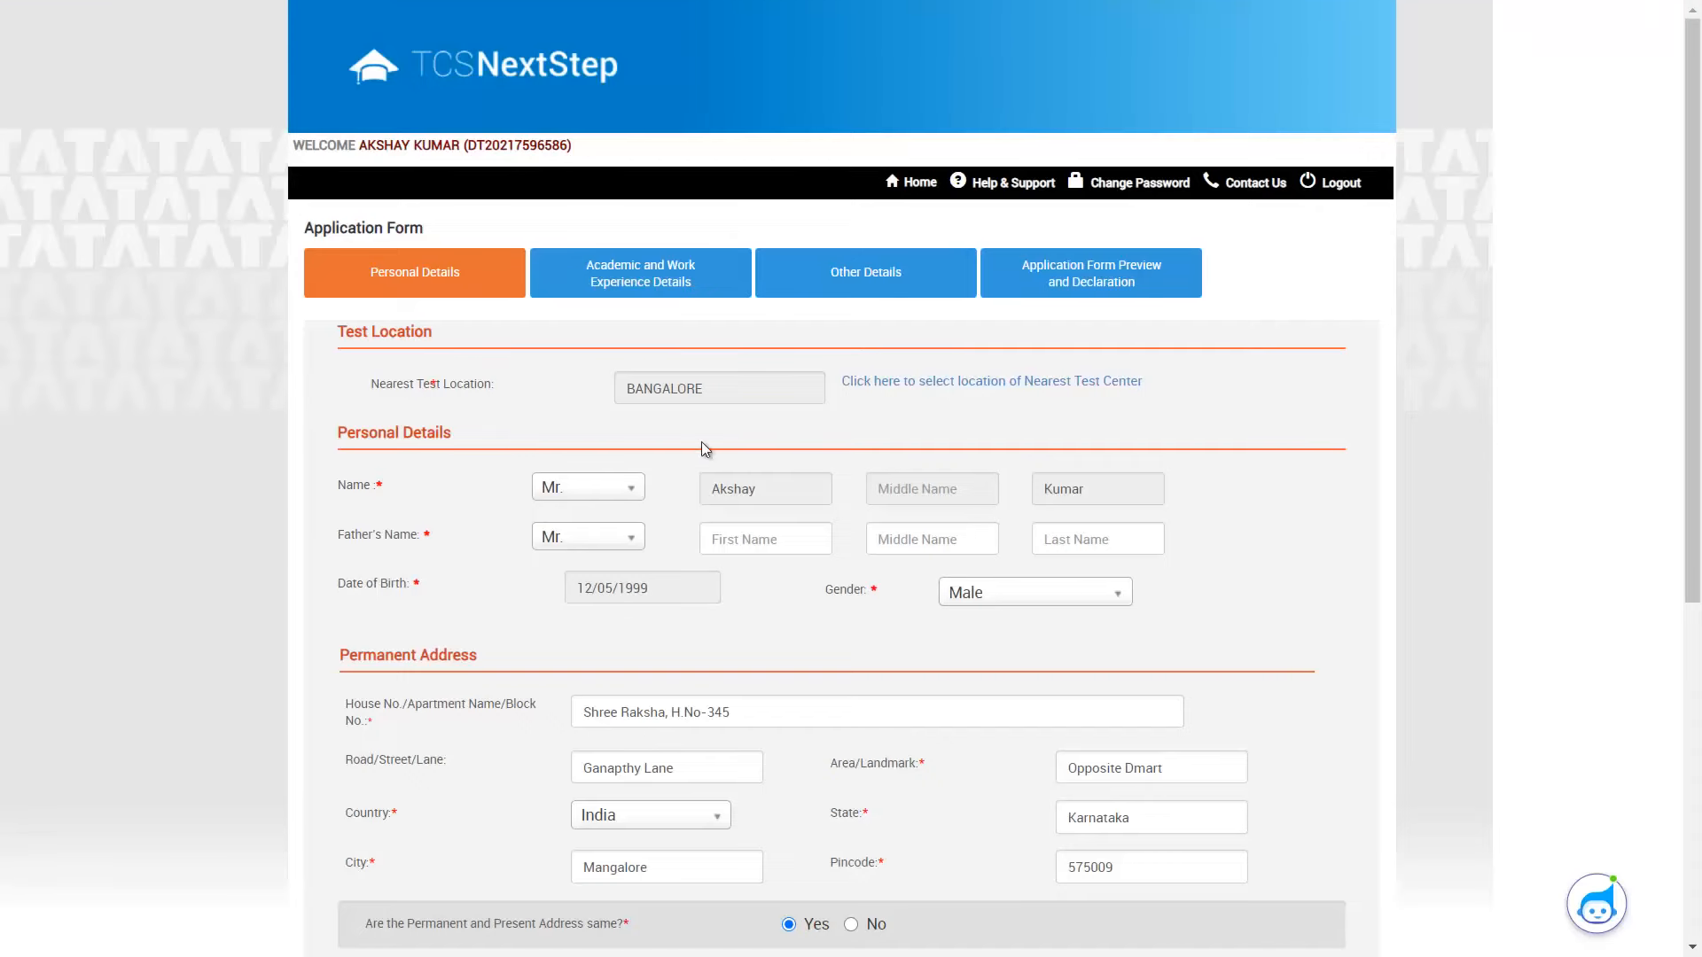
scroll("down", 3)
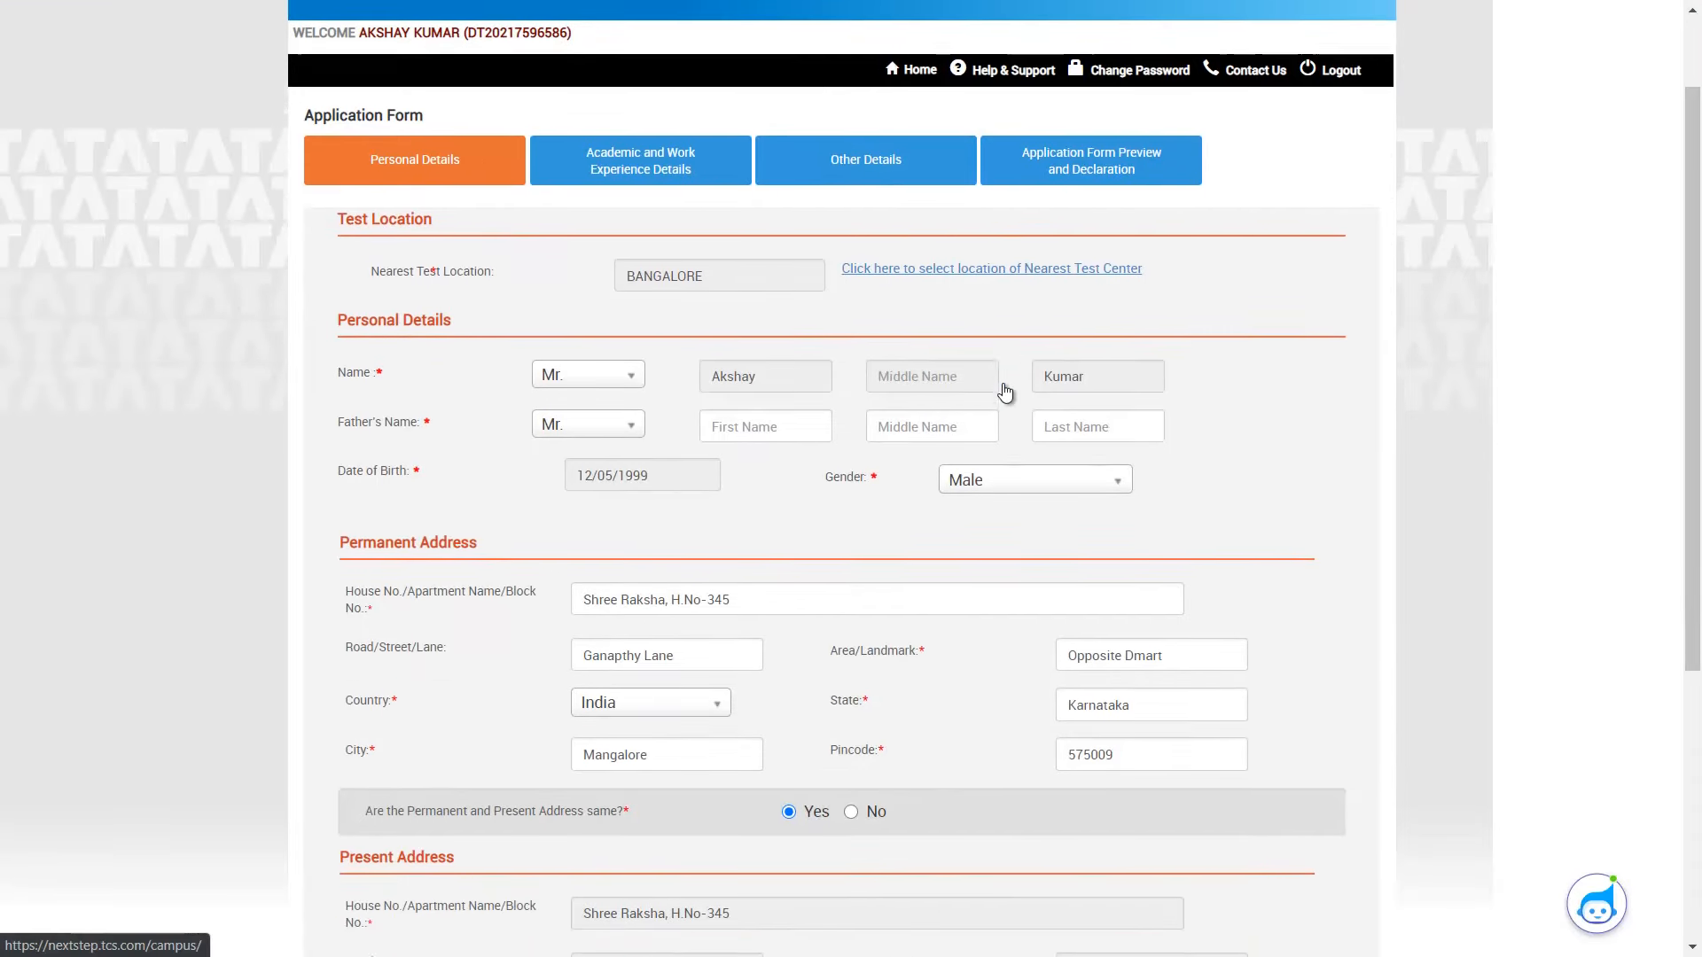
scroll("down", 3)
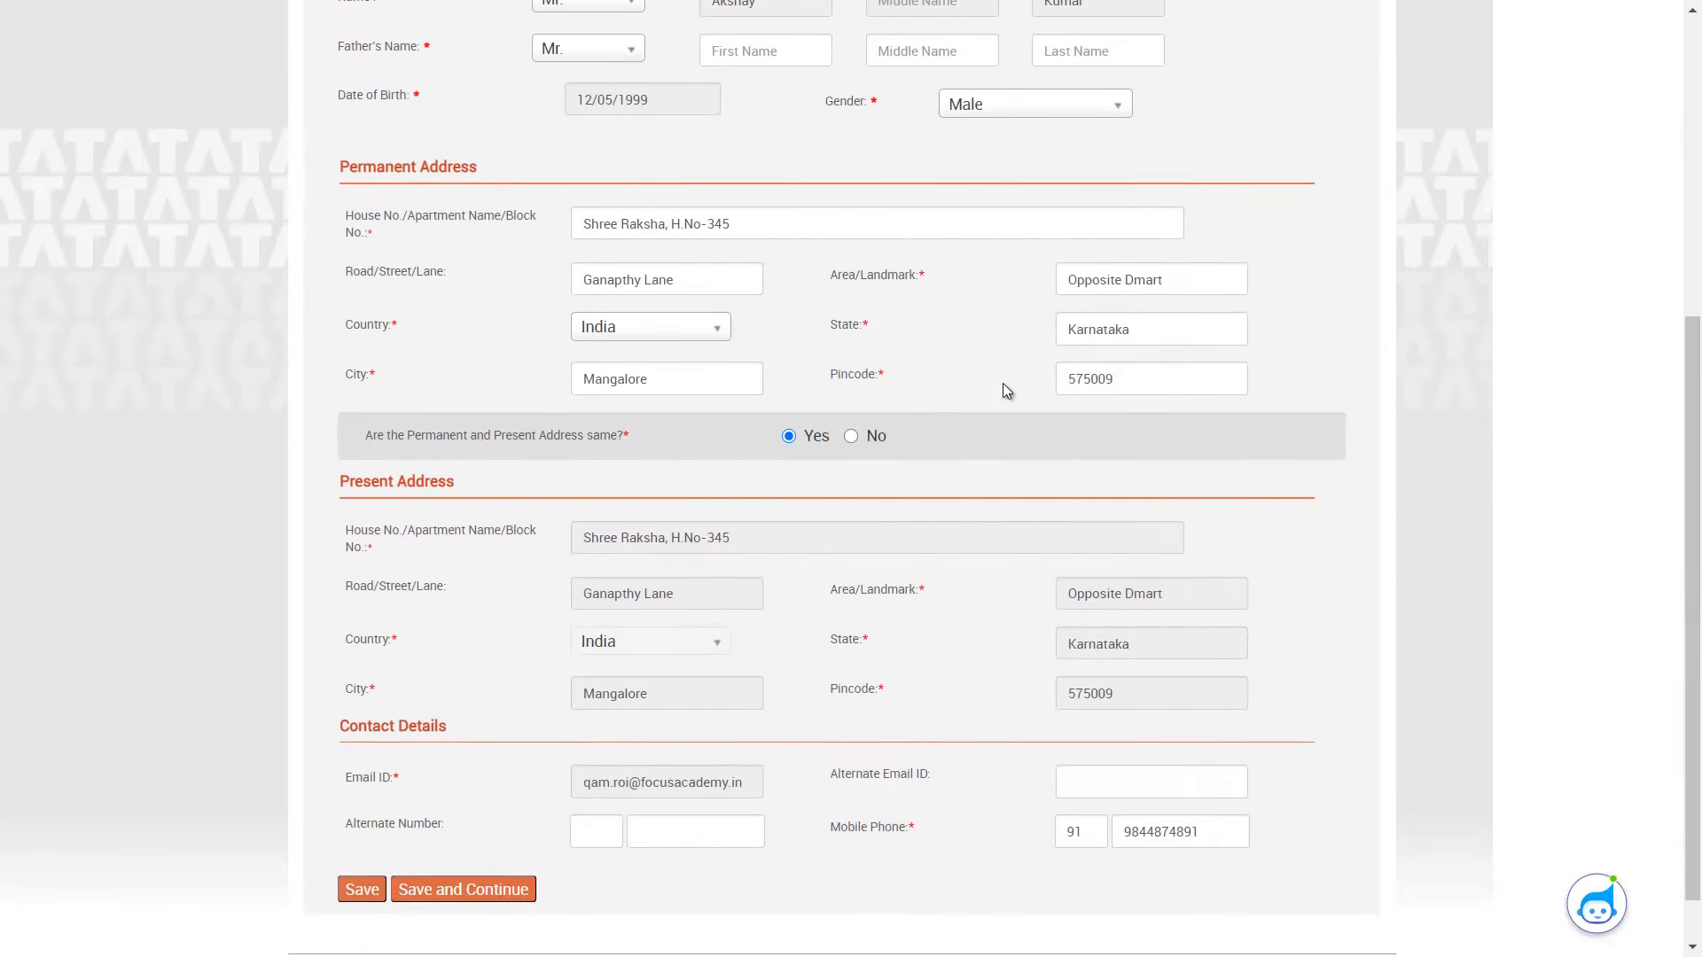
scroll("down", 3)
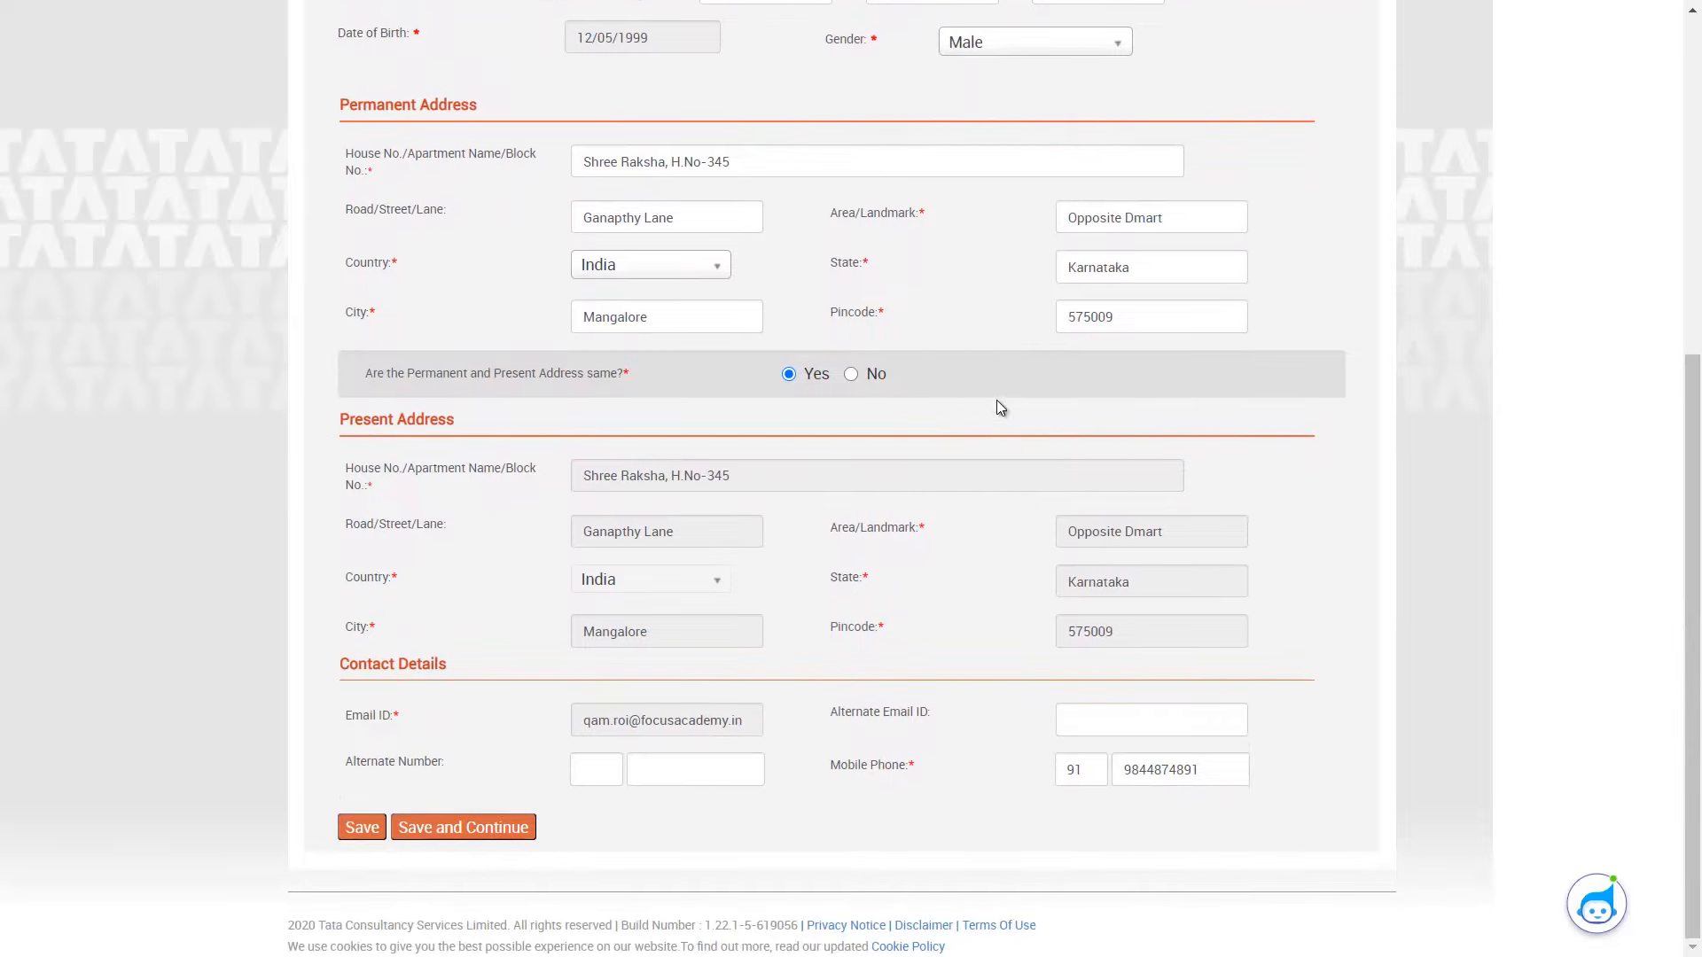
mouse_move(461, 827)
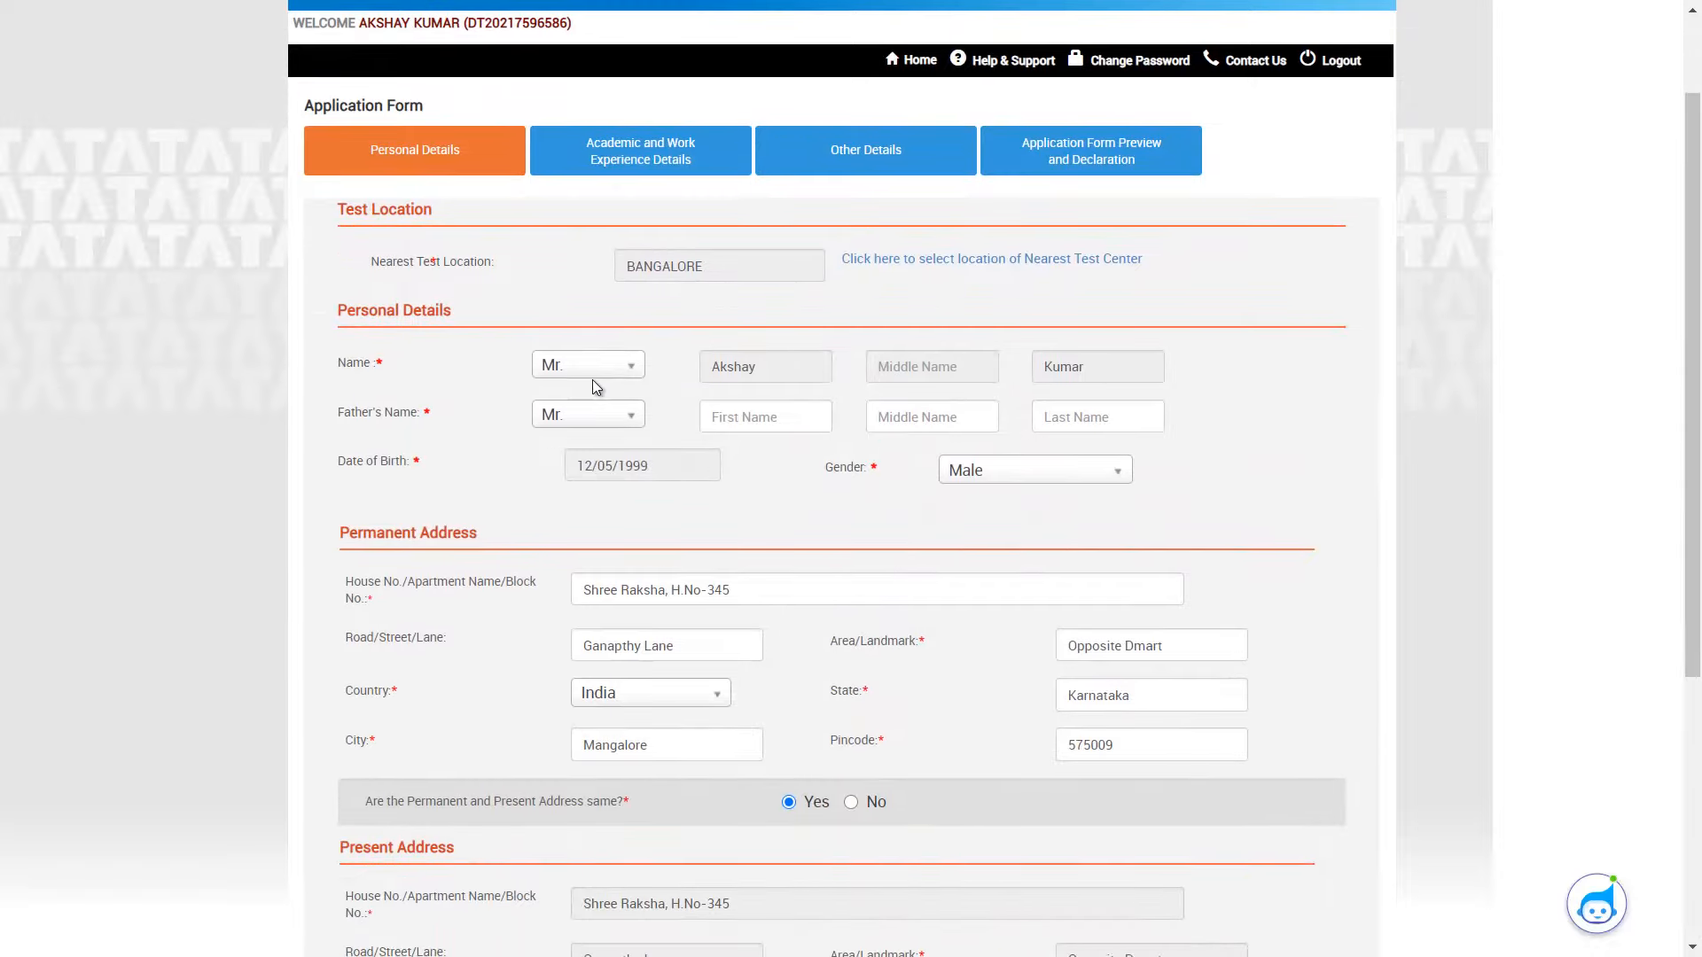
scroll("down", 3)
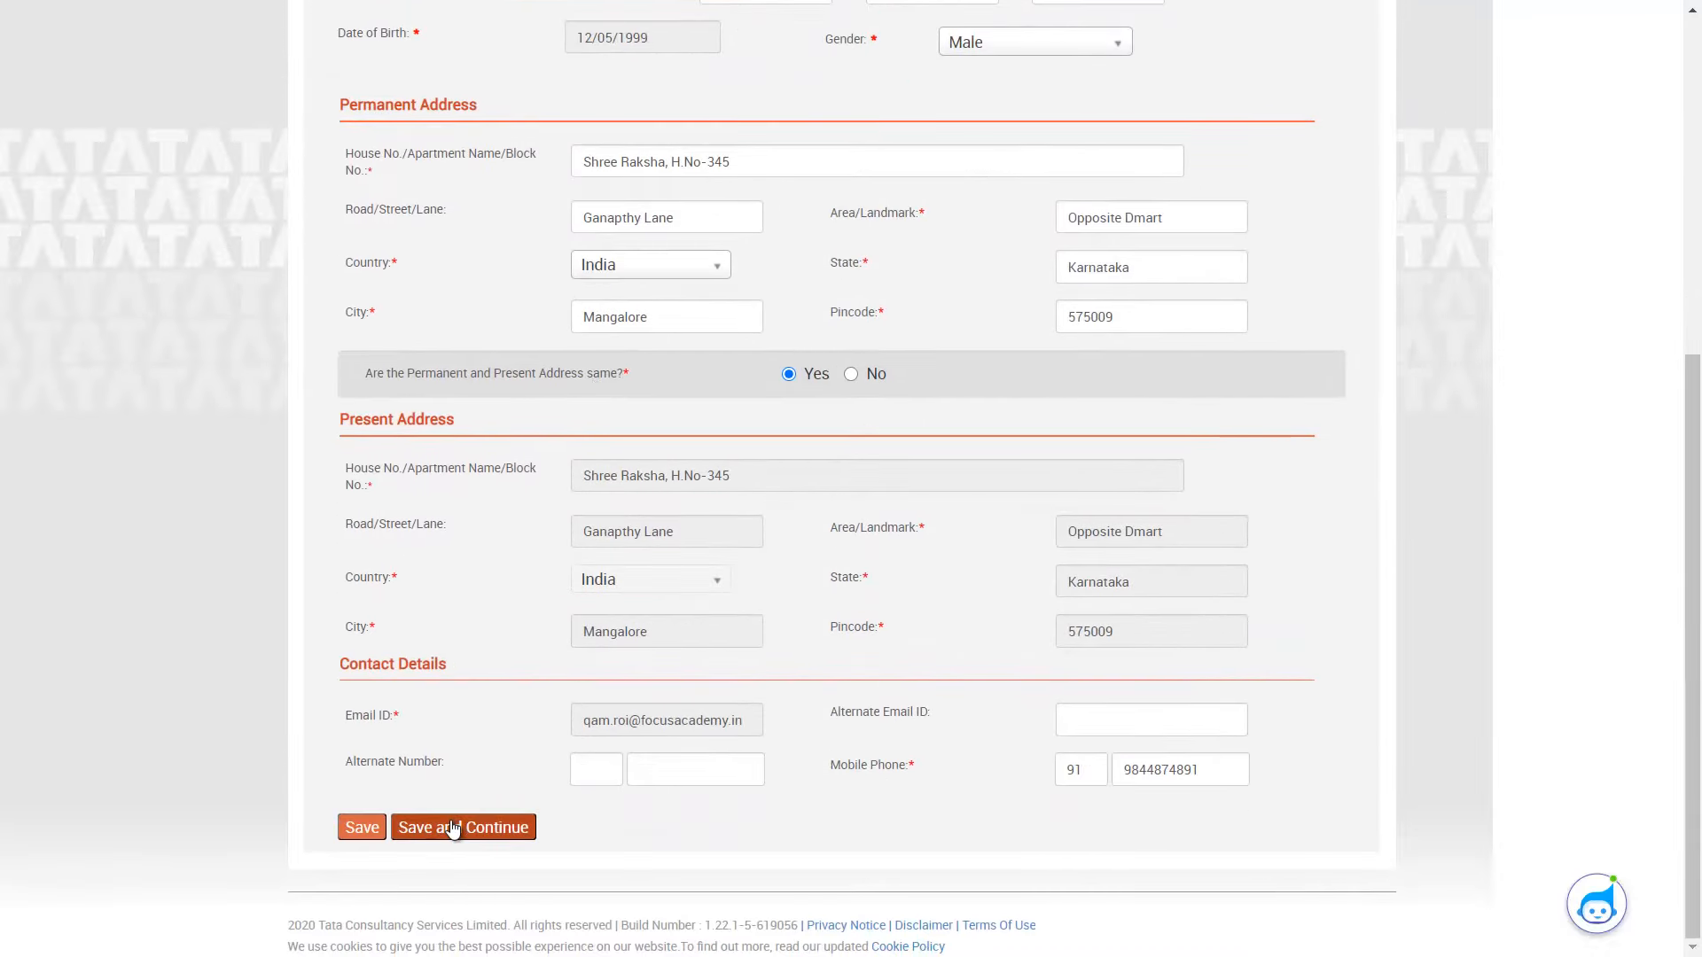
left_click(462, 827)
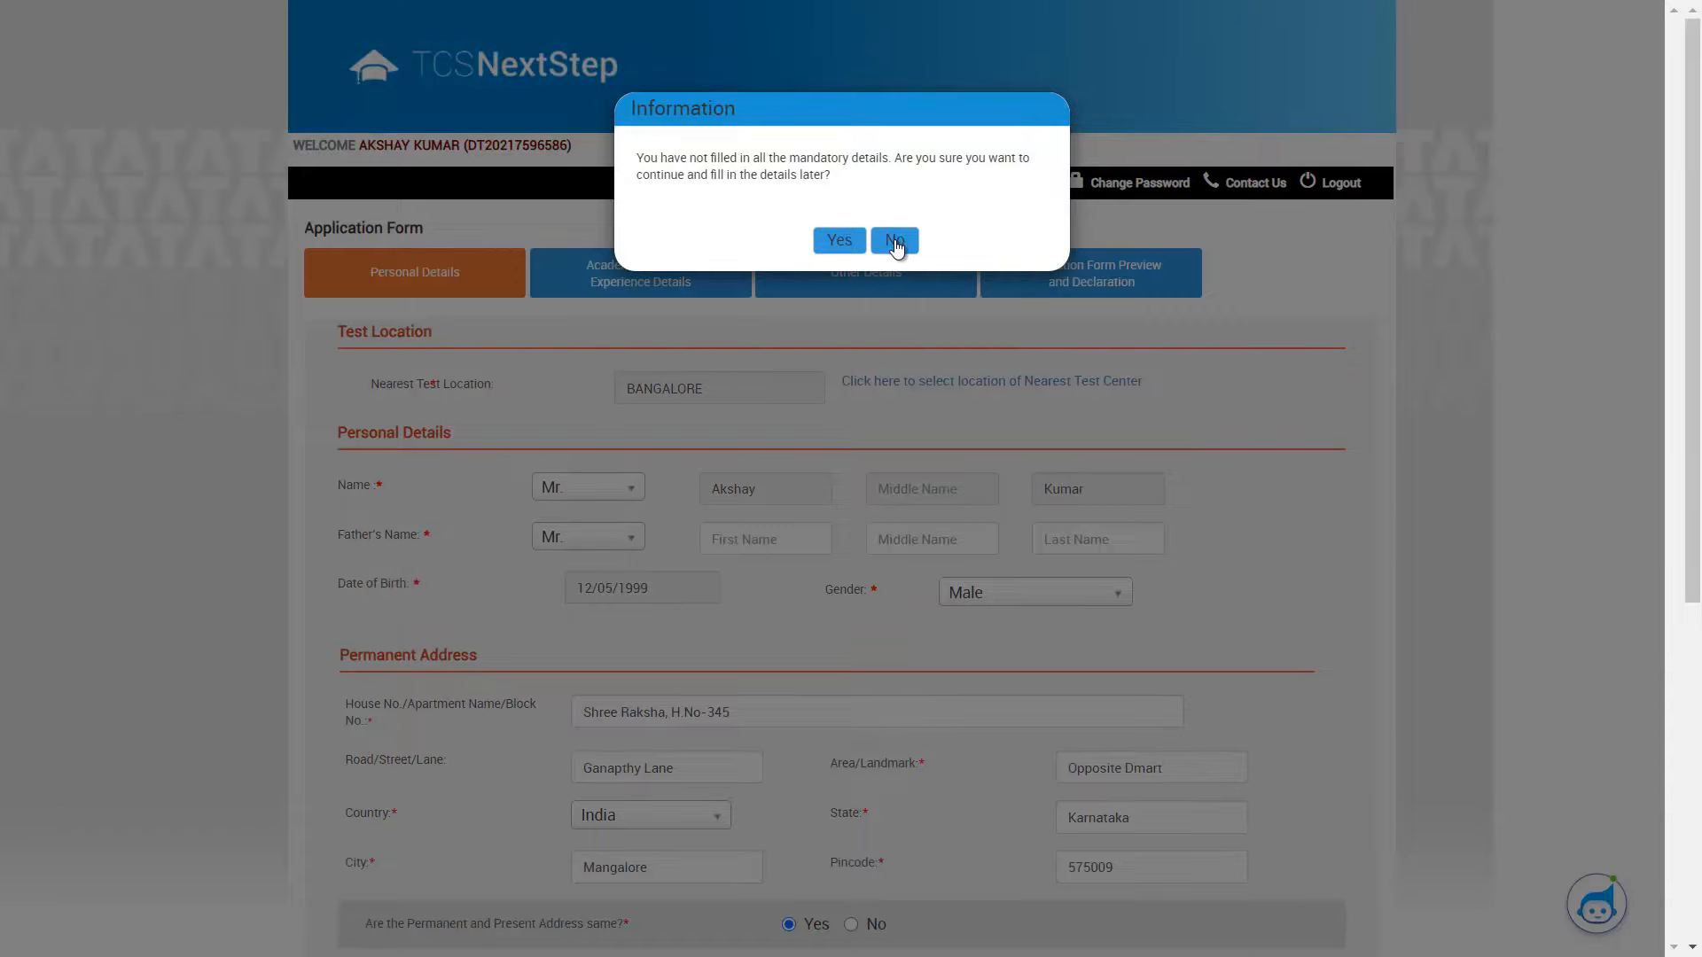
- Dismiss the incomplete-details warning and enter Raviraj as father's first name
left_click(892, 241)
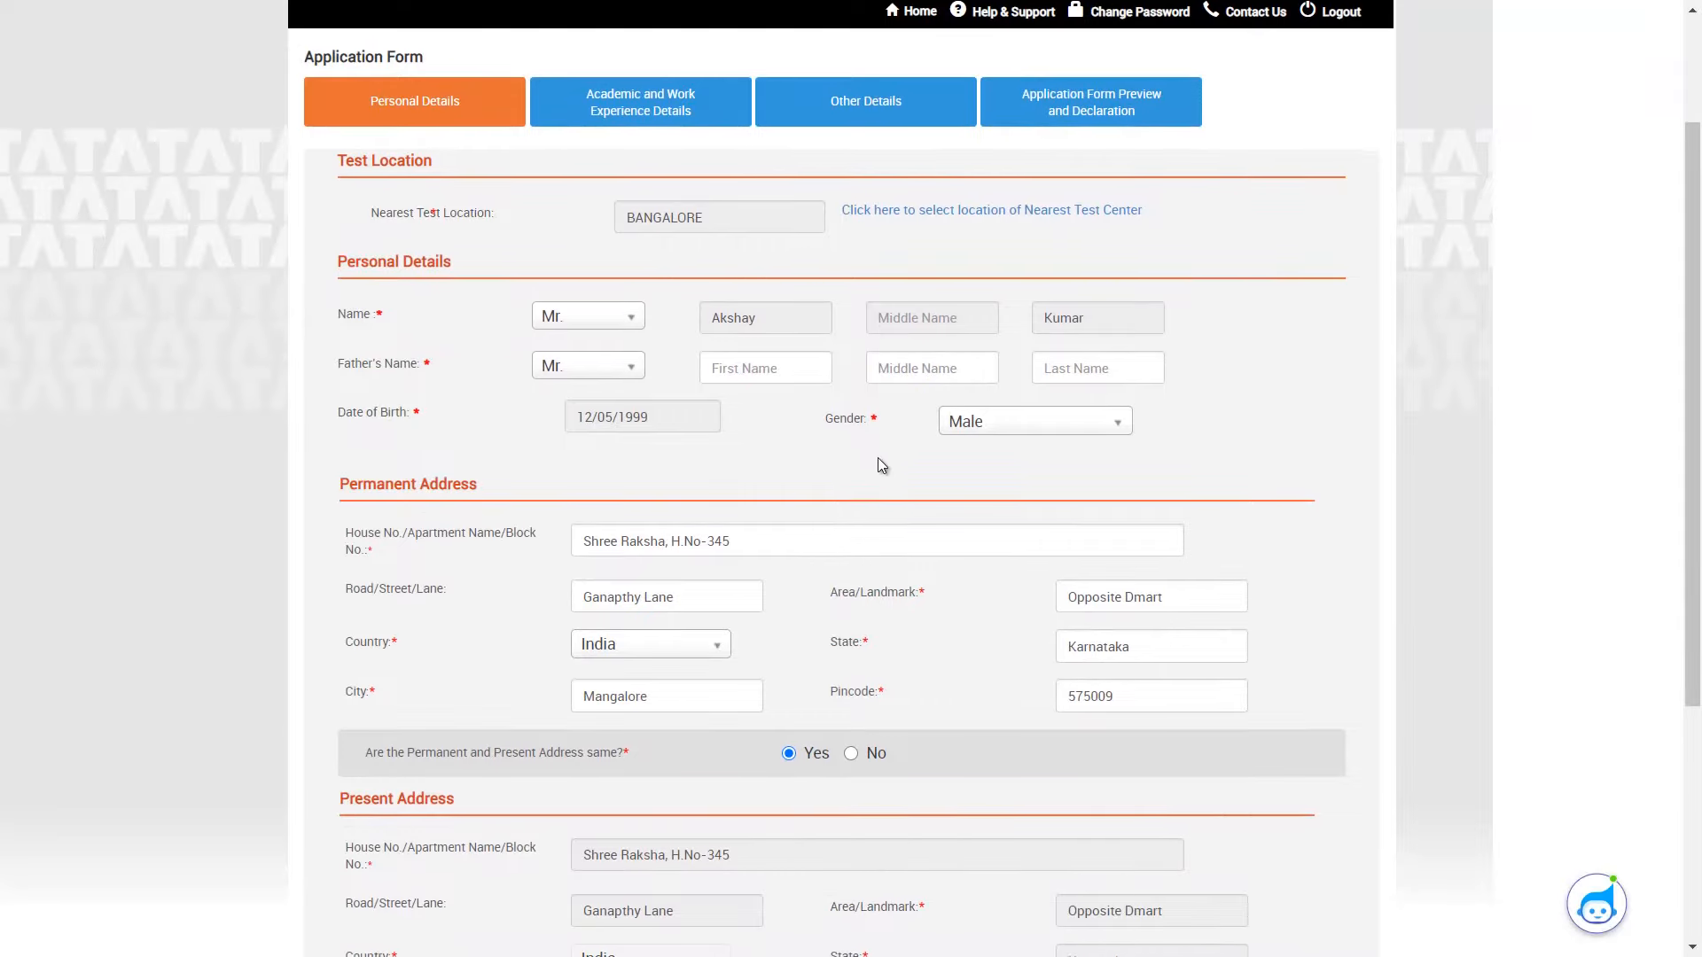
scroll("down", 3)
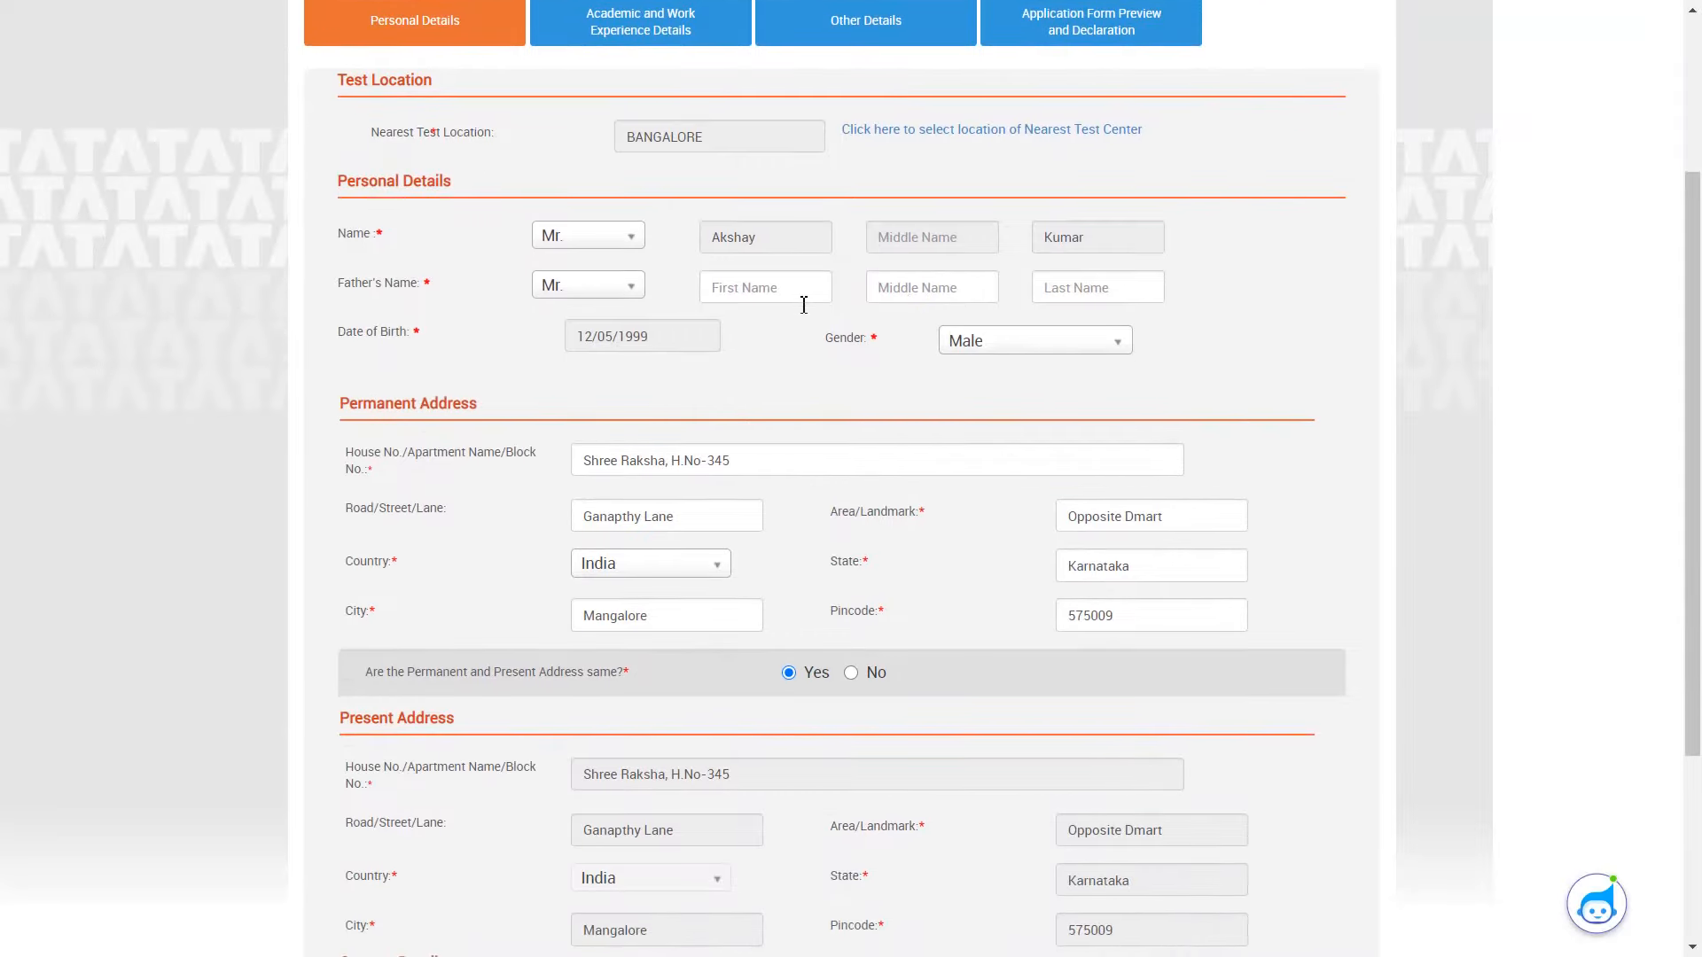
type("Raviraj")
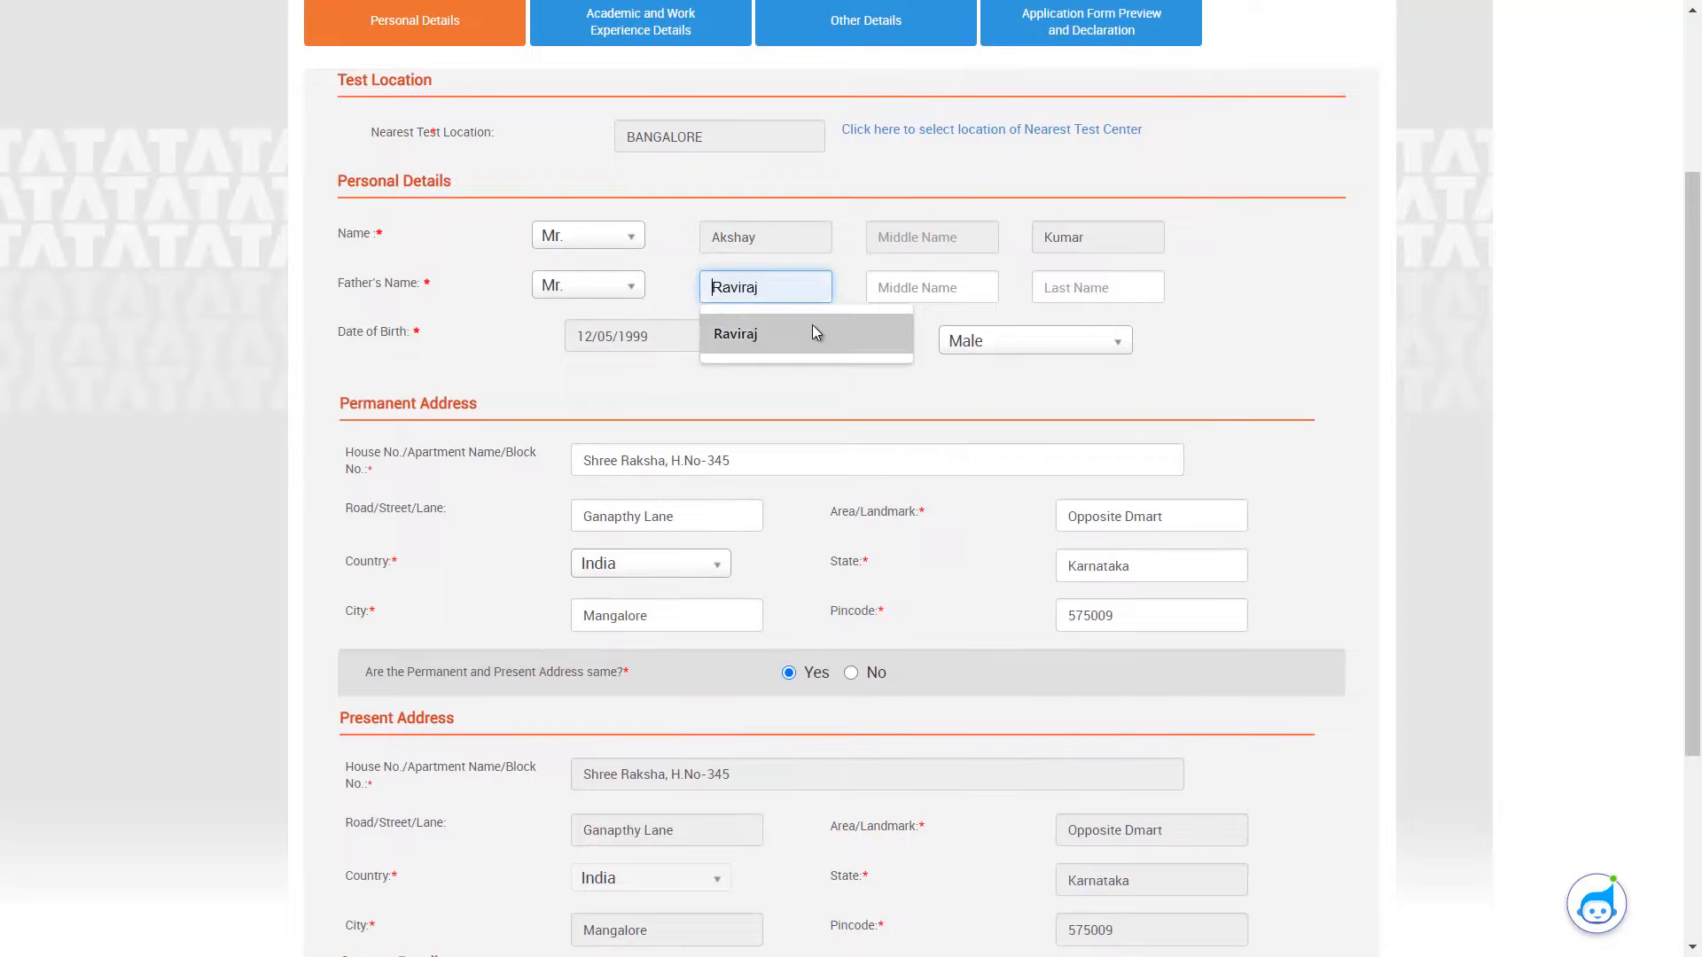
left_click(930, 286)
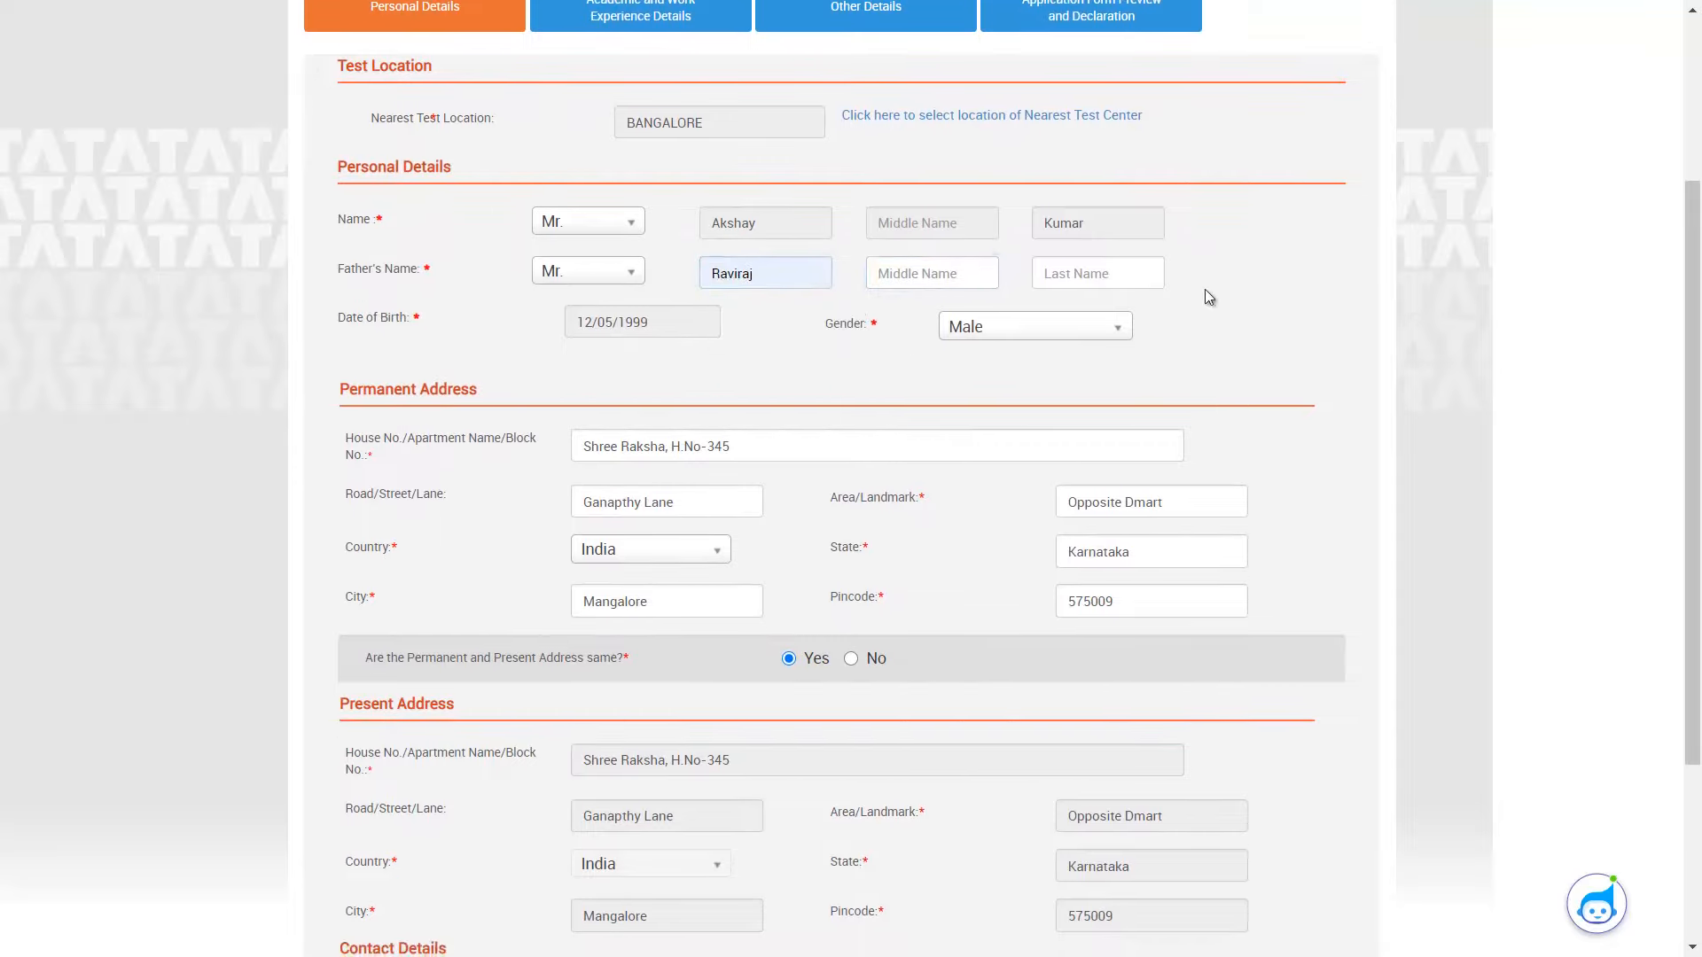
scroll("down", 3)
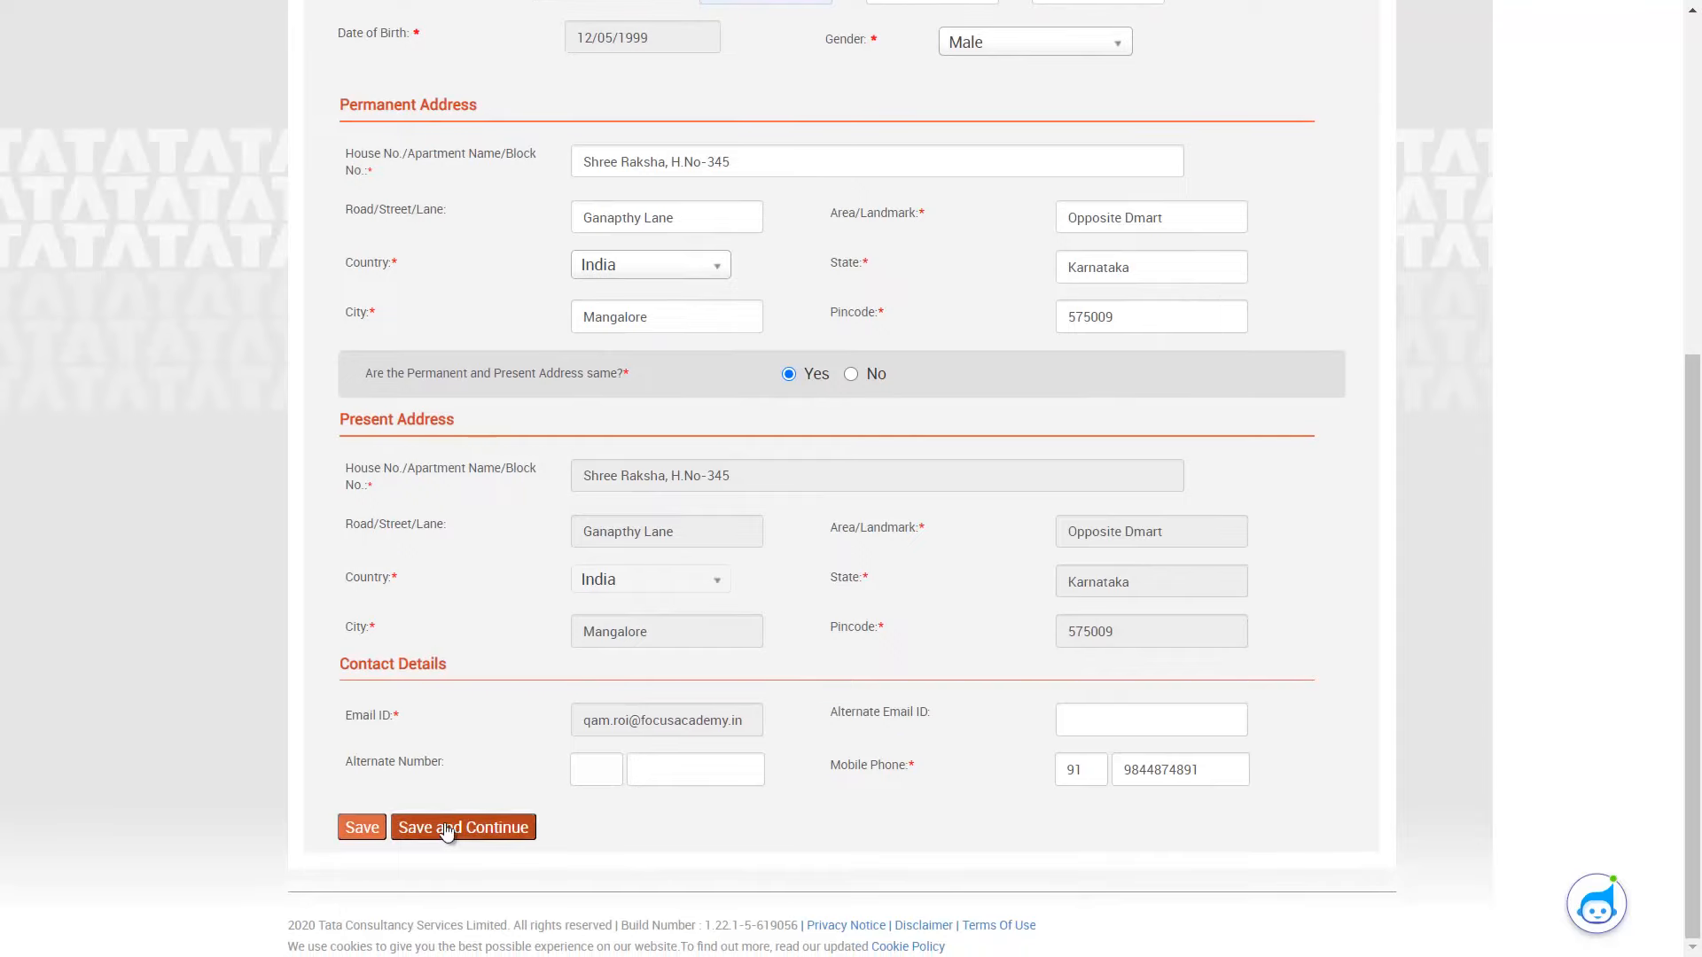
- Save Personal Details and move to Academic and Work Experience Details
left_click(461, 827)
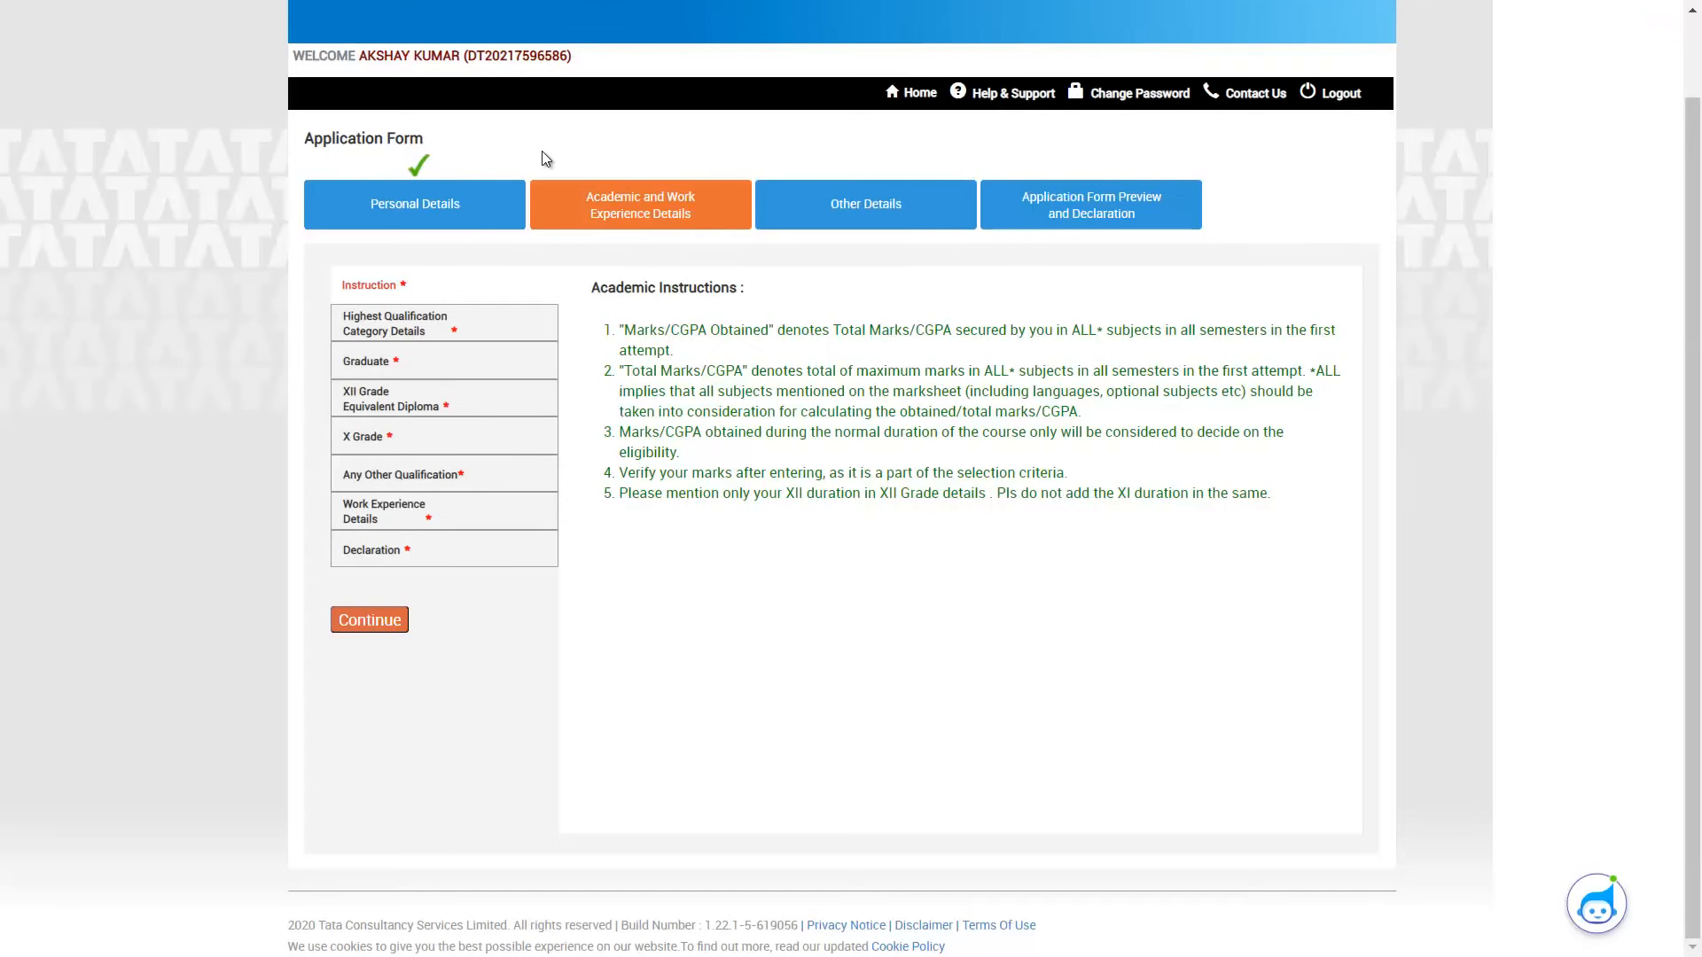
mouse_move(640, 204)
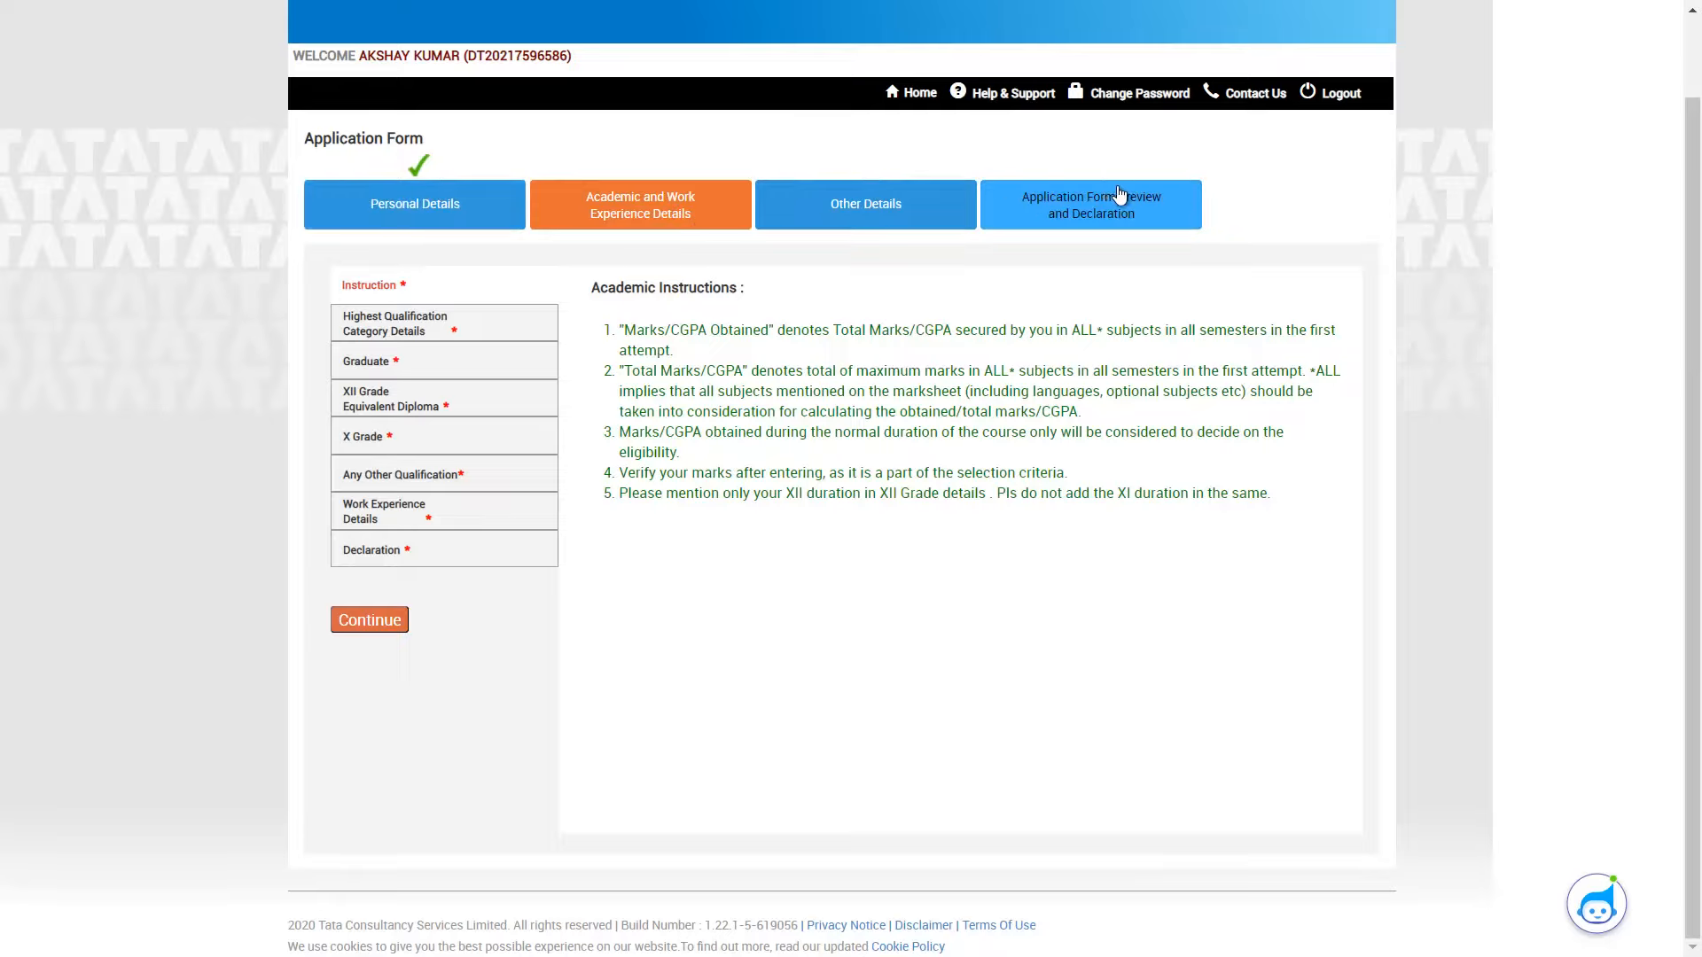
mouse_move(487, 377)
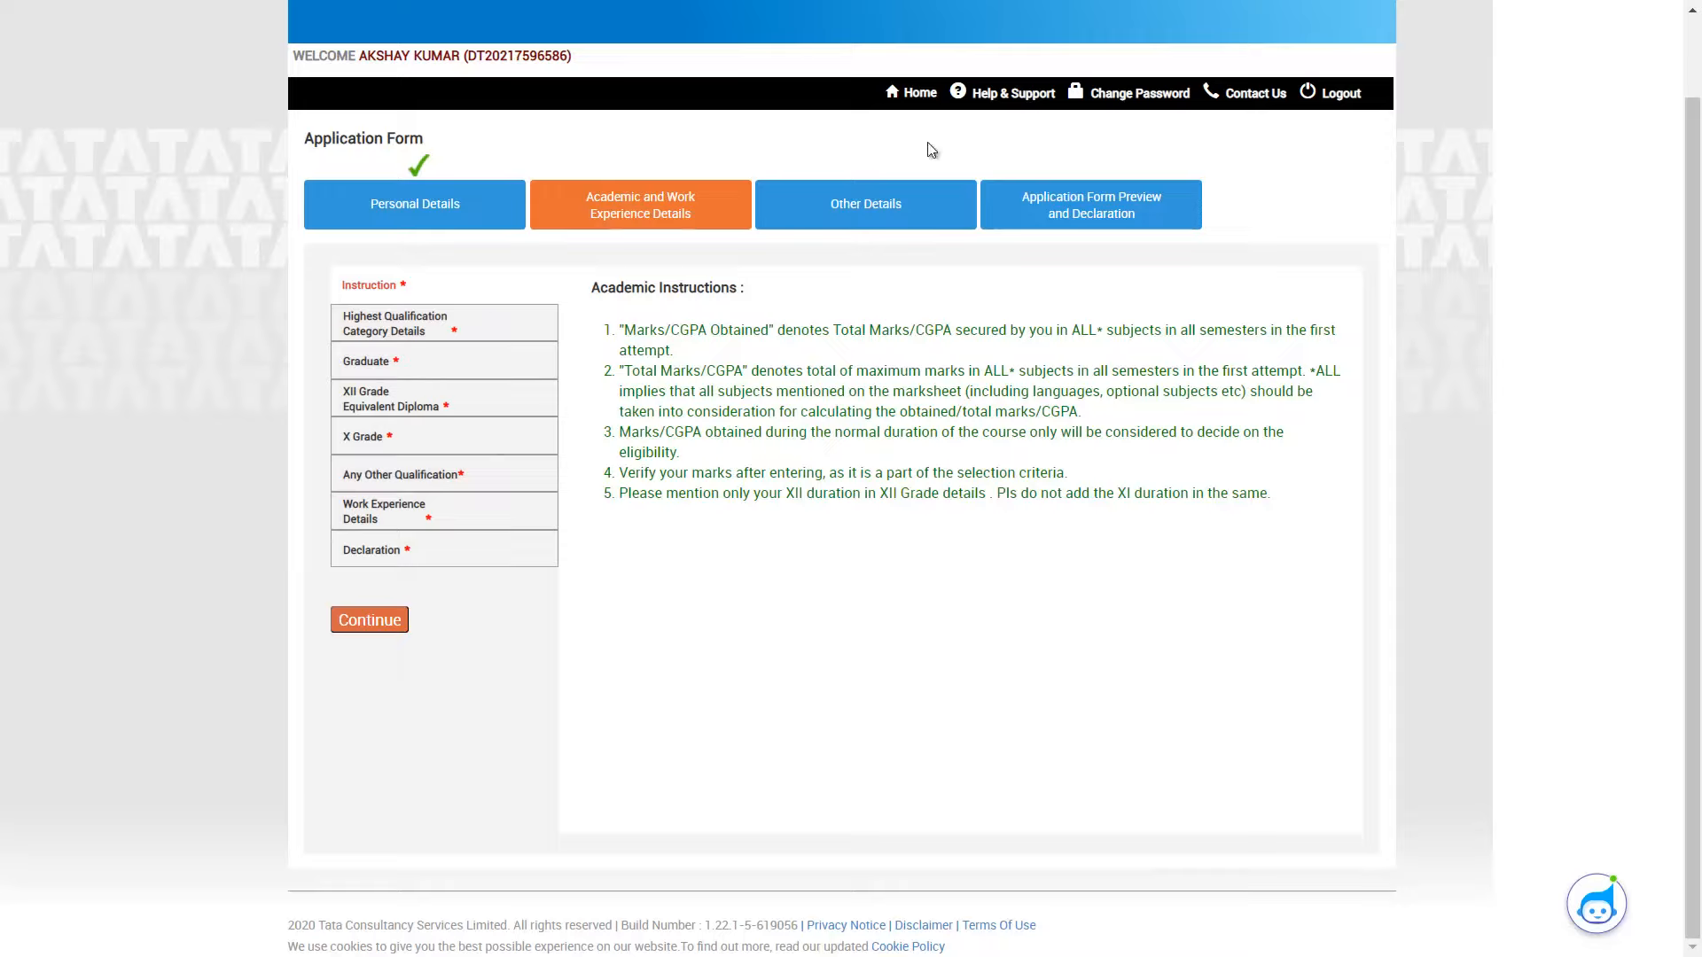
mouse_move(711, 233)
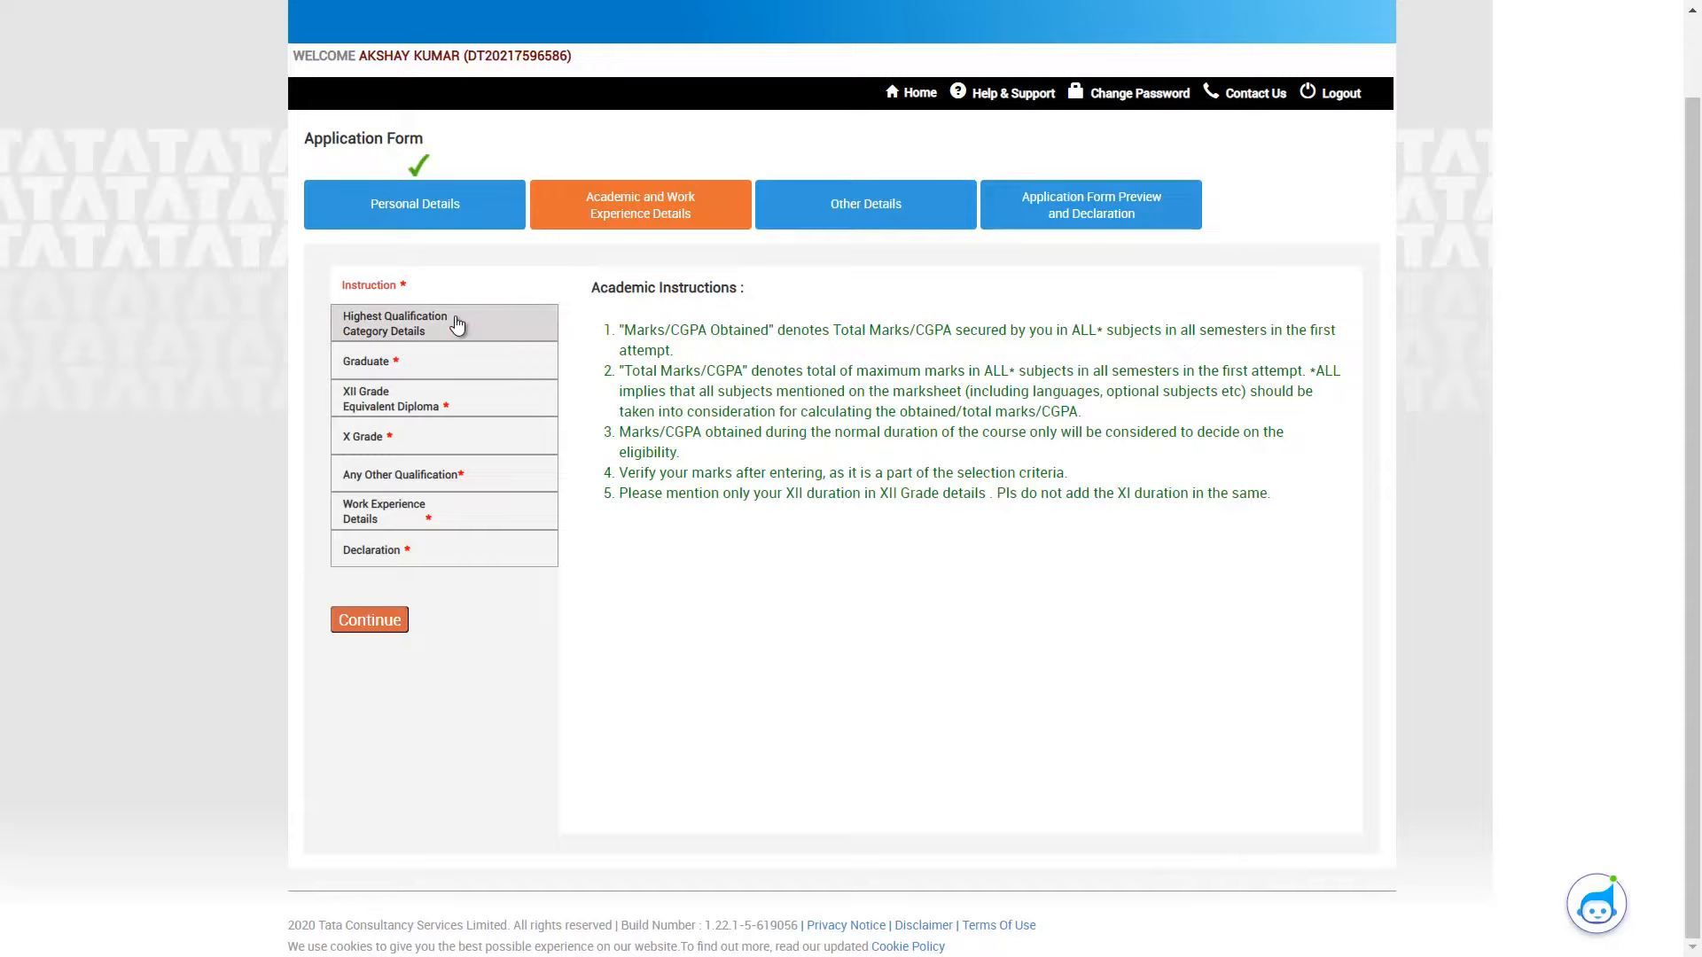
- In Graduate details, set the course start date to 12/05/2017 and pick an end date
left_click(444, 323)
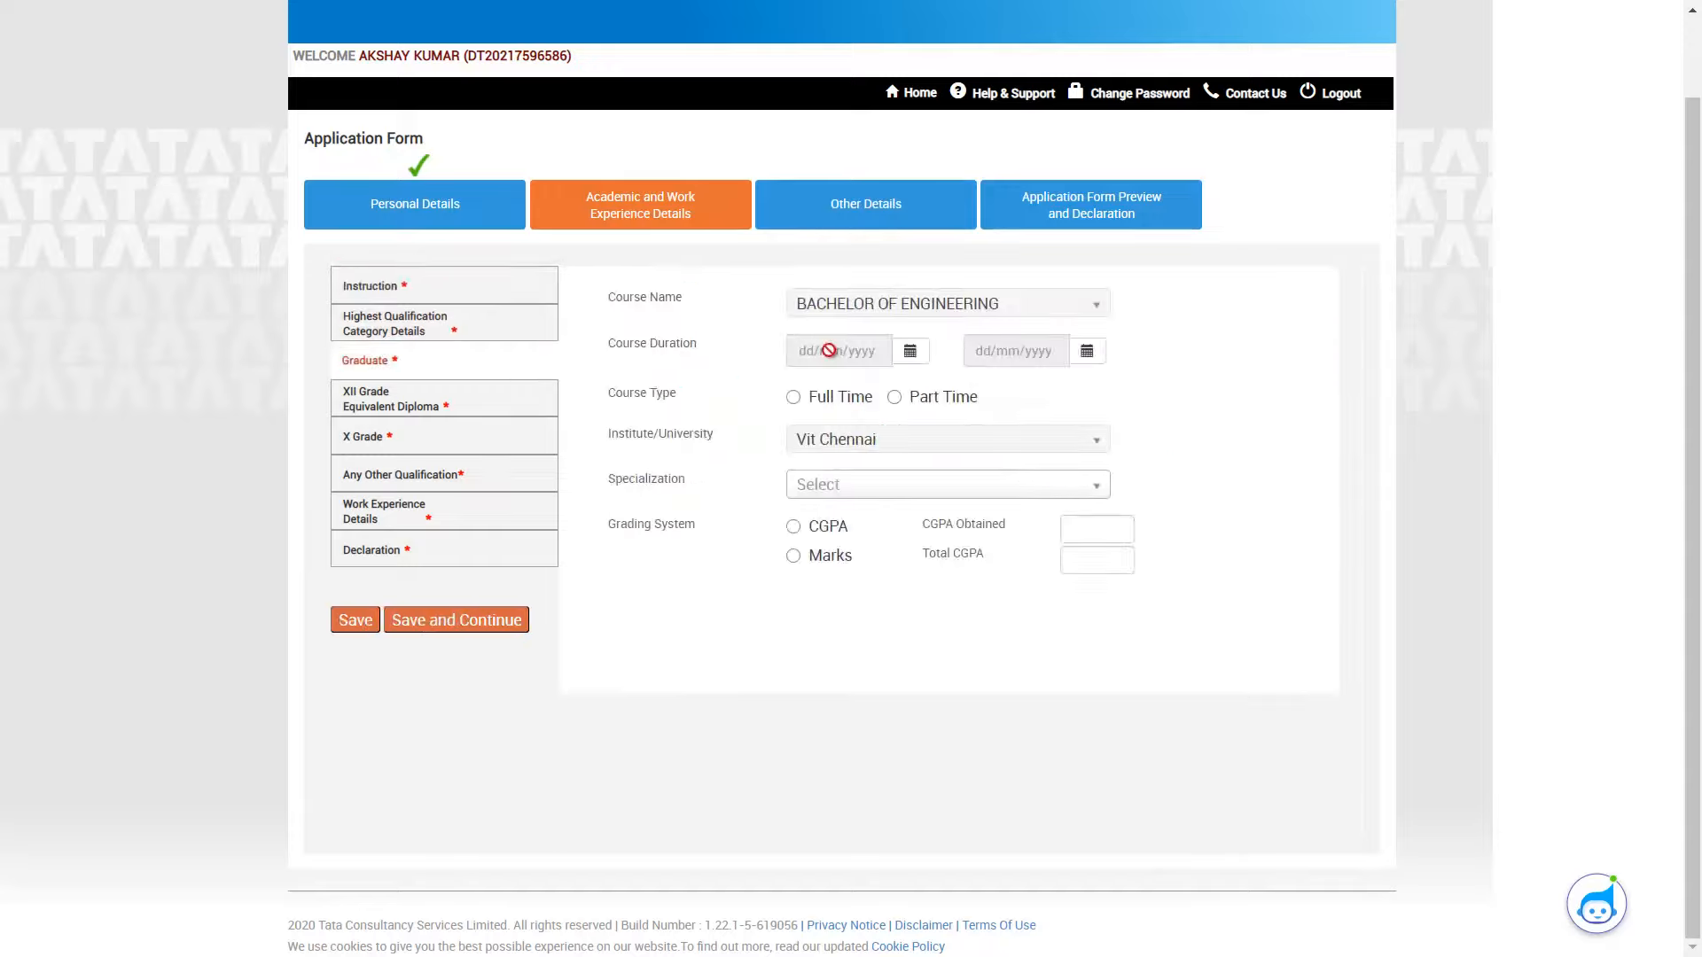
left_click(909, 350)
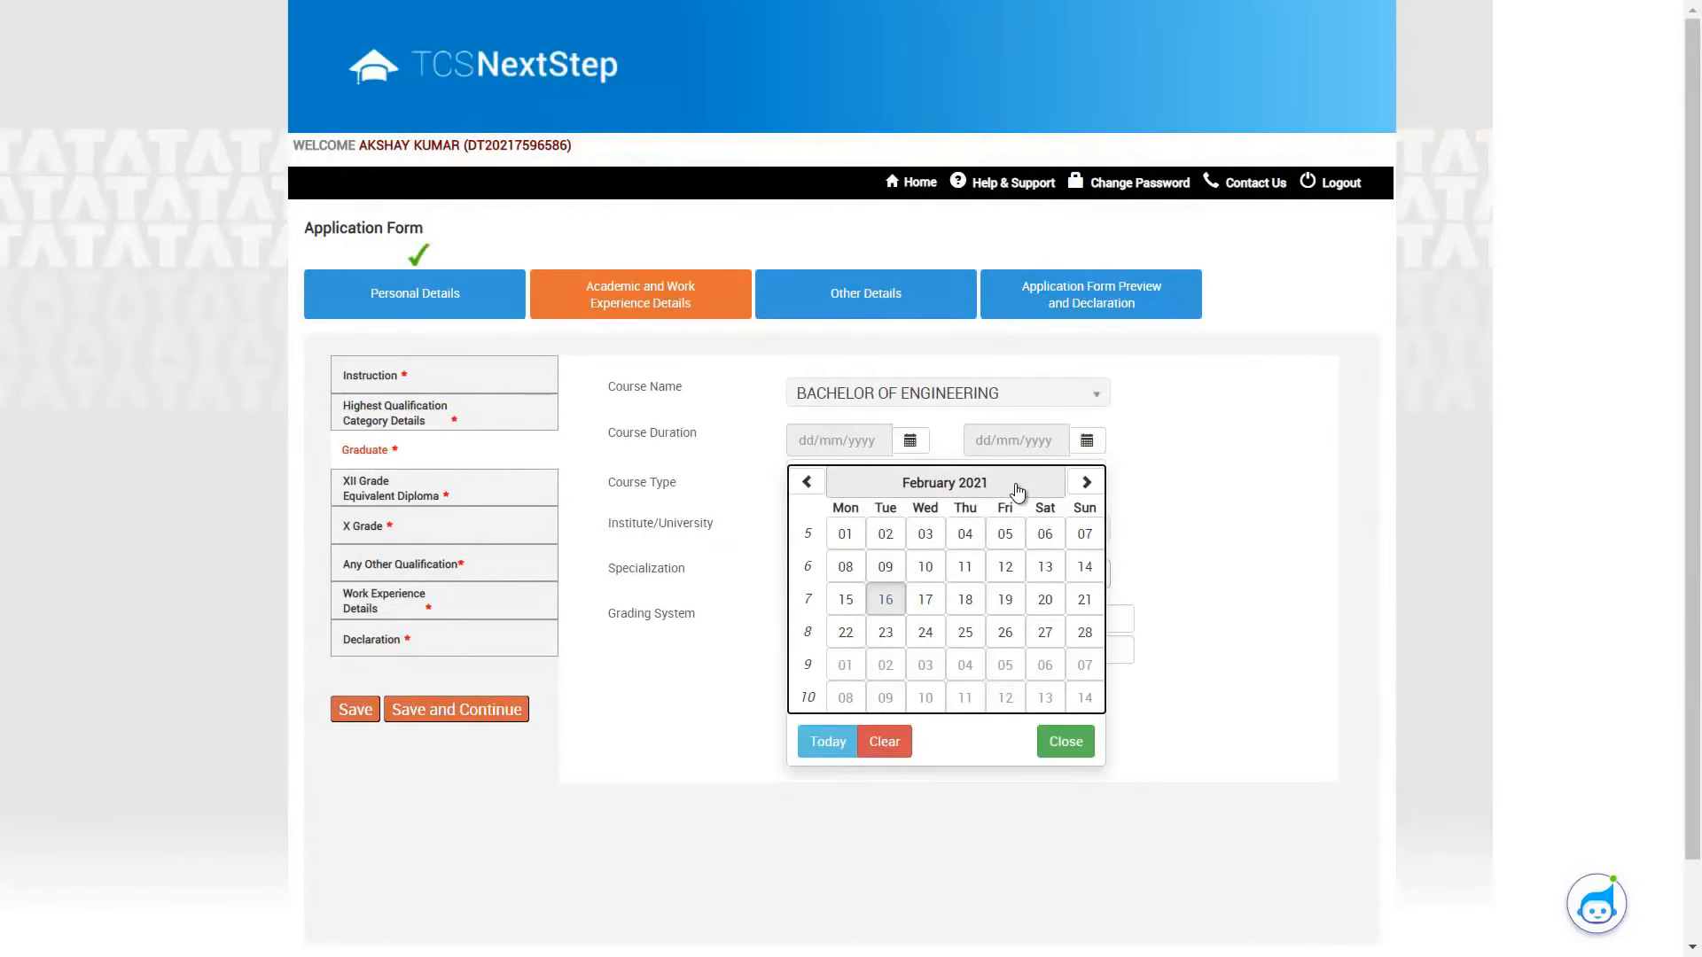
left_click(944, 483)
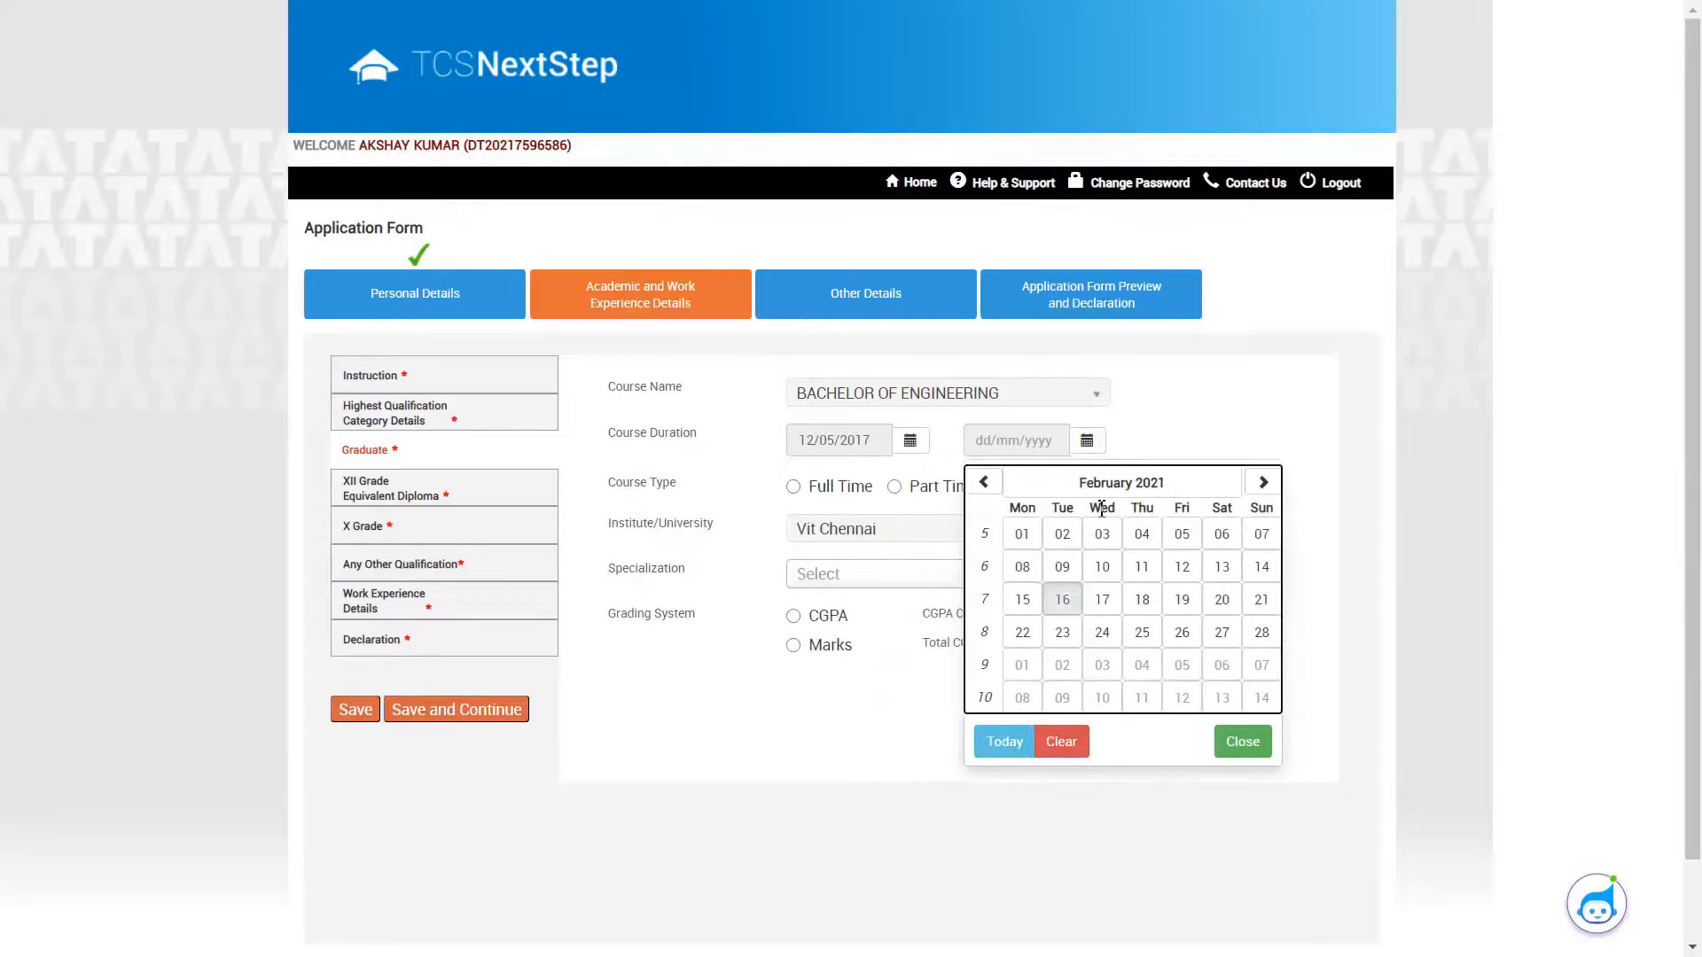
left_click(1119, 482)
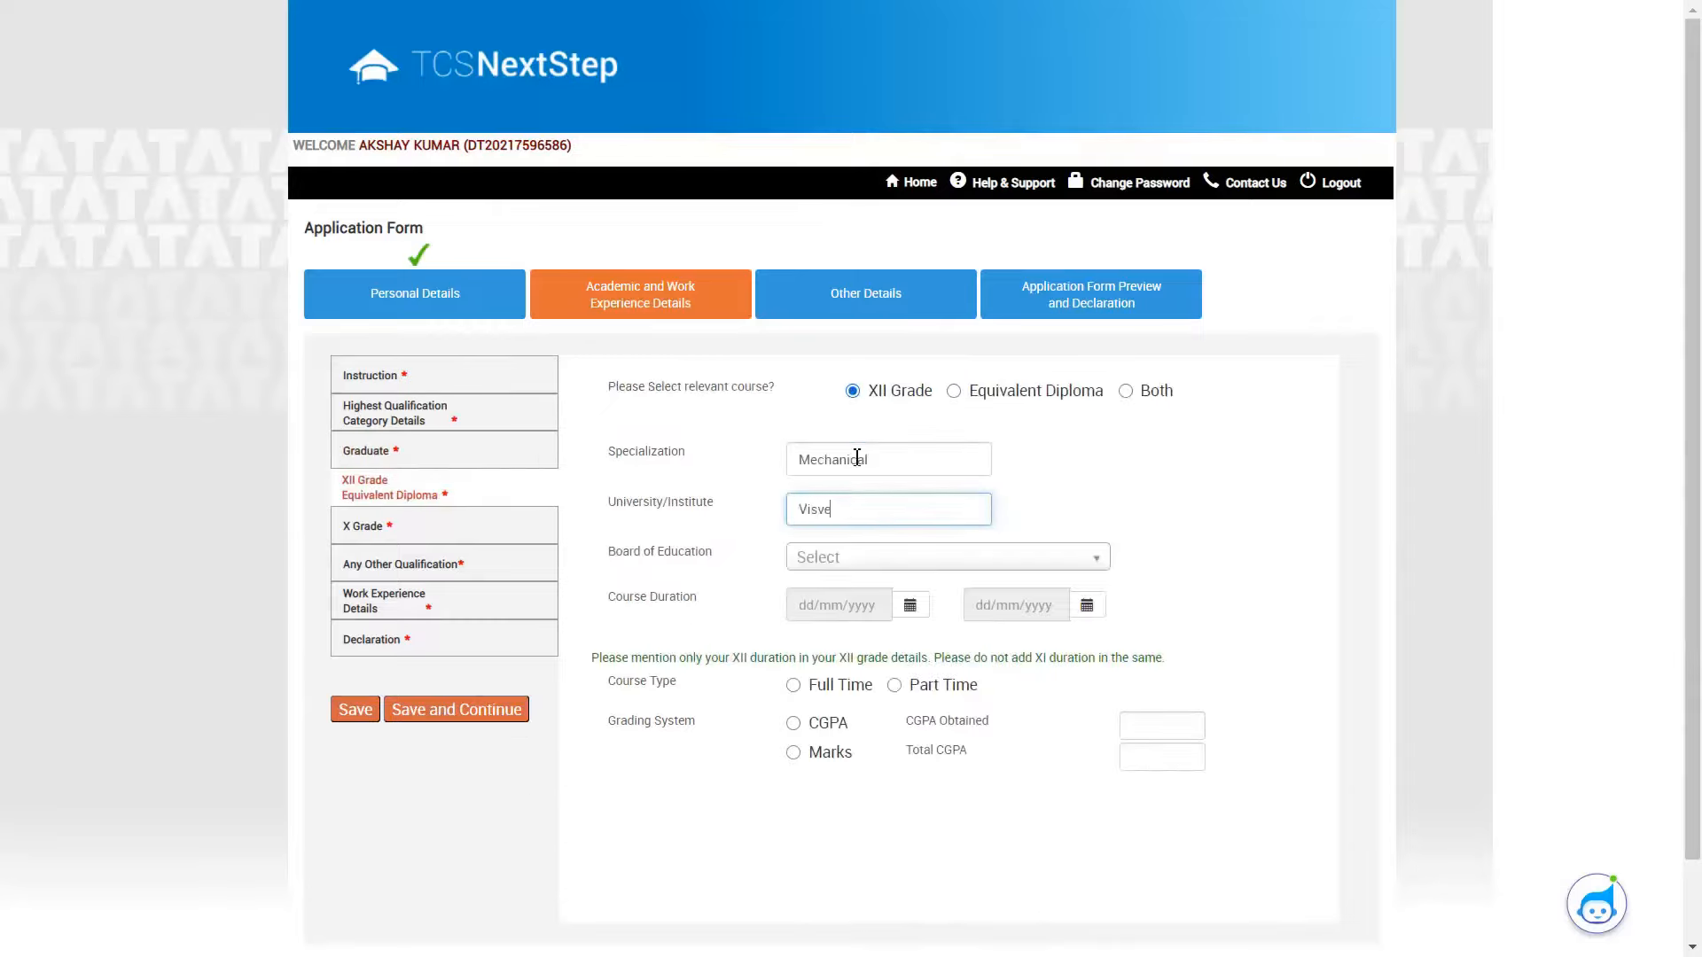
- Change XII specialization to Biology, enter Karnataka Education Board, and set the end date
left_click(909, 605)
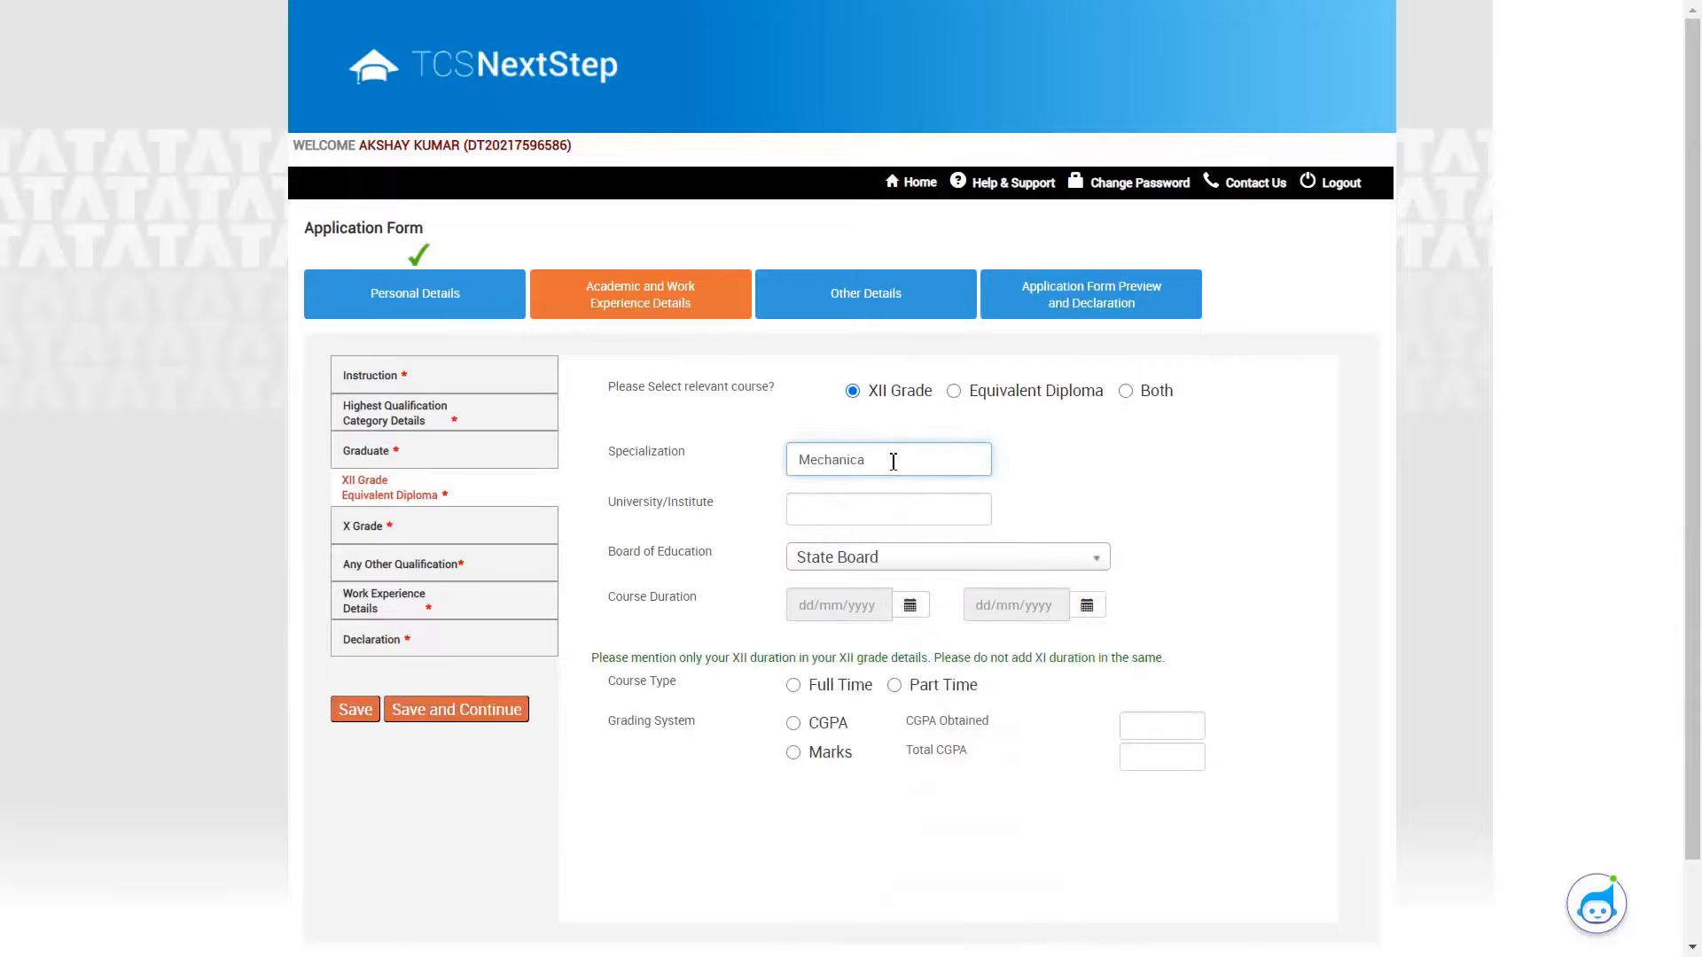
type("PCMC")
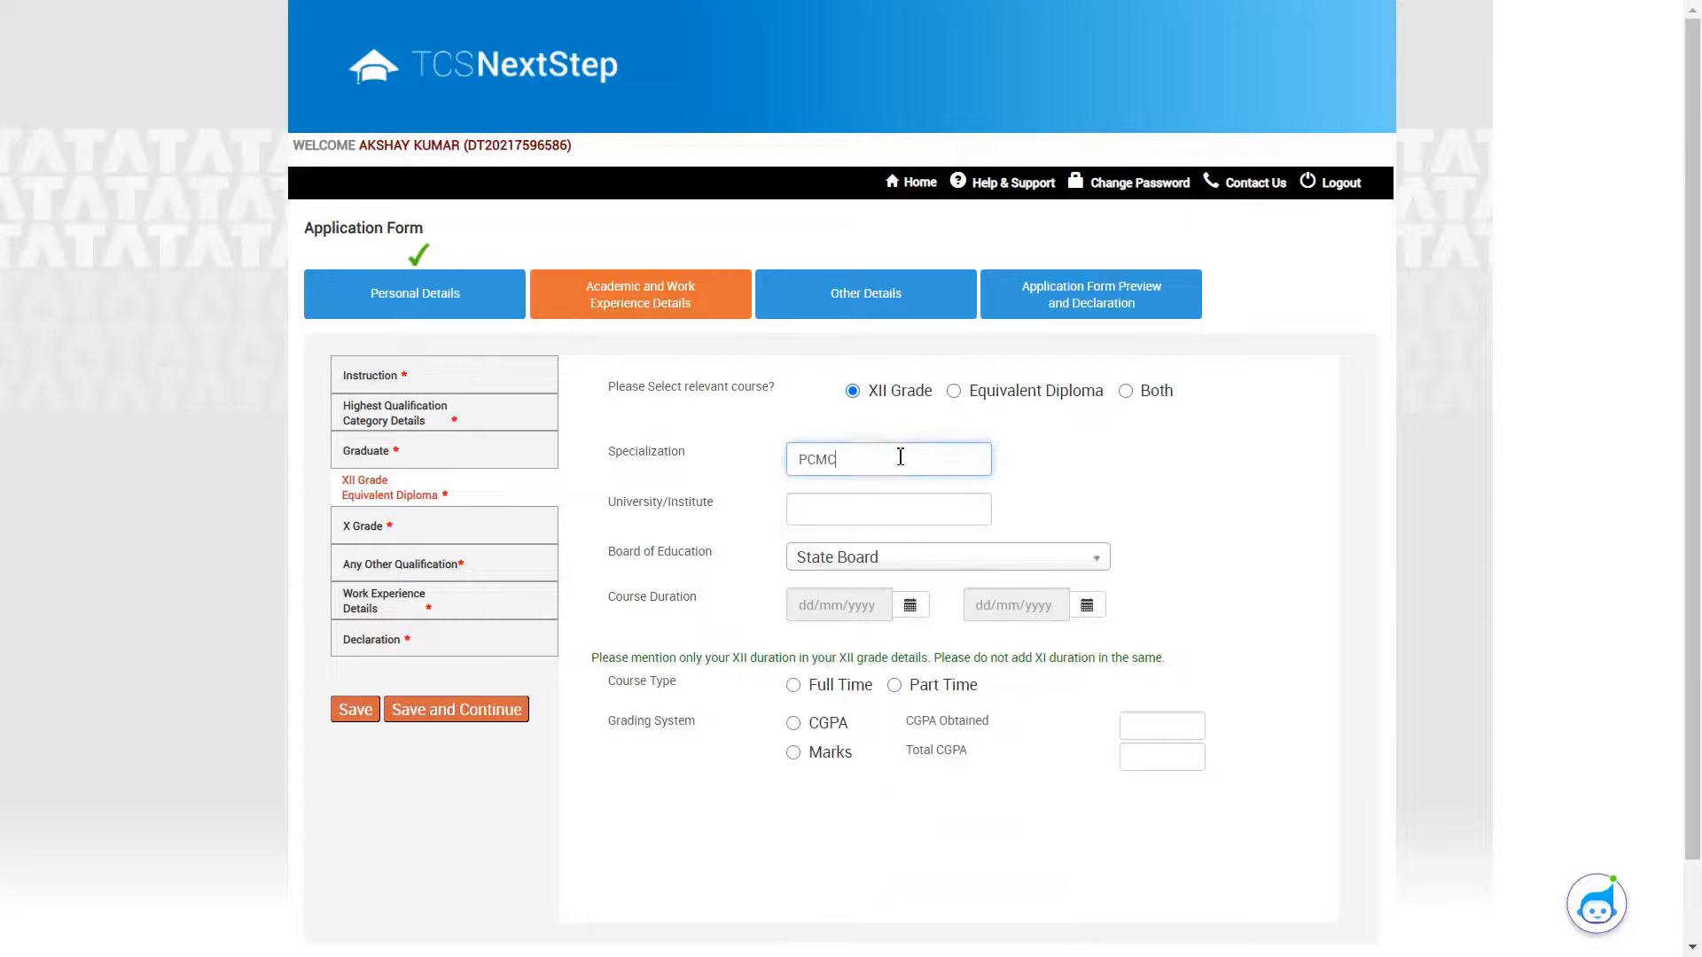
type("Biolo")
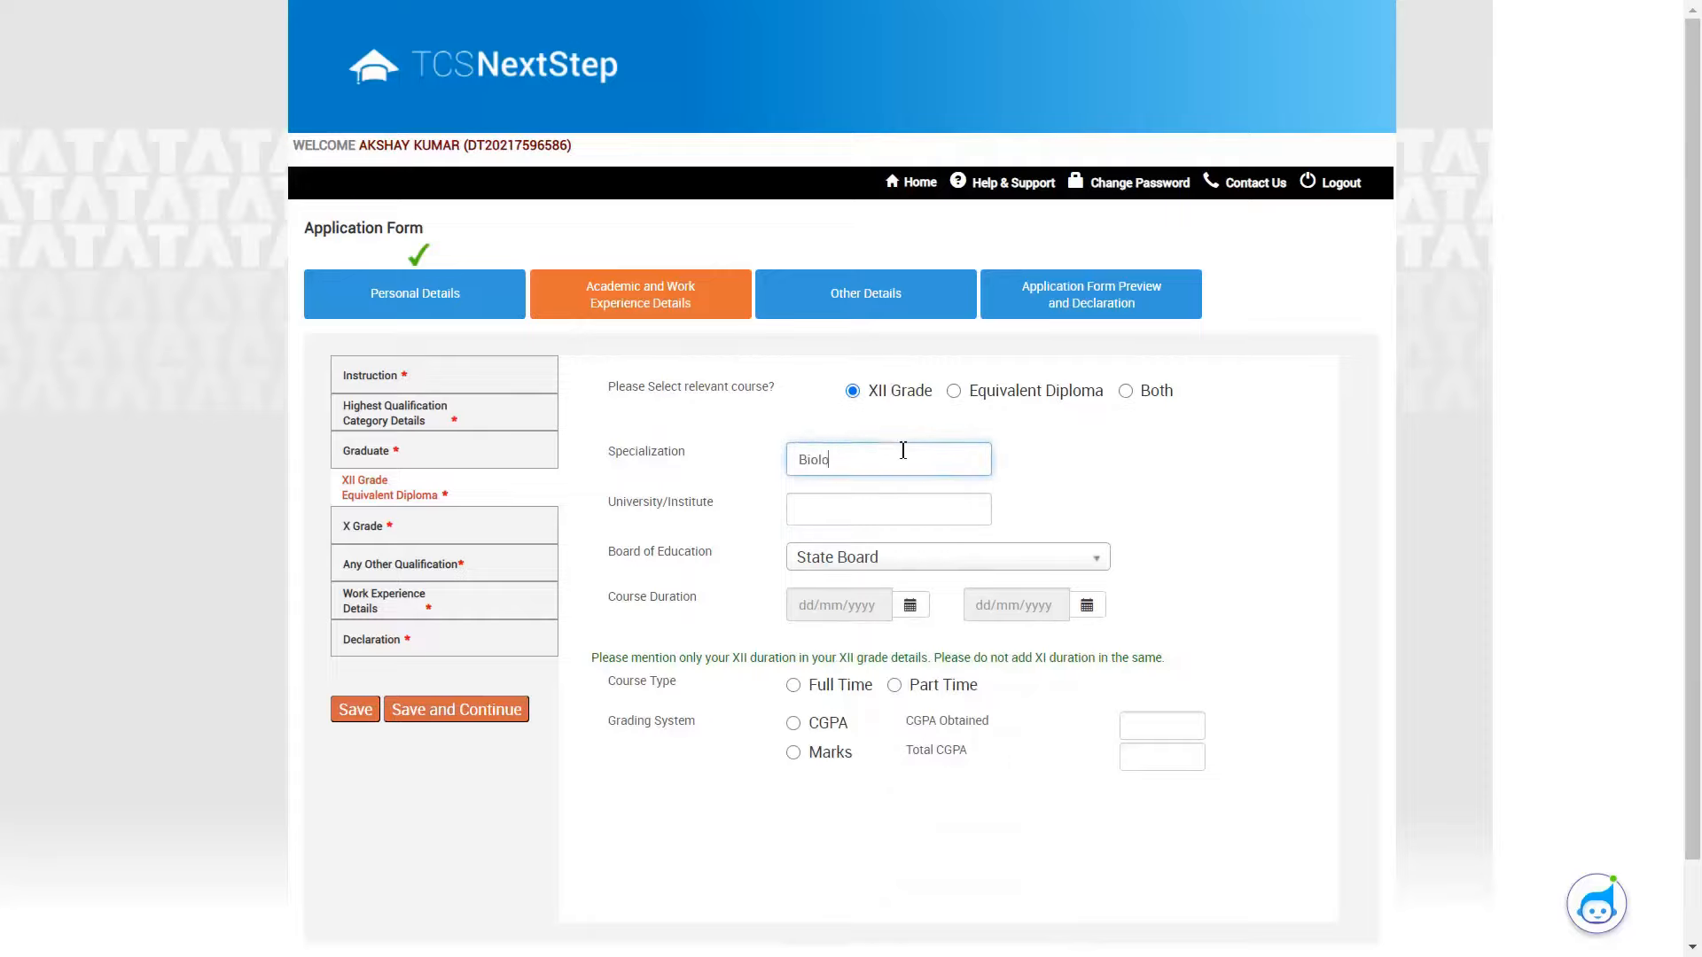
type("Karnataka Educaion Board")
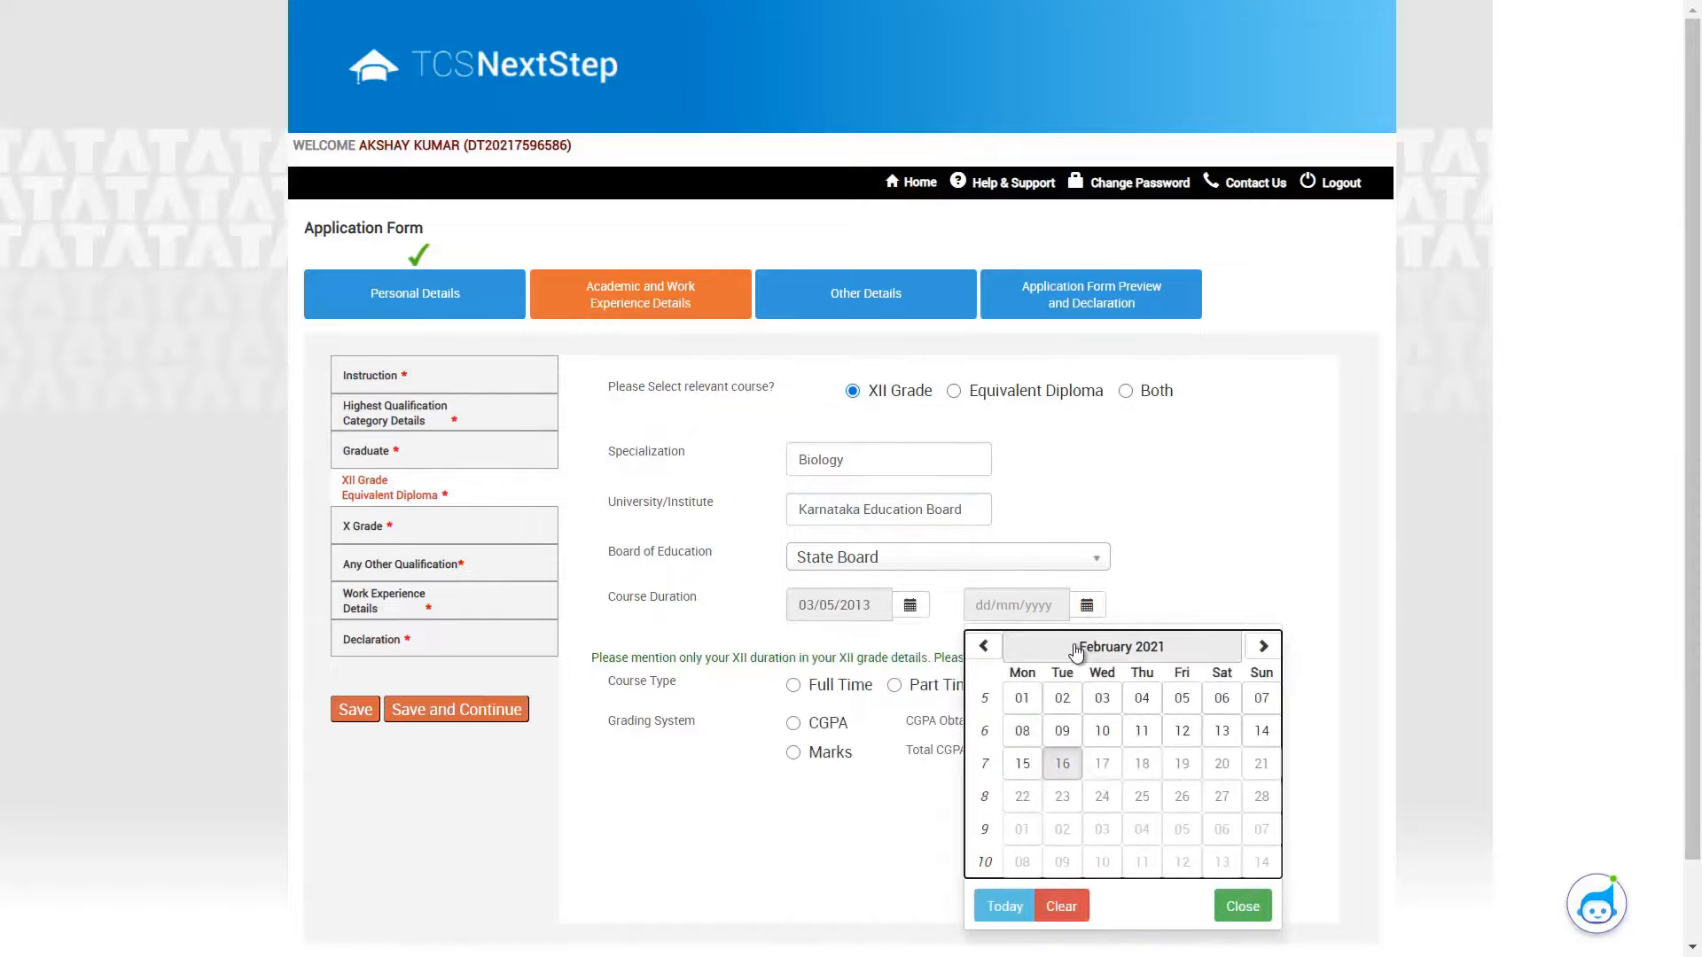
left_click(1121, 646)
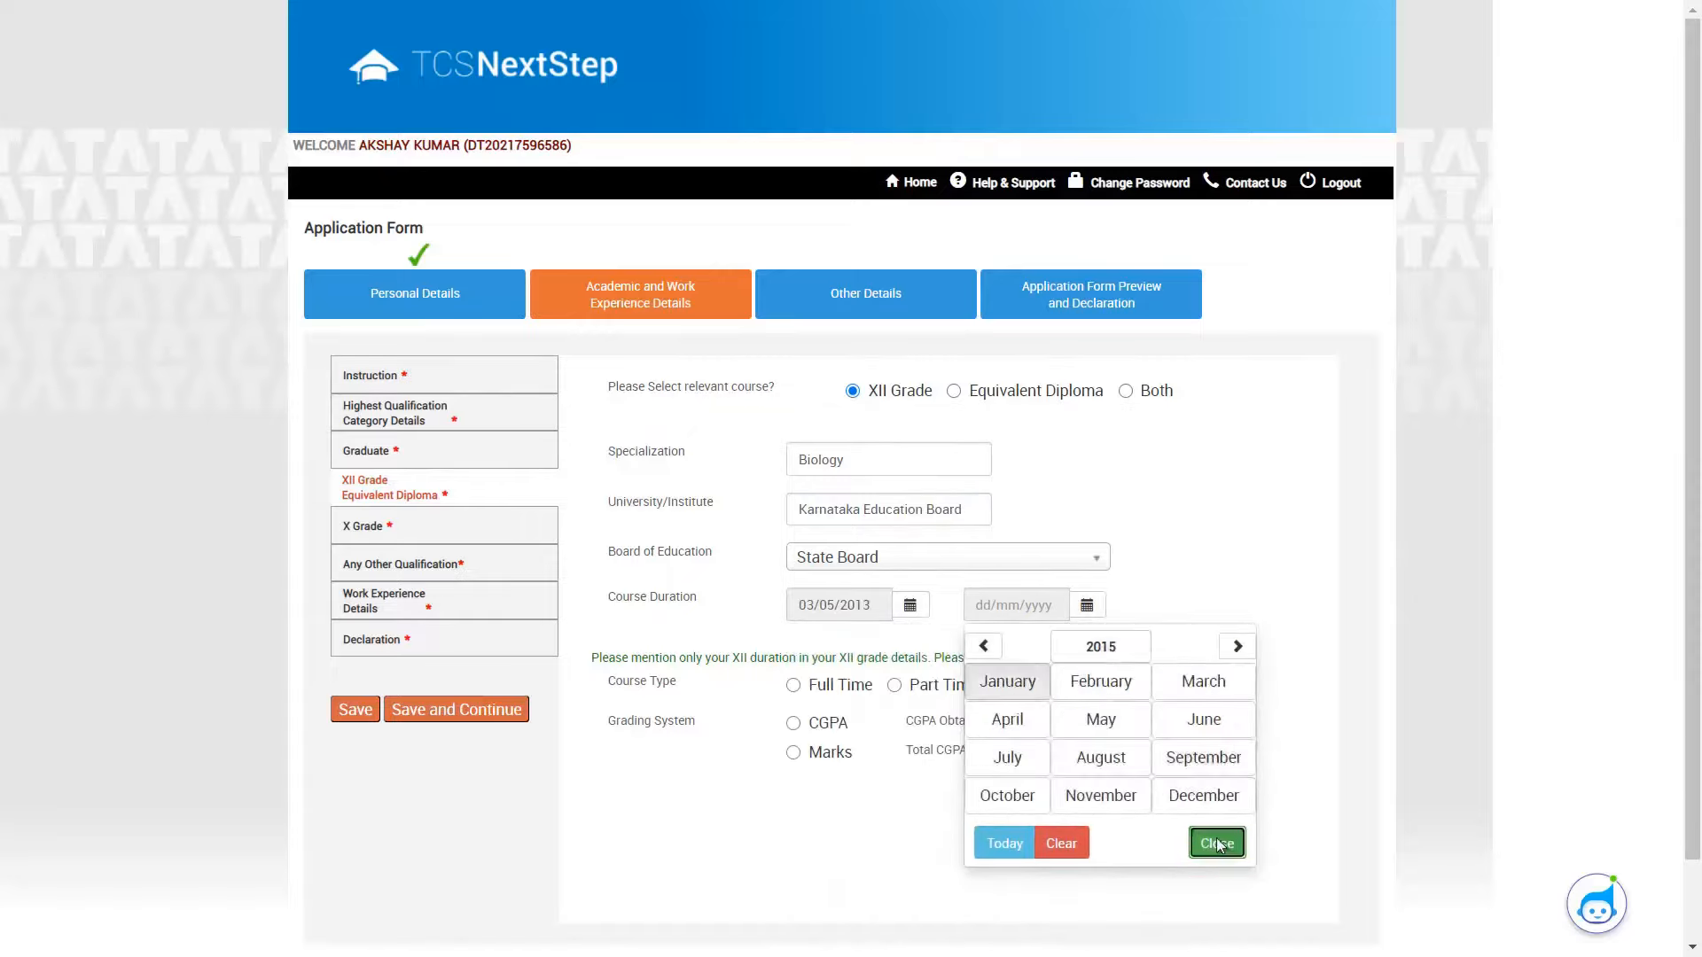
left_click(1215, 842)
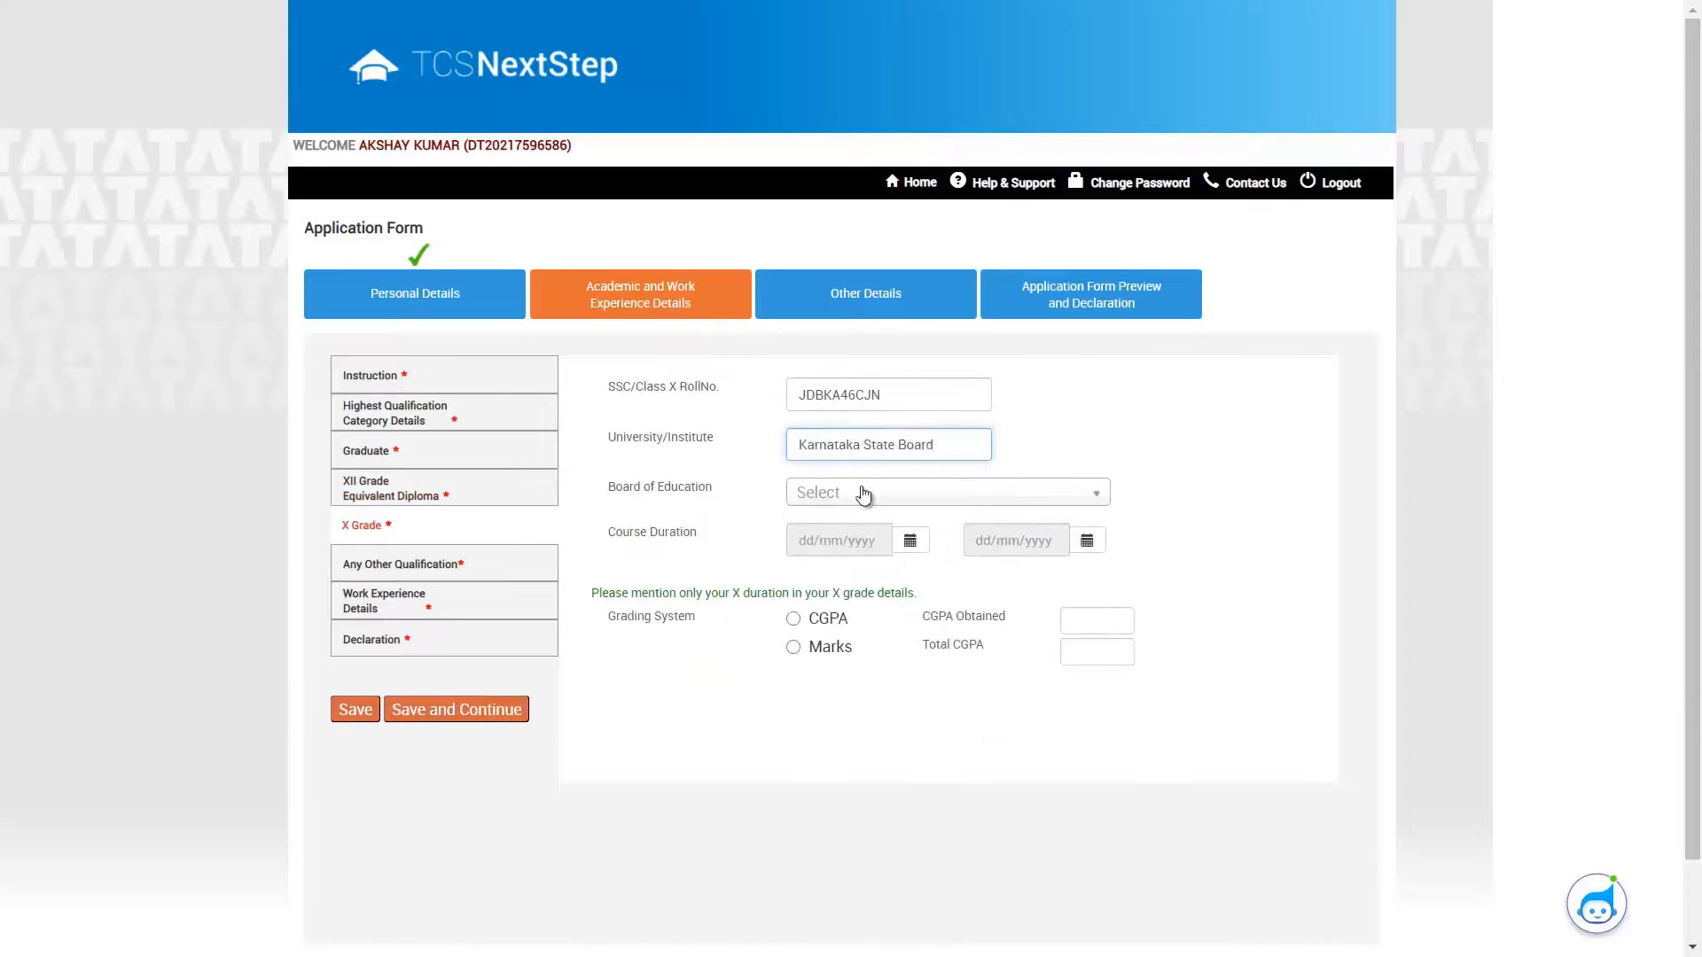
- Choose State Board for X Grade and set its course end date
left_click(910, 540)
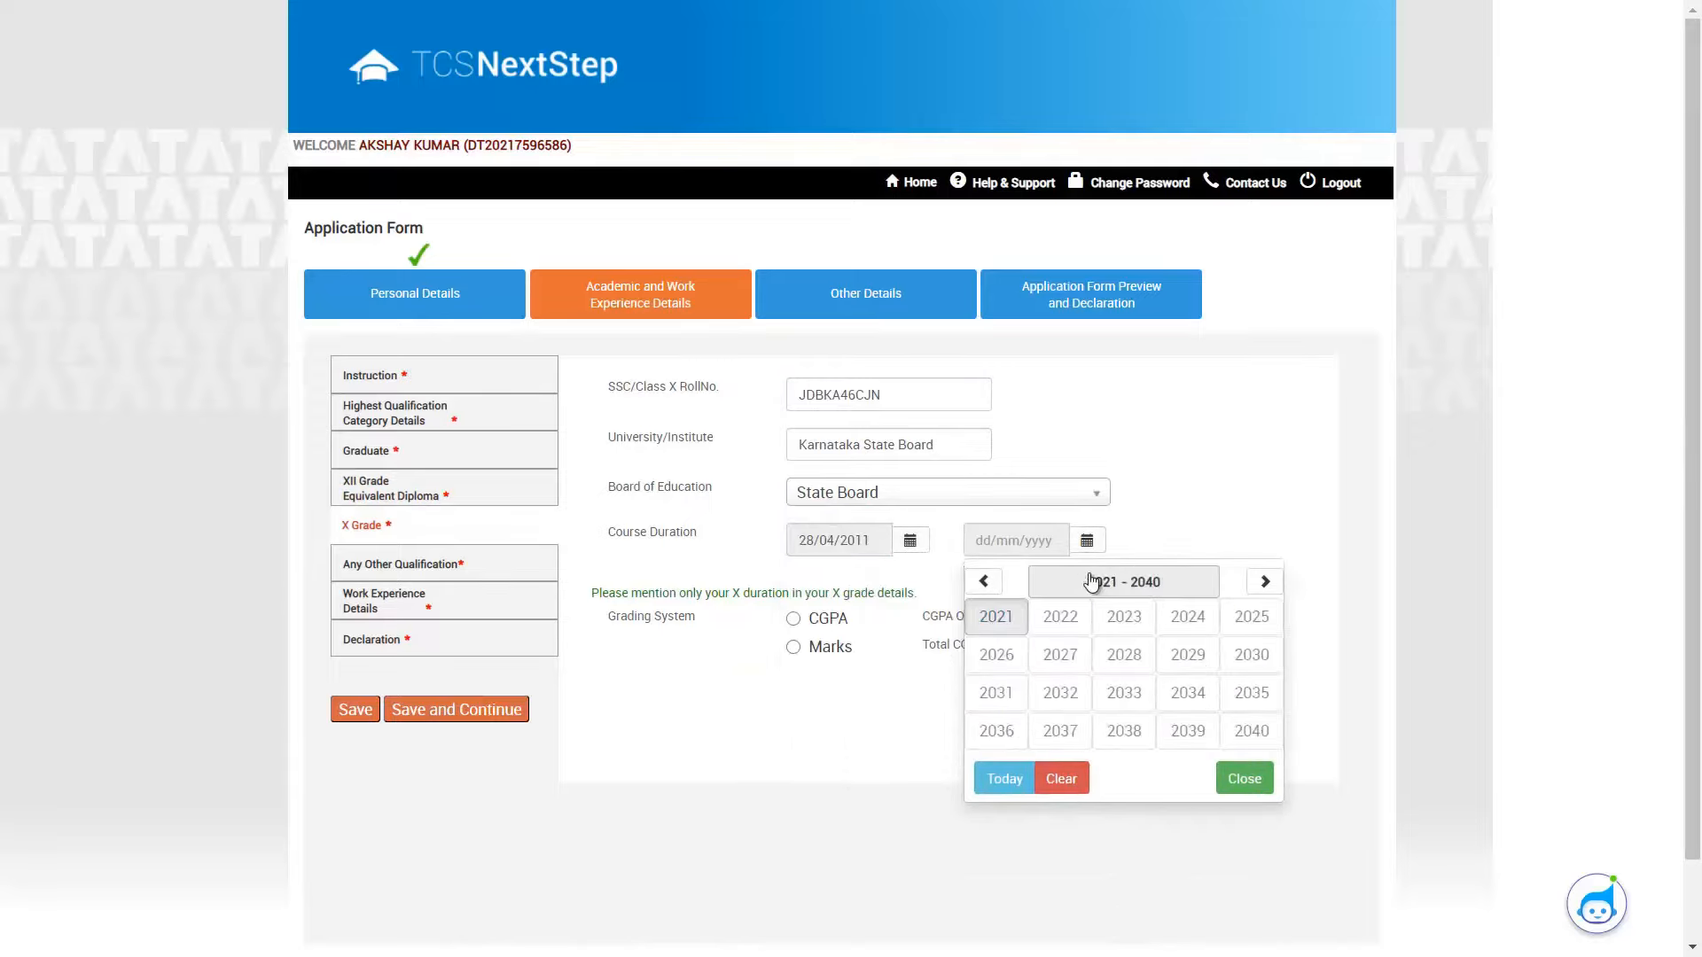
left_click(994, 617)
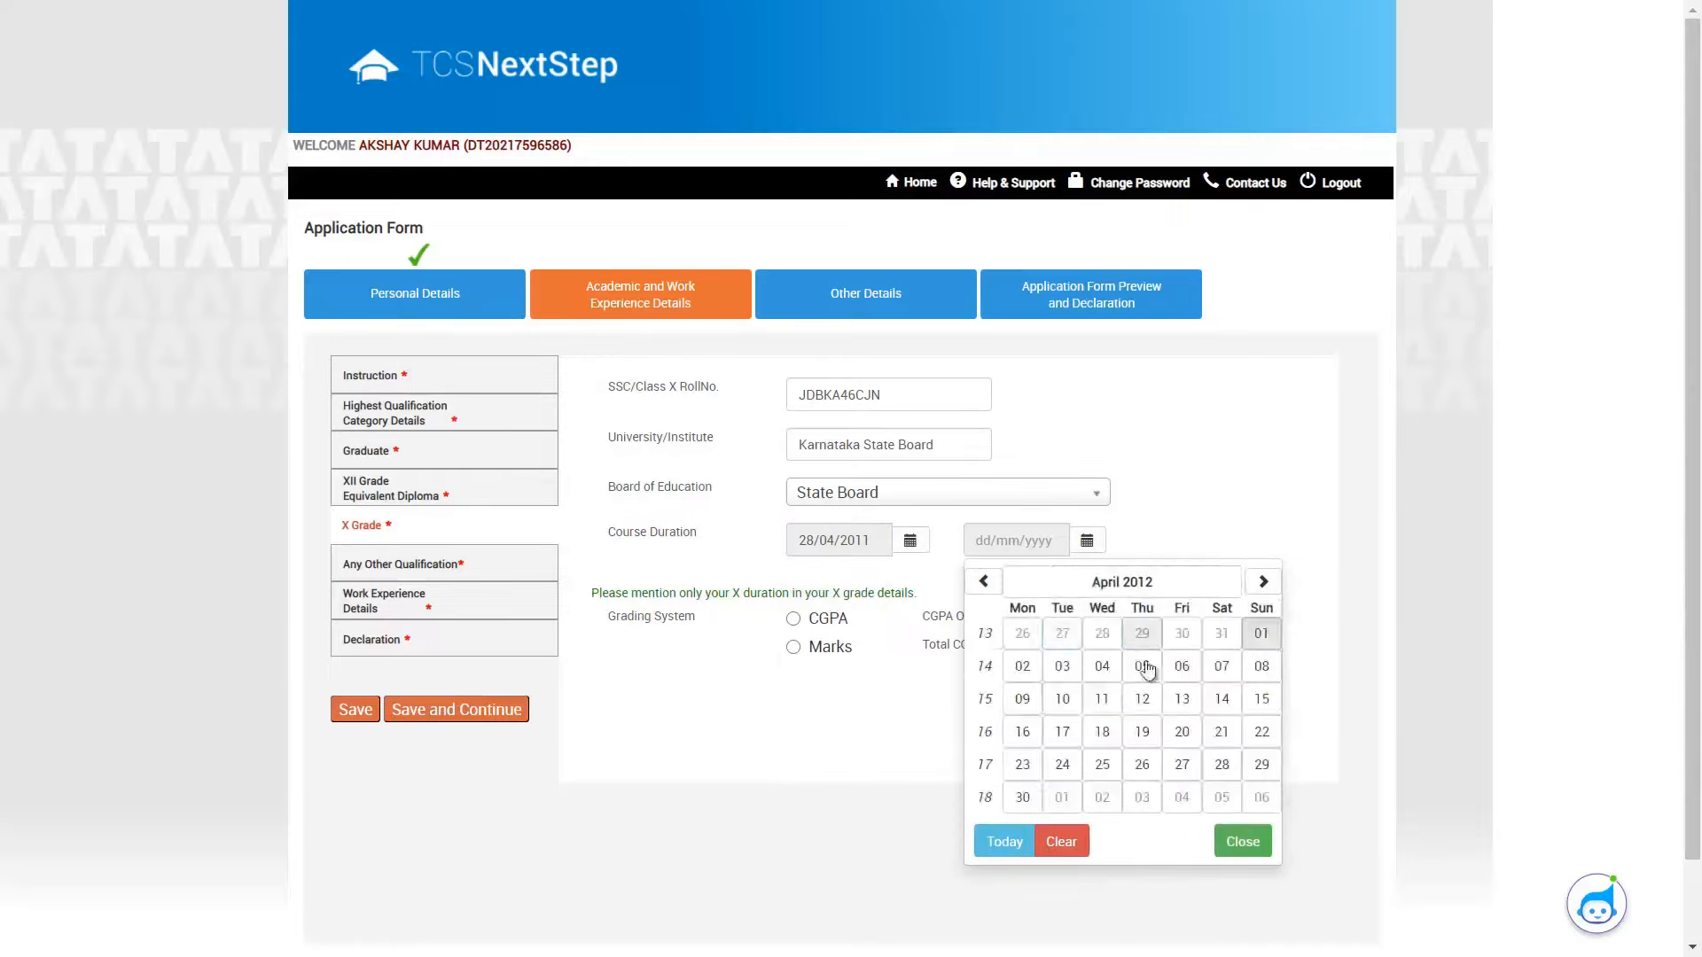
left_click(401, 562)
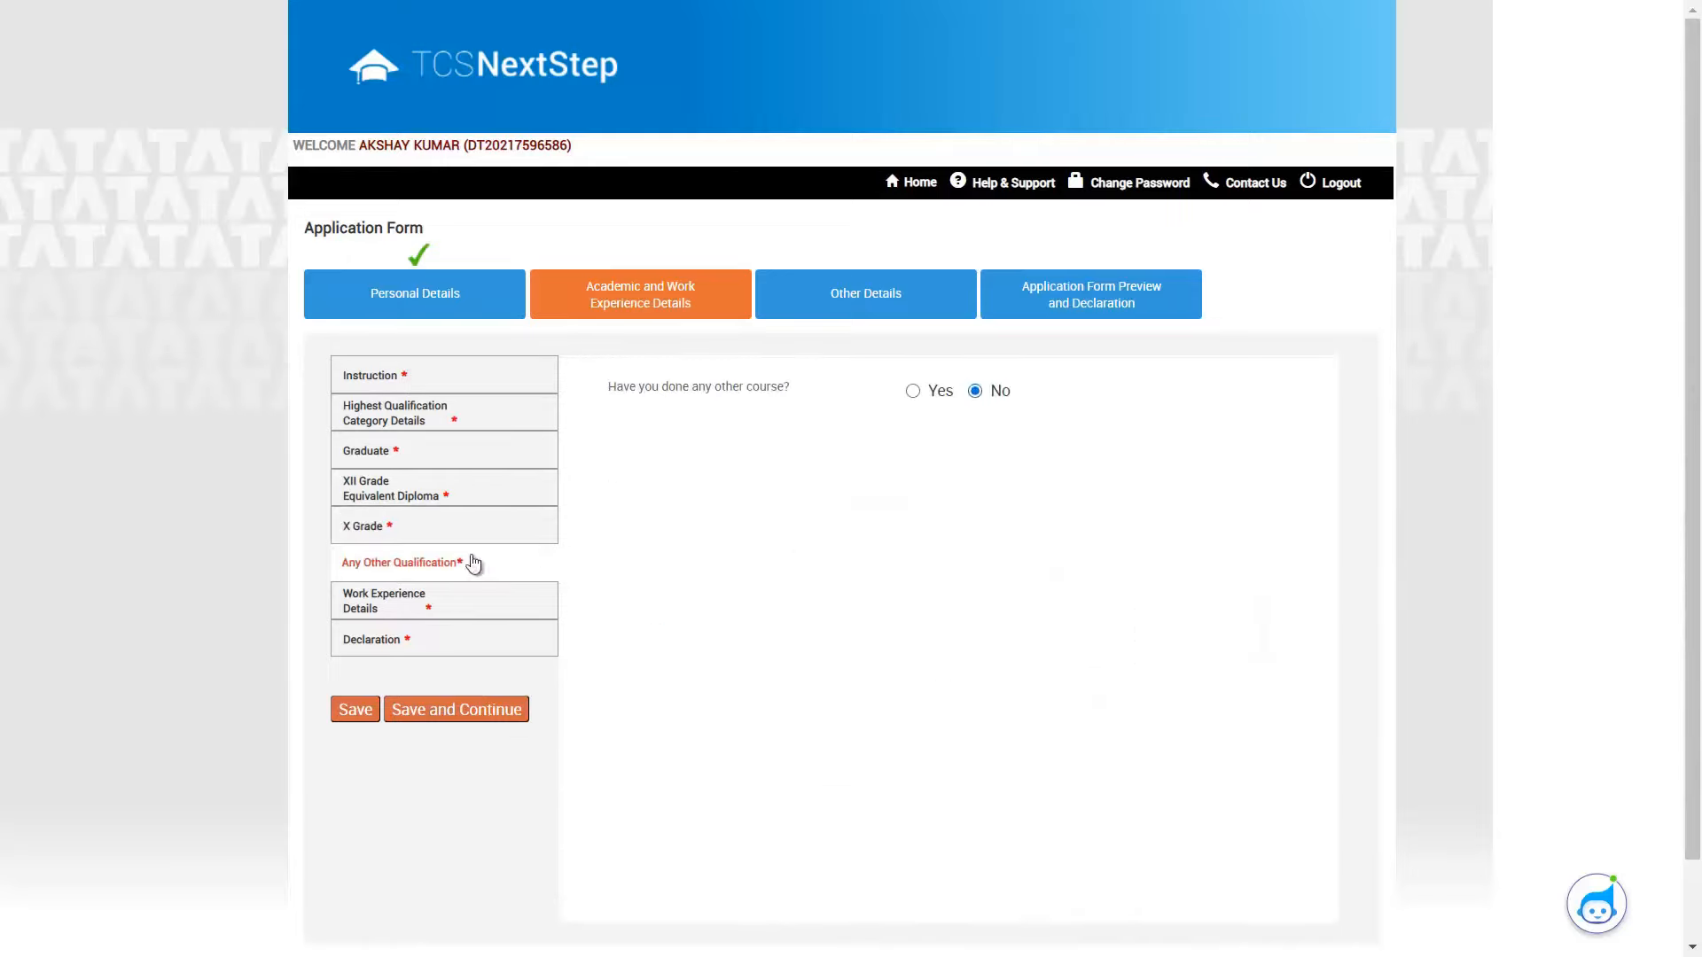
- Save Academic and Other Details, dismissing the language warning, to reach Preview and Declaration
left_click(372, 638)
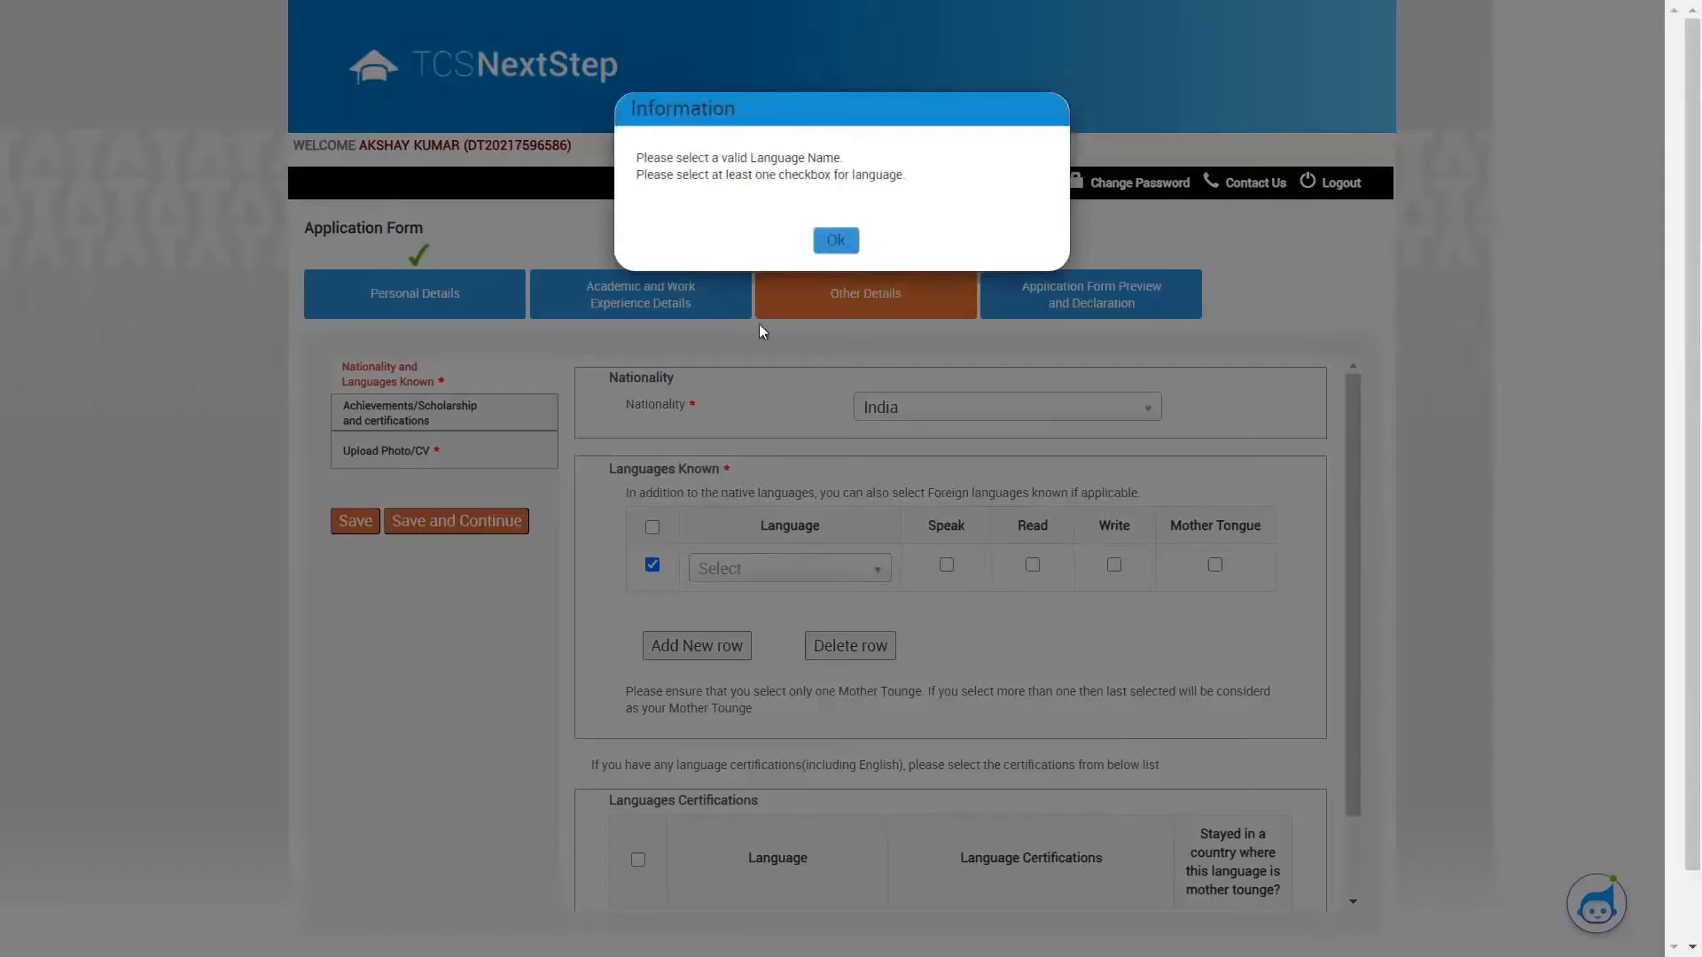
left_click(835, 240)
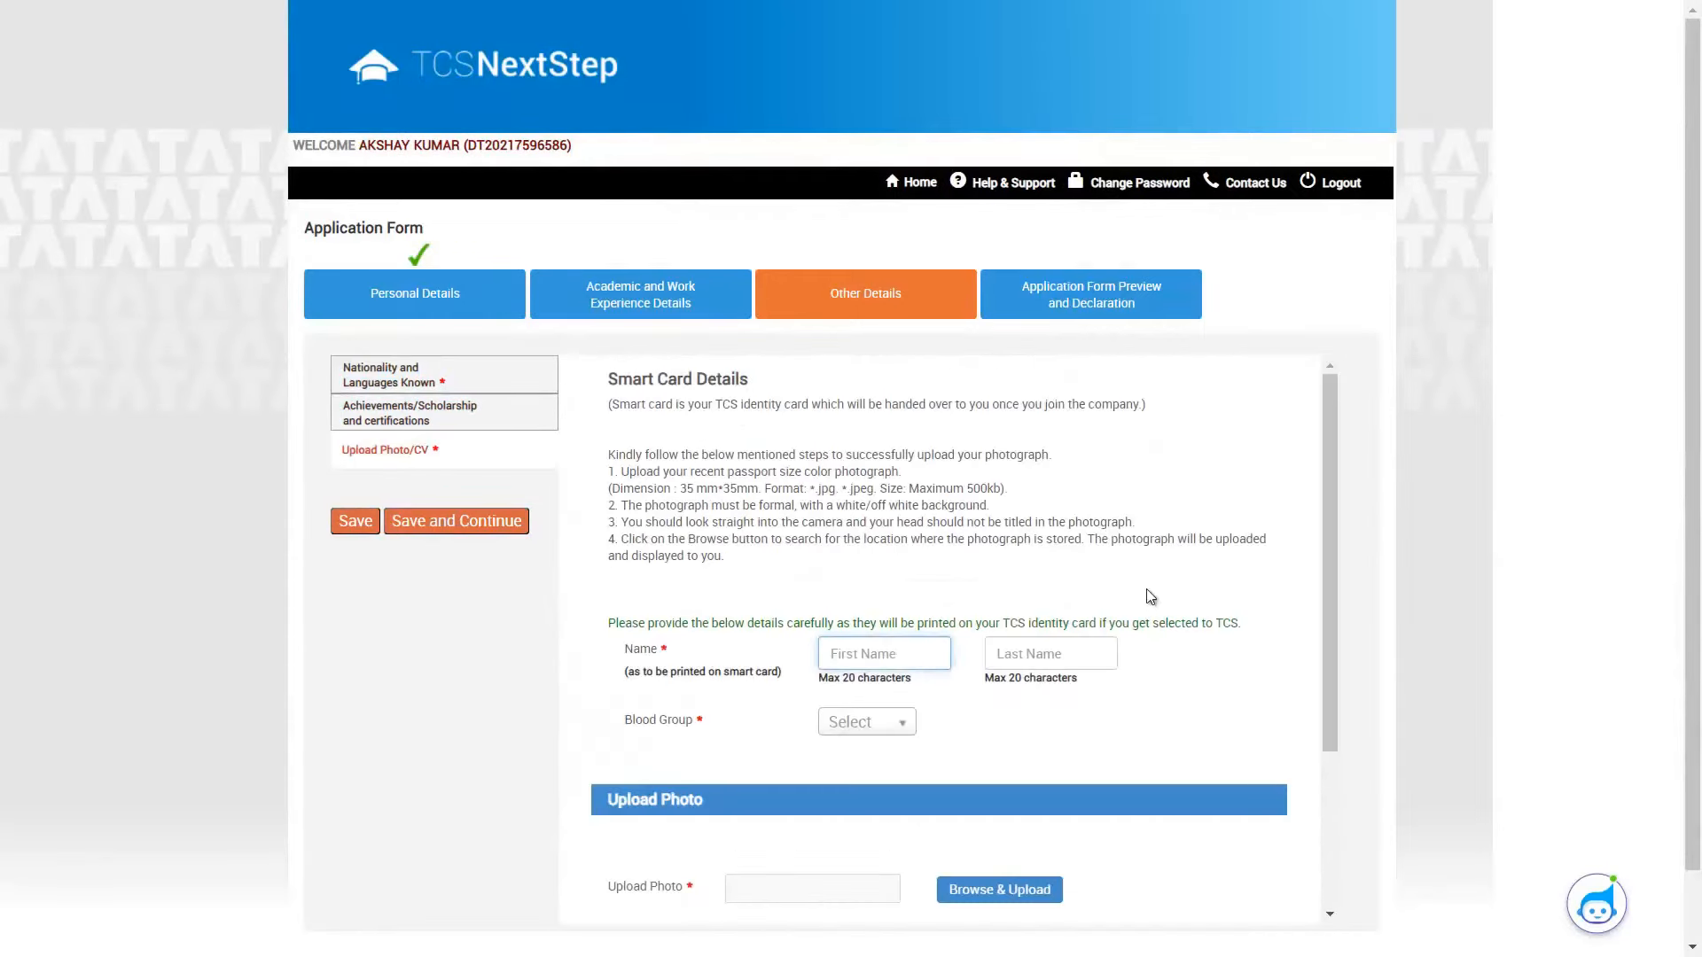
left_click(1089, 293)
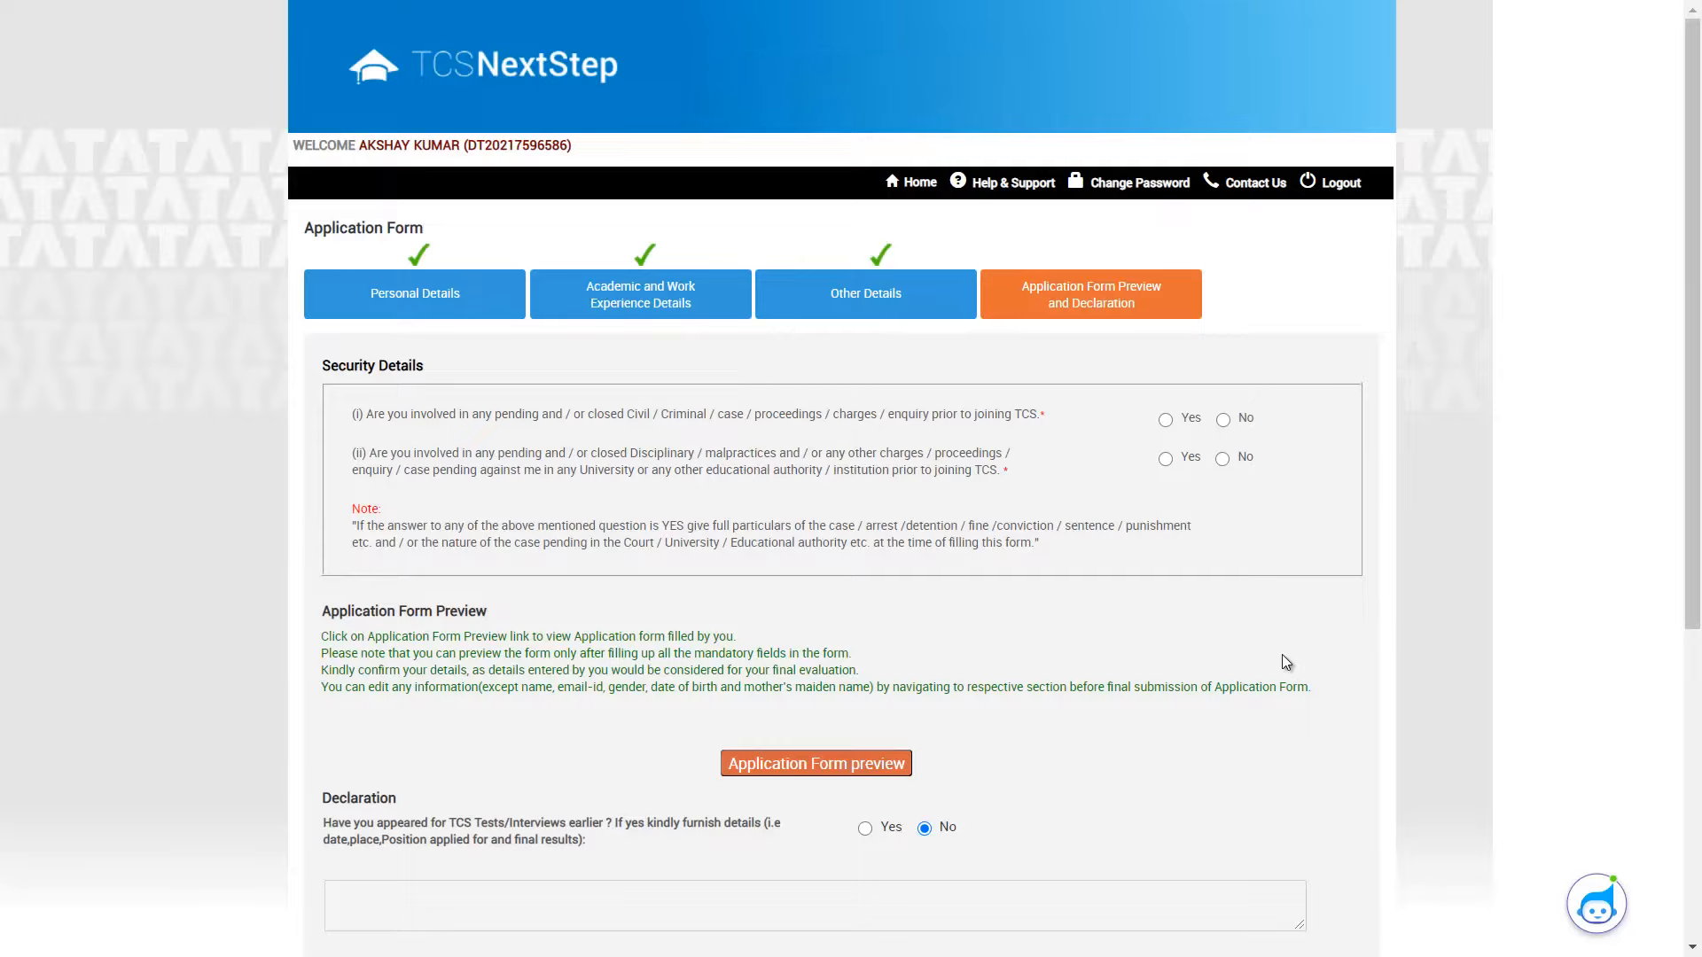
- Answer No to both the civil/criminal and disciplinary case questions
scroll("down", 3)
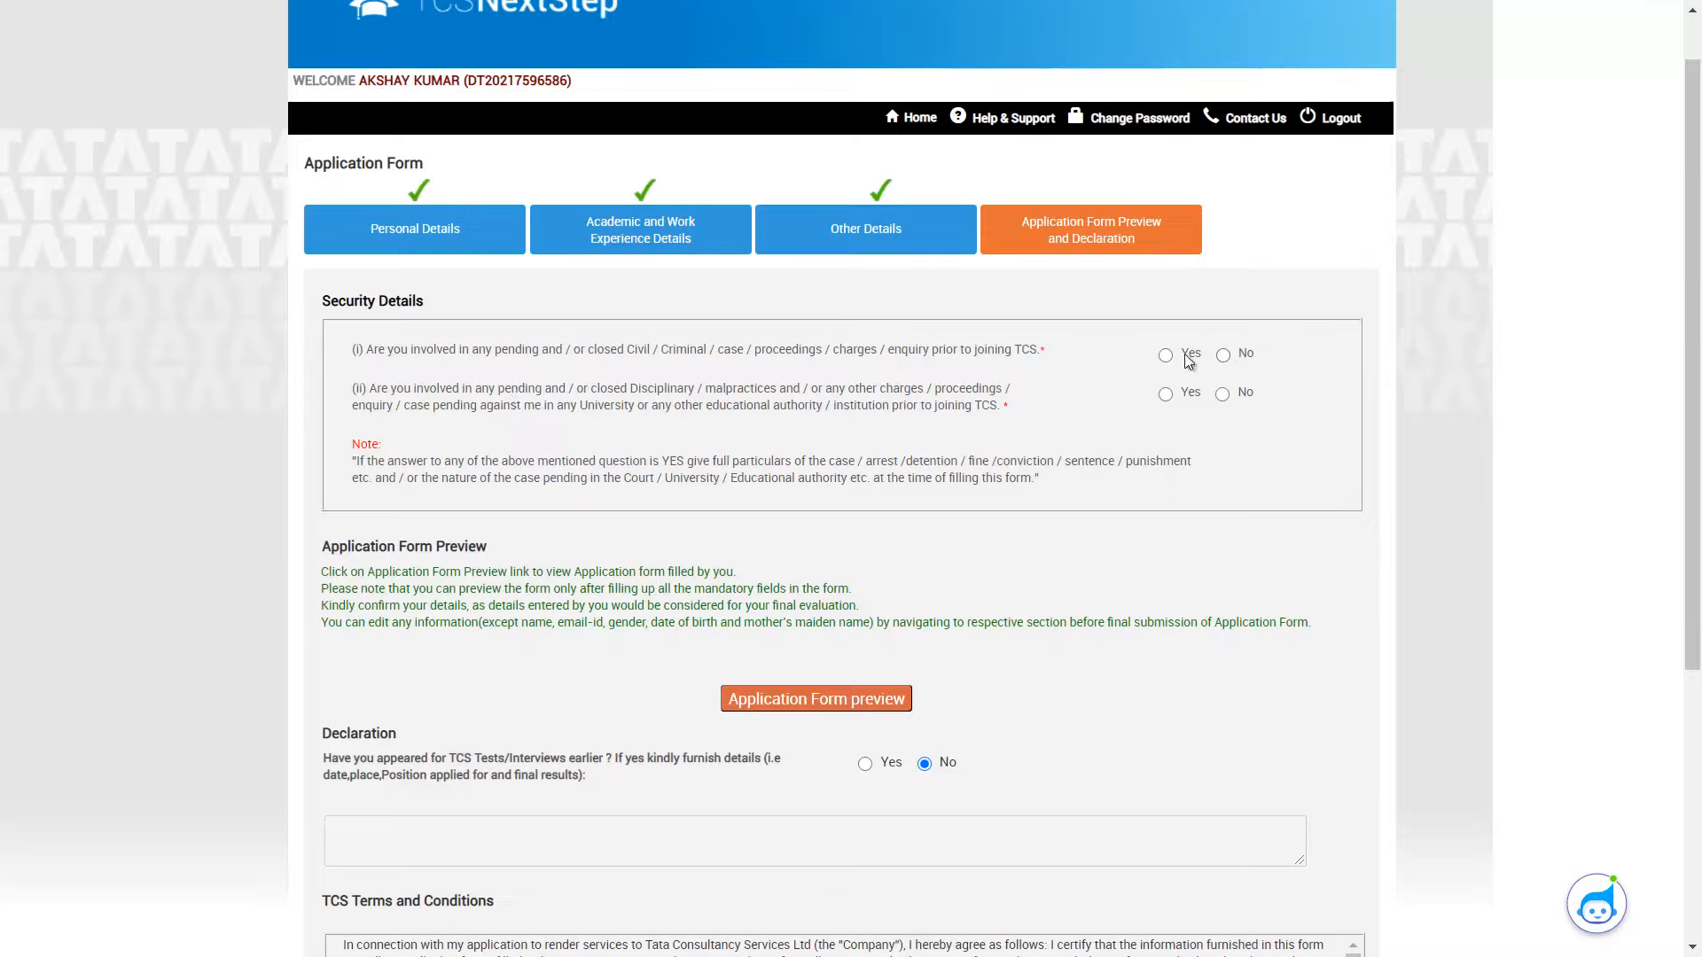
left_click(1222, 354)
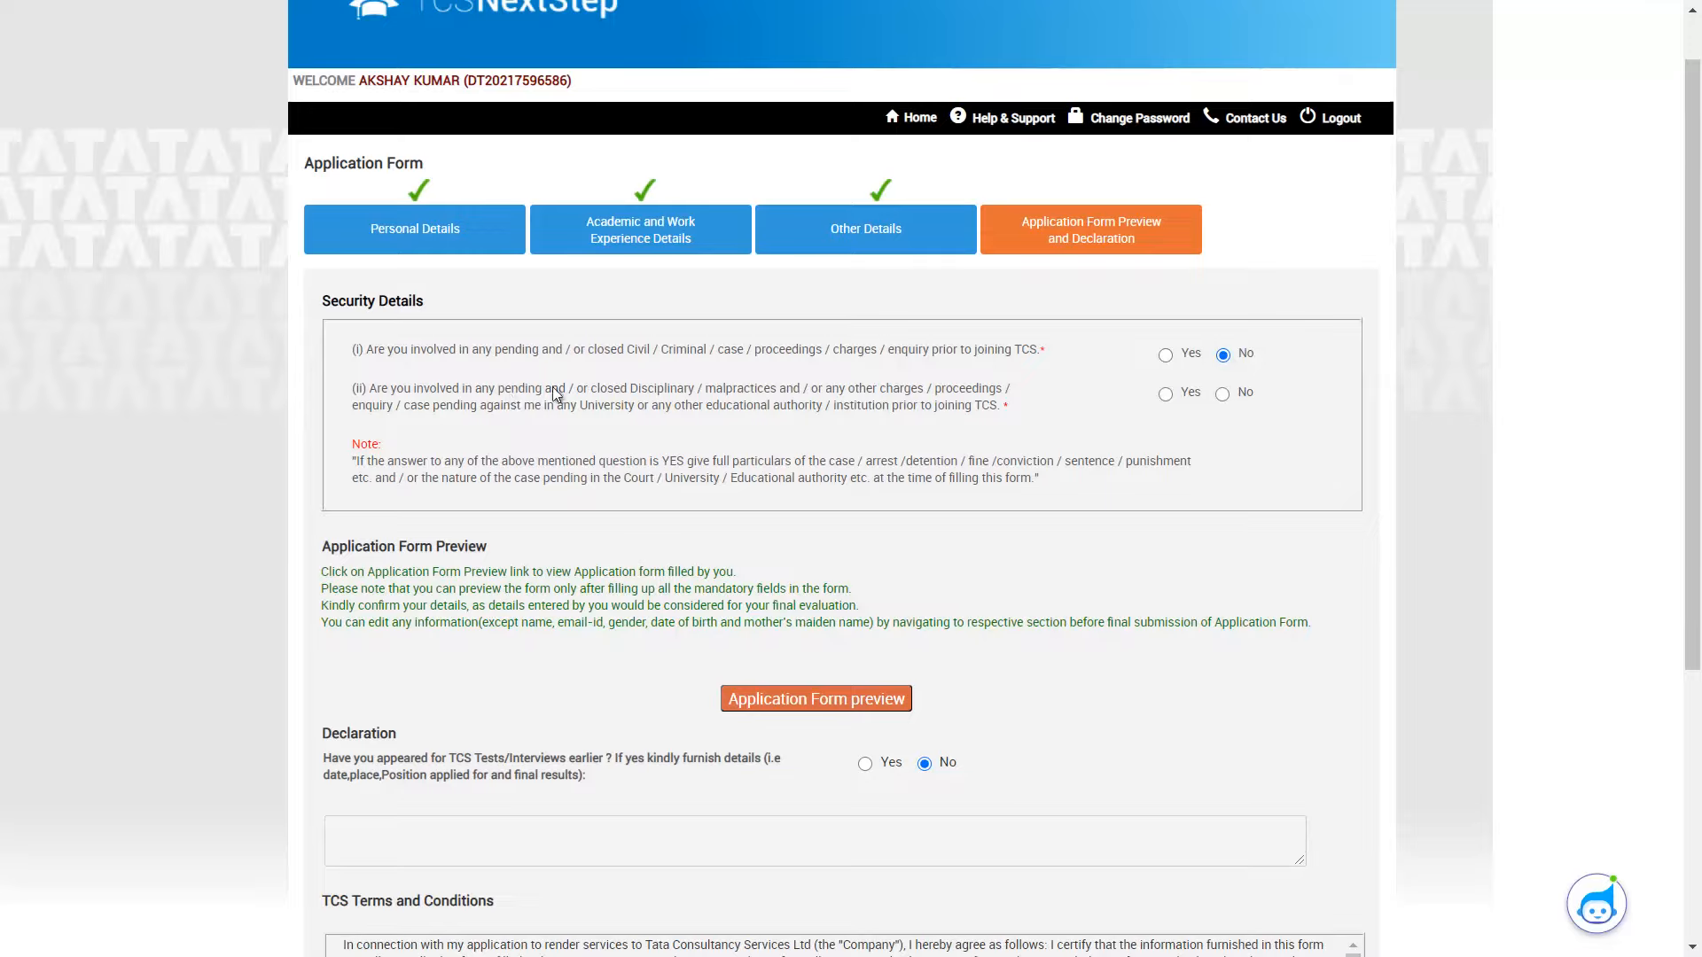
left_click(1223, 393)
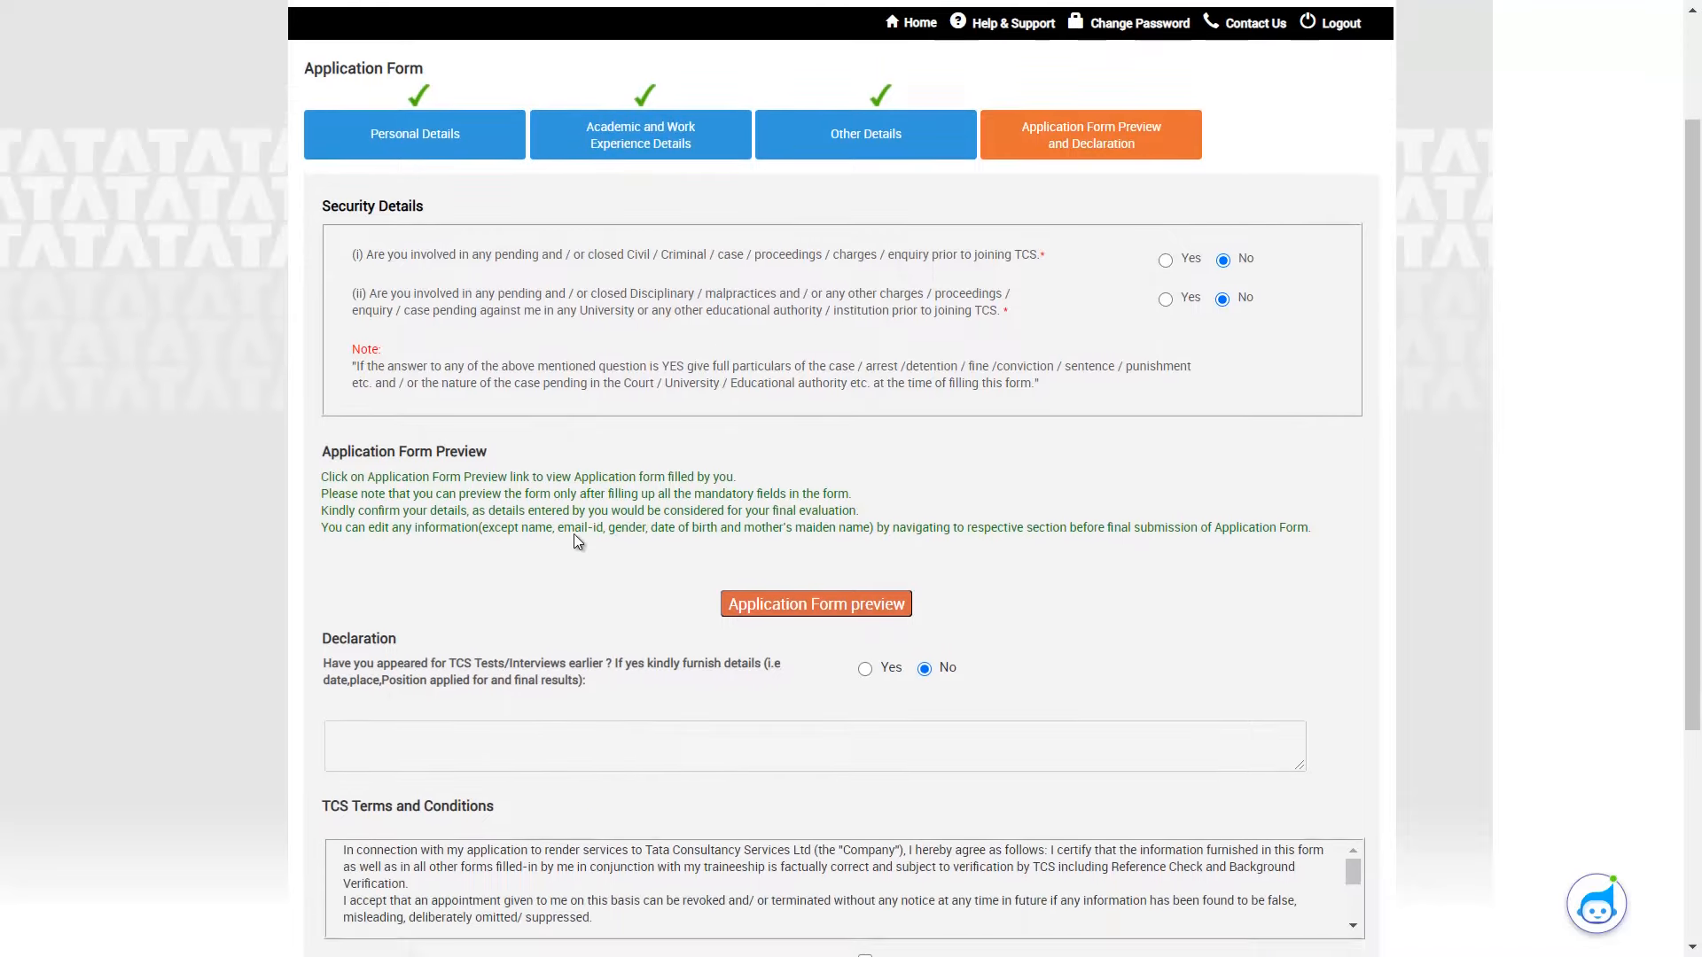
- Download the preview PDF of the filled application form
scroll("down", 3)
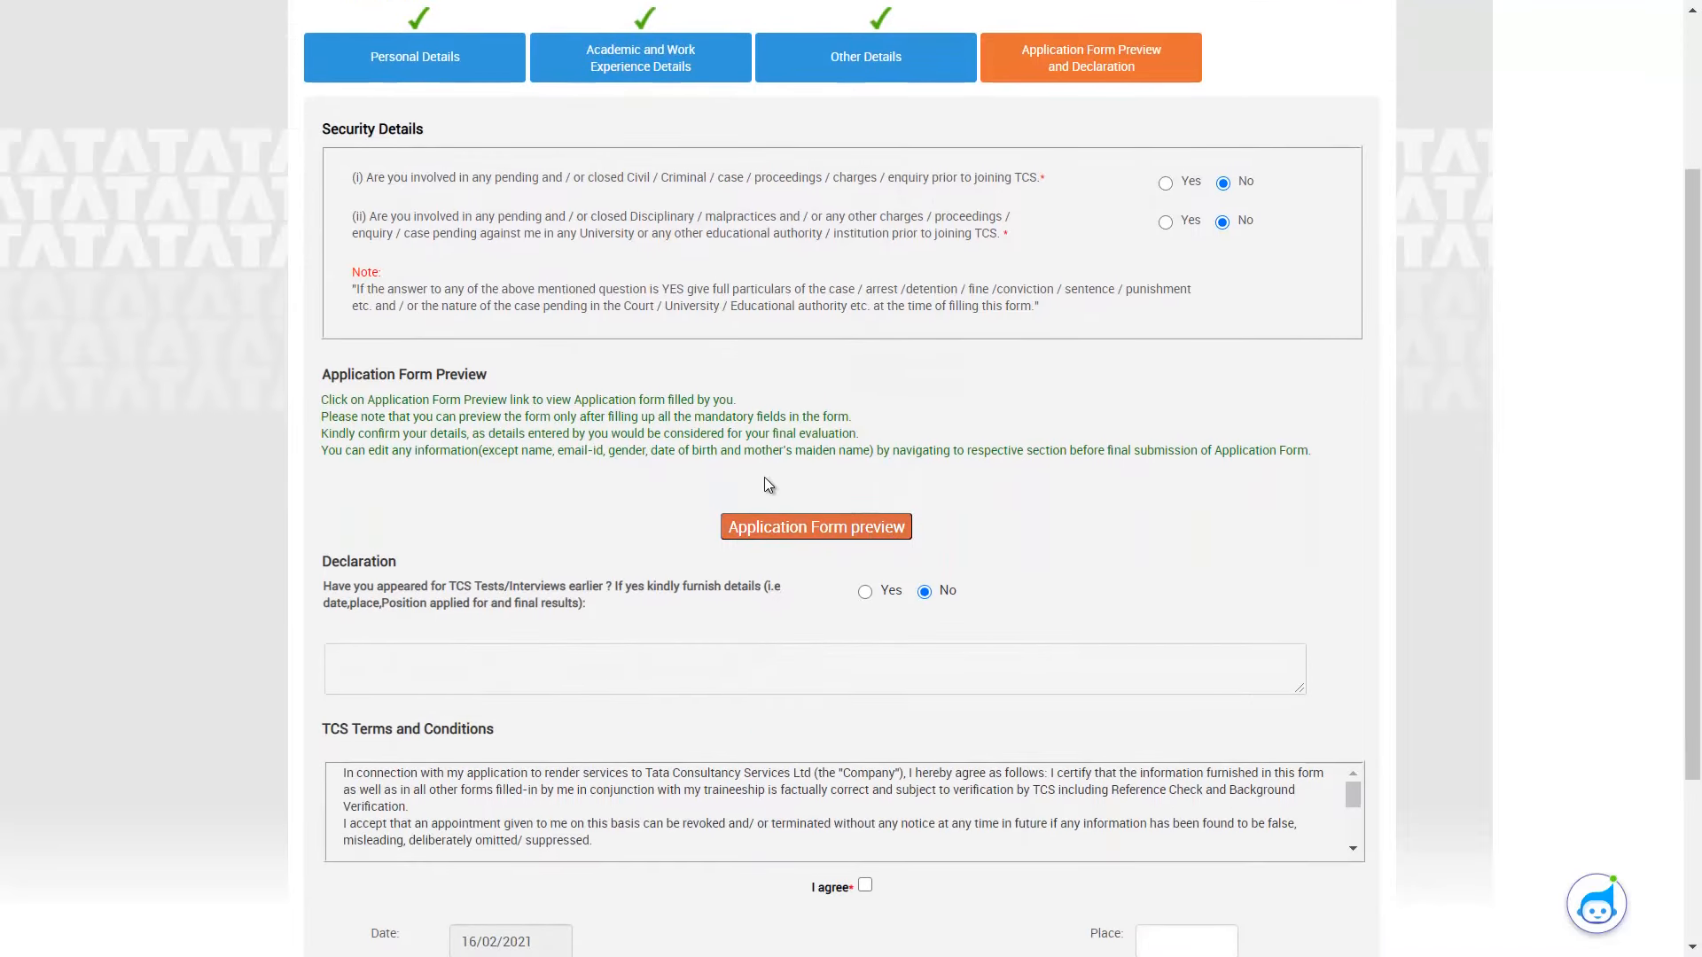
mouse_move(815, 526)
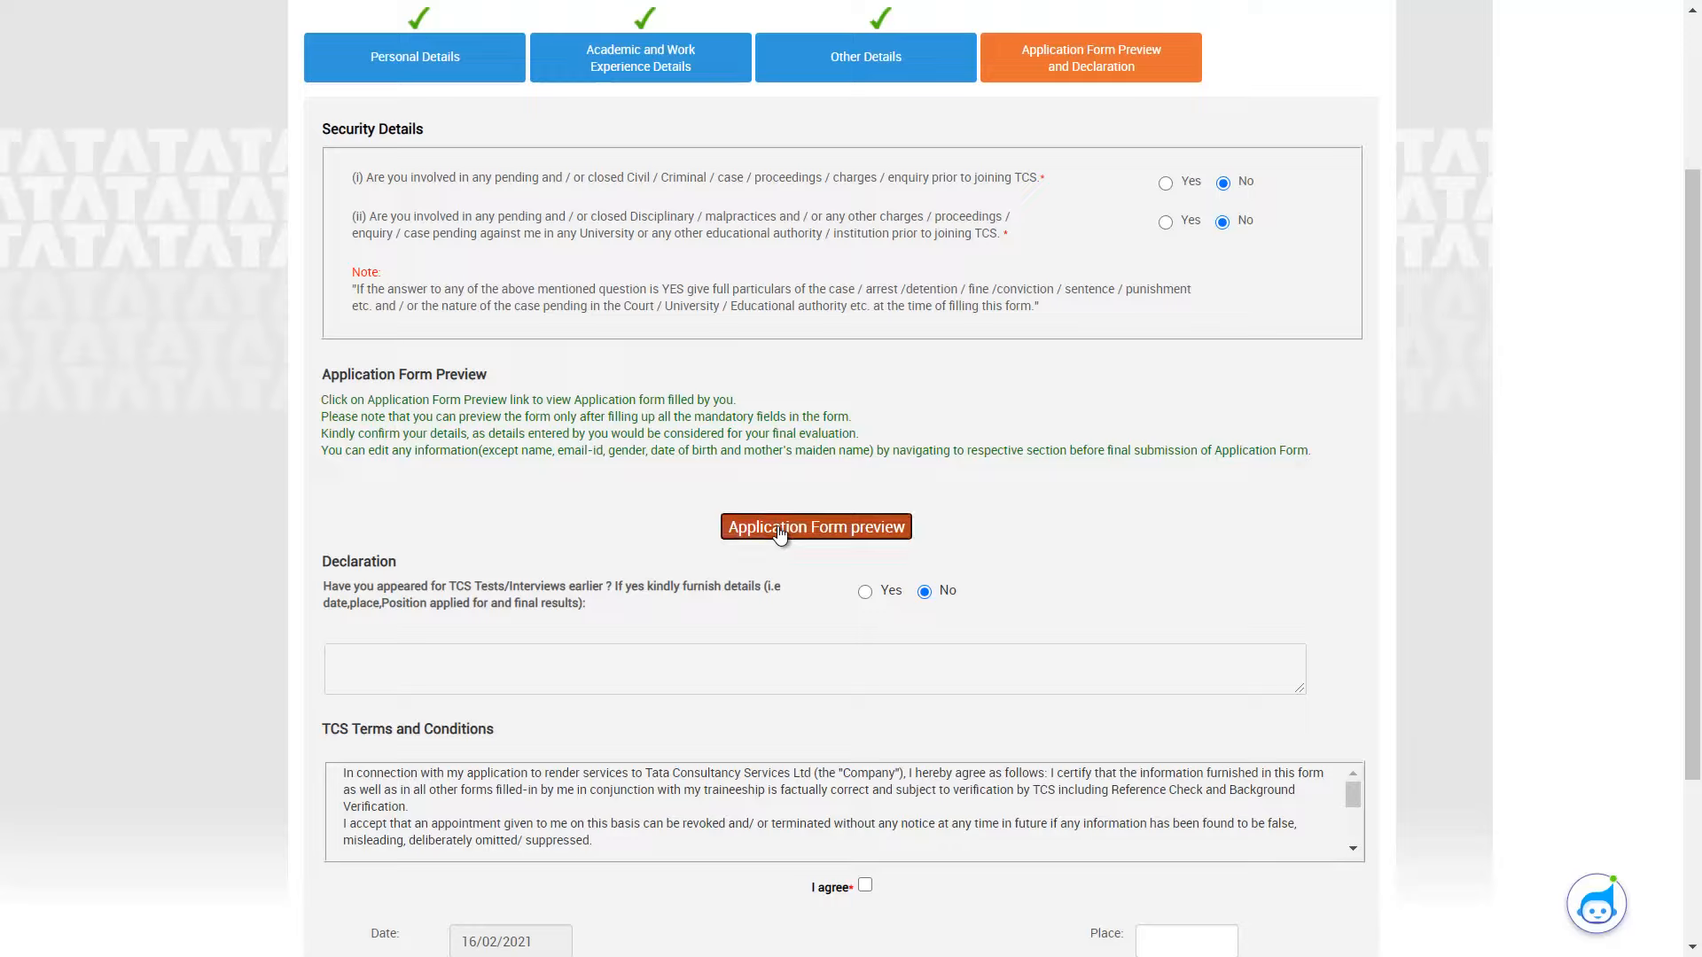
left_click(816, 526)
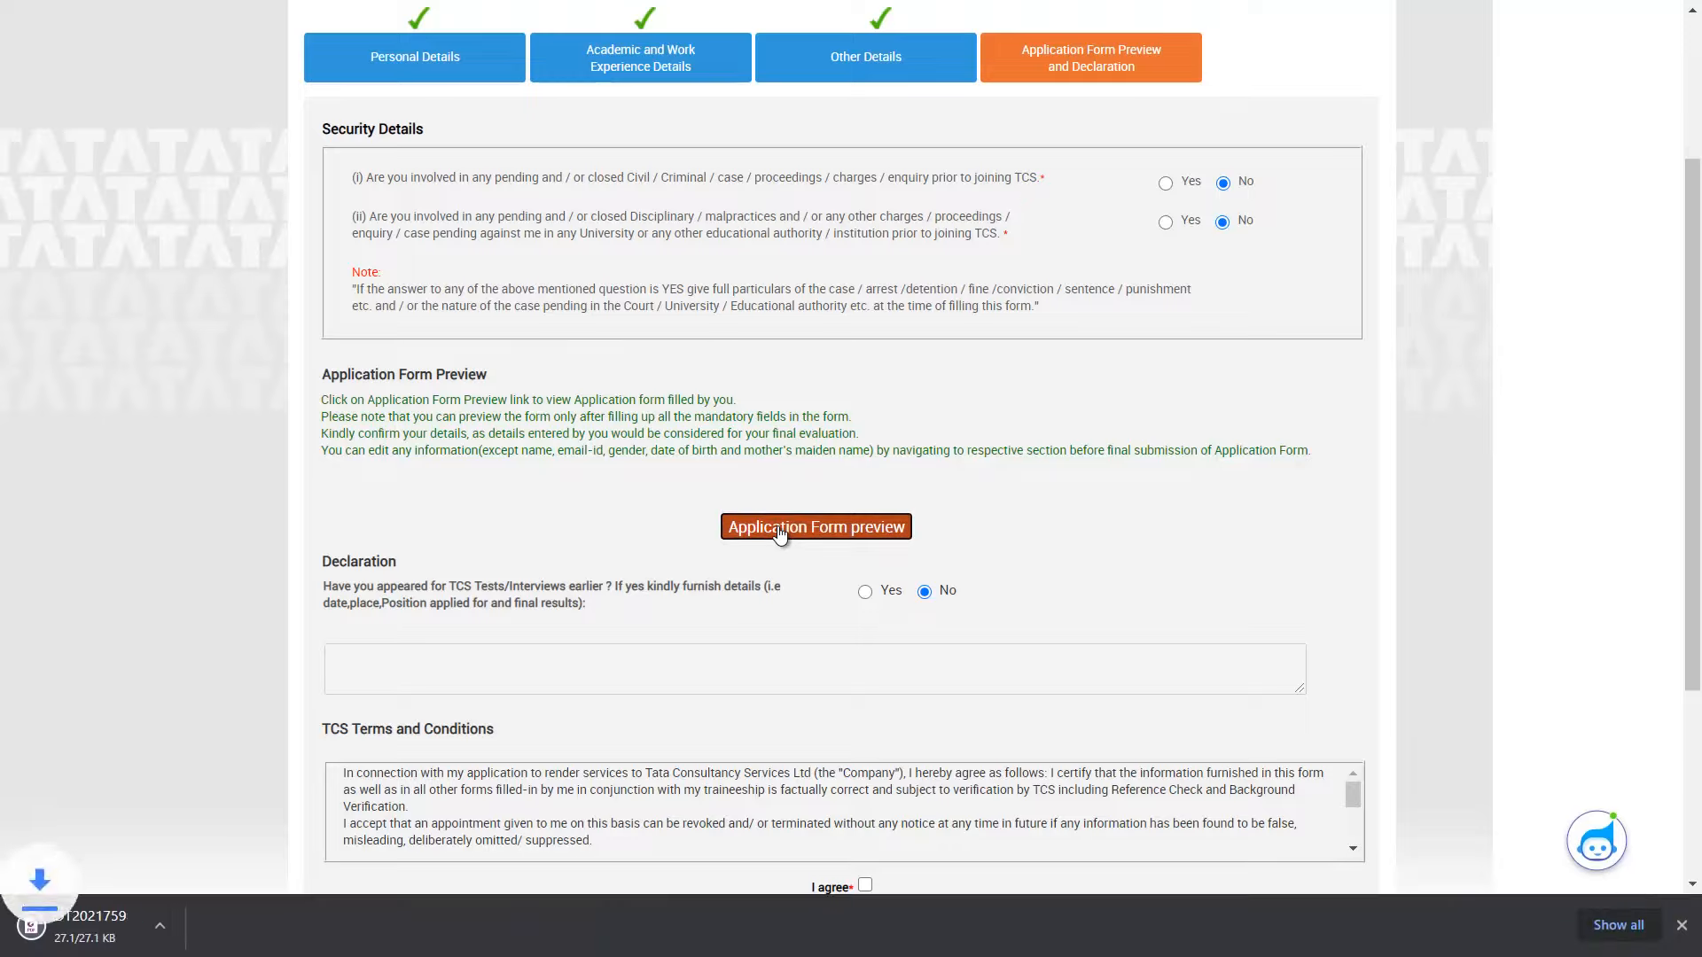
left_click(816, 527)
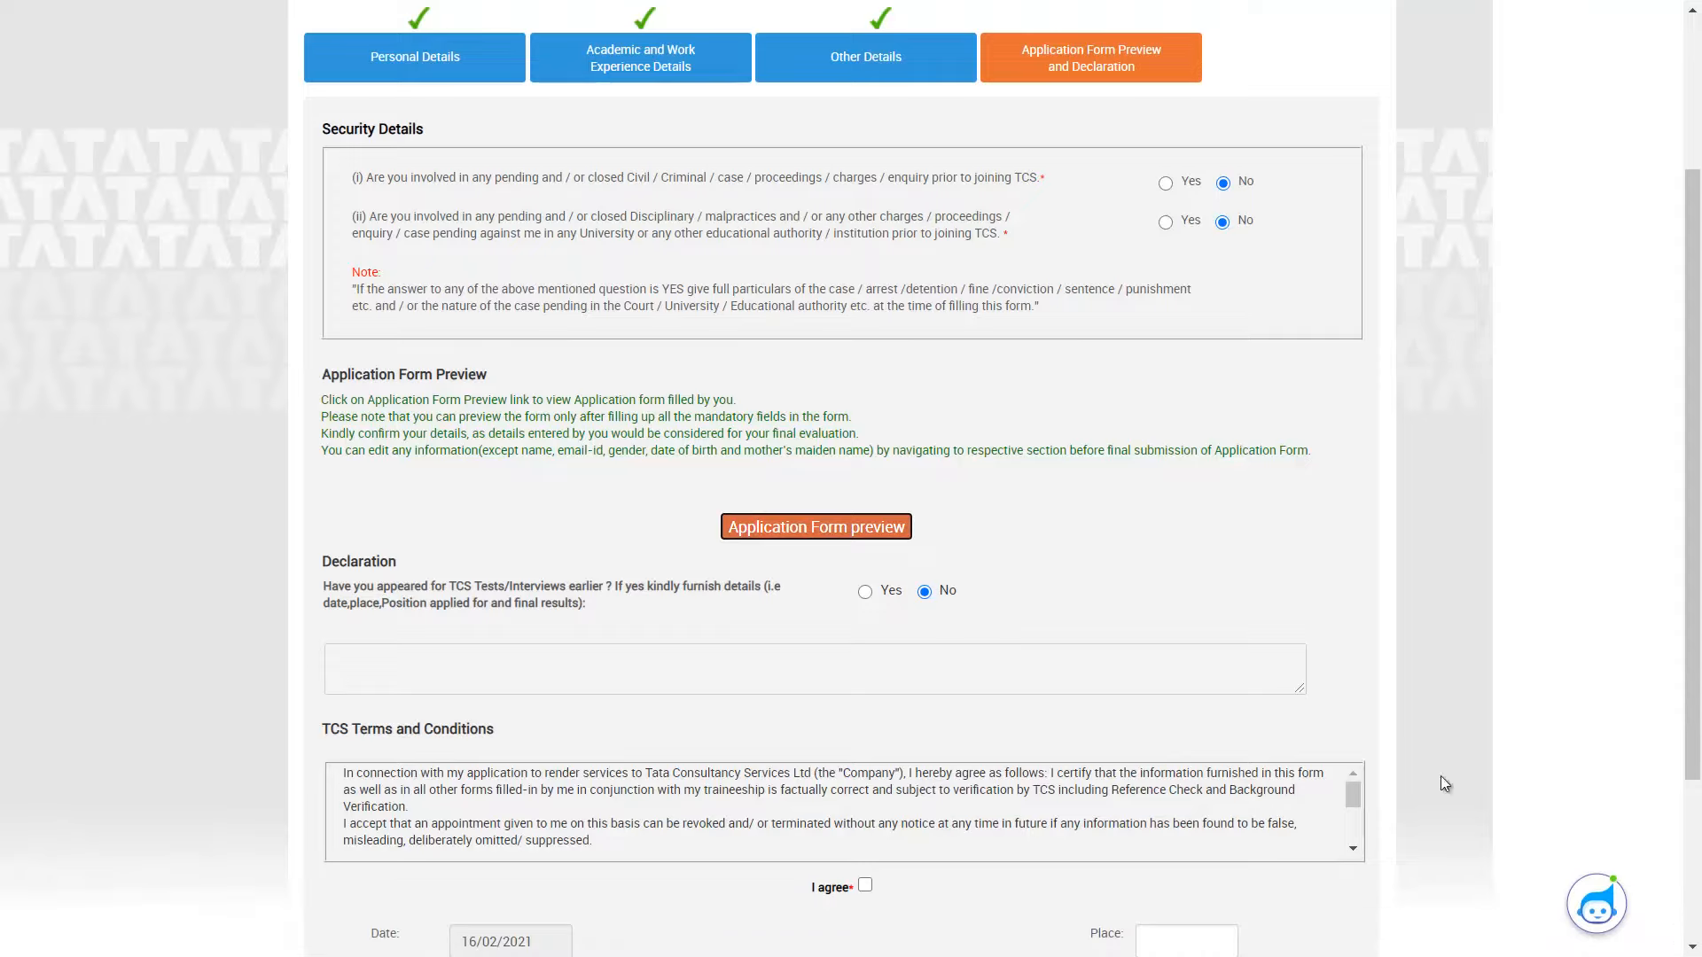
- Agree to the terms, enter Pune as place, and submit the application form
scroll("down", 3)
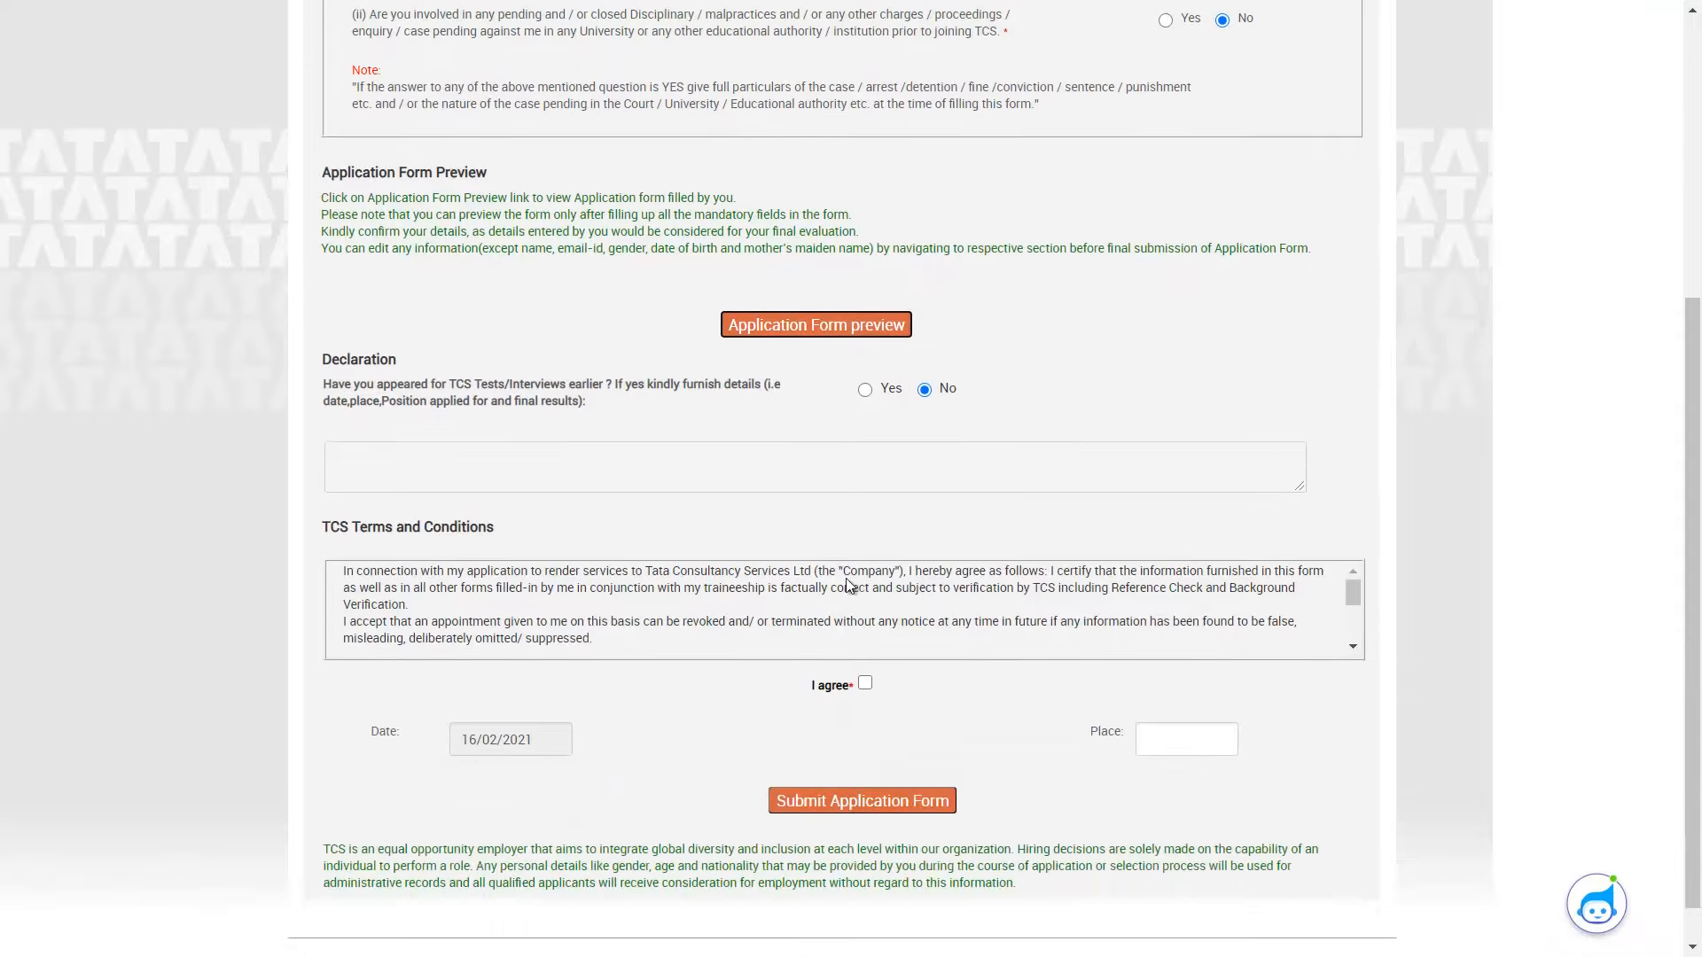
left_click(865, 682)
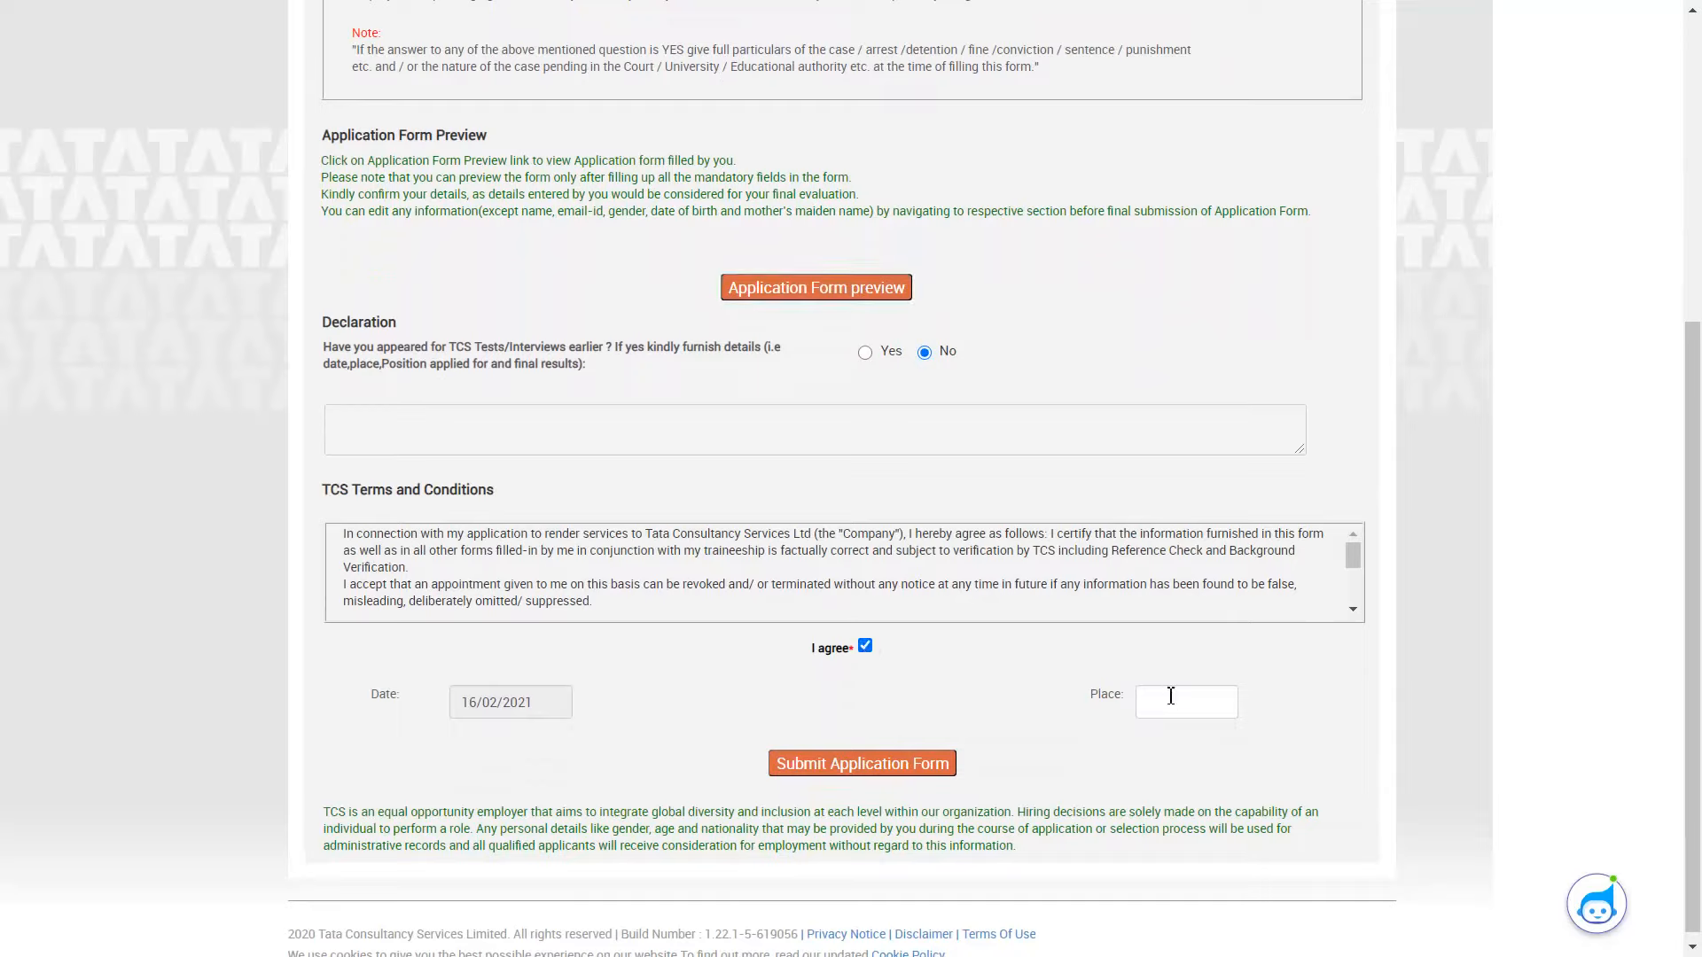
type("Pune")
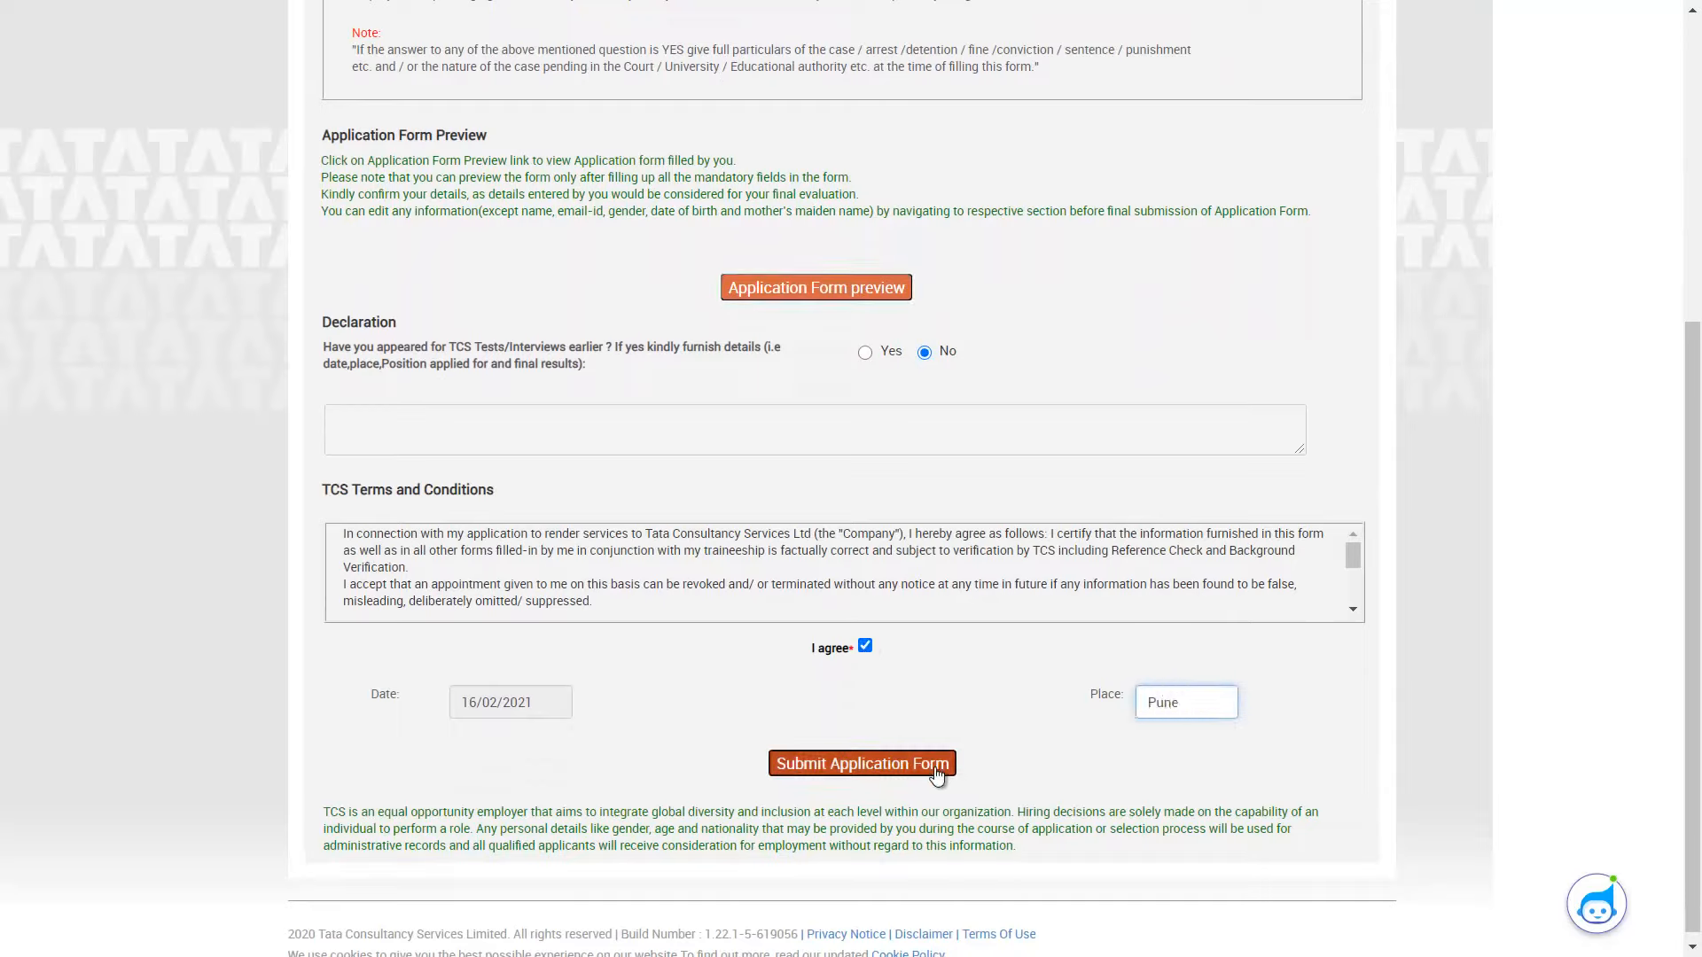
left_click(861, 764)
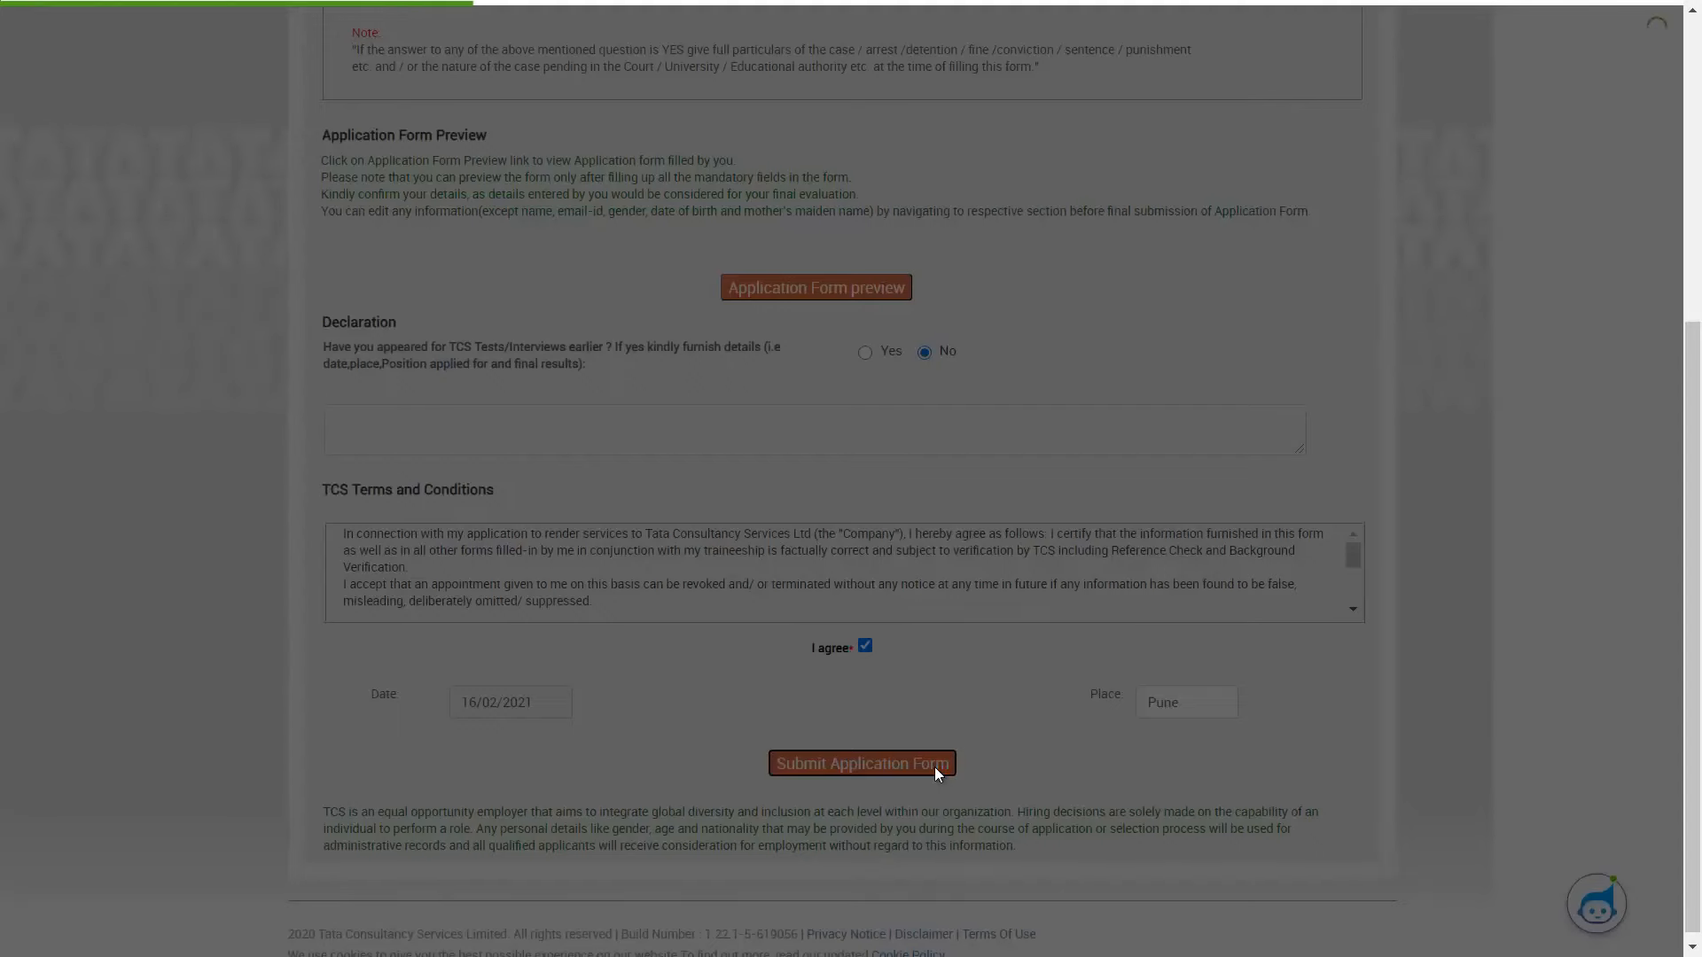
left_click(860, 763)
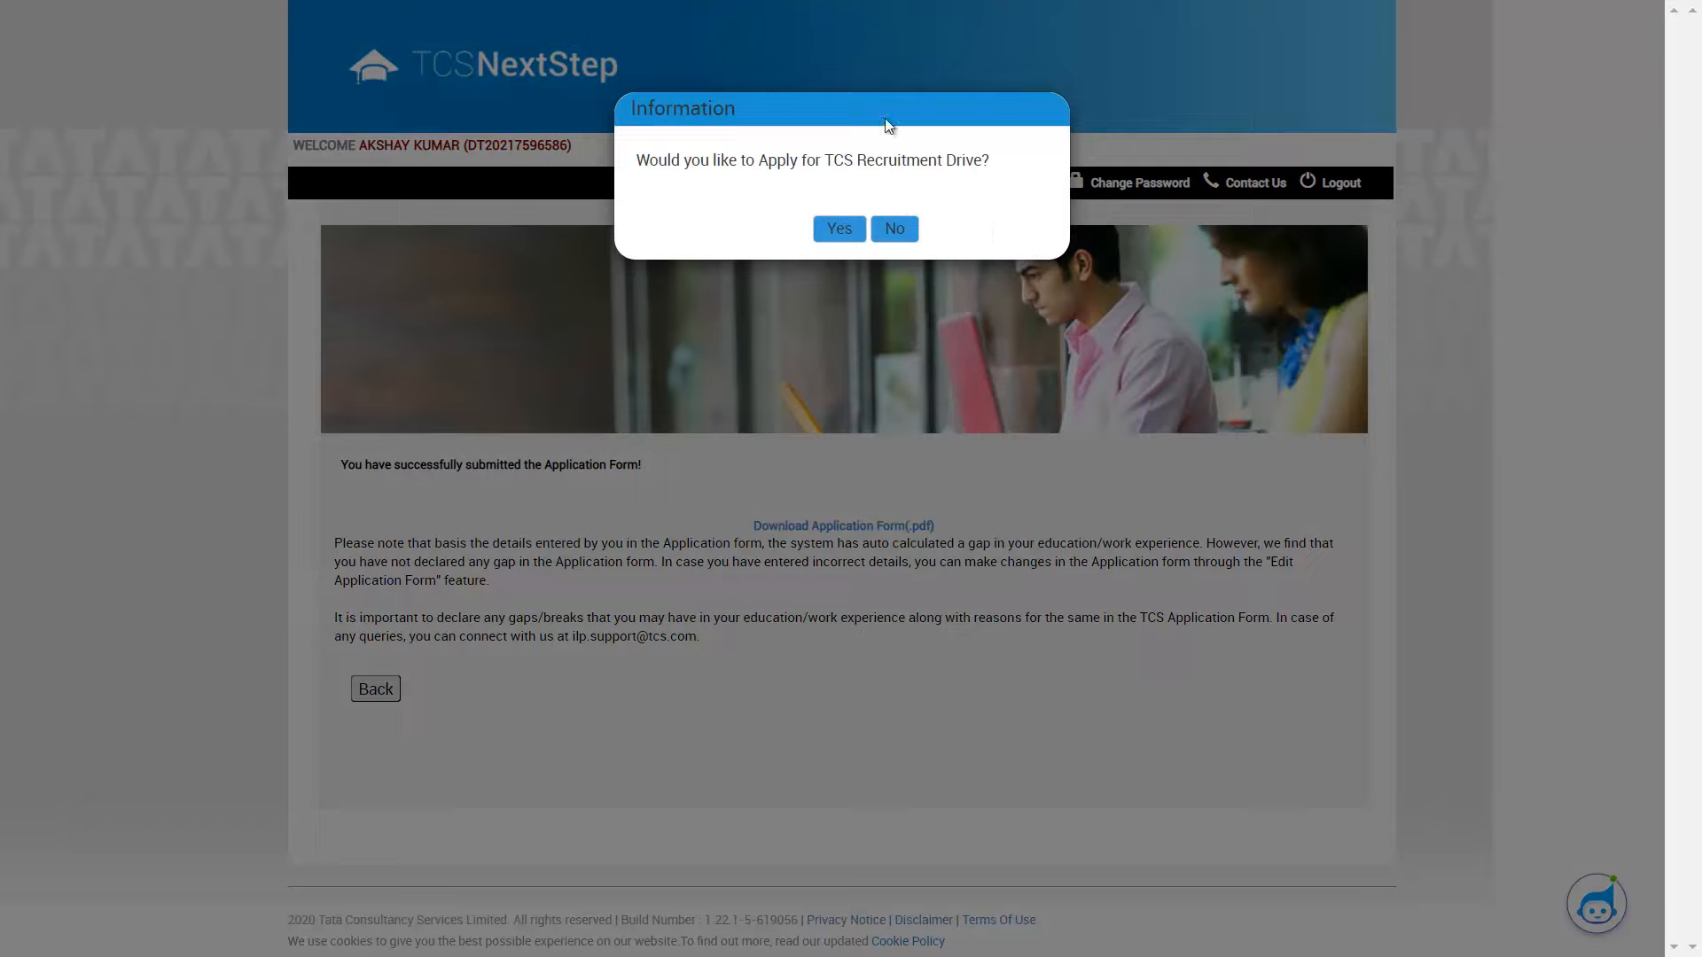
mouse_move(859, 184)
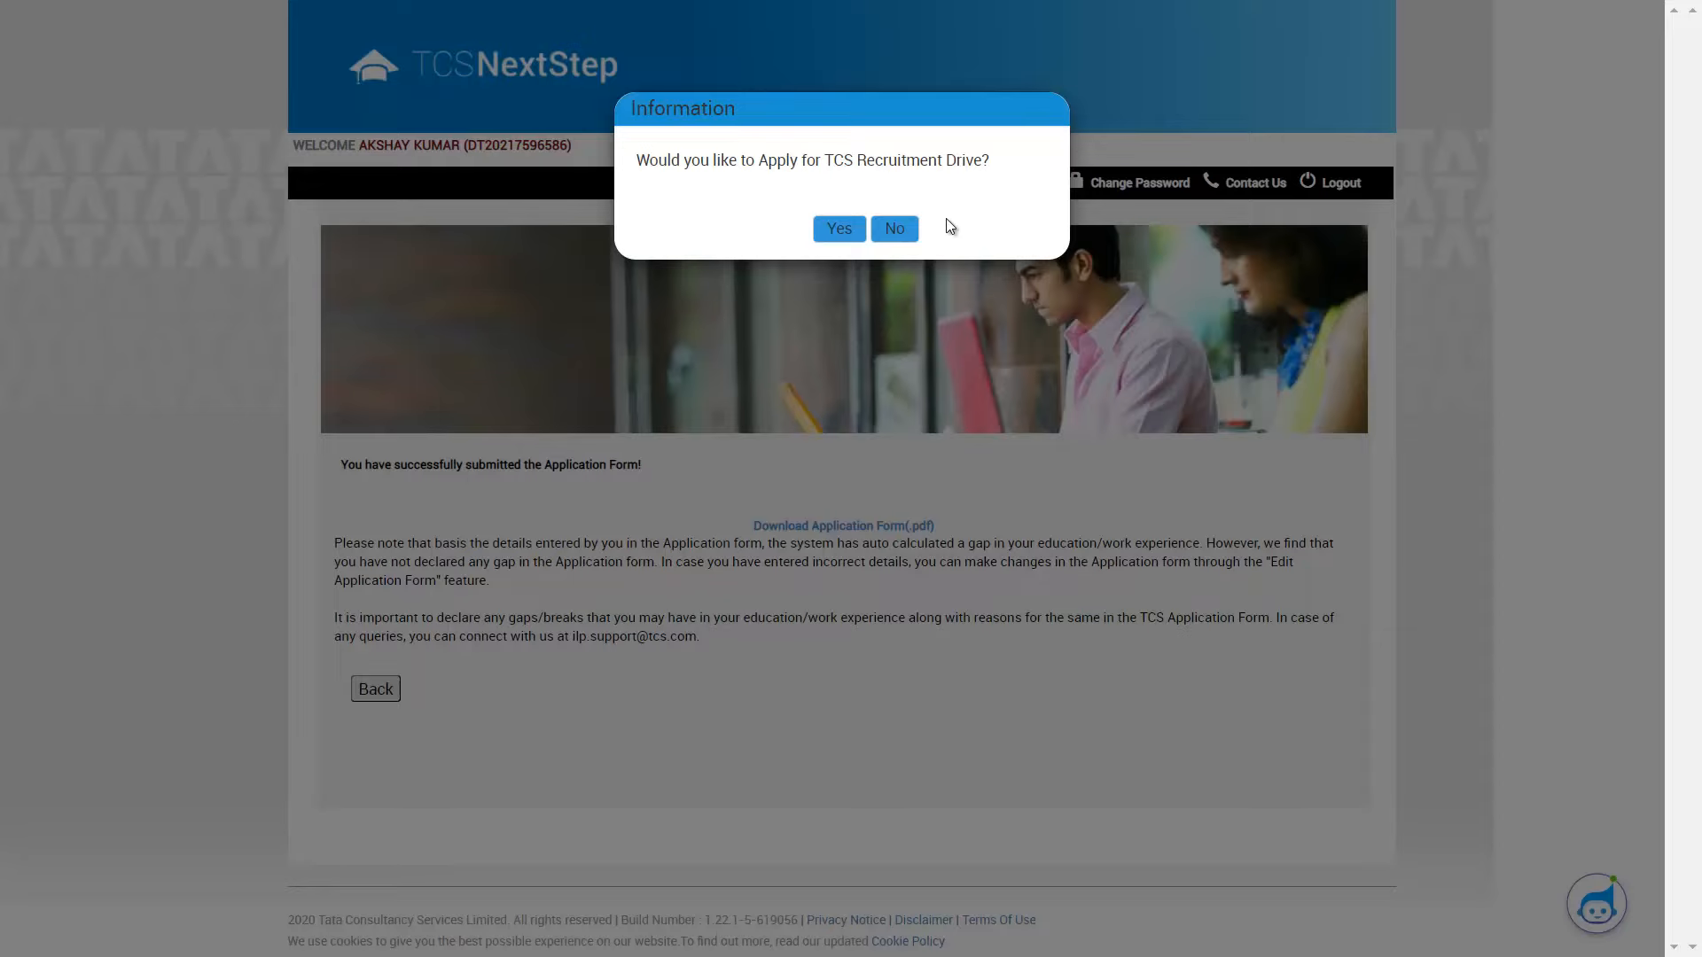
- Confirm Yes to applying for the TCS Recruitment Drive
left_click(893, 228)
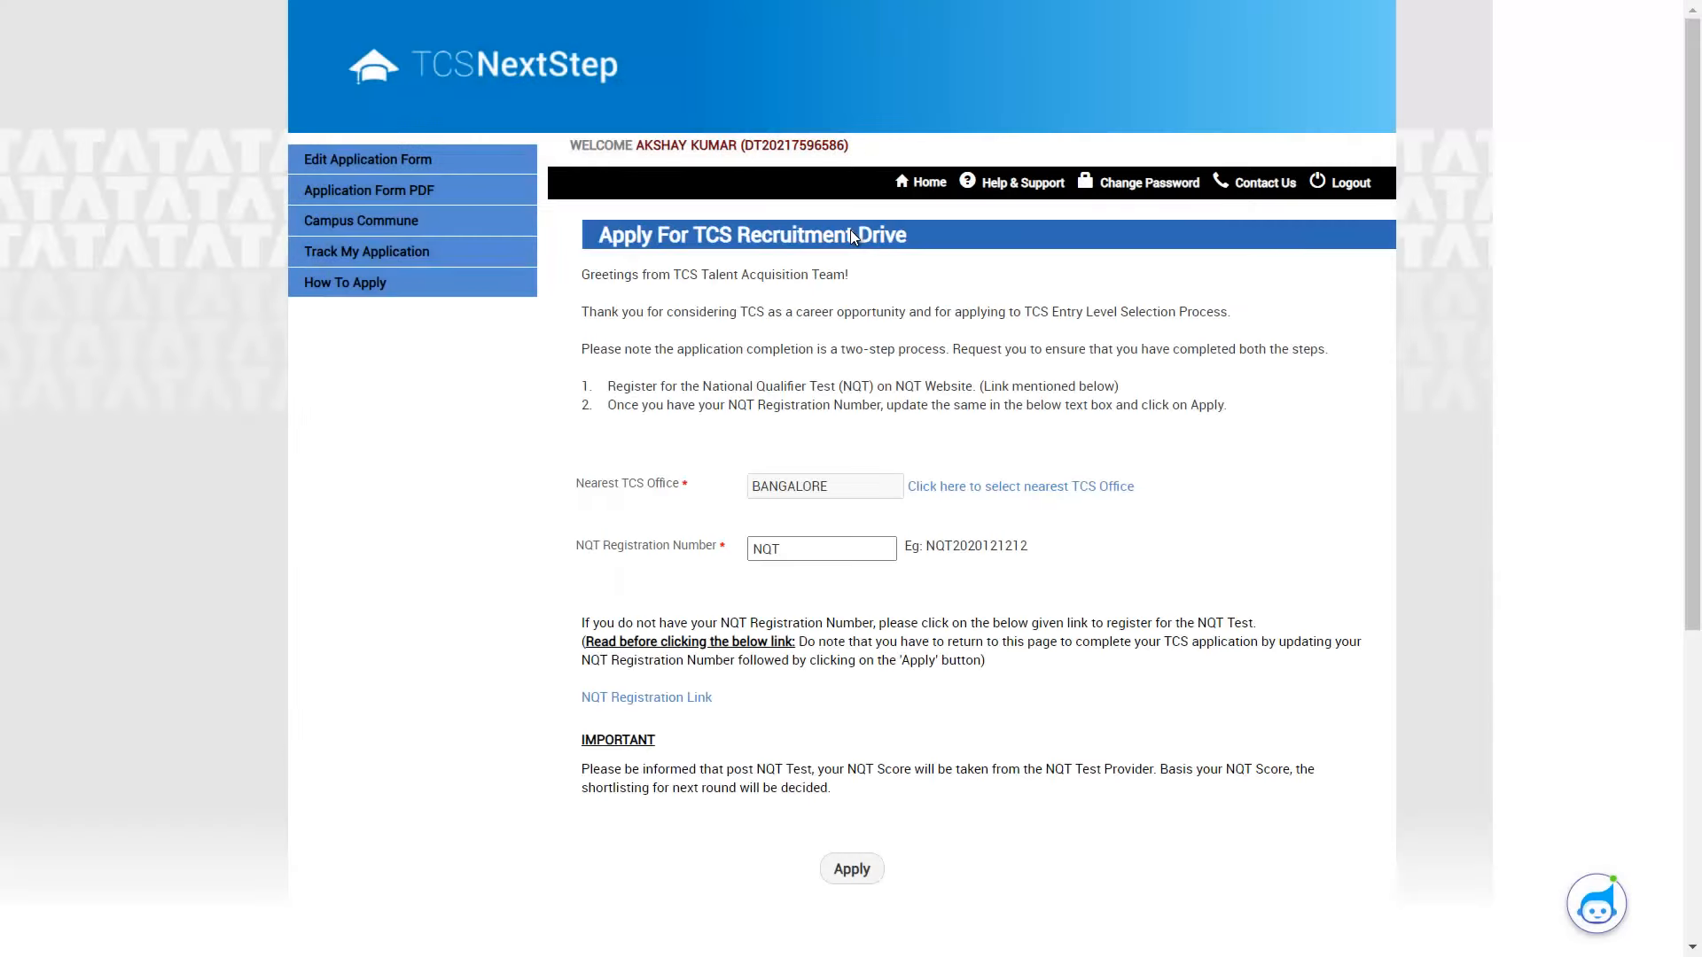
mouse_move(725, 347)
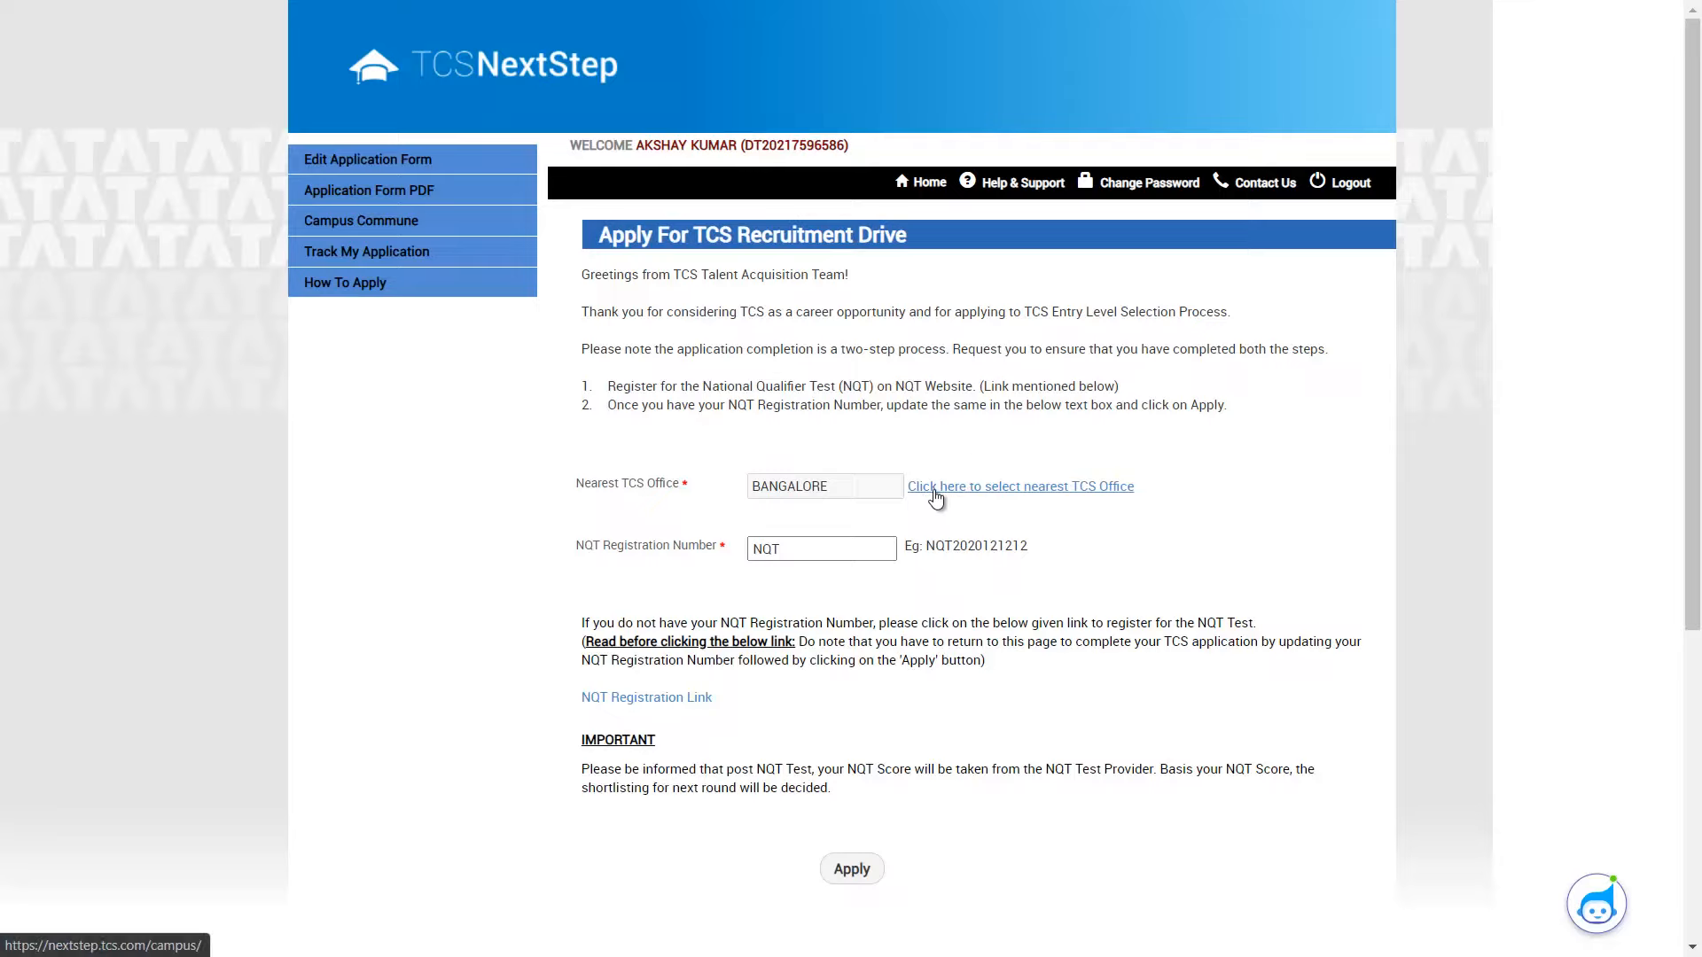
mouse_move(853, 499)
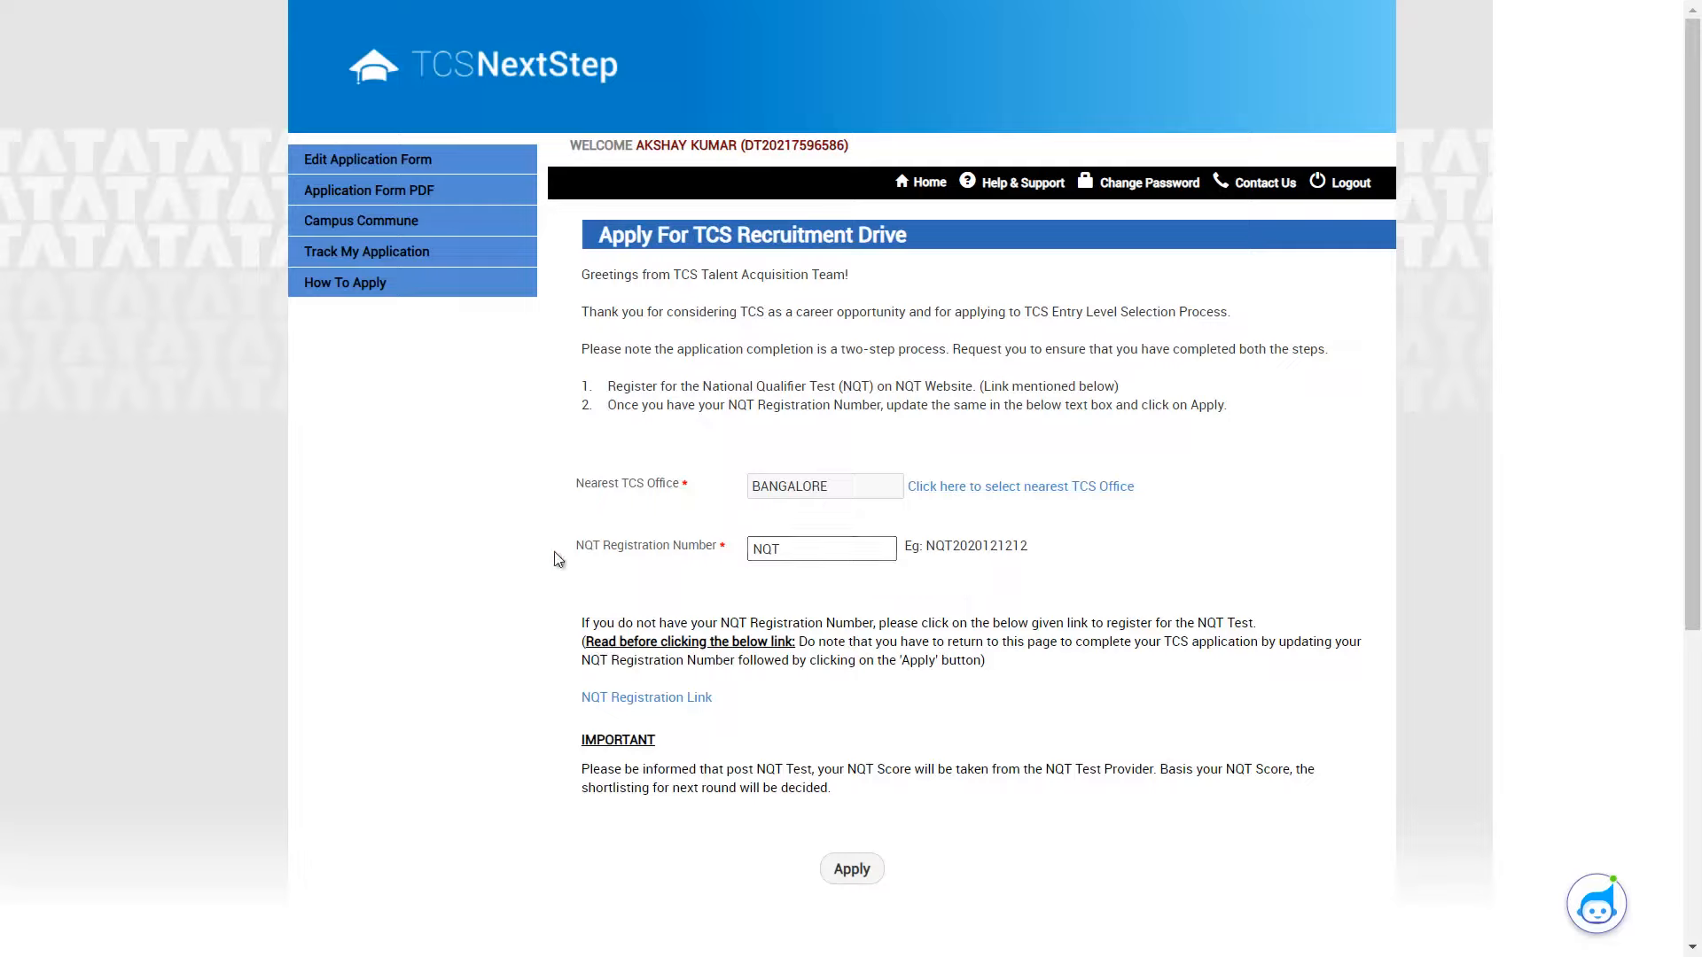
- Fill in the NQT registration number and submit the recruitment drive application
left_click(822, 550)
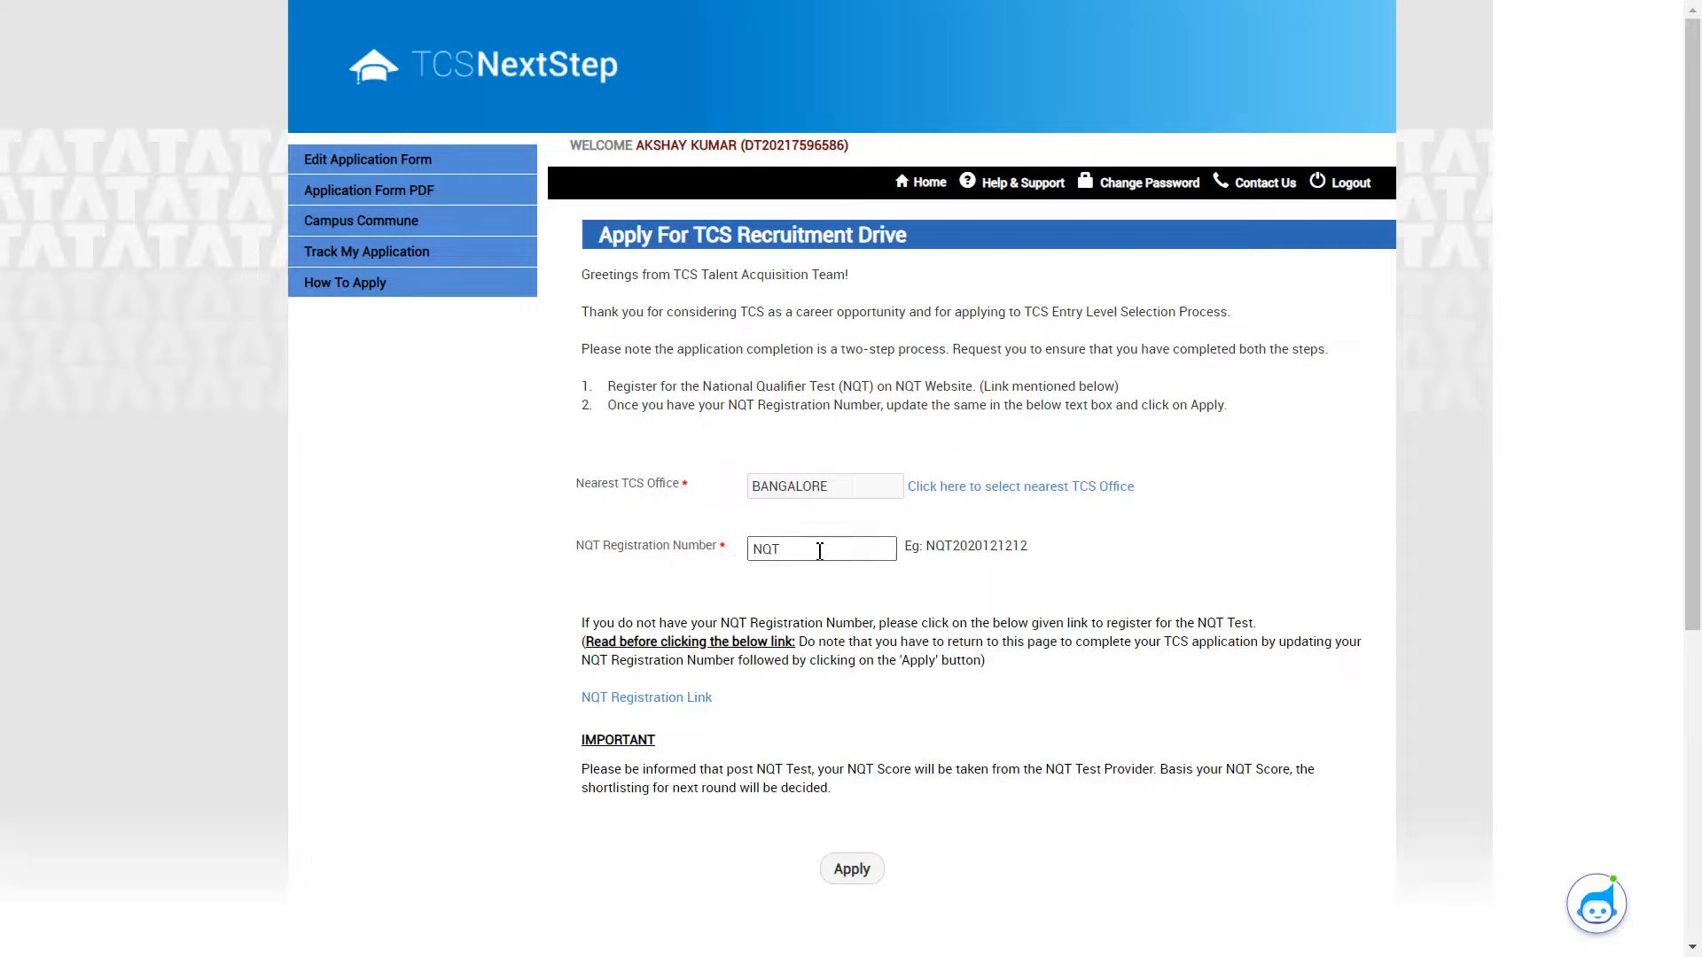
left_click(851, 869)
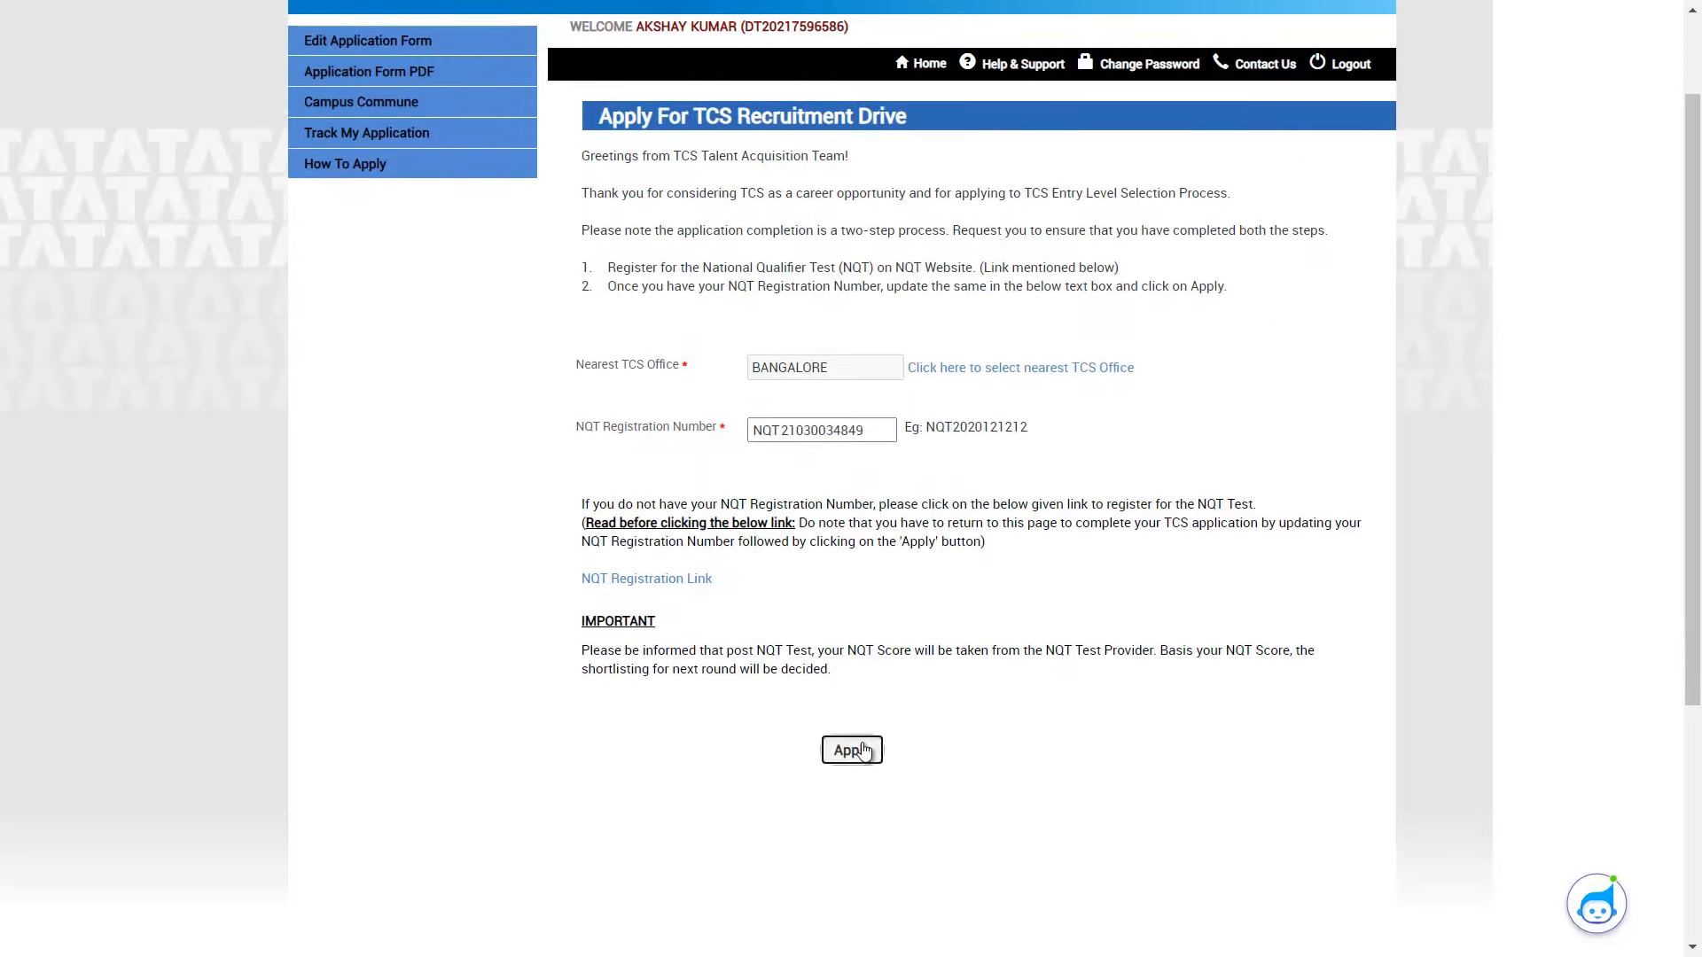
left_click(851, 749)
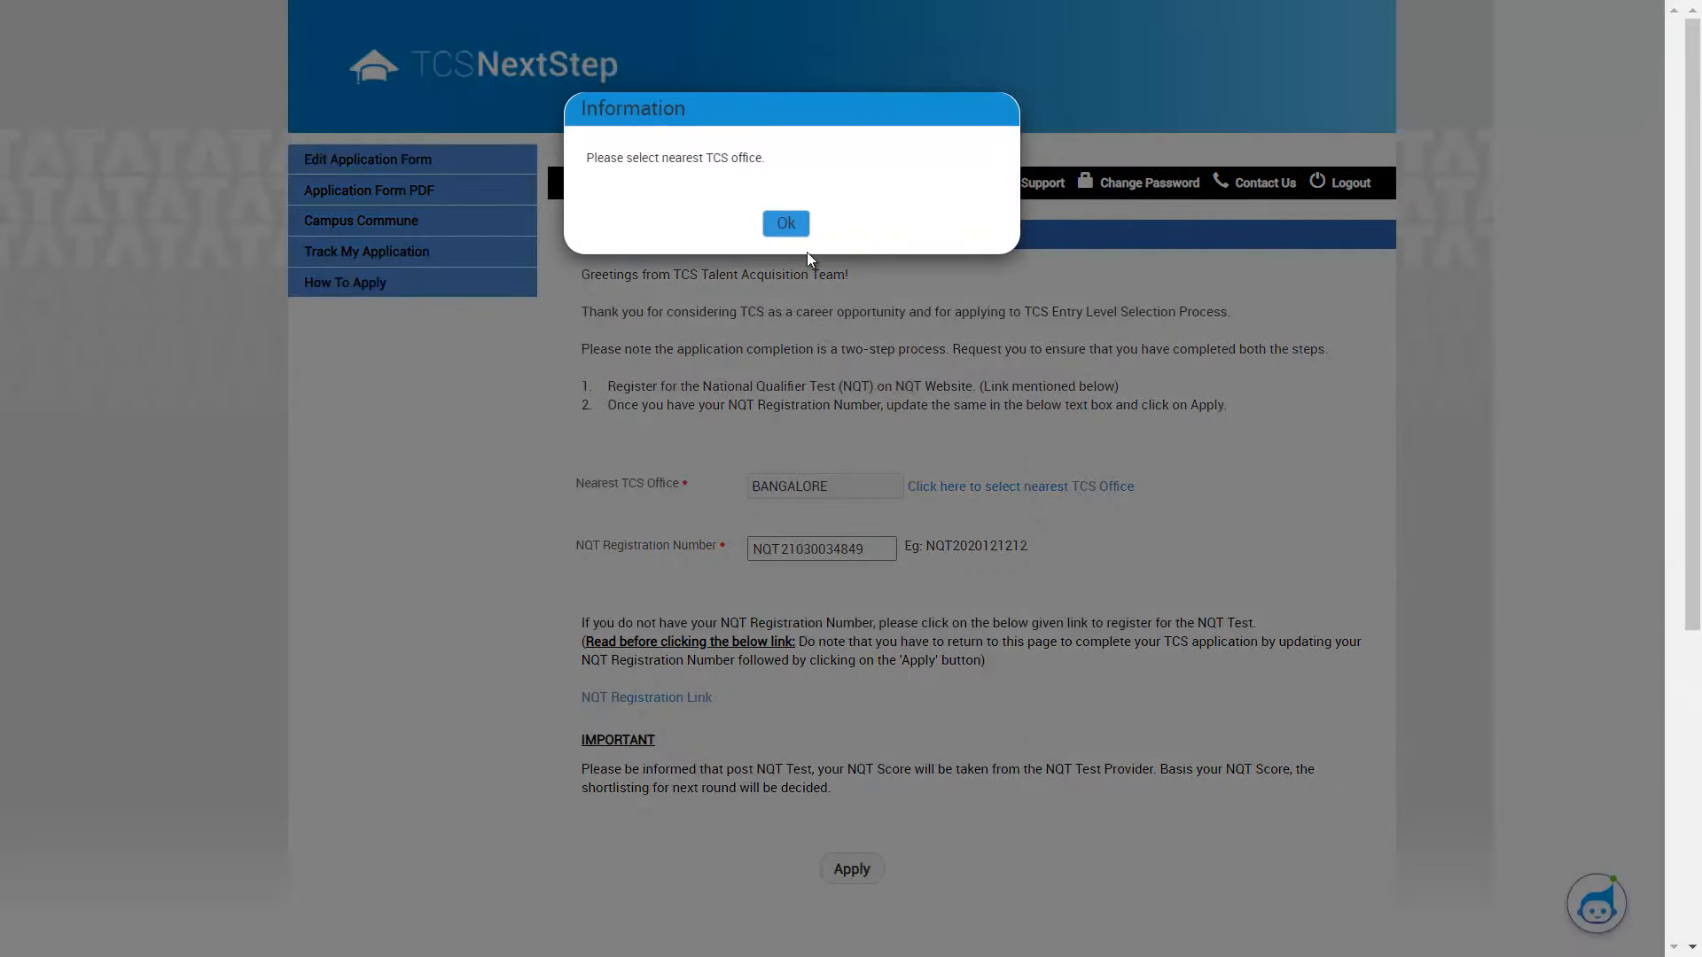
- Choose BENGALURU as the nearest TCS office and resubmit the drive application
left_click(784, 223)
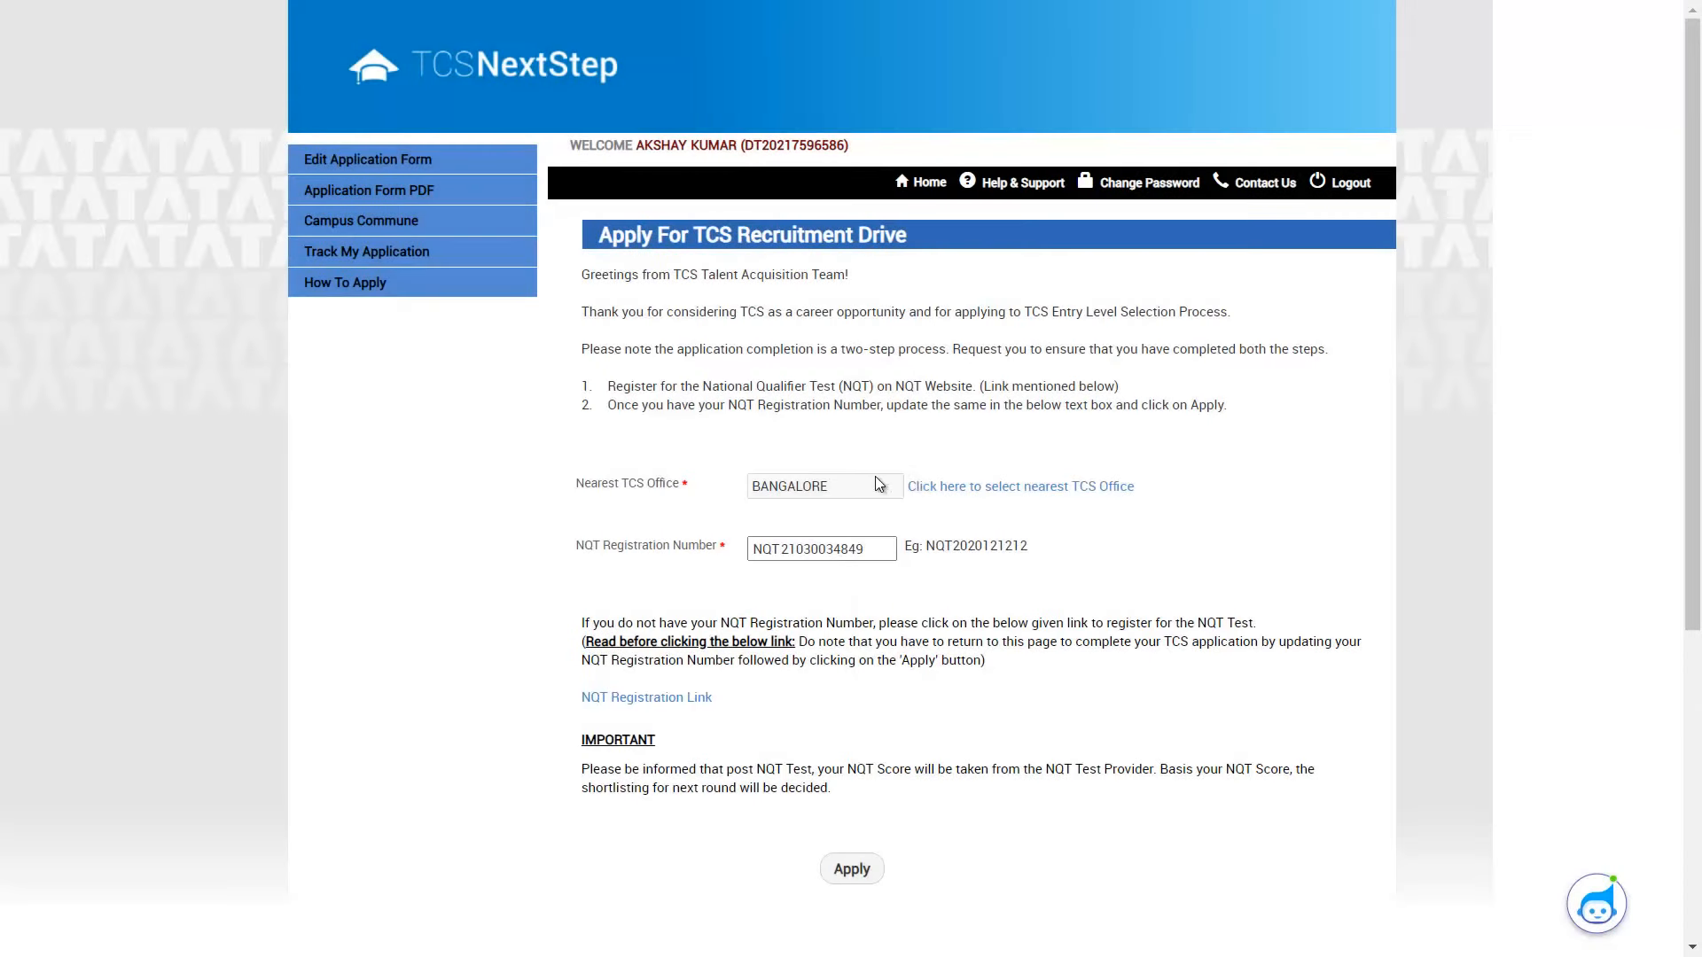
left_click(1019, 485)
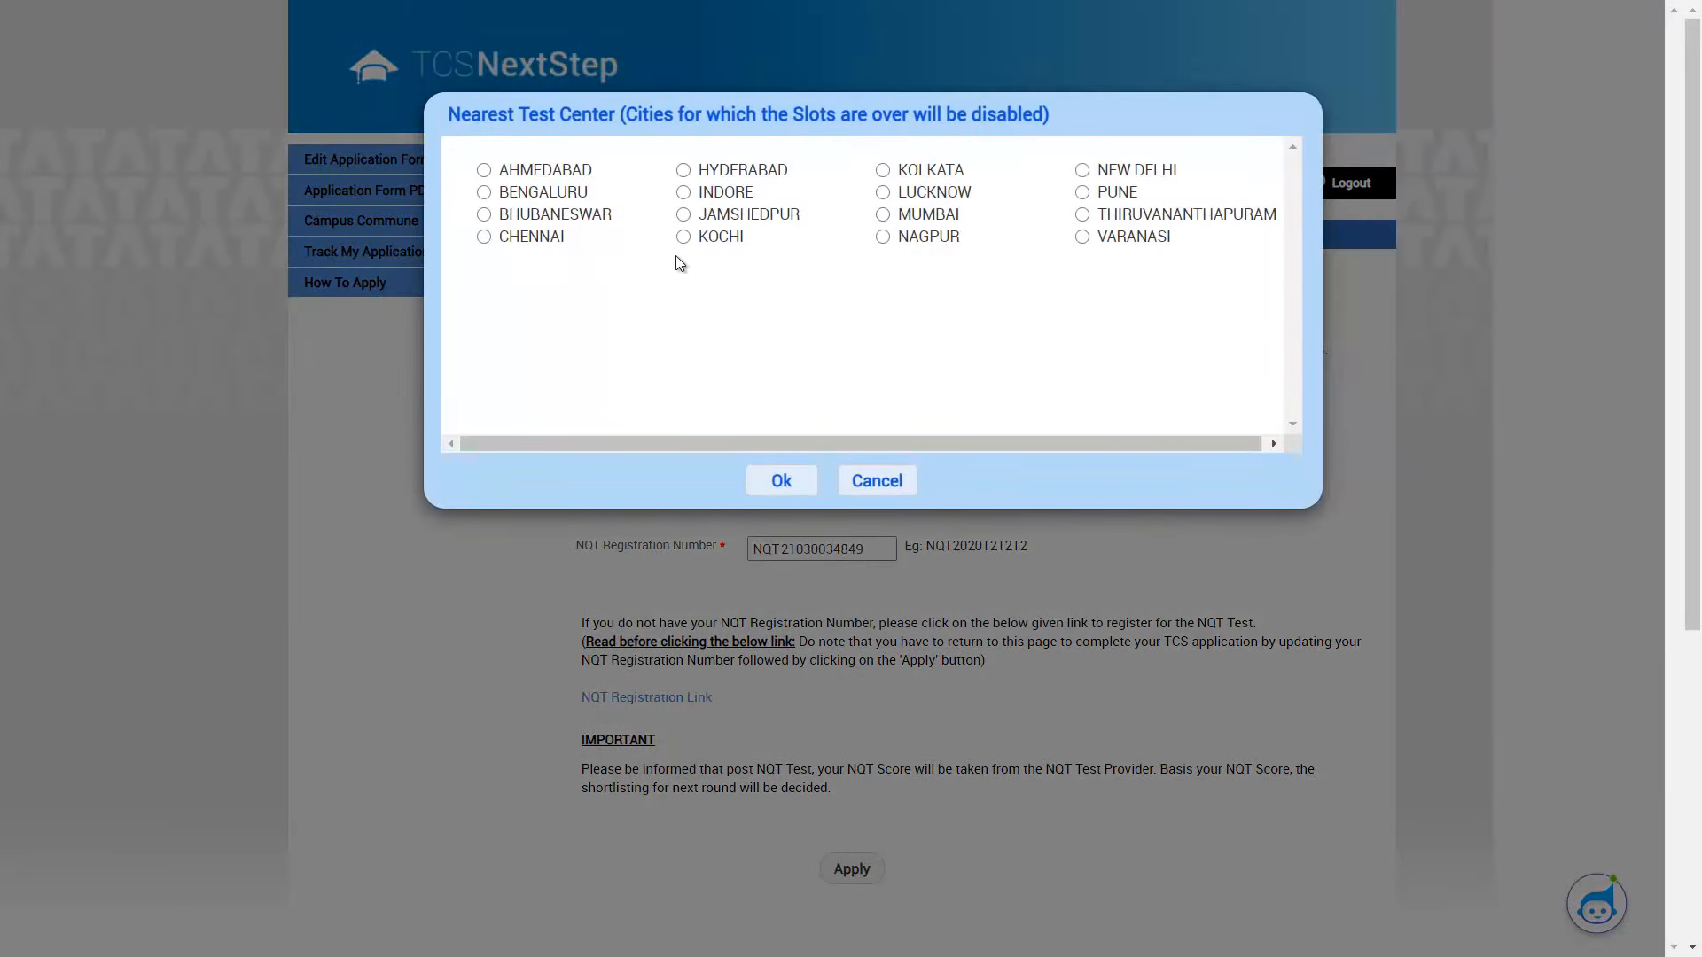
left_click(484, 192)
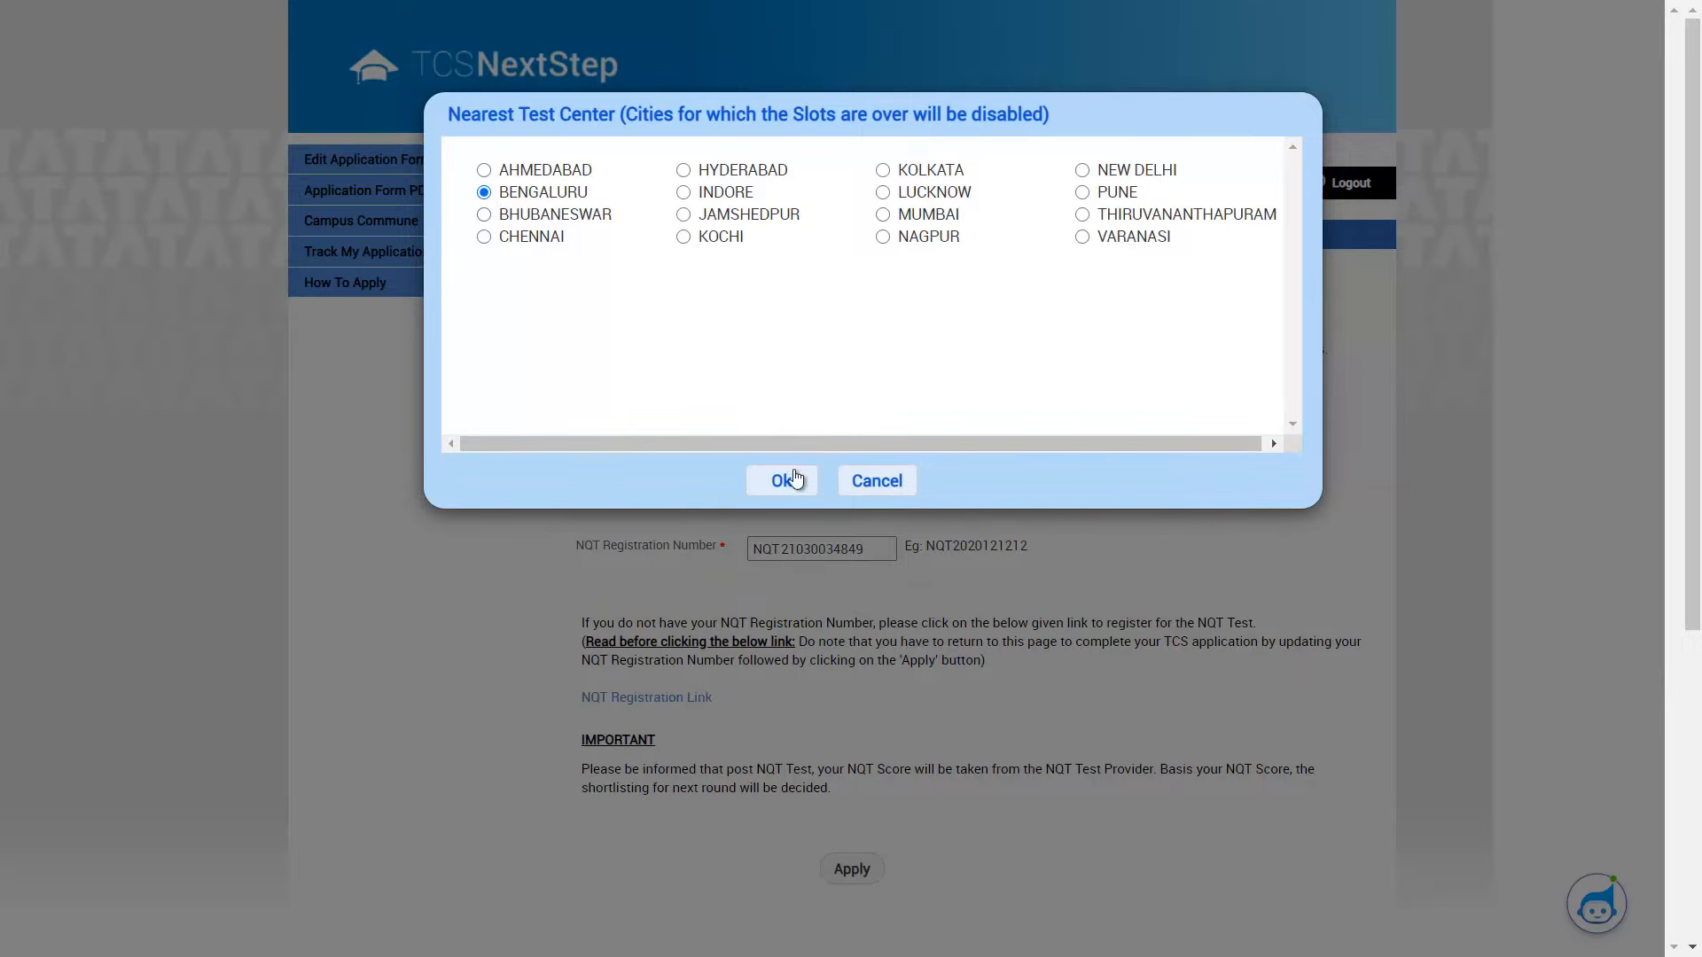
left_click(780, 480)
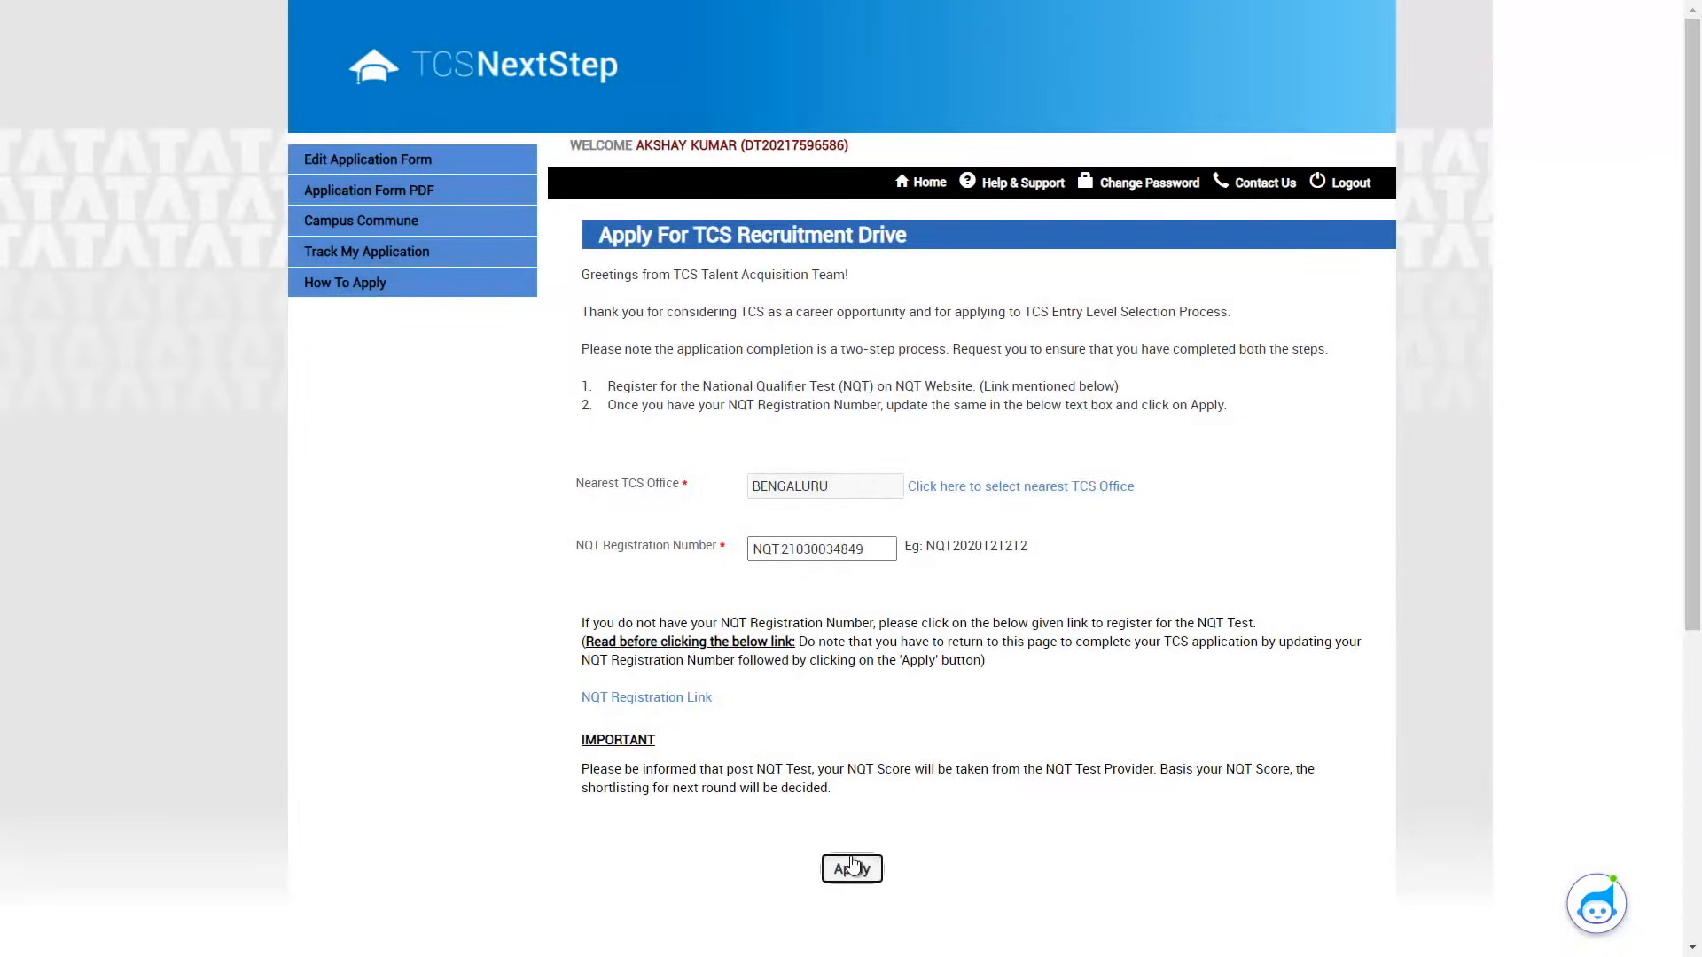
left_click(851, 869)
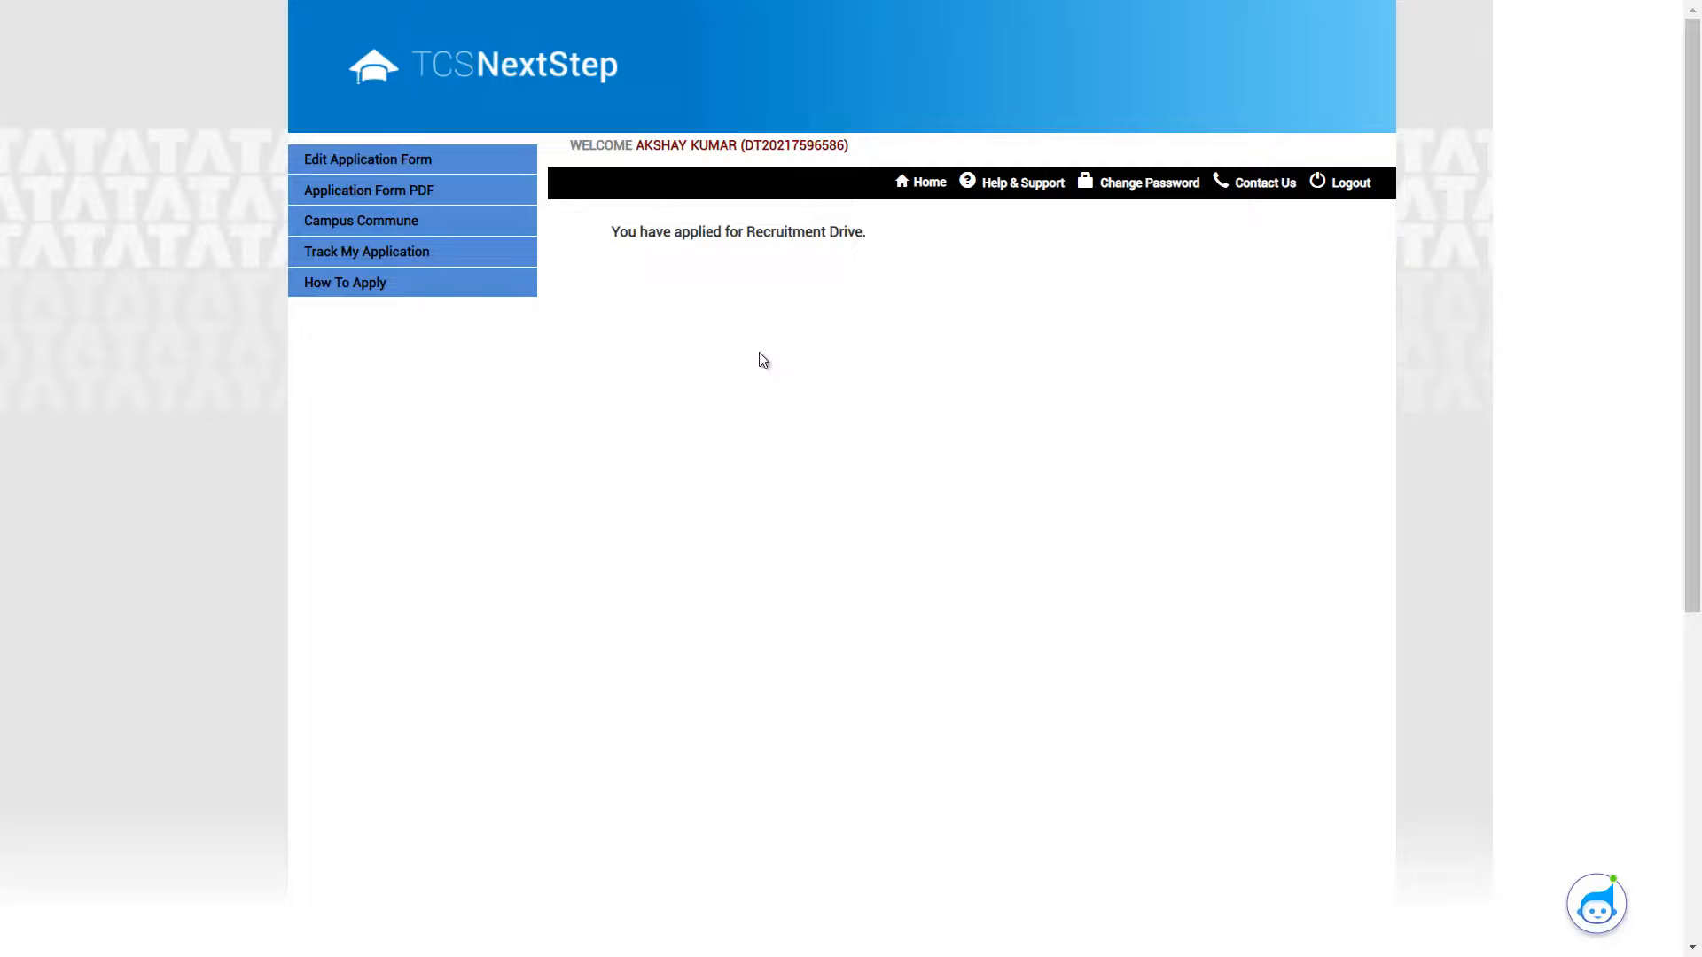
mouse_move(885, 249)
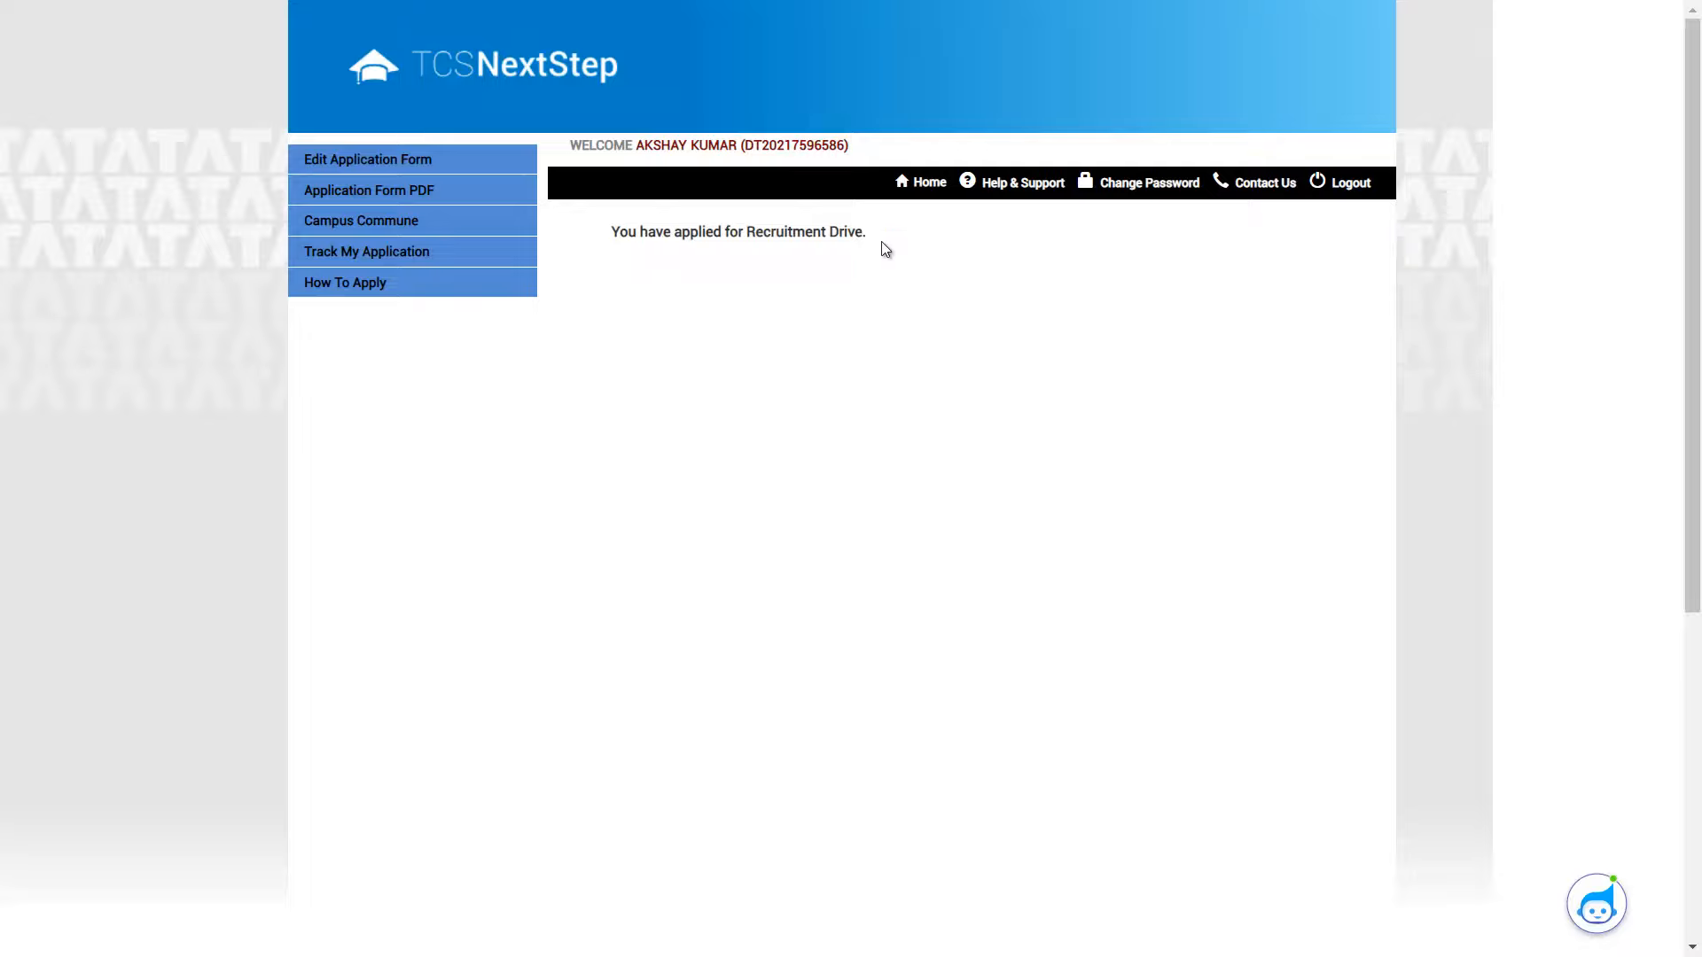
mouse_move(369, 189)
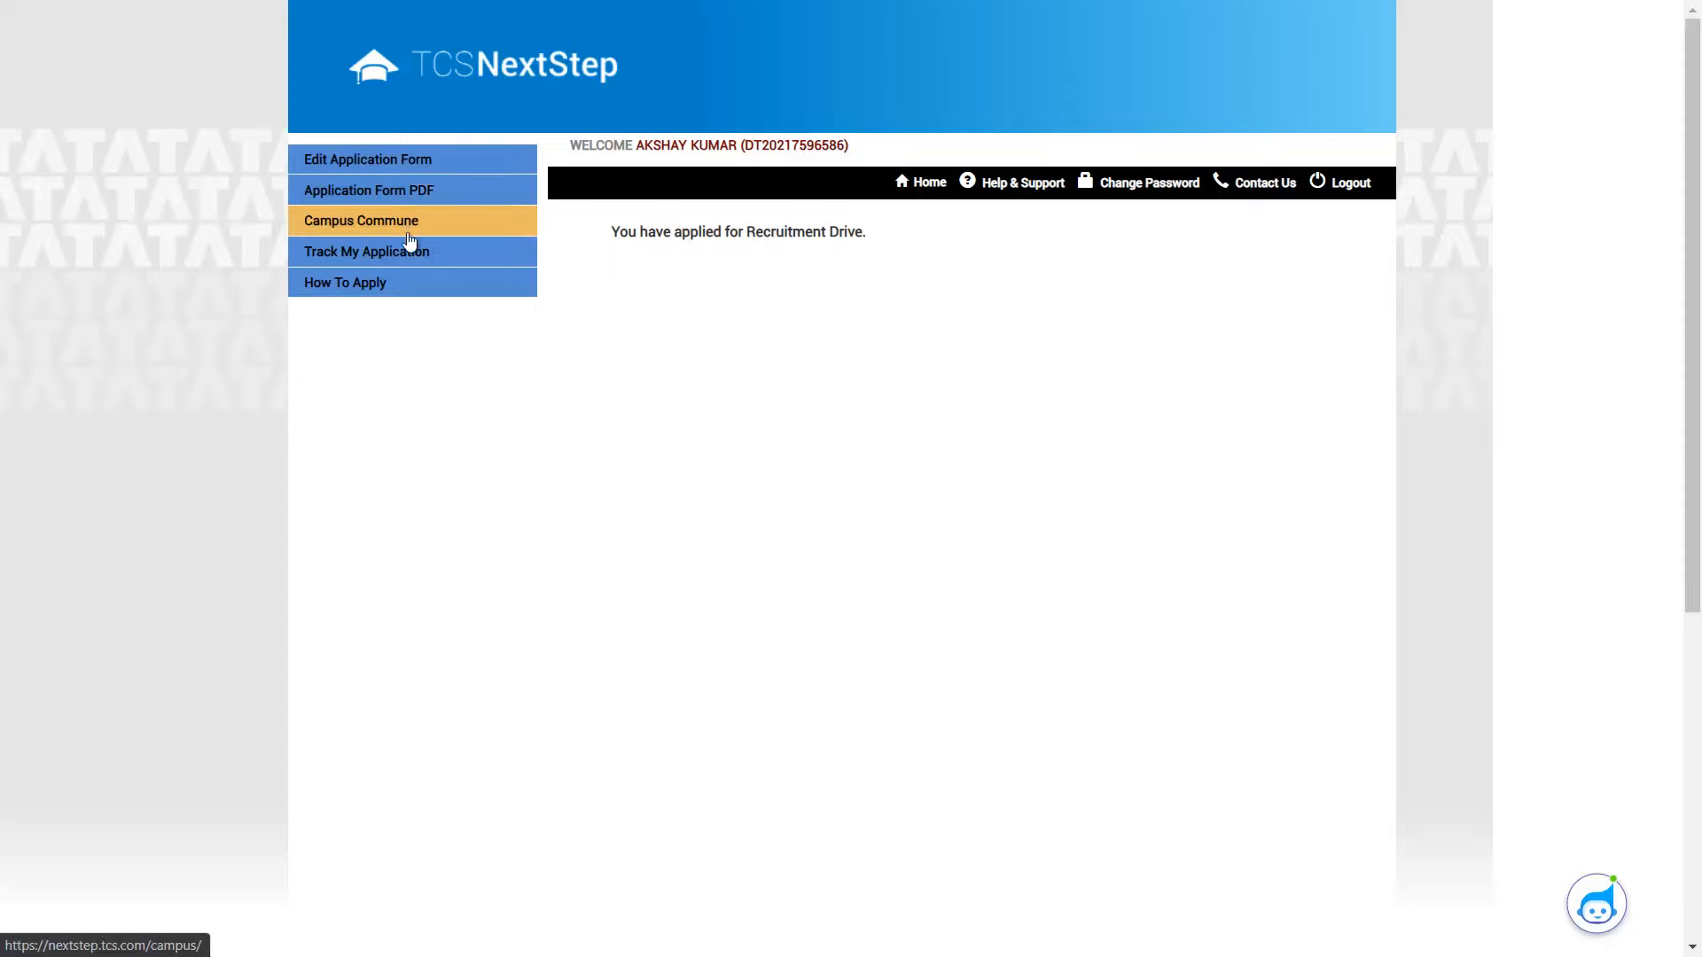
- Open Track My Application from the left sidebar
left_click(367, 251)
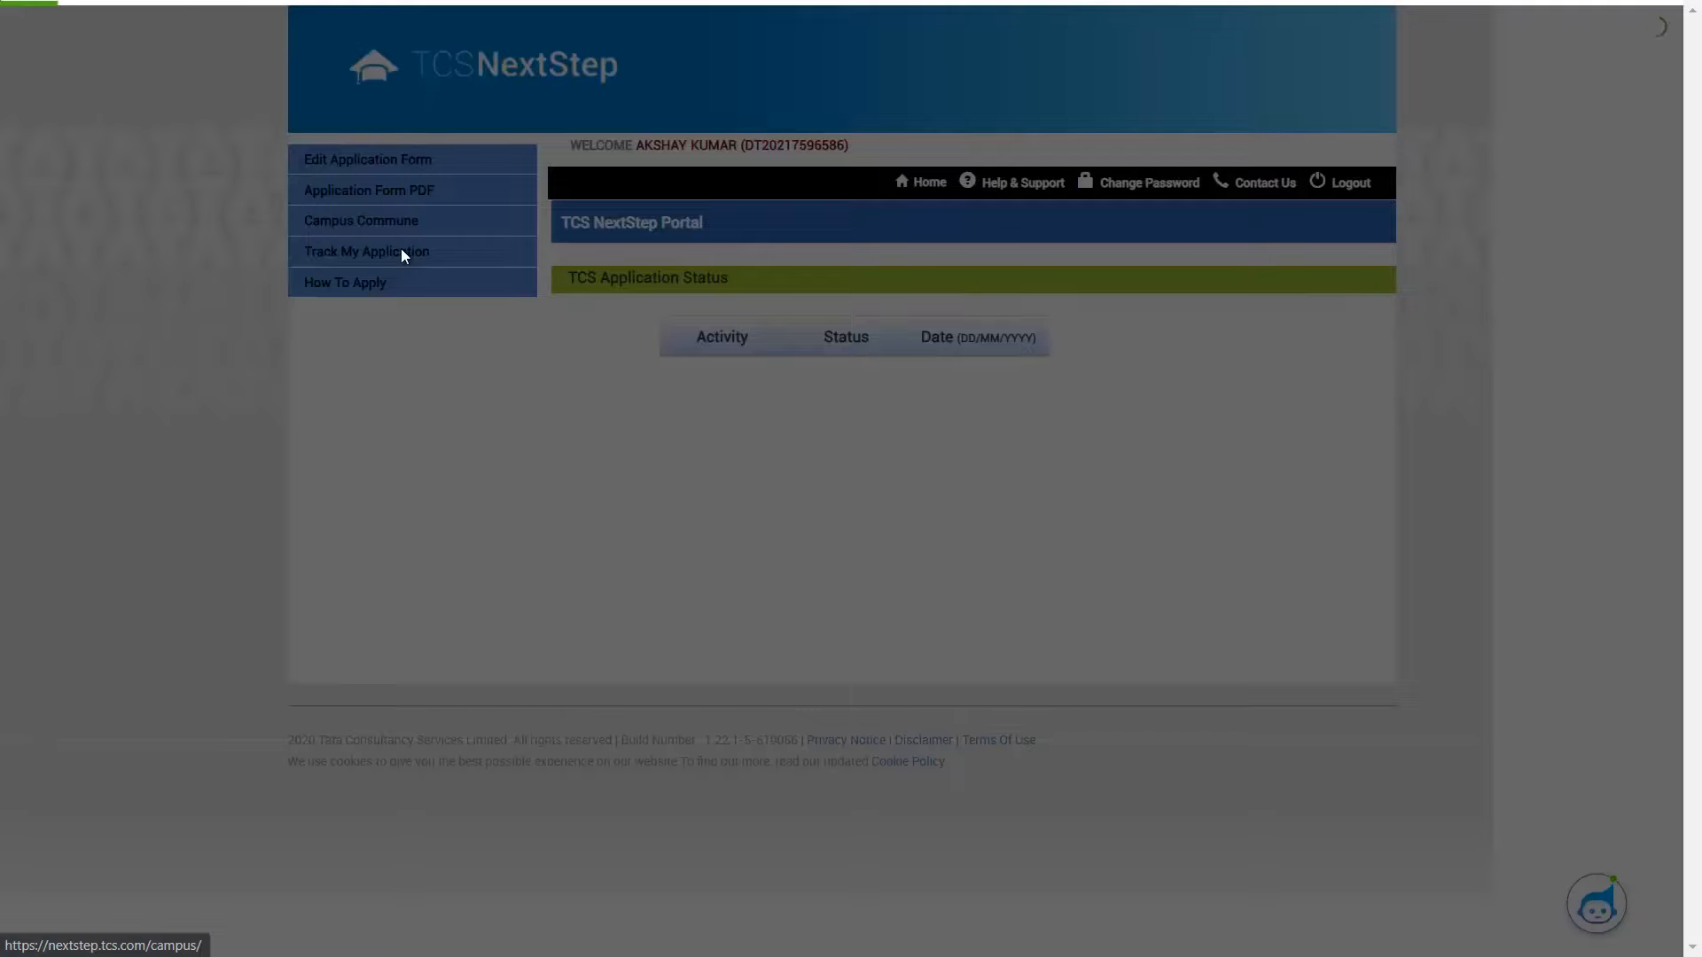
- Reopen Track My Application to view the three status entries dated 16/02/2021
left_click(366, 251)
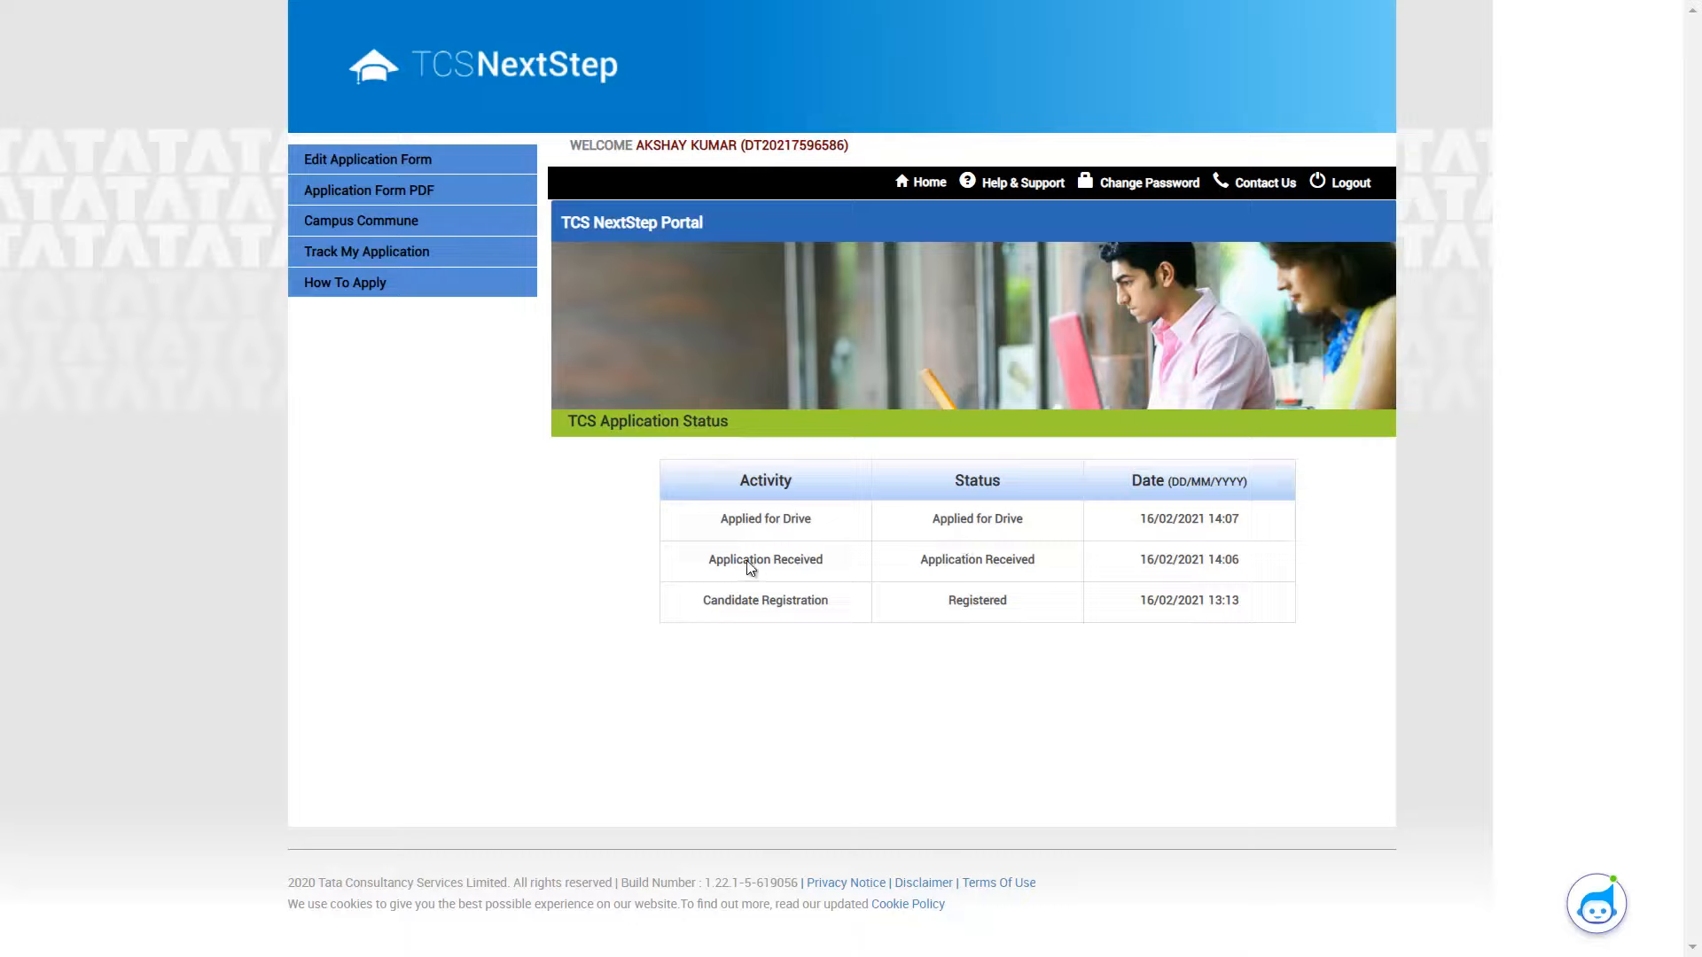
mouse_move(756, 617)
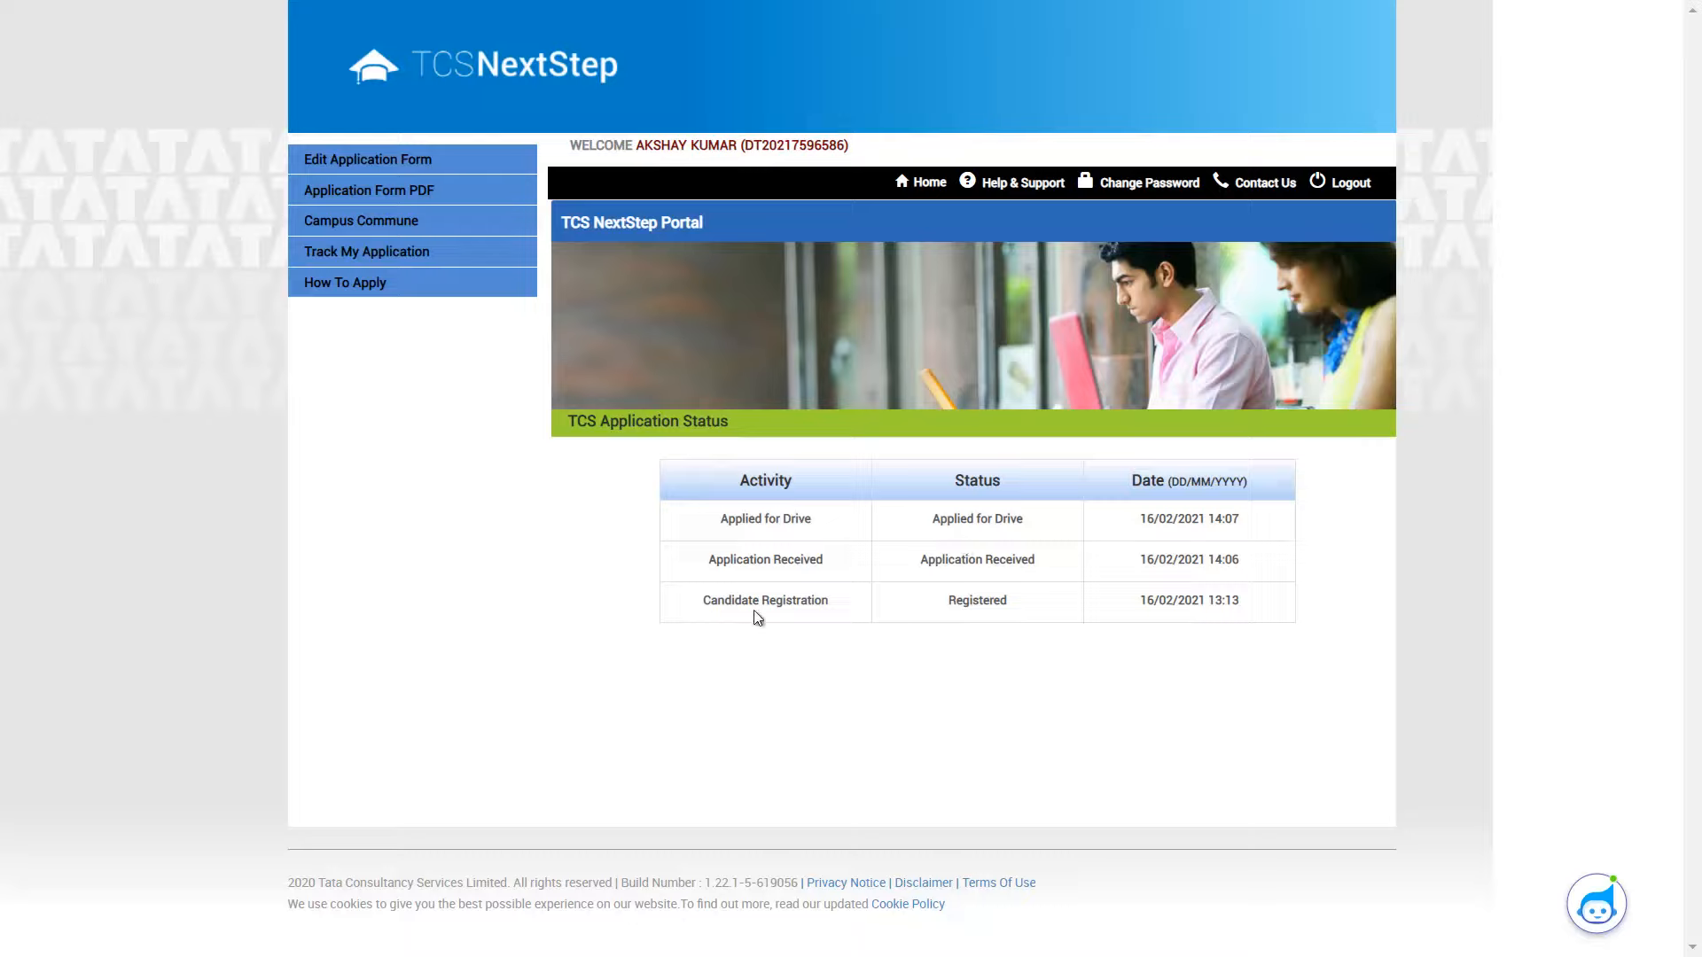
mouse_move(1049, 512)
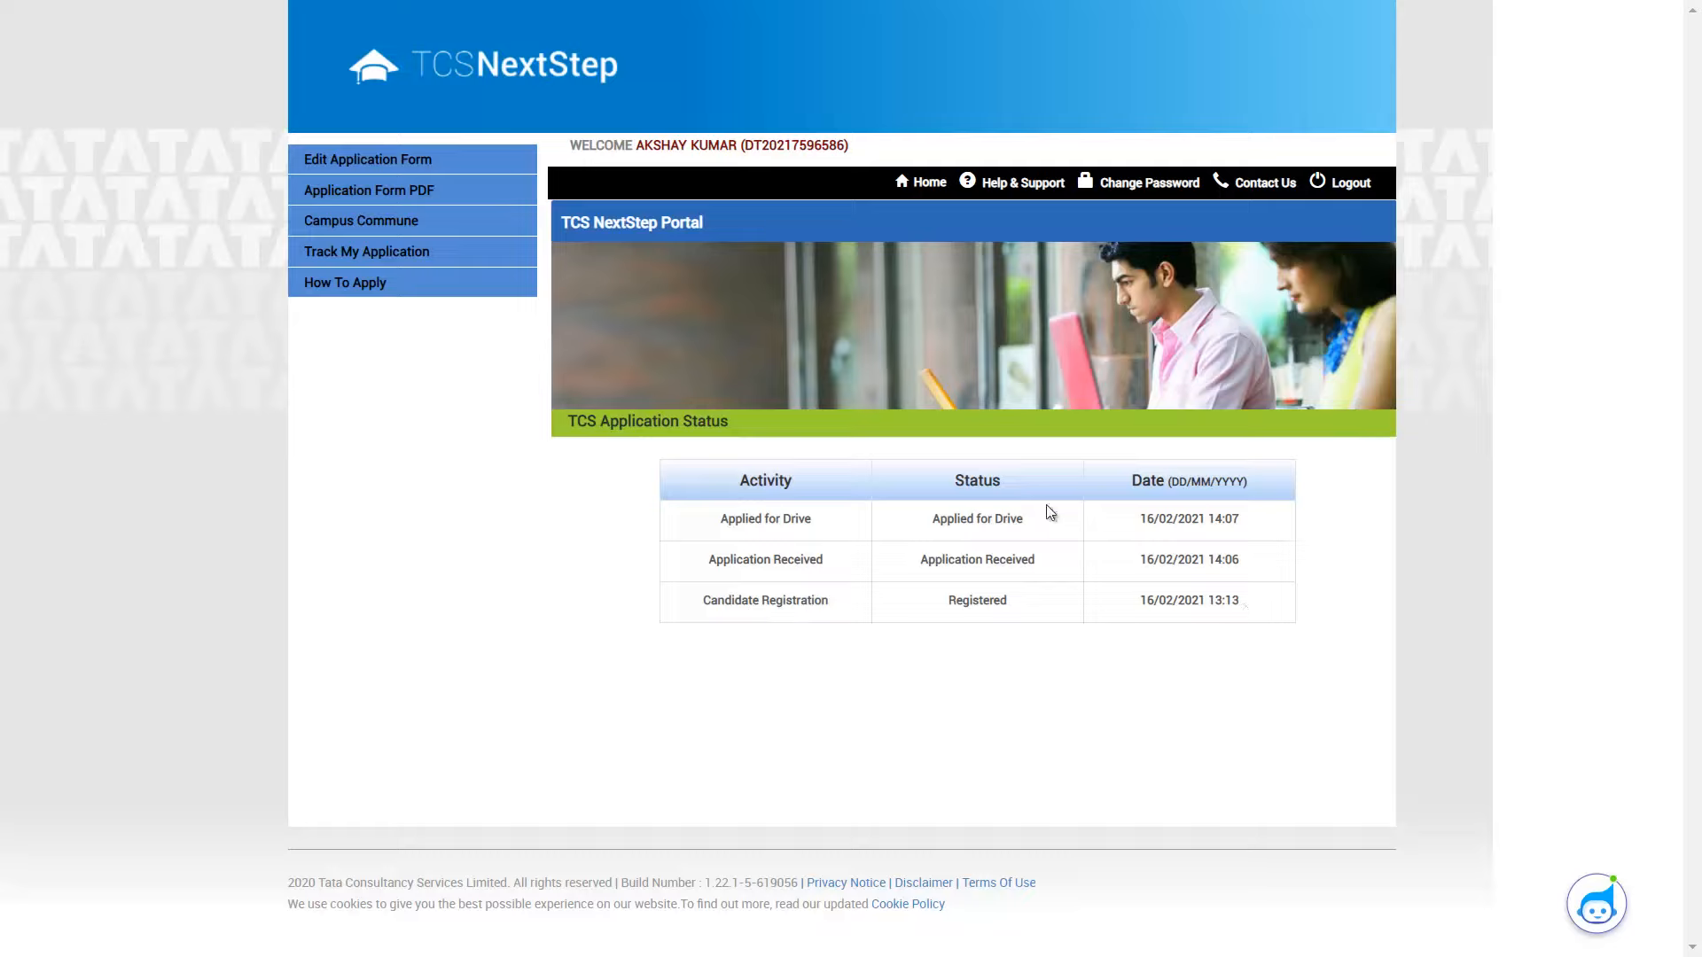
mouse_move(758, 564)
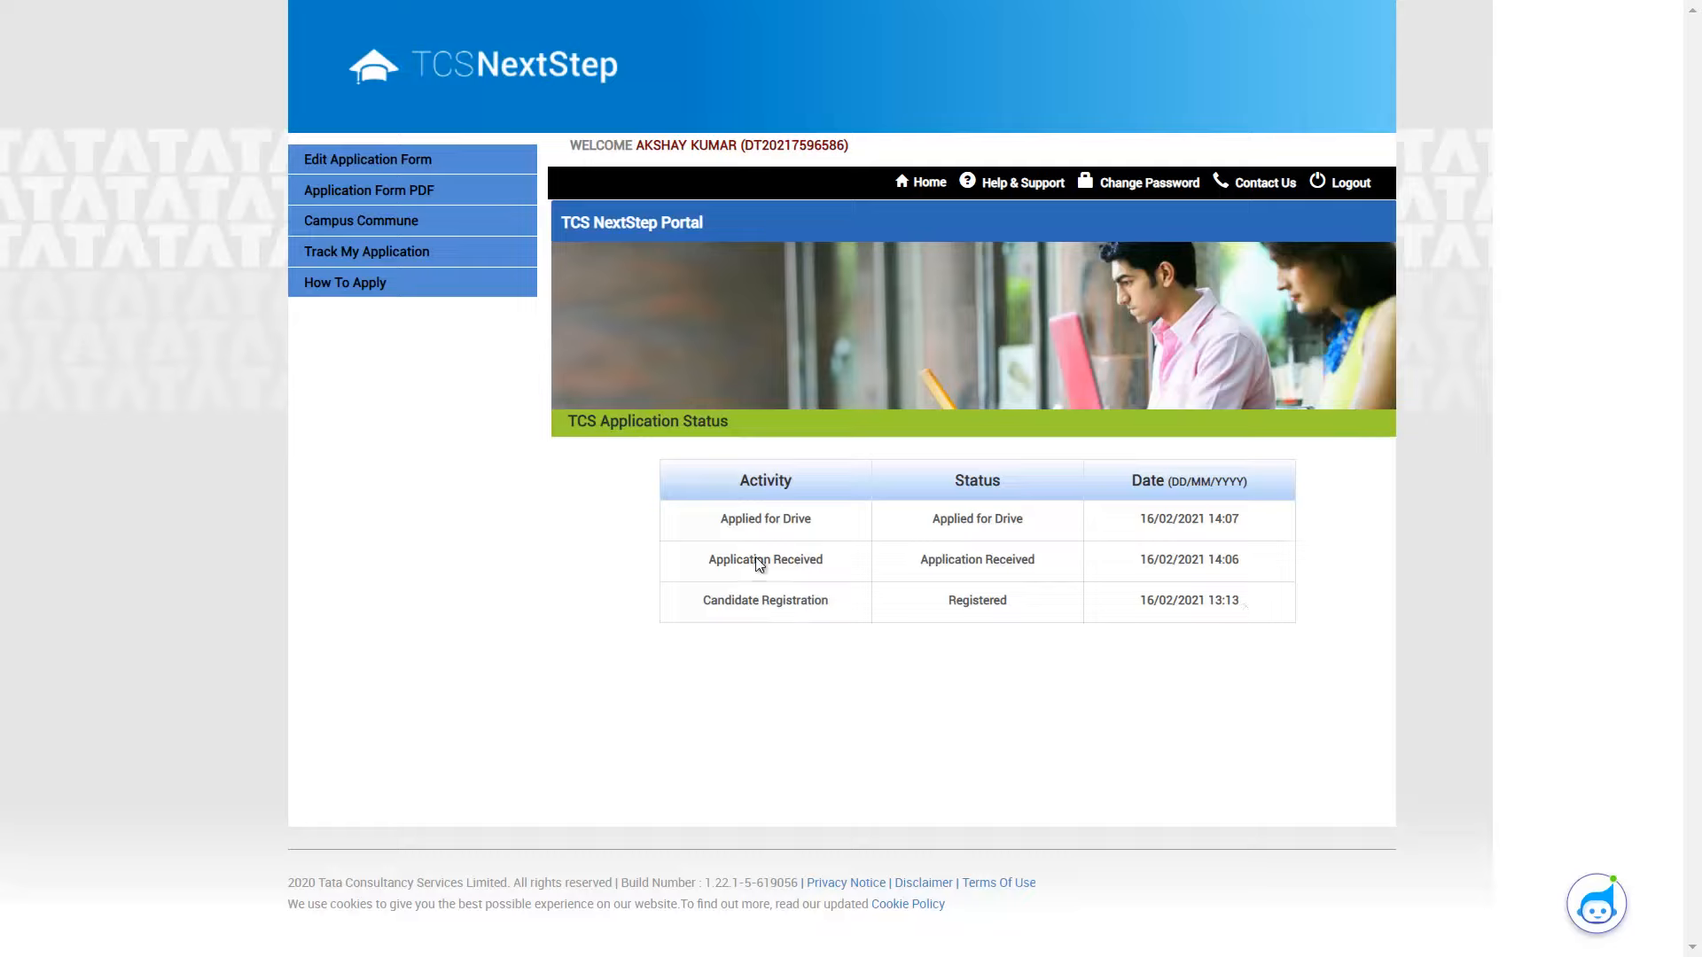
mouse_move(503, 683)
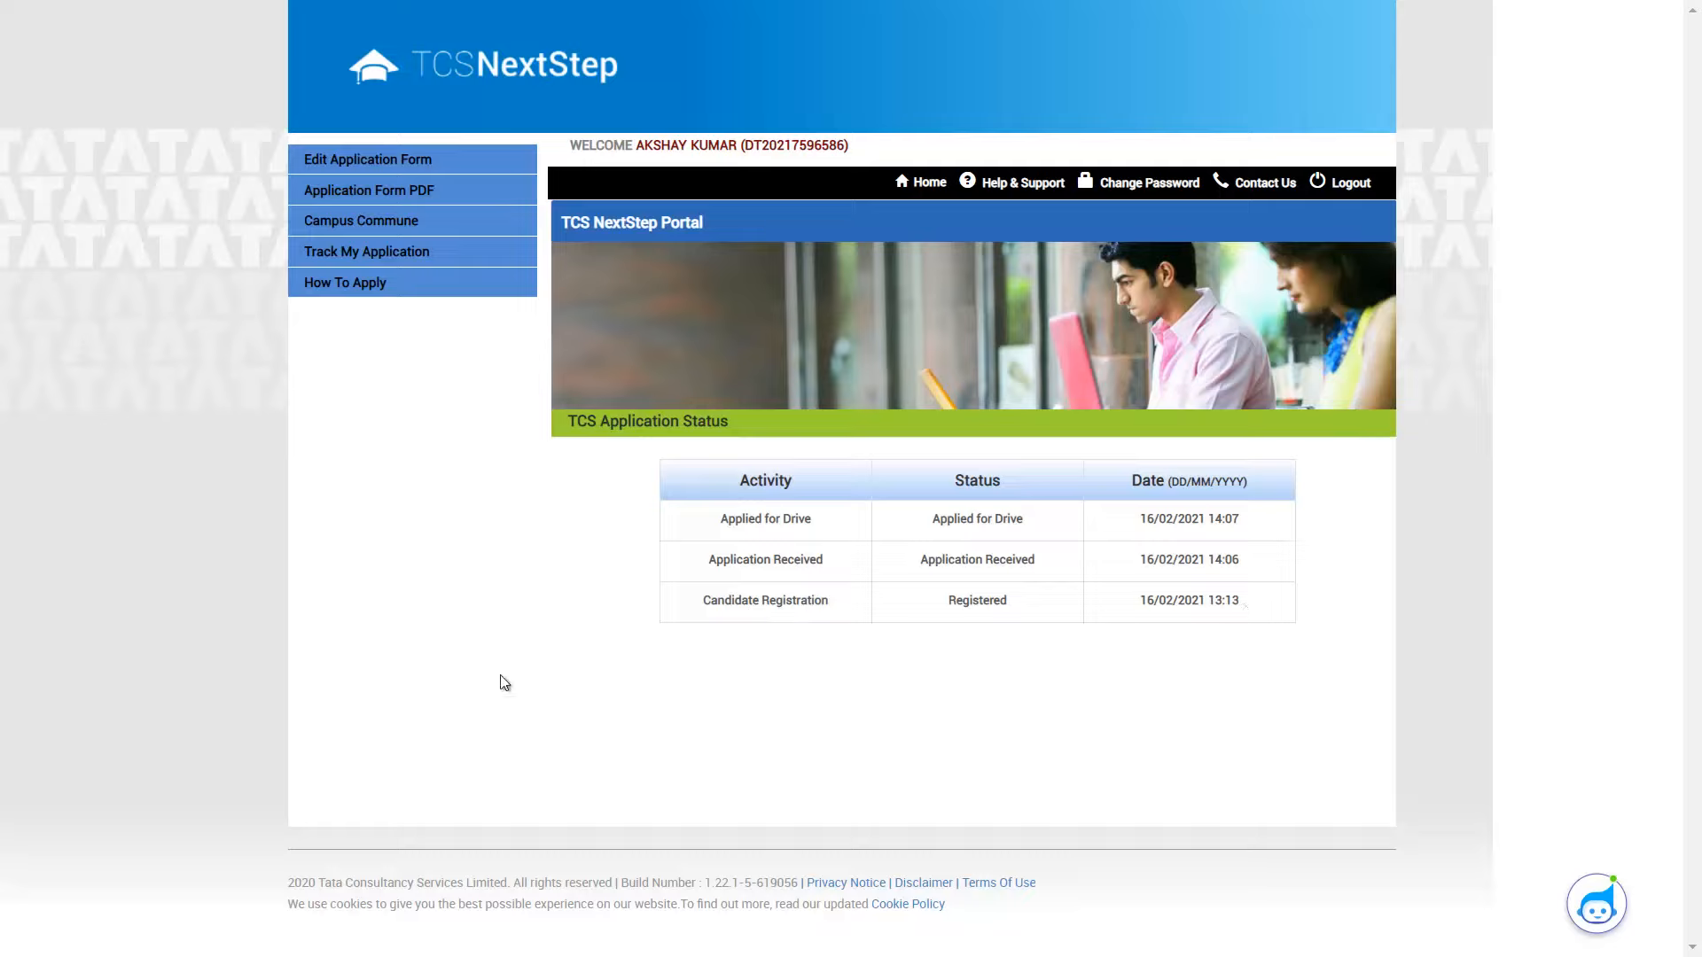